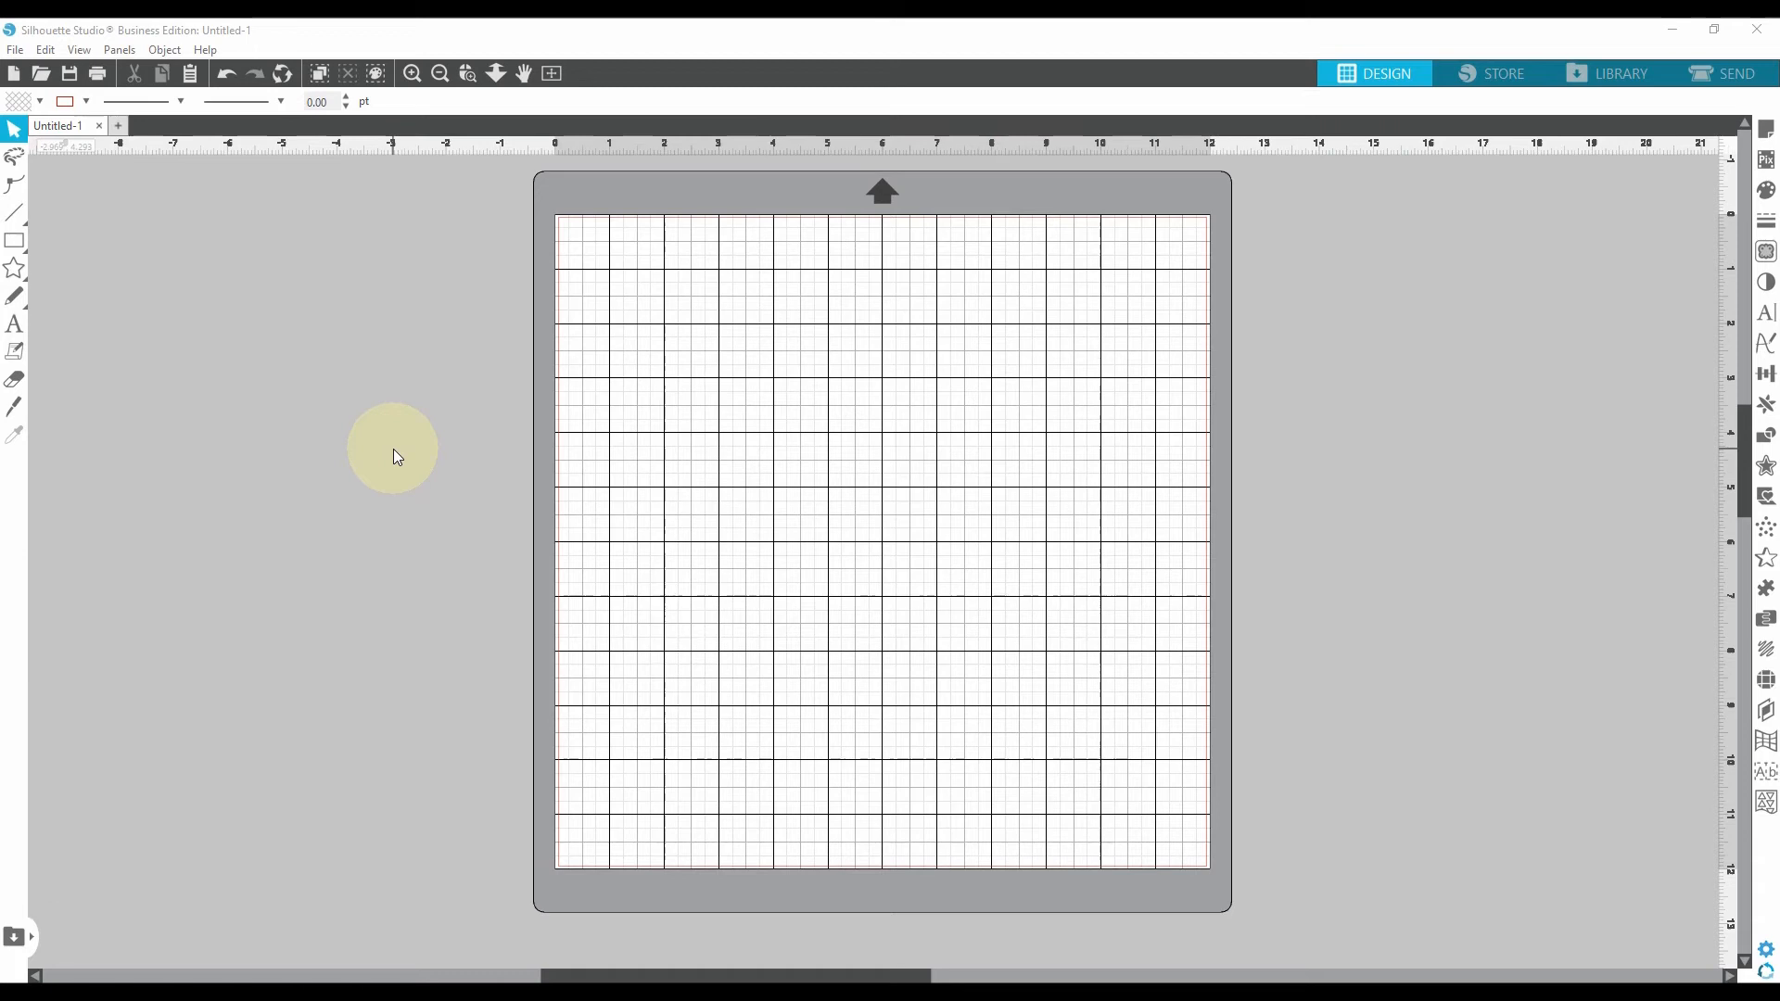
{"action": "mouse_move", "coordinate": [1087, 213]}
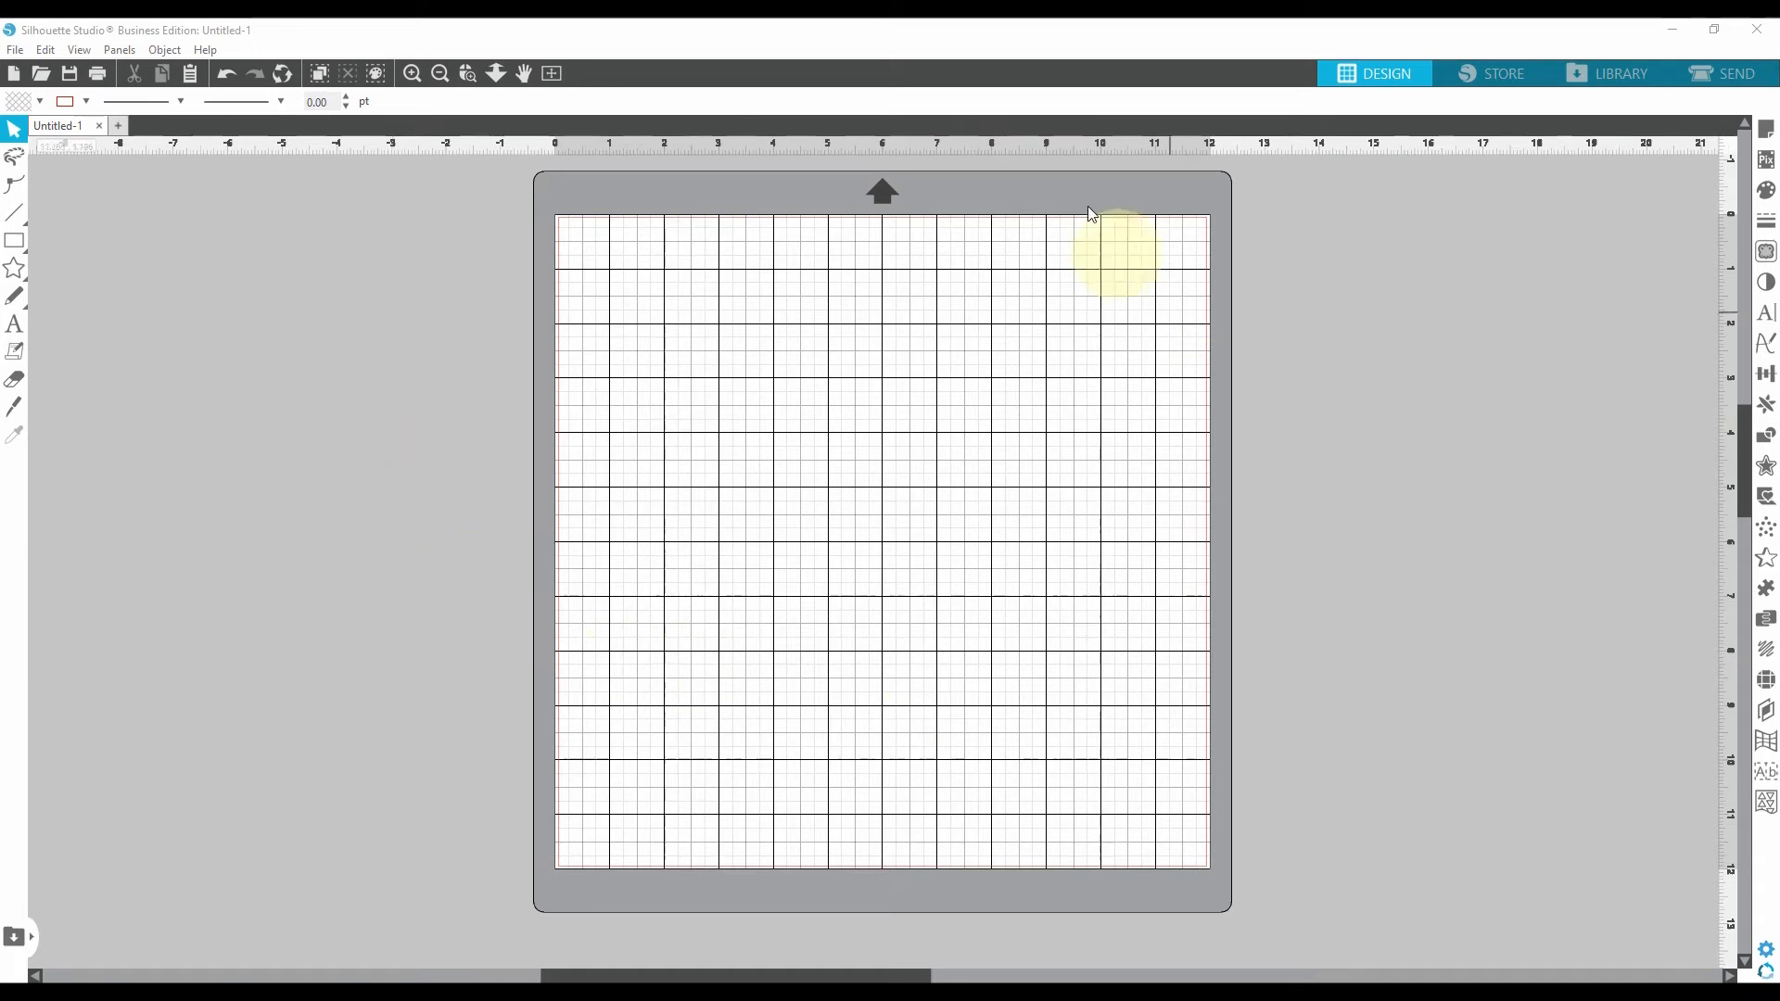
{"action": "mouse_move", "coordinate": [758, 485]}
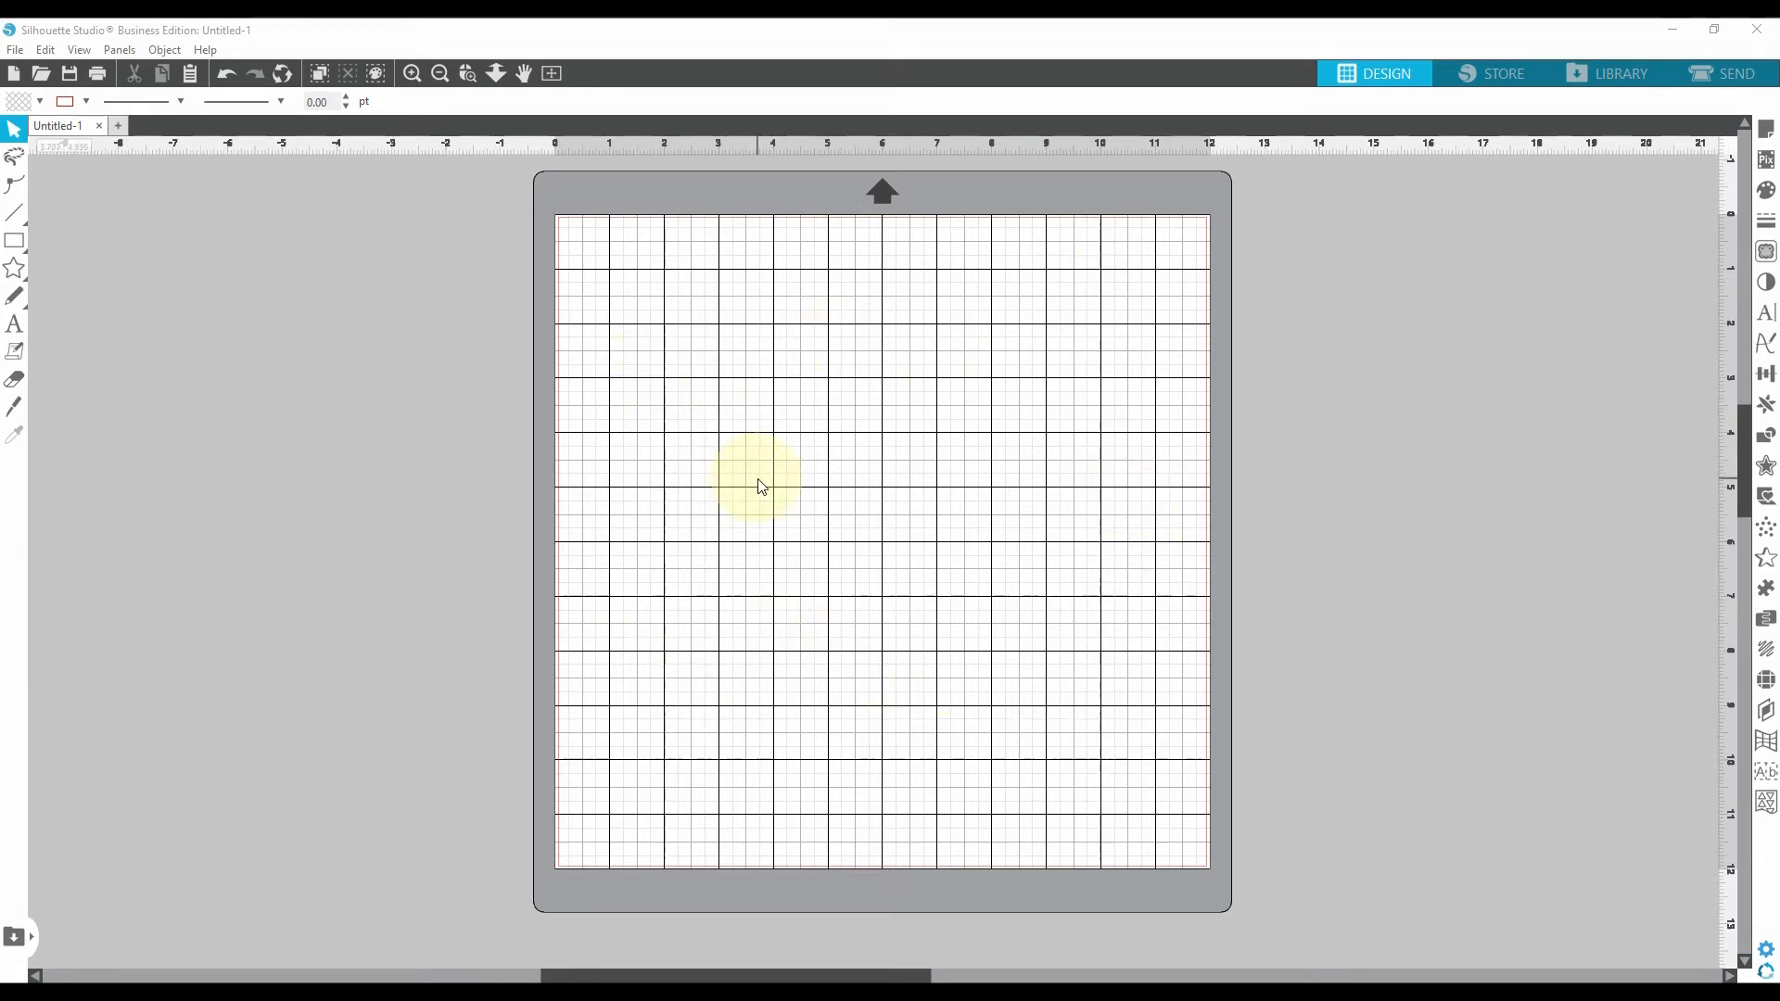
{"action": "mouse_move", "coordinate": [862, 469]}
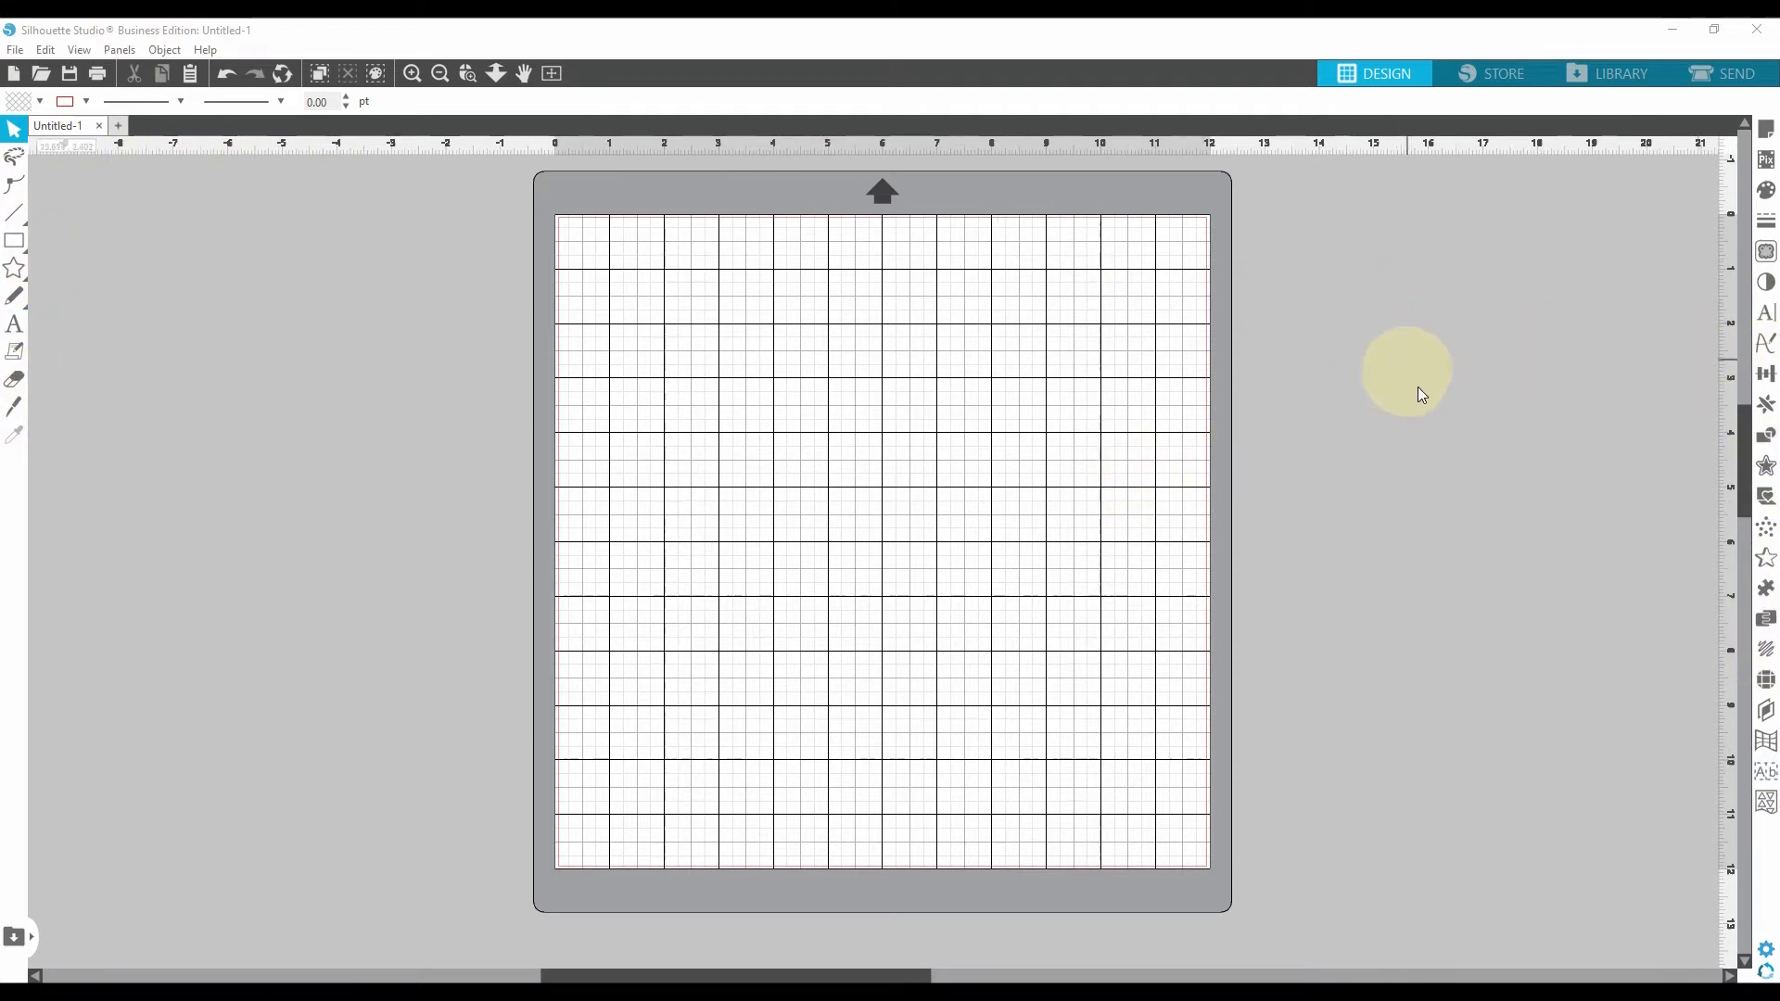
{"action": "mouse_move", "coordinate": [1342, 397]}
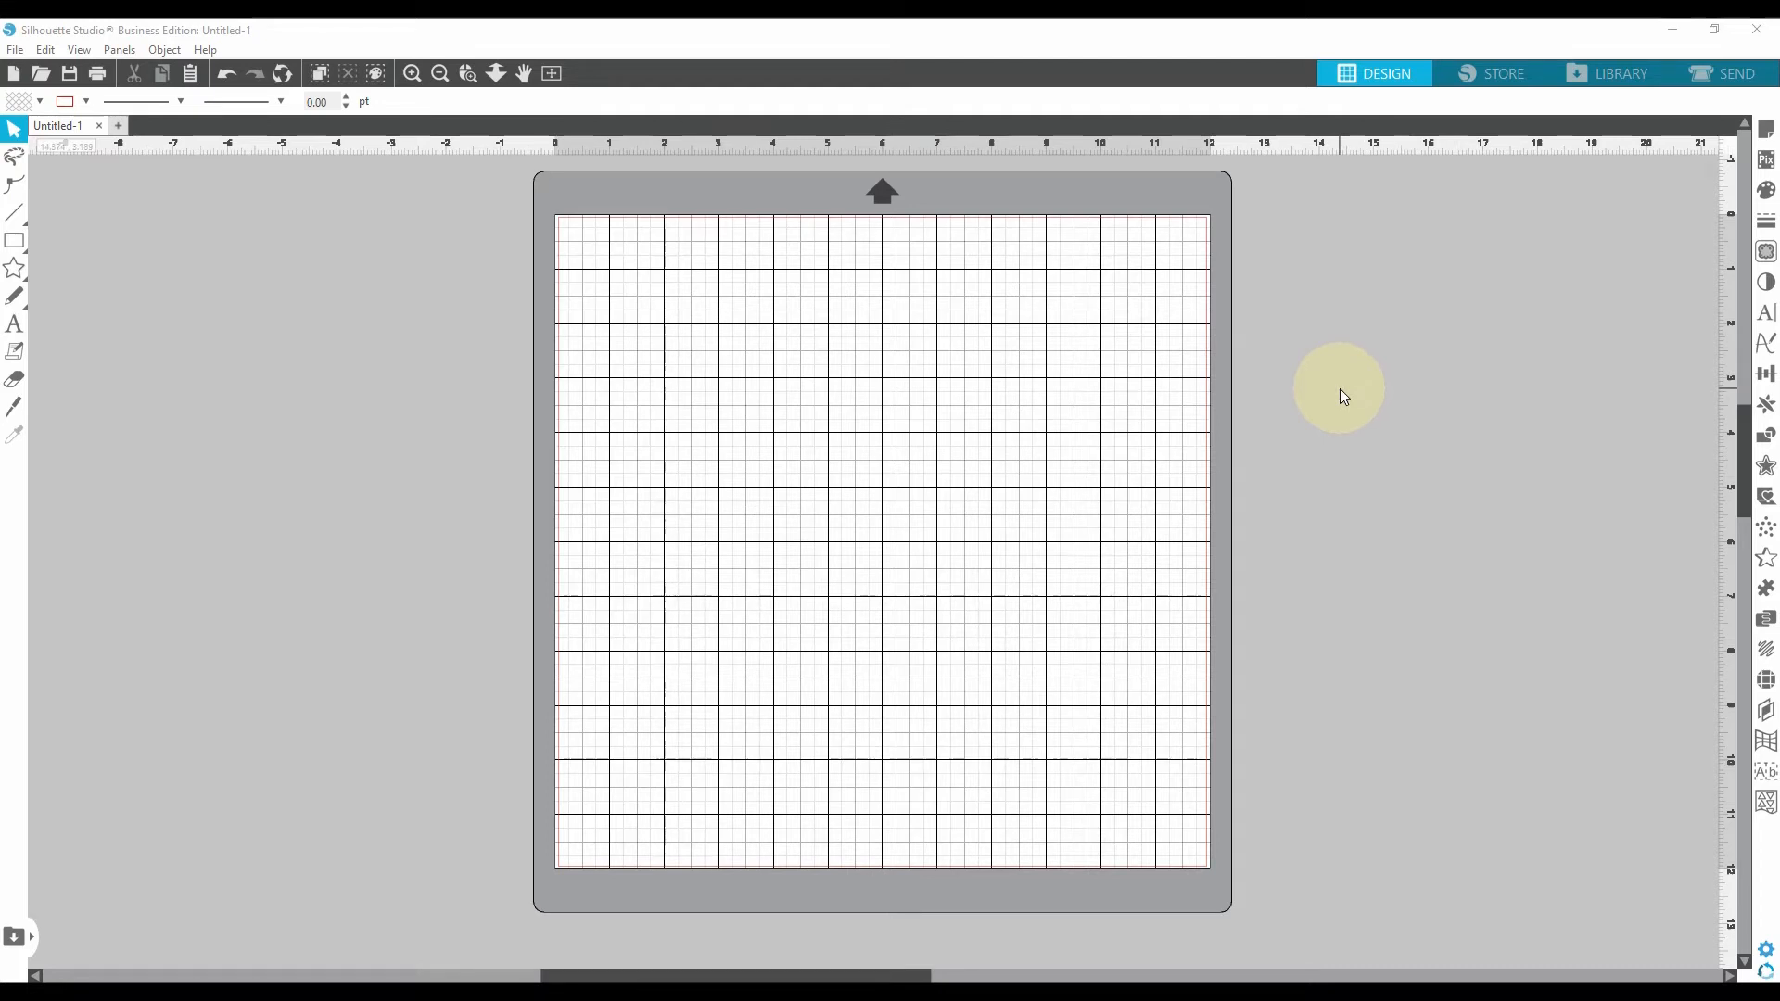
{"action": "mouse_move", "coordinate": [1469, 362]}
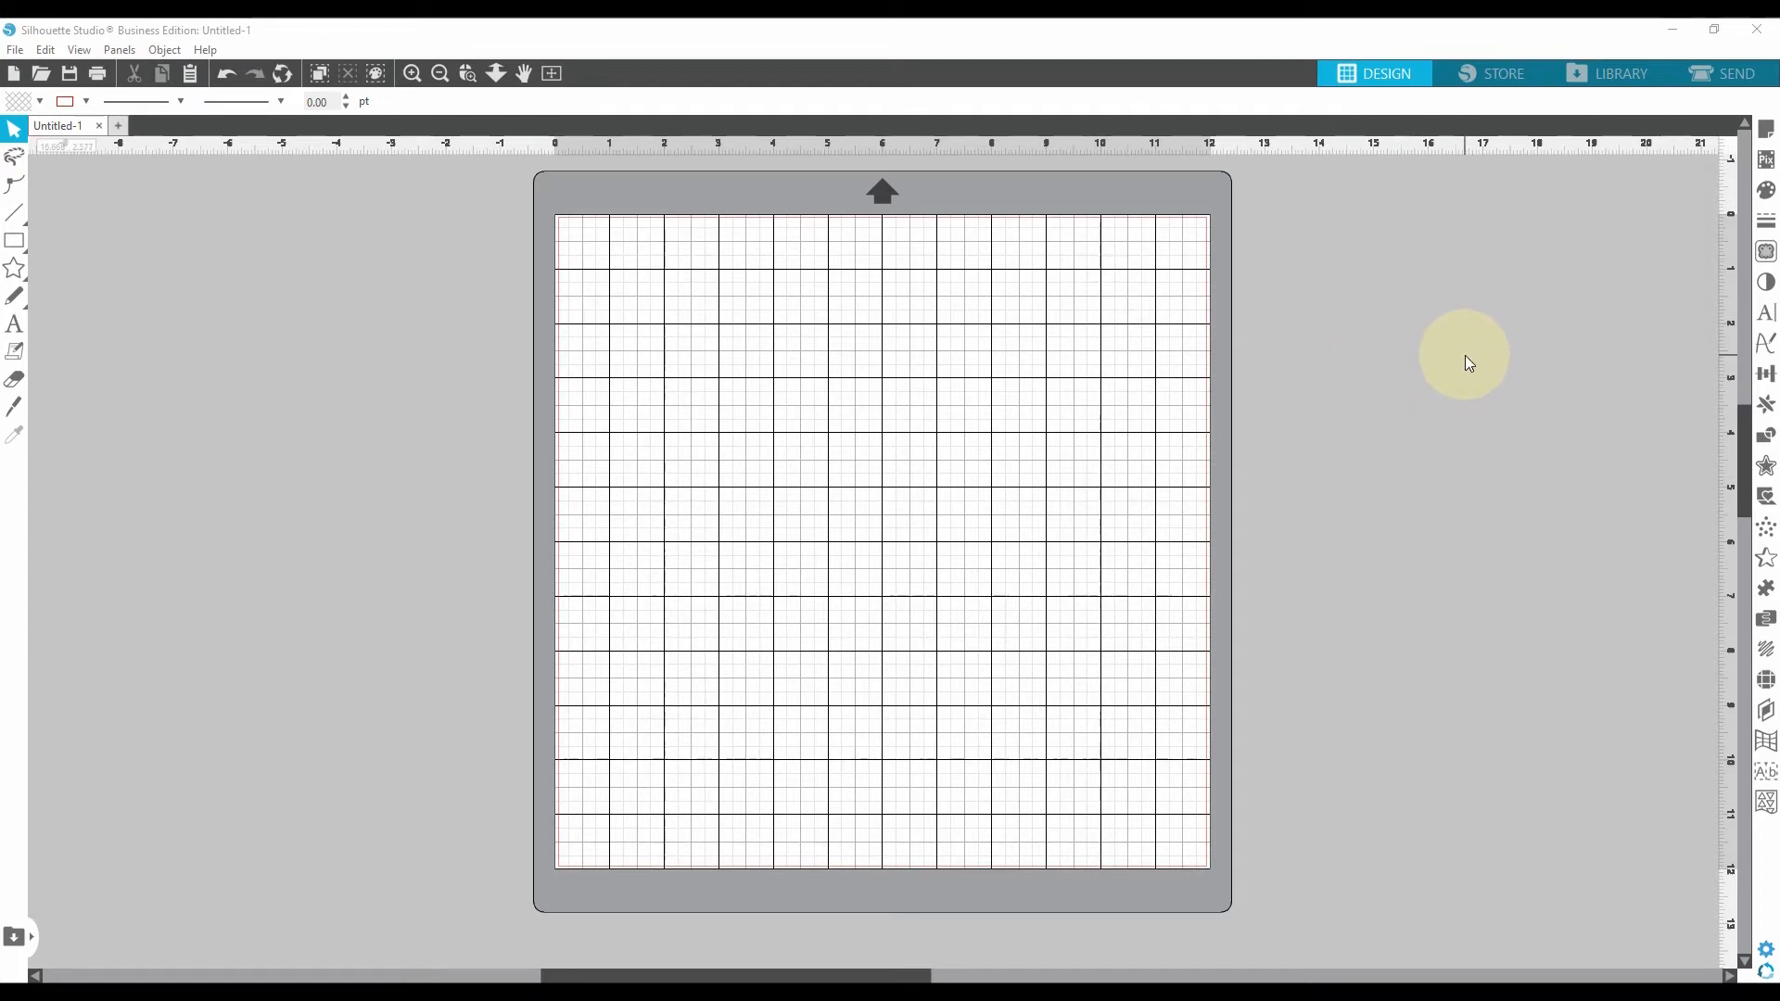
{"action": "mouse_move", "coordinate": [1097, 276]}
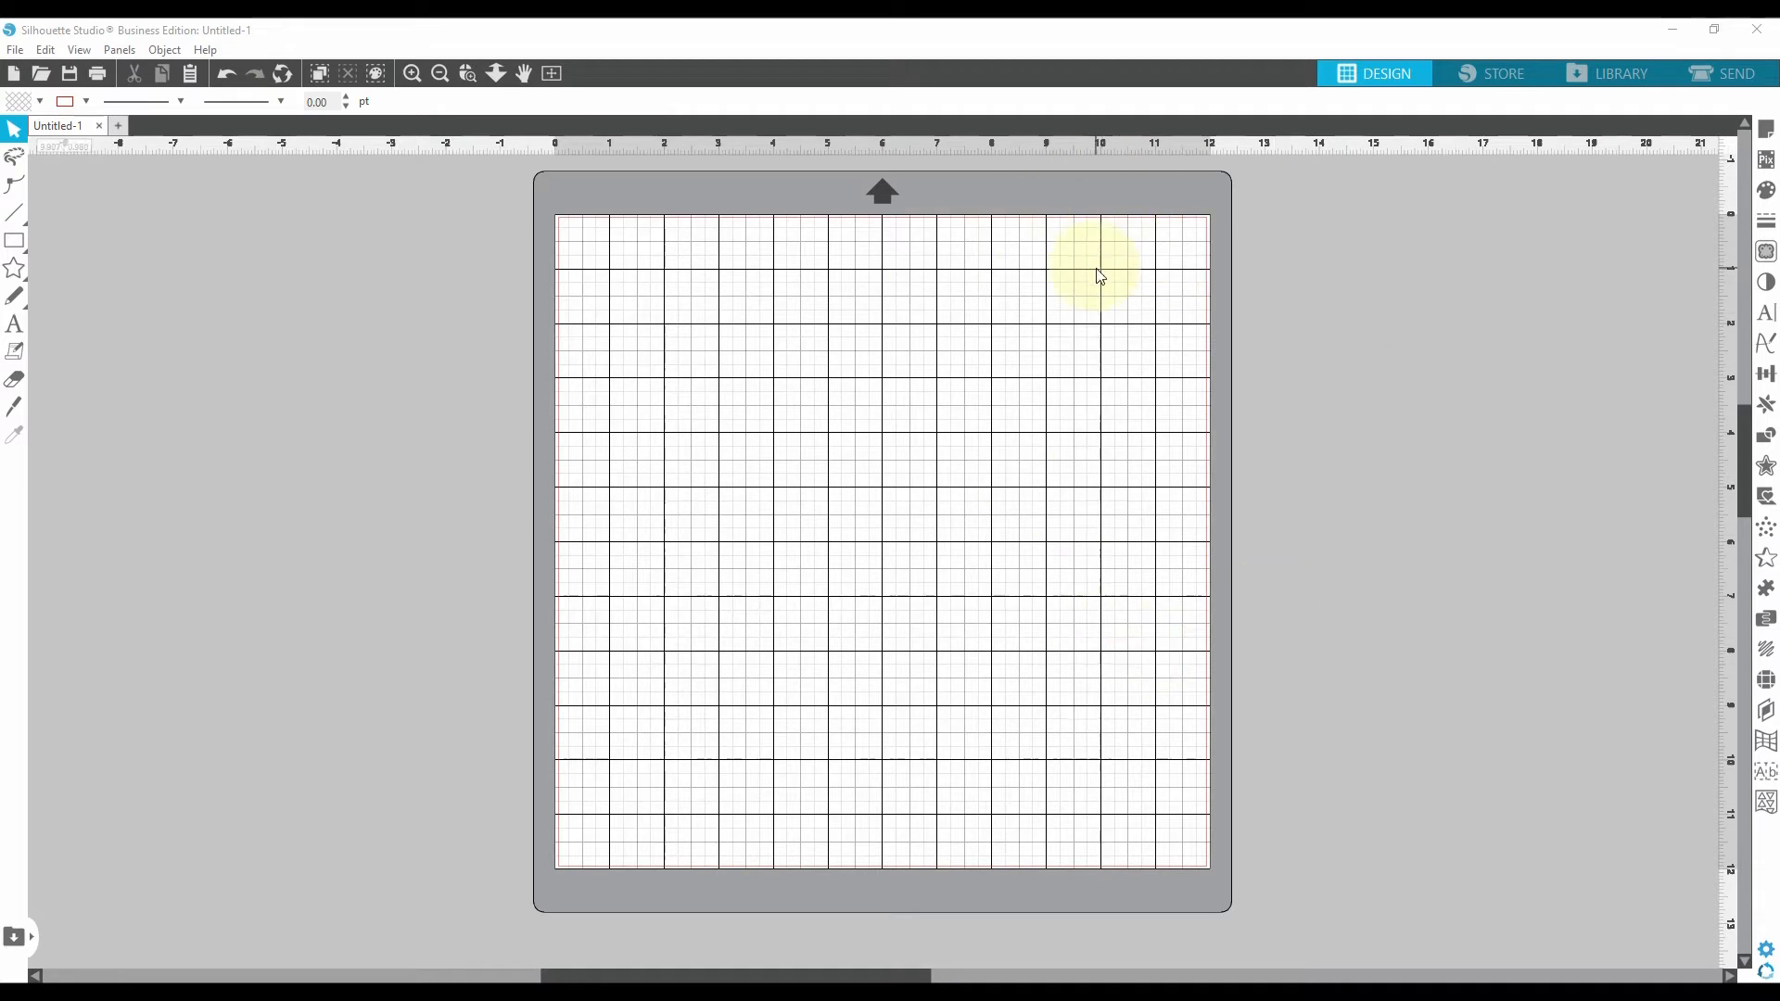
{"action": "mouse_move", "coordinate": [1766, 128]}
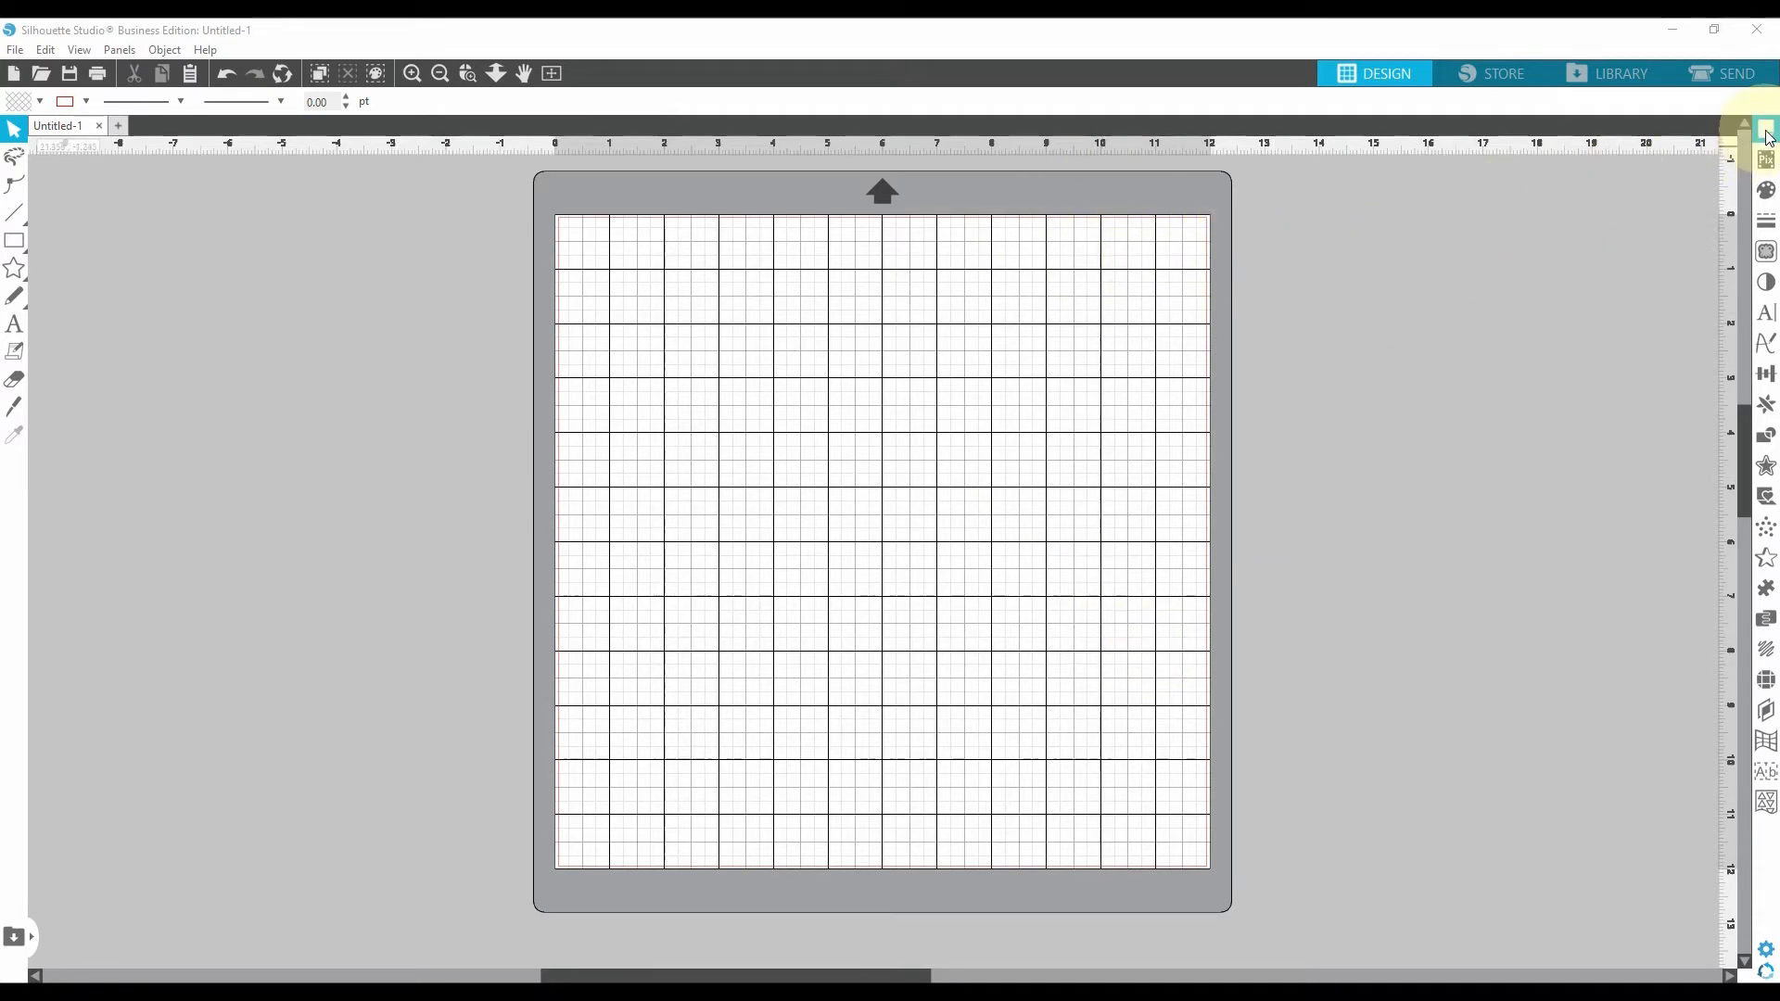
{"action": "mouse_move", "coordinate": [1767, 127]}
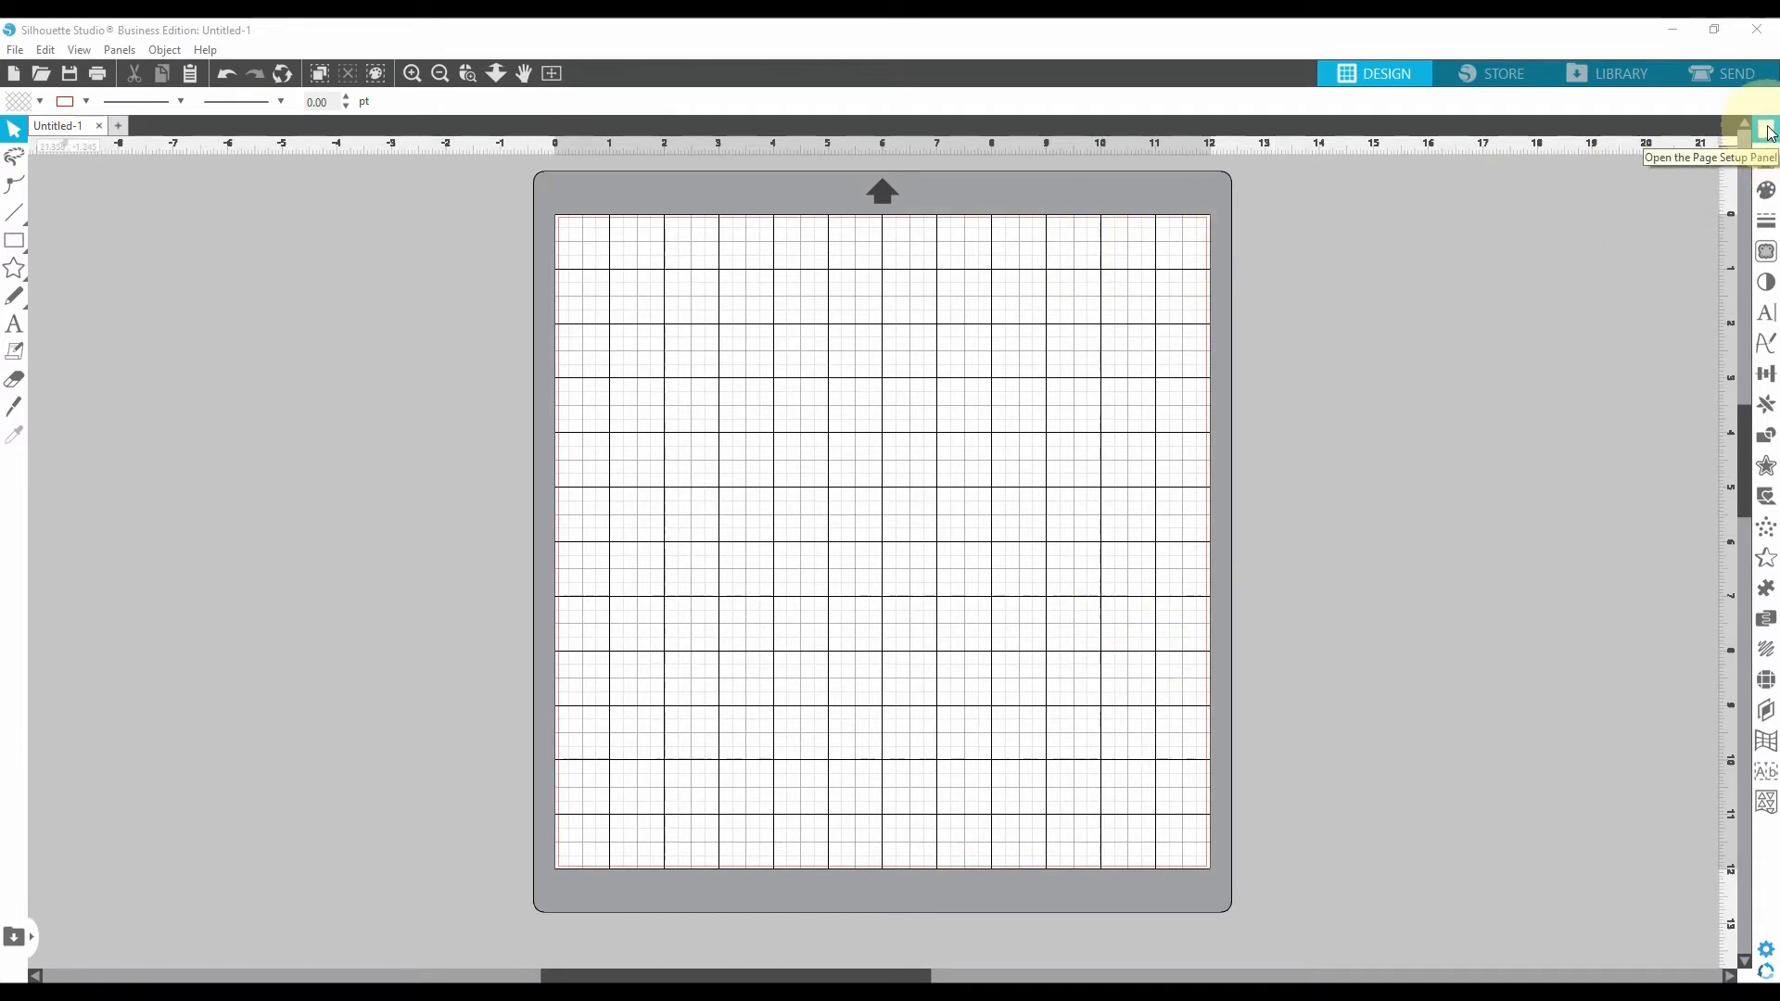
Step: Set the media size to Letter, 8.5 × 11 in, on the Cameo mat
{"action": "left_click", "coordinate": [1767, 128]}
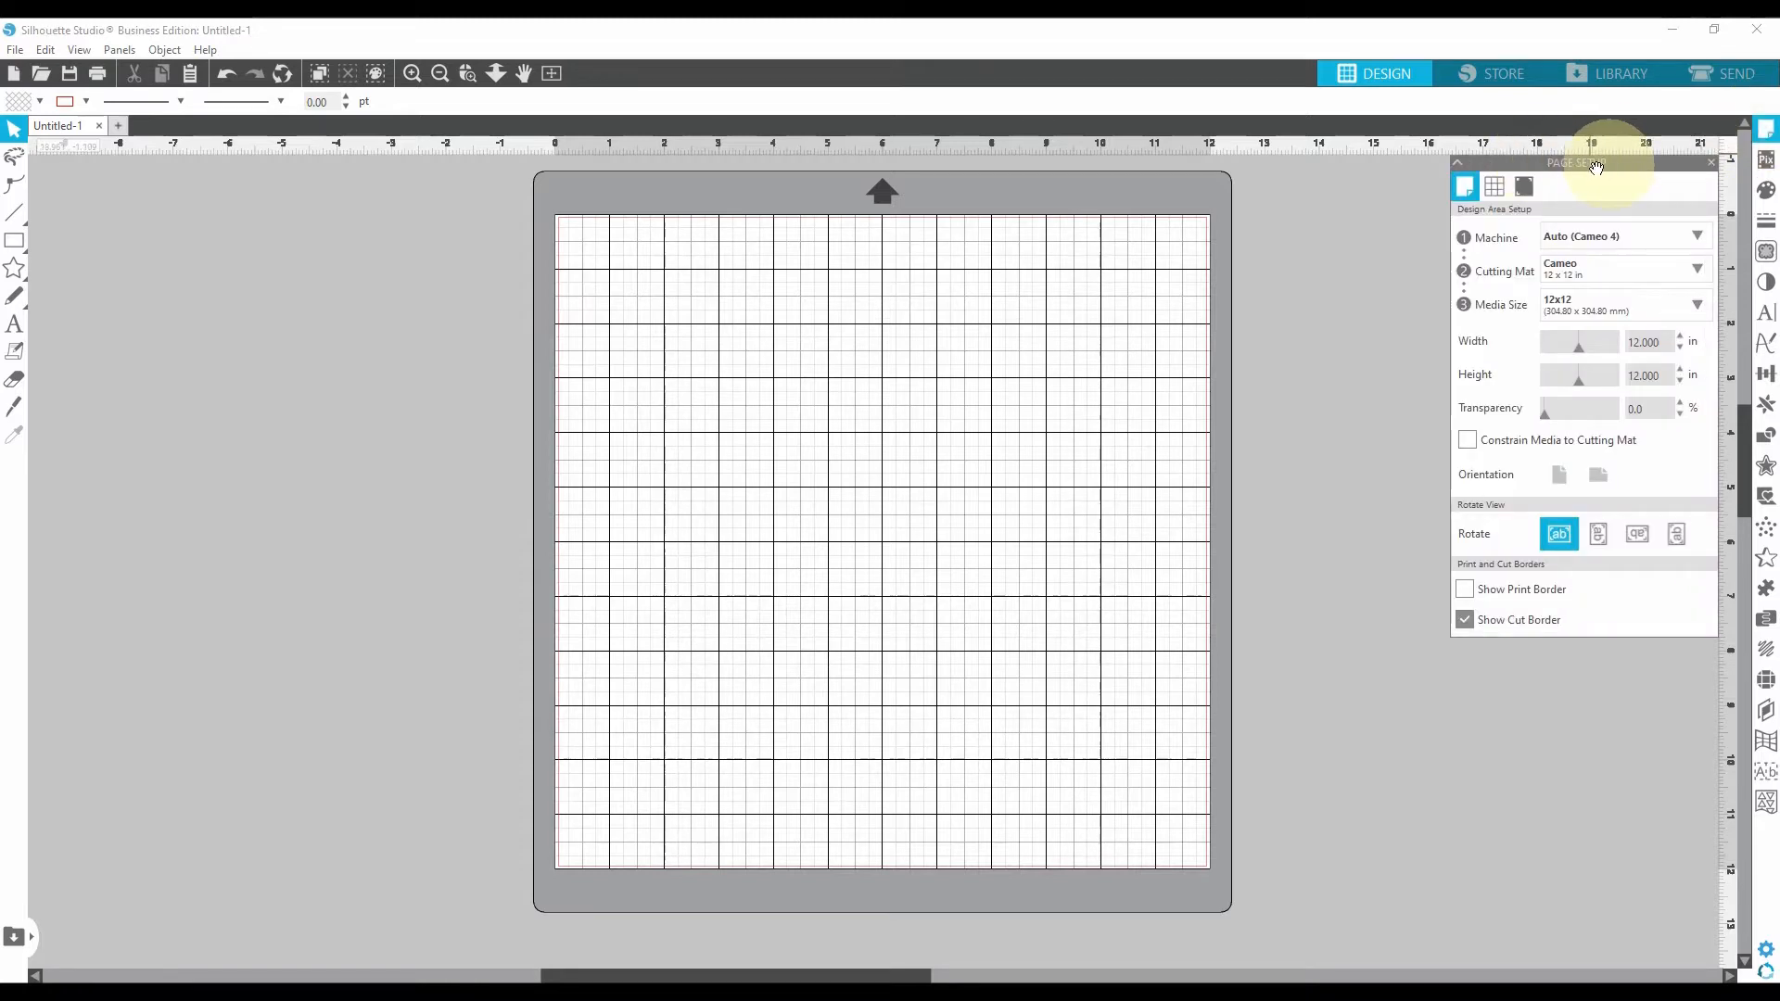
{"action": "mouse_move", "coordinate": [1412, 183]}
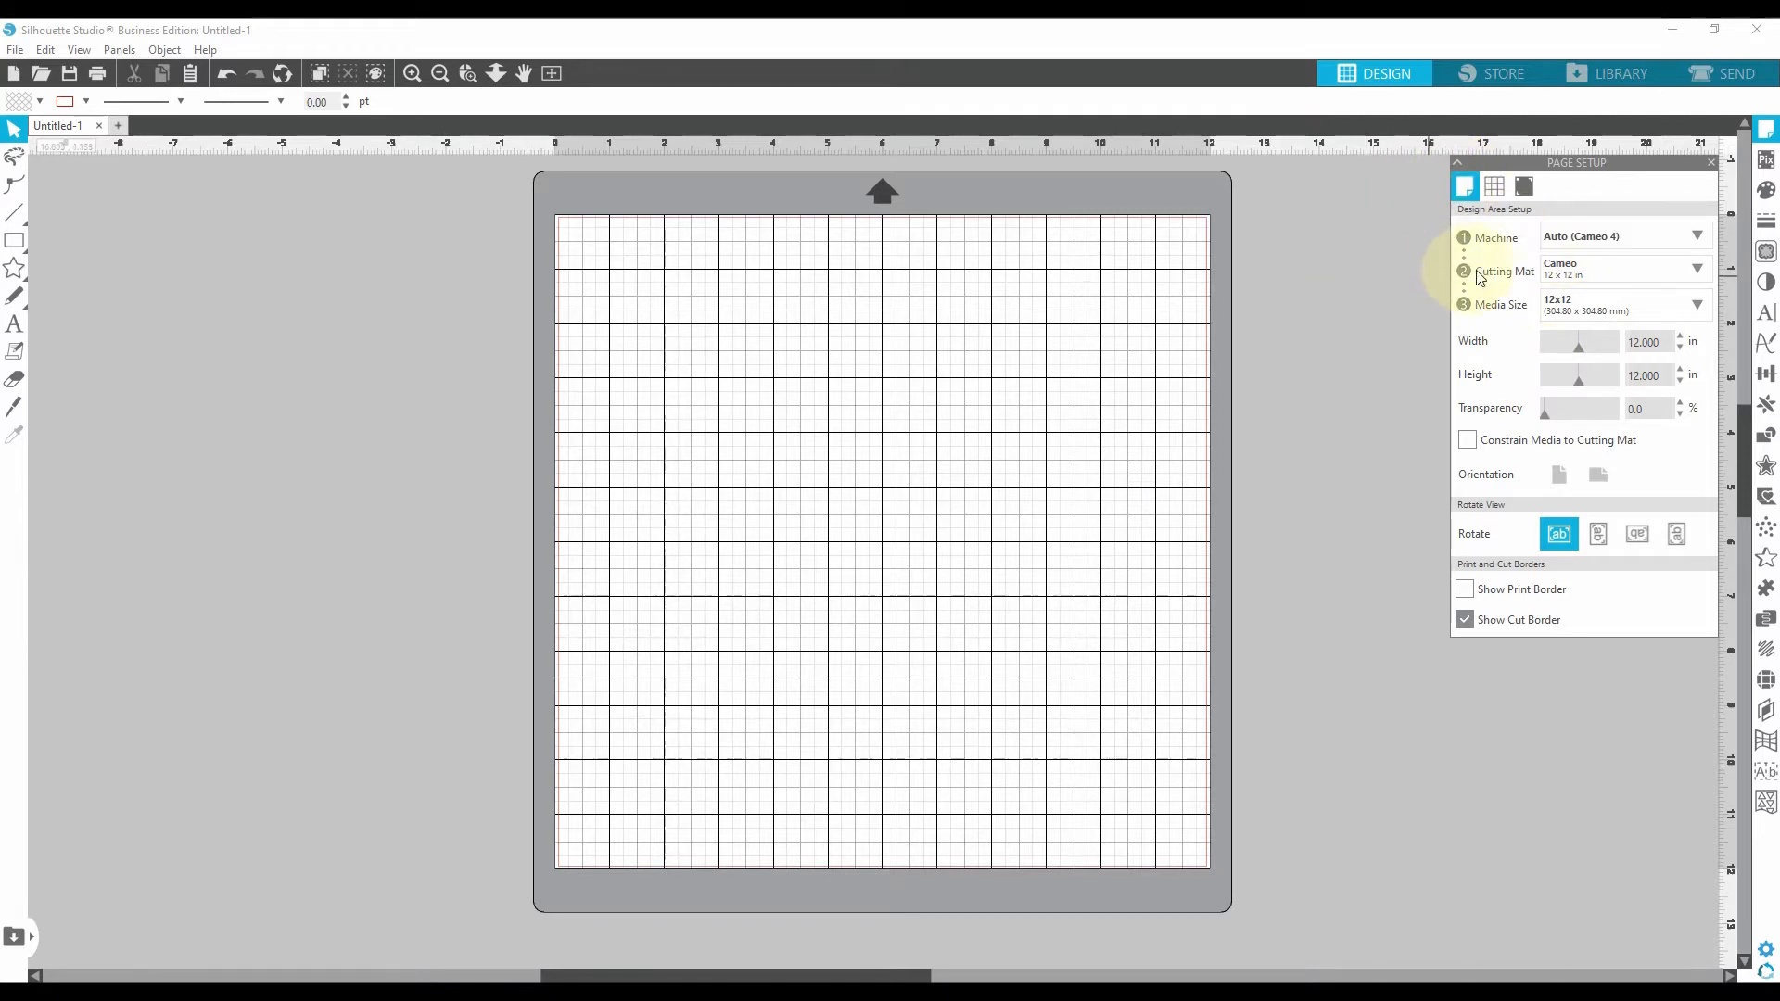
{"action": "left_click", "coordinate": [1620, 304]}
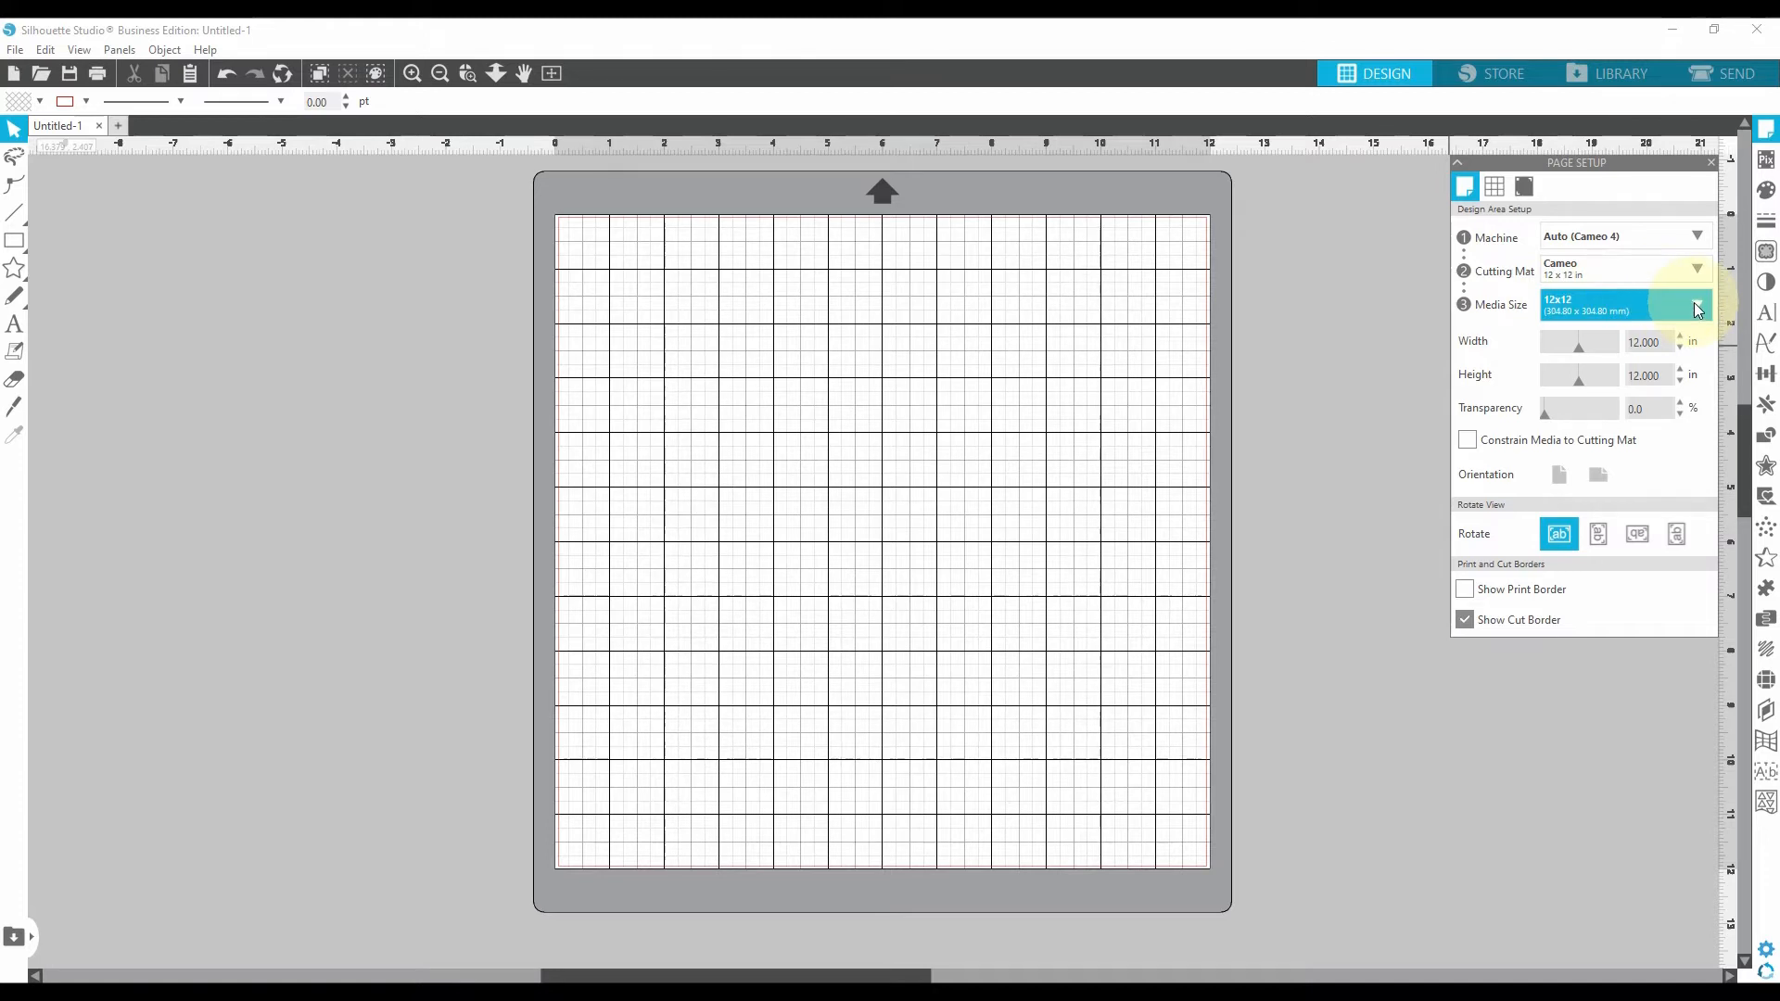
{"action": "left_click", "coordinate": [1694, 309]}
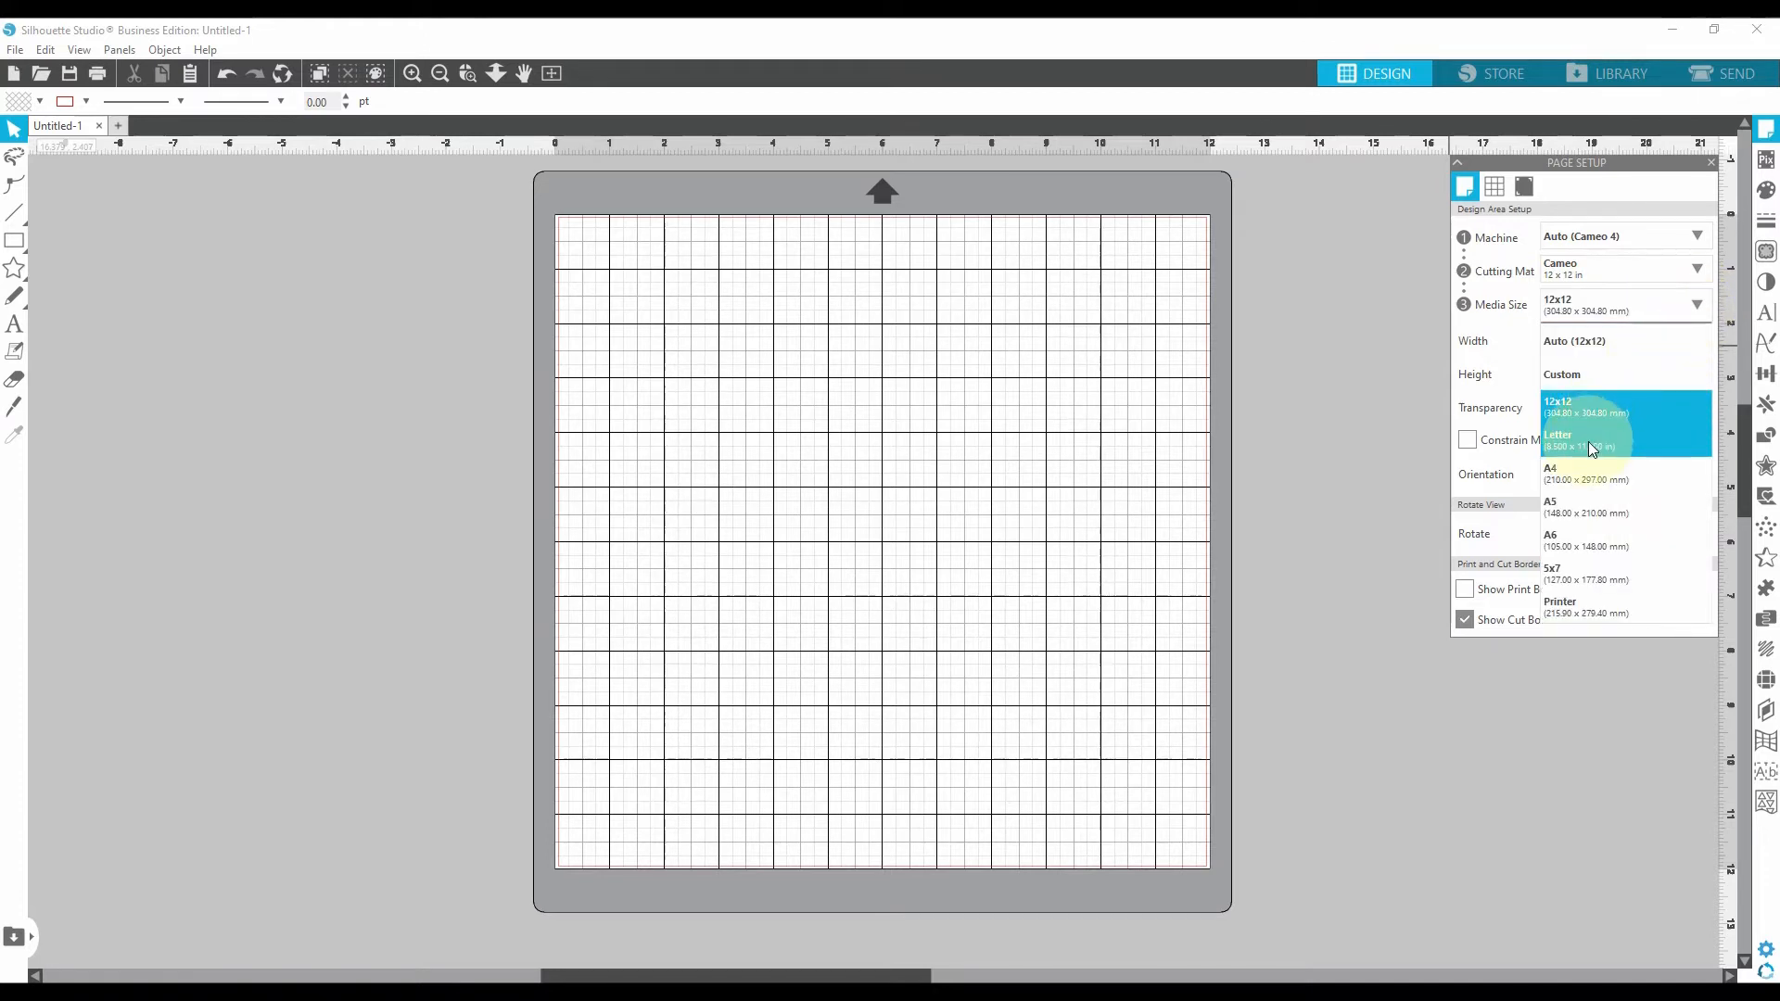
{"action": "left_click", "coordinate": [1561, 441]}
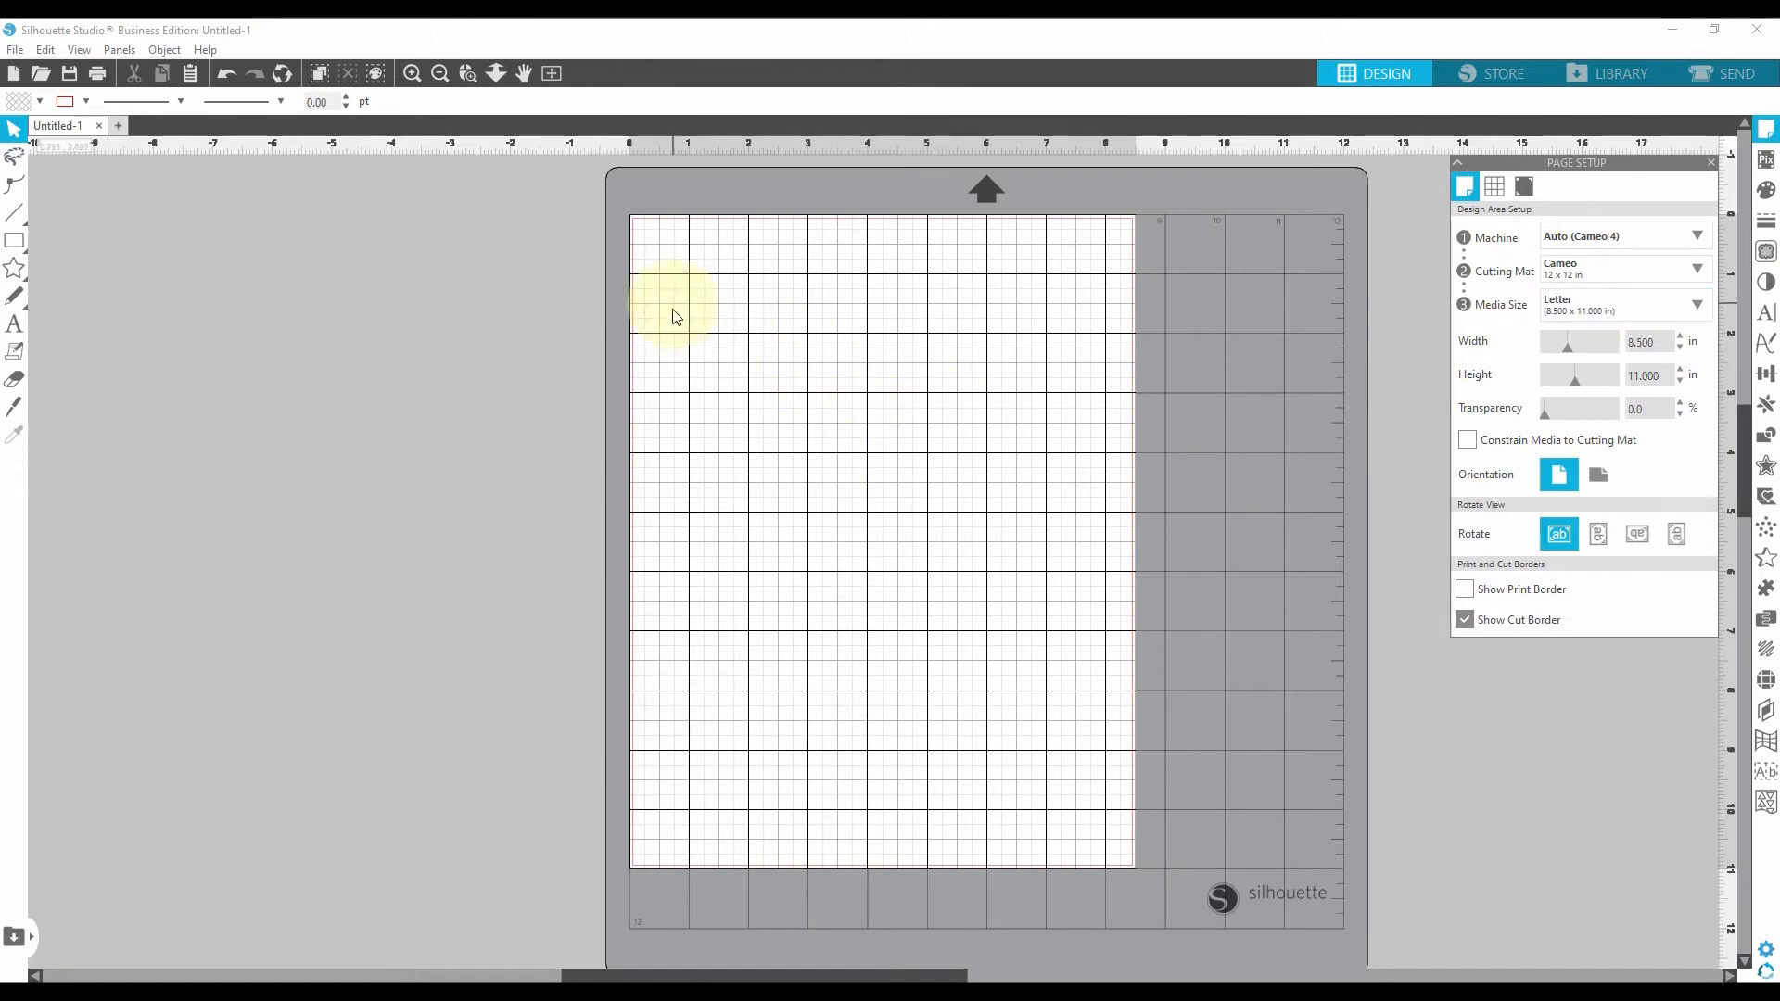
{"action": "mouse_move", "coordinate": [747, 517]}
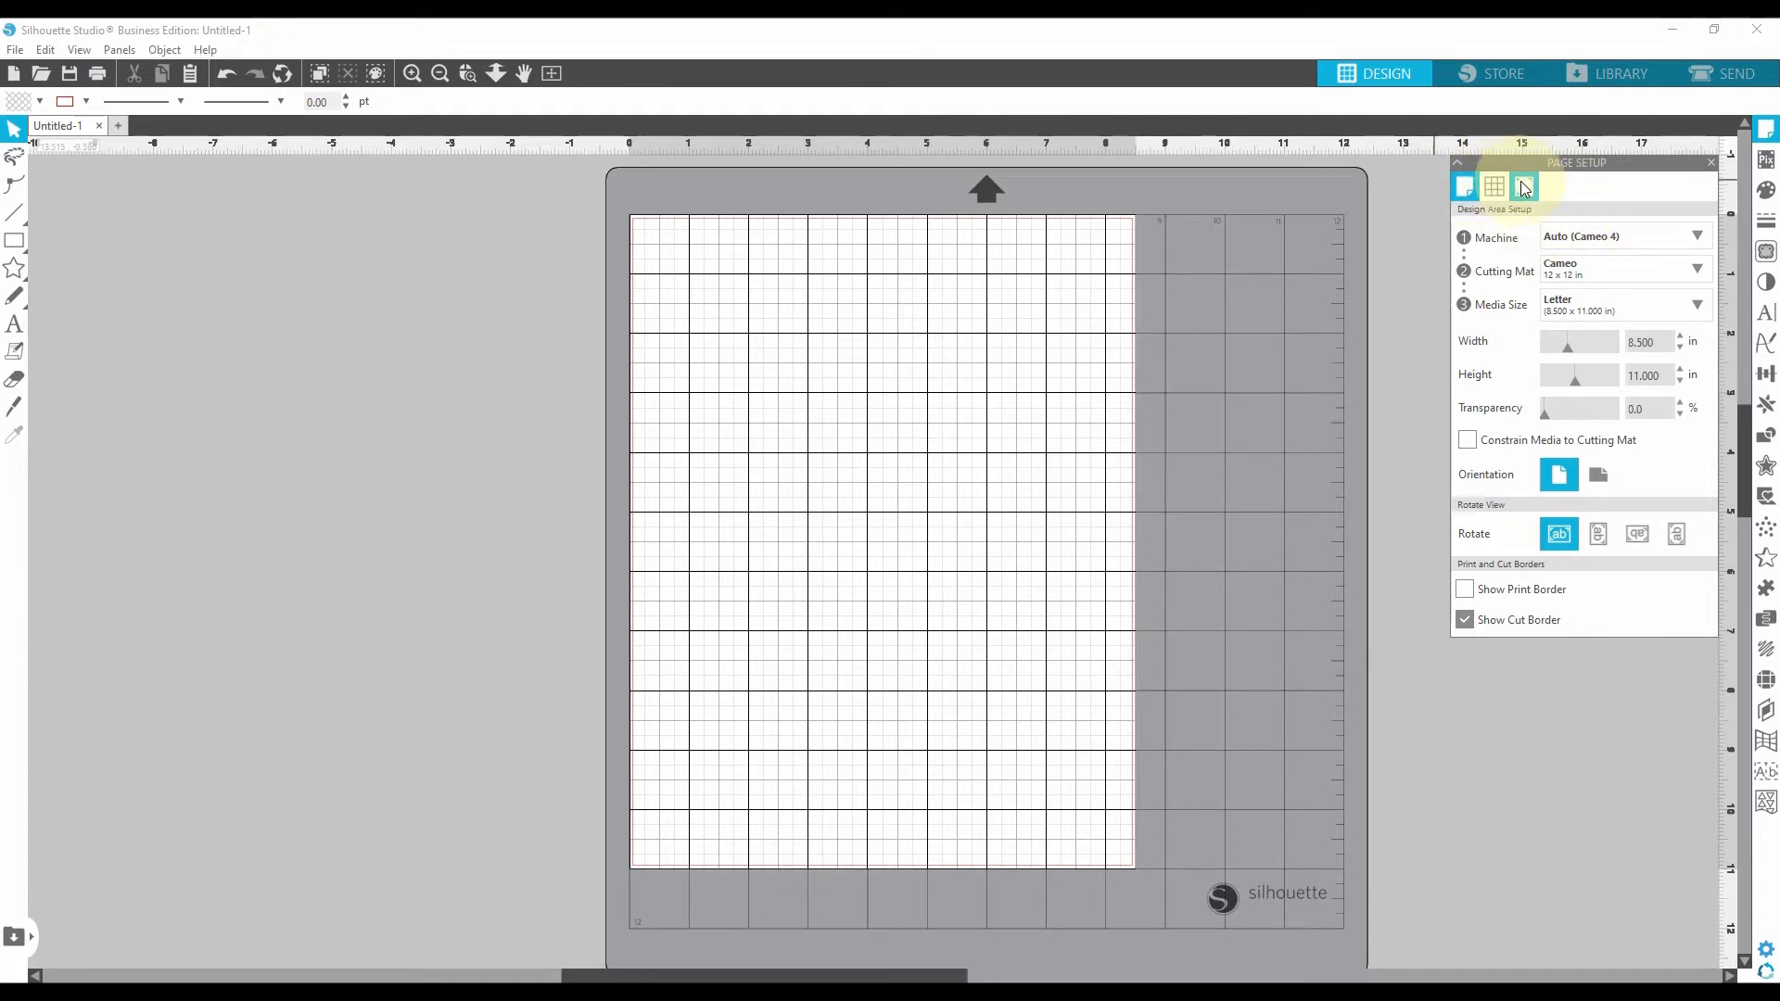
Step: Turn registration marks on with default length, thickness and inset
{"action": "left_click", "coordinate": [1523, 186]}
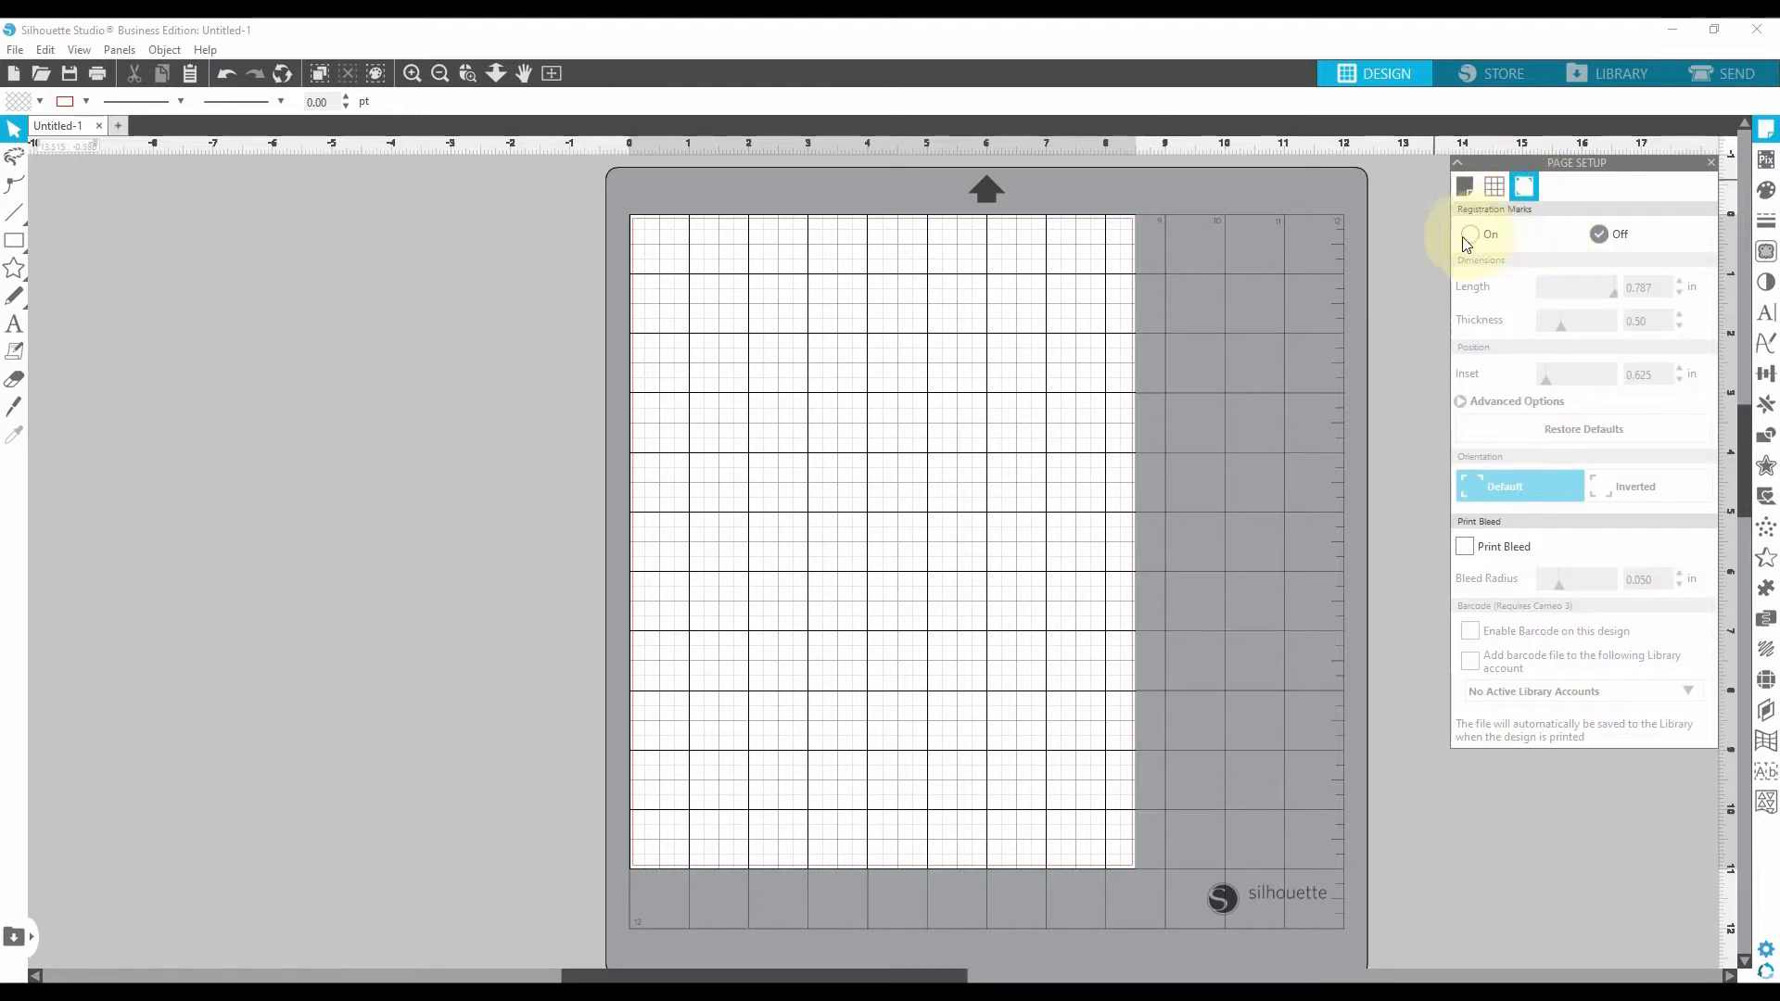
{"action": "left_click", "coordinate": [1470, 234]}
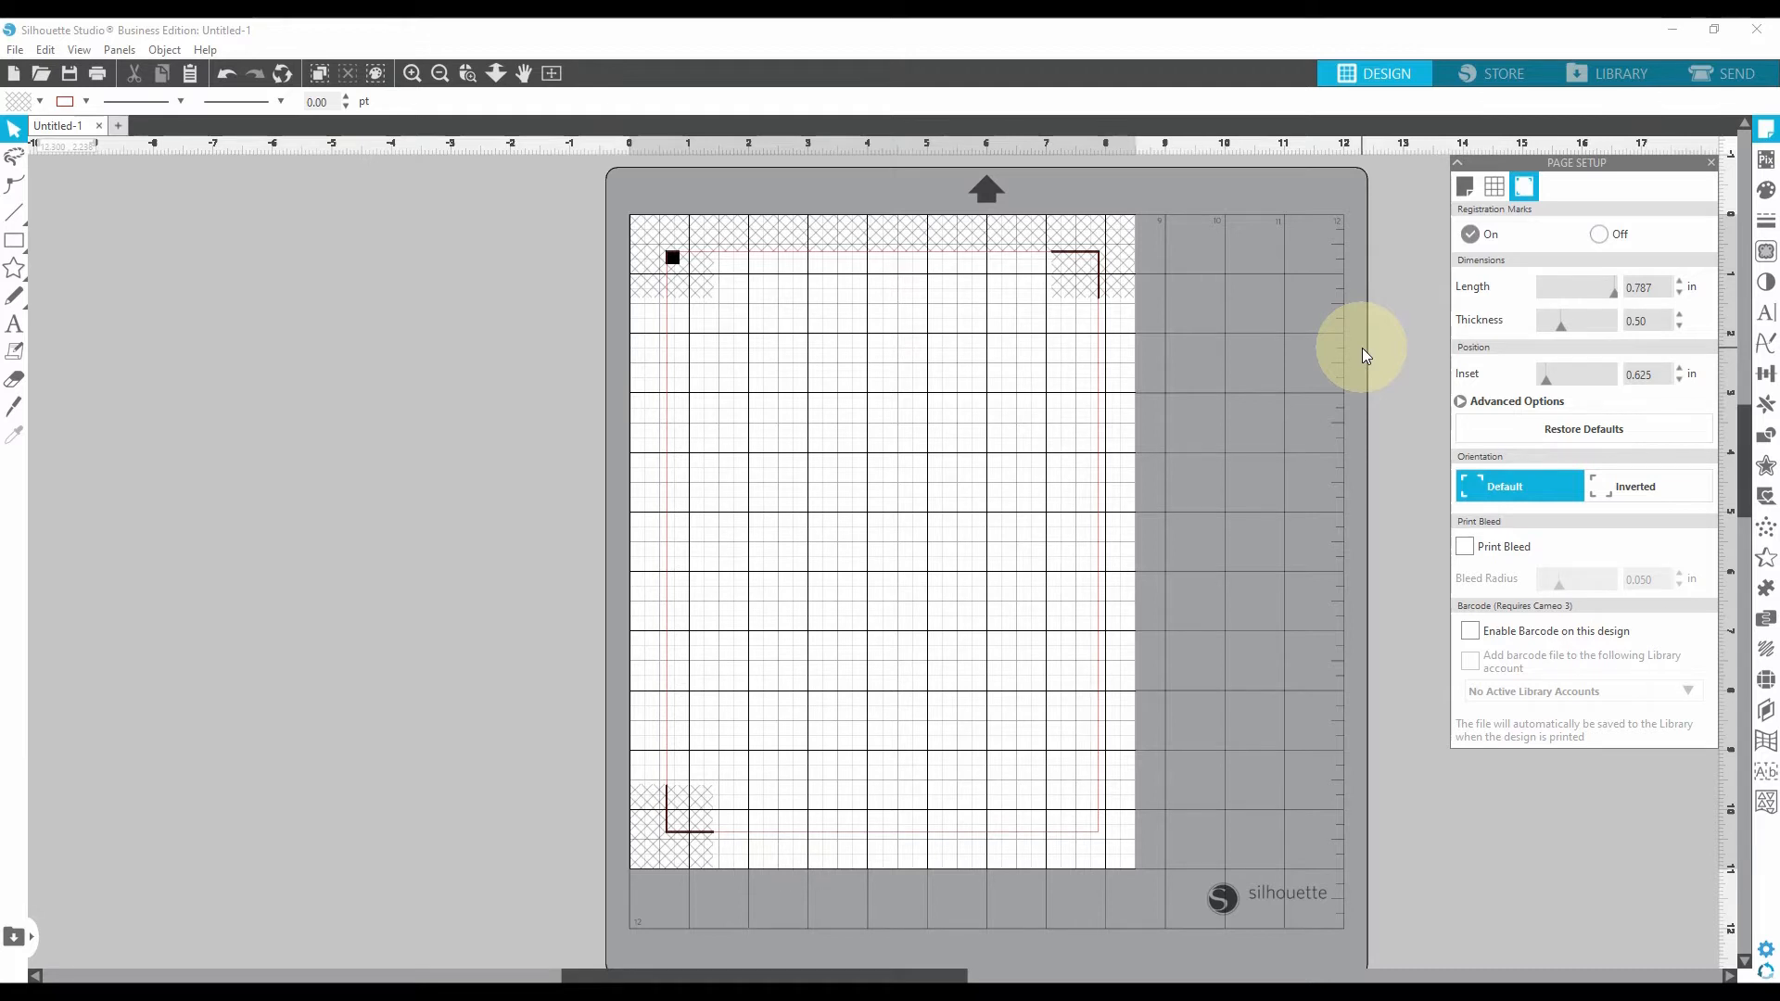
{"action": "mouse_move", "coordinate": [686, 385]}
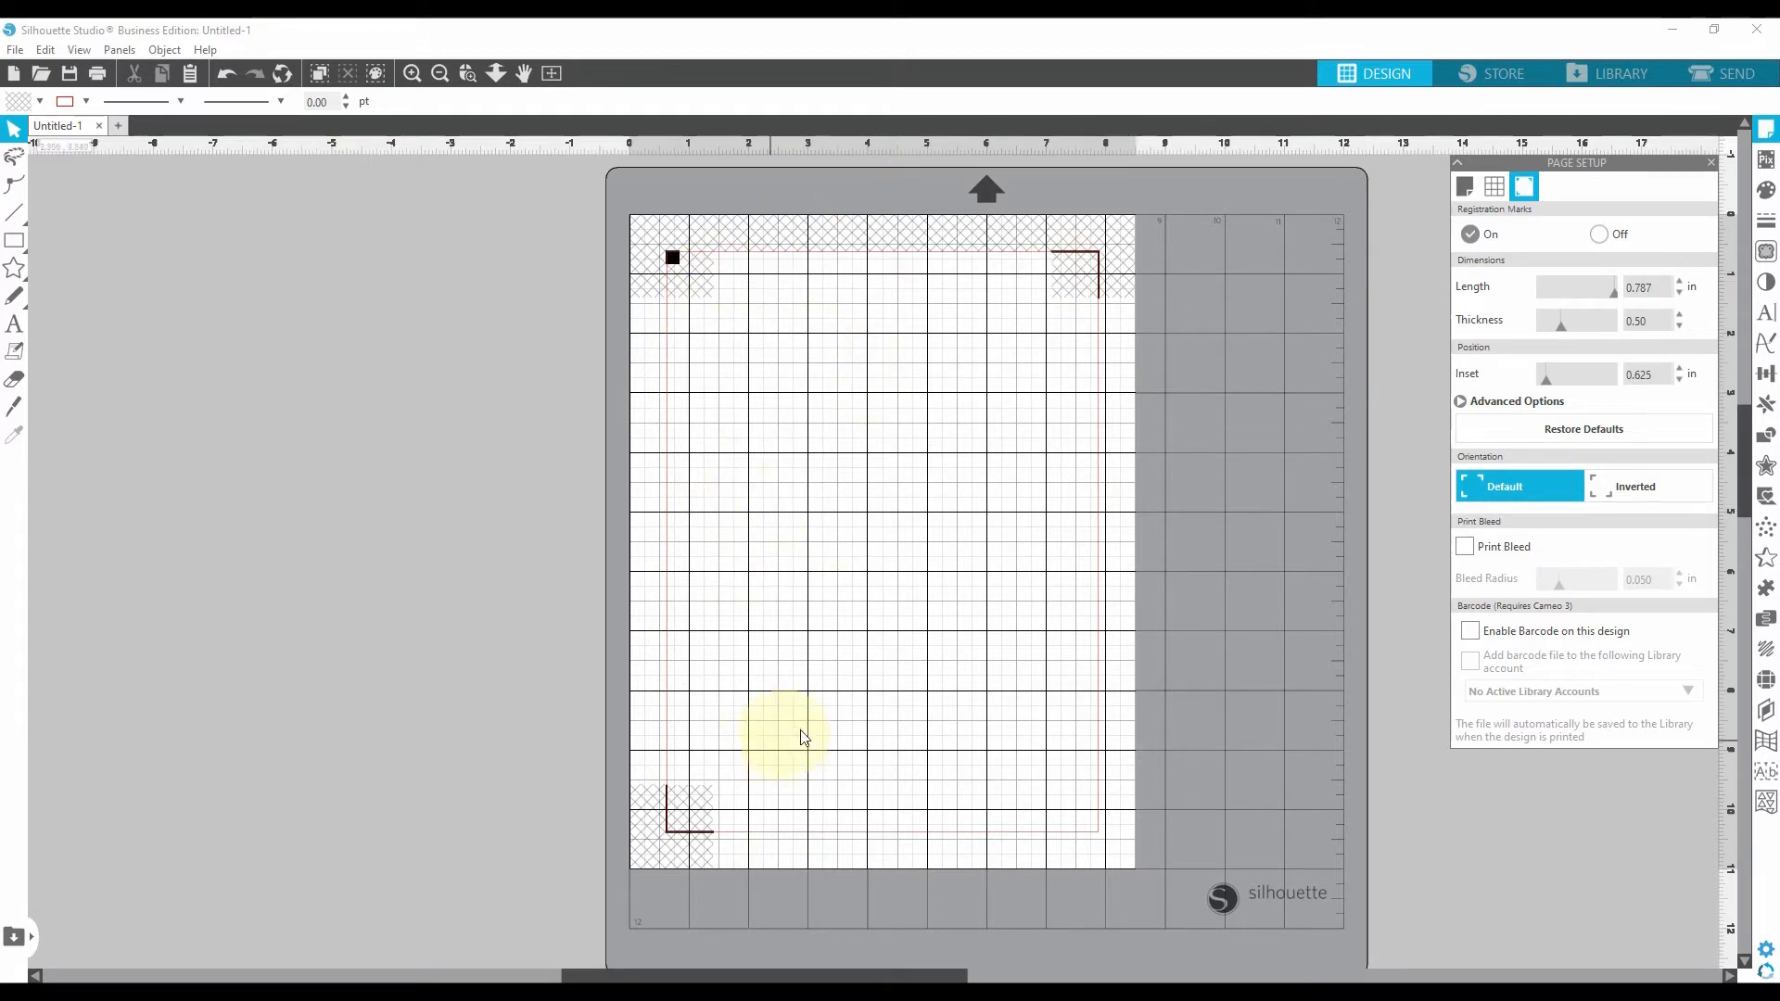
{"action": "mouse_move", "coordinate": [636, 317]}
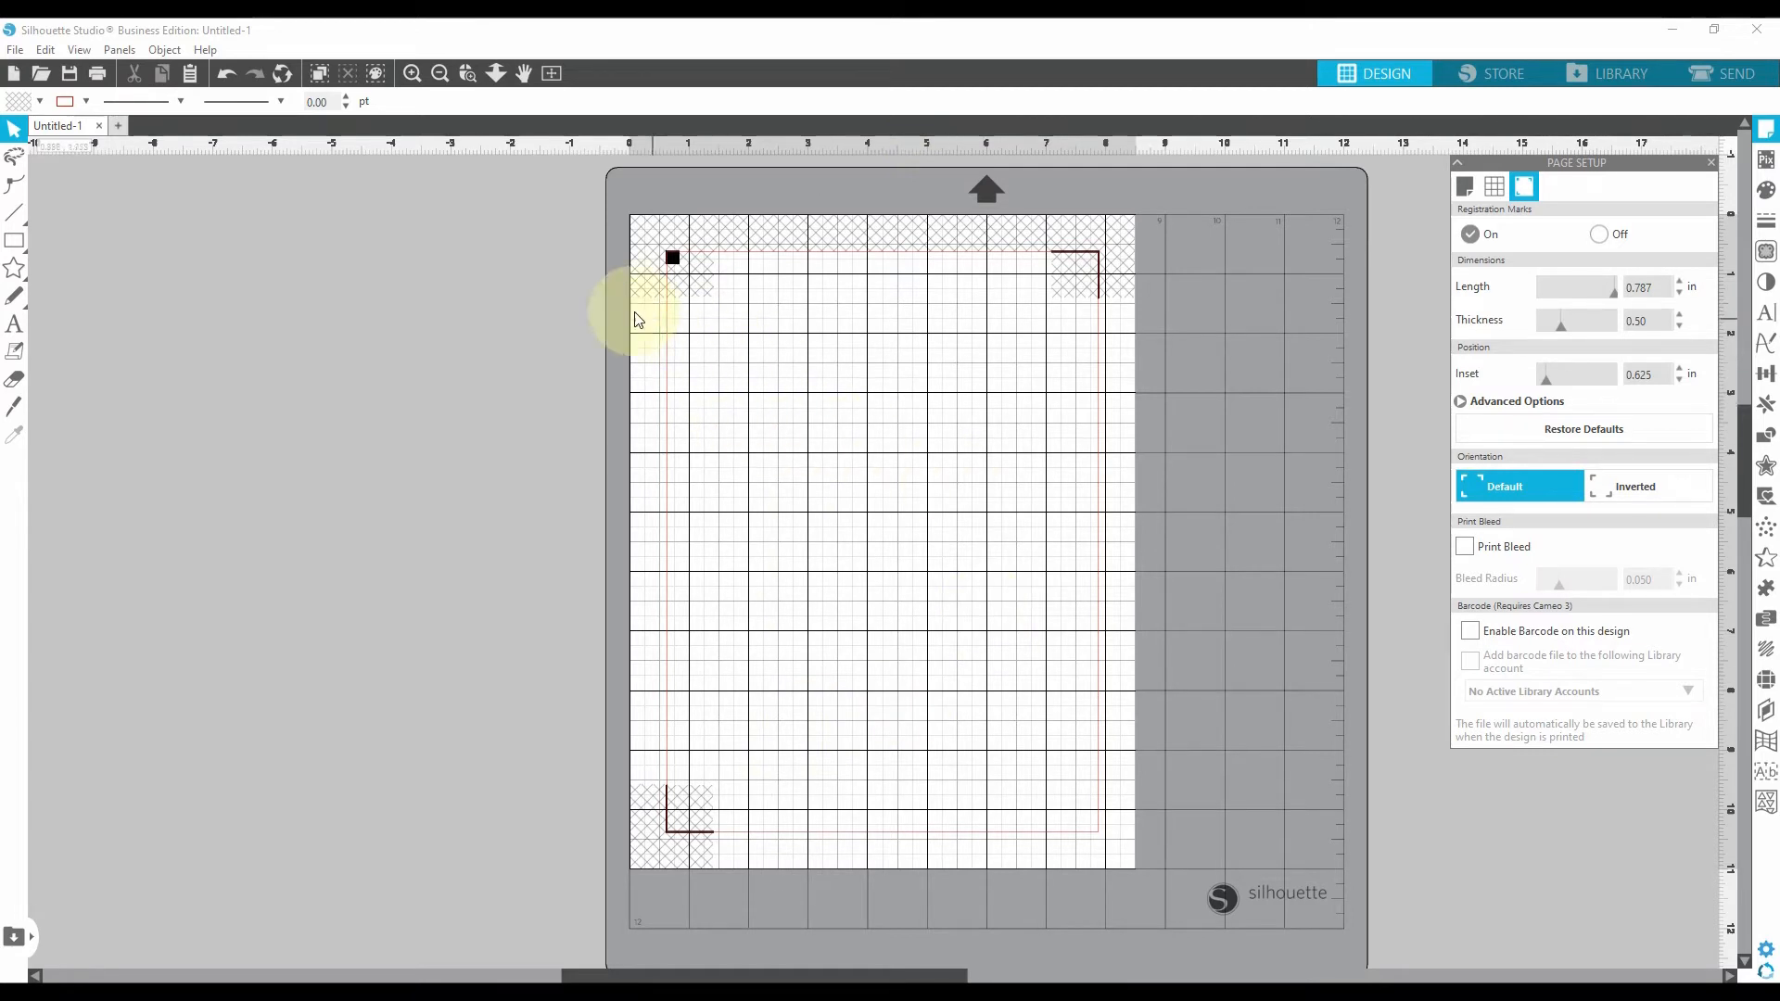
{"action": "mouse_move", "coordinate": [1095, 290]}
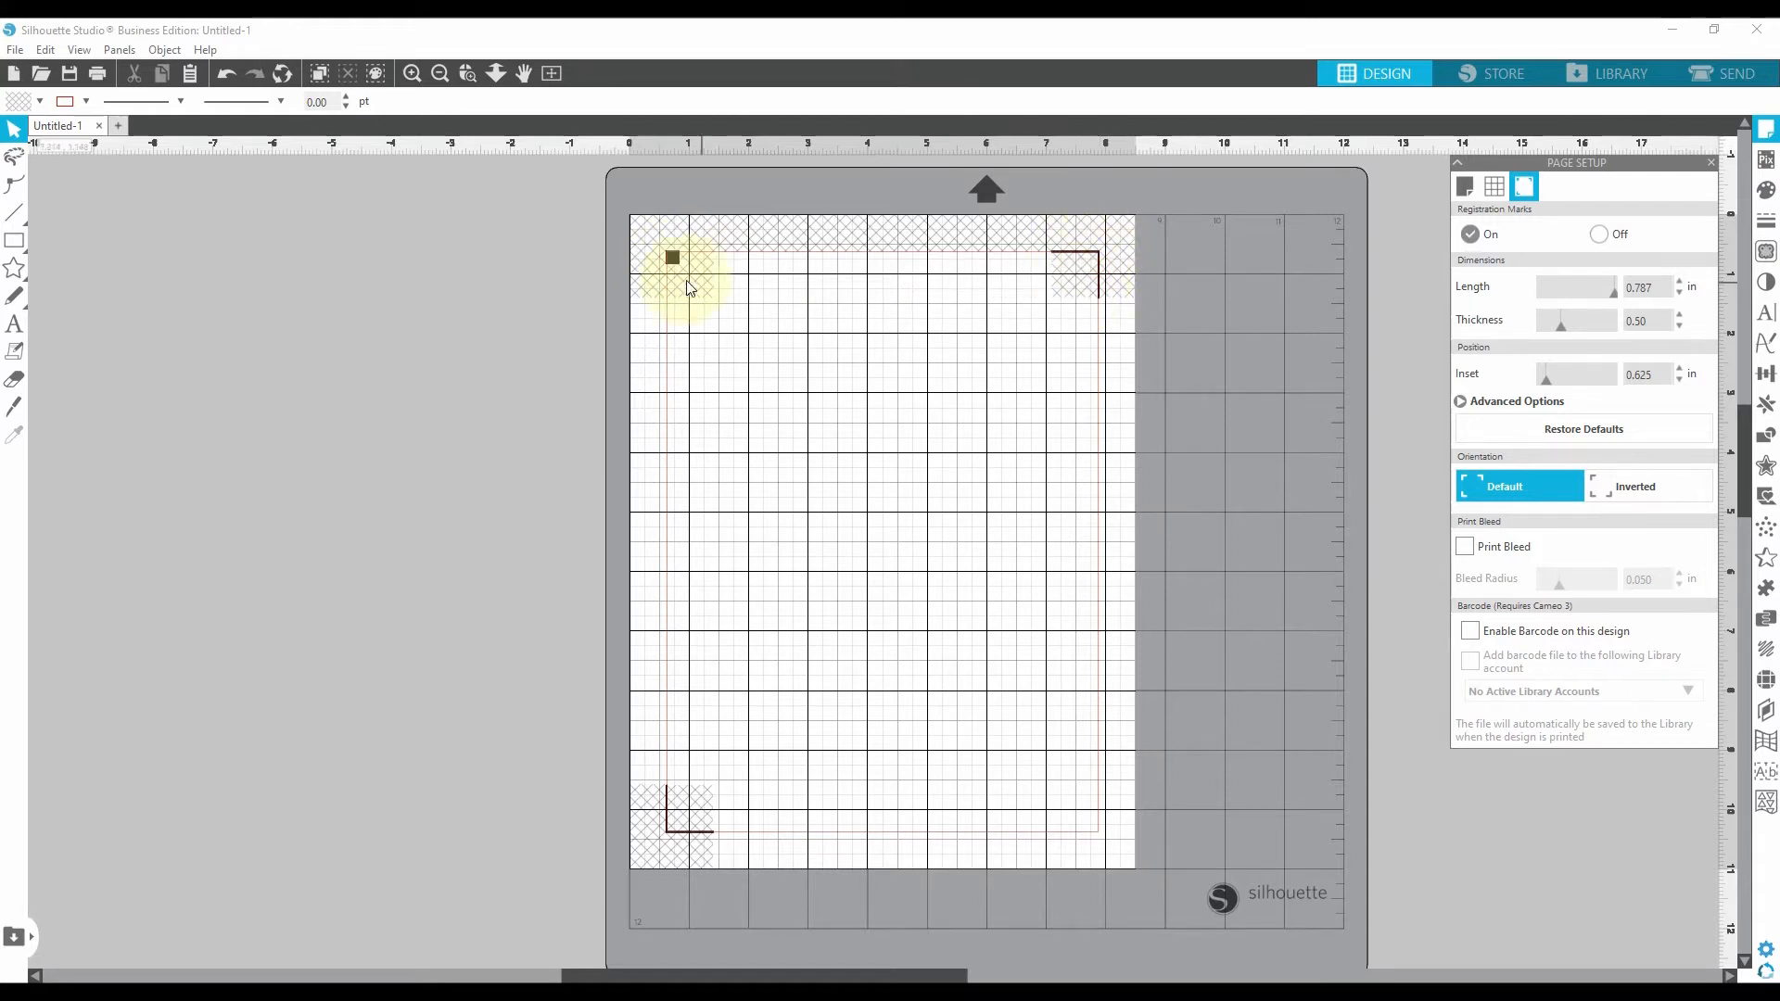
{"action": "mouse_move", "coordinate": [715, 835]}
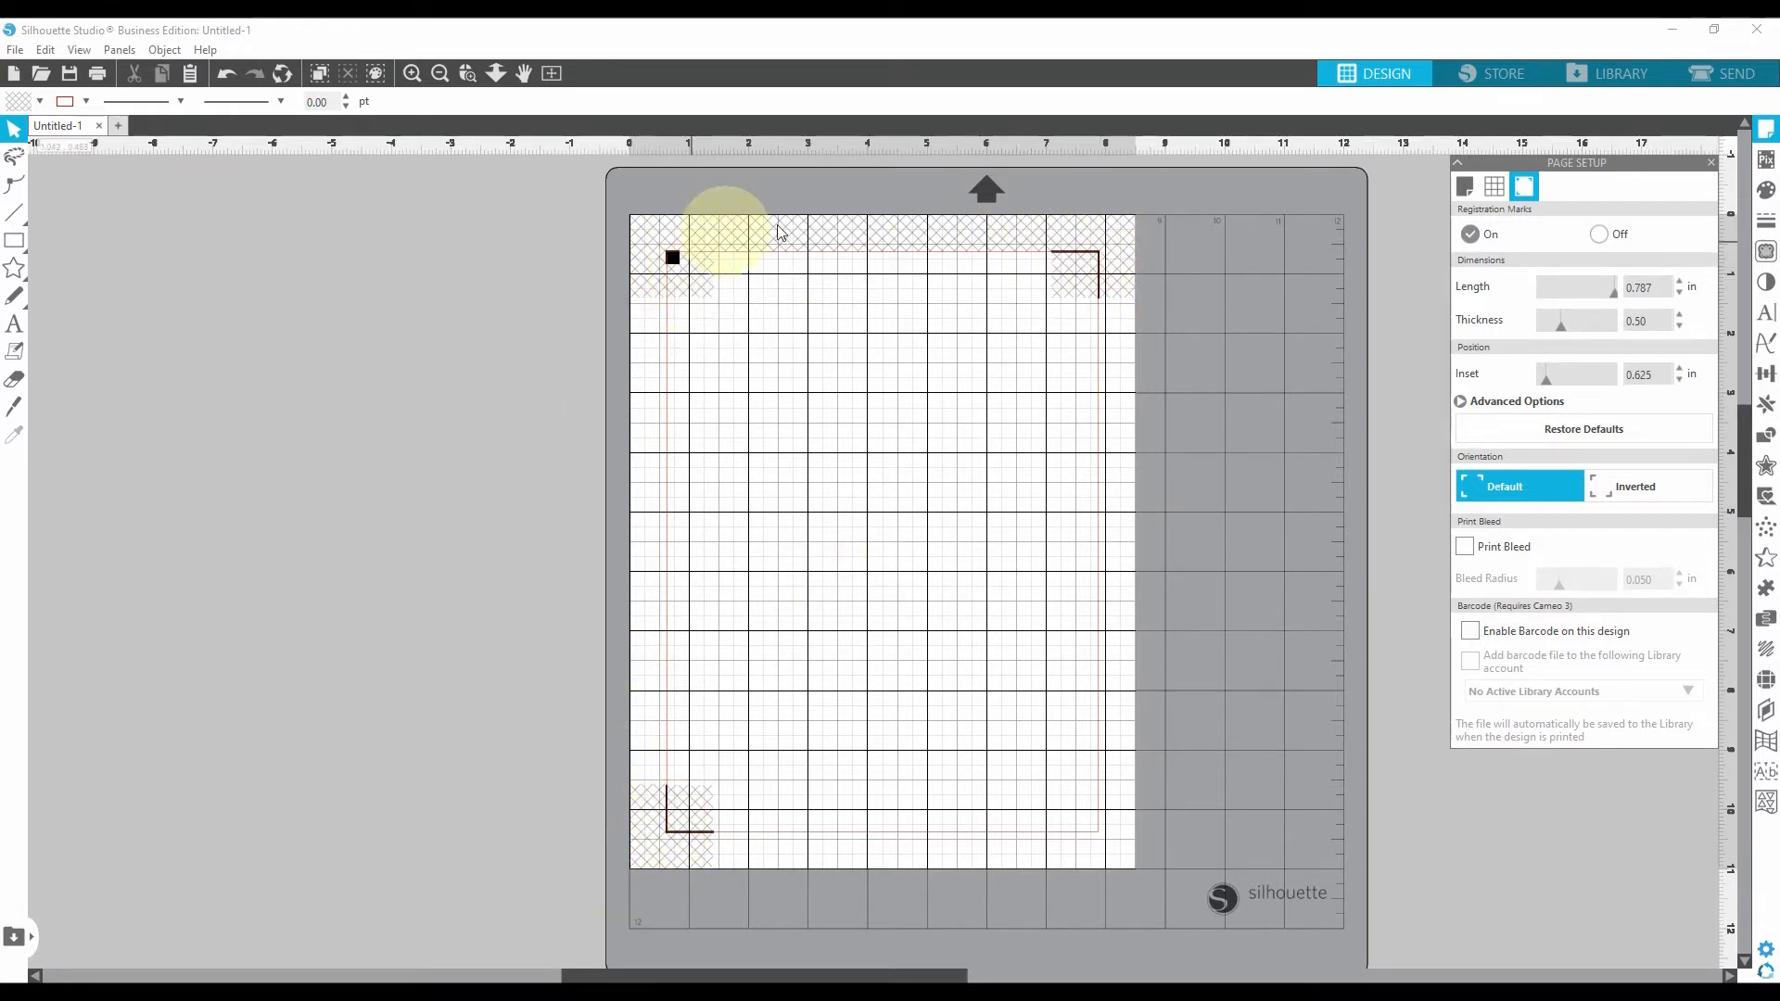
{"action": "mouse_move", "coordinate": [686, 347]}
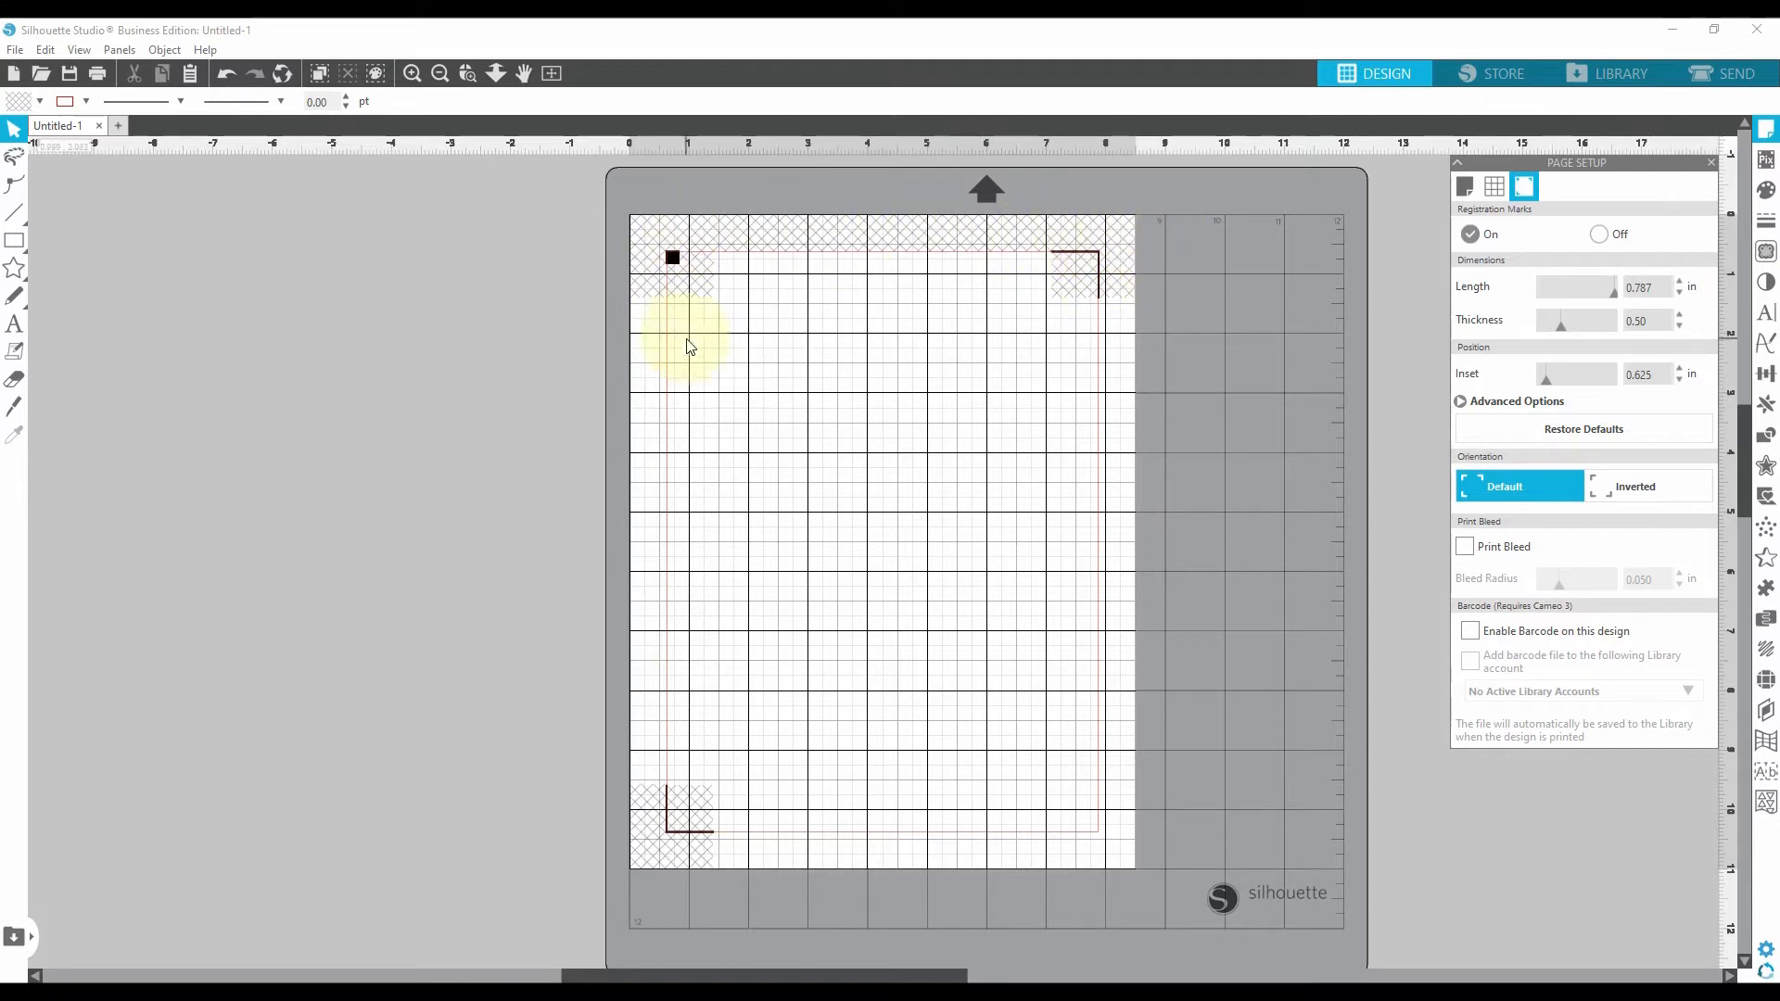
{"action": "mouse_move", "coordinate": [664, 477]}
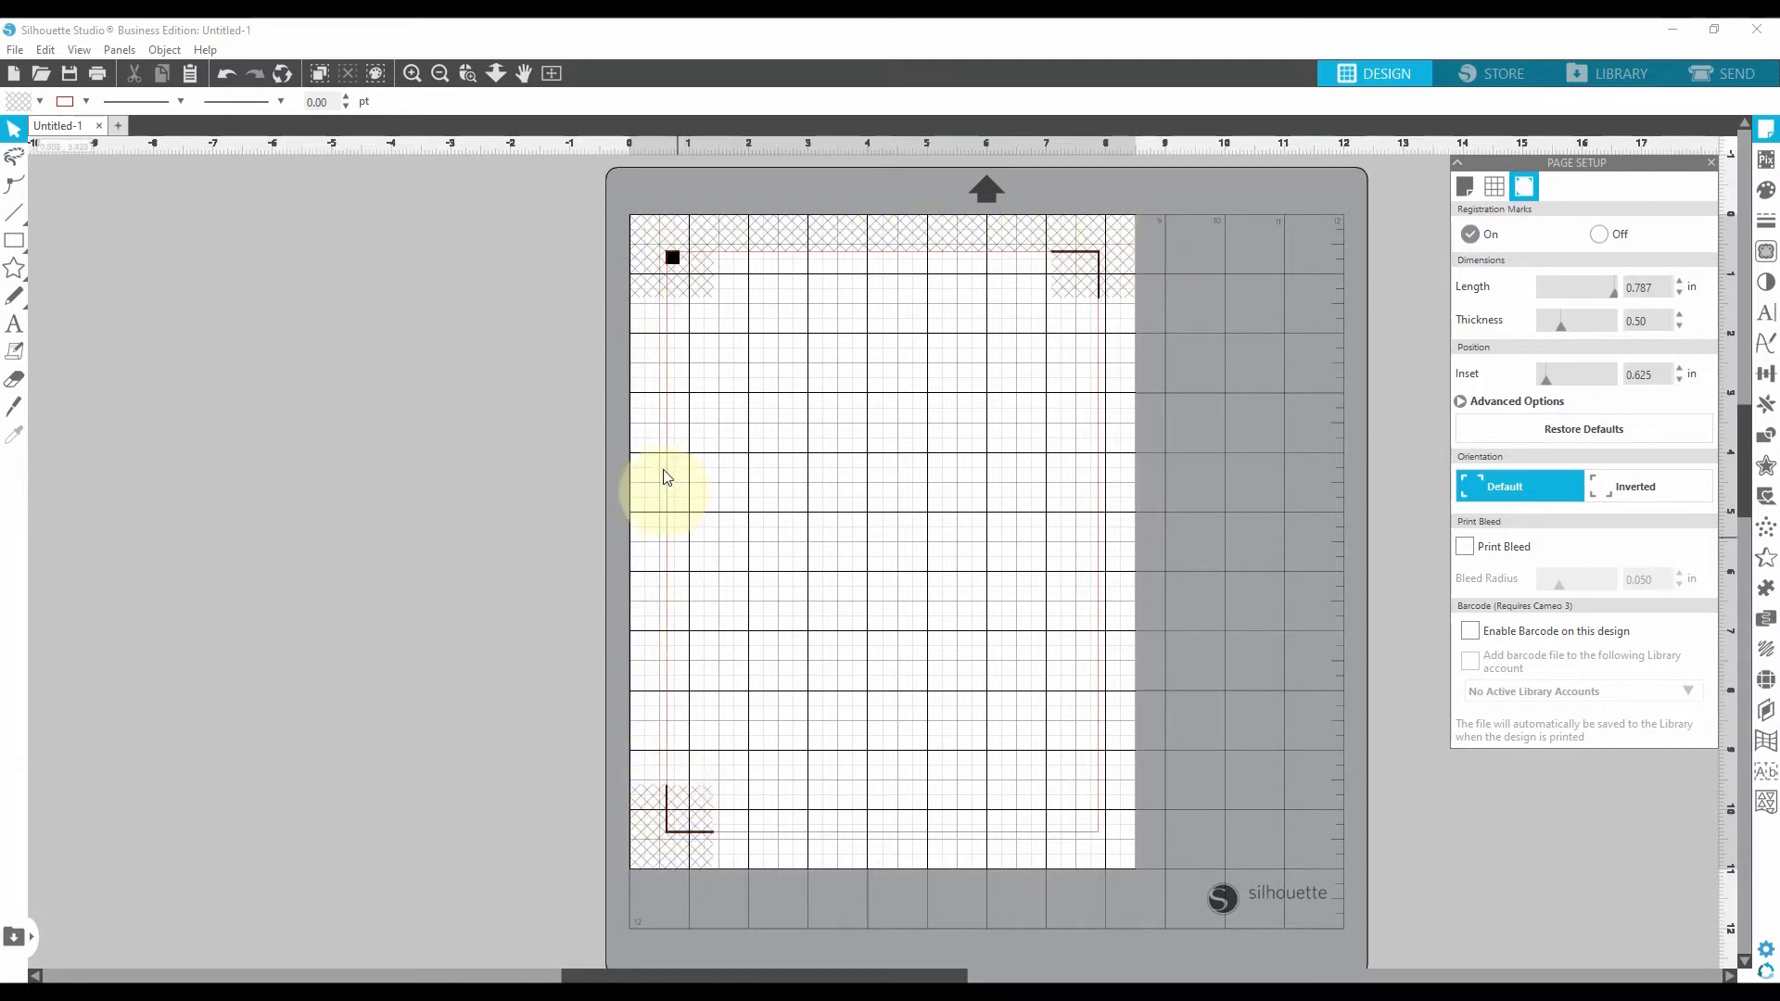
{"action": "mouse_move", "coordinate": [934, 256]}
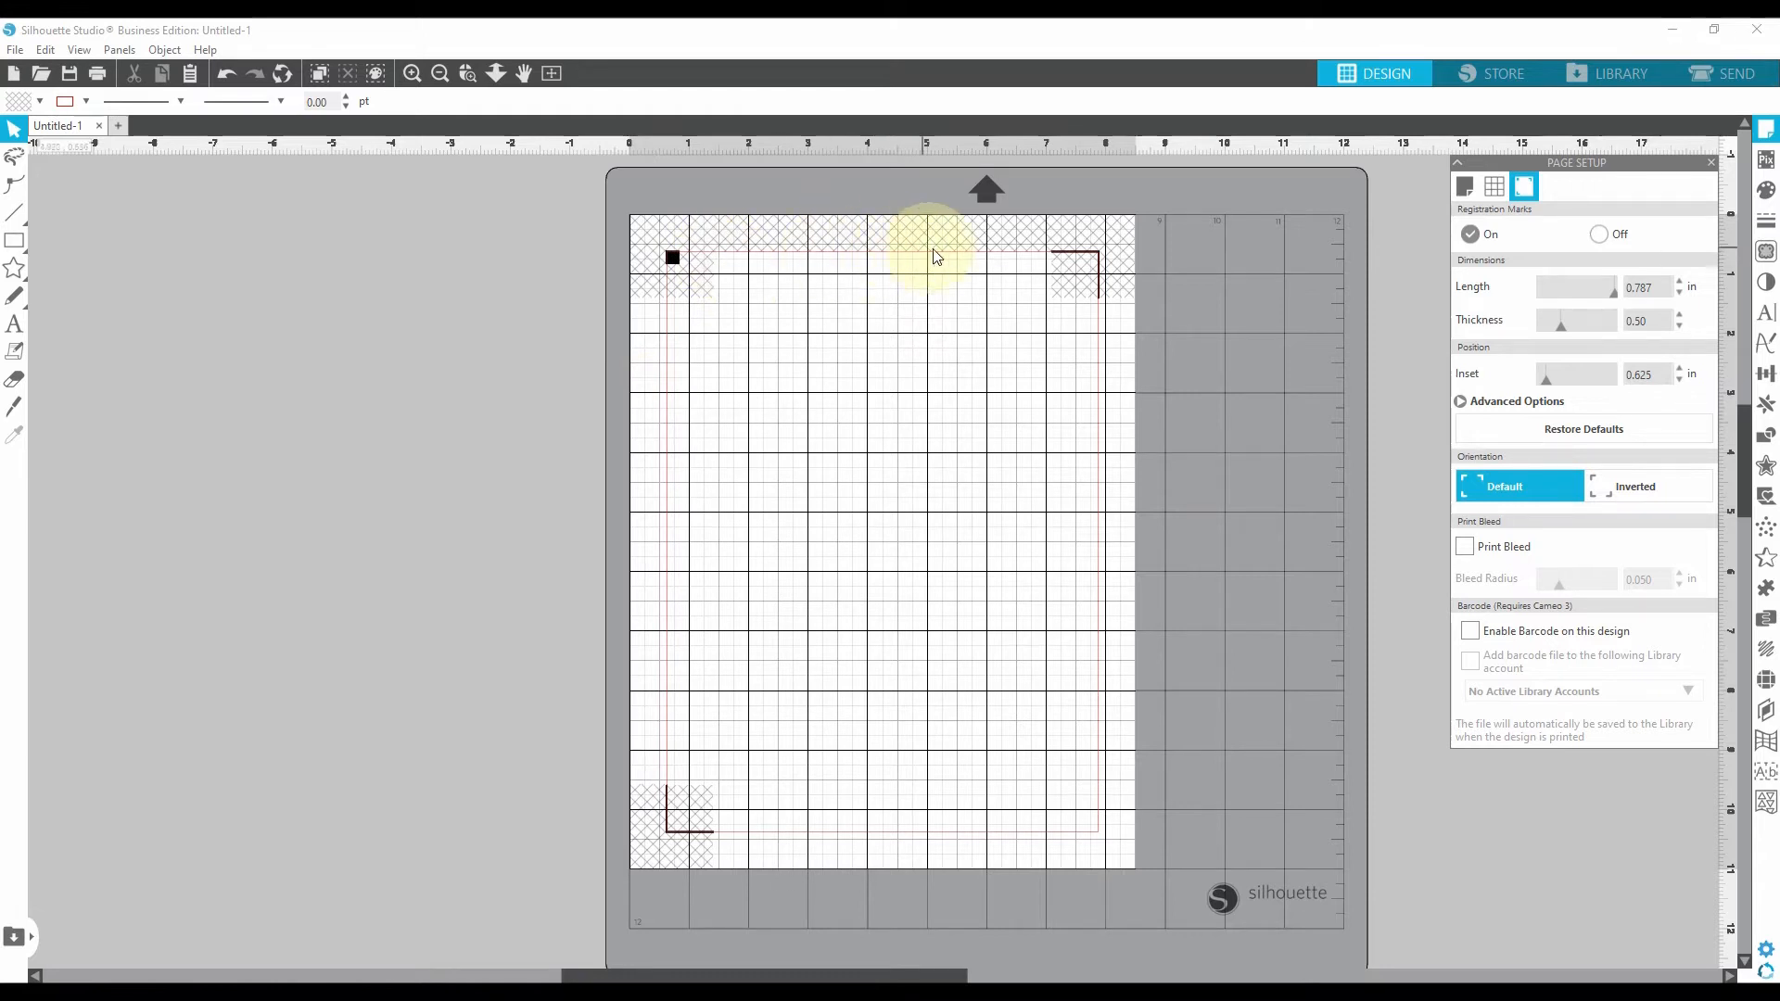
{"action": "mouse_move", "coordinate": [823, 389]}
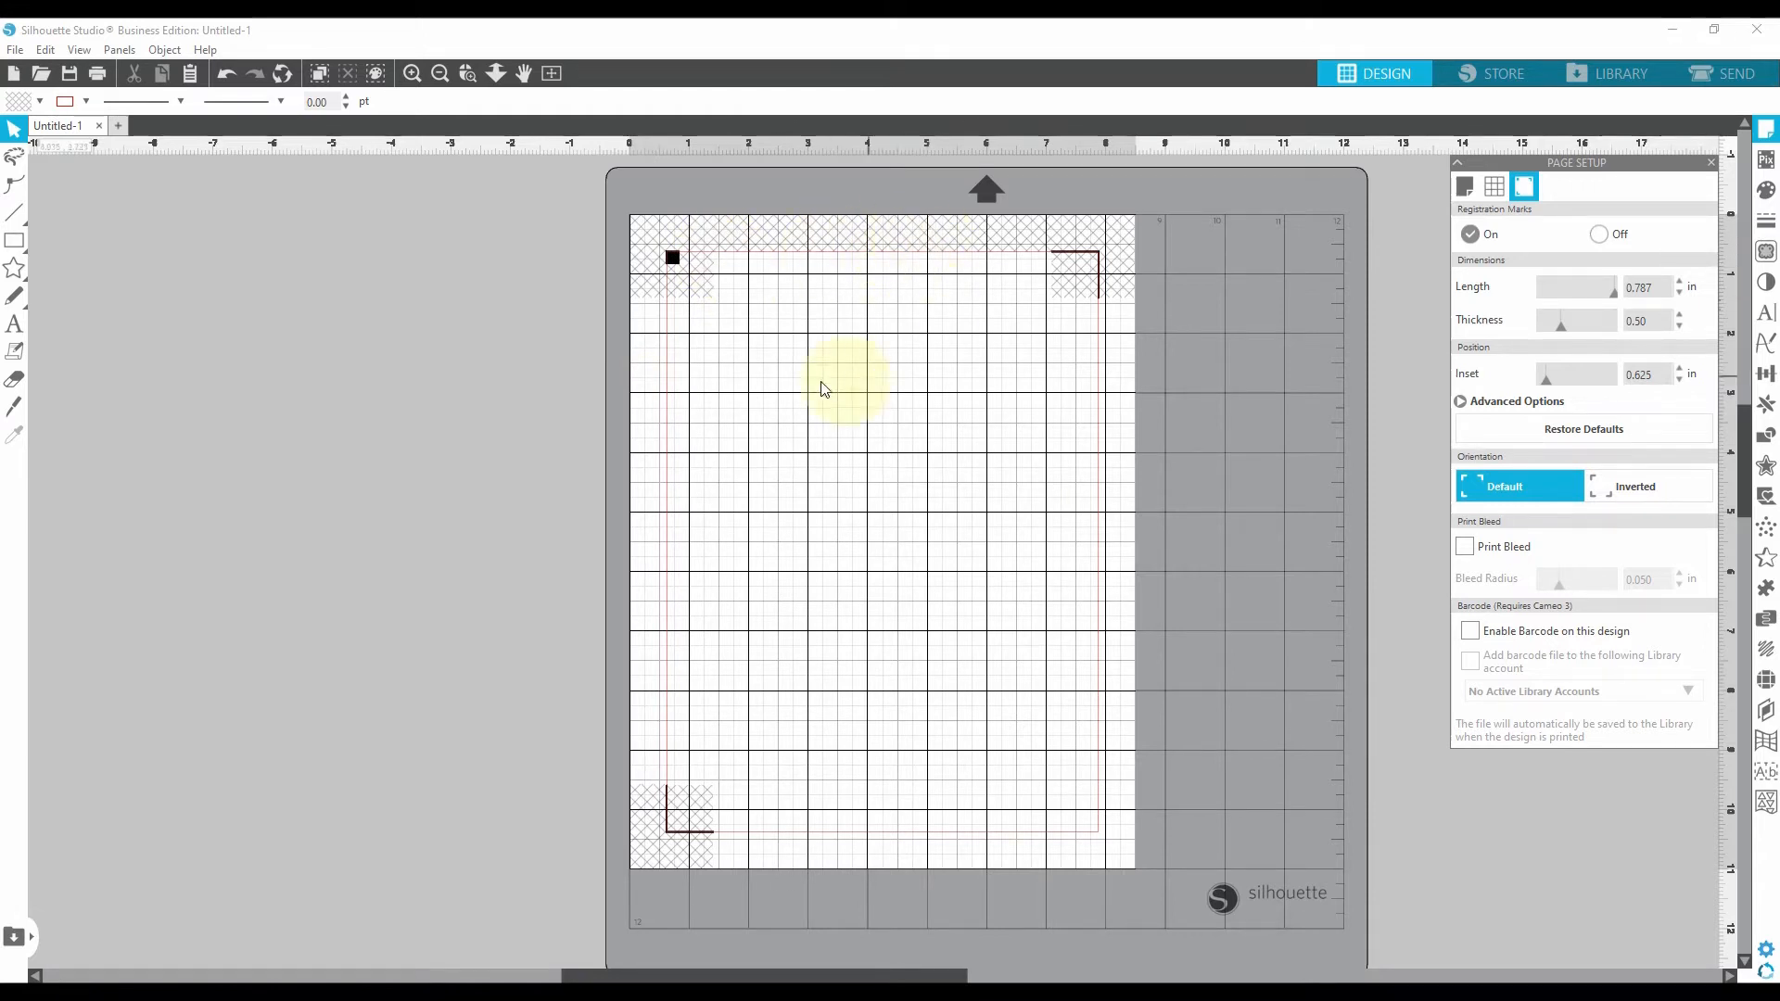
{"action": "mouse_move", "coordinate": [662, 304]}
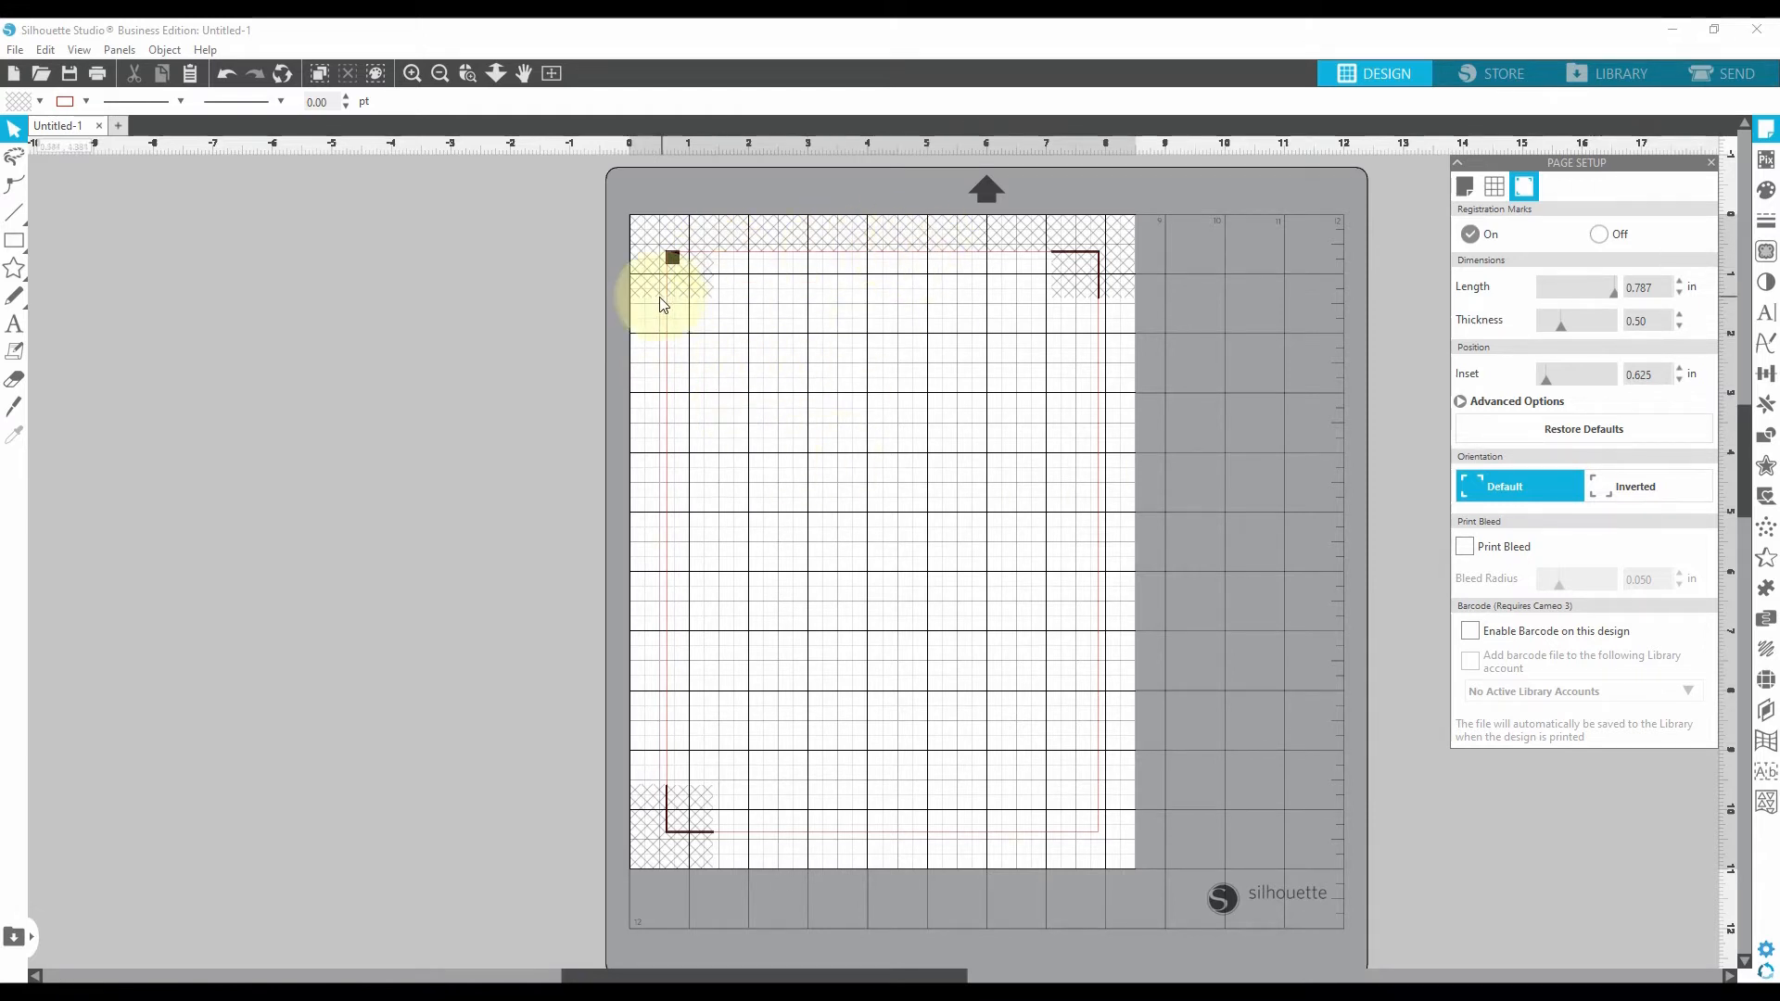
{"action": "mouse_move", "coordinate": [1061, 300]}
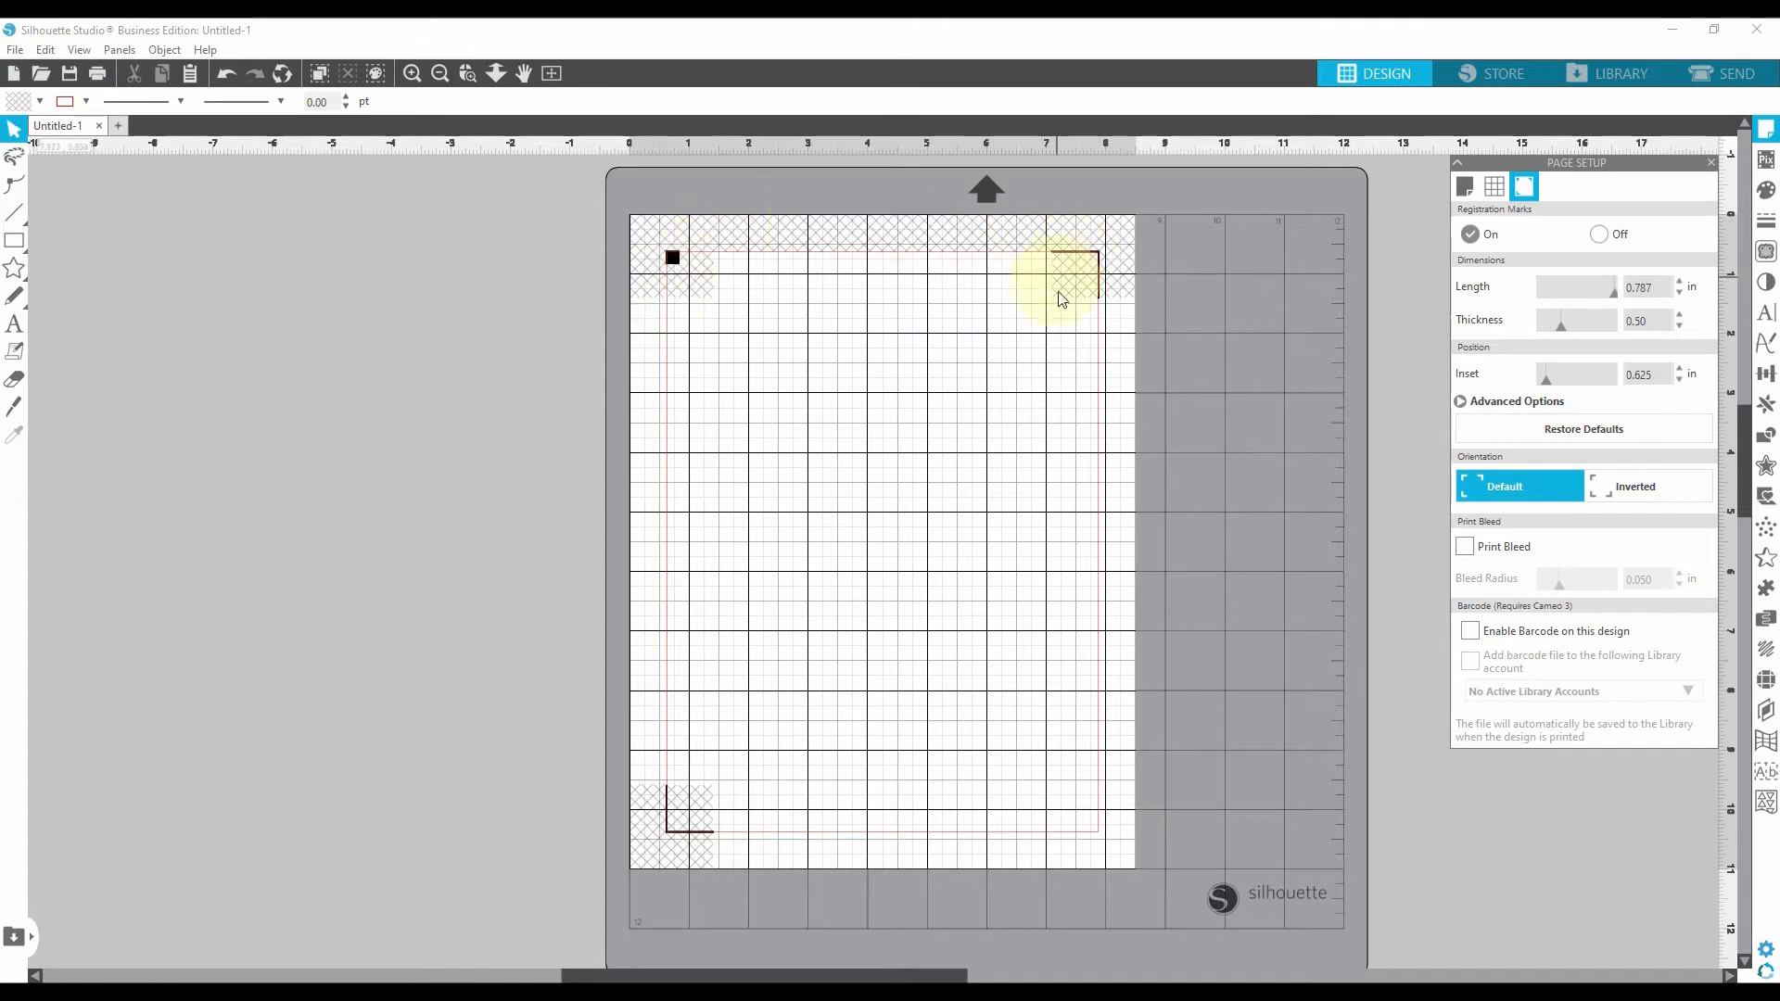
{"action": "mouse_move", "coordinate": [673, 818]}
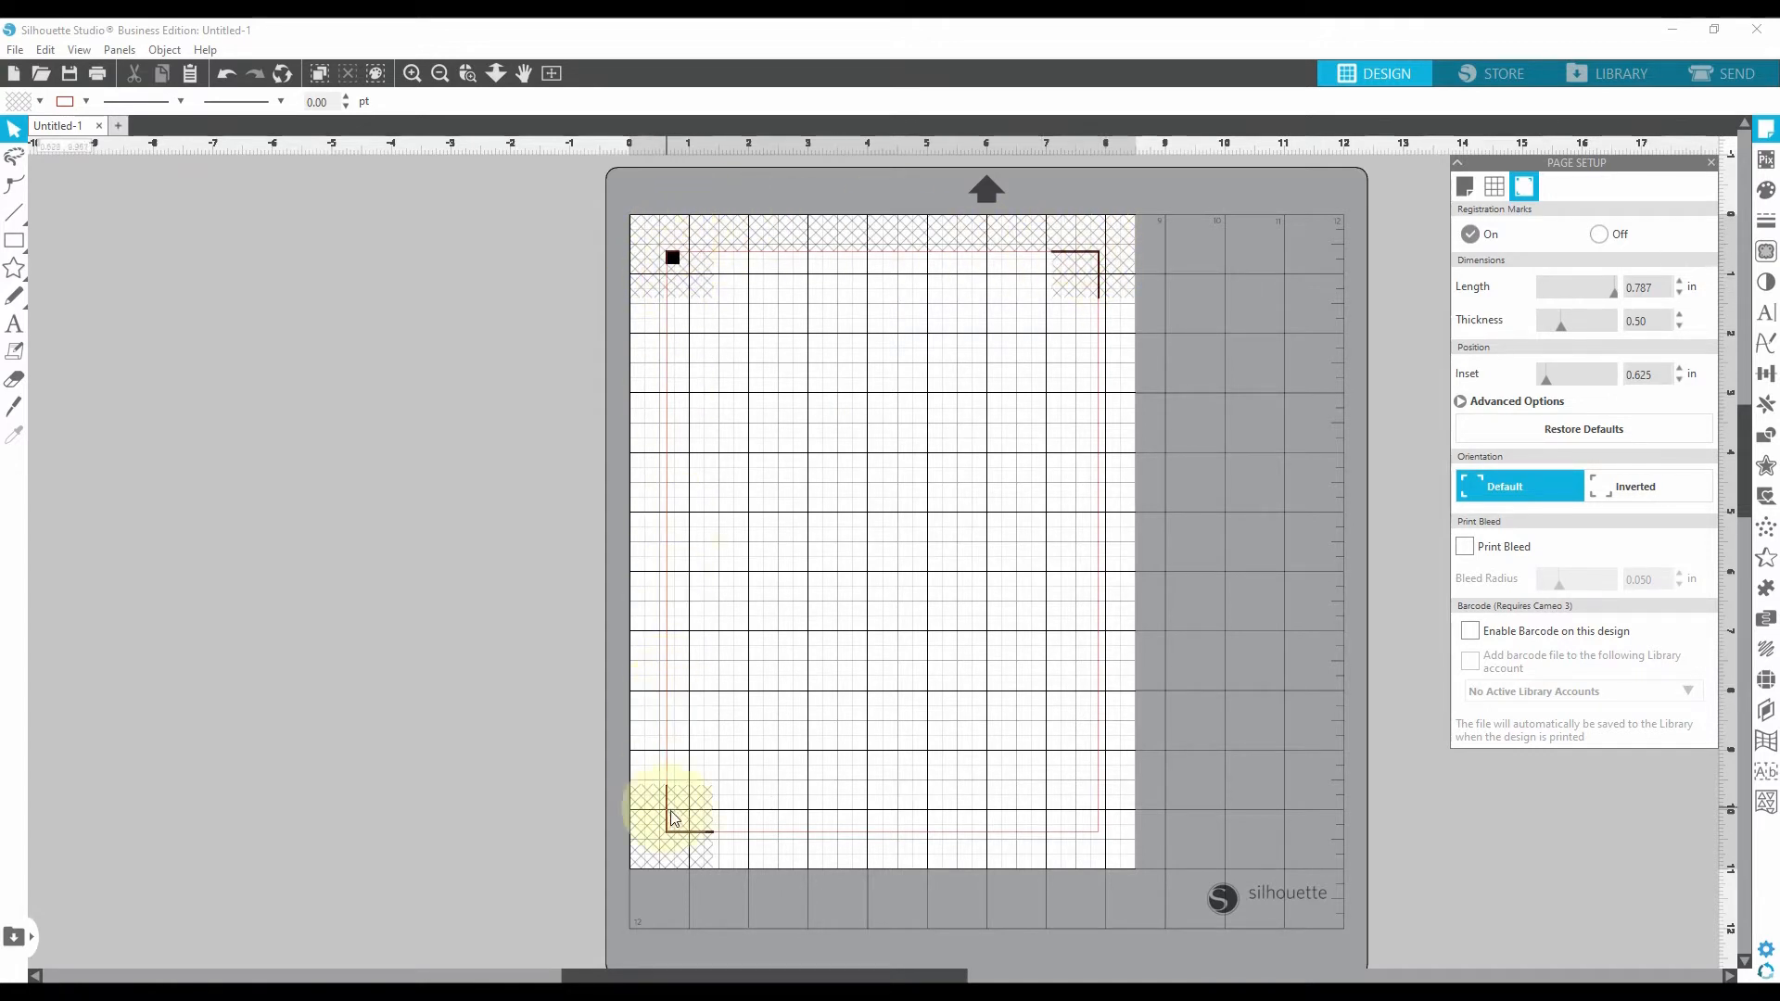
{"action": "mouse_move", "coordinate": [664, 849]}
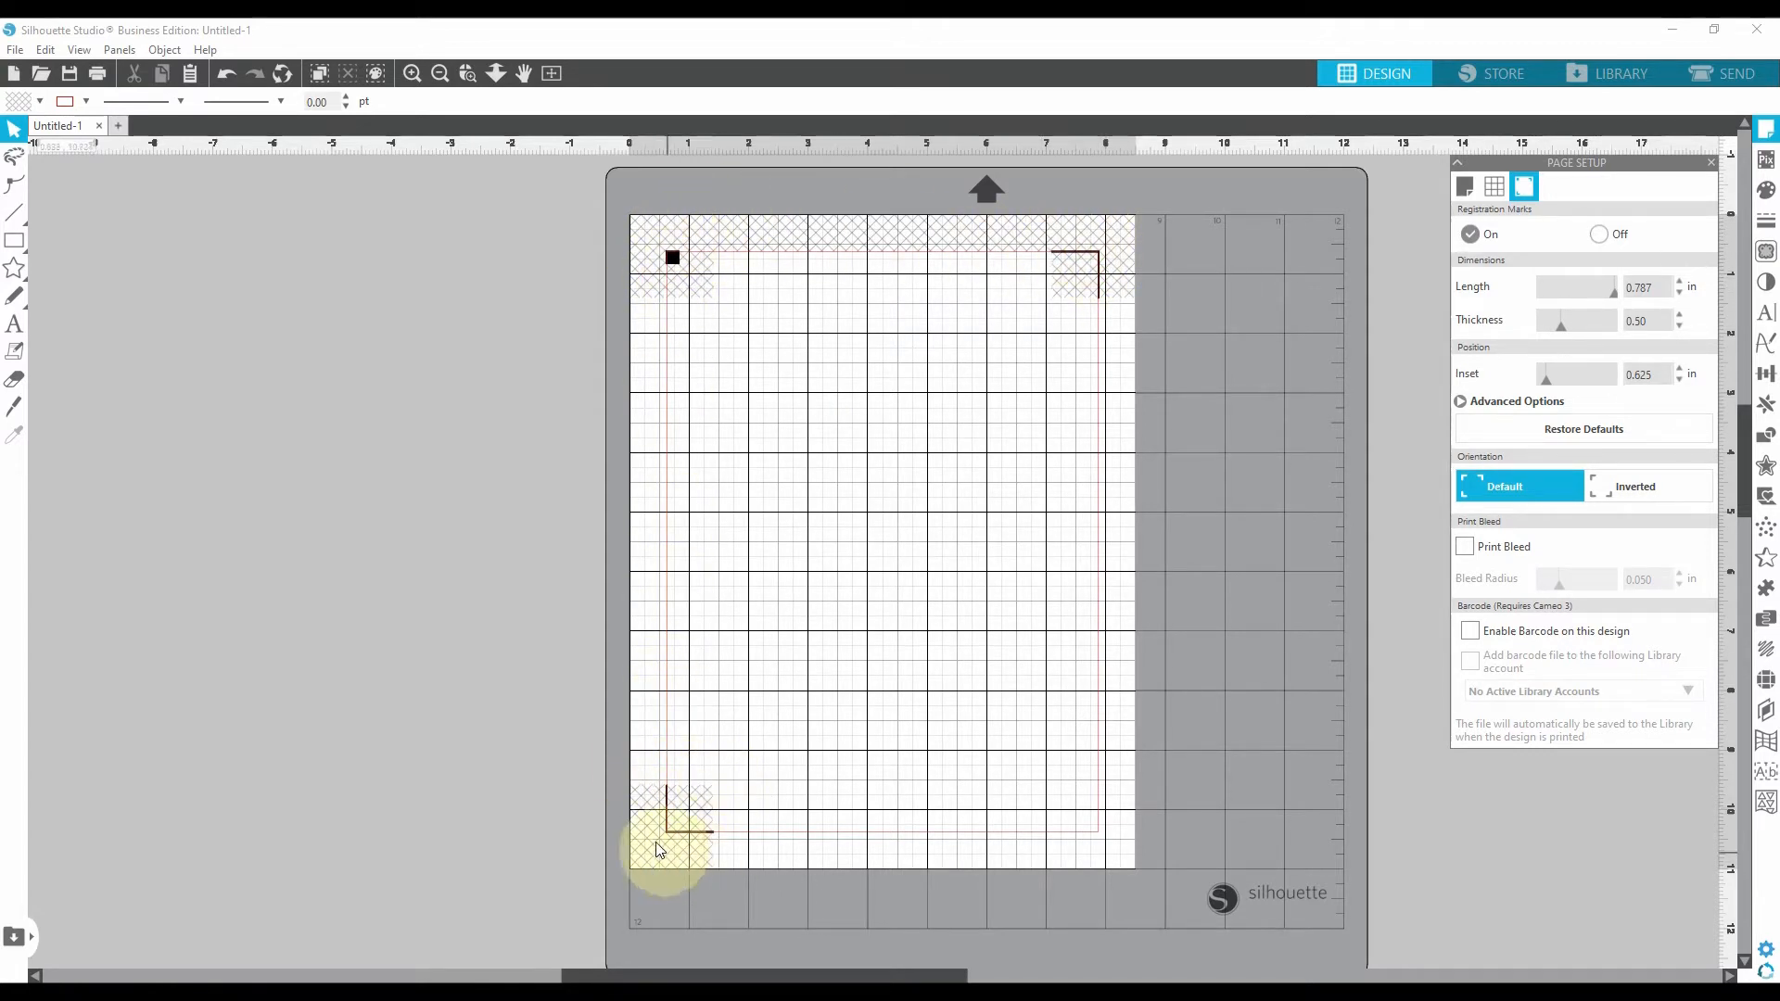
{"action": "mouse_move", "coordinate": [731, 268]}
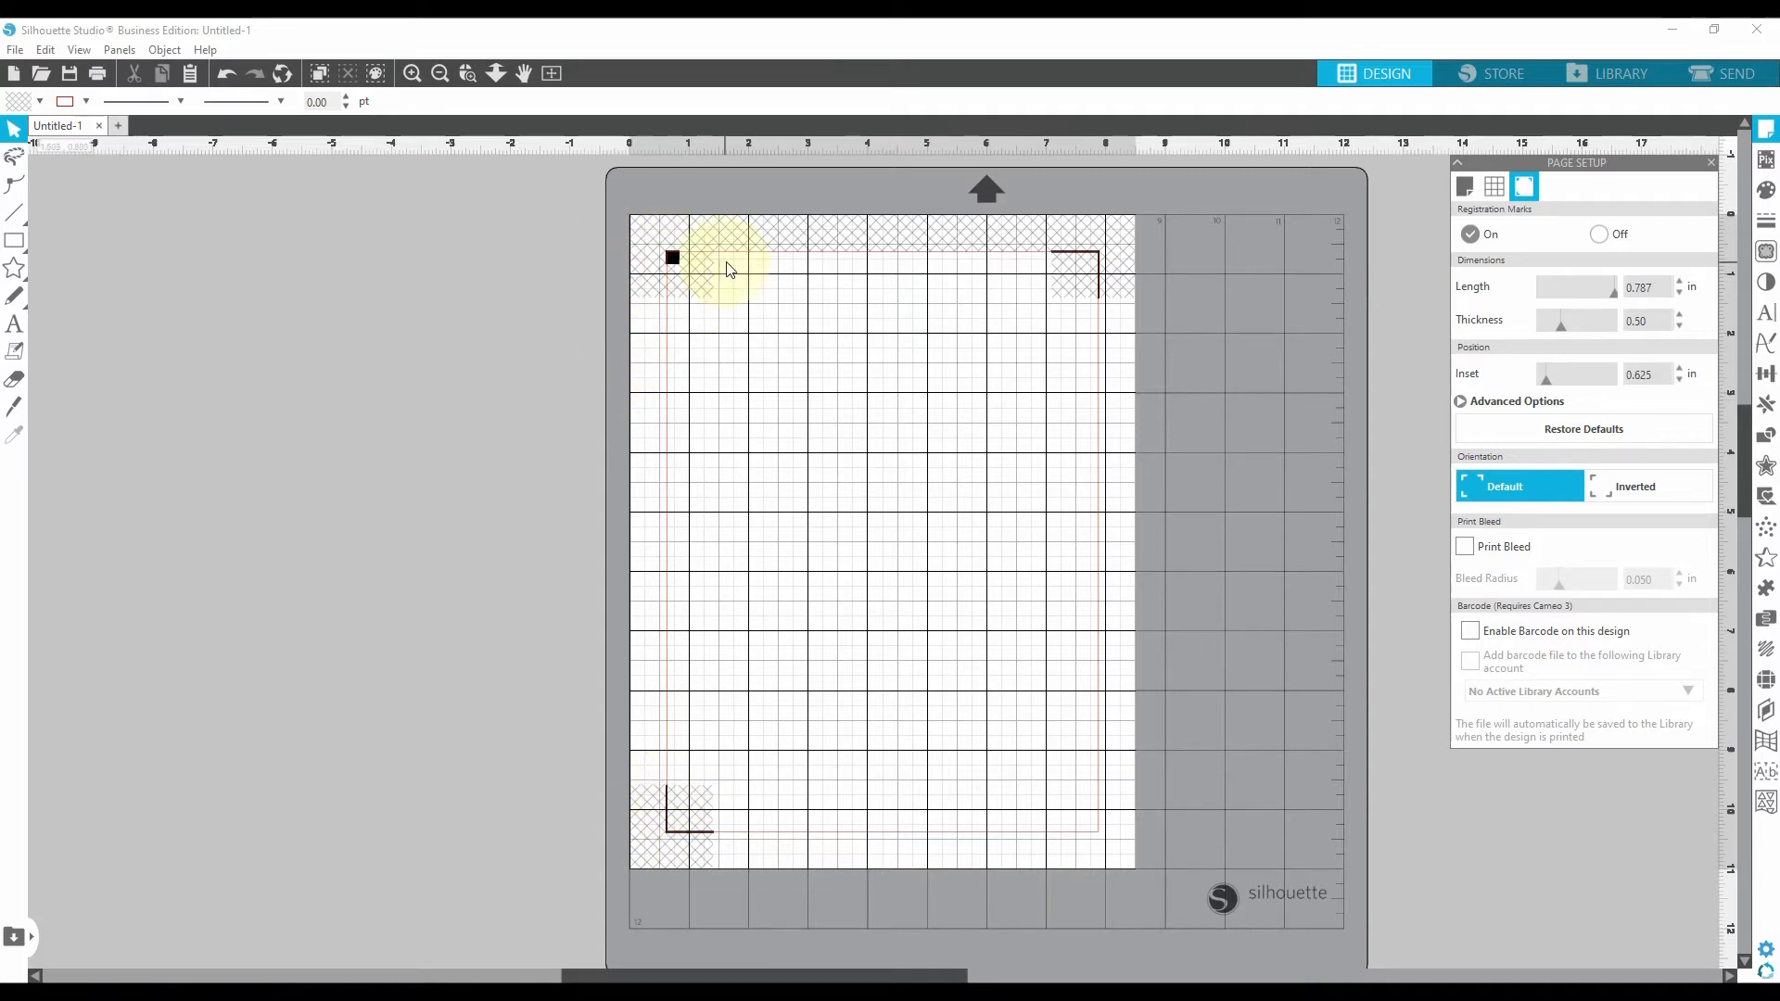
{"action": "mouse_move", "coordinate": [641, 286]}
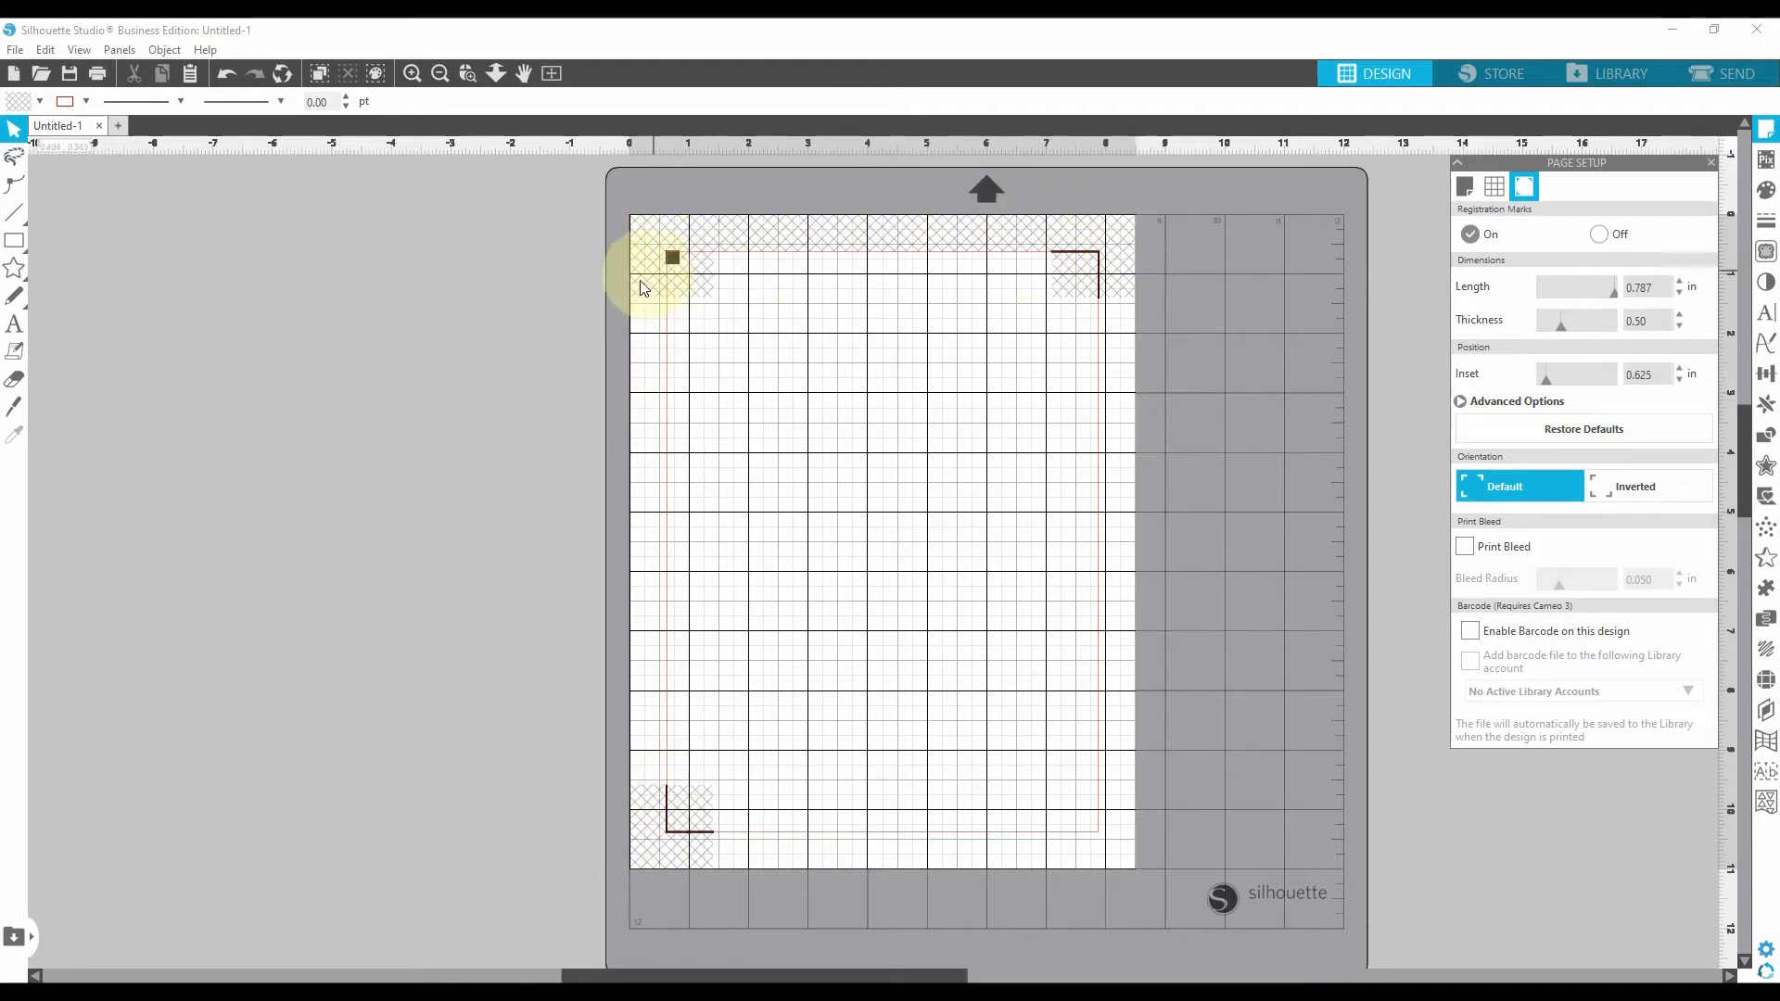
{"action": "mouse_move", "coordinate": [743, 256]}
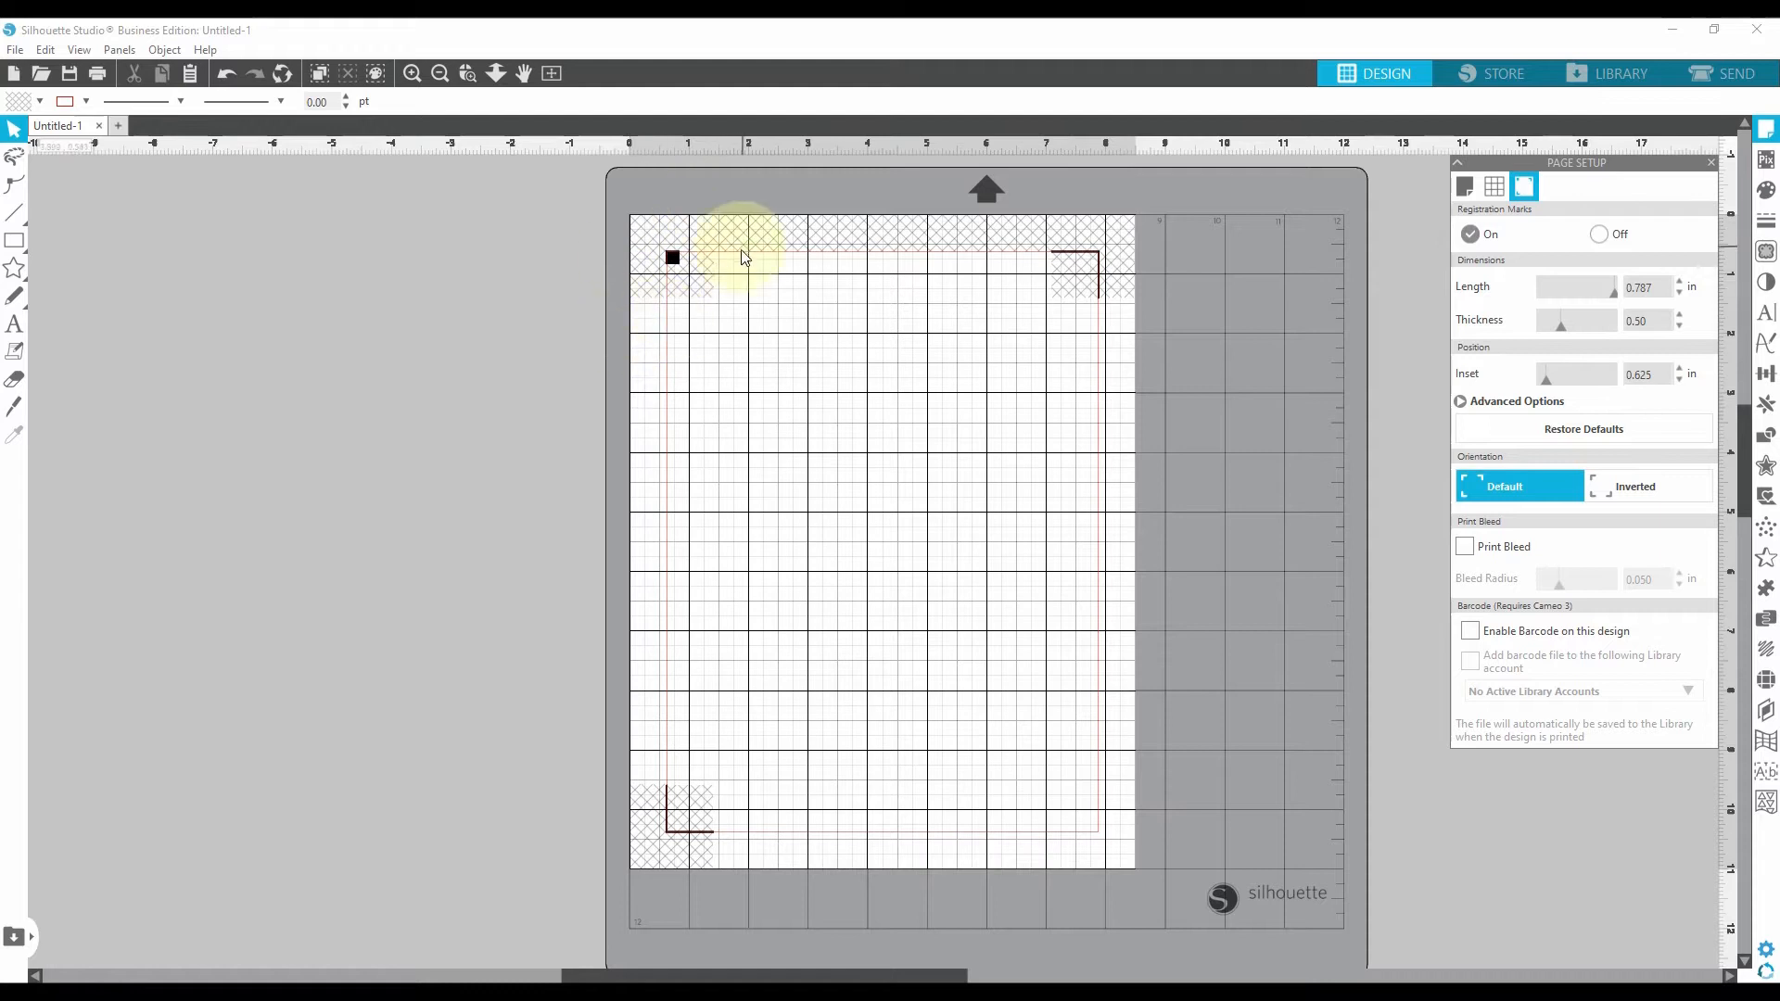
{"action": "mouse_move", "coordinate": [675, 562]}
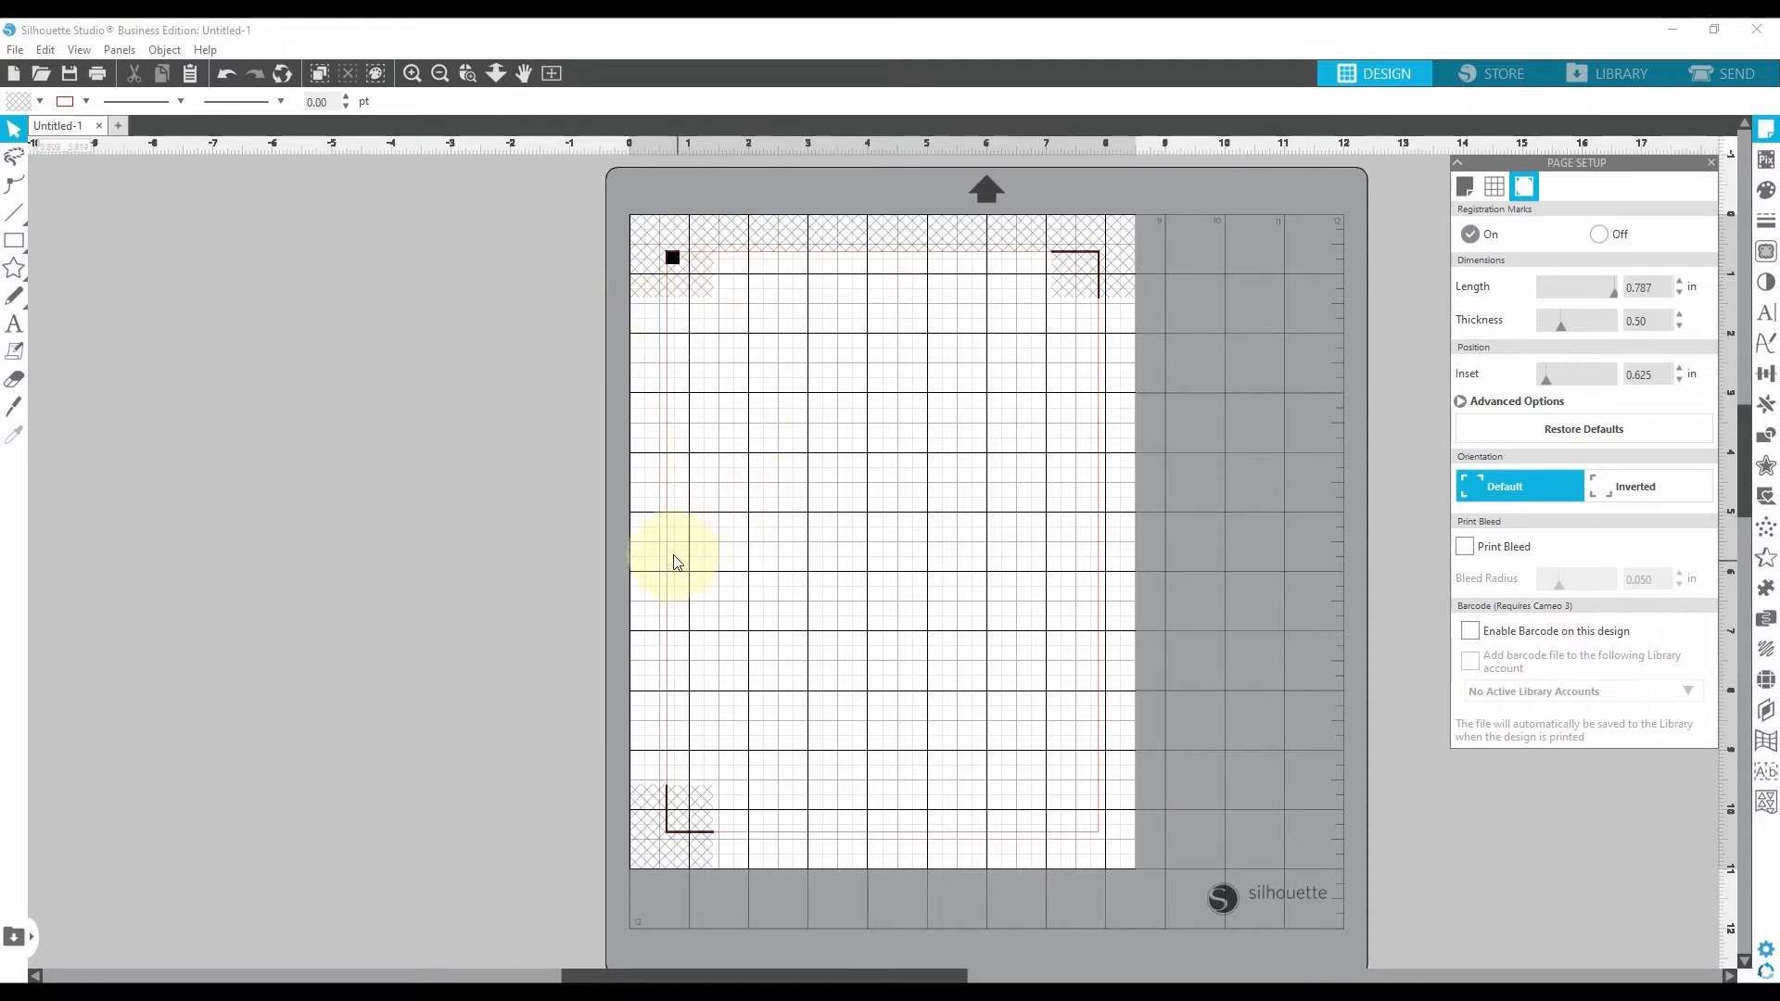
{"action": "mouse_move", "coordinate": [920, 272]}
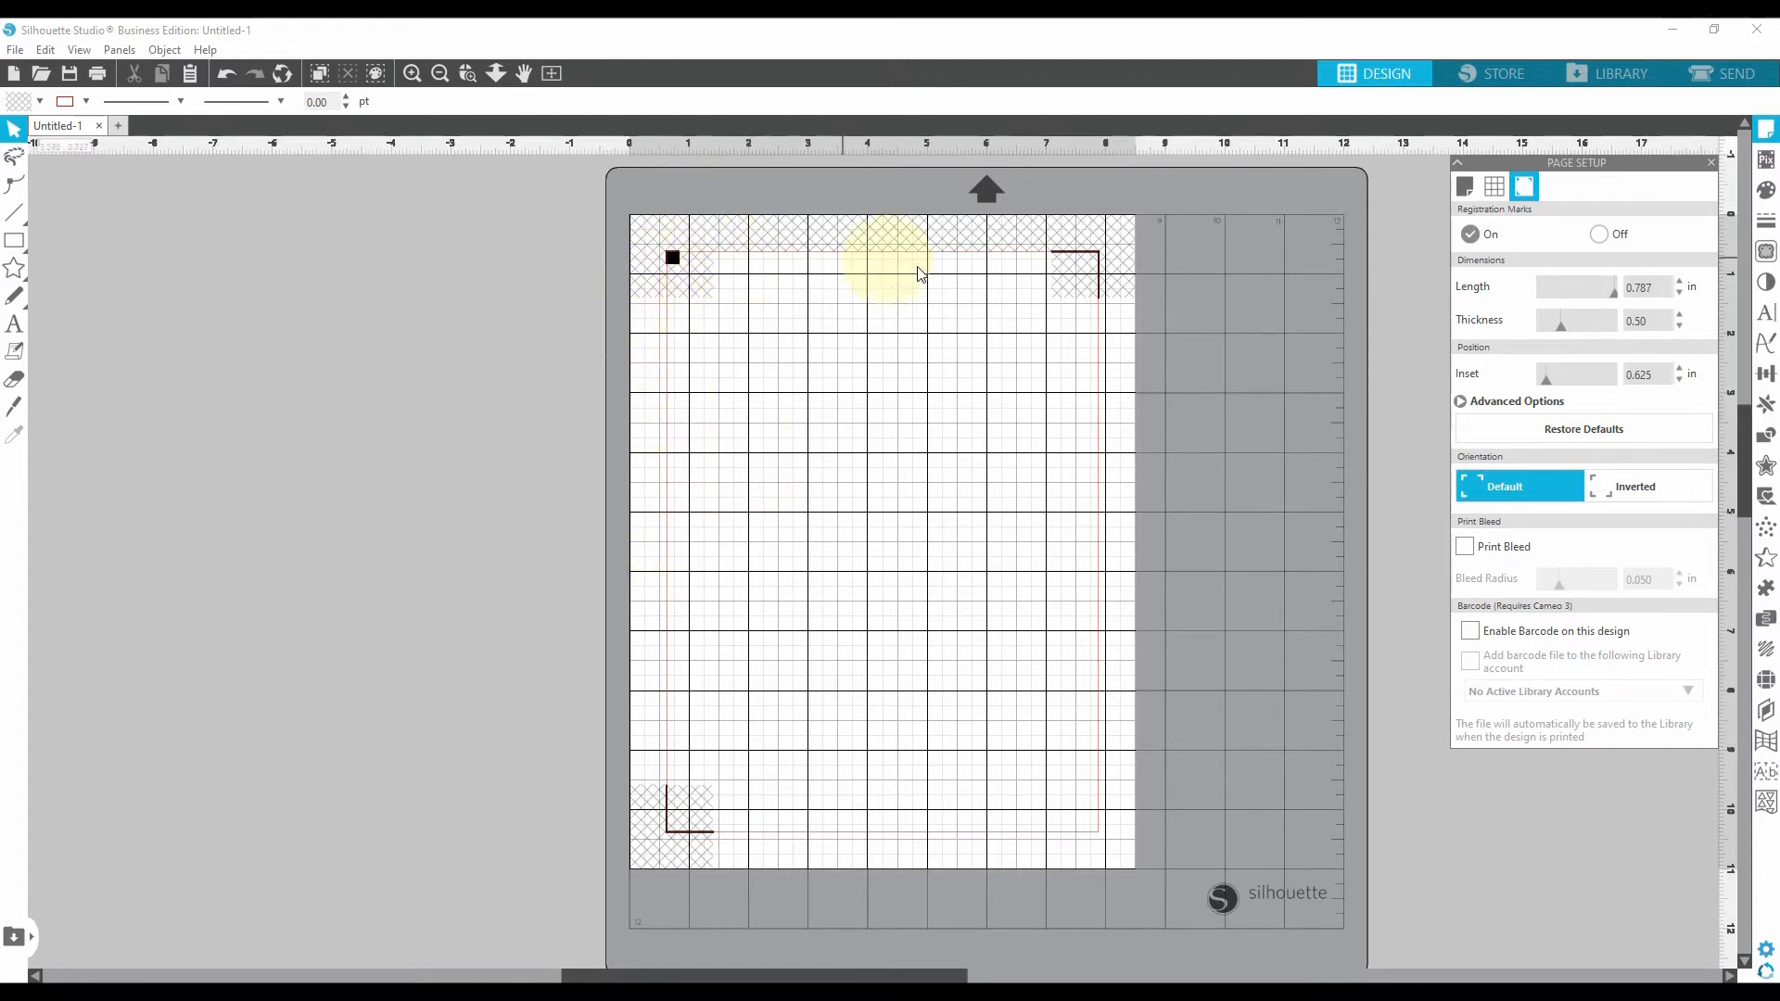
{"action": "mouse_move", "coordinate": [666, 476]}
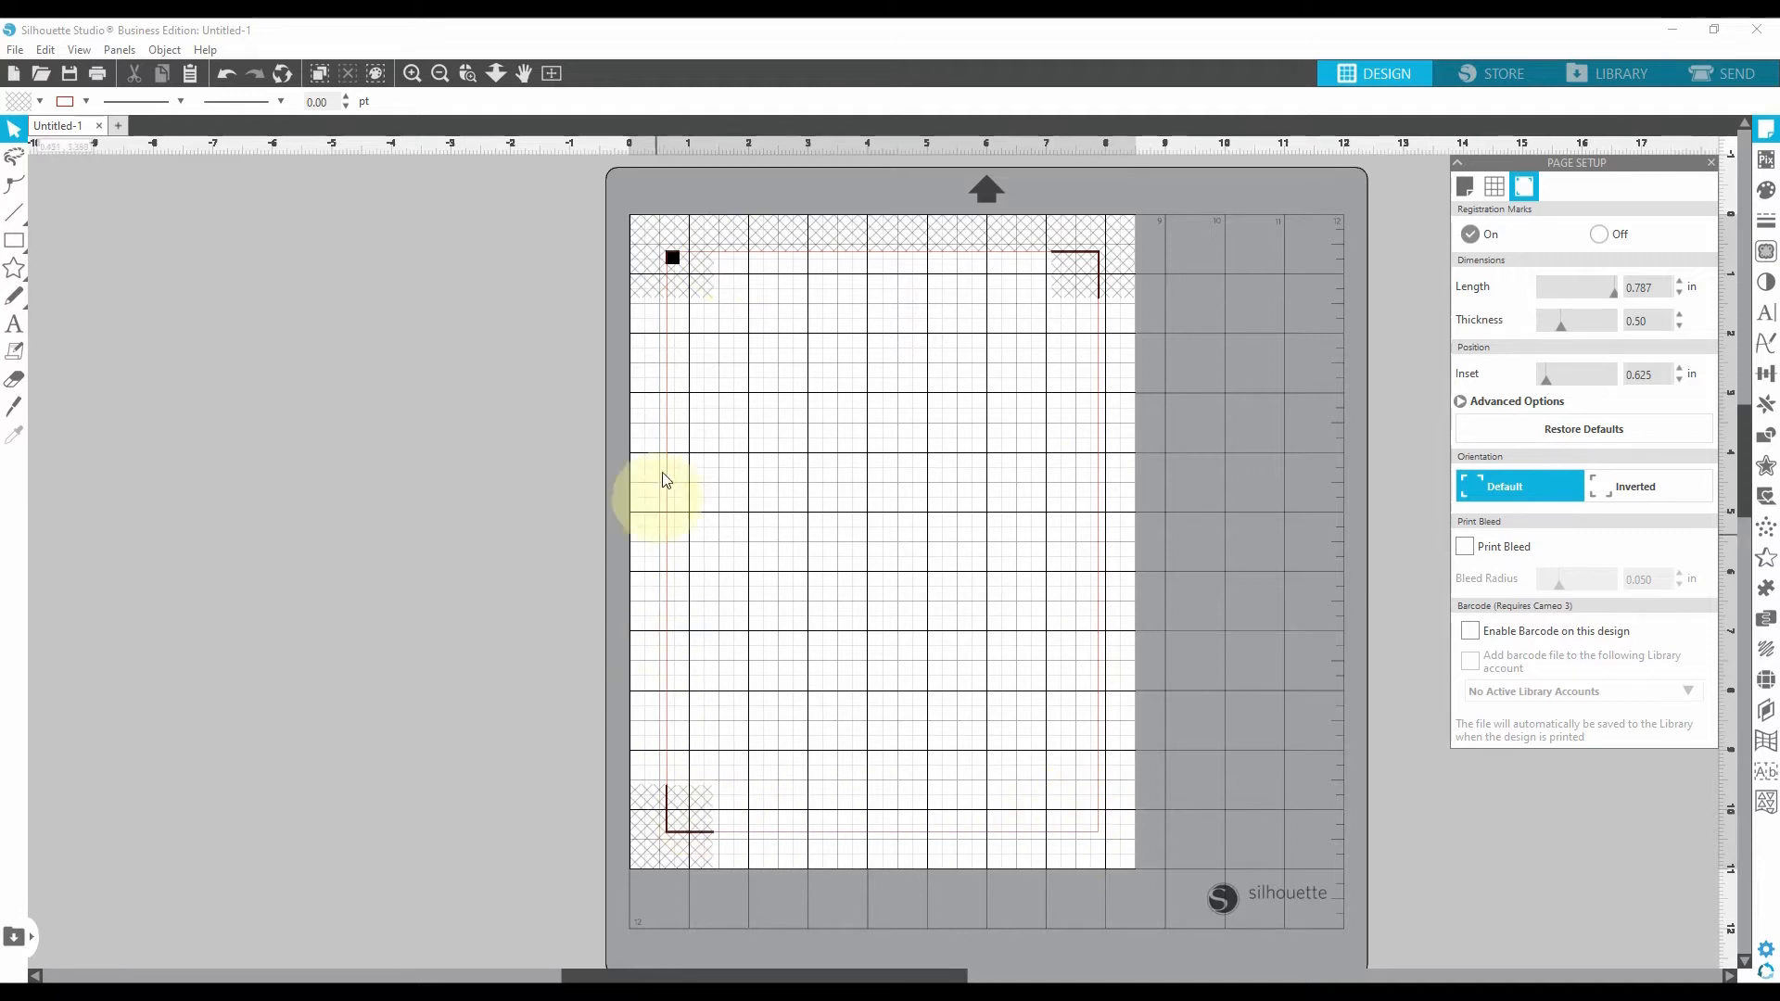
{"action": "mouse_move", "coordinate": [733, 442]}
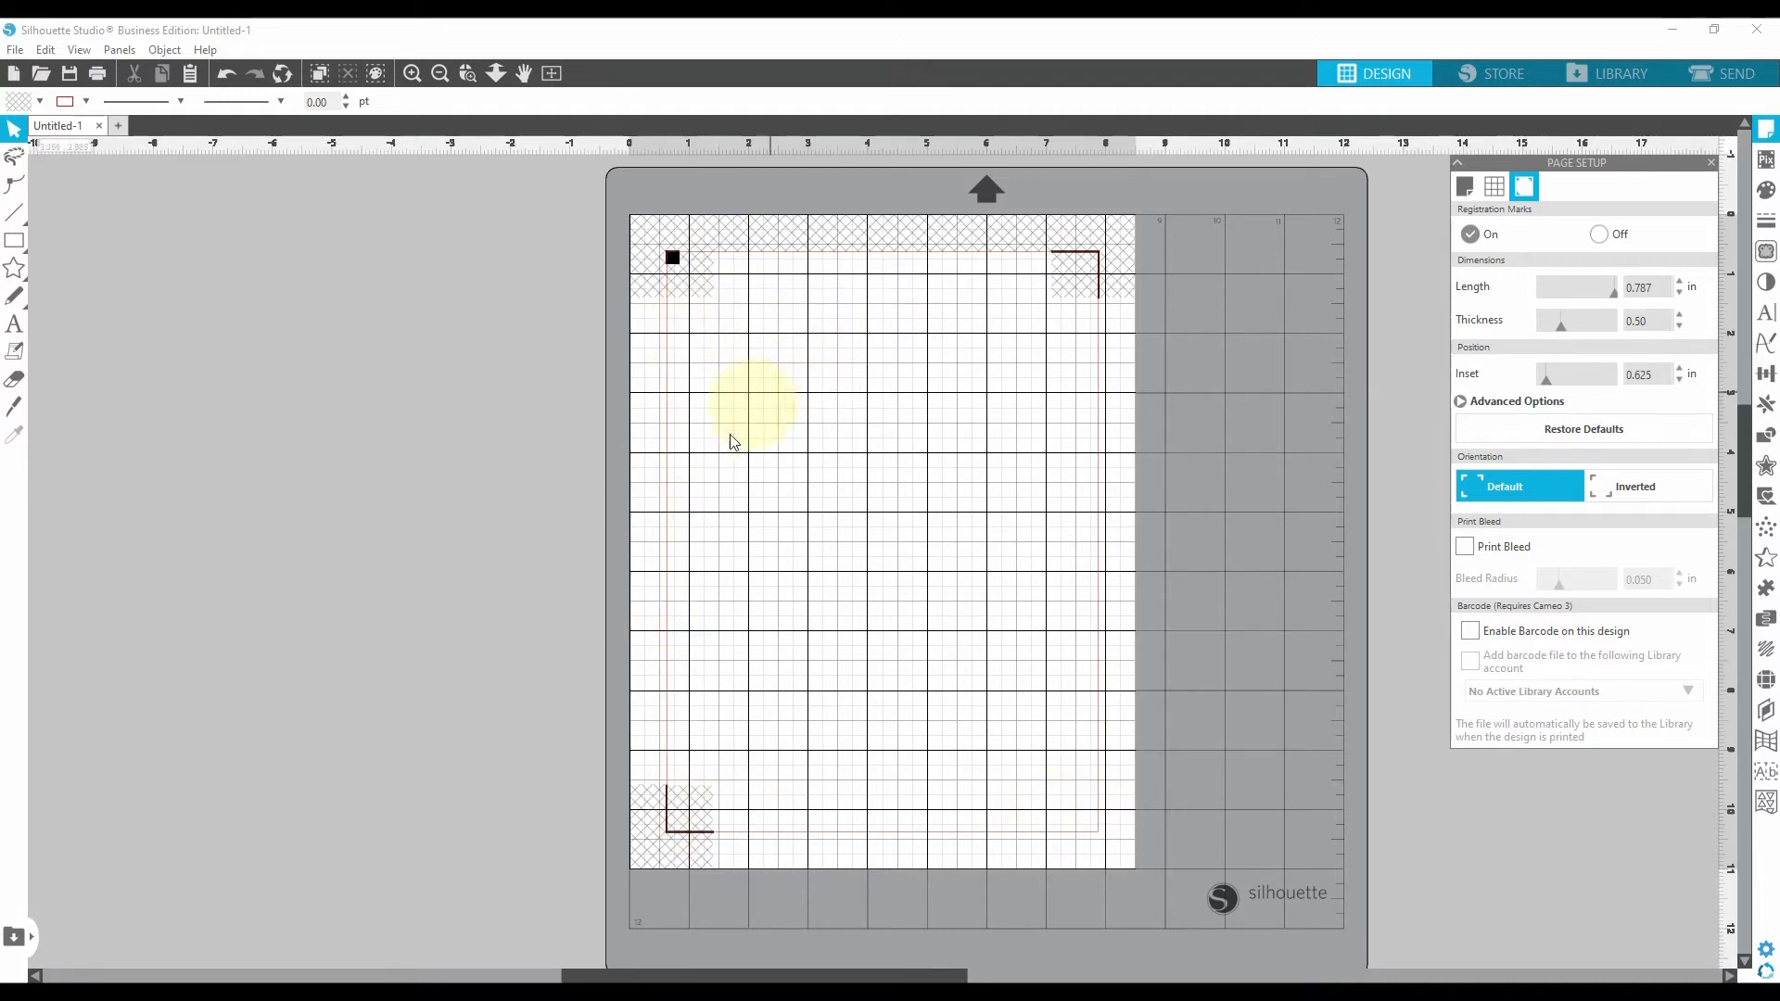
{"action": "mouse_move", "coordinate": [832, 245]}
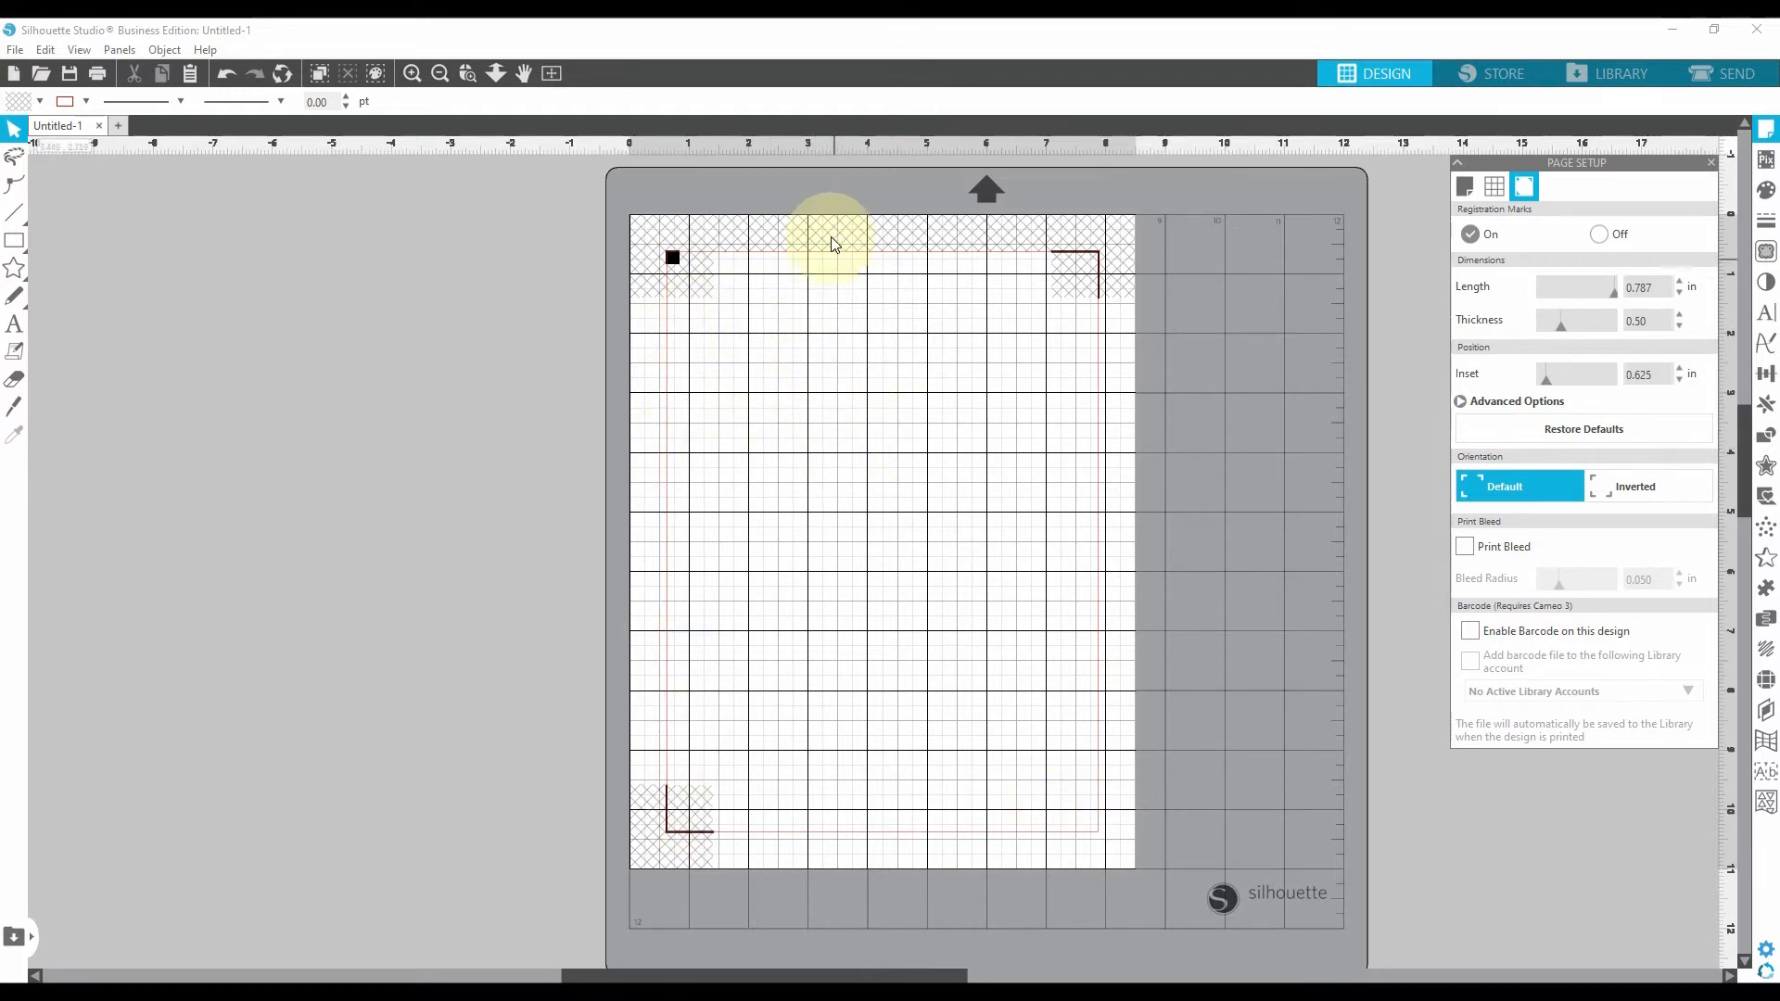
{"action": "mouse_move", "coordinate": [710, 429]}
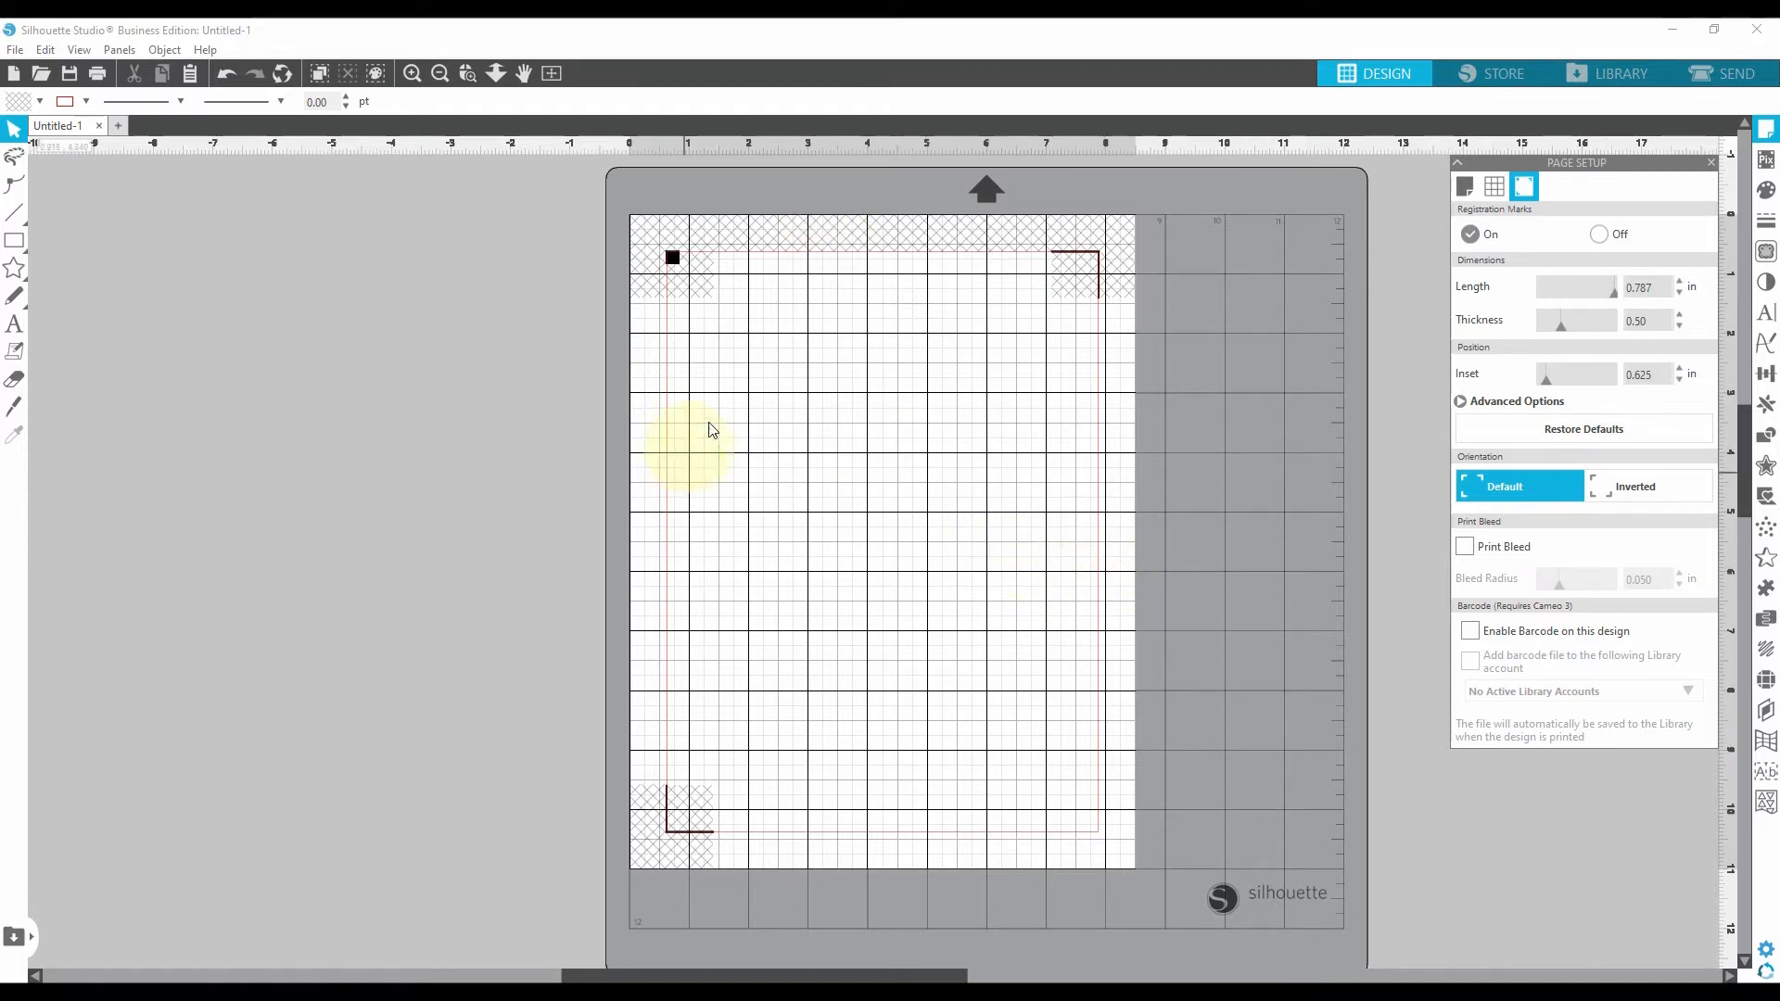
{"action": "mouse_move", "coordinate": [1042, 453]}
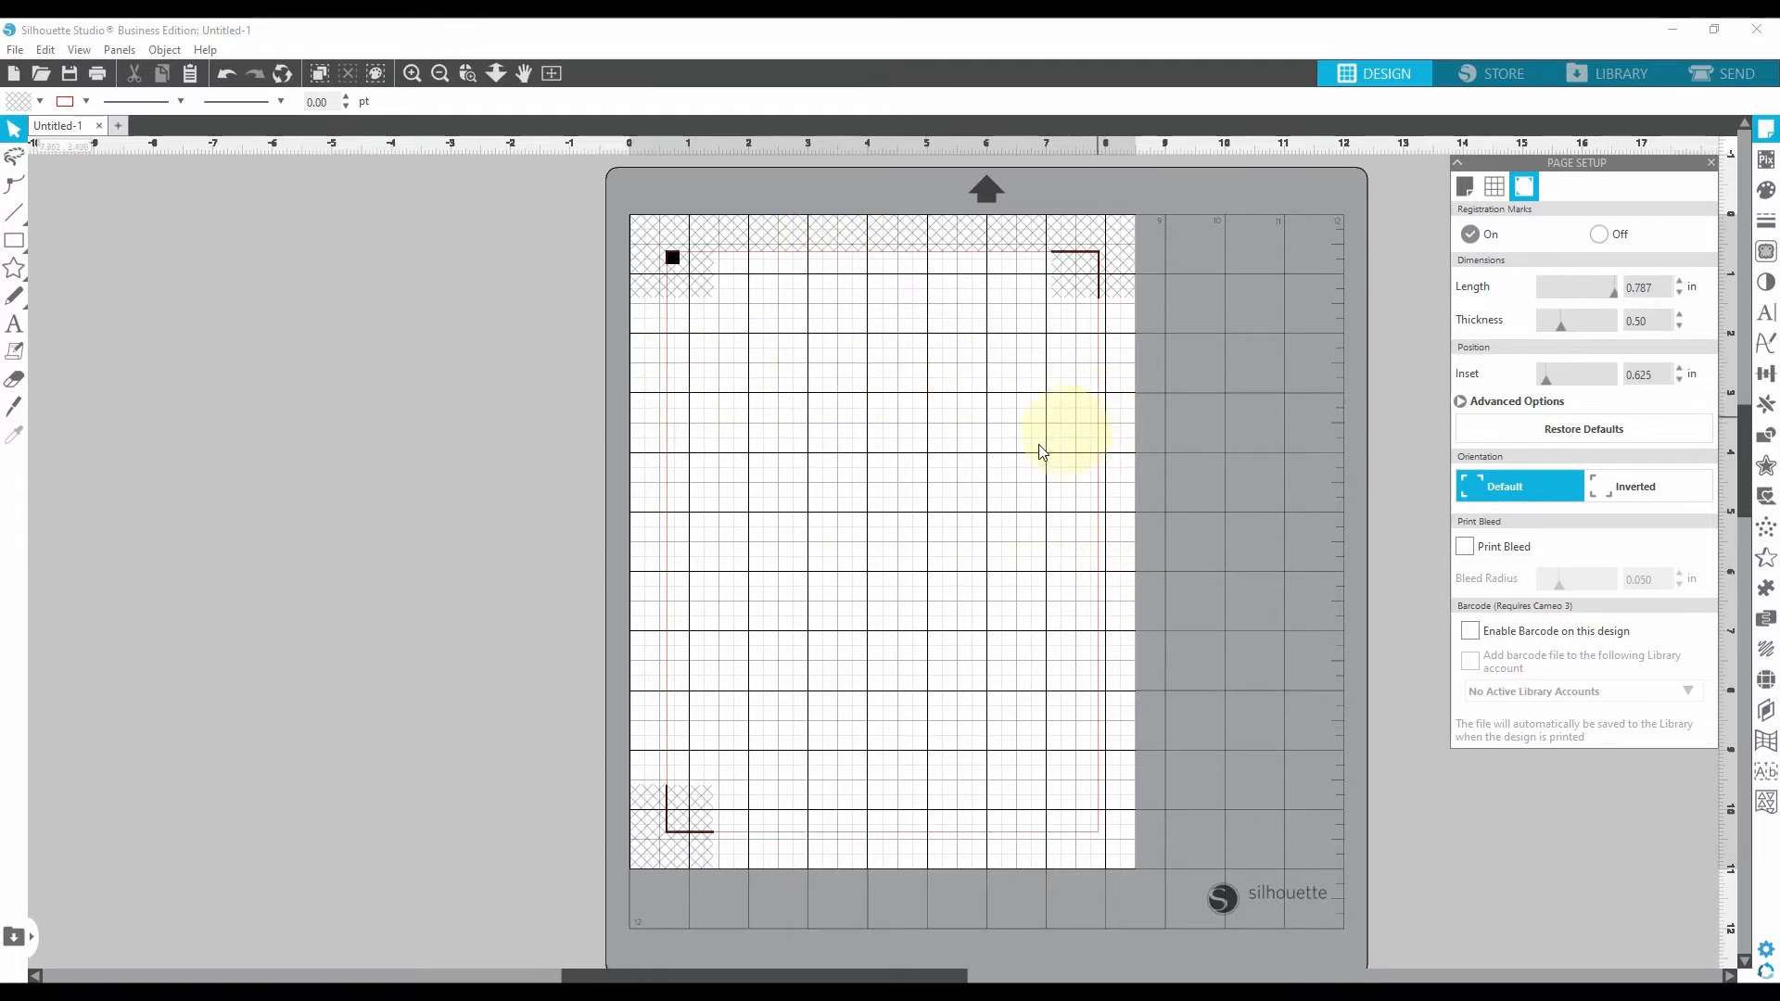
{"action": "mouse_move", "coordinate": [816, 428]}
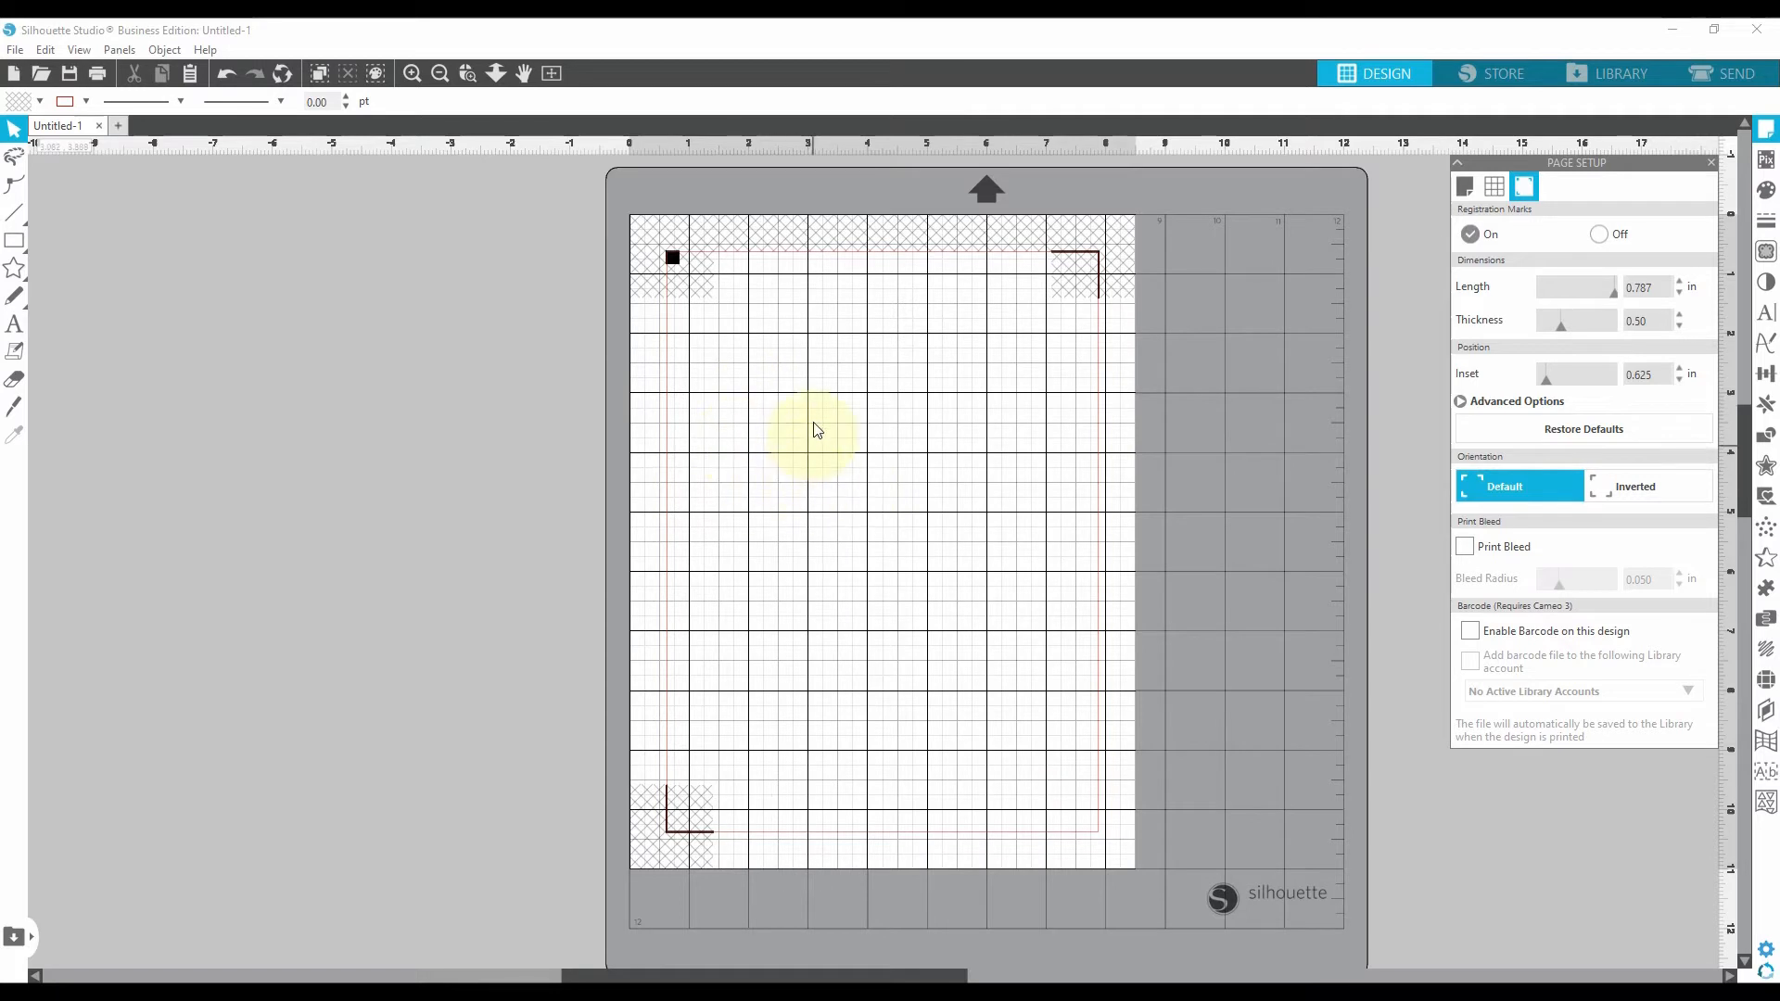
{"action": "mouse_move", "coordinate": [751, 443]}
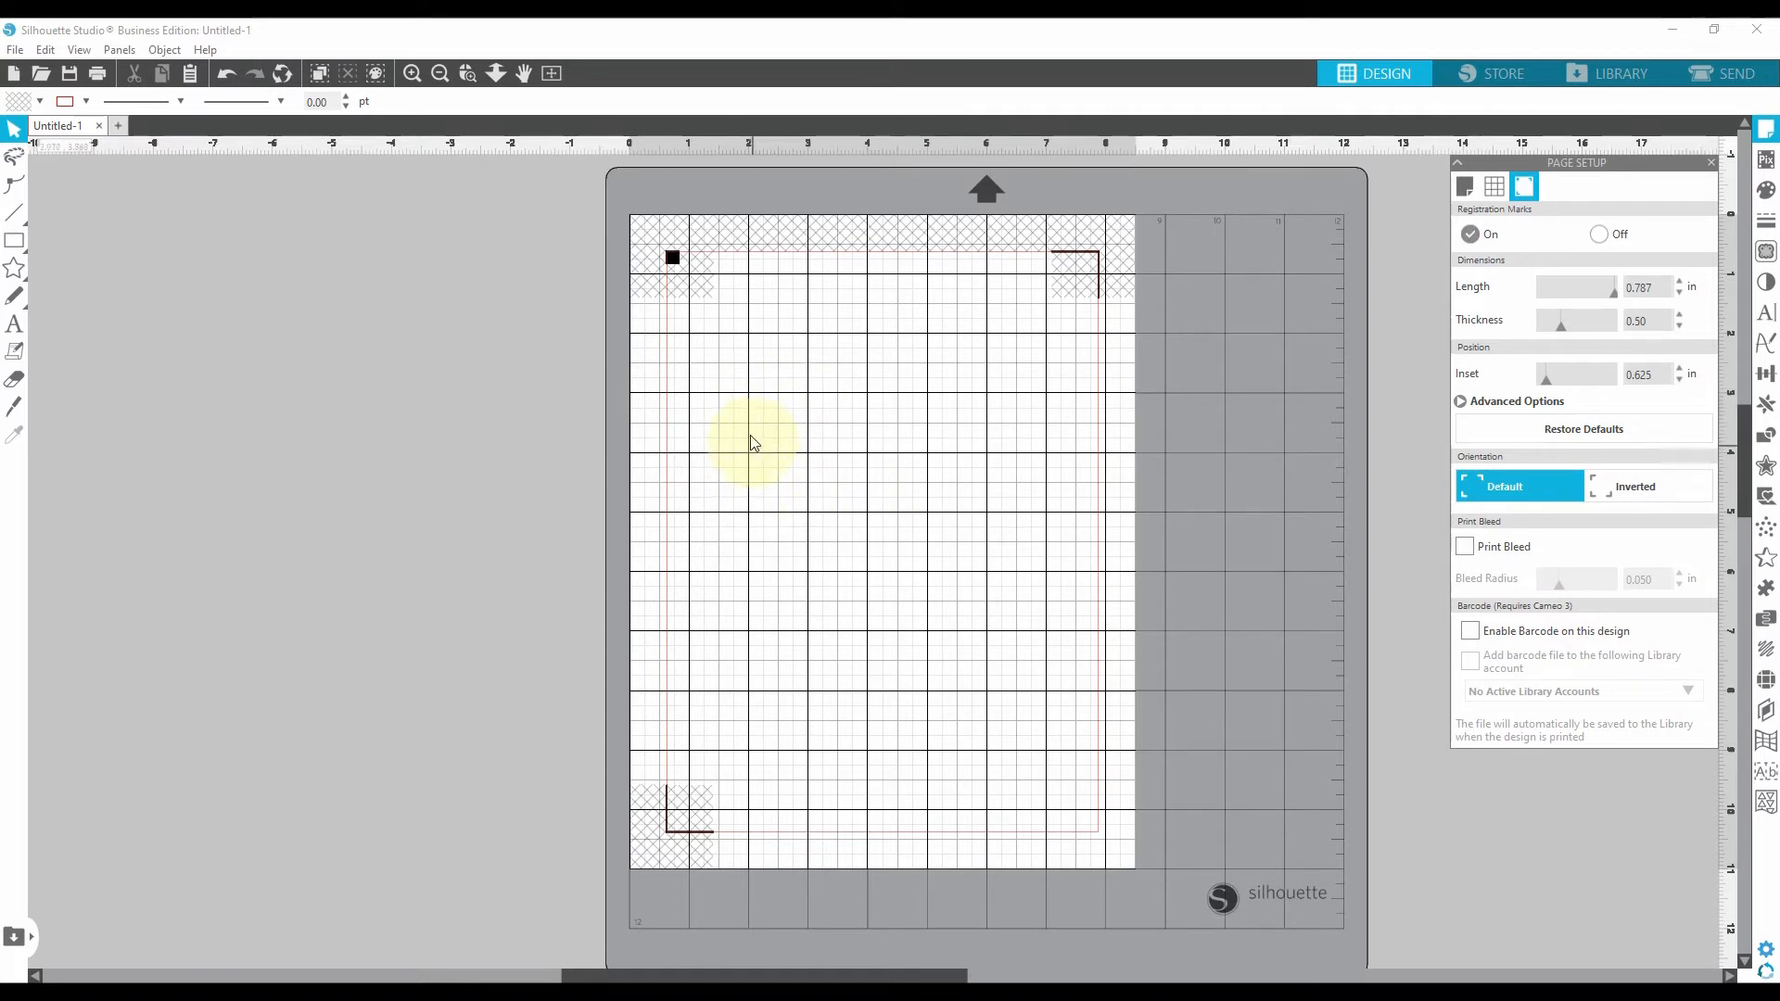
{"action": "mouse_move", "coordinate": [1268, 523]}
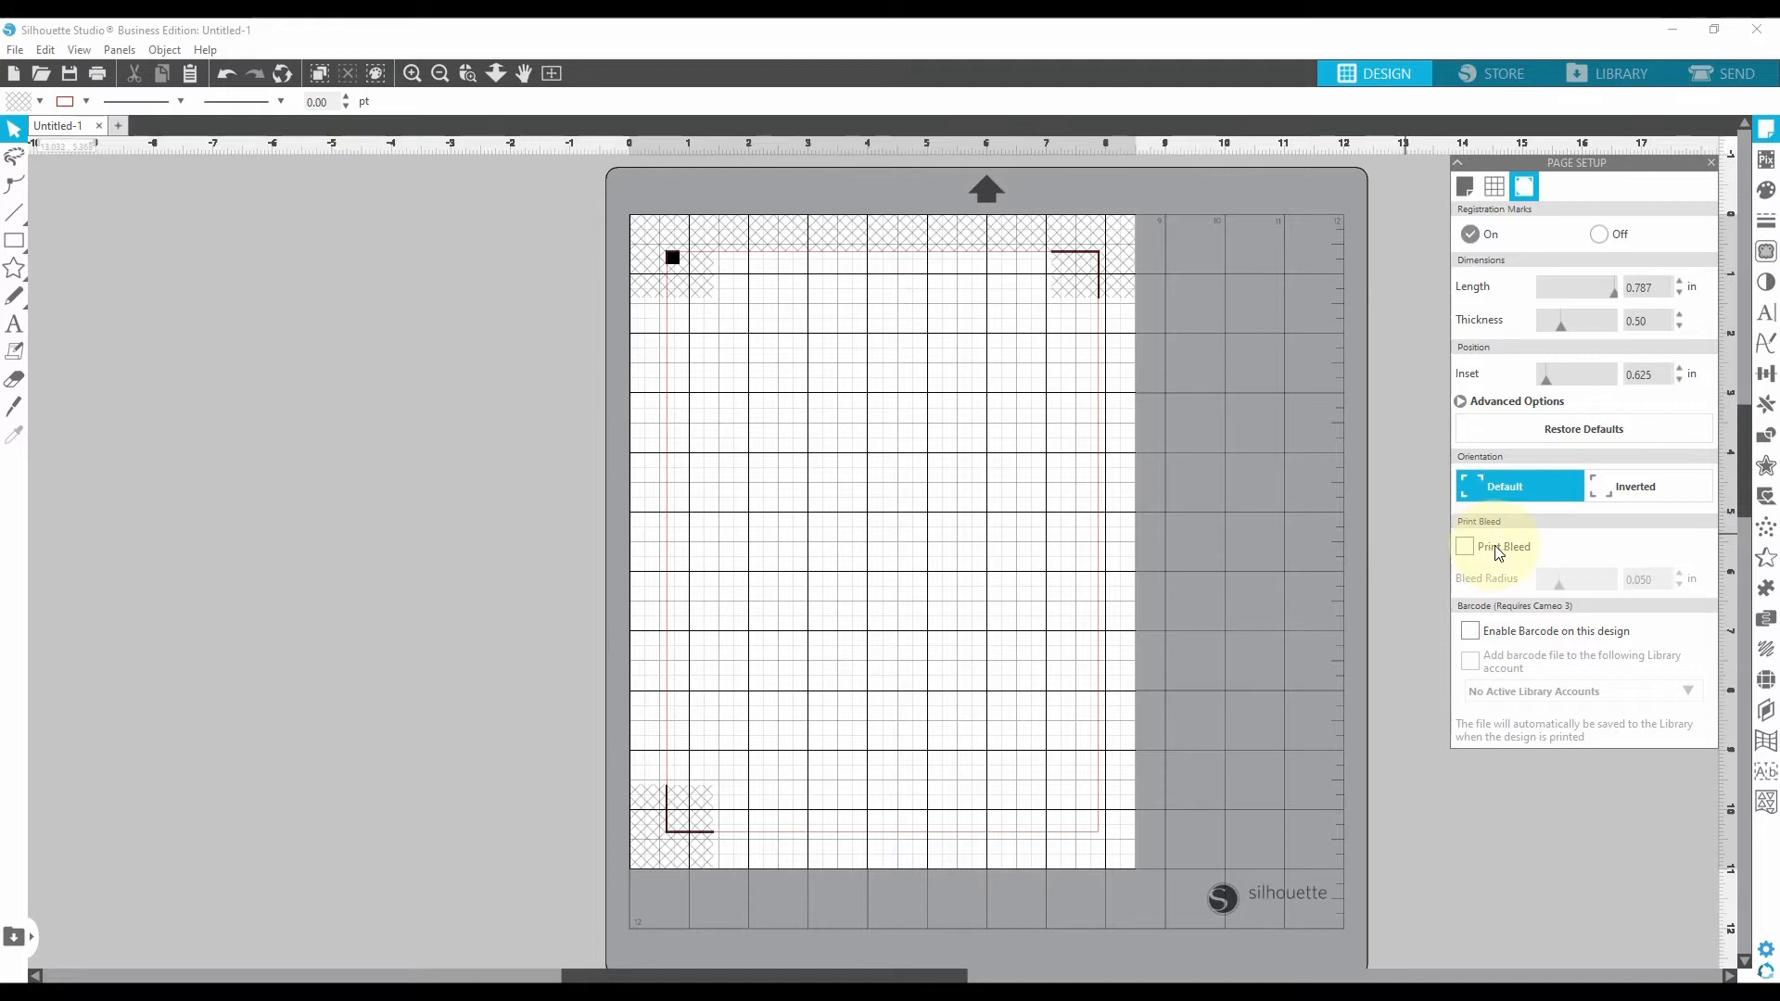
{"action": "mouse_move", "coordinate": [1487, 558]}
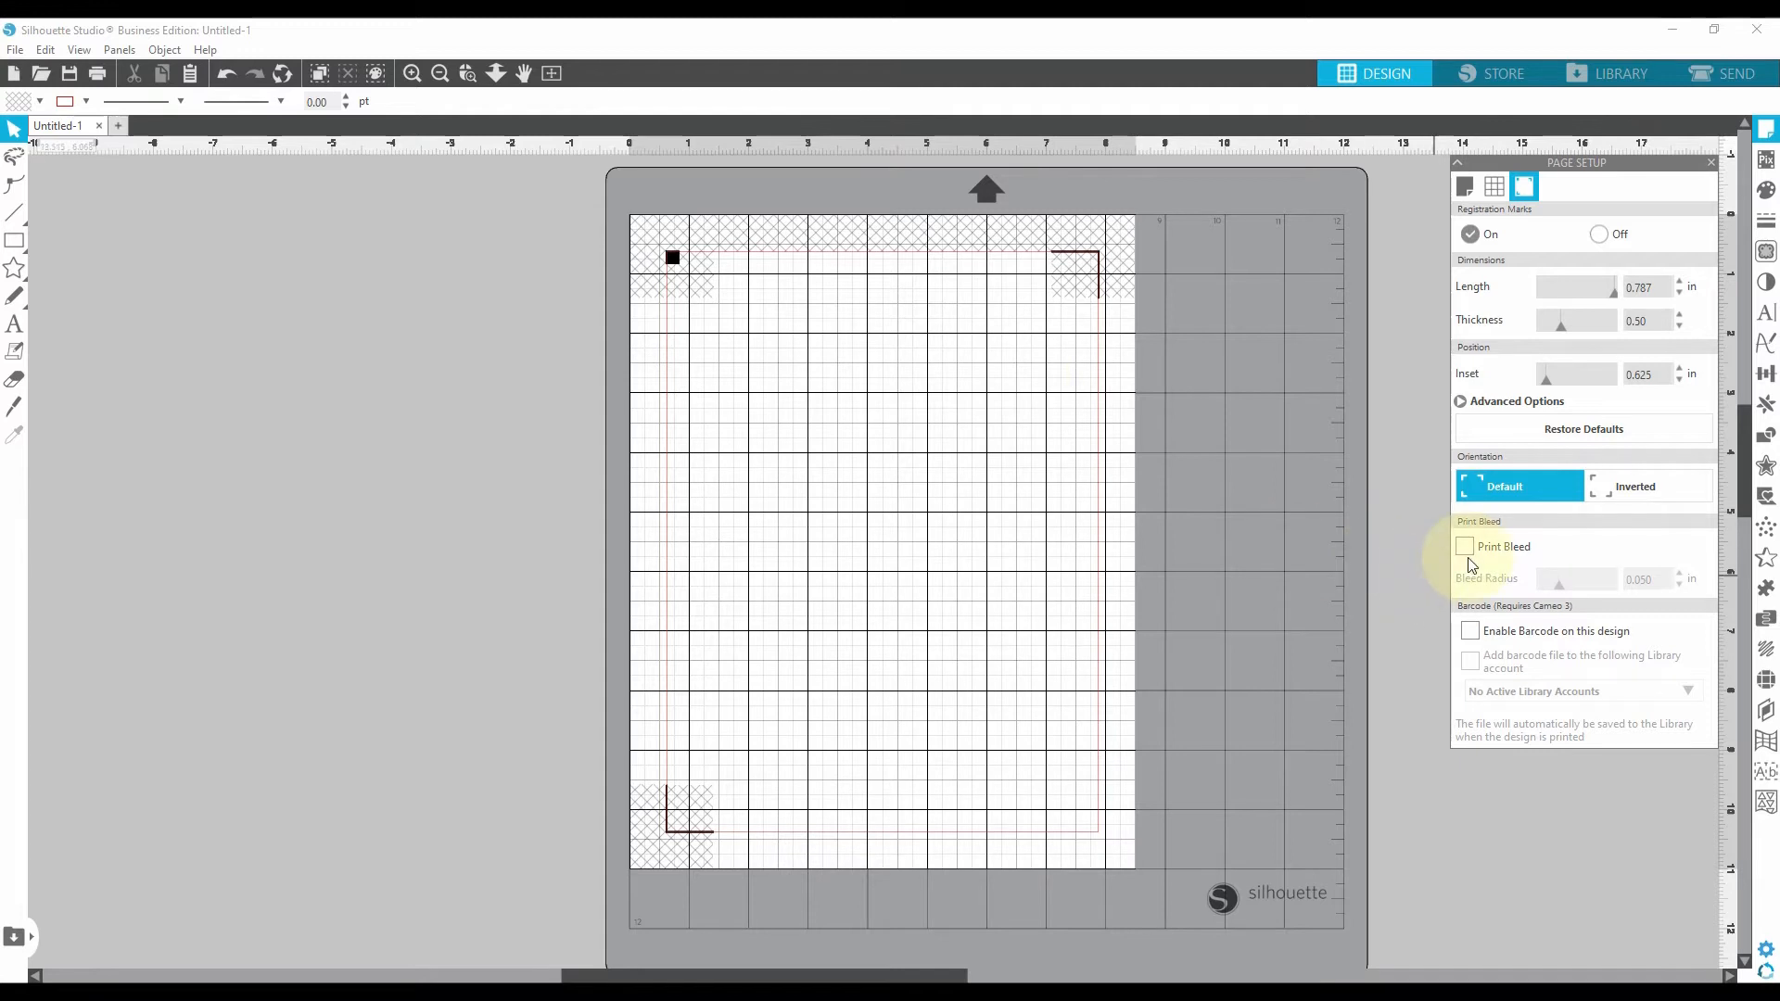
Step: Toggle print bleed (0.050 in) on the registration-mark page
{"action": "left_click", "coordinate": [1464, 545]}
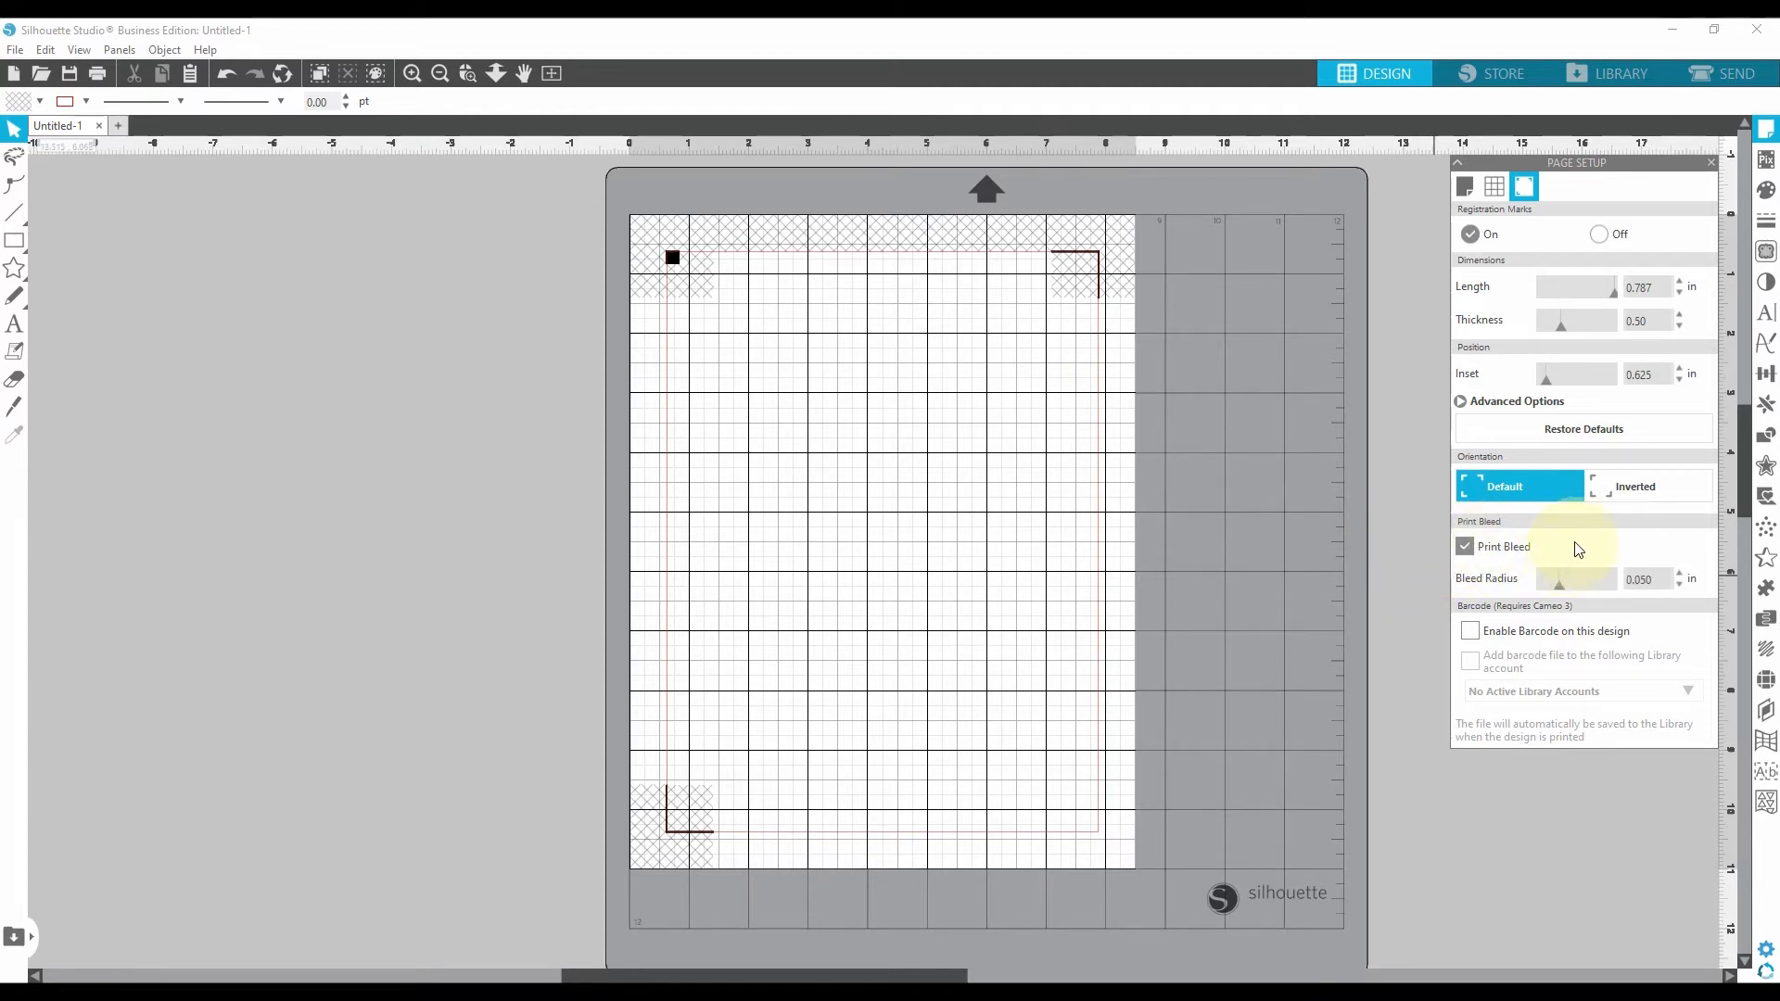
{"action": "left_click", "coordinate": [1465, 545]}
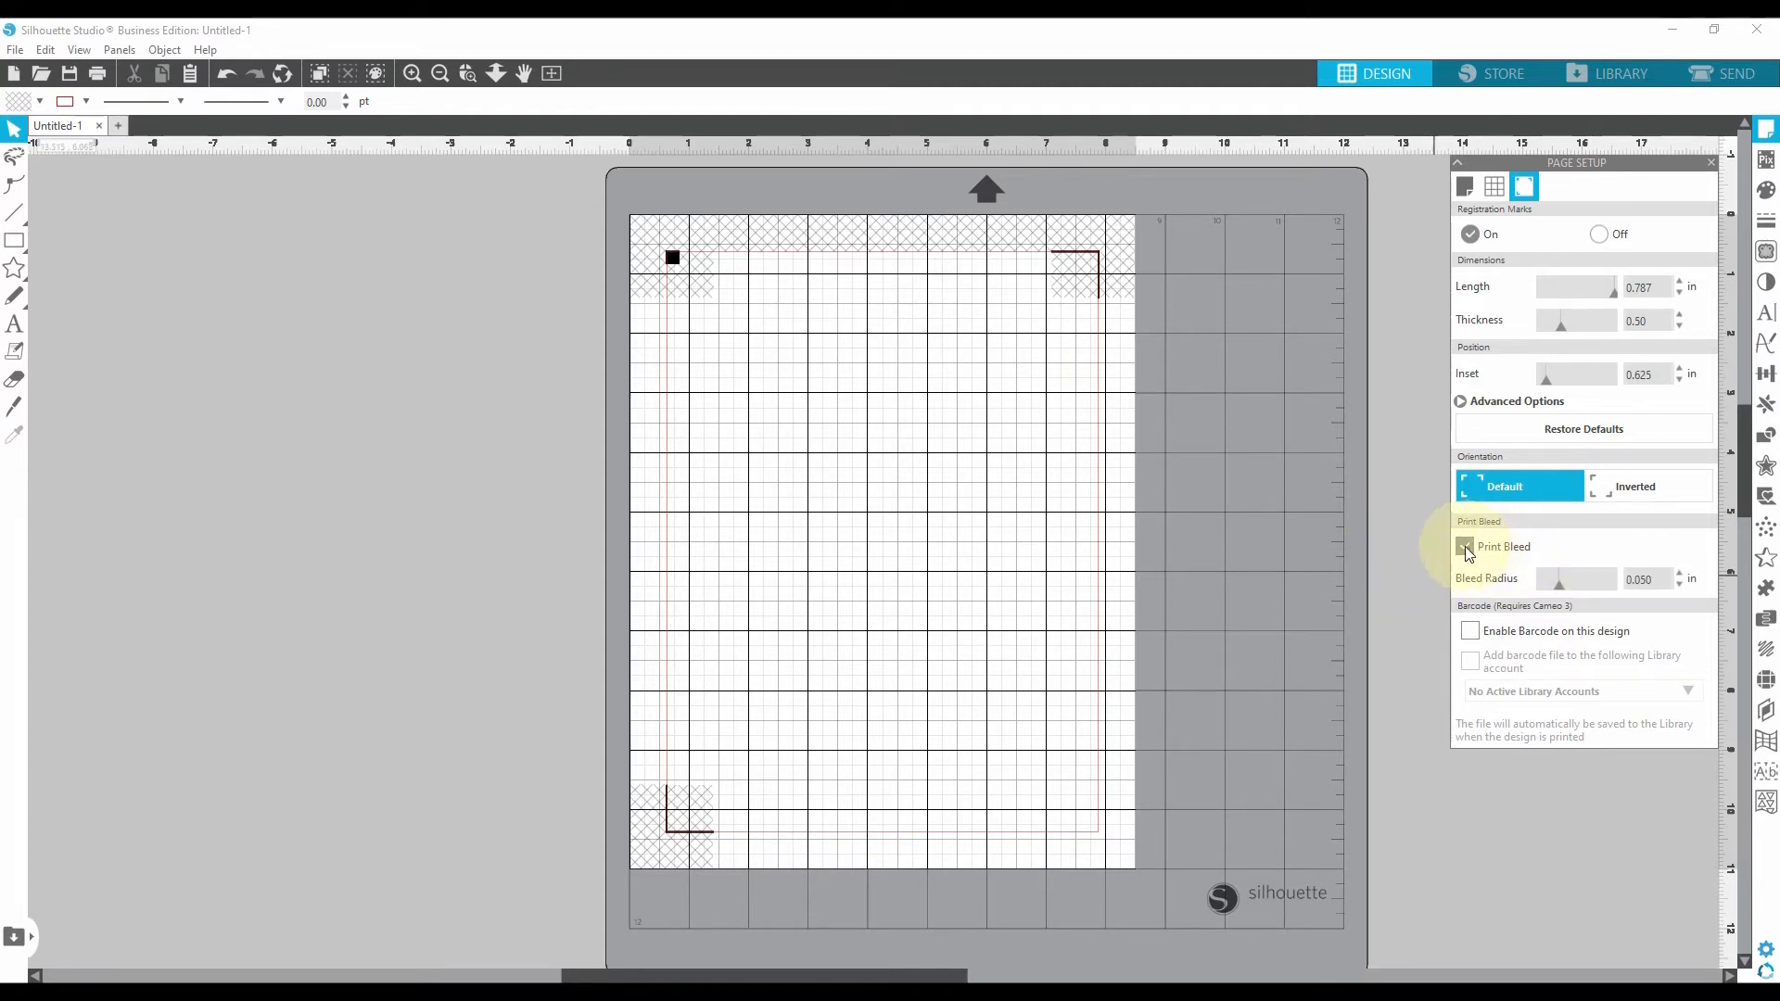
{"action": "left_click", "coordinate": [1465, 545]}
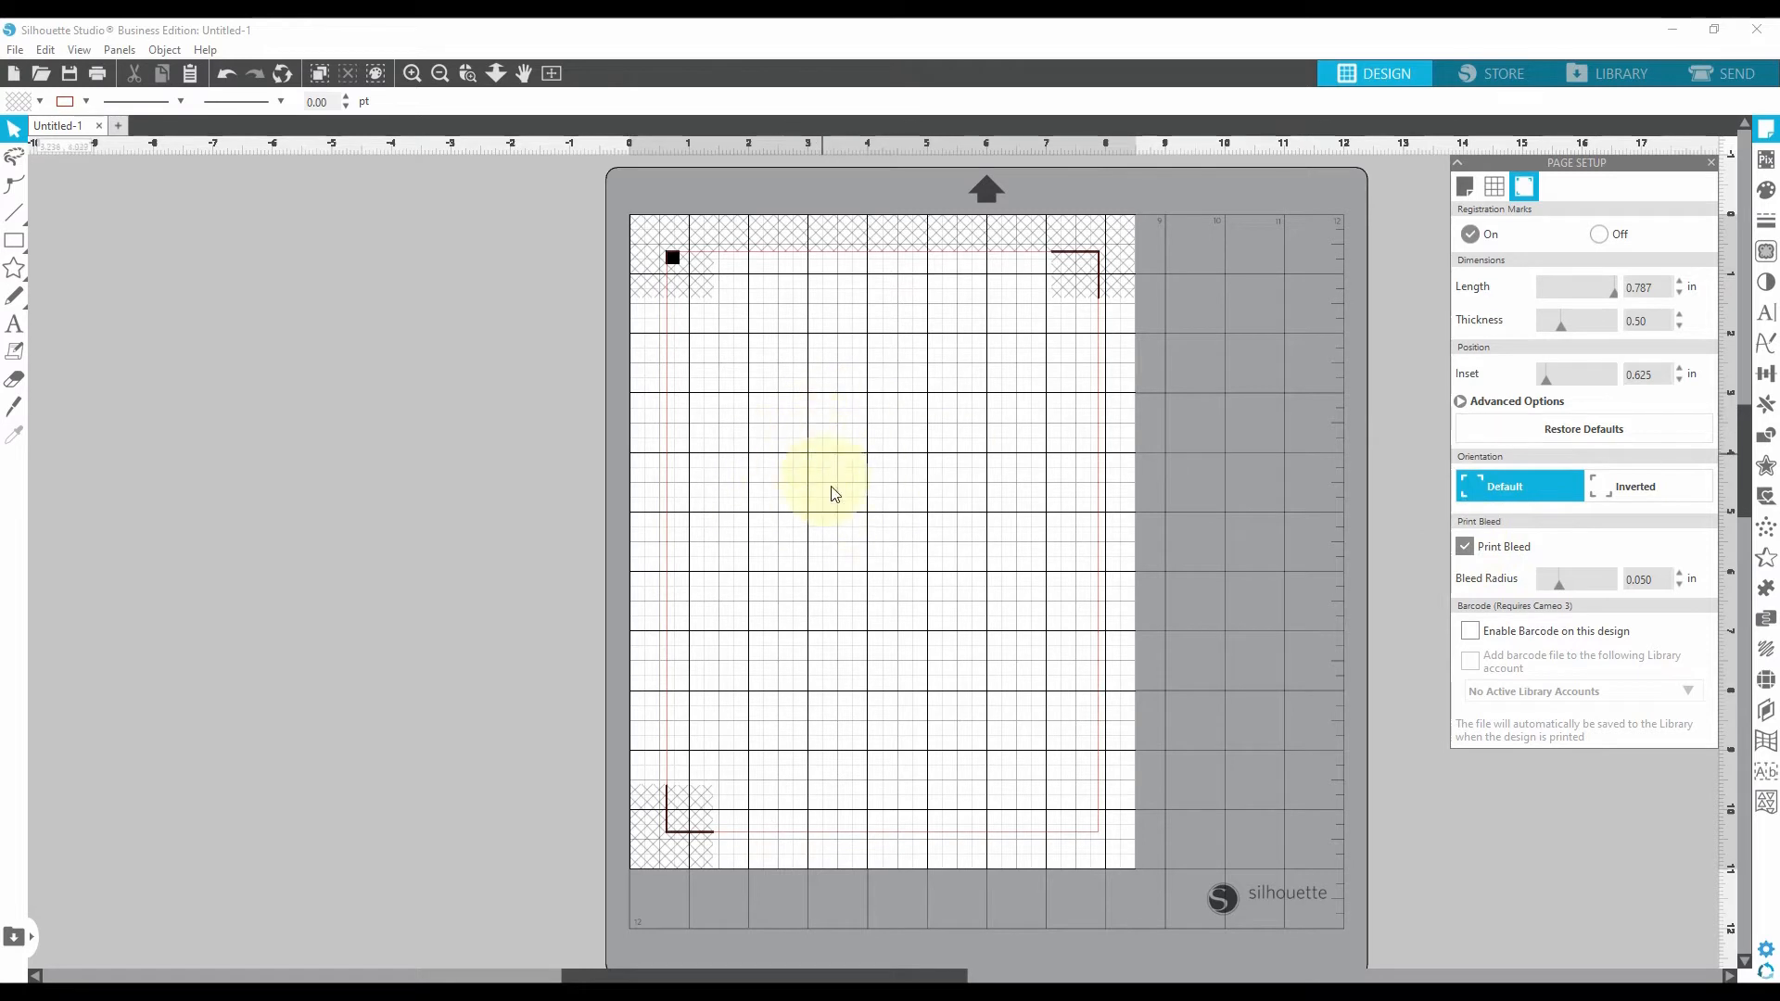
{"action": "mouse_move", "coordinate": [816, 487]}
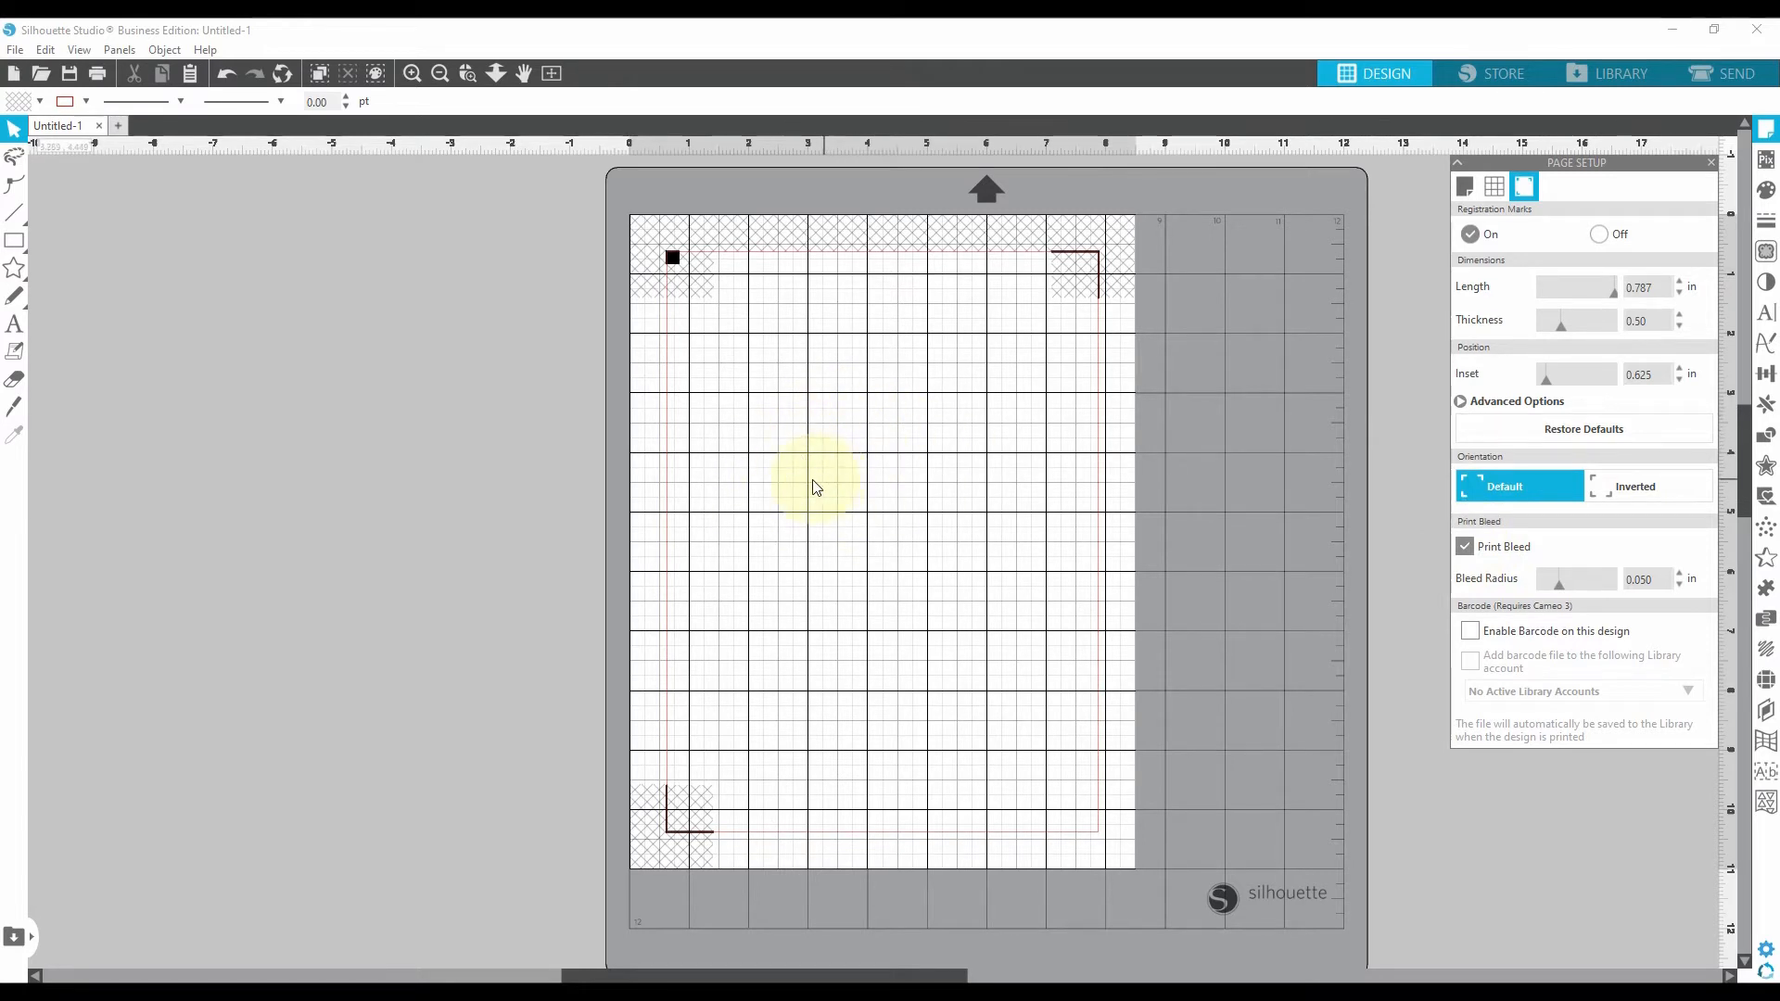
{"action": "mouse_move", "coordinate": [1056, 612]}
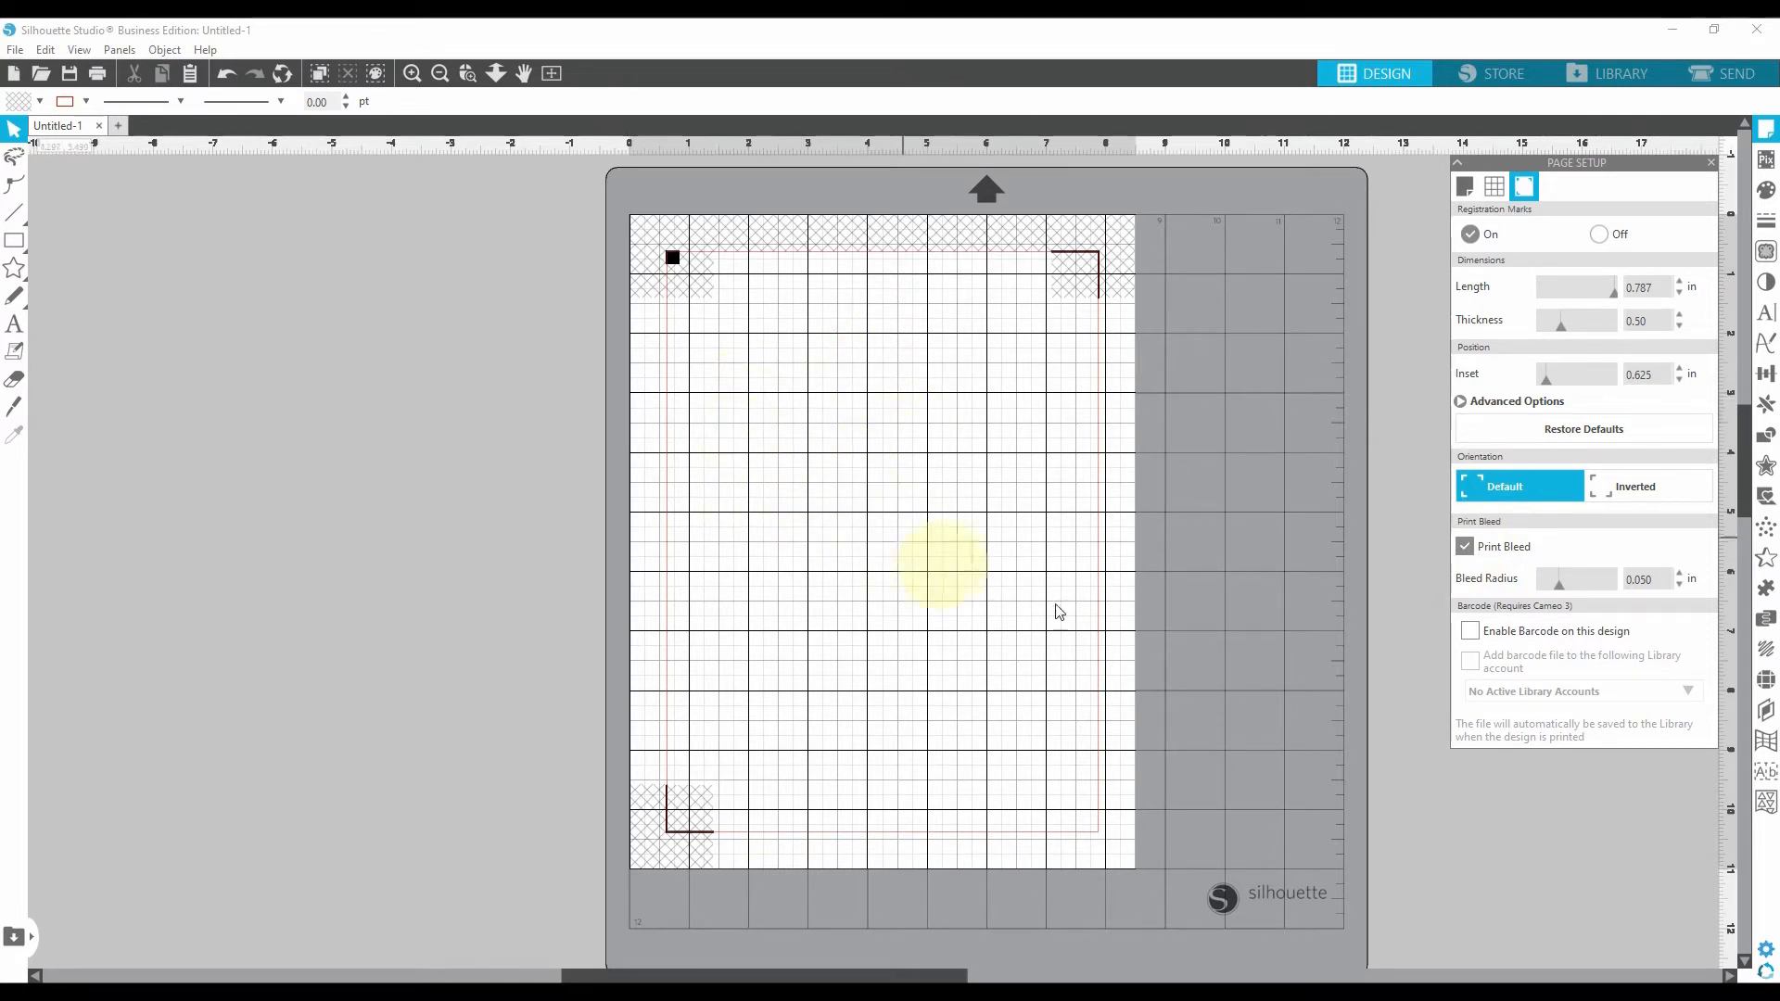
{"action": "left_click", "coordinate": [1464, 545]}
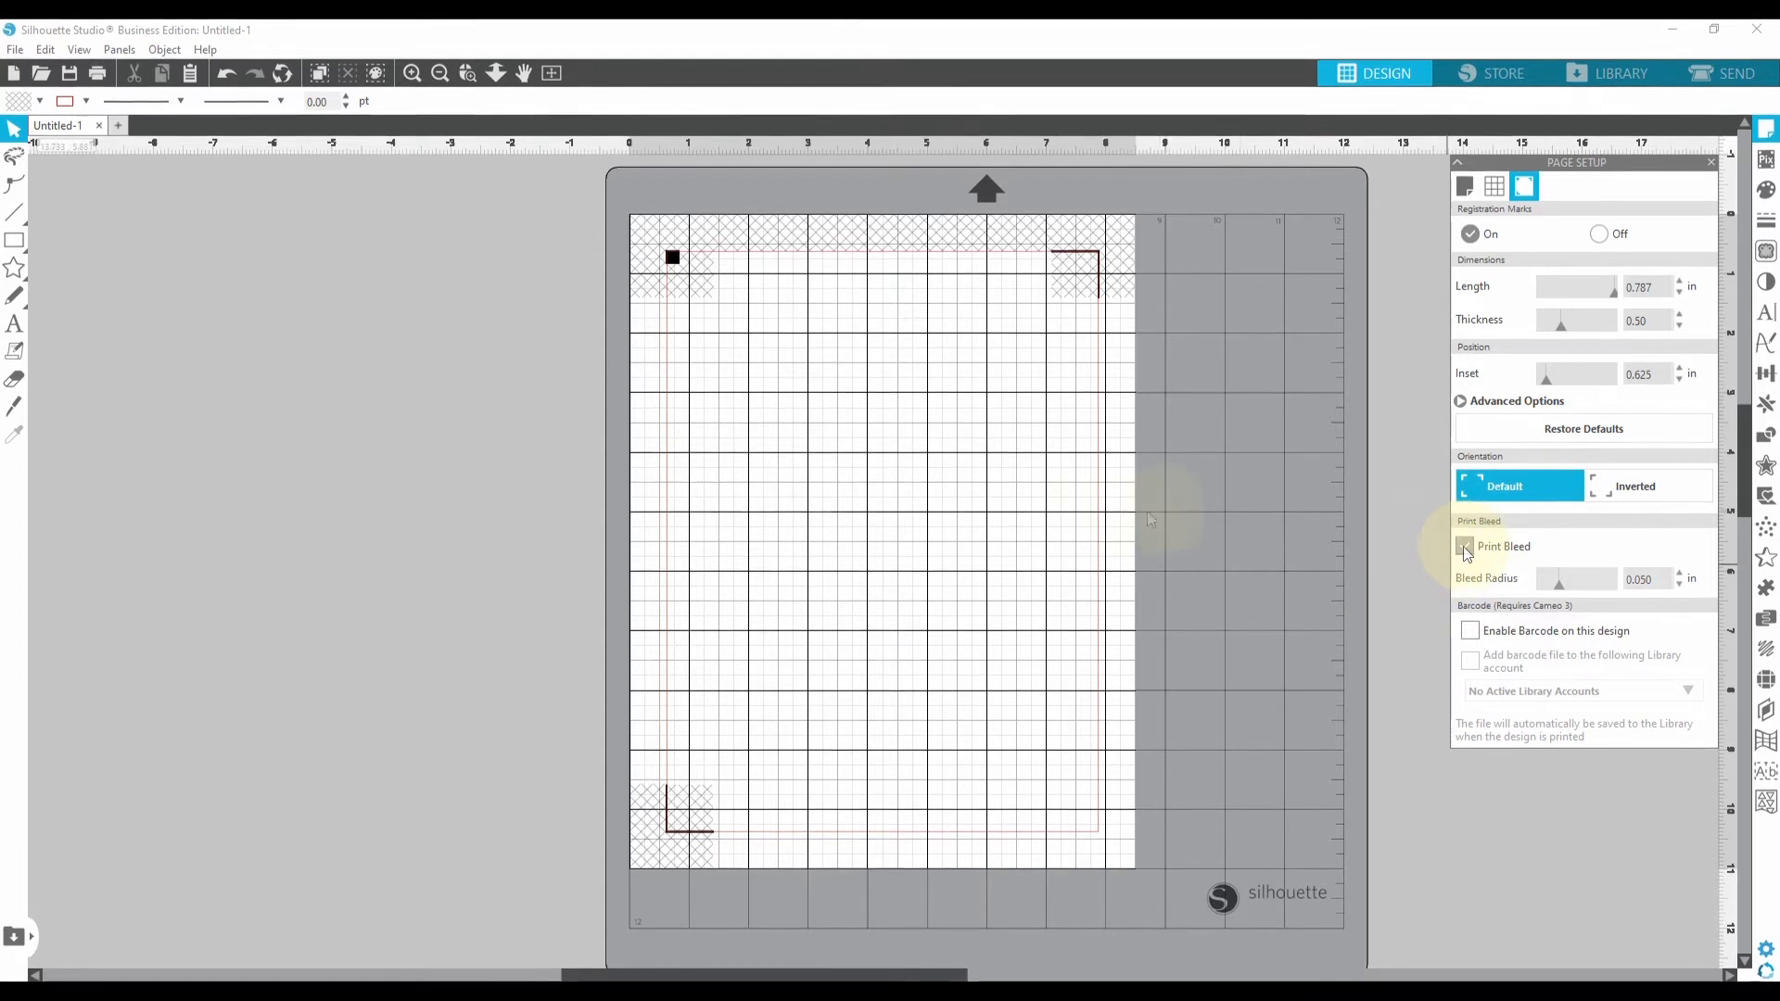
{"action": "left_click", "coordinate": [1465, 545]}
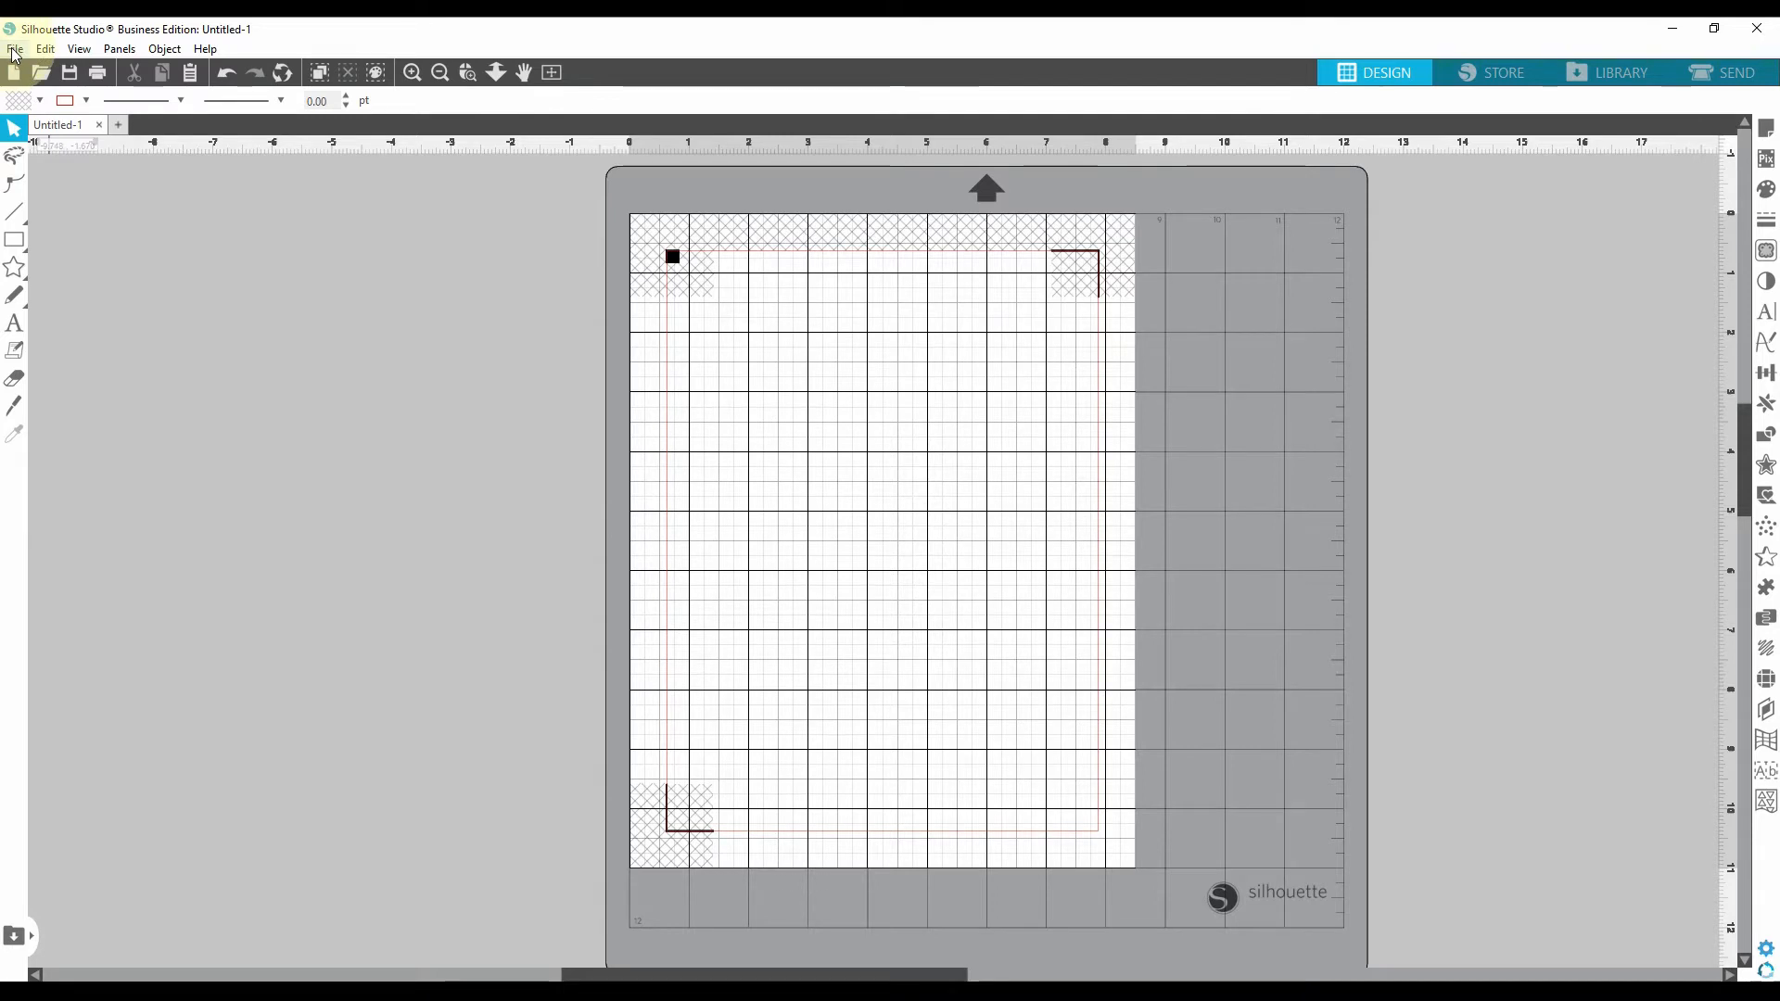
Step: Start a Merge from the File menu to bring artwork into the design
{"action": "left_click", "coordinate": [15, 48]}
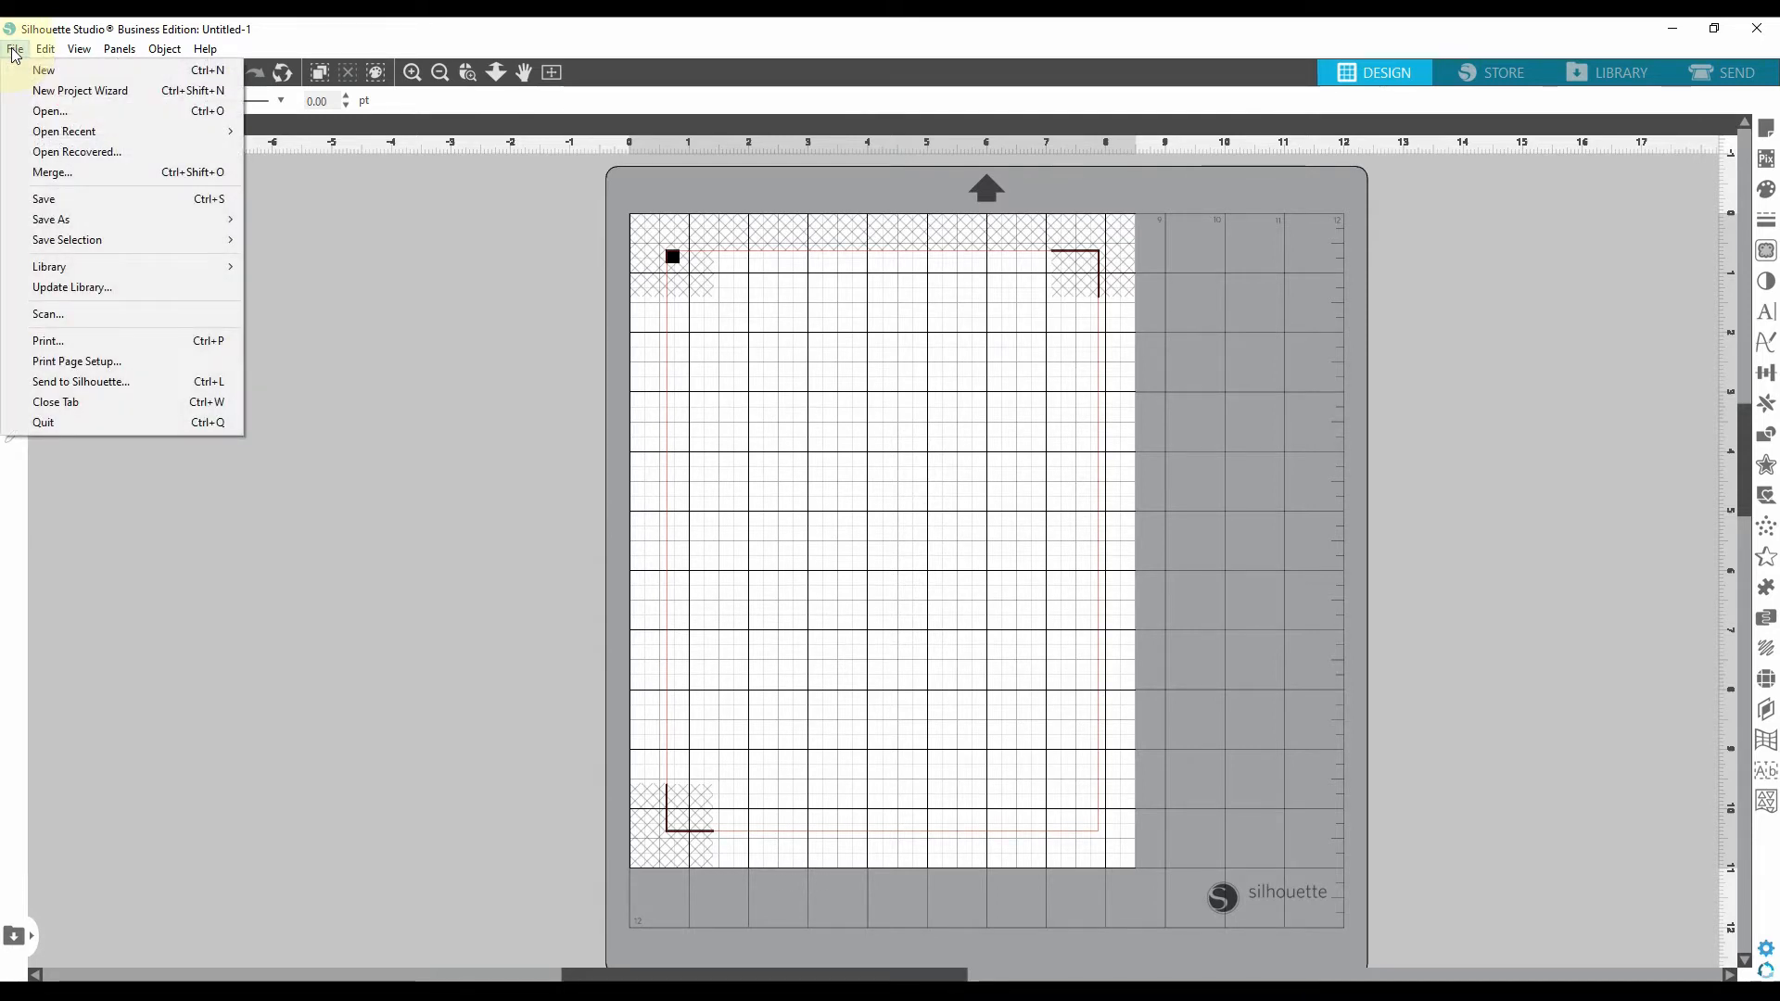
{"action": "mouse_move", "coordinate": [52, 170]}
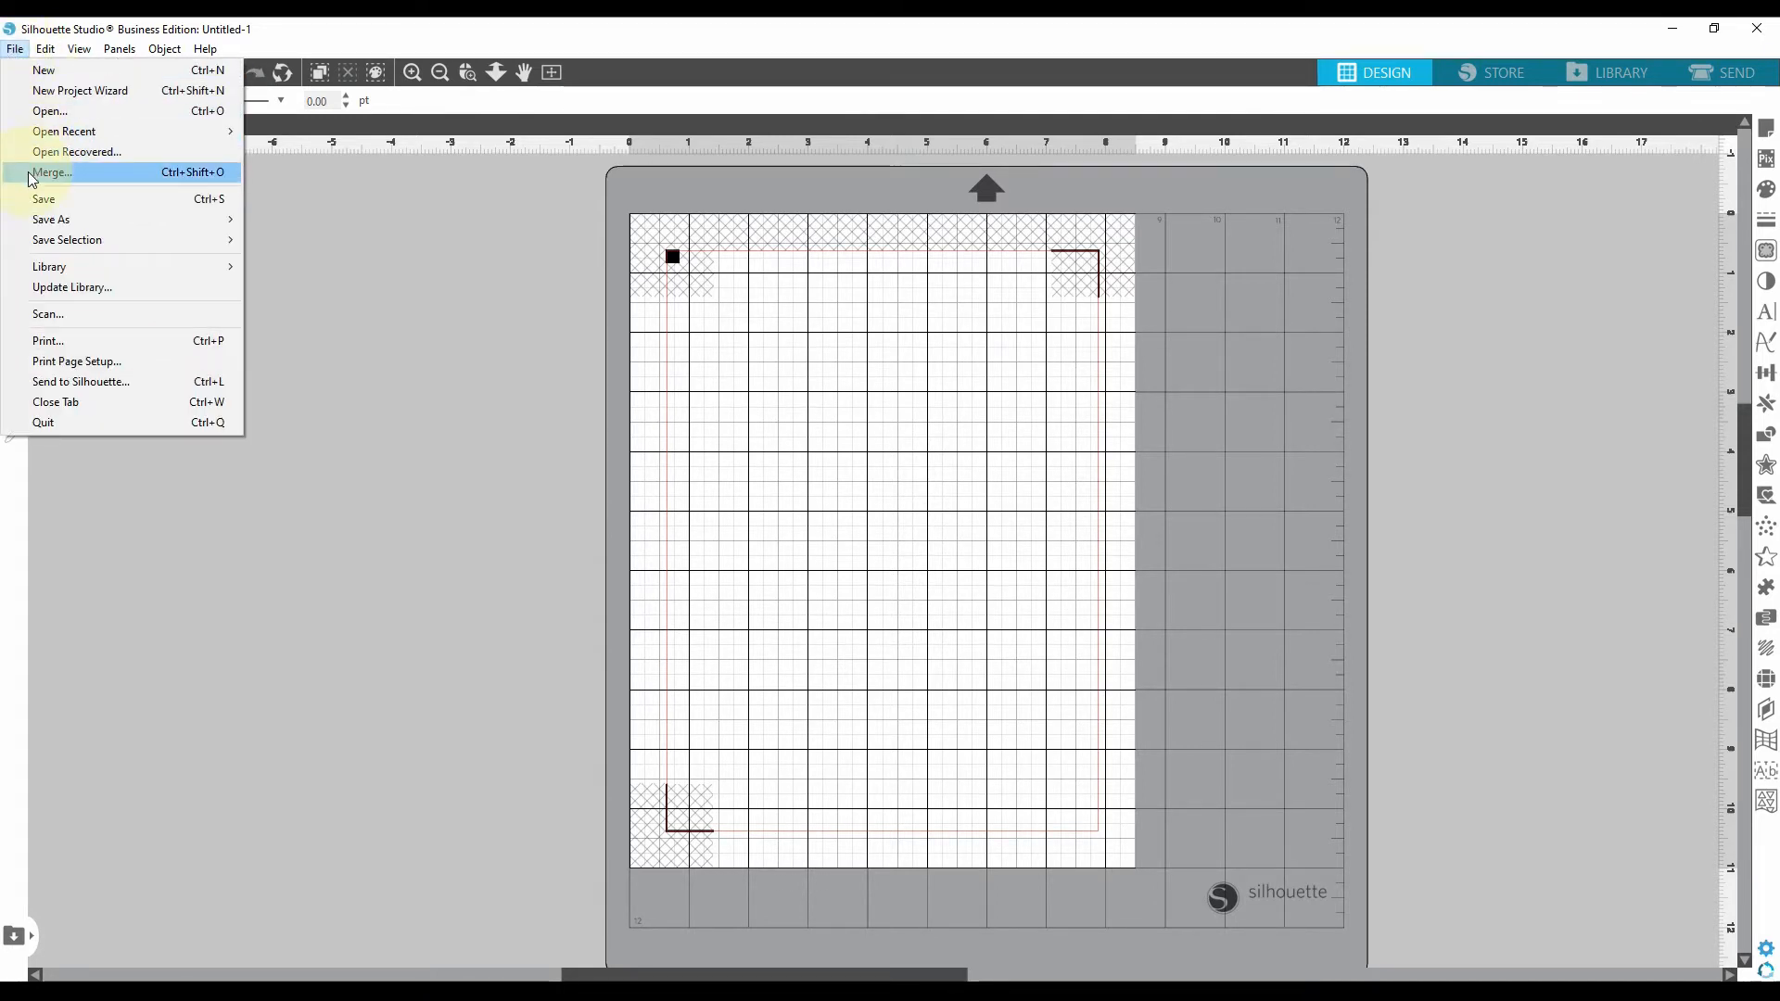
{"action": "left_click", "coordinate": [51, 171]}
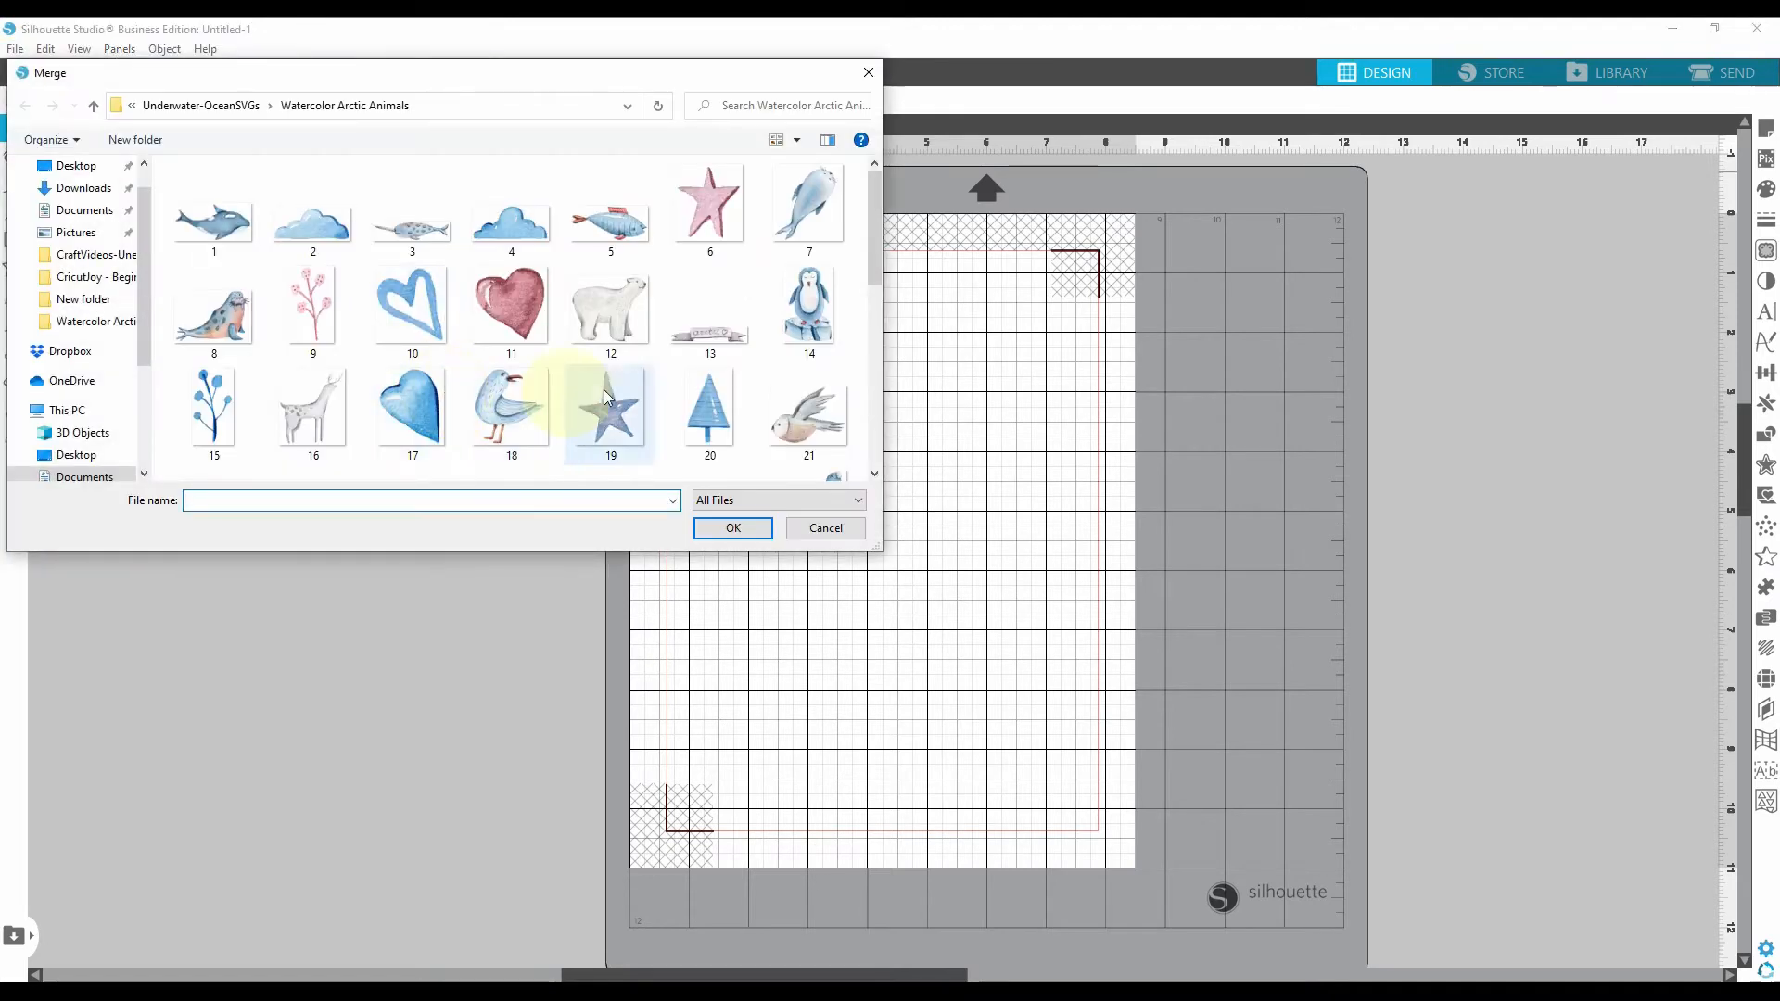
{"action": "mouse_move", "coordinate": [311, 407]}
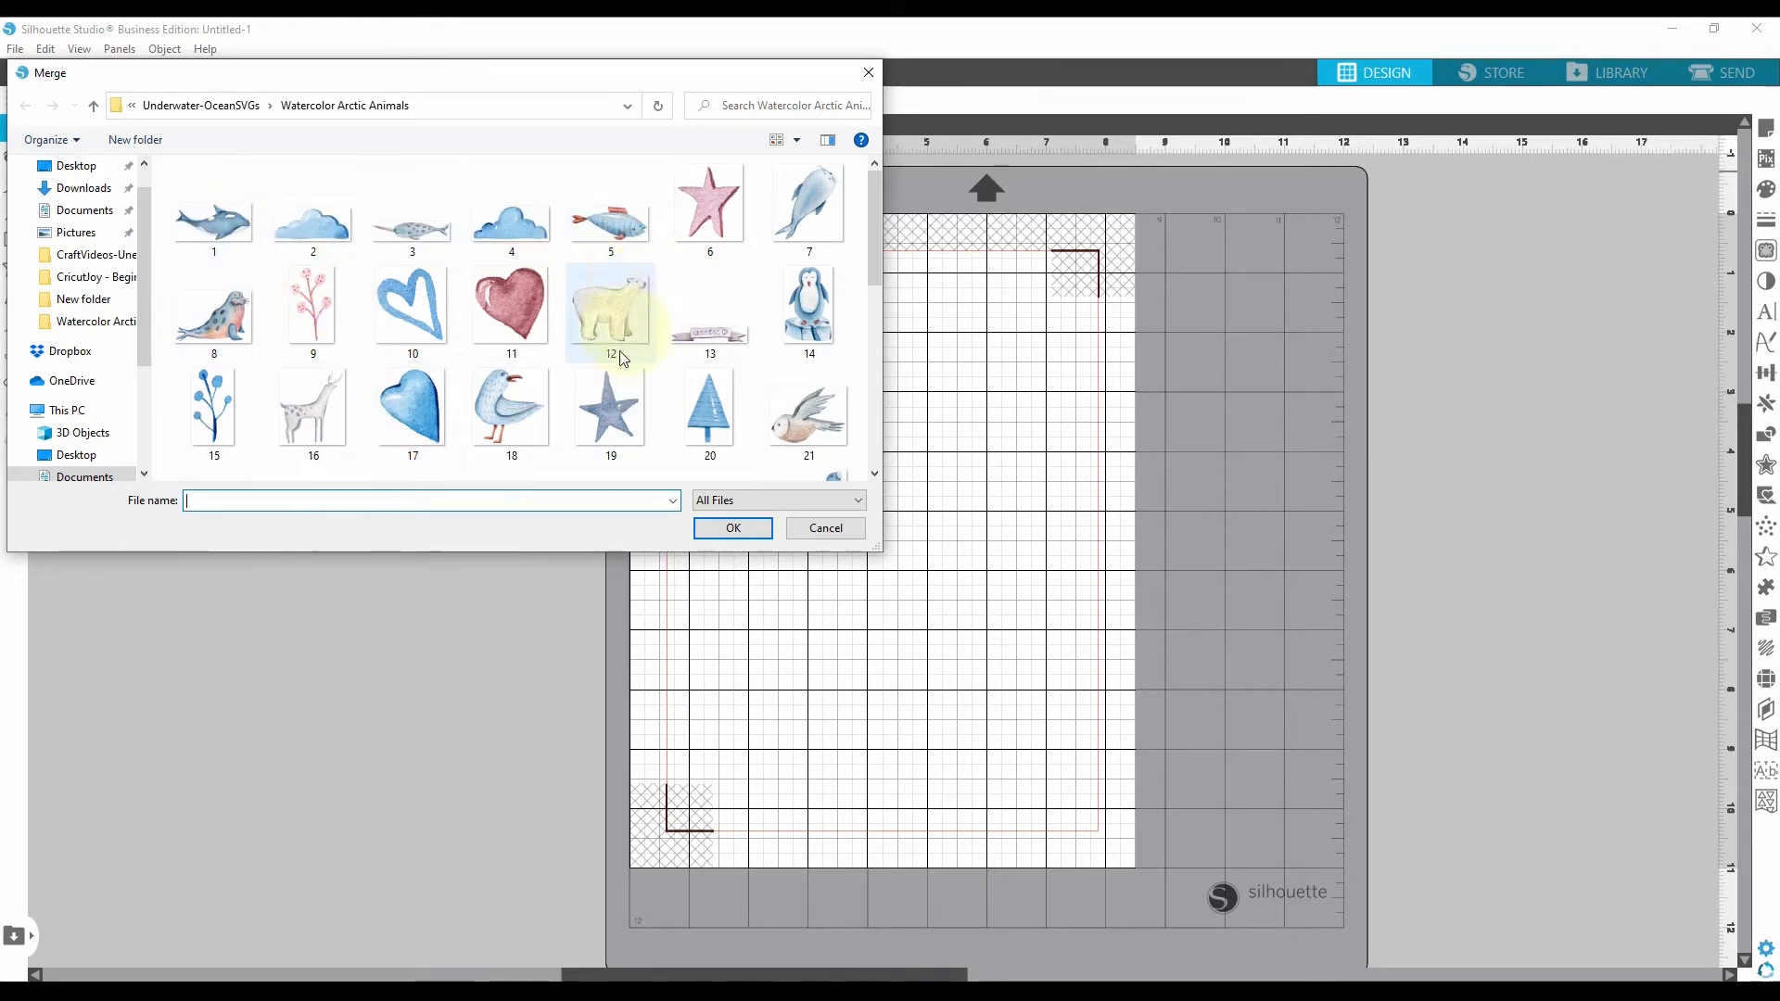
{"action": "mouse_move", "coordinate": [312, 304]}
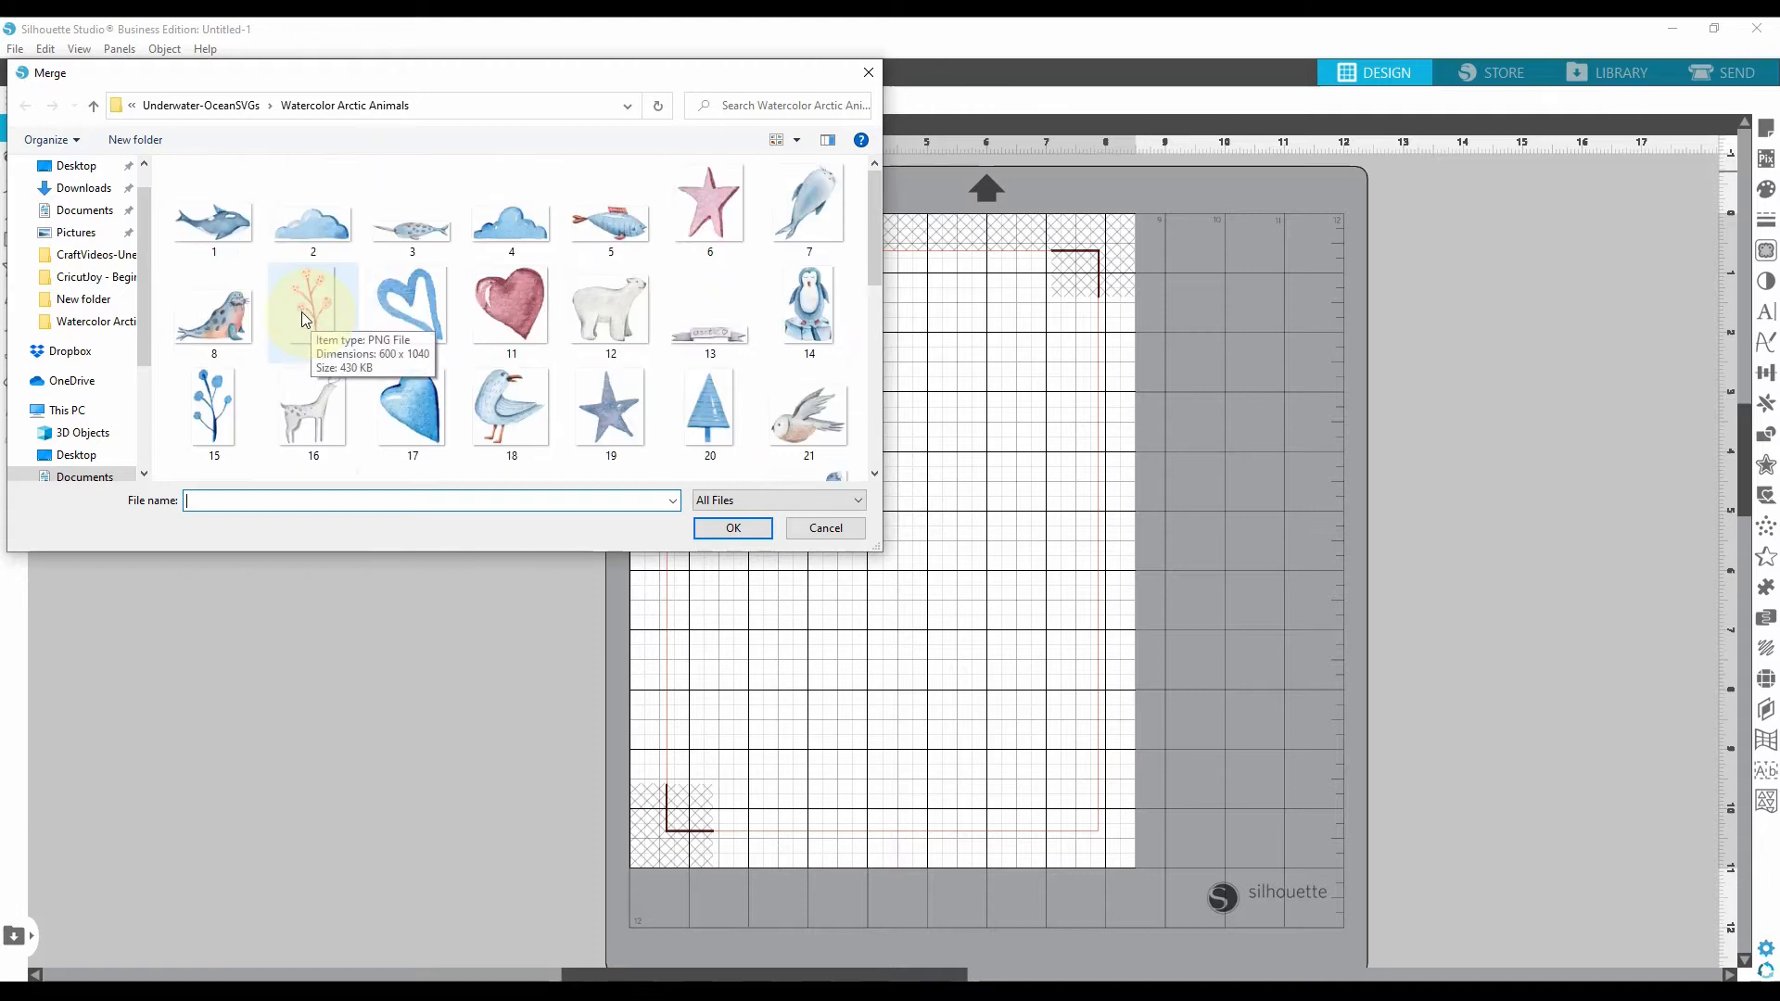
{"action": "mouse_move", "coordinate": [610, 213]}
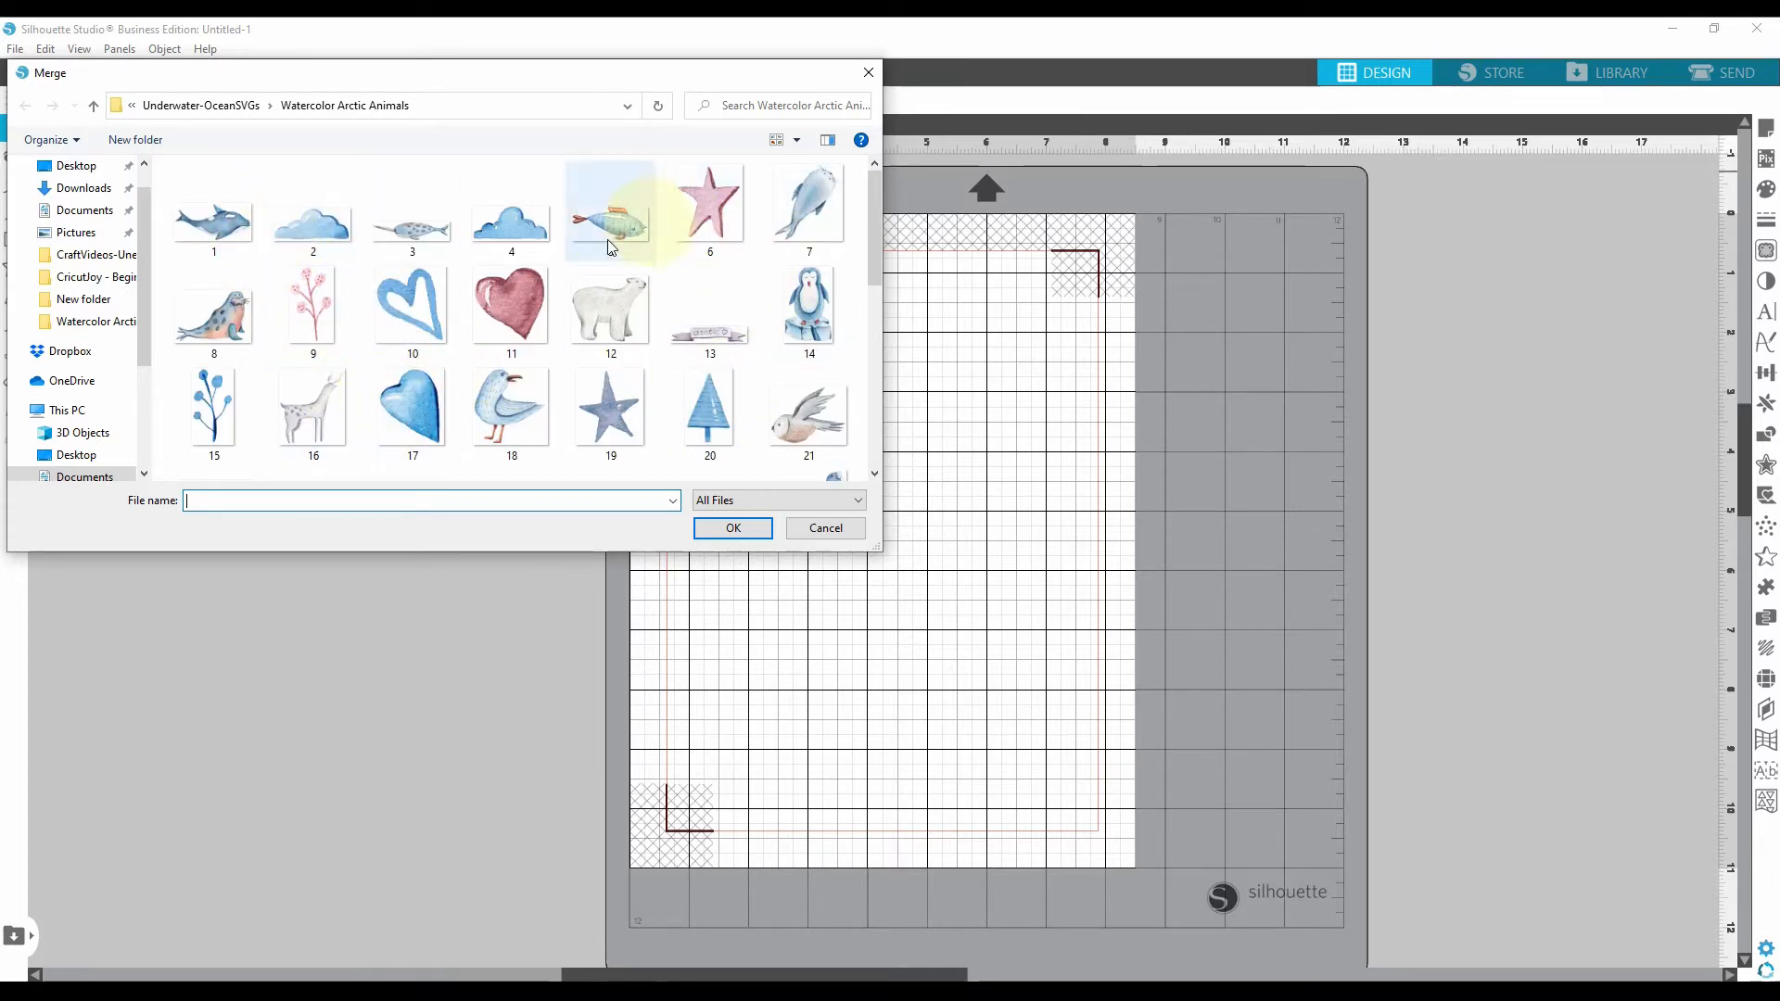
{"action": "mouse_move", "coordinate": [291, 282]}
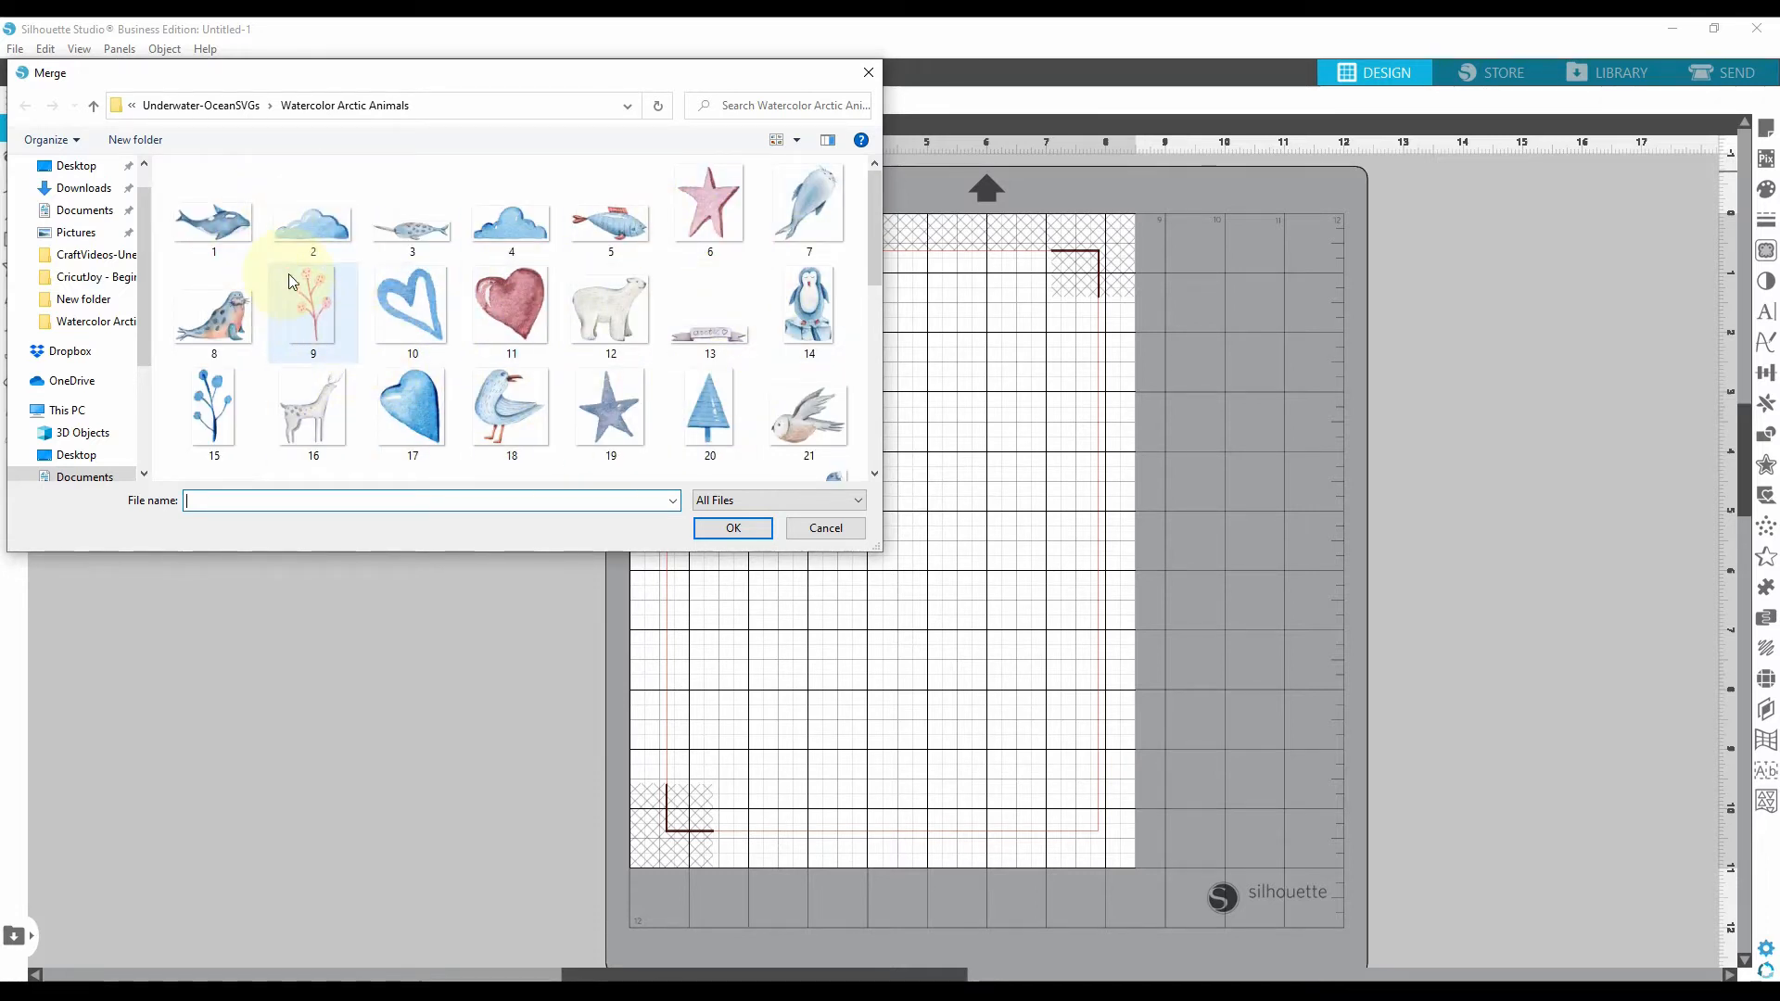
{"action": "mouse_move", "coordinate": [428, 215]}
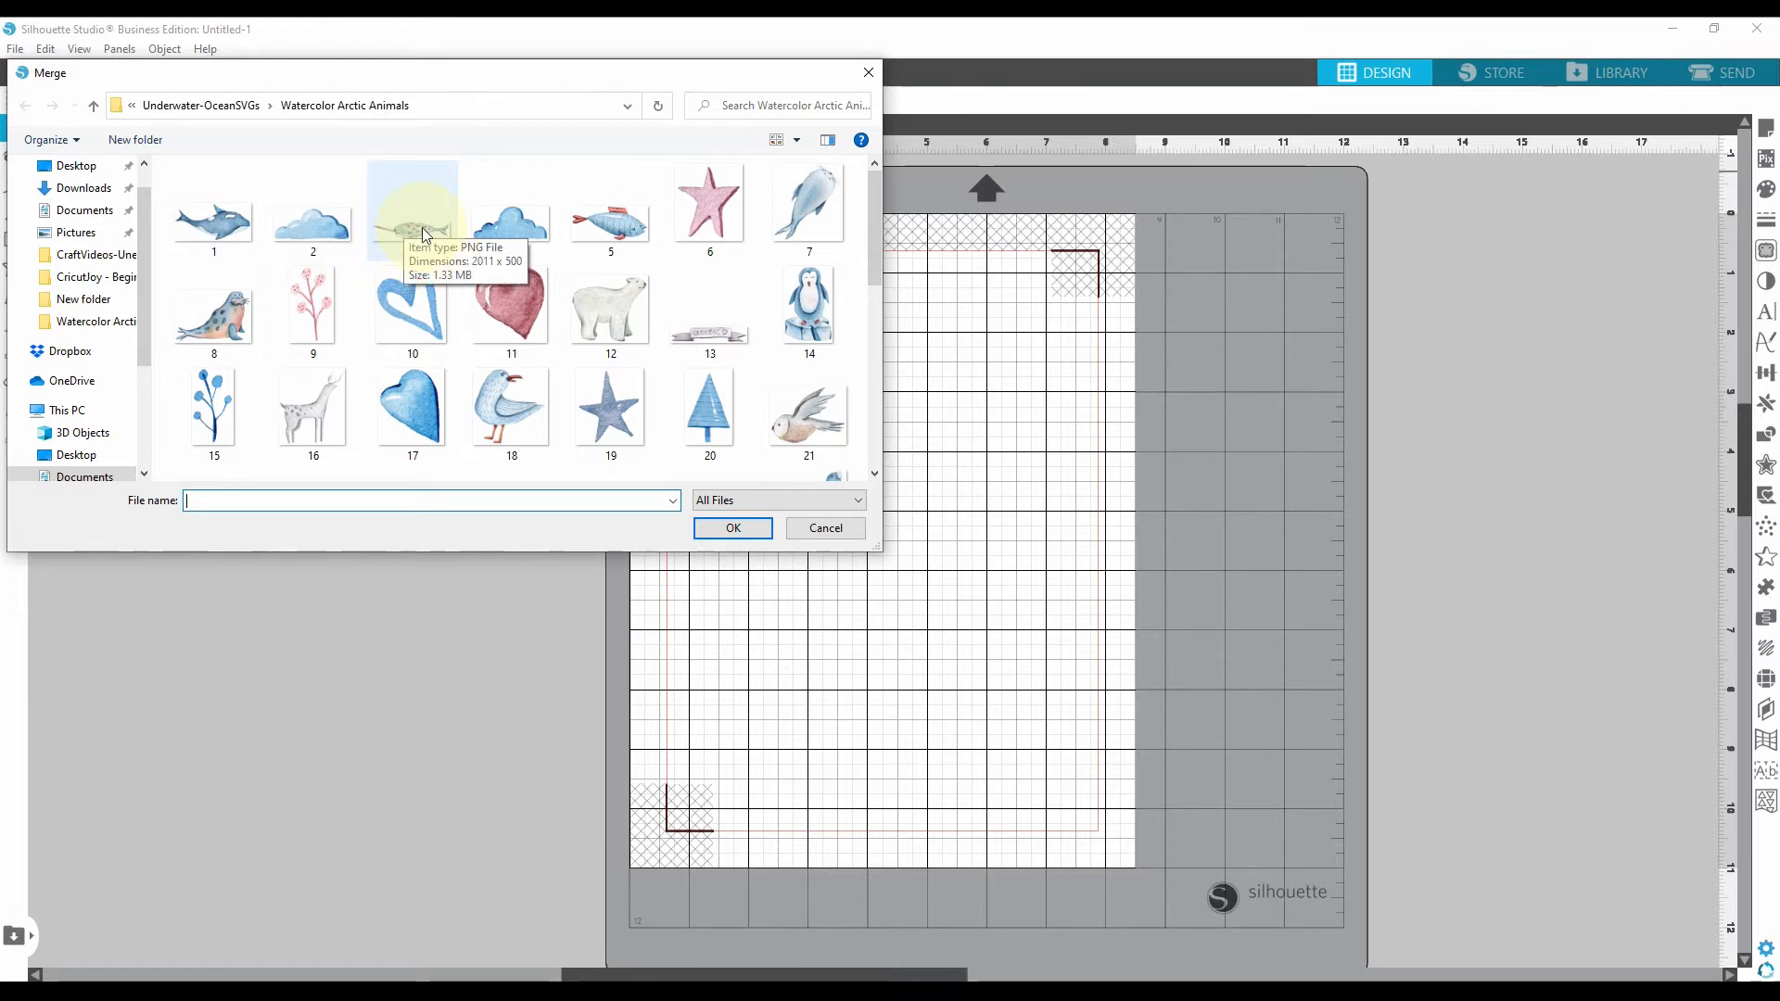
{"action": "mouse_move", "coordinate": [412, 247]}
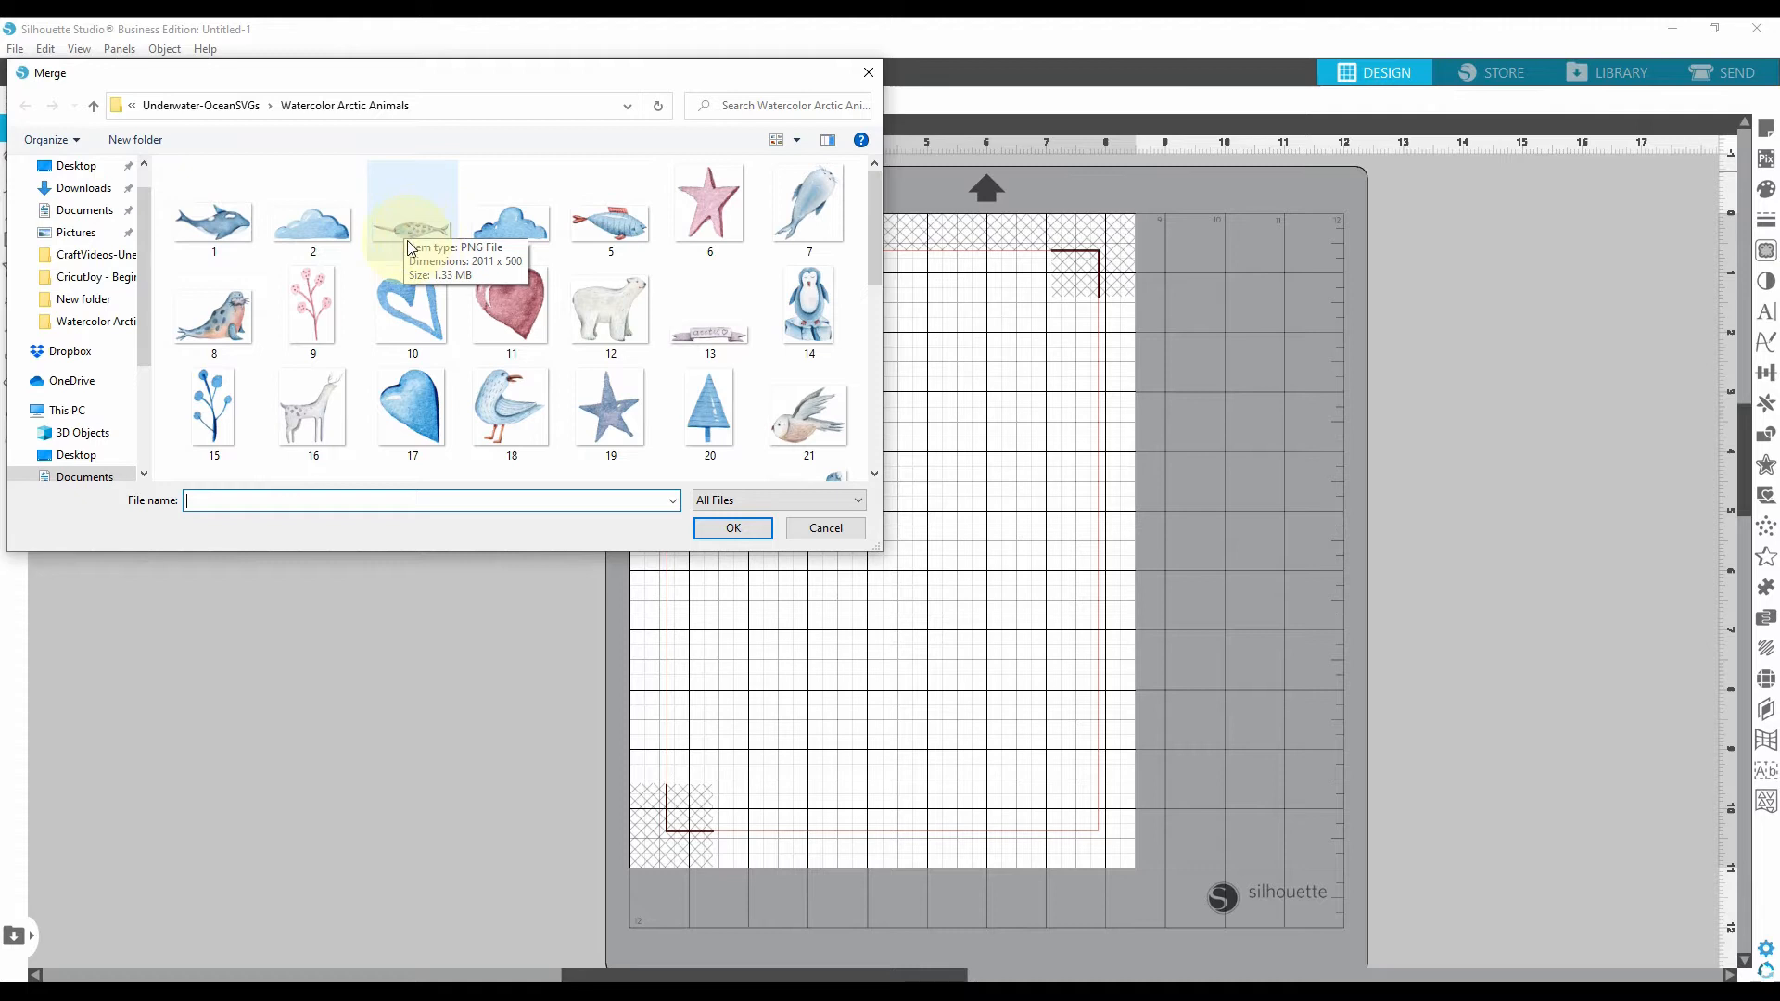
{"action": "mouse_move", "coordinate": [215, 215]}
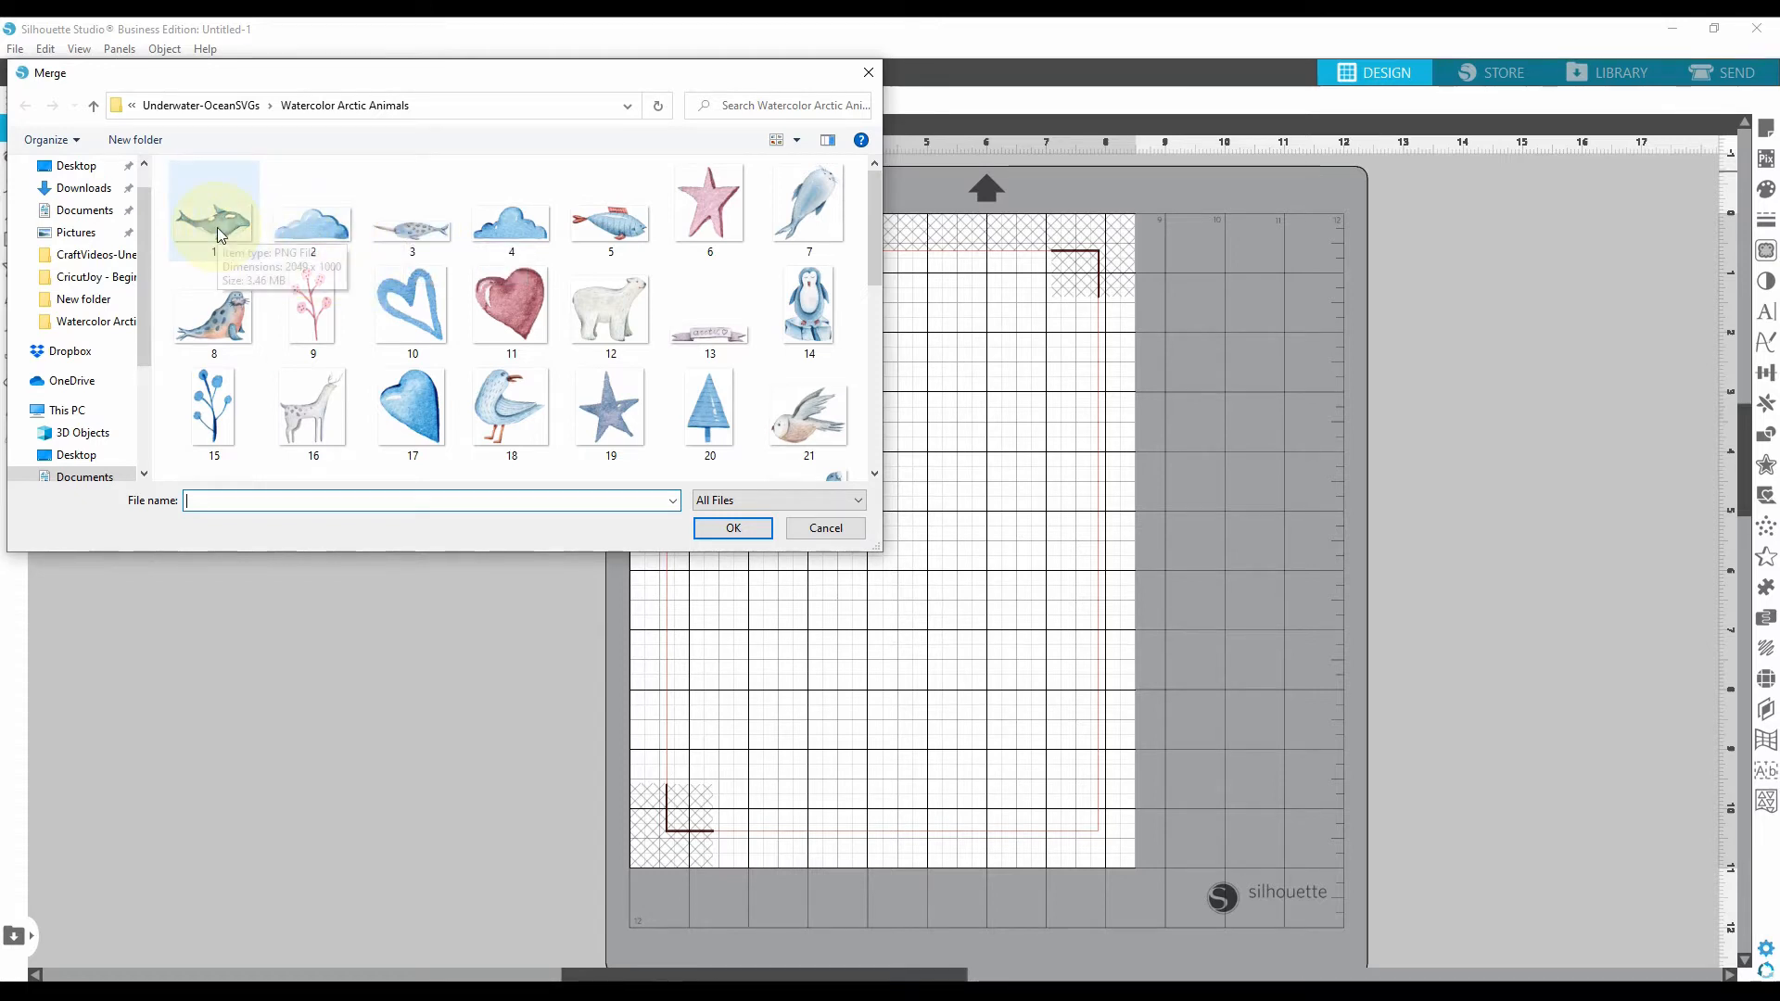
Step: Choose image 30, the blue star cluster, in the Watercolor Arctic Animals folder
{"action": "scroll", "scroll_direction": "down", "scroll_amount": 3}
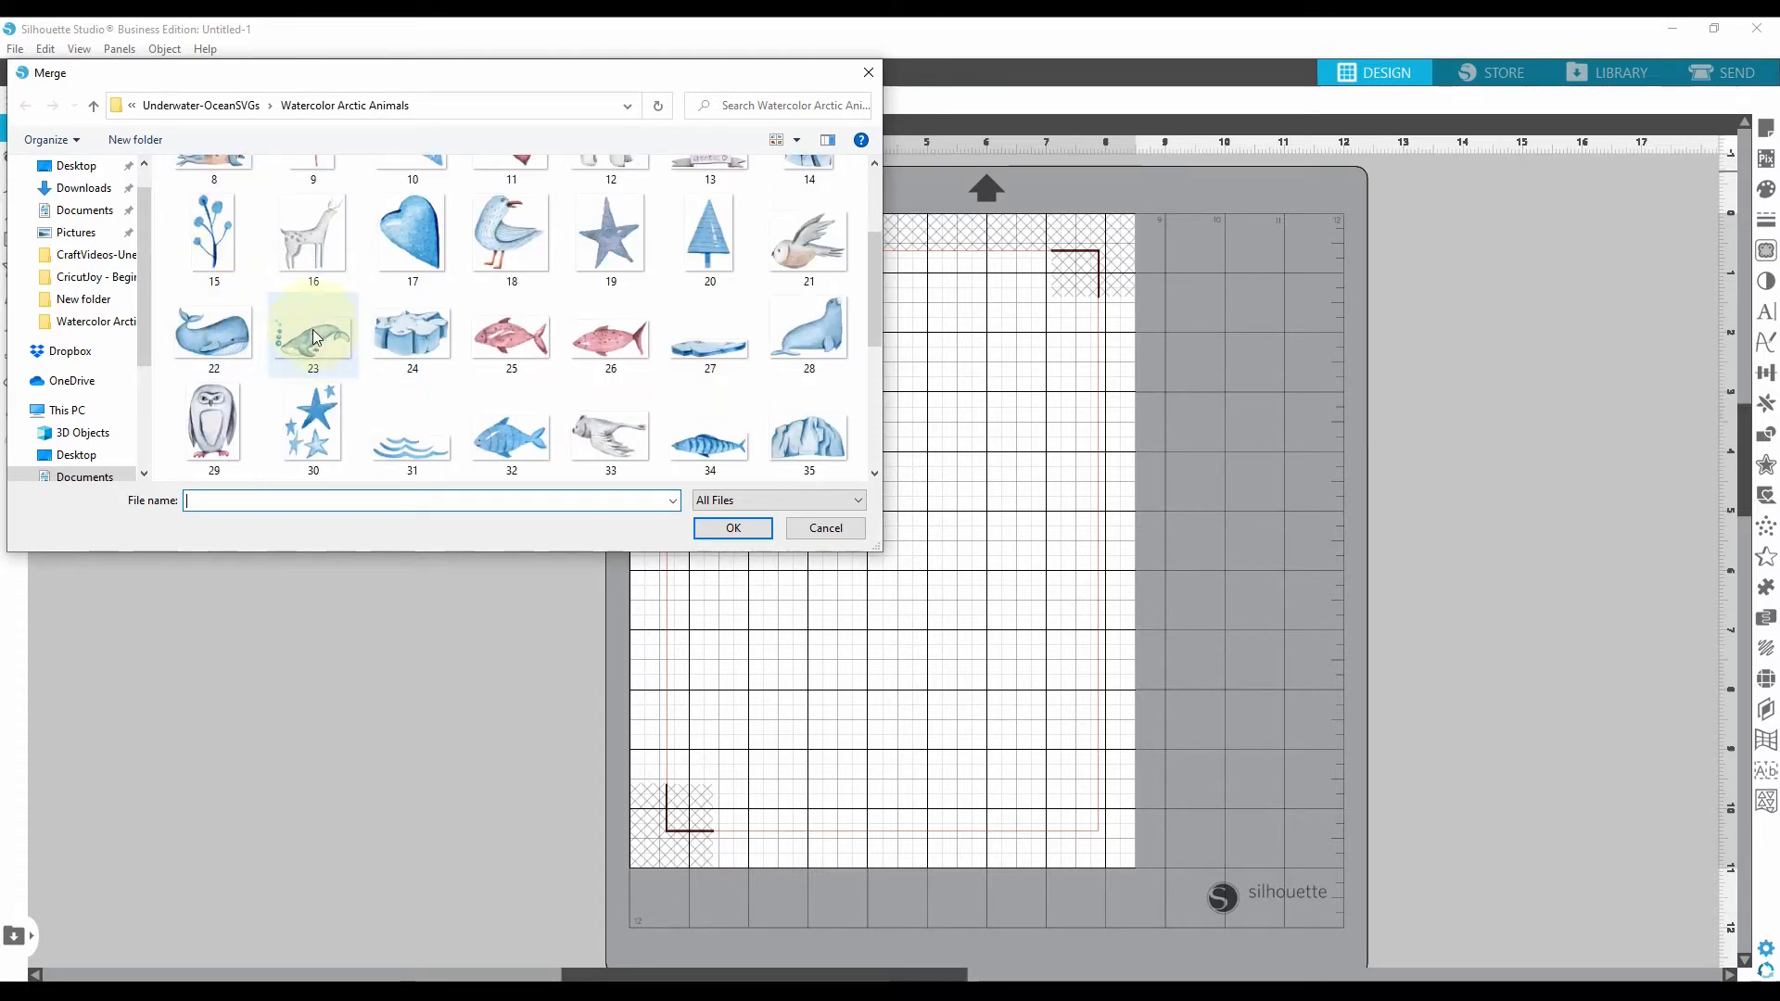
{"action": "scroll", "scroll_direction": "up", "scroll_amount": 3}
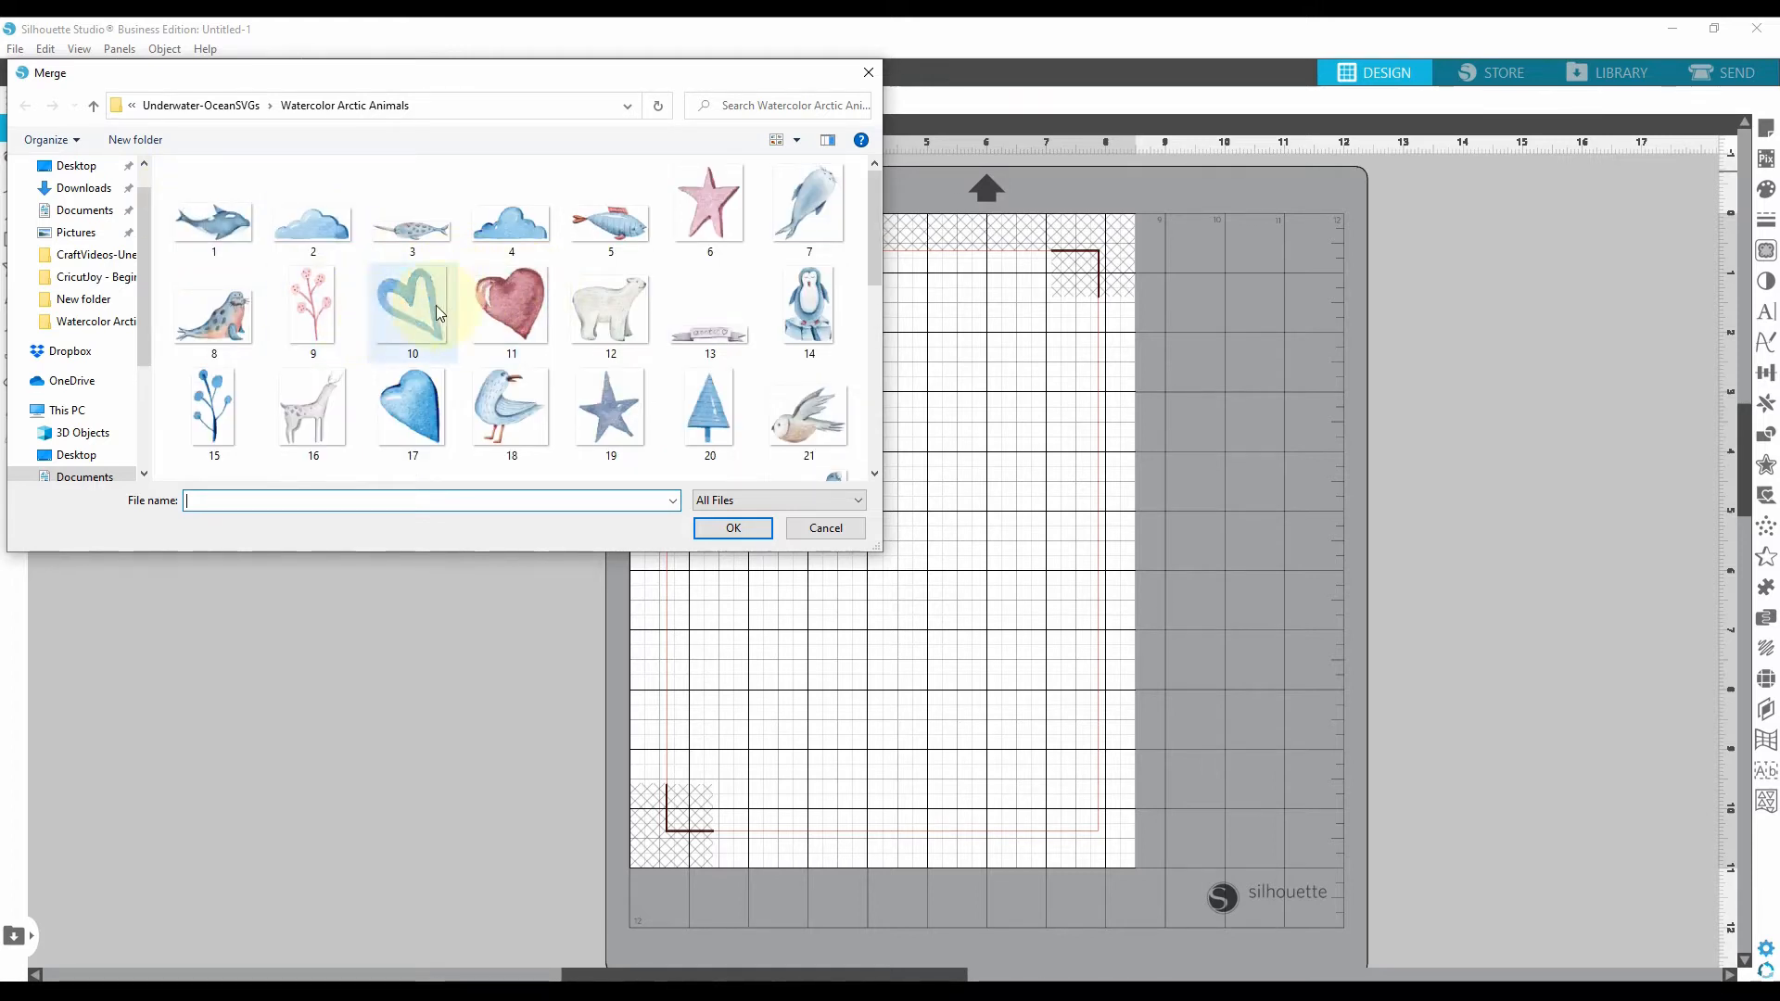
{"action": "scroll", "scroll_direction": "down", "scroll_amount": 3}
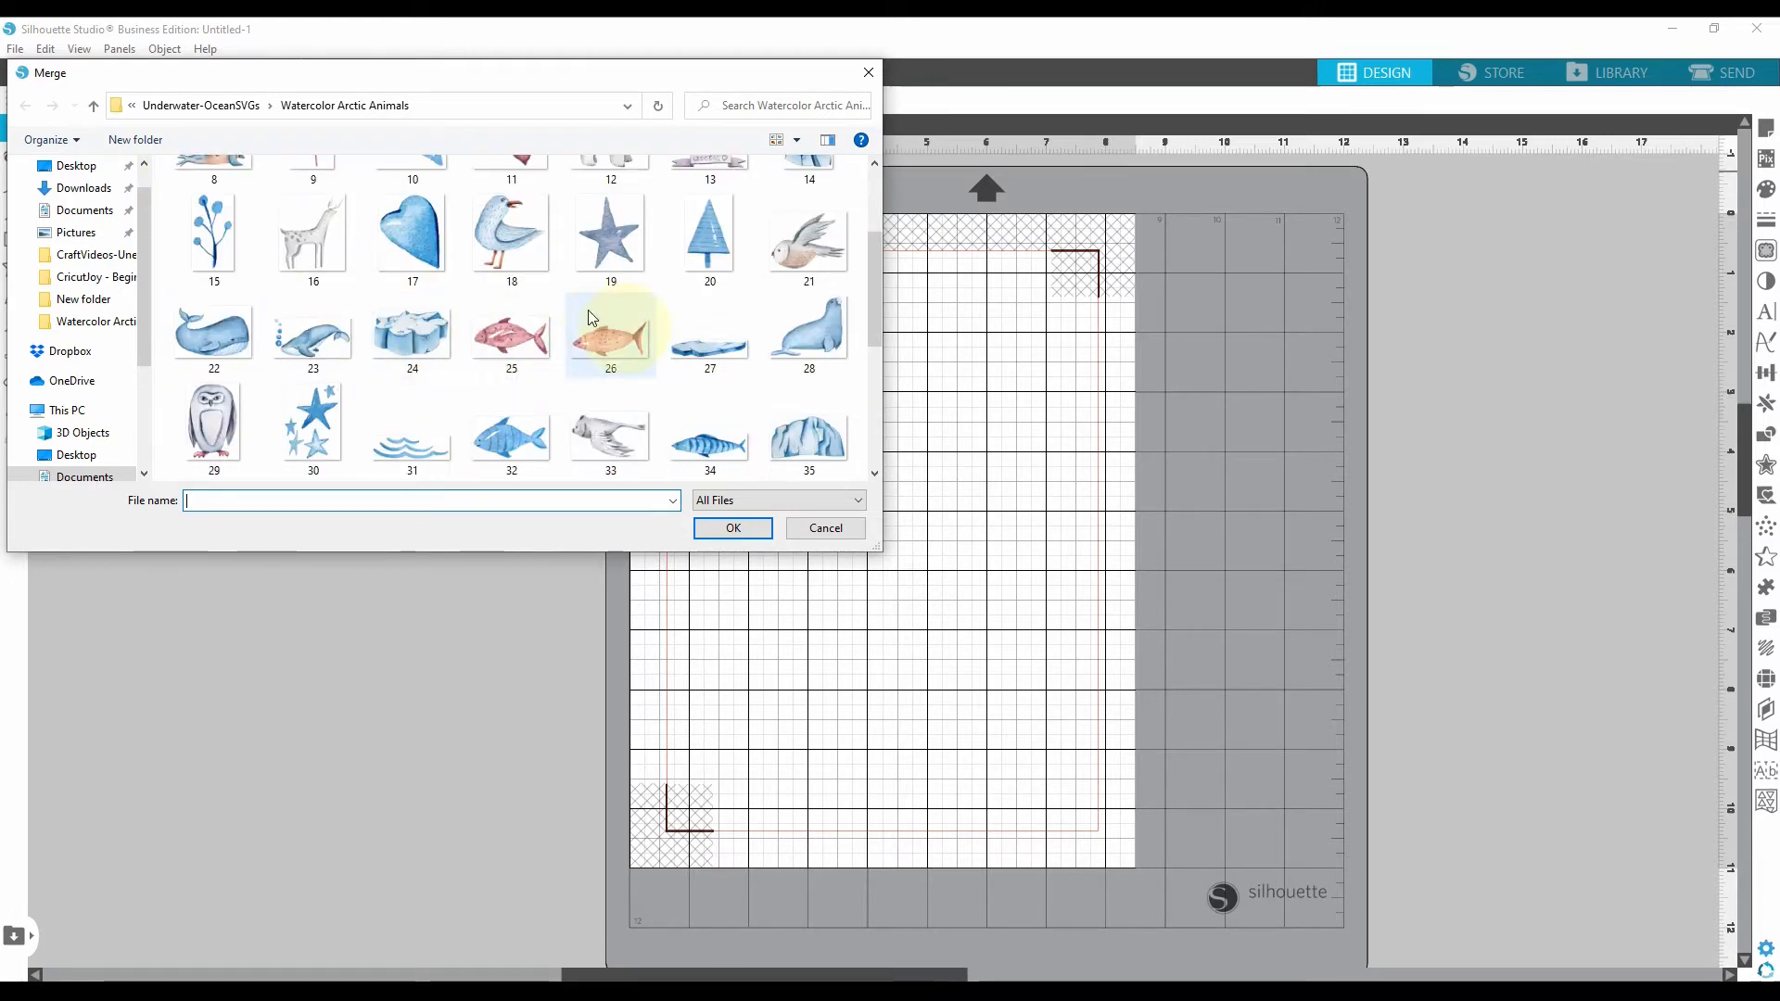
{"action": "scroll", "scroll_direction": "down", "scroll_amount": 3}
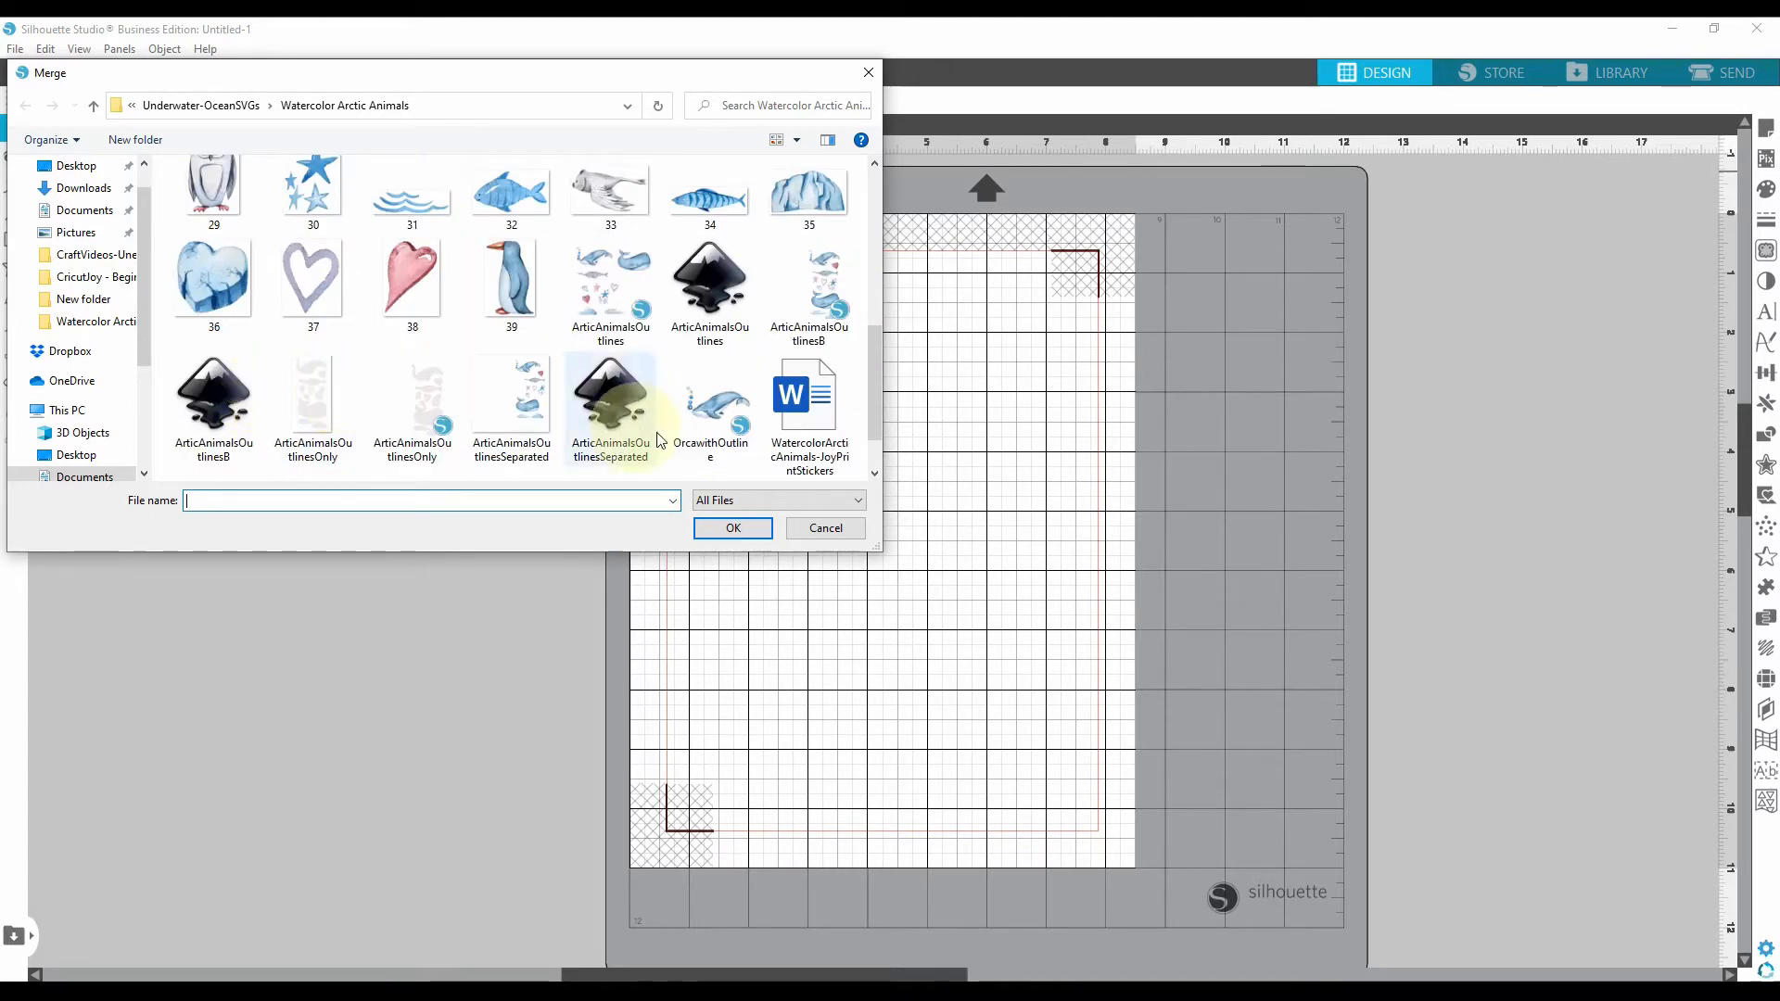
{"action": "scroll", "scroll_direction": "up", "scroll_amount": 3}
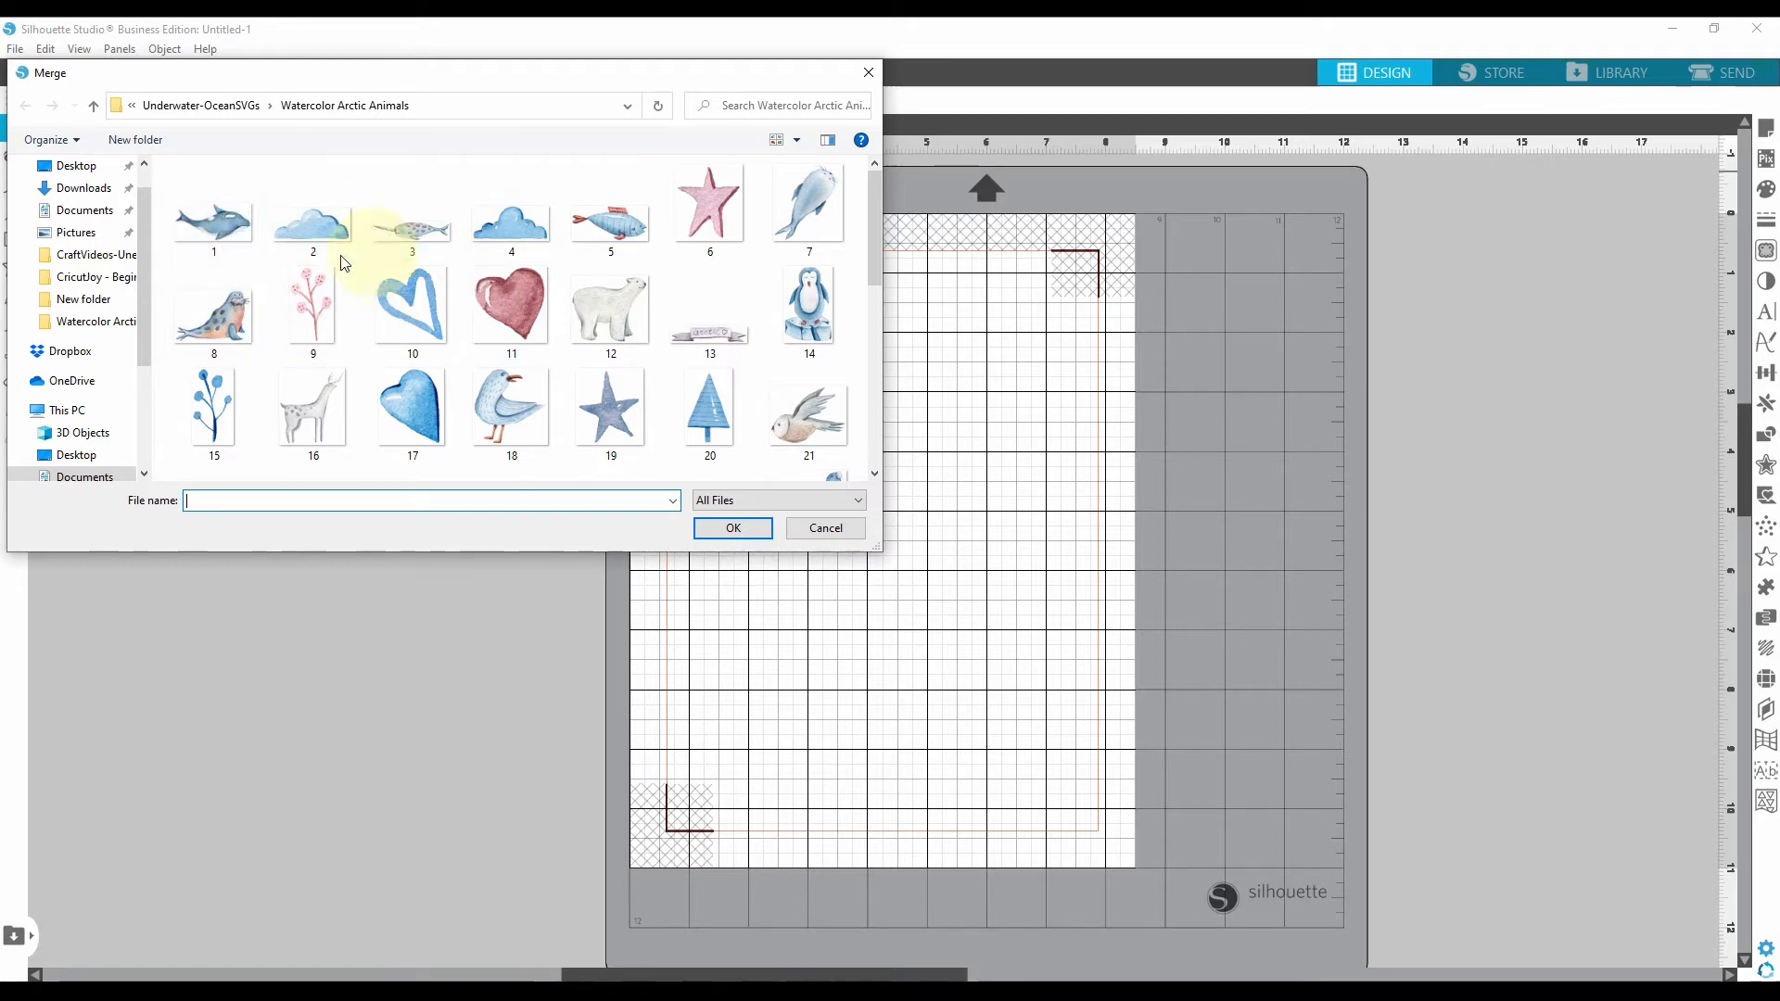
{"action": "mouse_move", "coordinate": [364, 241]}
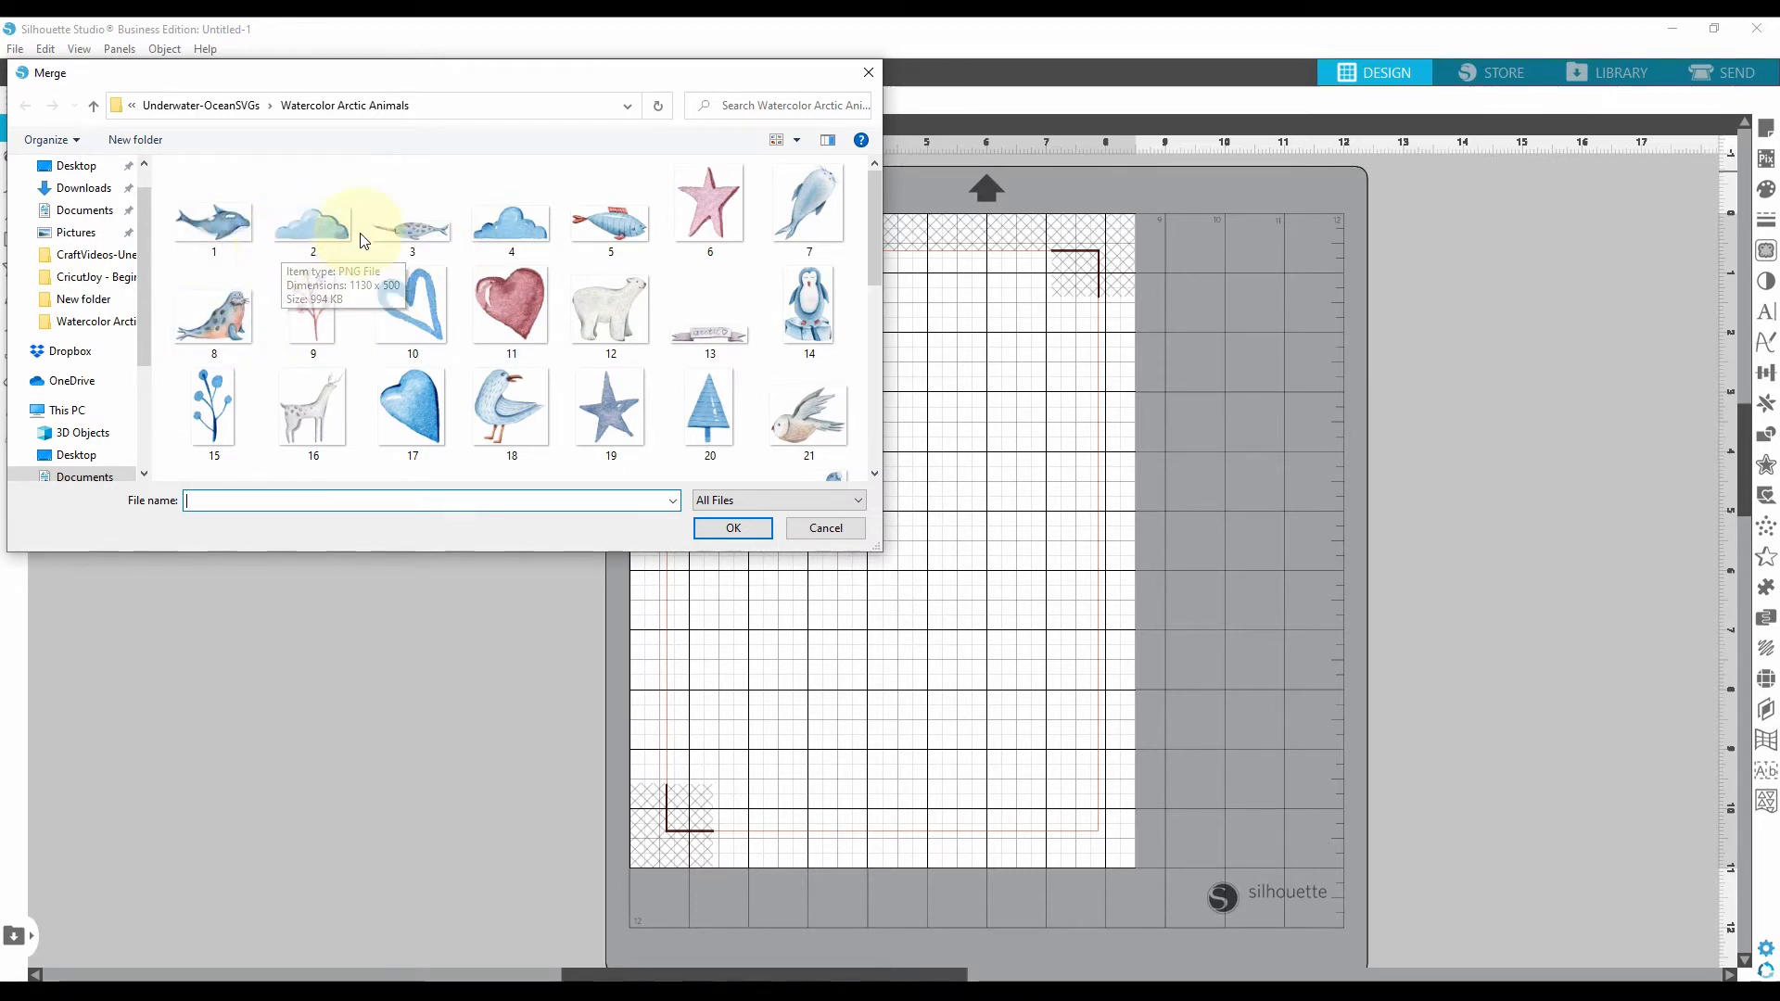
{"action": "scroll", "scroll_direction": "down", "scroll_amount": 3}
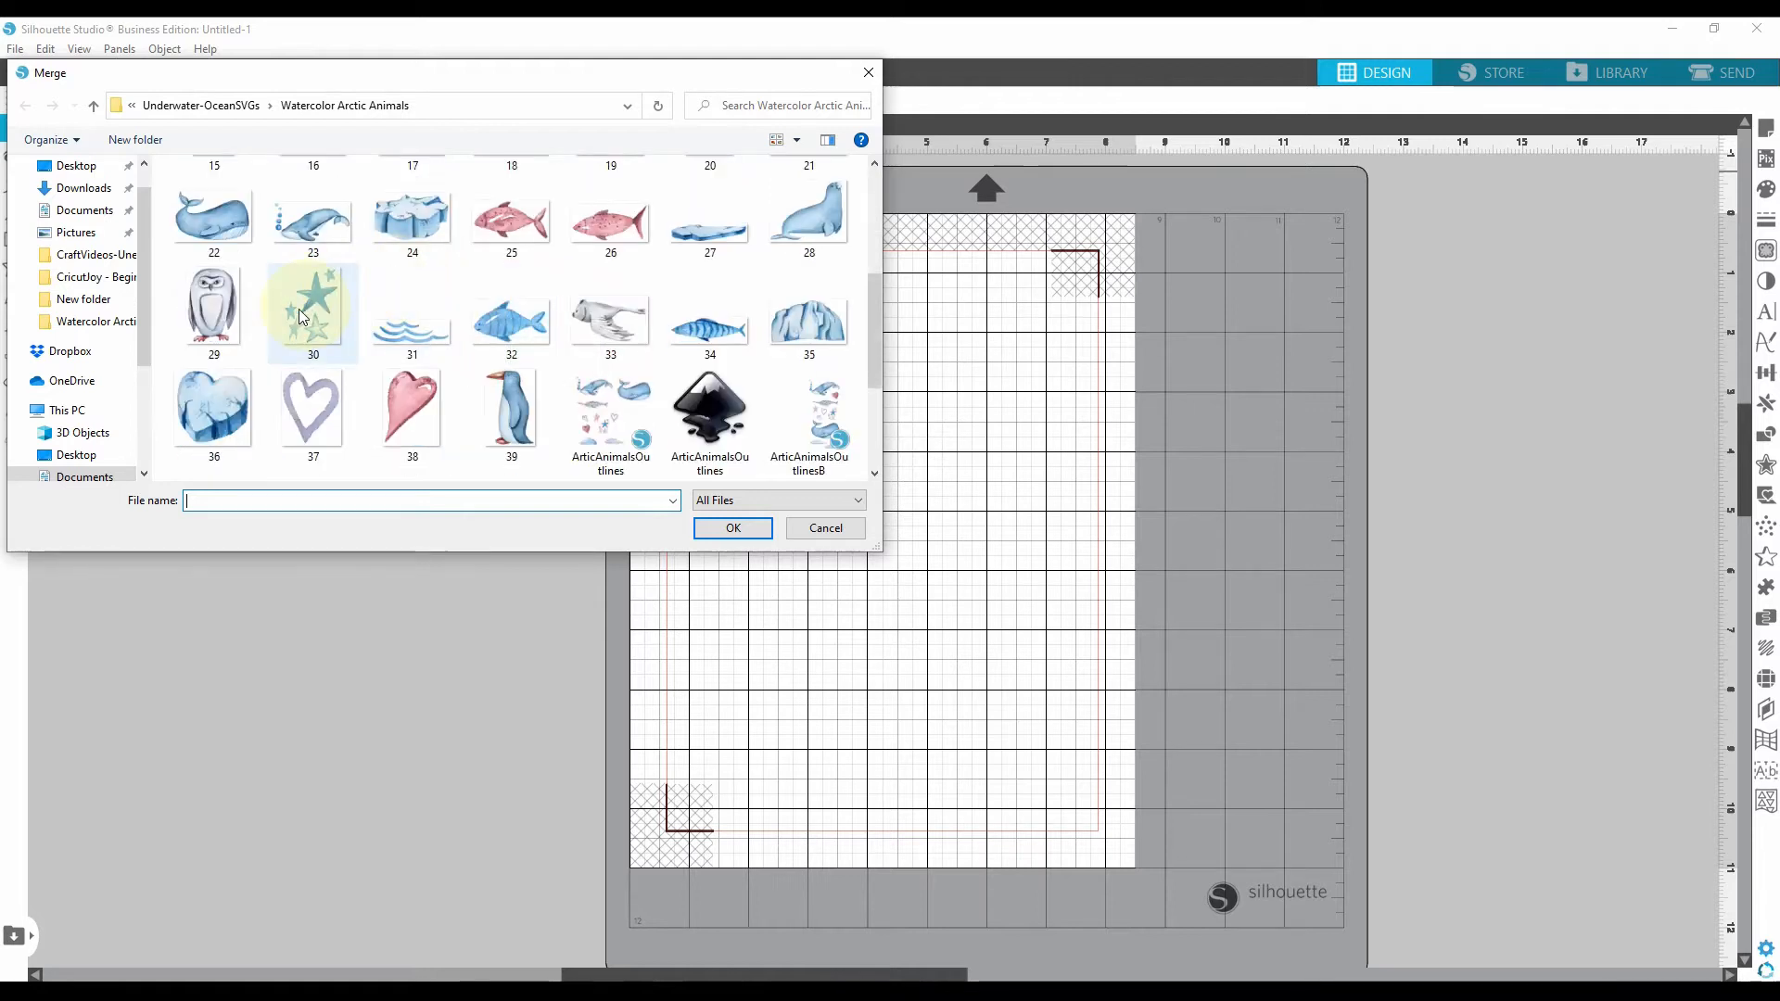
{"action": "left_click", "coordinate": [311, 306]}
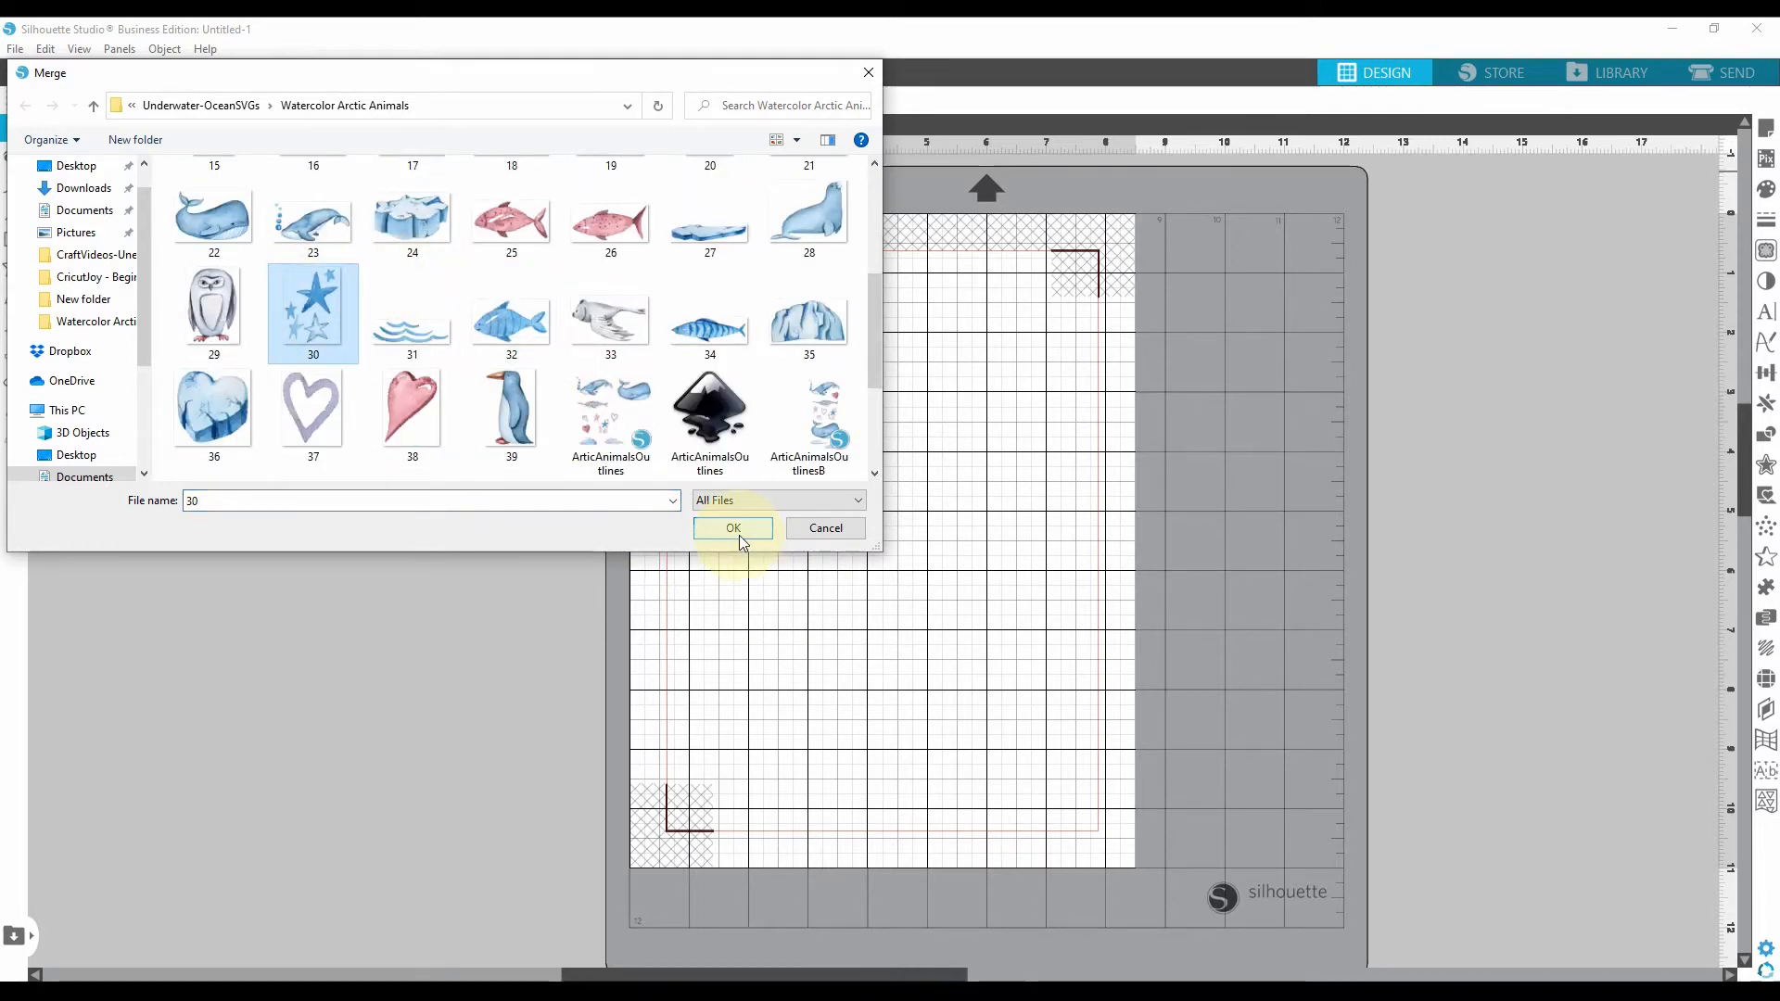
Step: Merge the blue star cluster onto the page and zoom in on its edges
{"action": "left_click", "coordinate": [733, 529]}
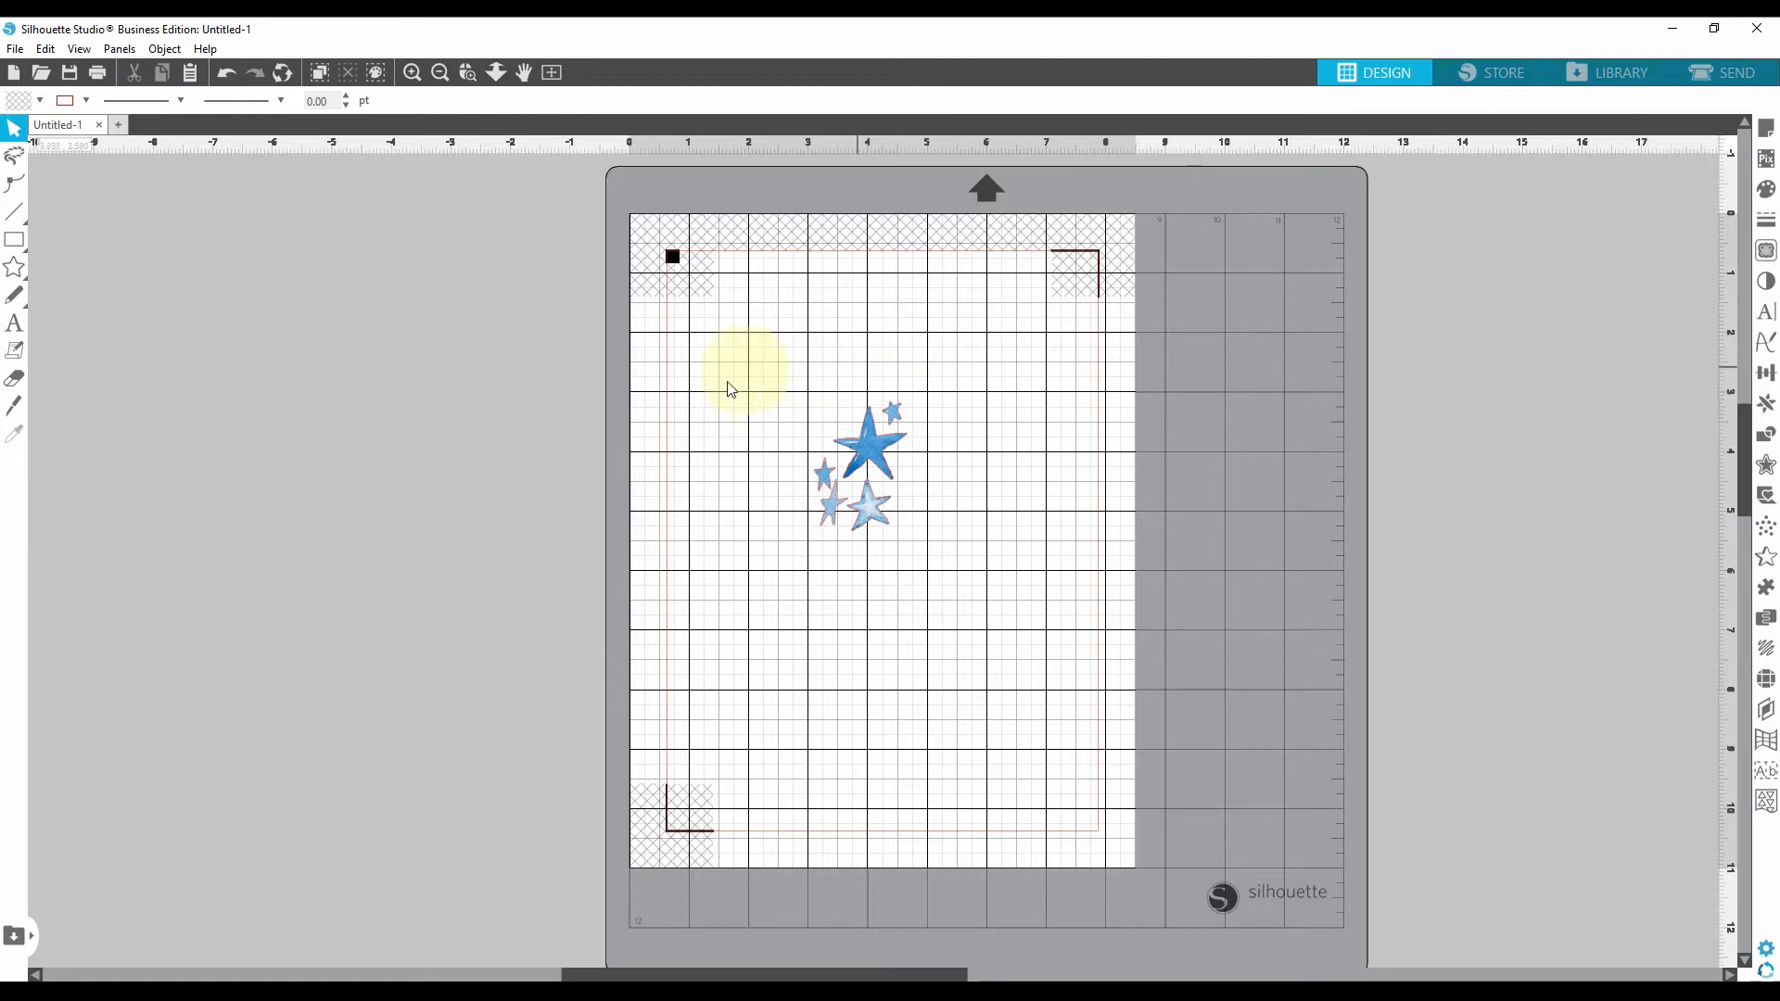
{"action": "mouse_move", "coordinate": [812, 589]}
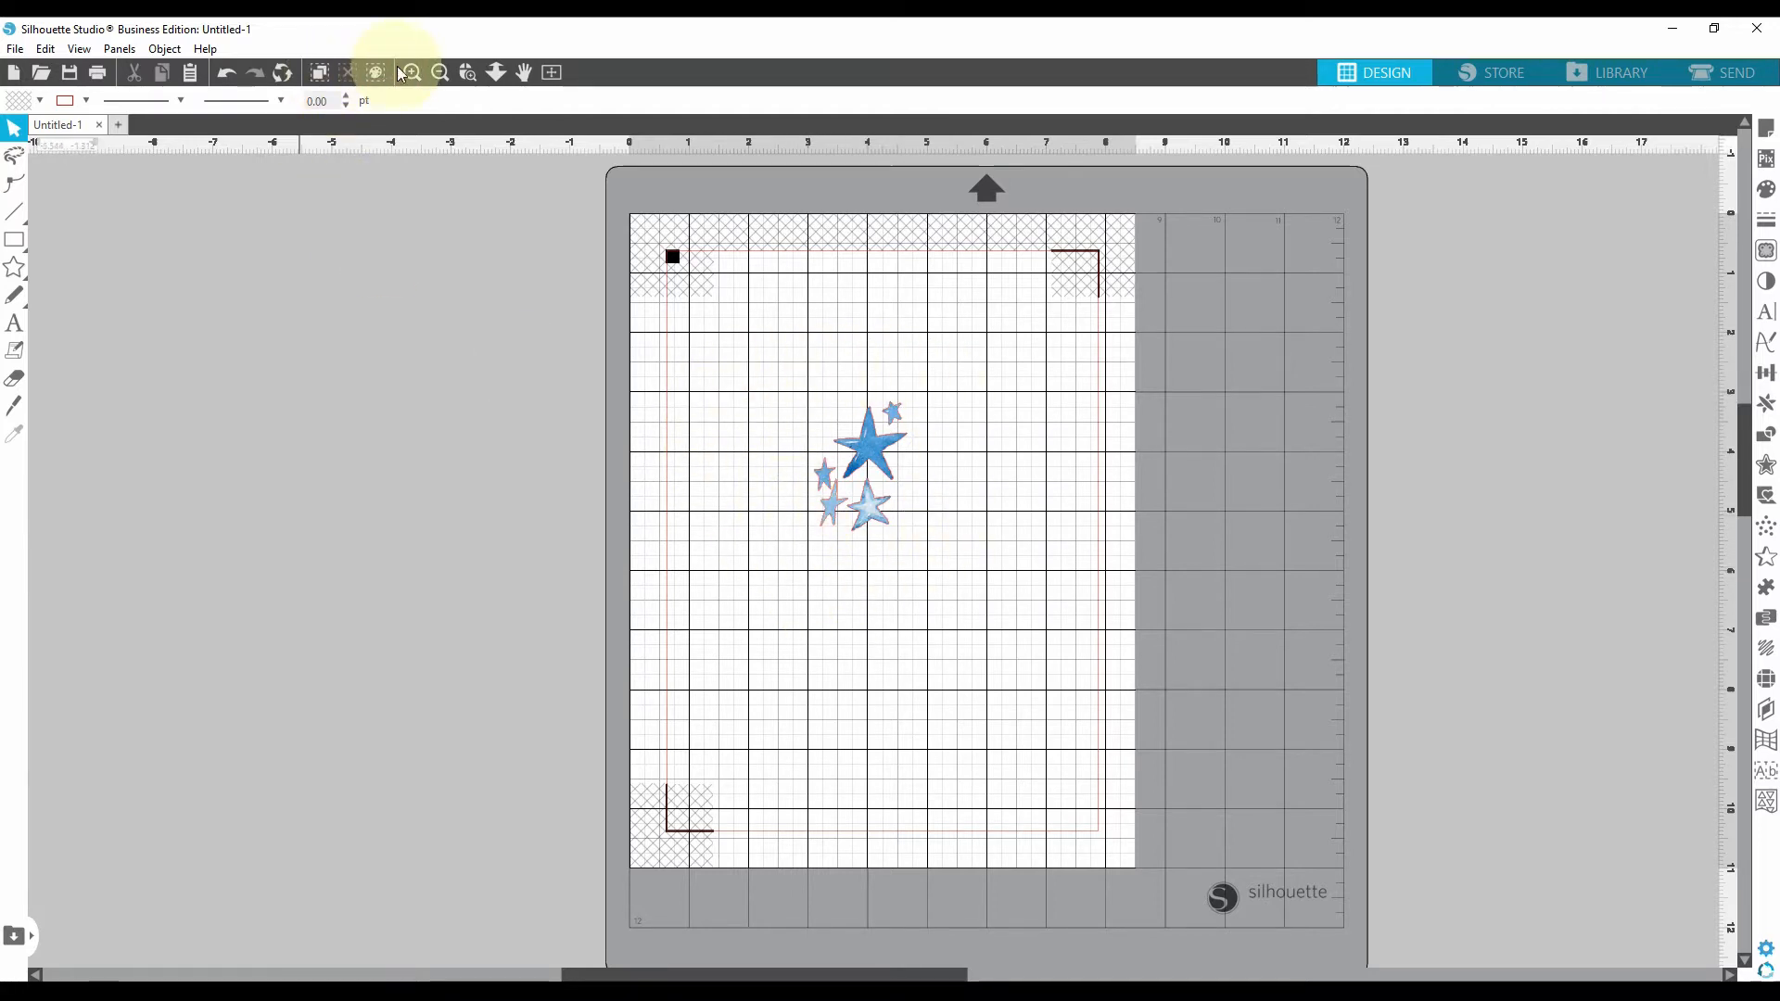
{"action": "left_click", "coordinate": [374, 72]}
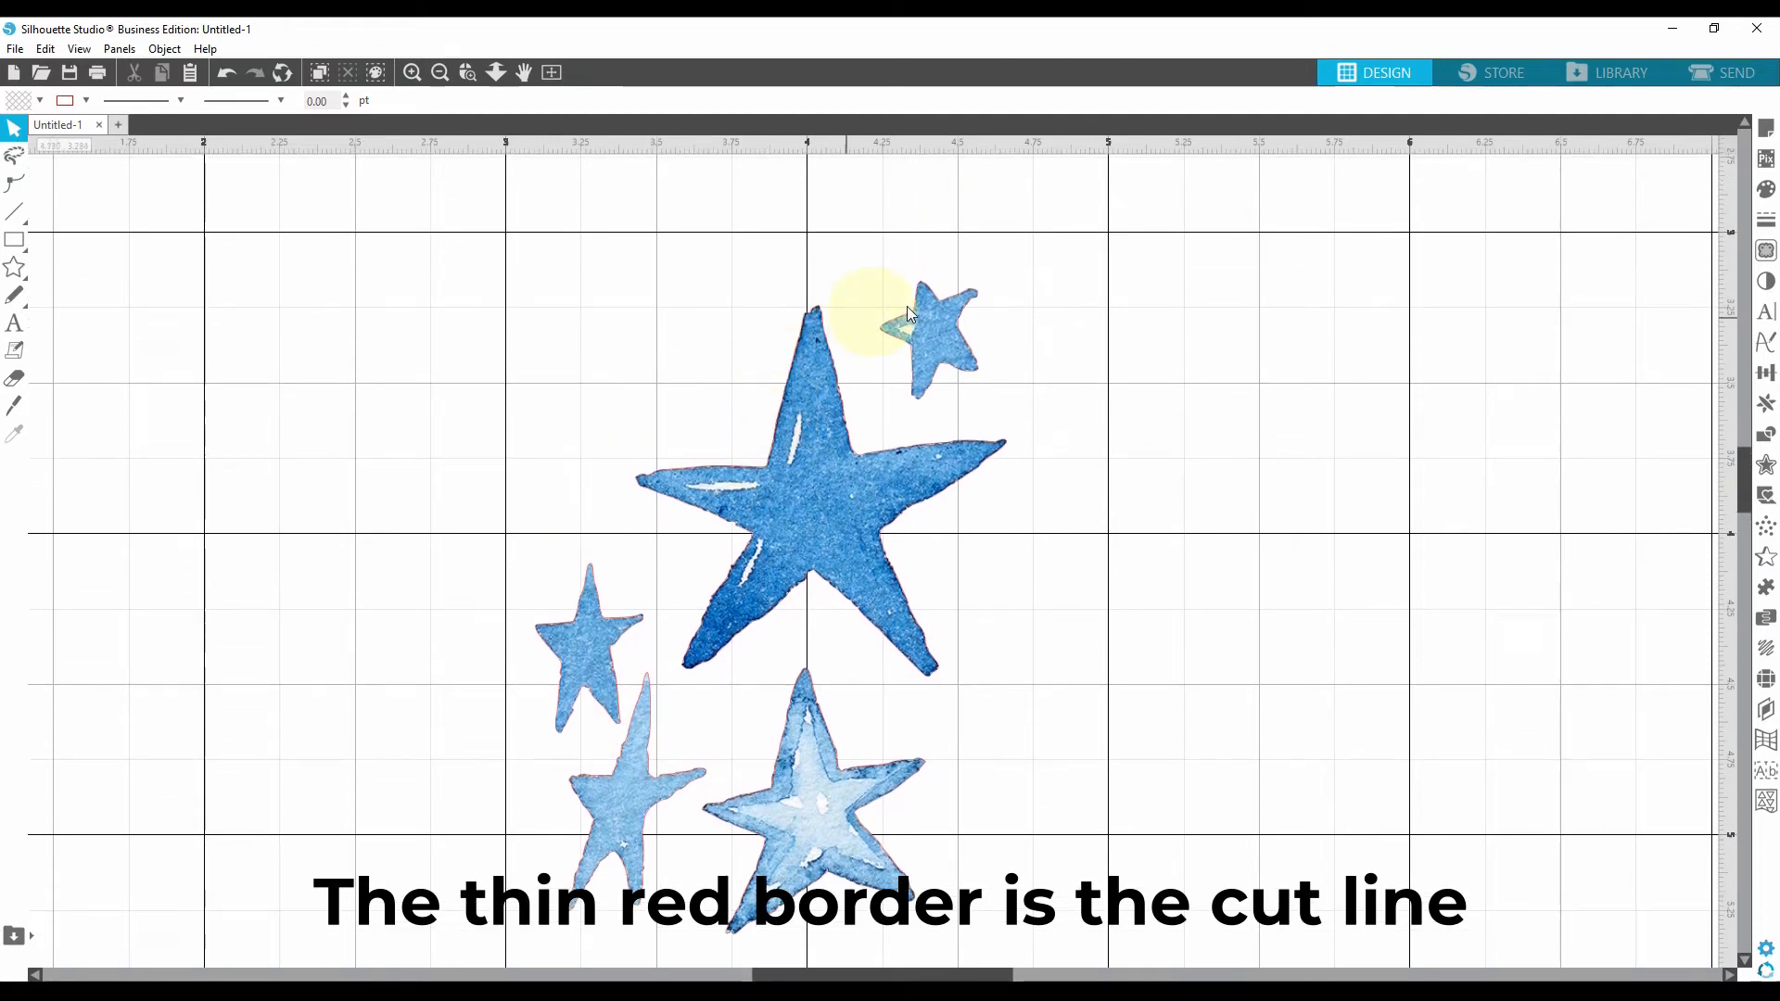
{"action": "mouse_move", "coordinate": [886, 571]}
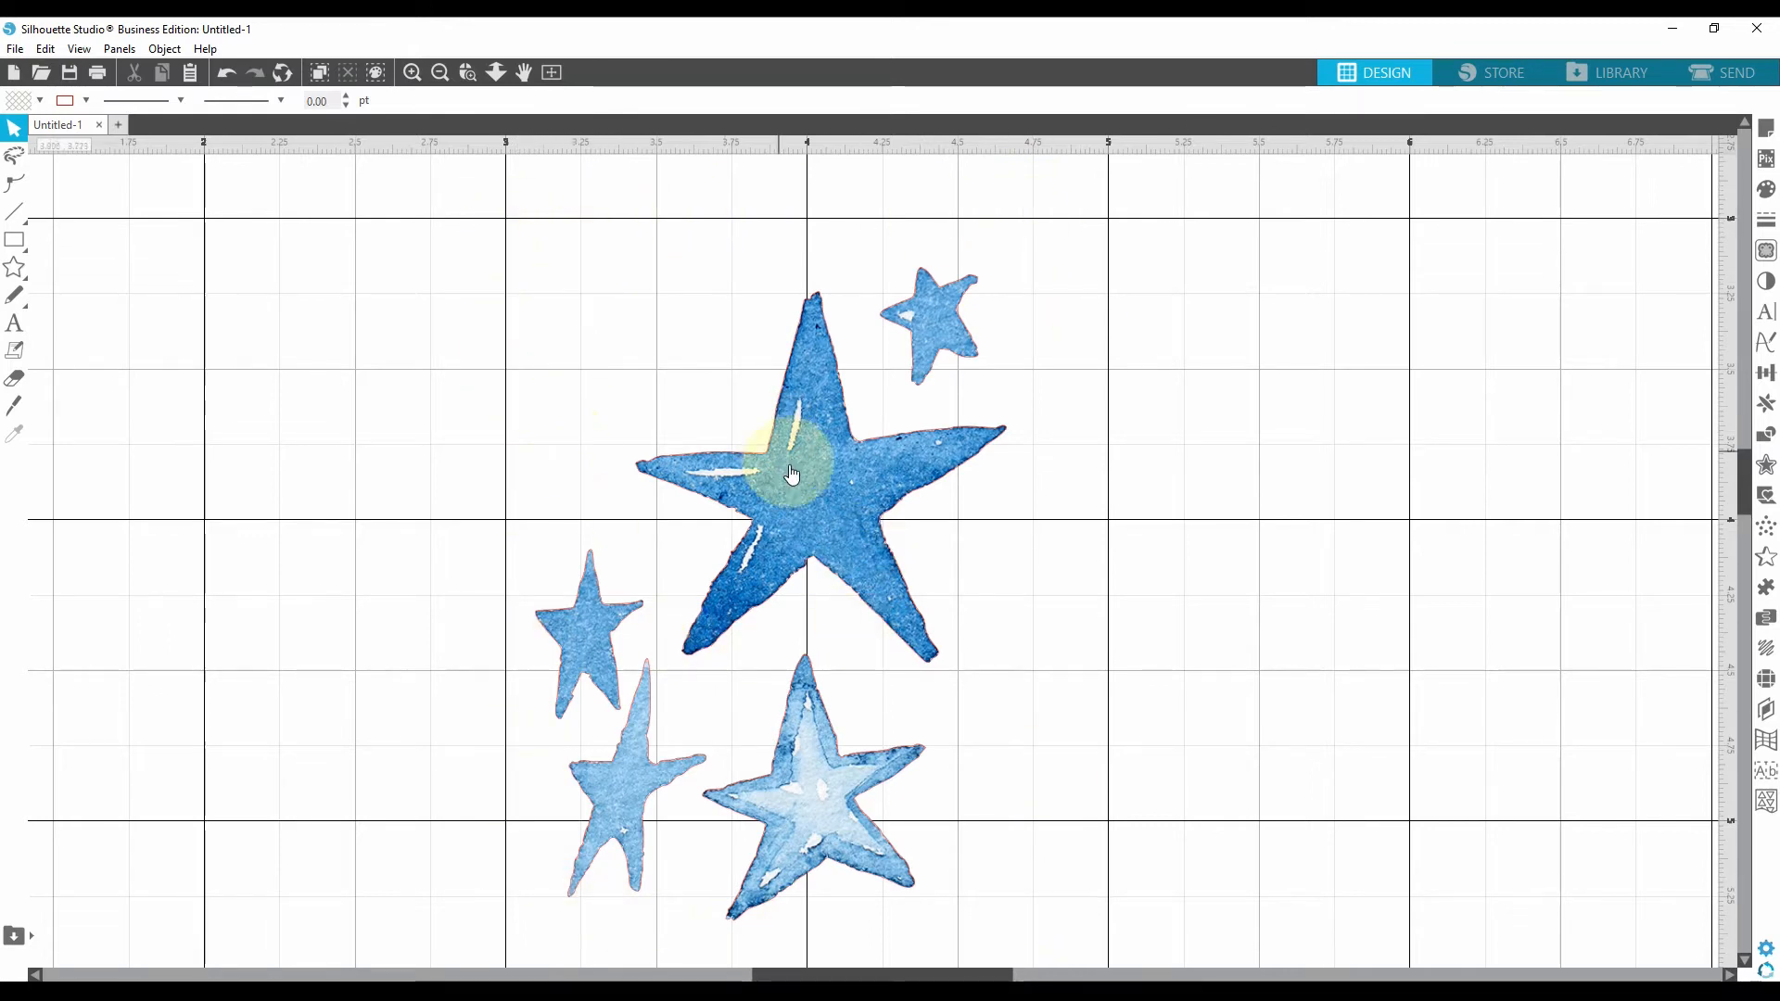
{"action": "mouse_move", "coordinate": [724, 424]}
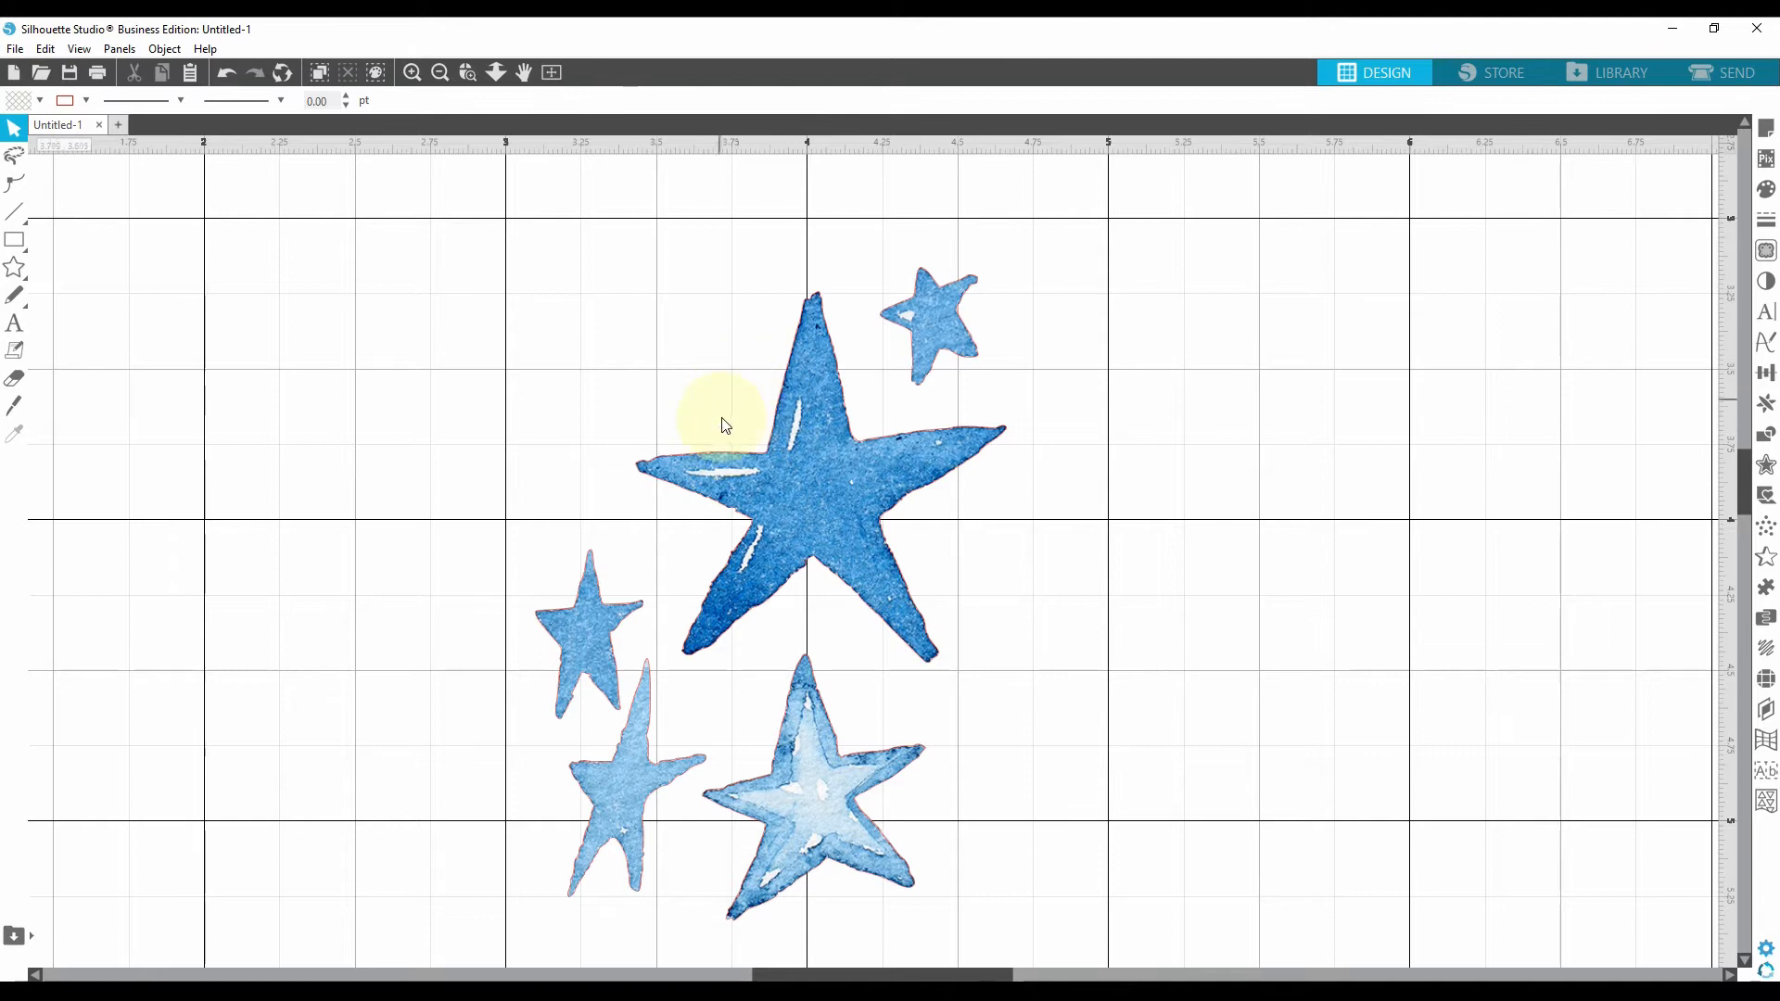
{"action": "mouse_move", "coordinate": [829, 508]}
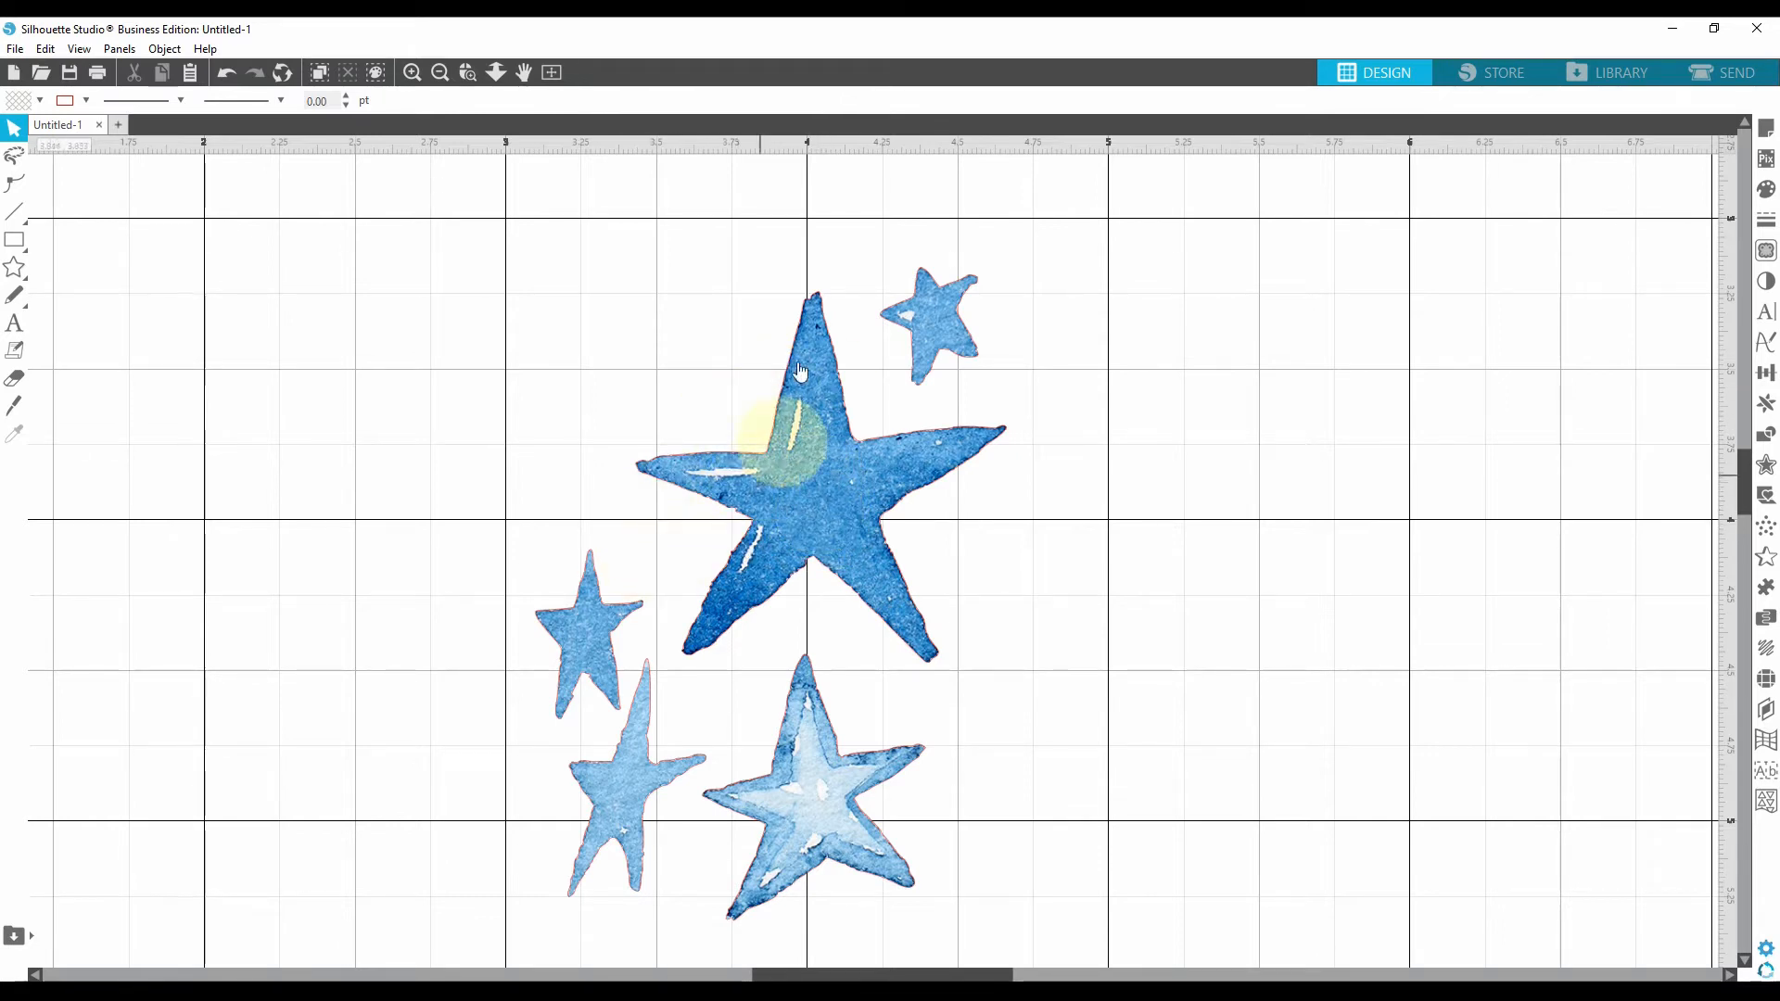
{"action": "mouse_move", "coordinate": [819, 499]}
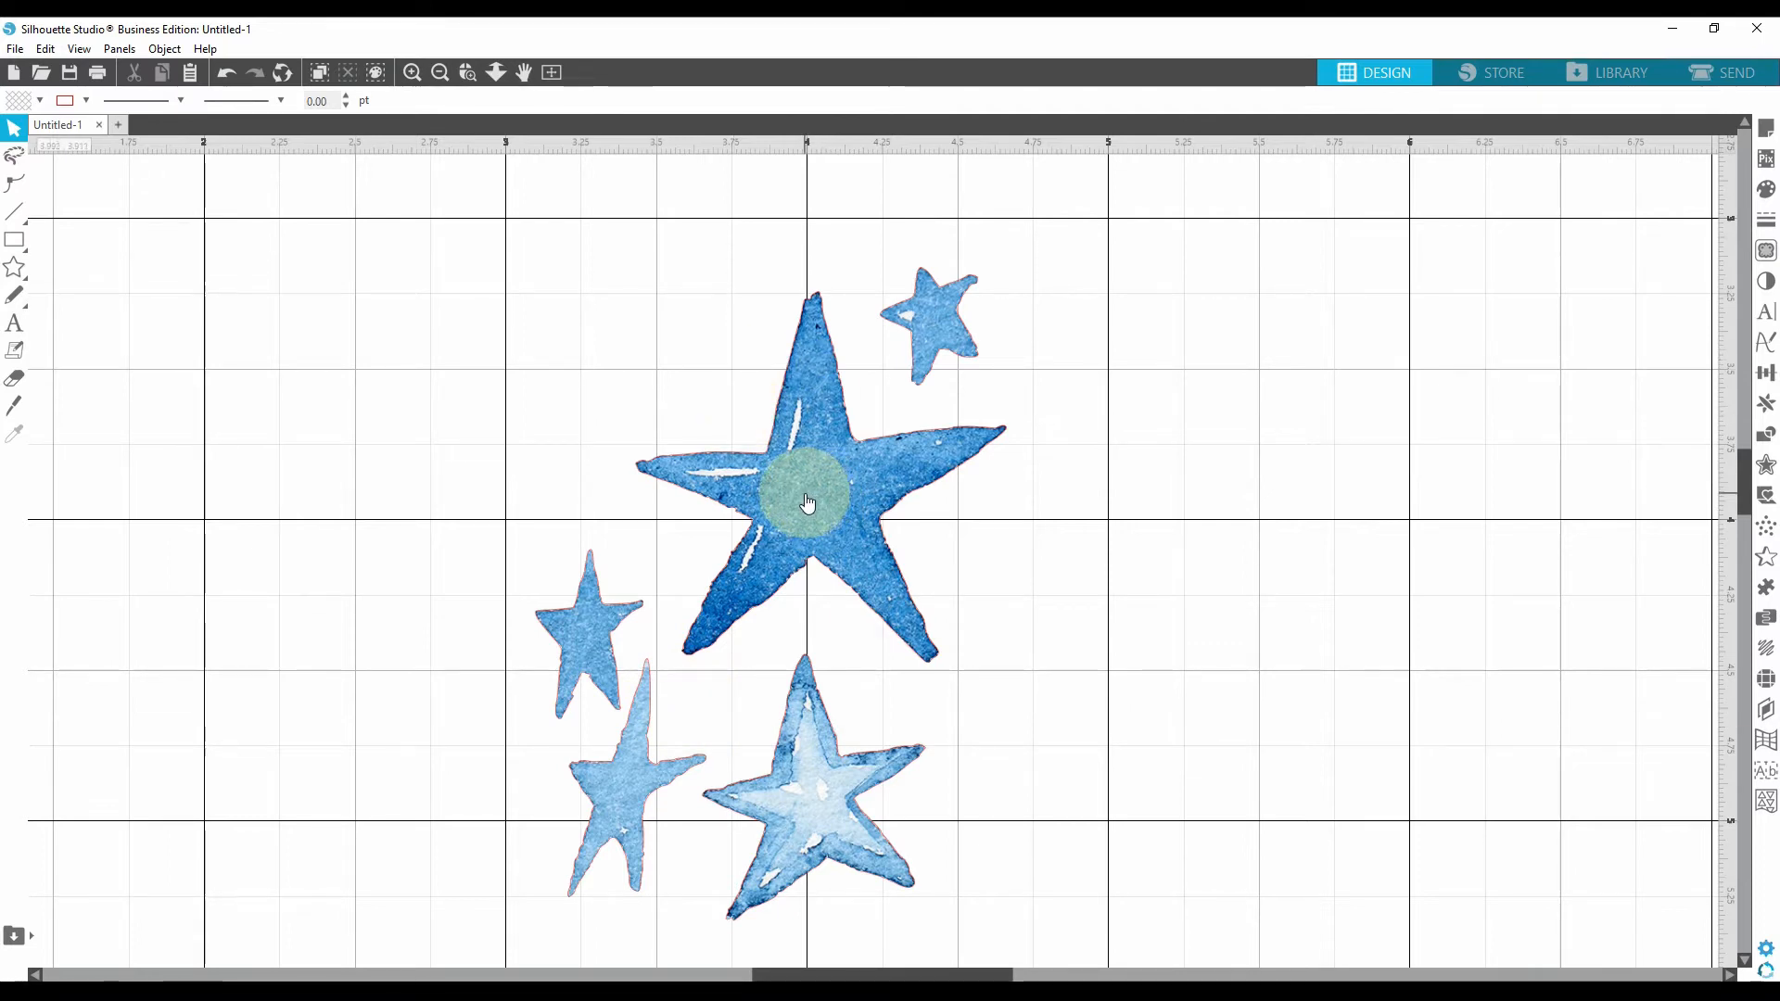
{"action": "mouse_move", "coordinate": [817, 514]}
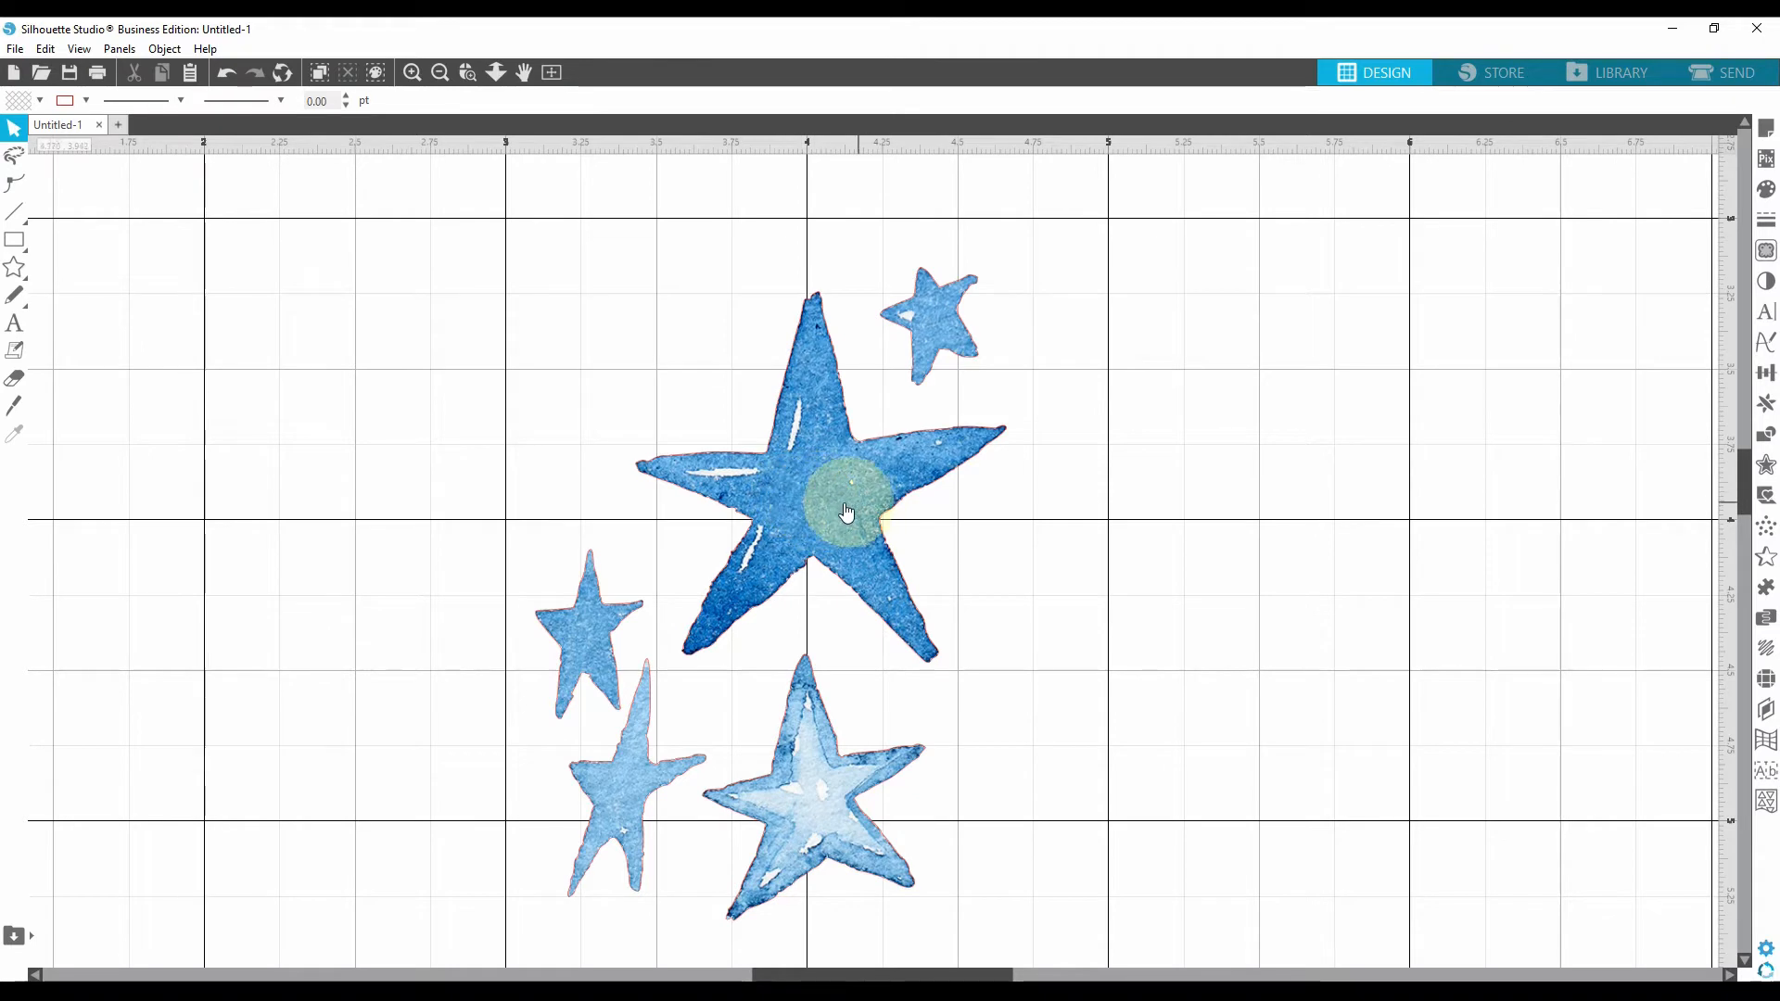
{"action": "mouse_move", "coordinate": [834, 265]}
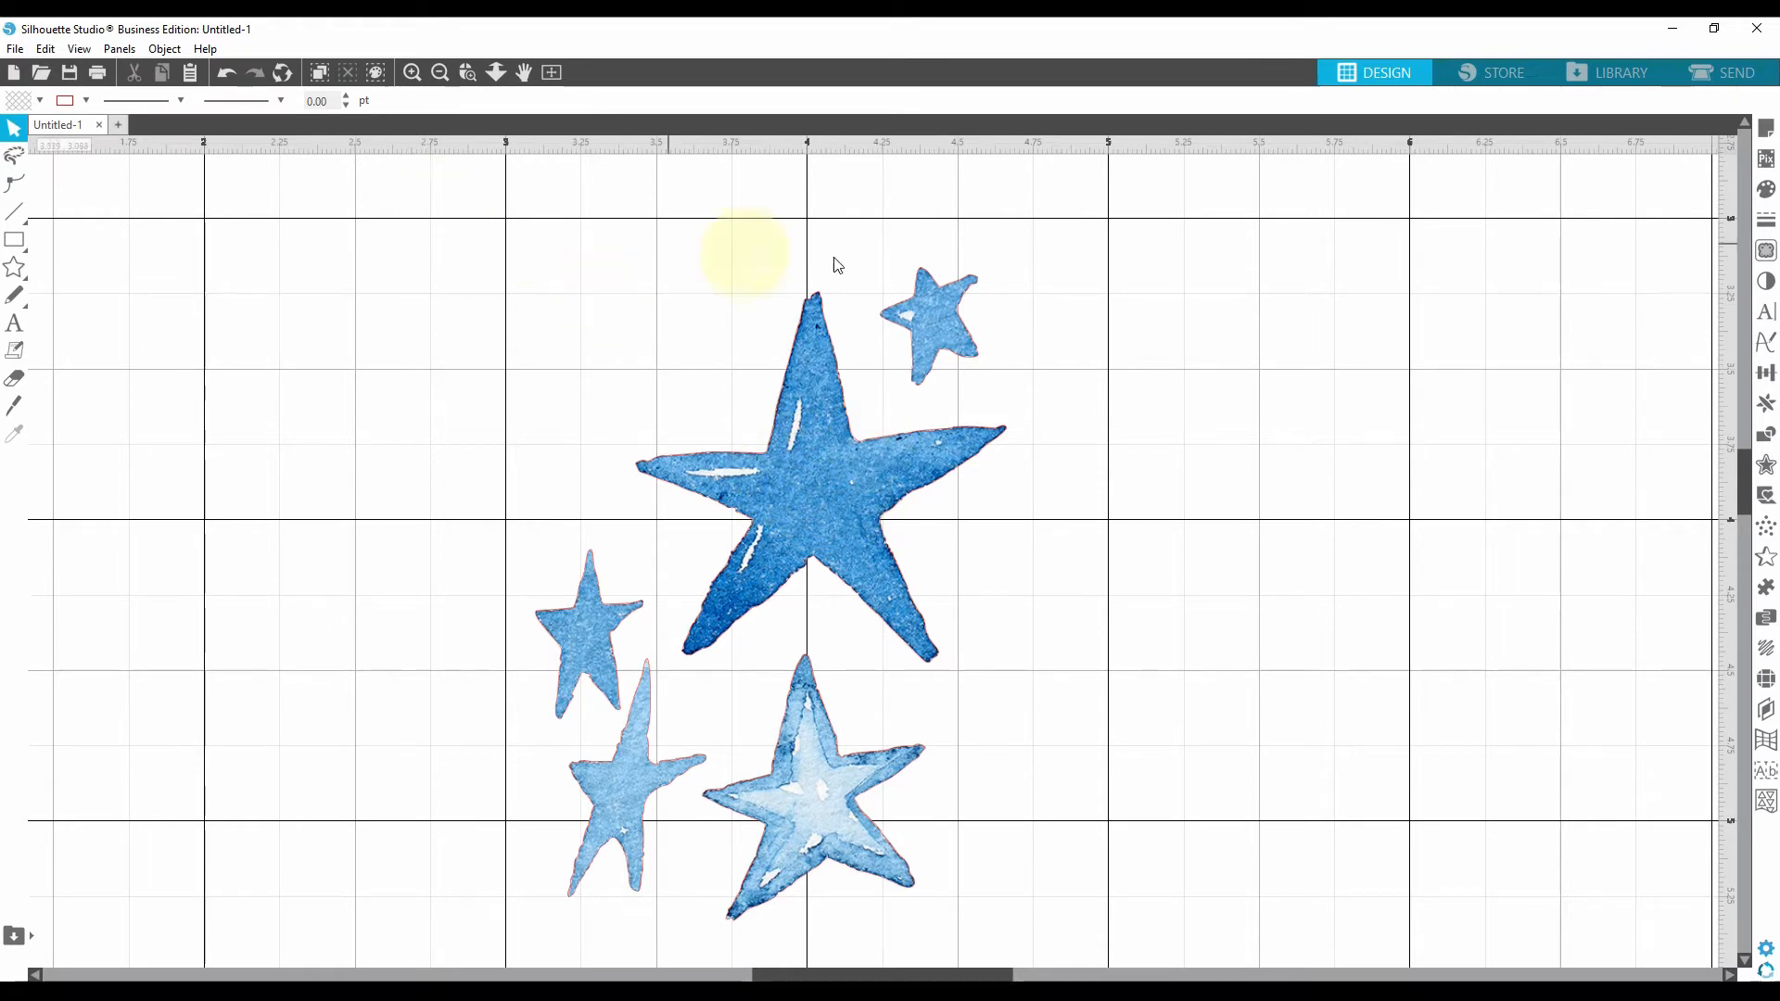
Step: Zoom back out and bring up the Trace panel beside the stars
{"action": "left_click", "coordinate": [439, 73]}
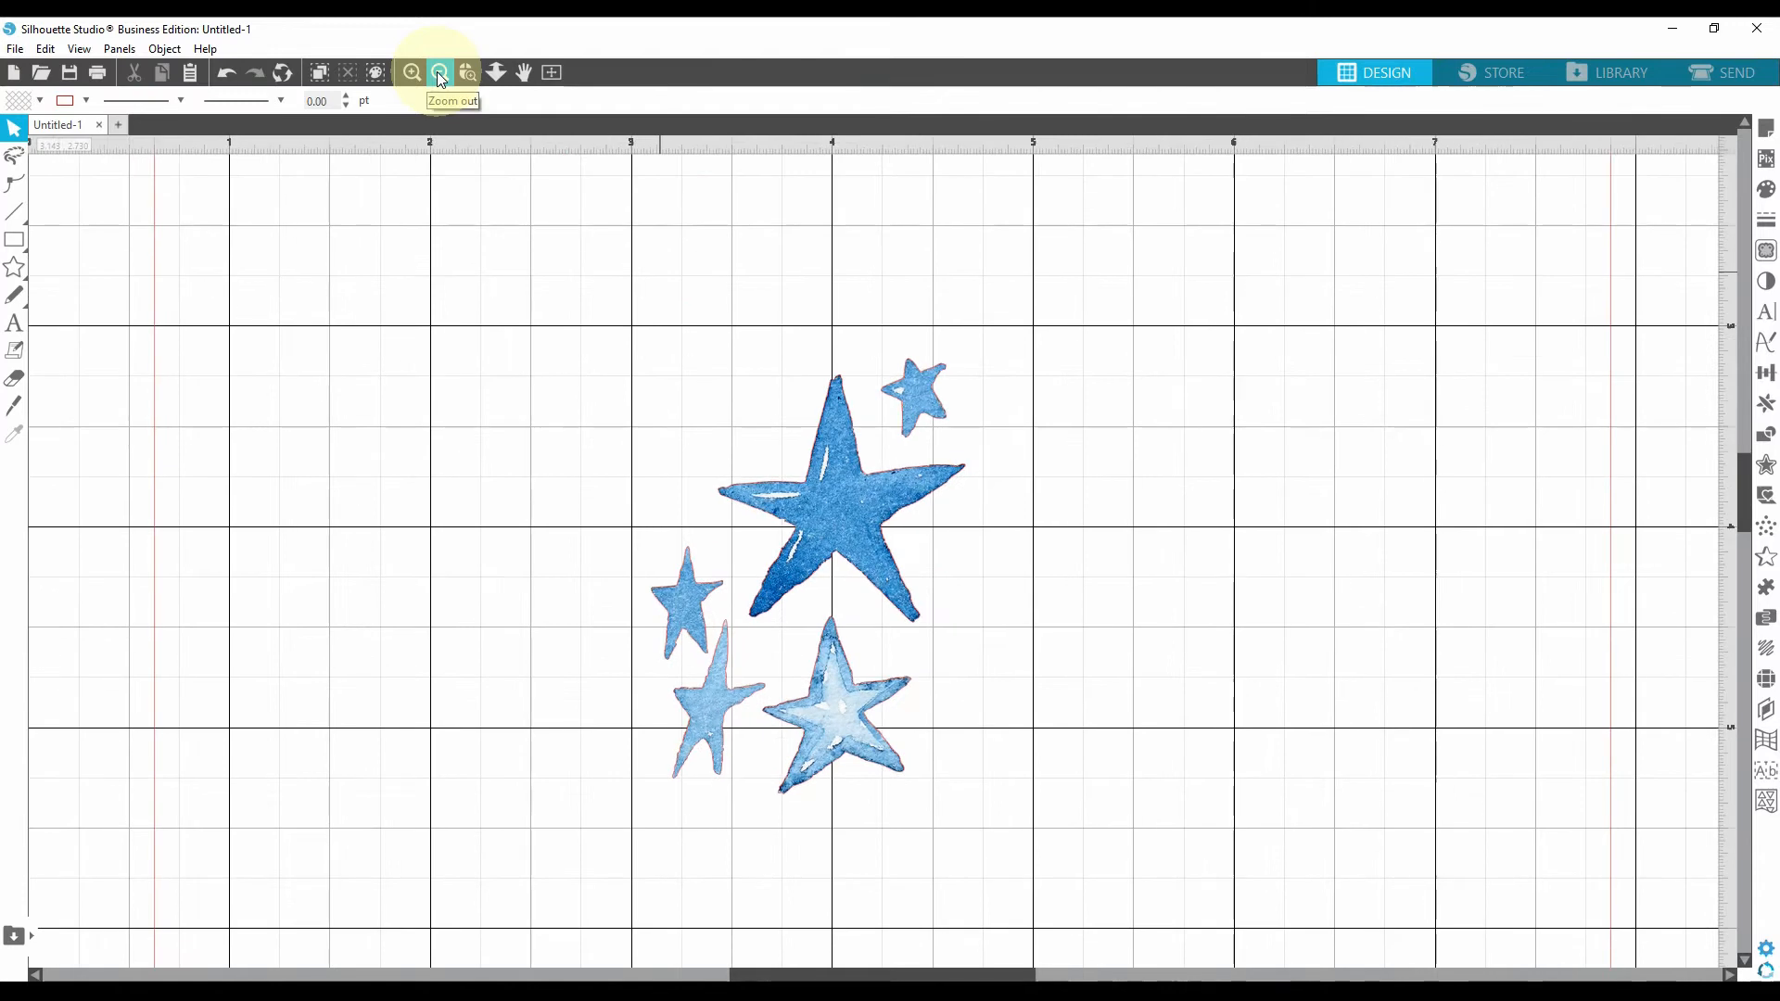
{"action": "mouse_move", "coordinate": [1637, 188]}
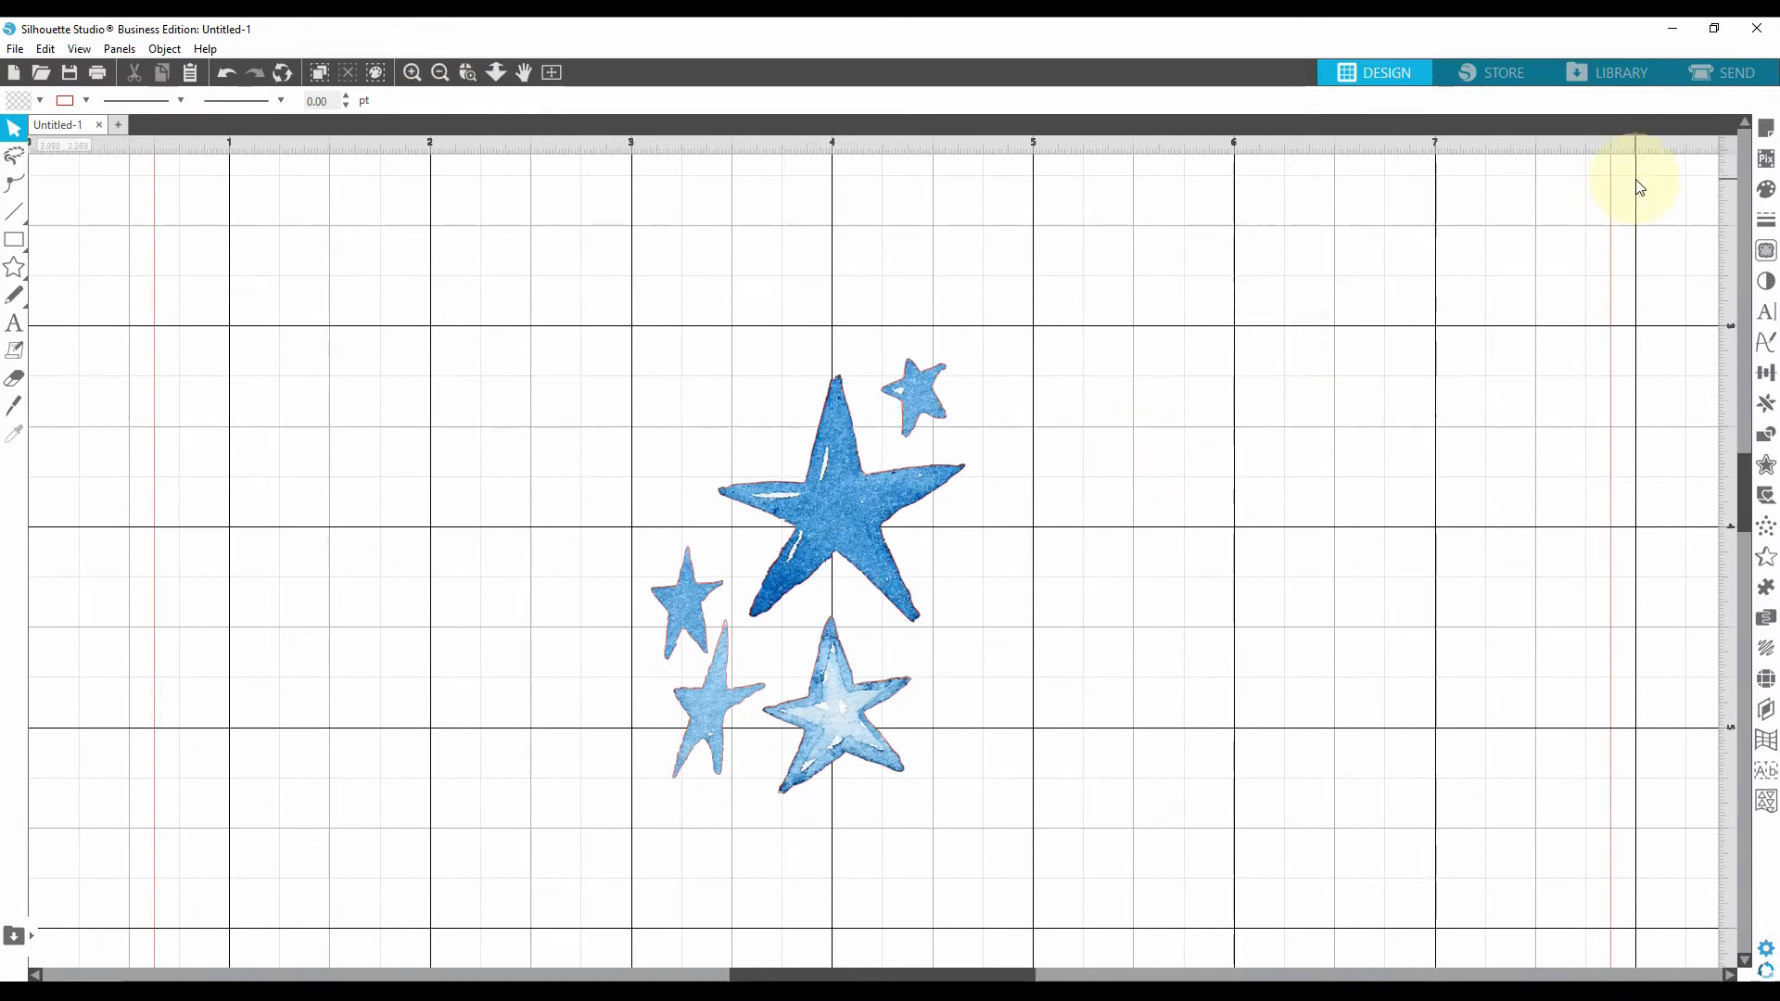
{"action": "mouse_move", "coordinate": [1764, 254]}
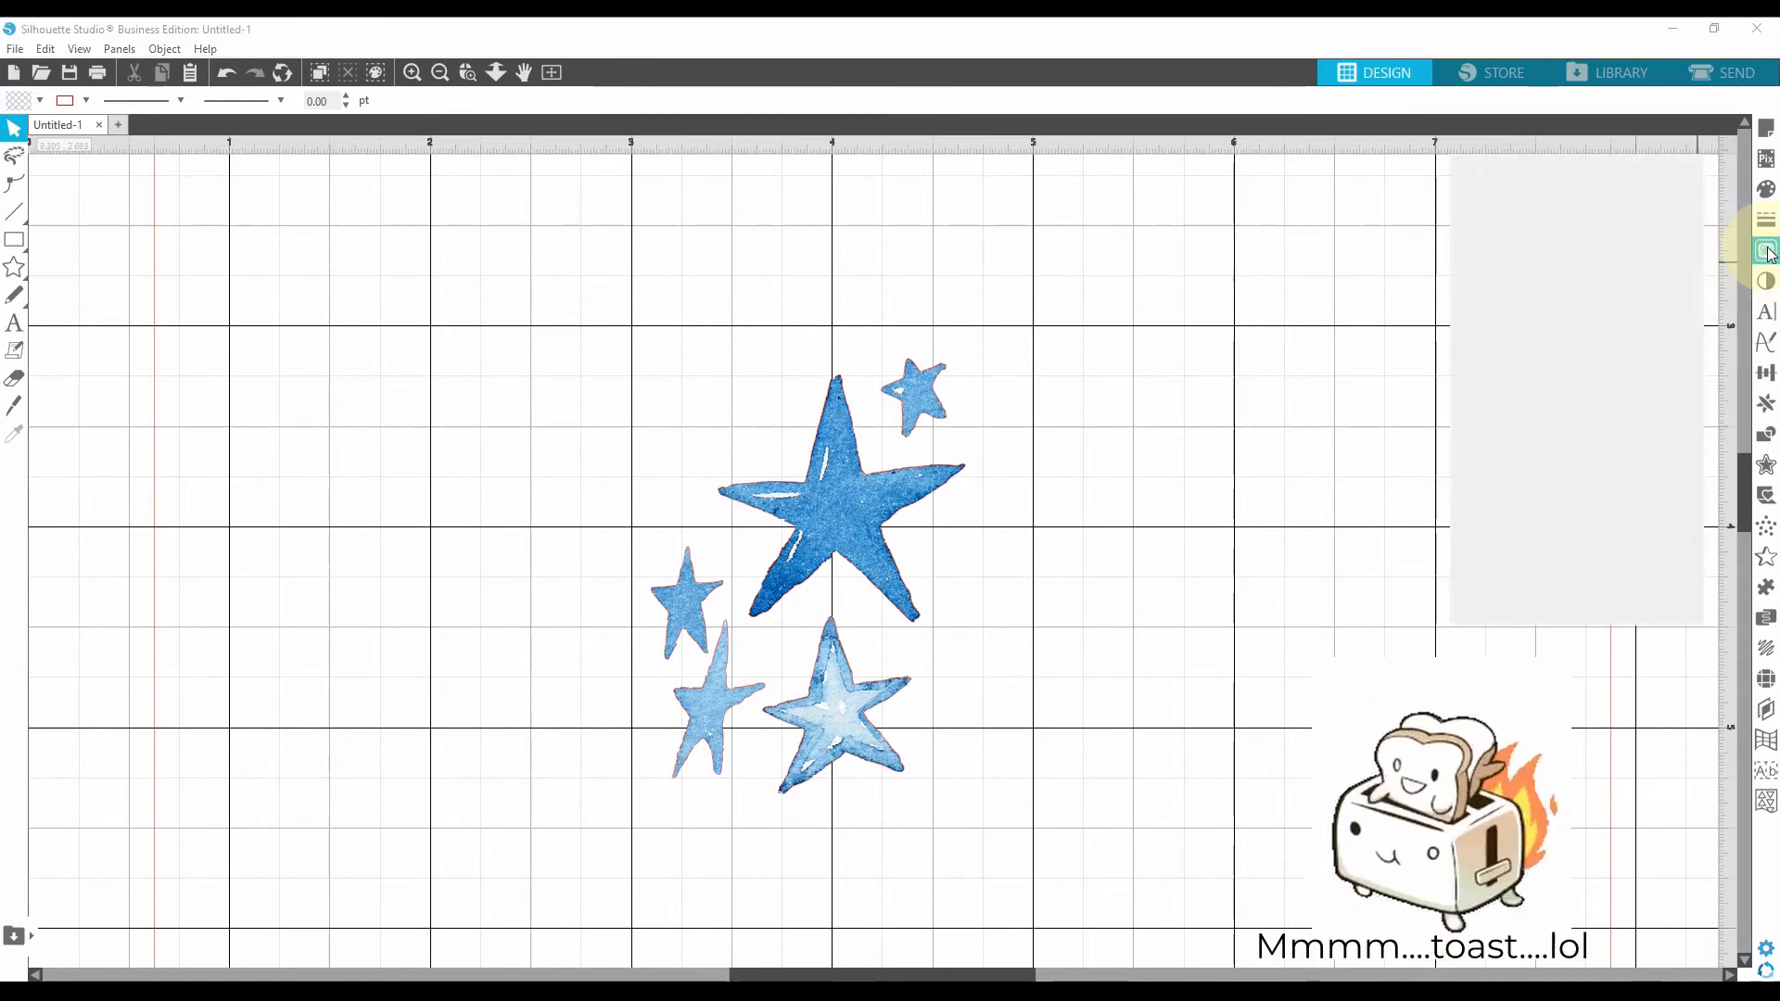
{"action": "left_click", "coordinate": [1767, 250]}
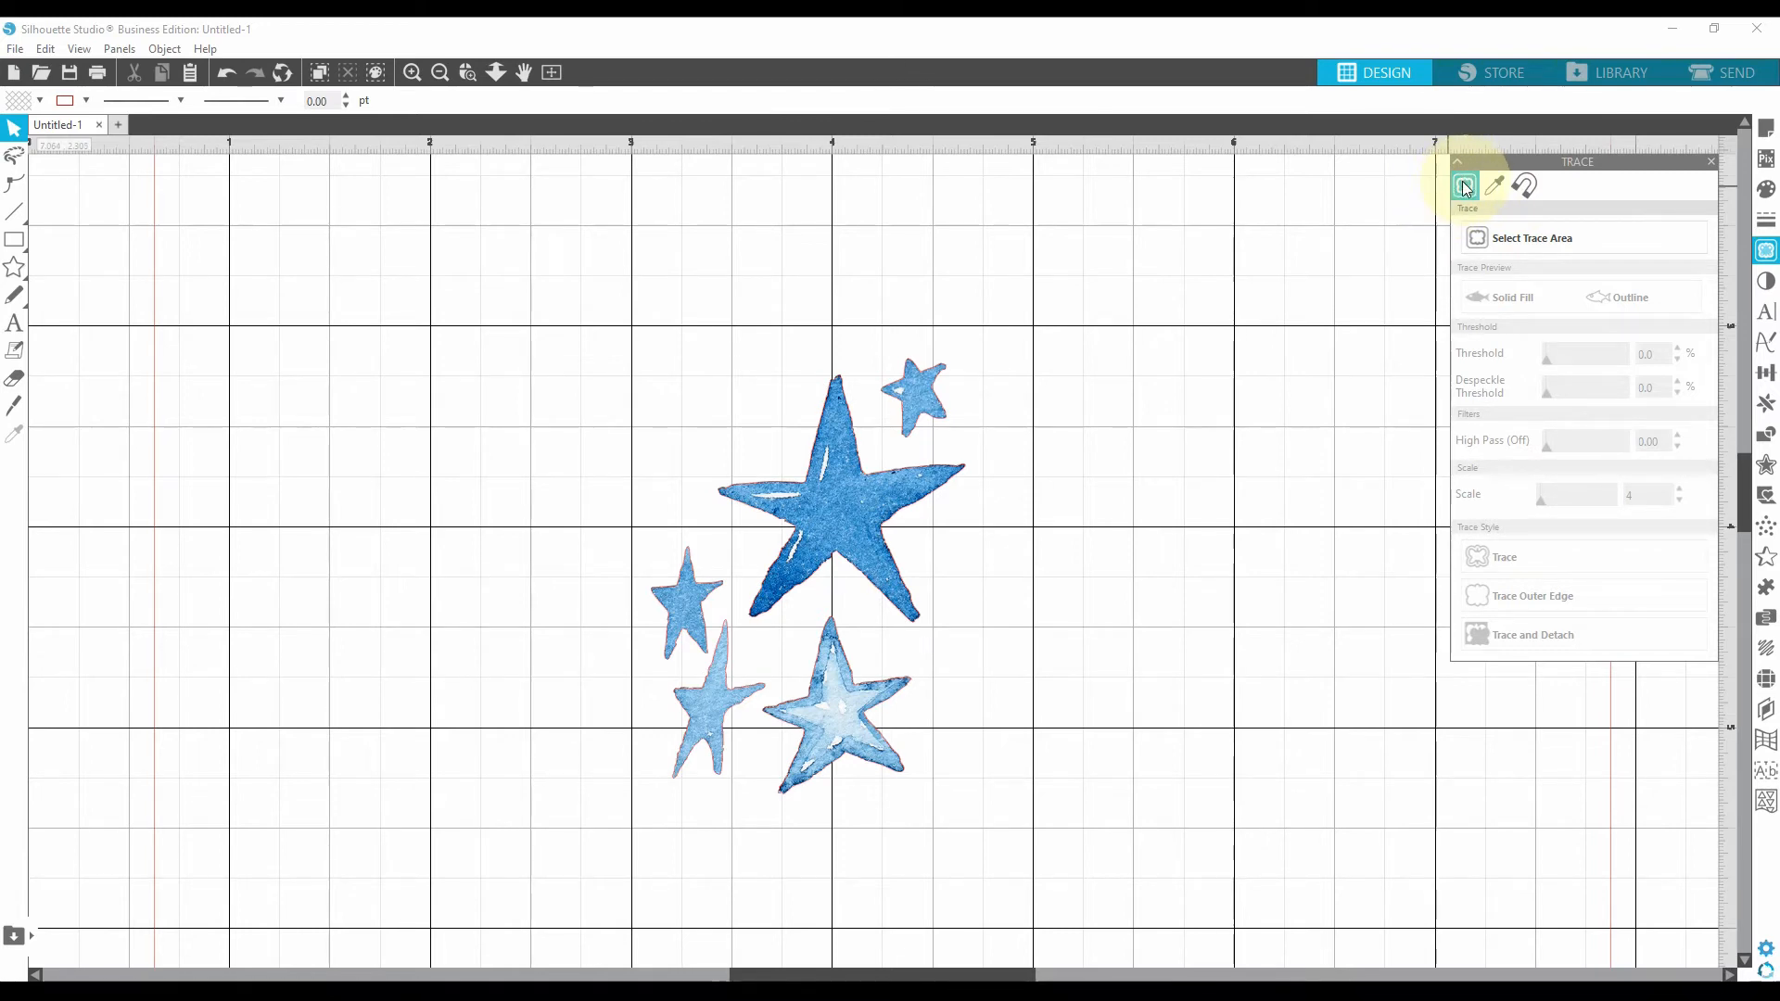
Step: Draw a trace area around all five stars
{"action": "left_click", "coordinate": [1533, 238]}
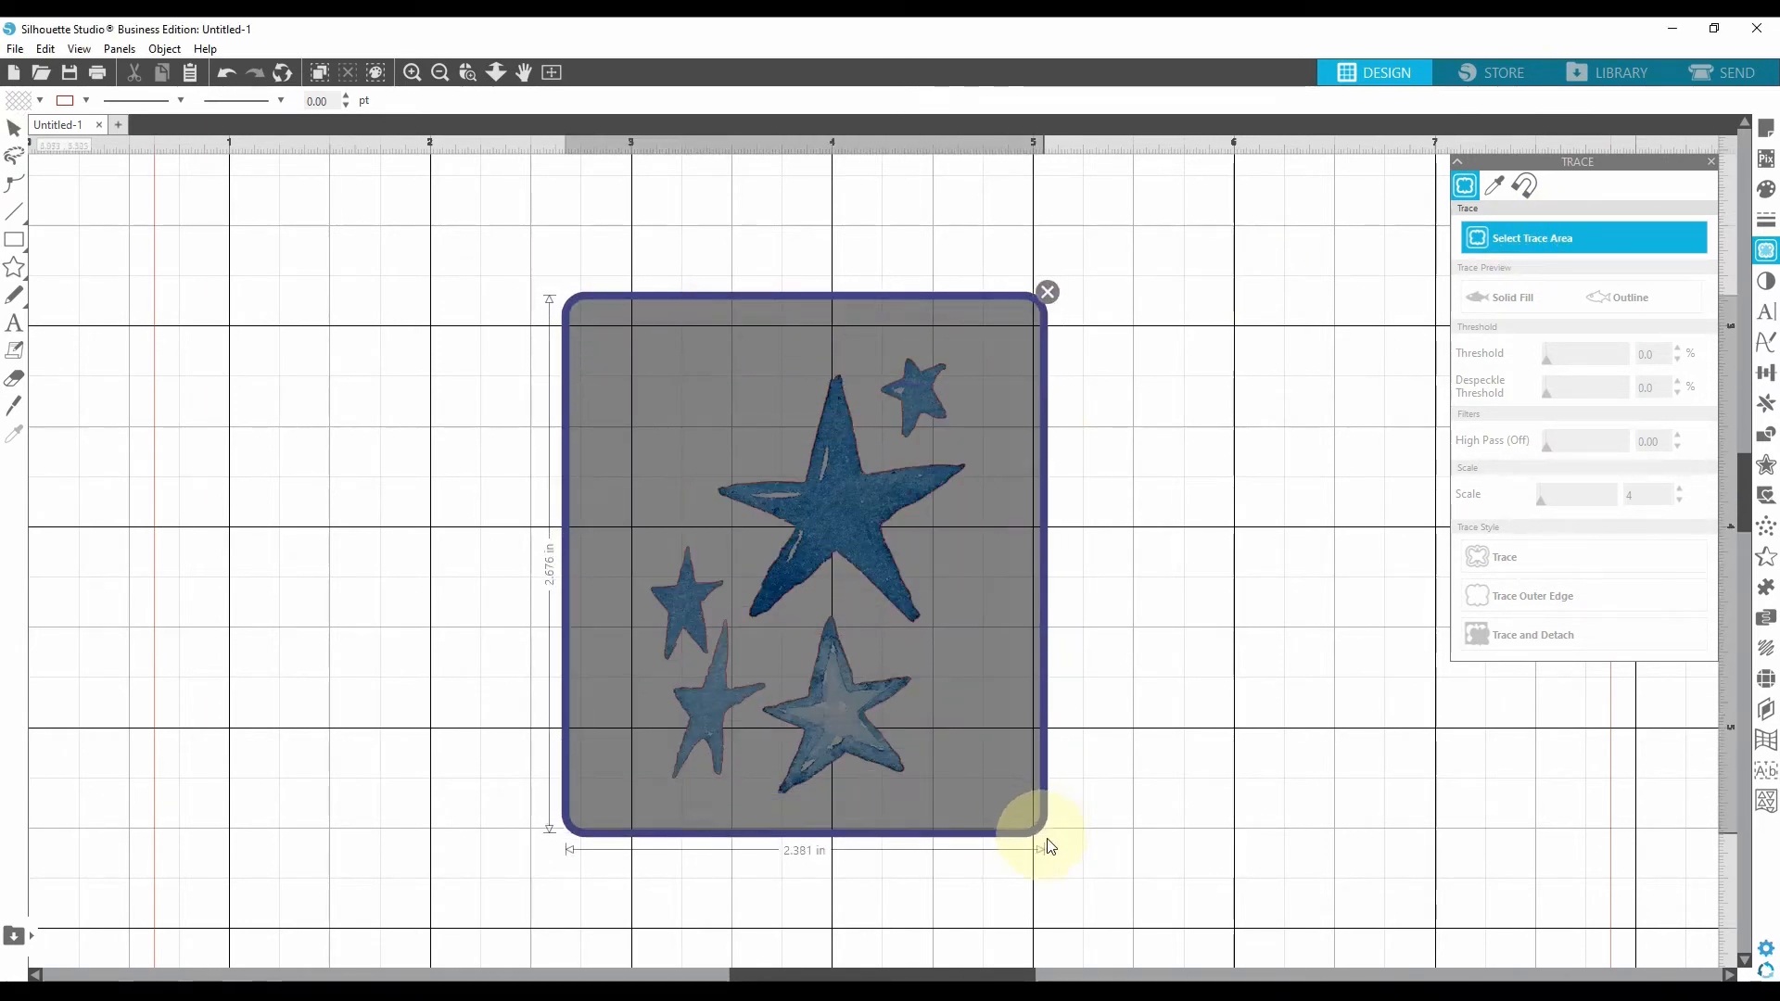
{"action": "left_click", "coordinate": [1505, 297]}
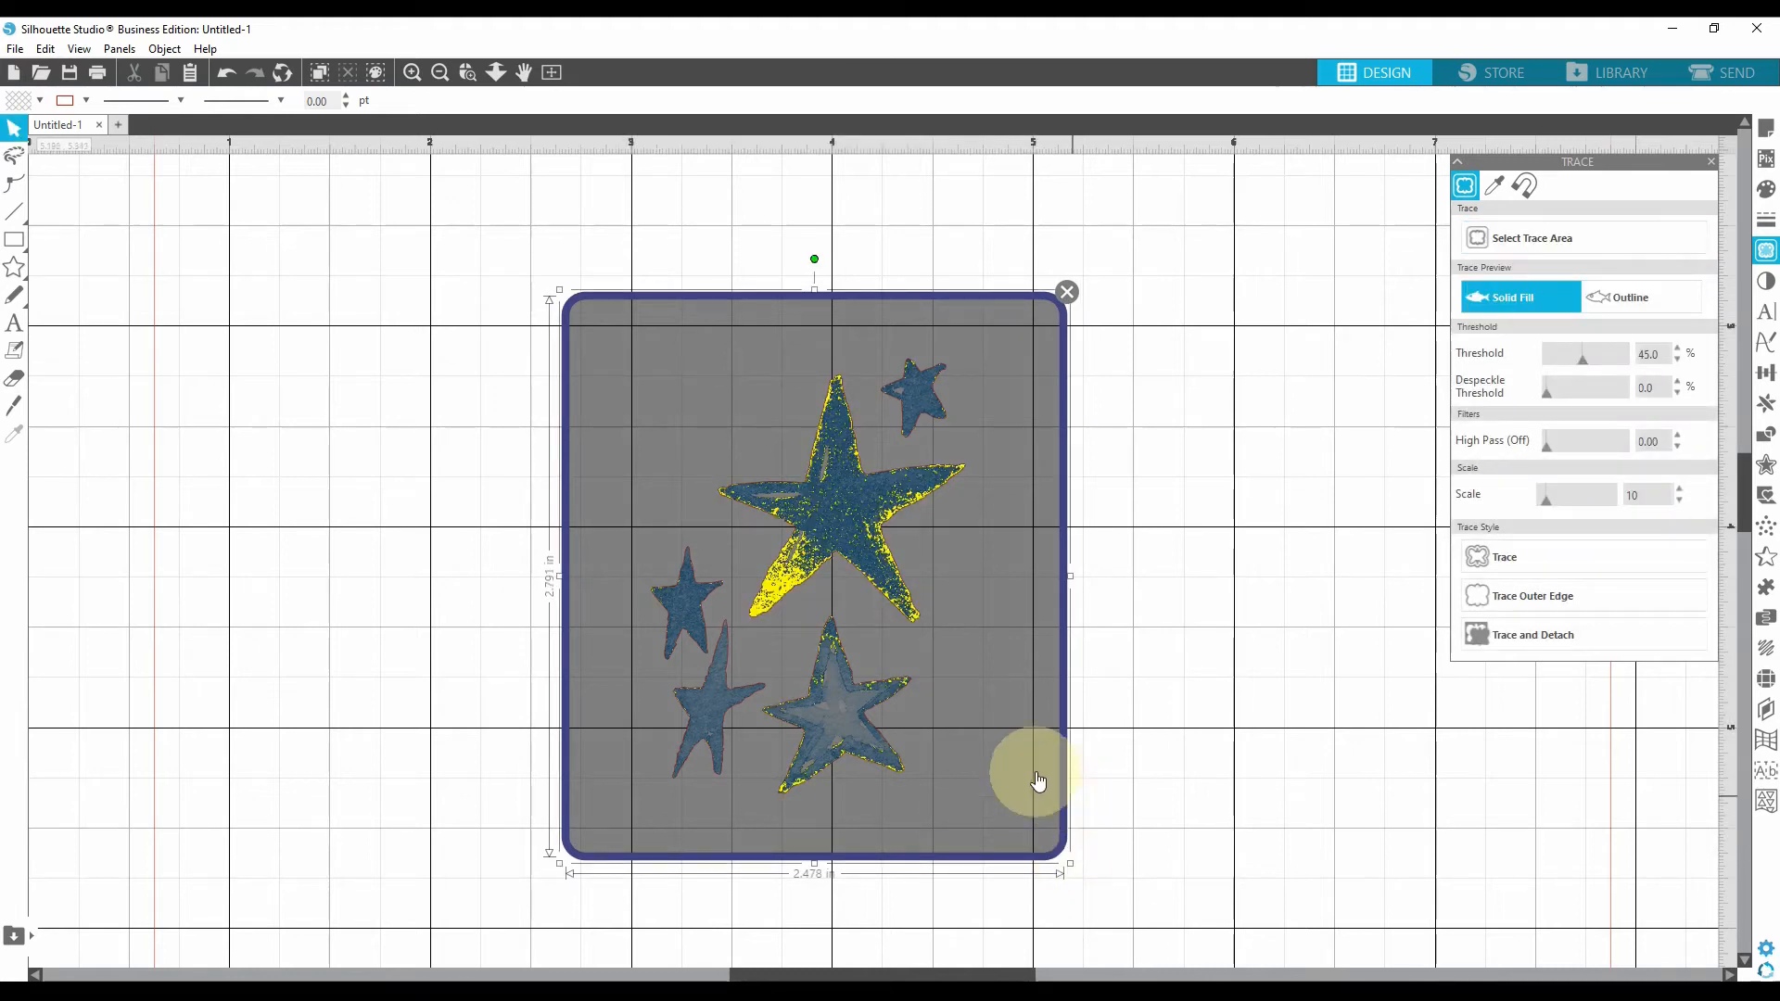
{"action": "mouse_move", "coordinate": [914, 656]}
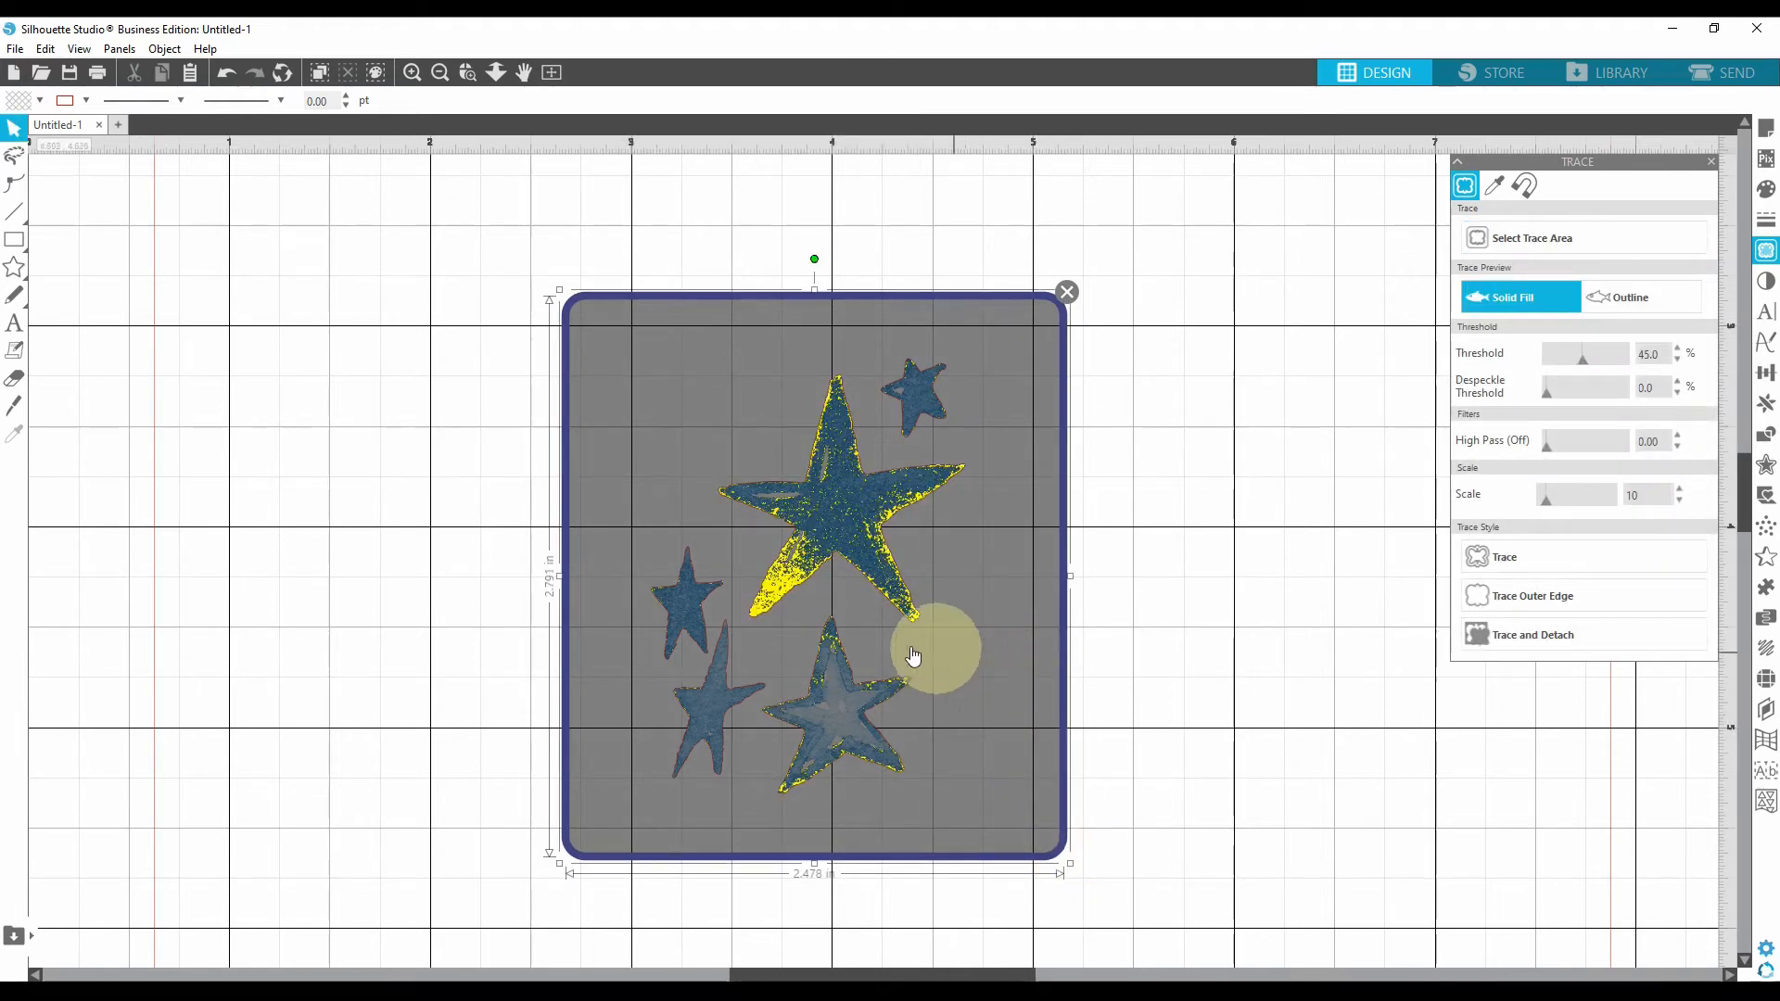
{"action": "mouse_move", "coordinate": [766, 601]}
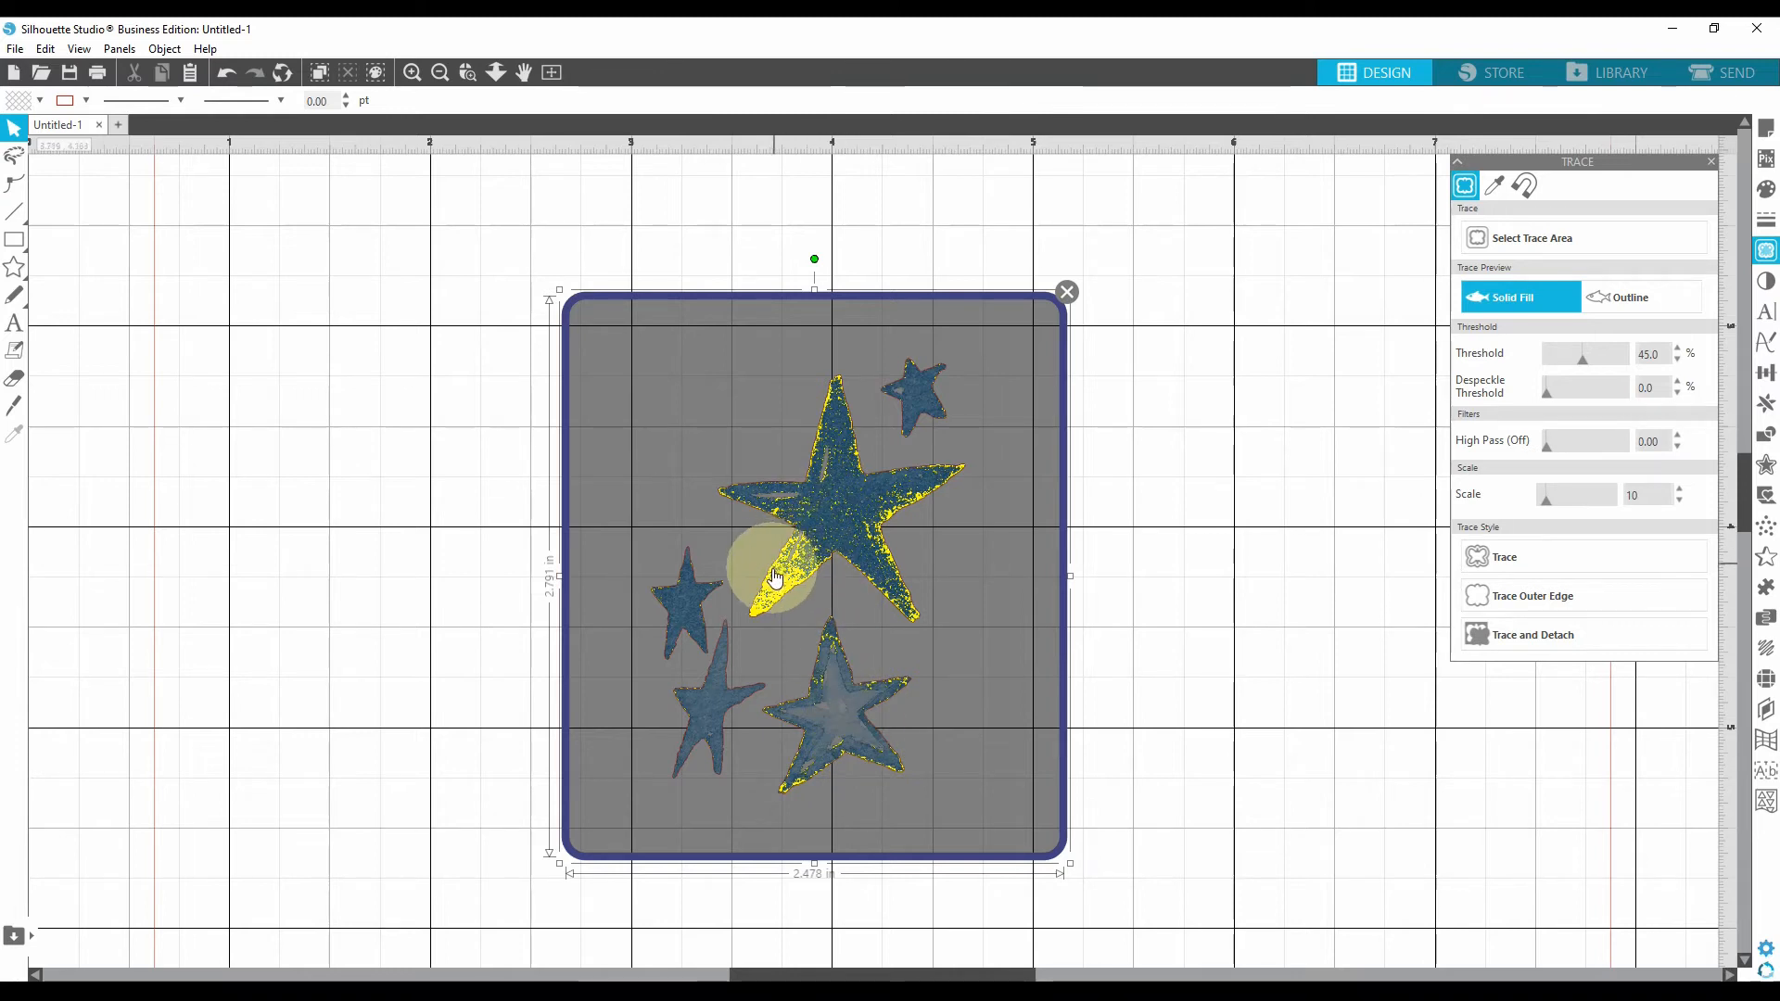
{"action": "mouse_move", "coordinate": [834, 565]}
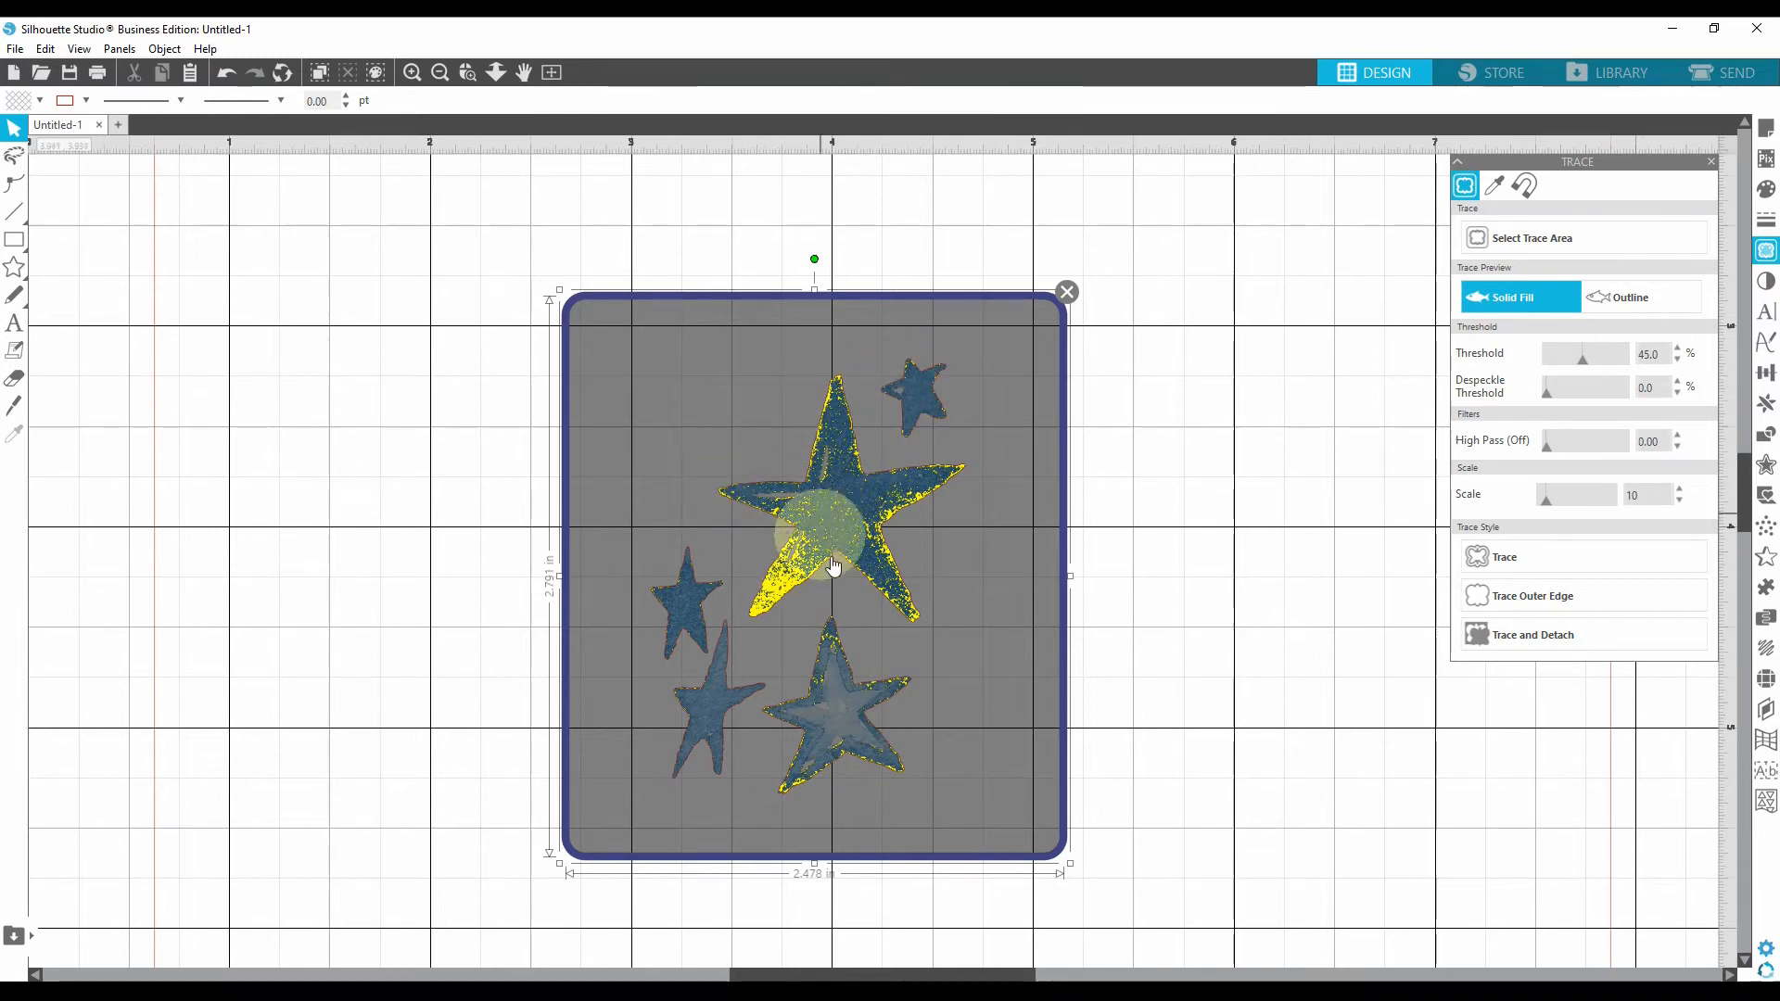
{"action": "mouse_move", "coordinate": [856, 423]}
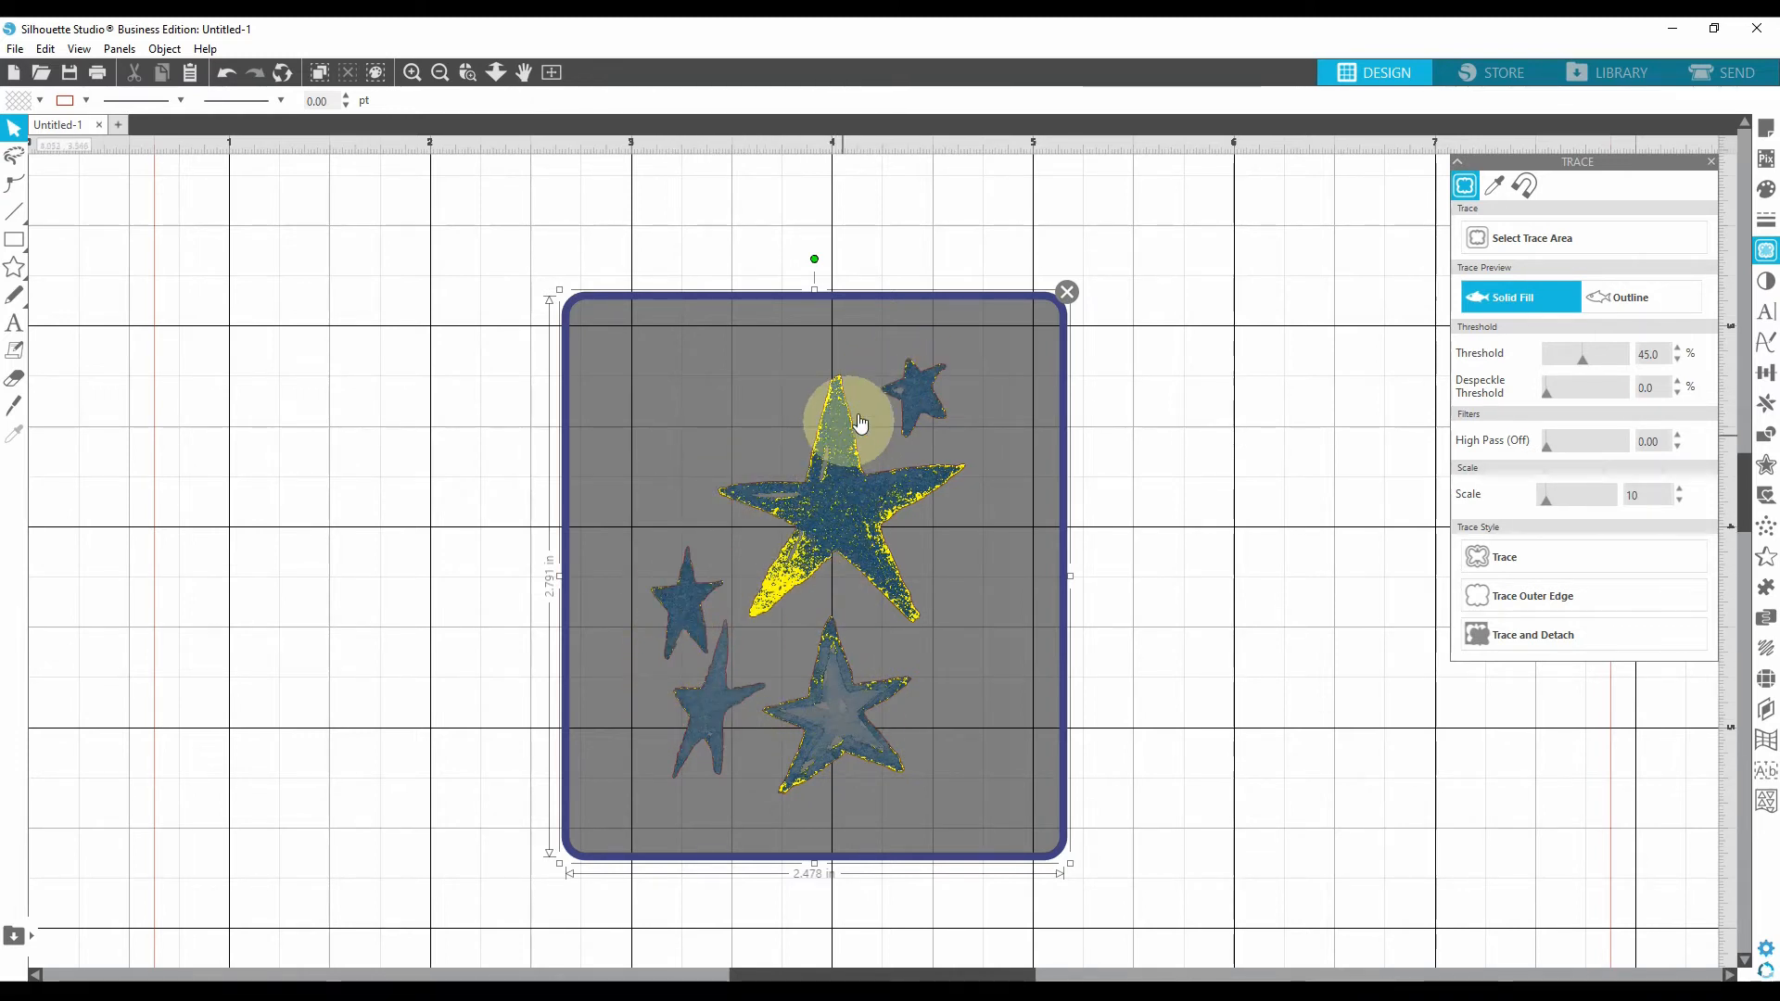
{"action": "mouse_move", "coordinate": [843, 471]}
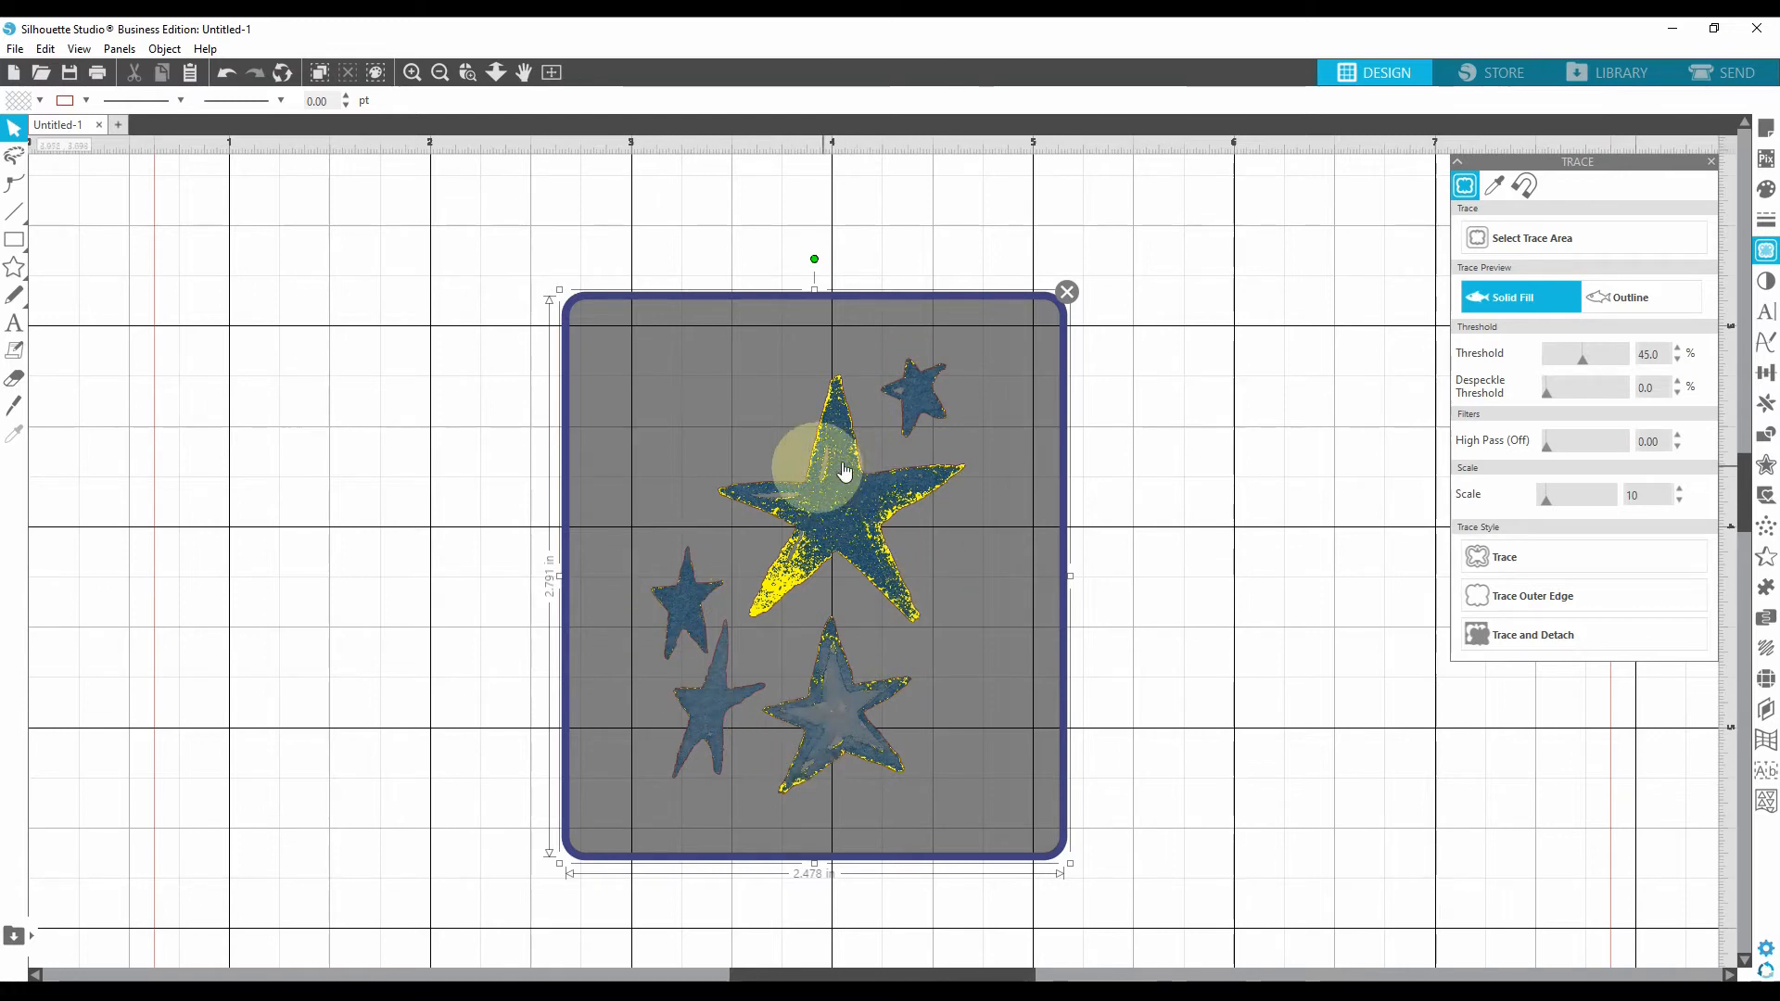
{"action": "mouse_move", "coordinate": [664, 777]}
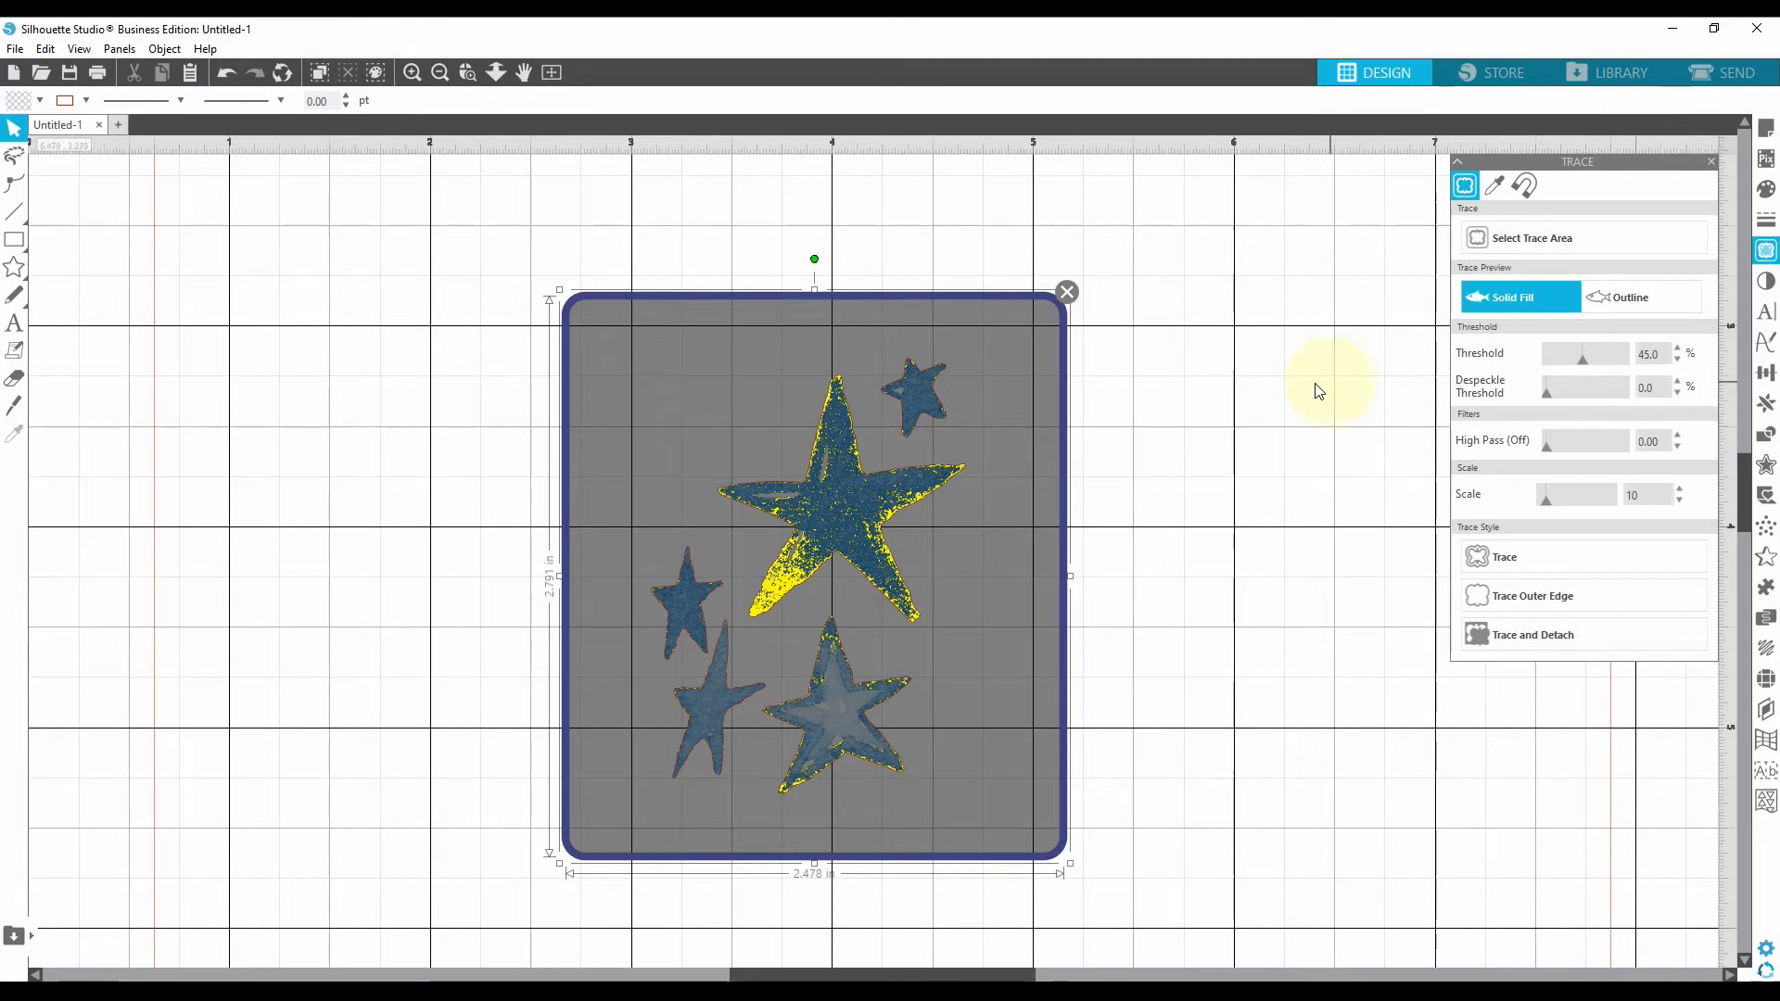
{"action": "mouse_move", "coordinate": [1535, 367]}
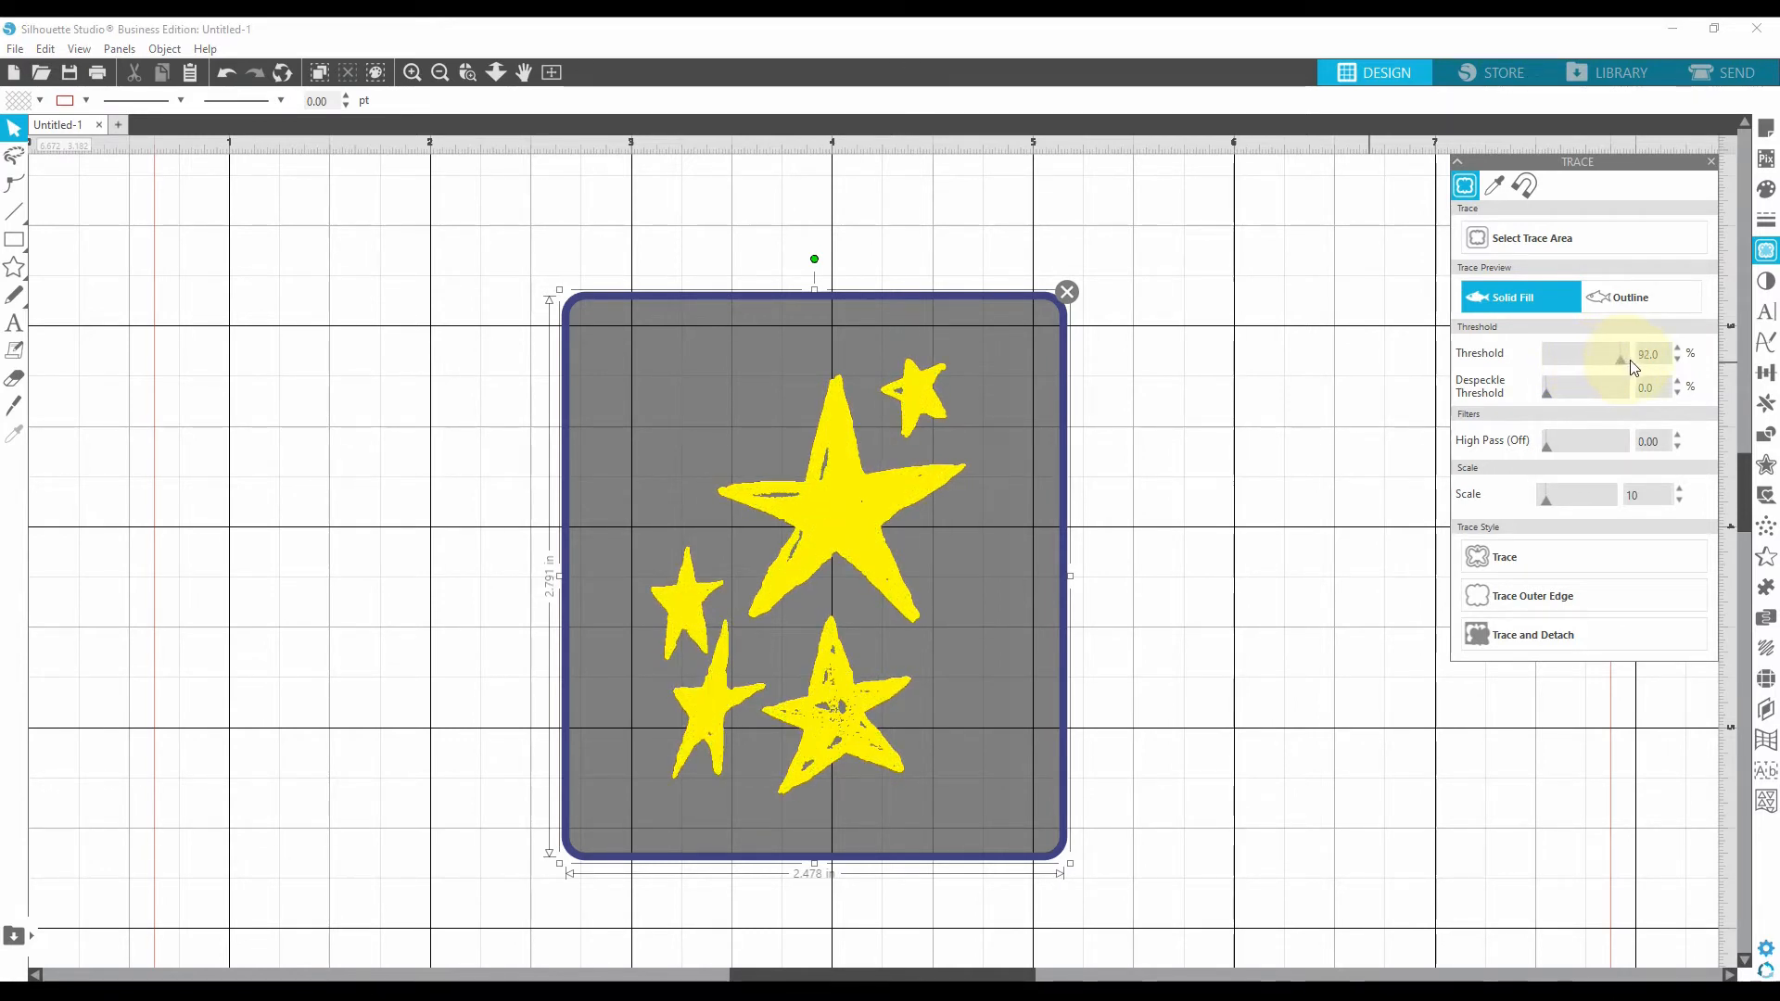
Step: Set trace threshold to 100% and scale to 12 for solid star fills
{"action": "left_click", "coordinate": [1676, 349]}
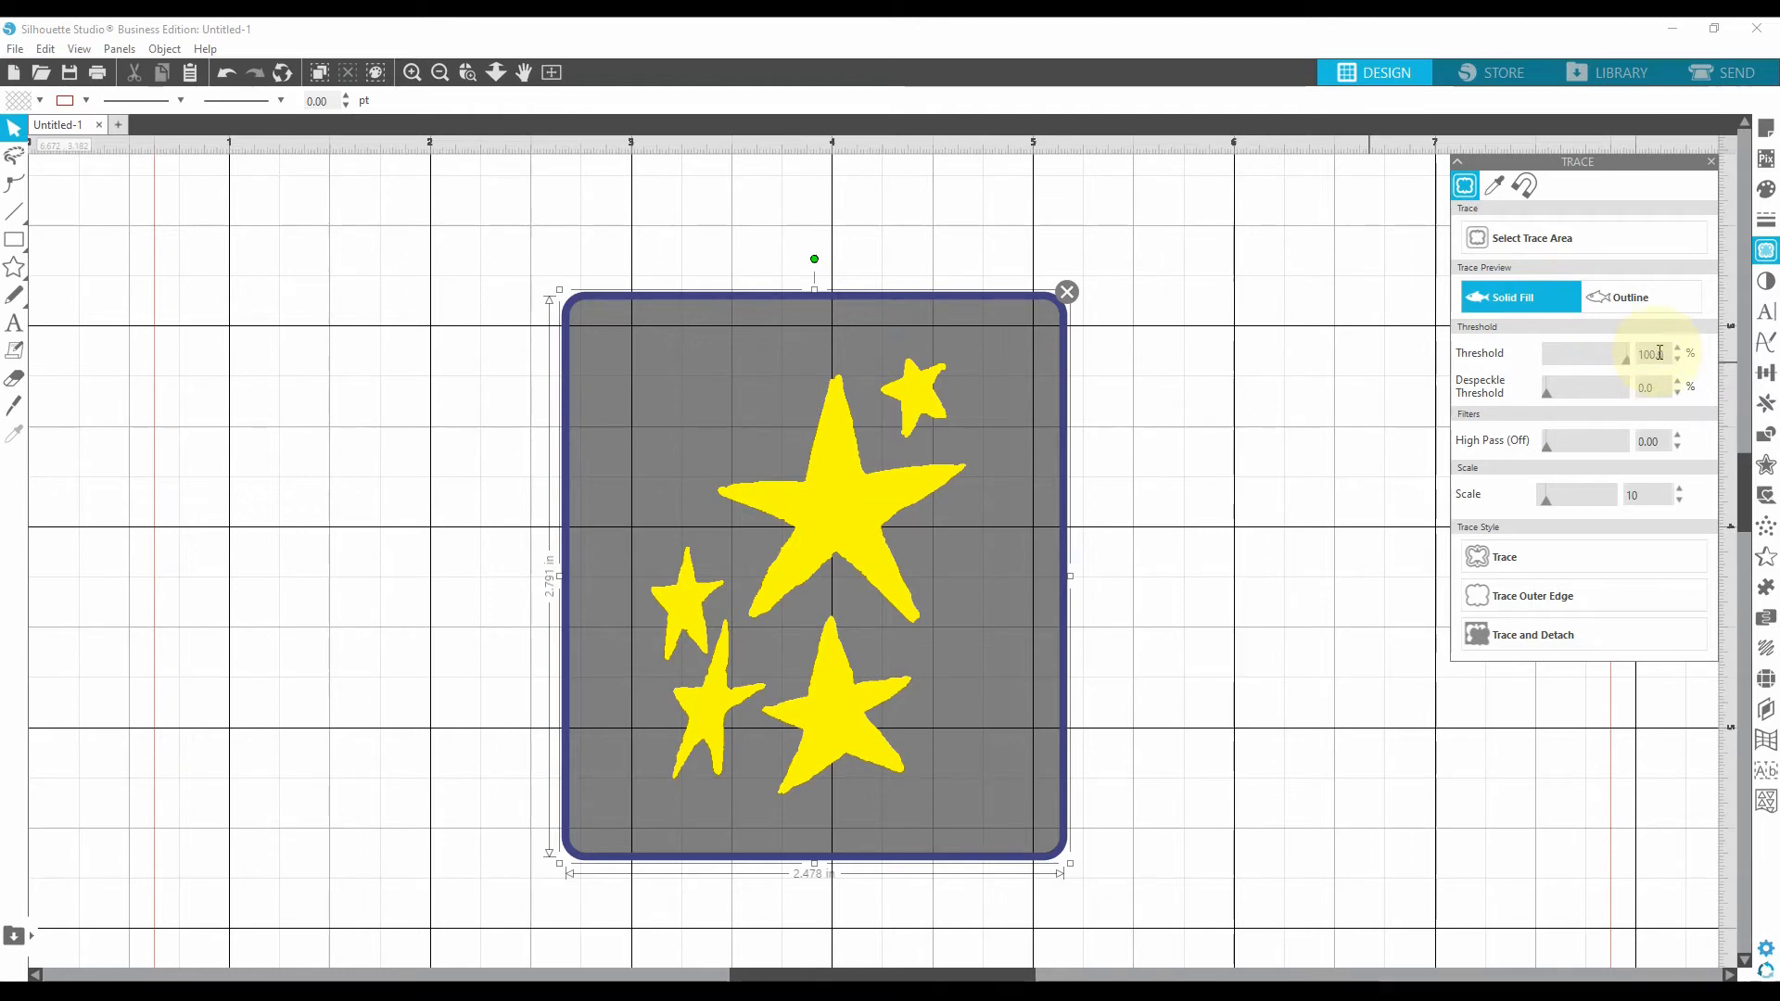
{"action": "mouse_move", "coordinate": [1550, 338]}
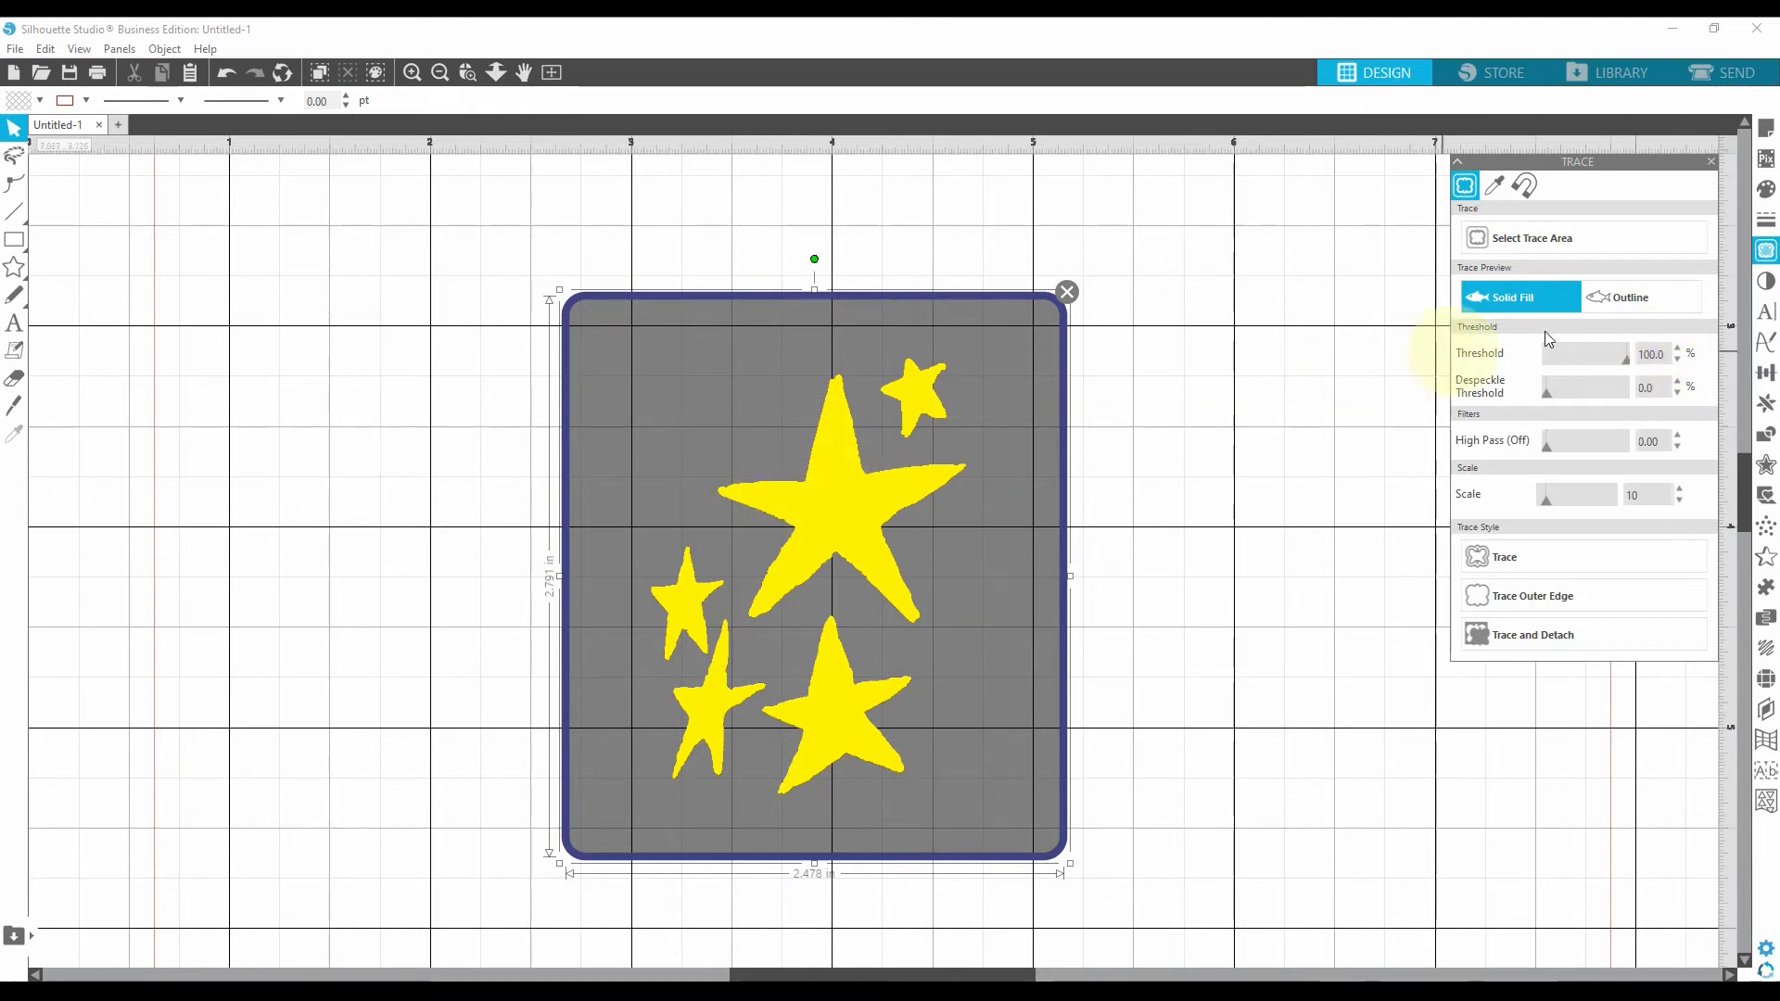
{"action": "mouse_move", "coordinate": [1628, 362]}
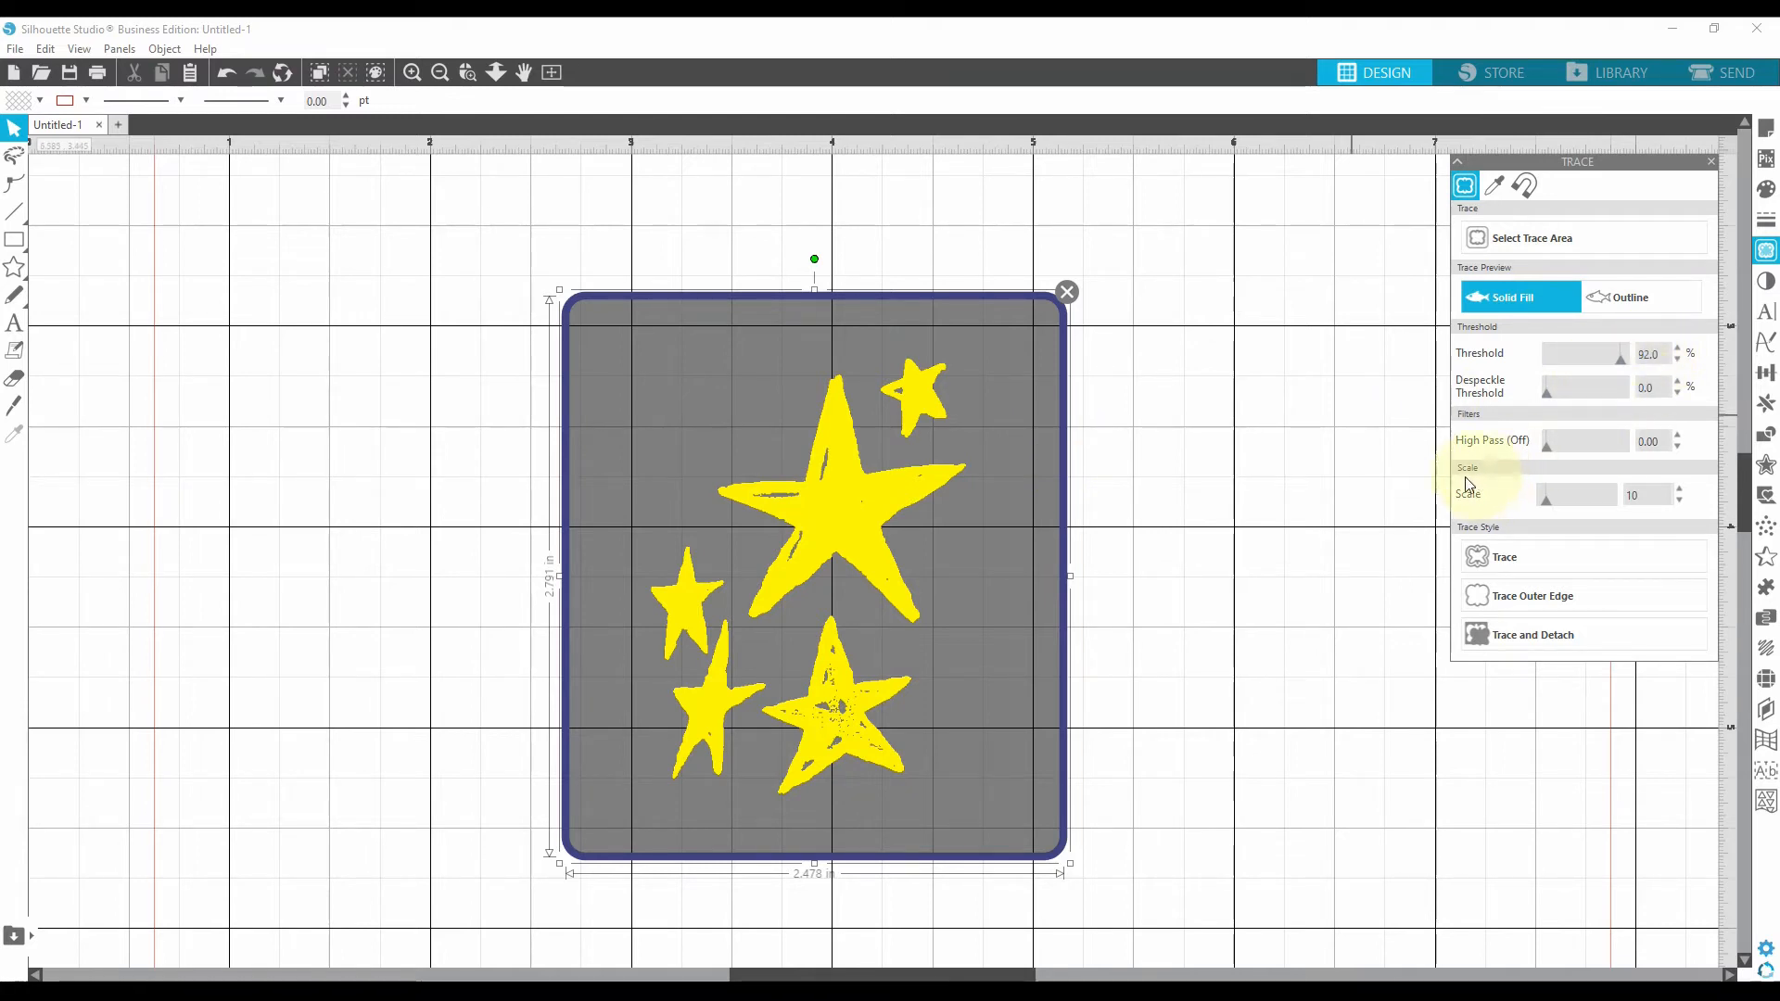
{"action": "mouse_move", "coordinate": [1487, 496]}
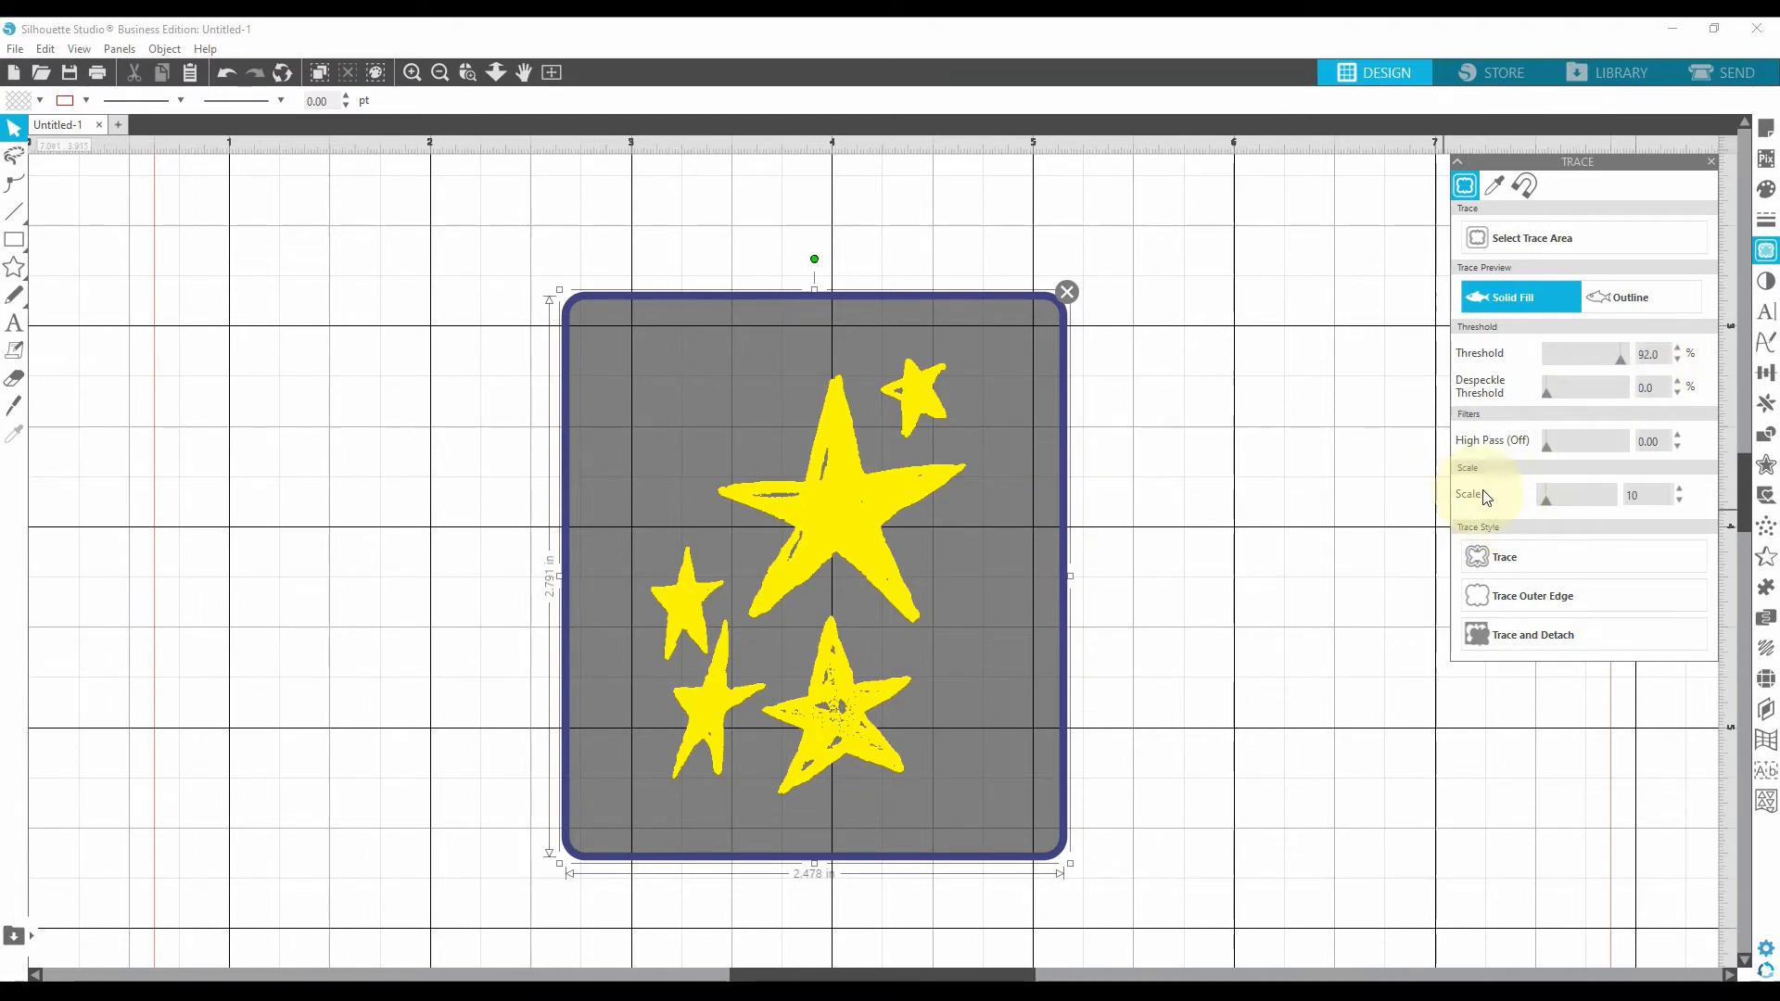
{"action": "mouse_move", "coordinate": [1554, 513]}
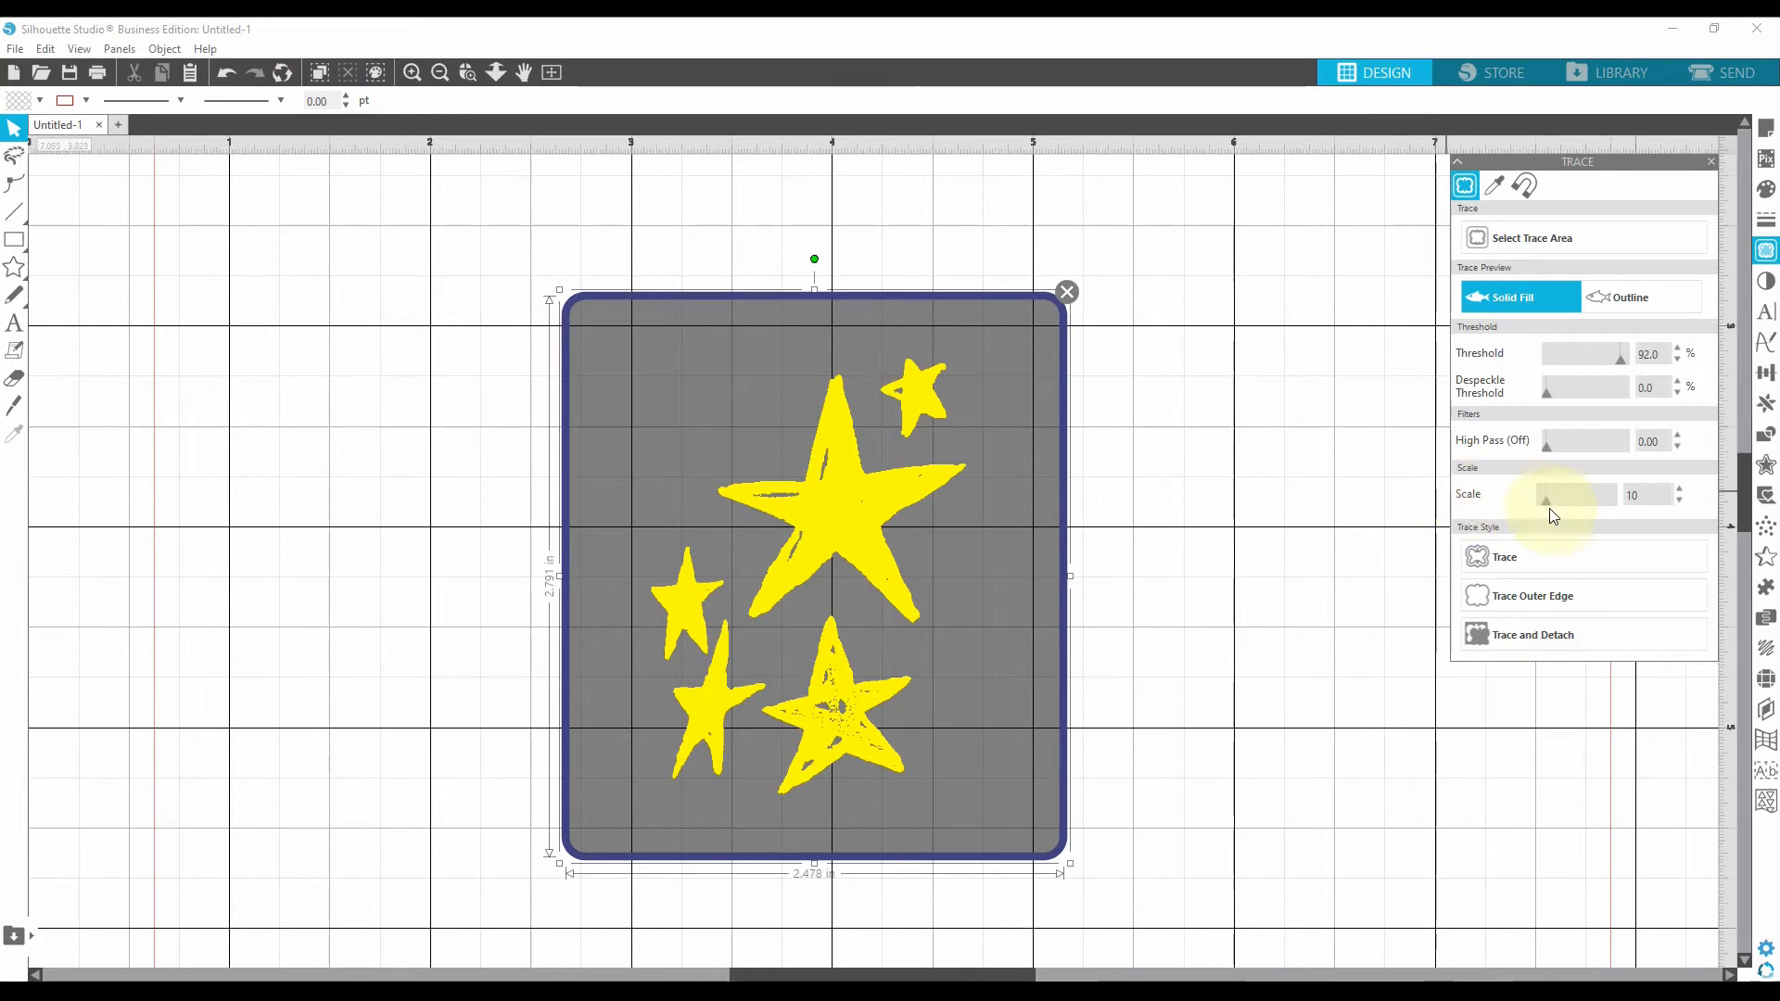
{"action": "left_click", "coordinate": [1677, 489]}
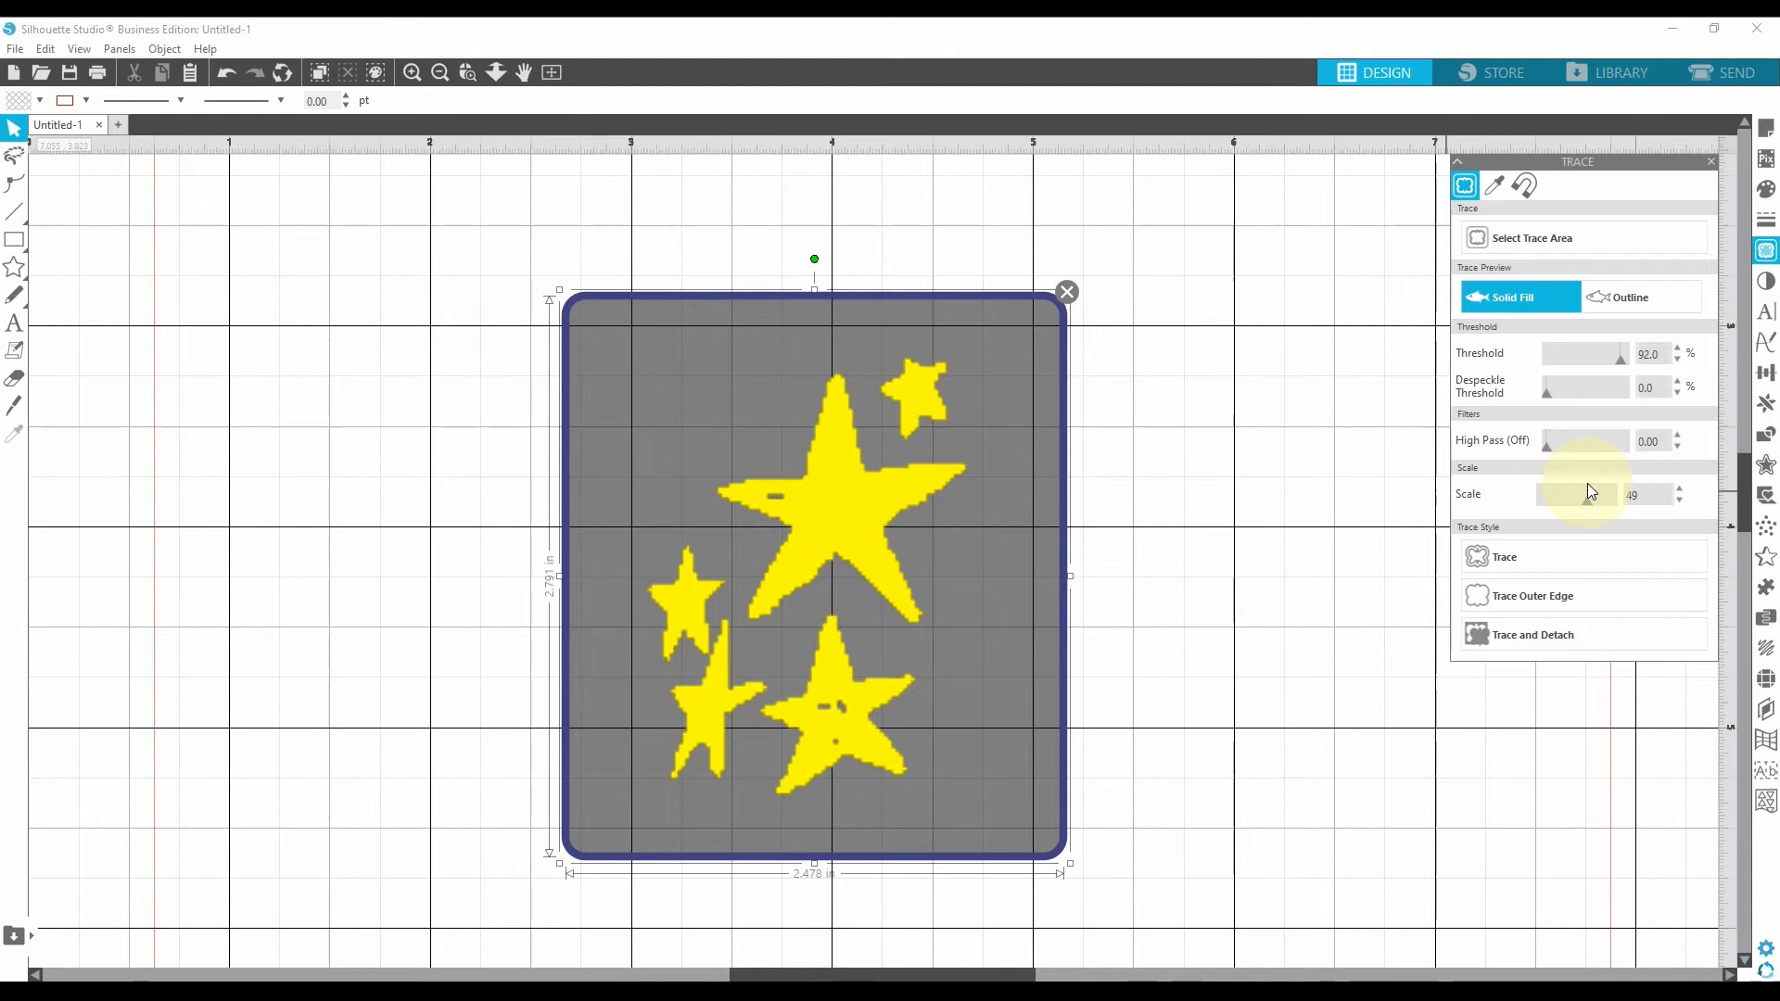
{"action": "mouse_move", "coordinate": [1585, 508]}
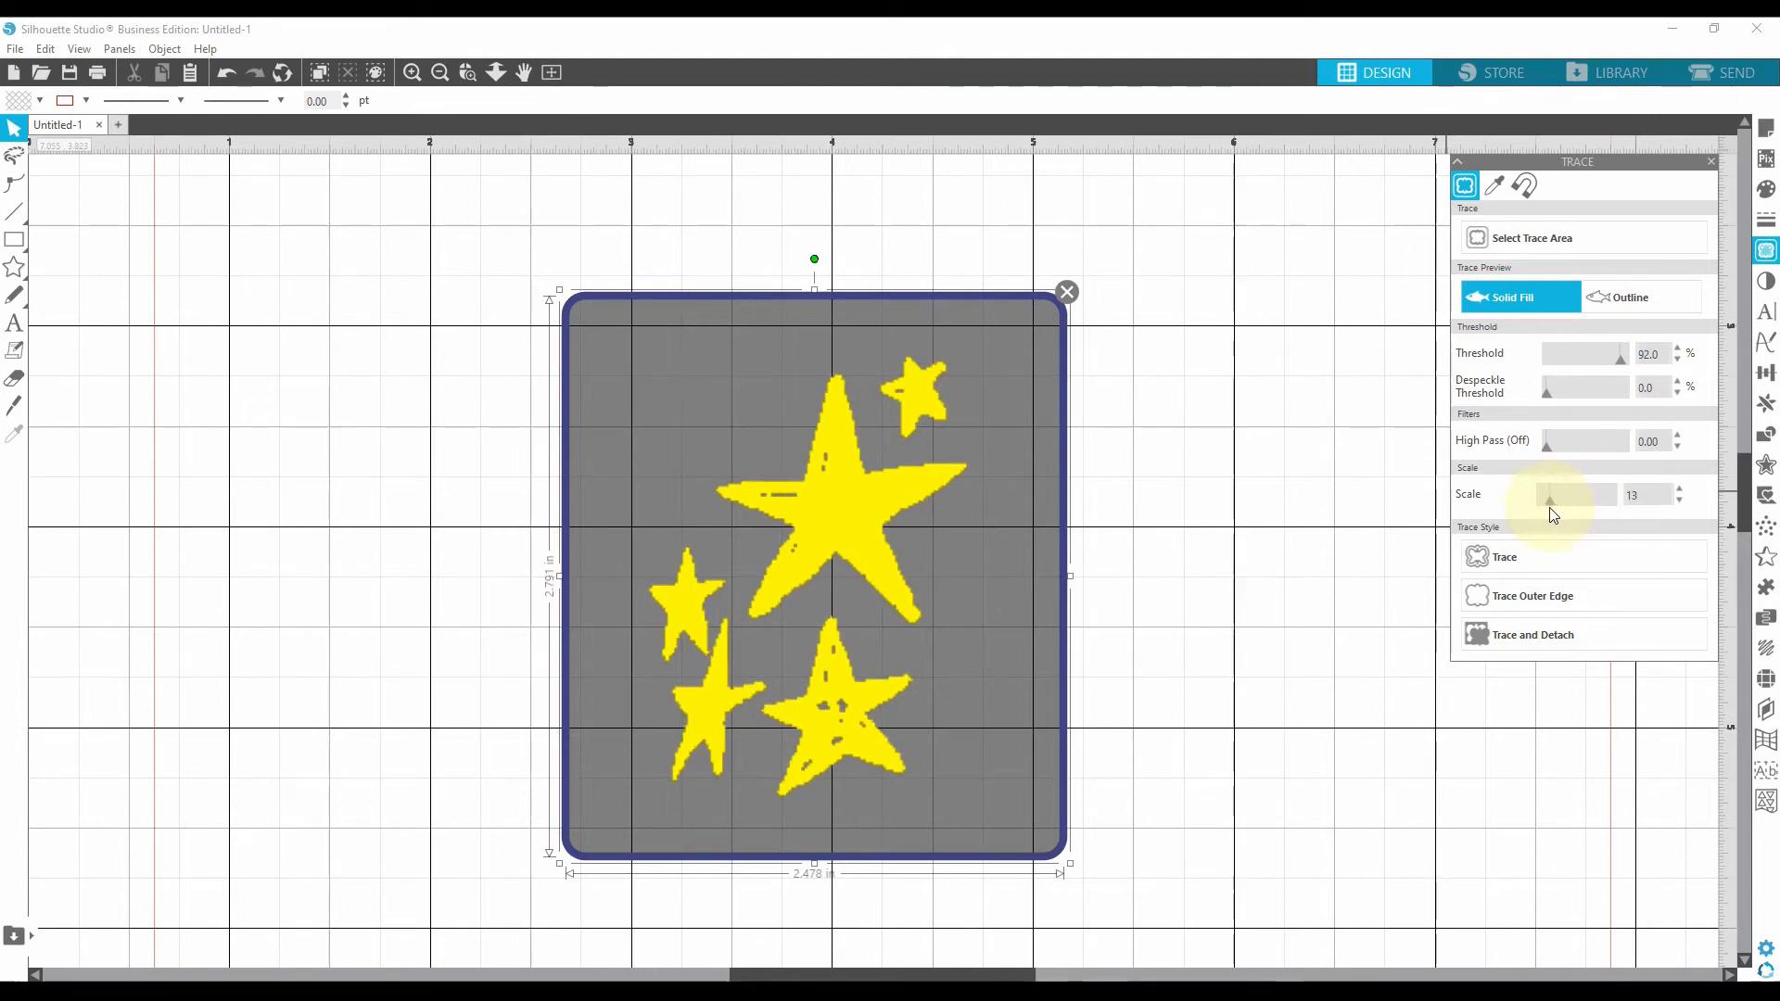
{"action": "left_click", "coordinate": [1681, 499]}
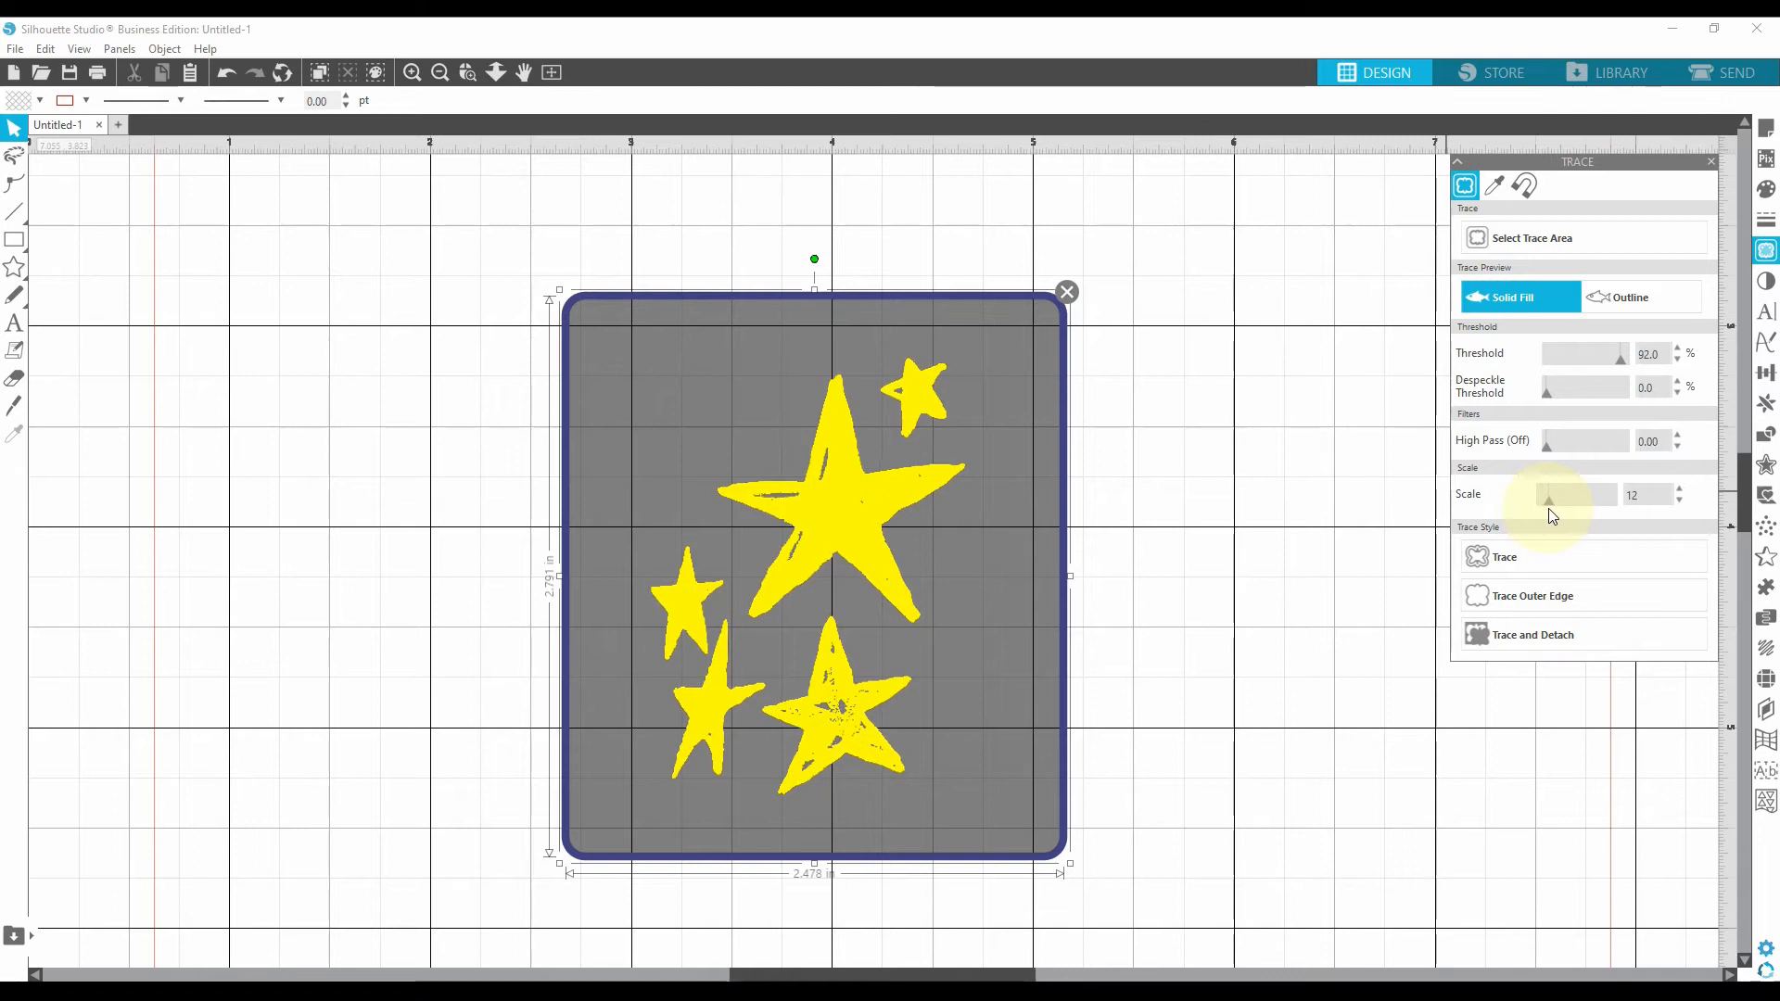
{"action": "mouse_move", "coordinate": [1566, 525]}
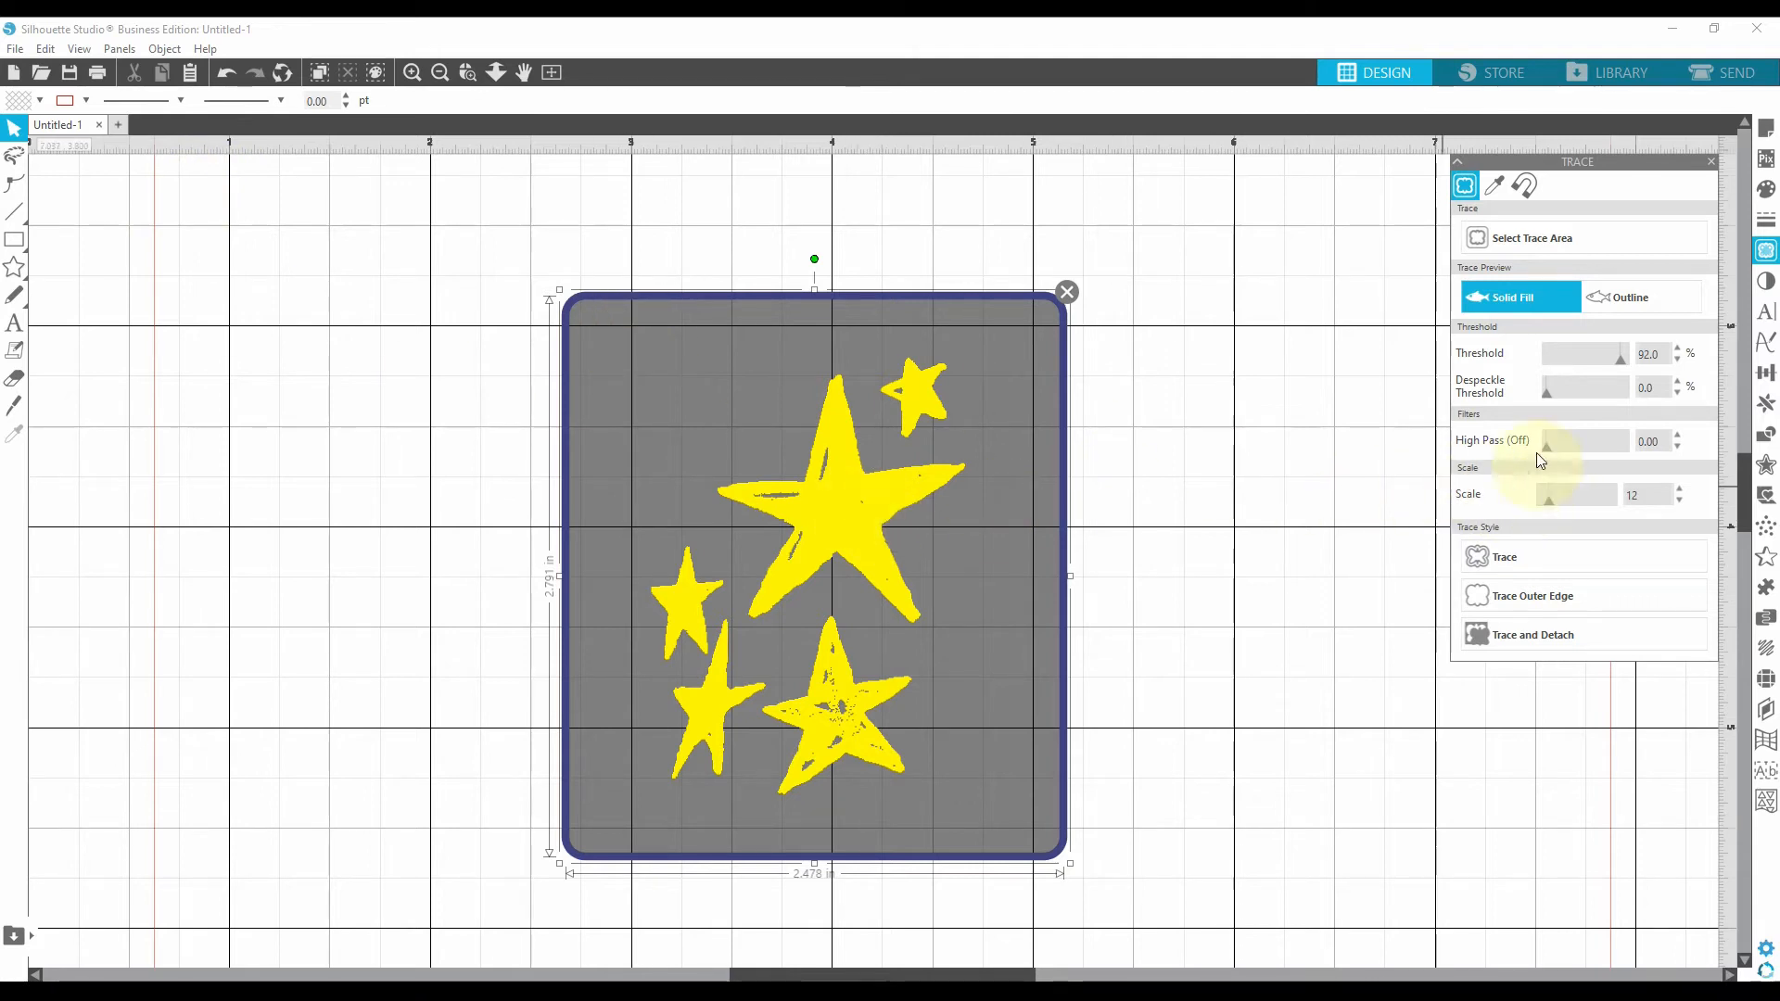
{"action": "left_click", "coordinate": [1676, 348]}
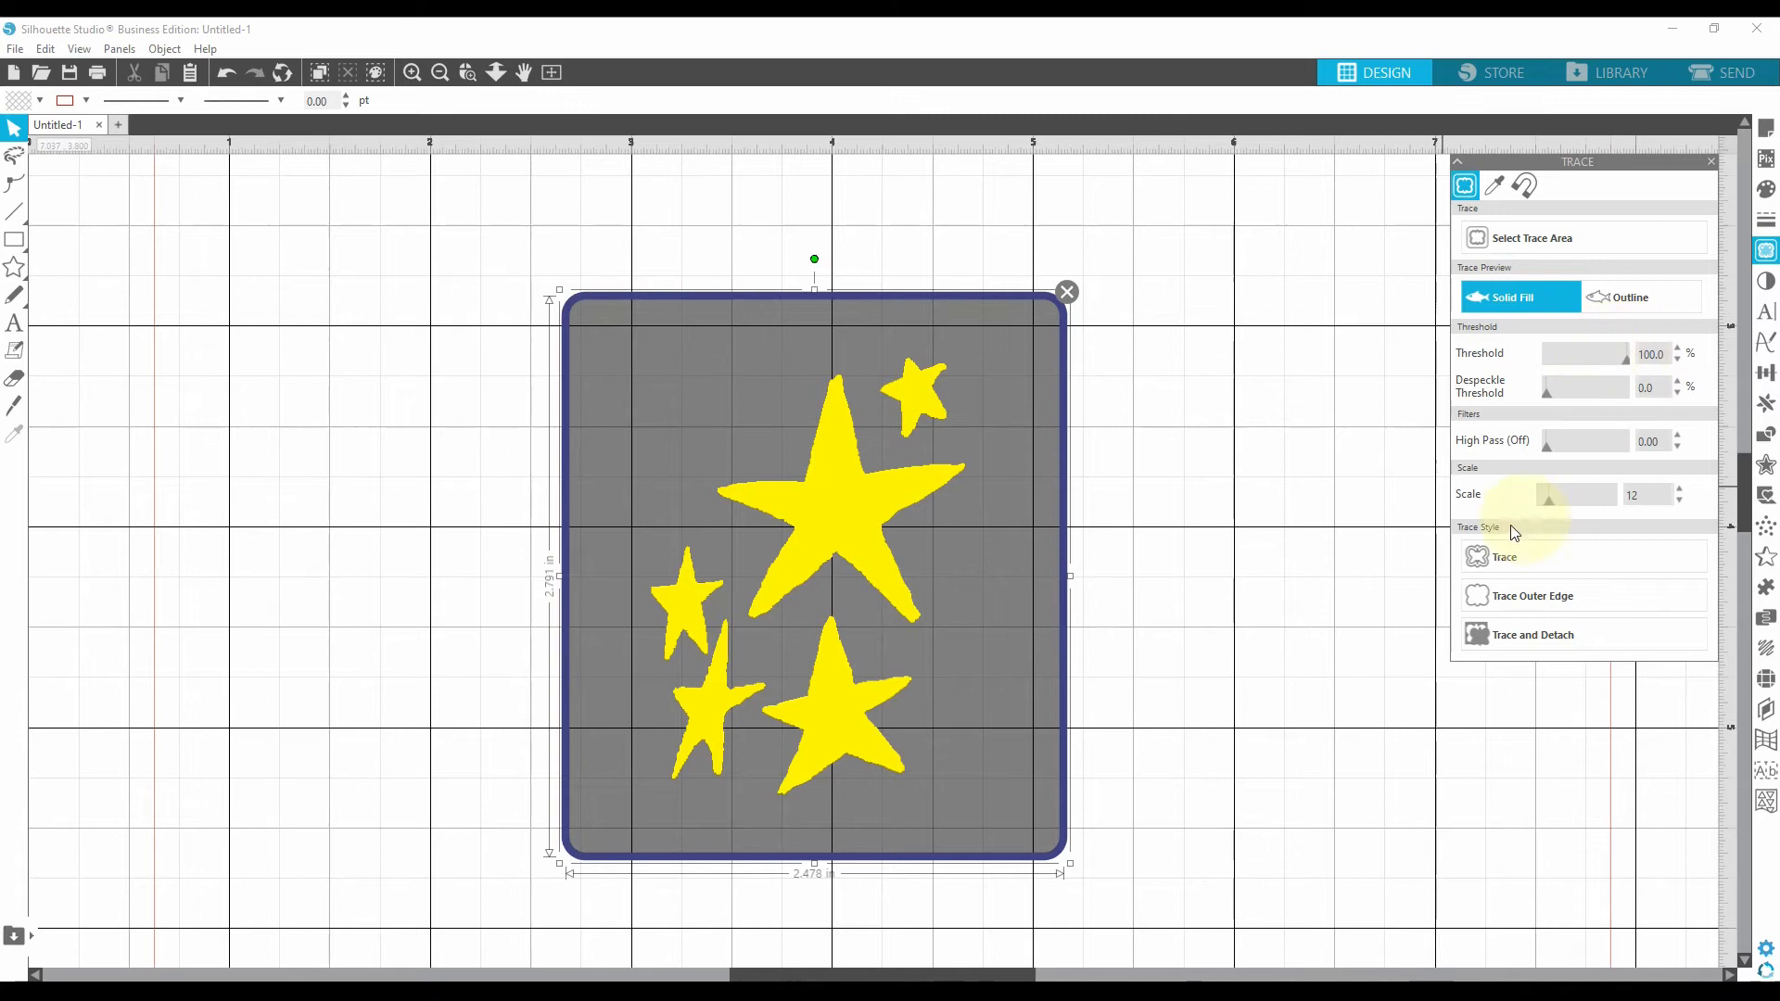
{"action": "mouse_move", "coordinate": [1553, 508]}
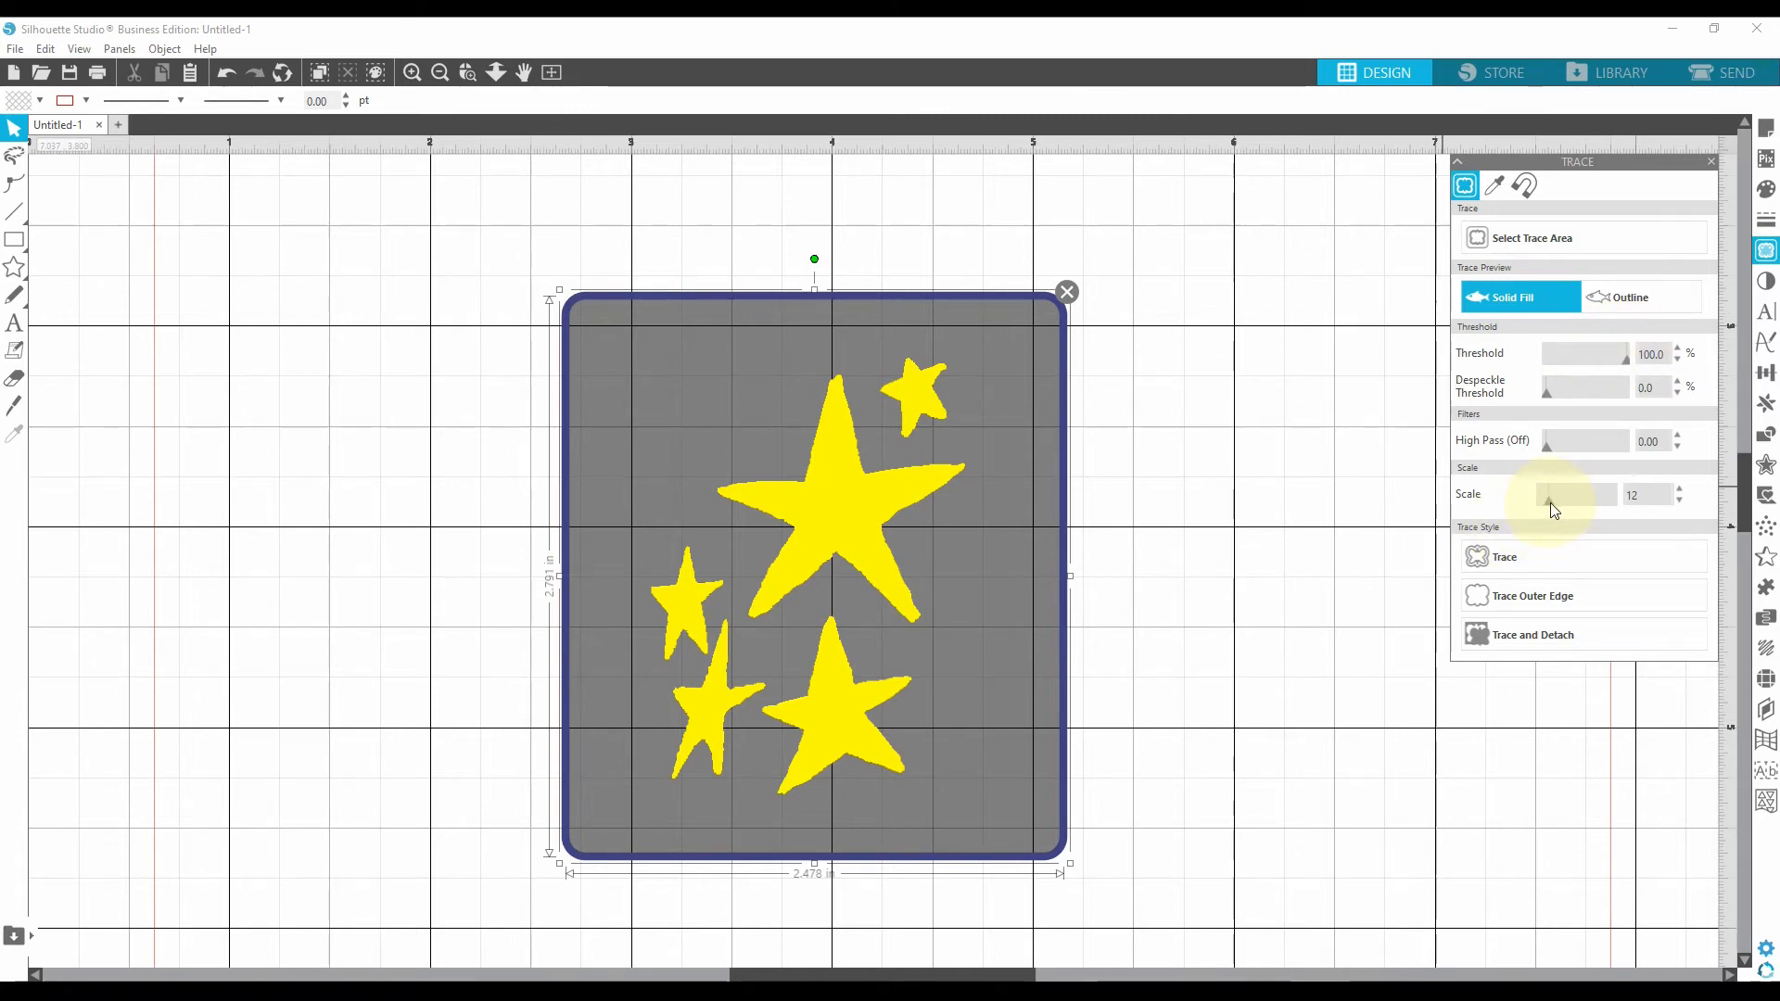
{"action": "mouse_move", "coordinate": [918, 691]}
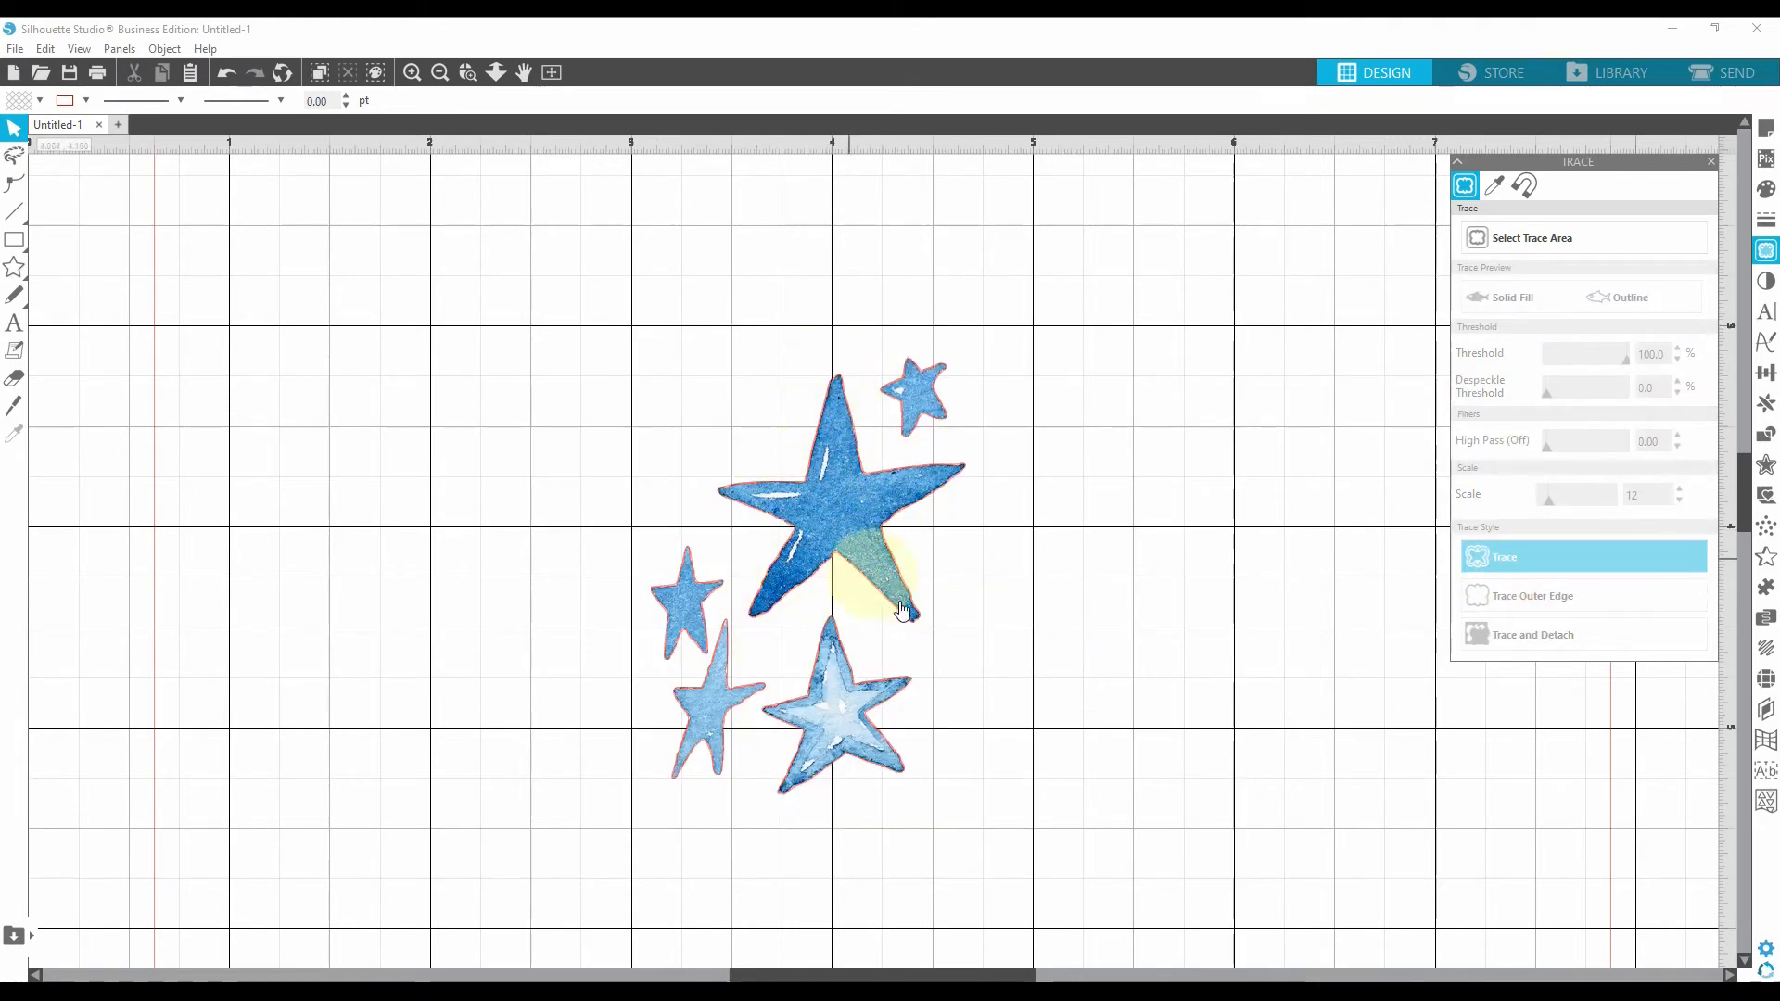
{"action": "mouse_move", "coordinate": [845, 524]}
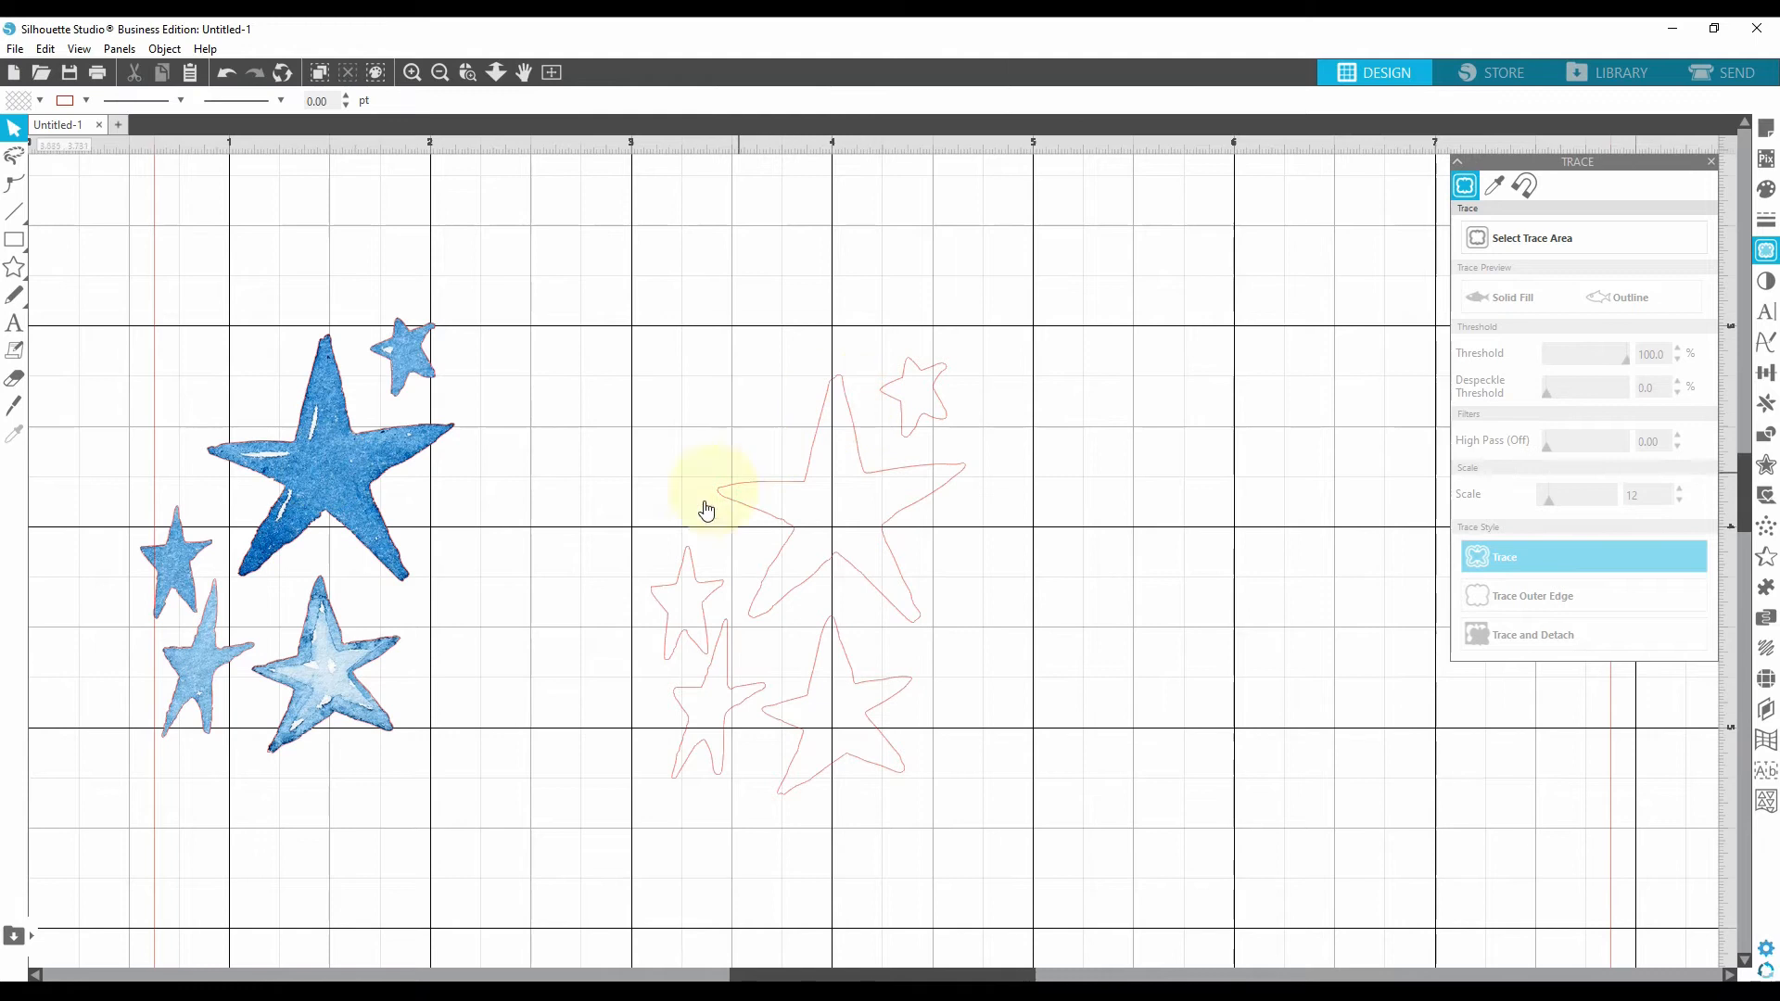
{"action": "mouse_move", "coordinate": [721, 795]}
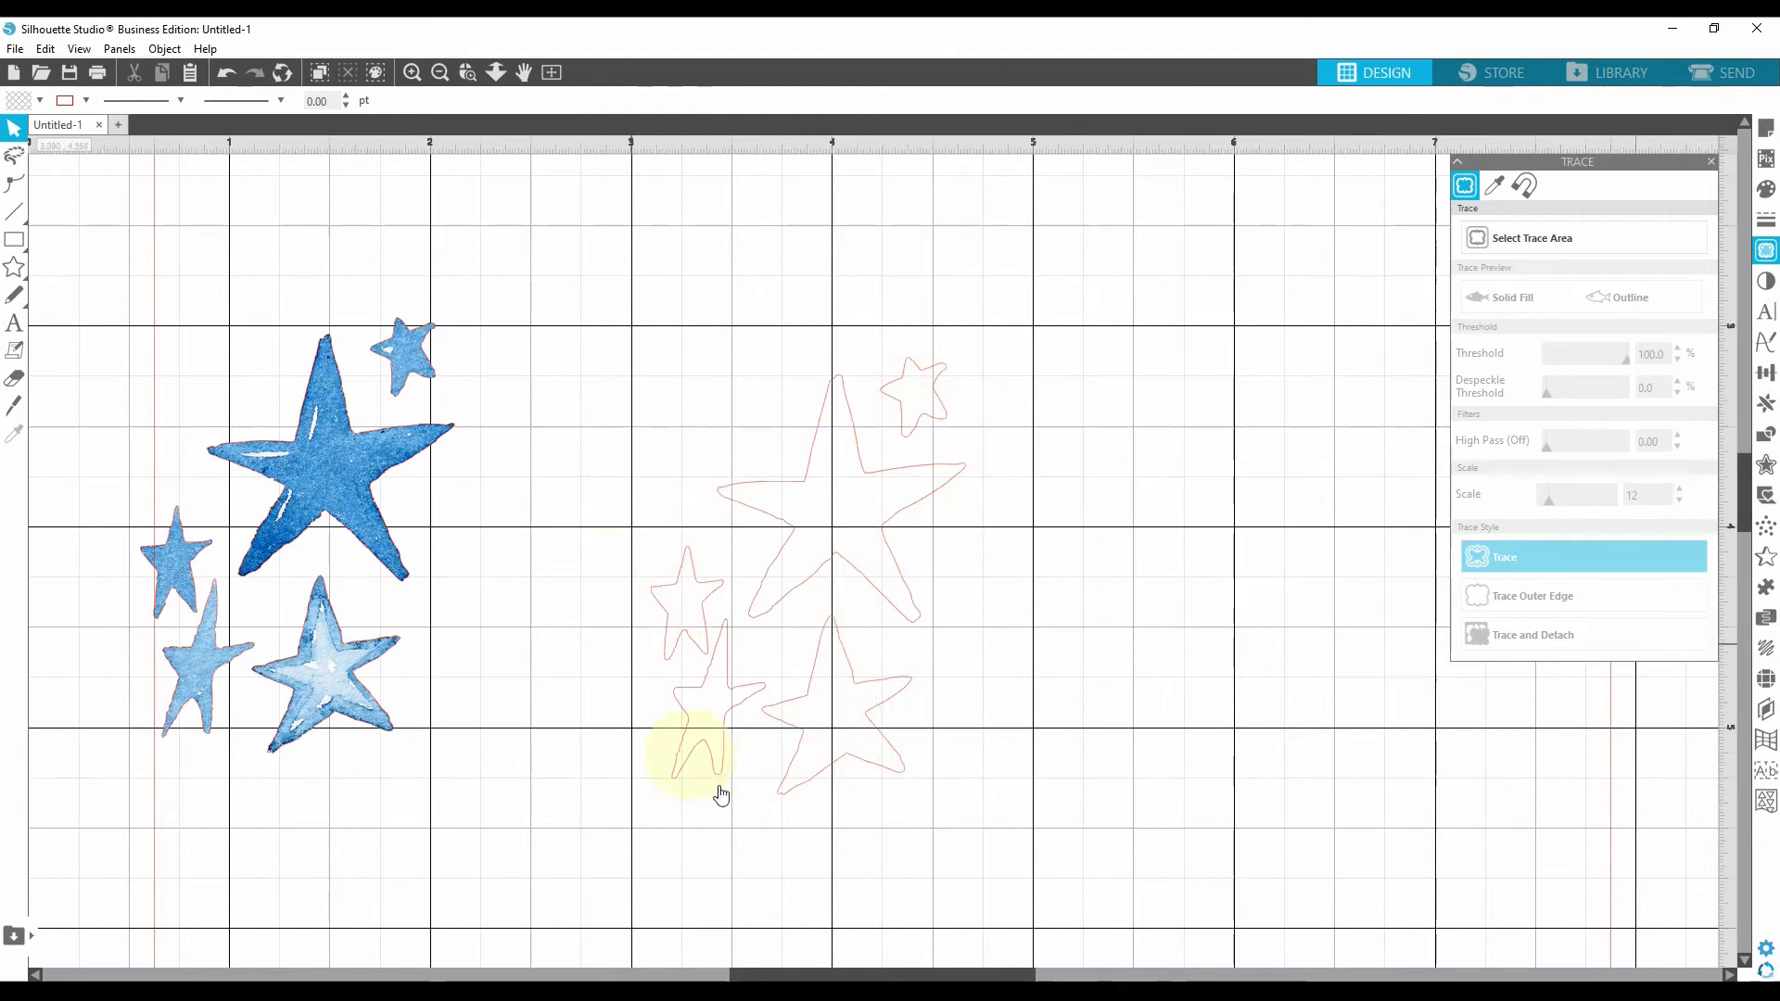
{"action": "mouse_move", "coordinate": [801, 573]}
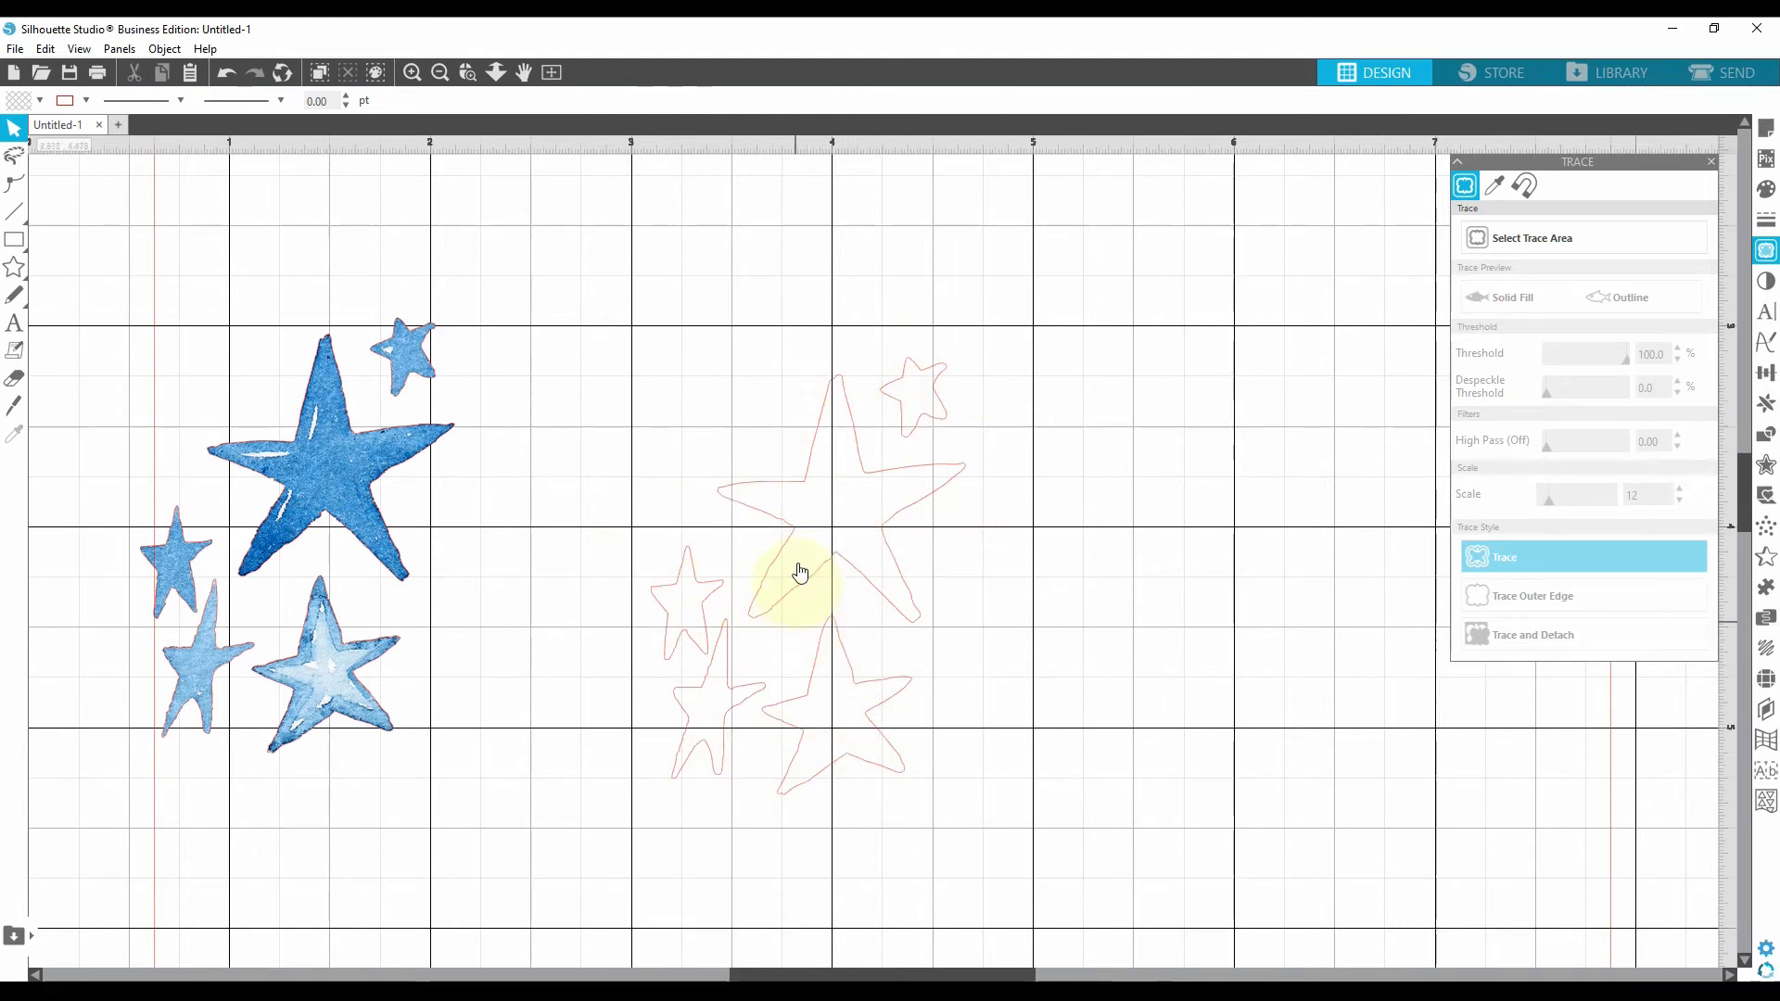
{"action": "mouse_move", "coordinate": [801, 489]}
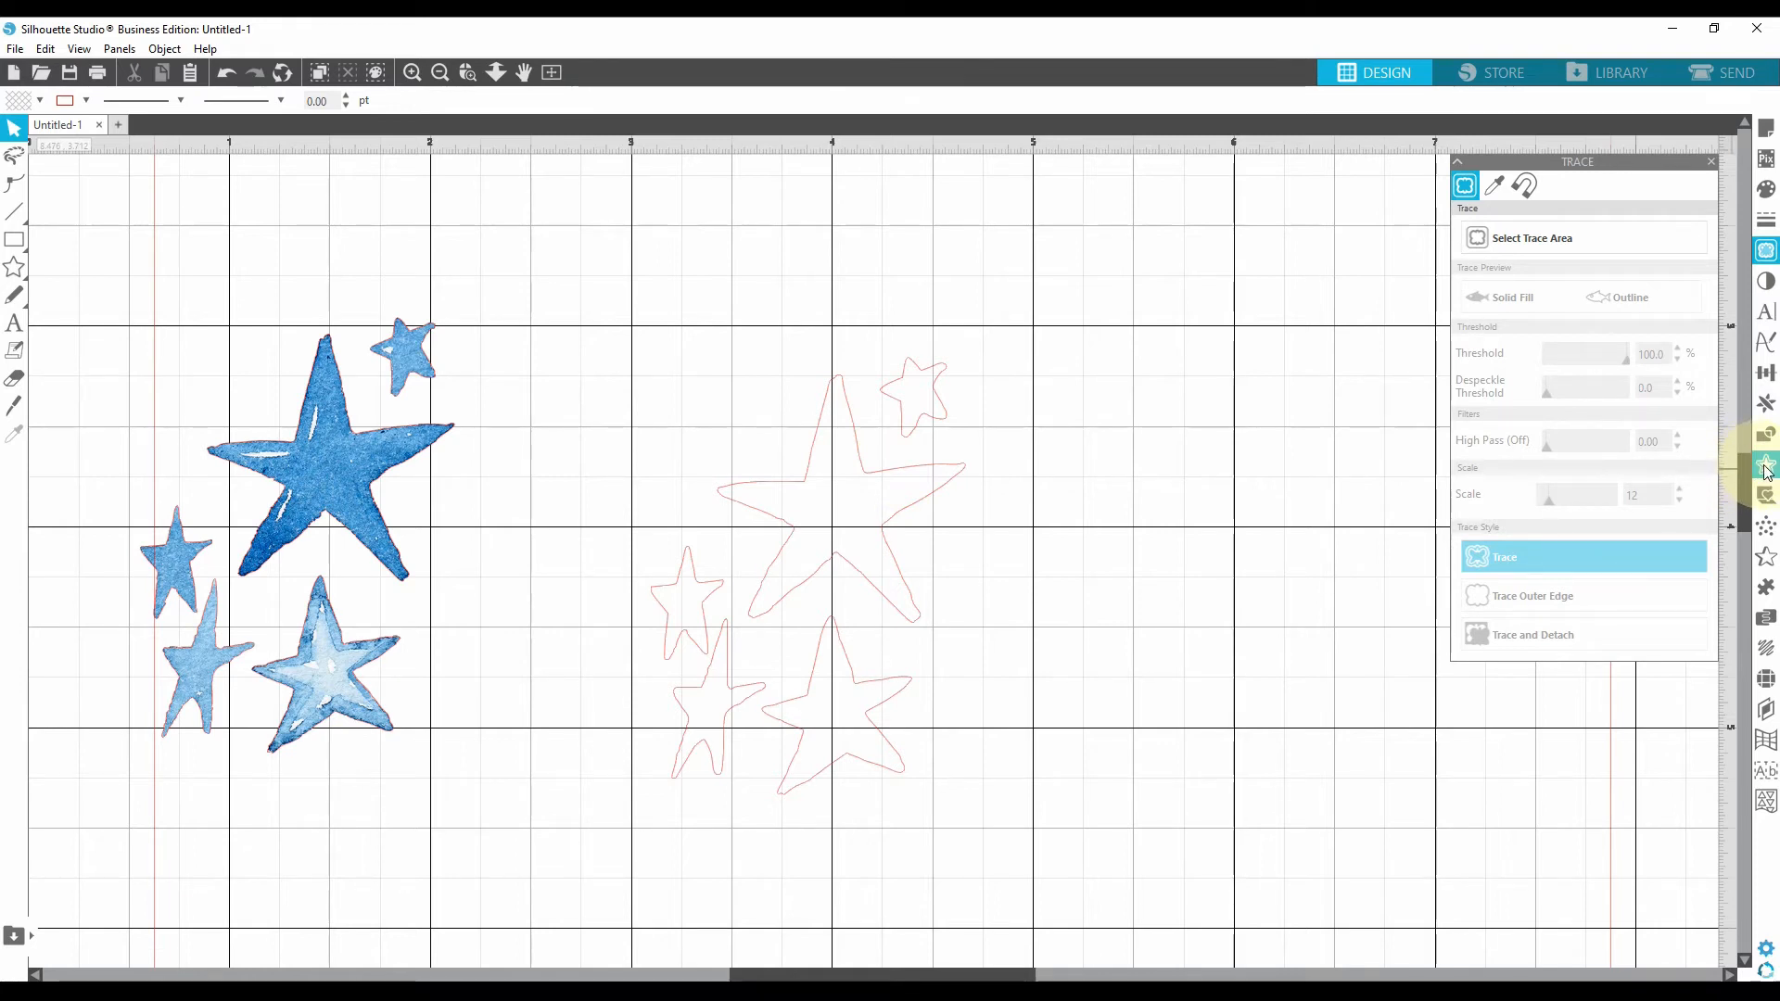
{"action": "mouse_move", "coordinate": [1766, 465]}
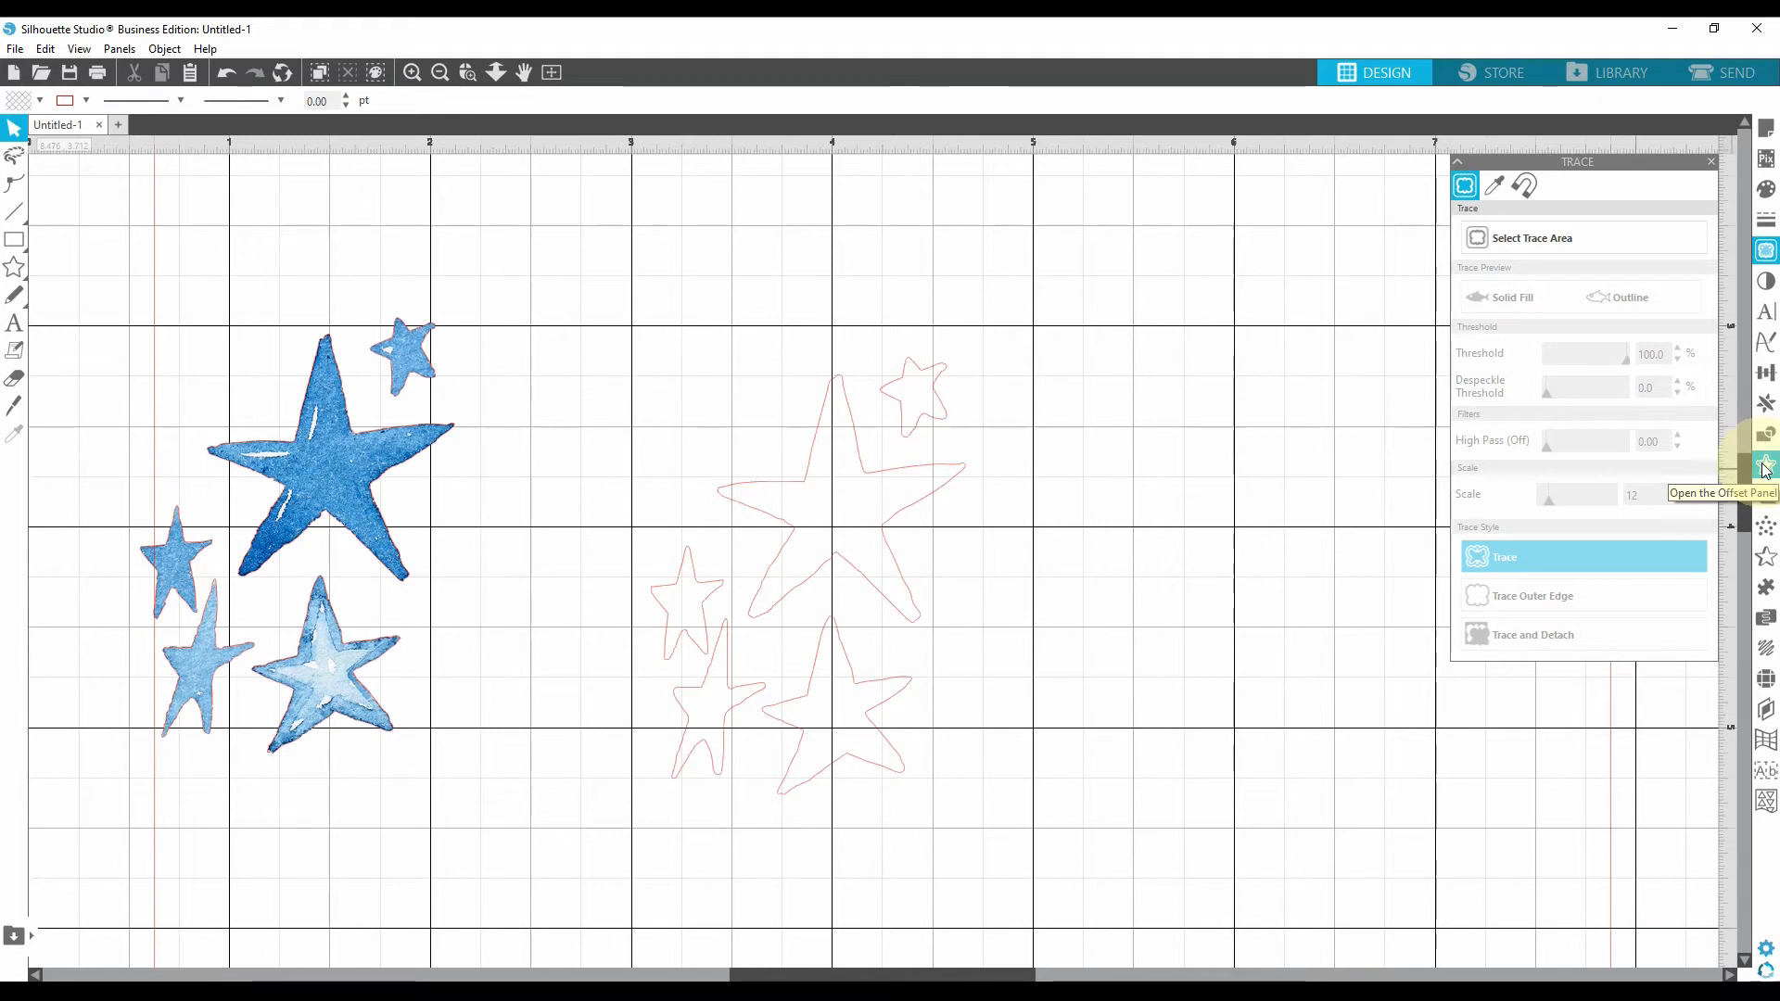
{"action": "mouse_move", "coordinate": [891, 392]}
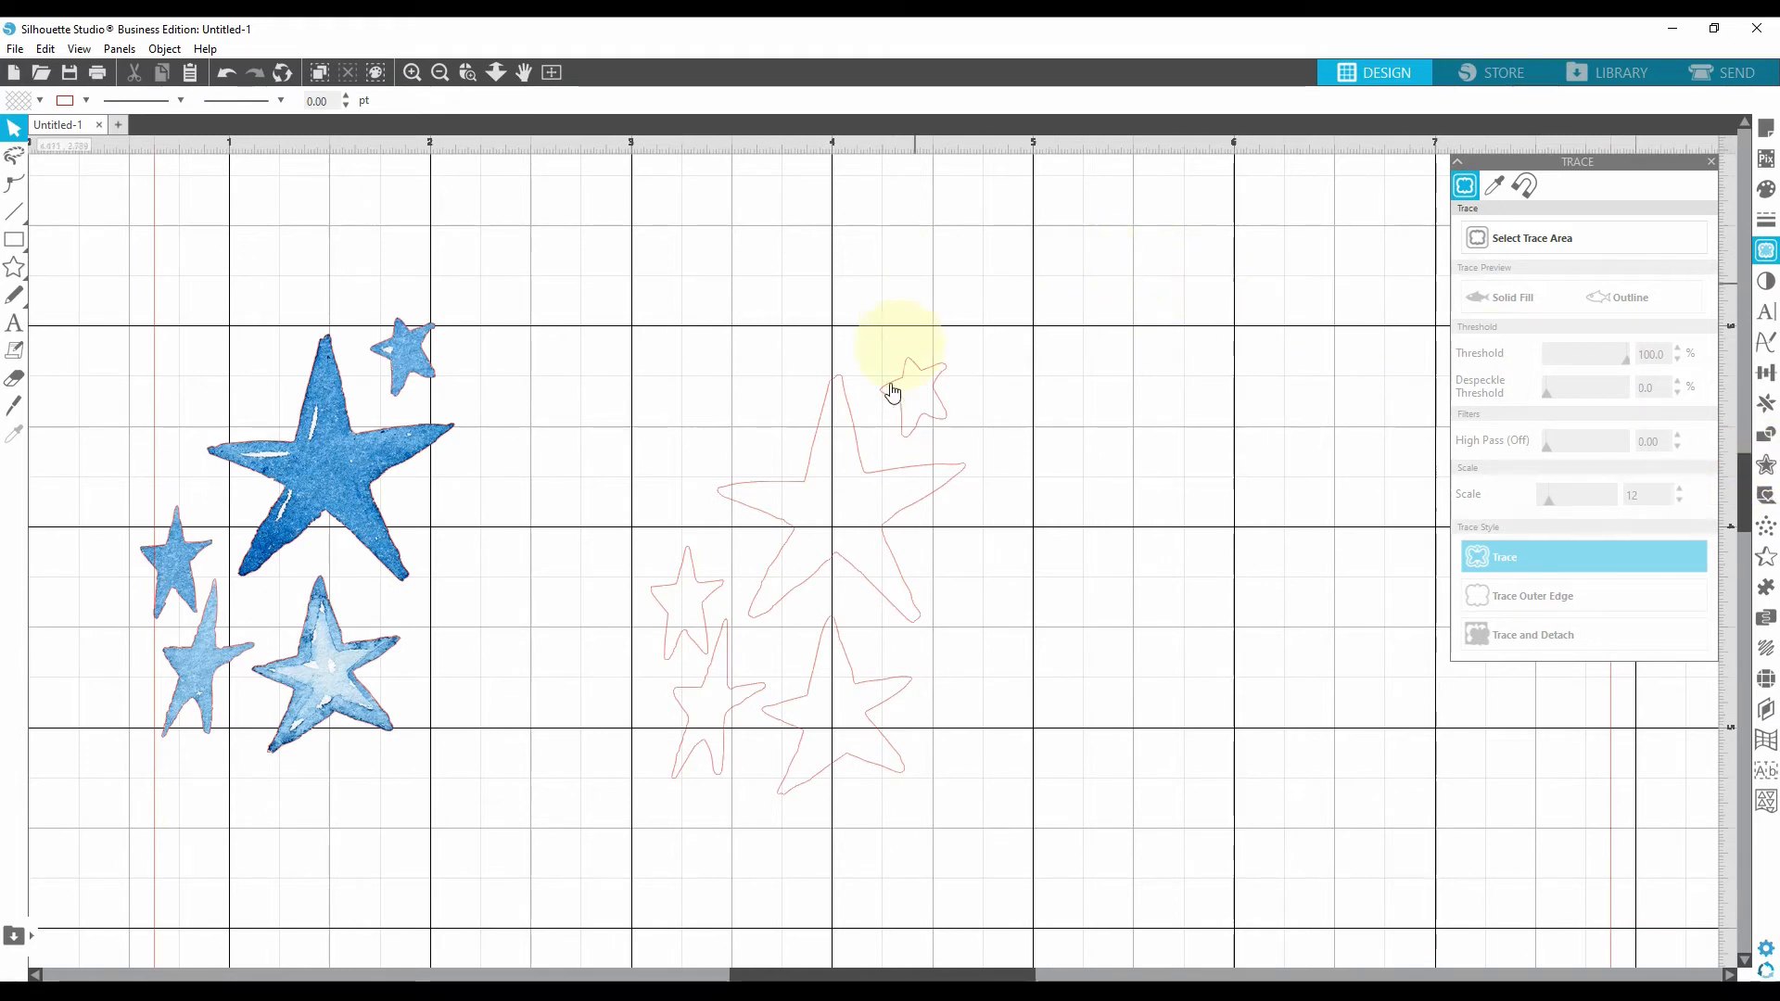
Step: Add a rounded offset of 0.100 in around the traced star outlines
{"action": "left_click", "coordinate": [897, 391]}
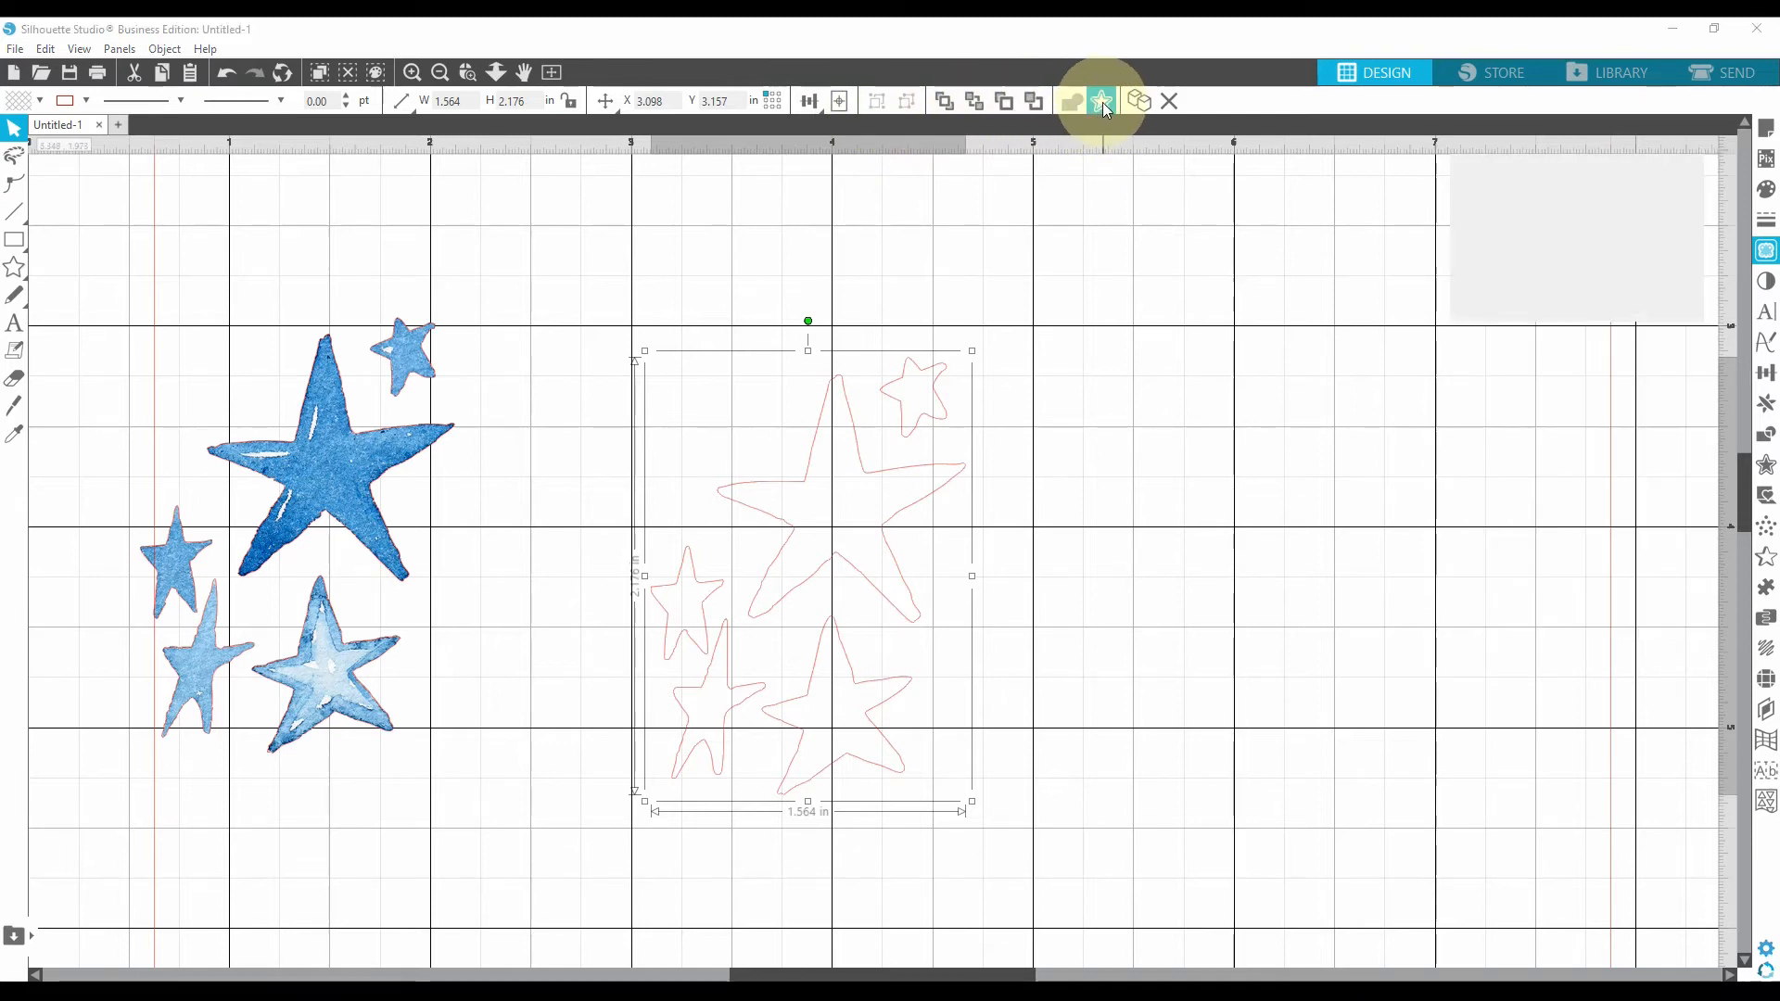
{"action": "left_click", "coordinate": [1100, 100]}
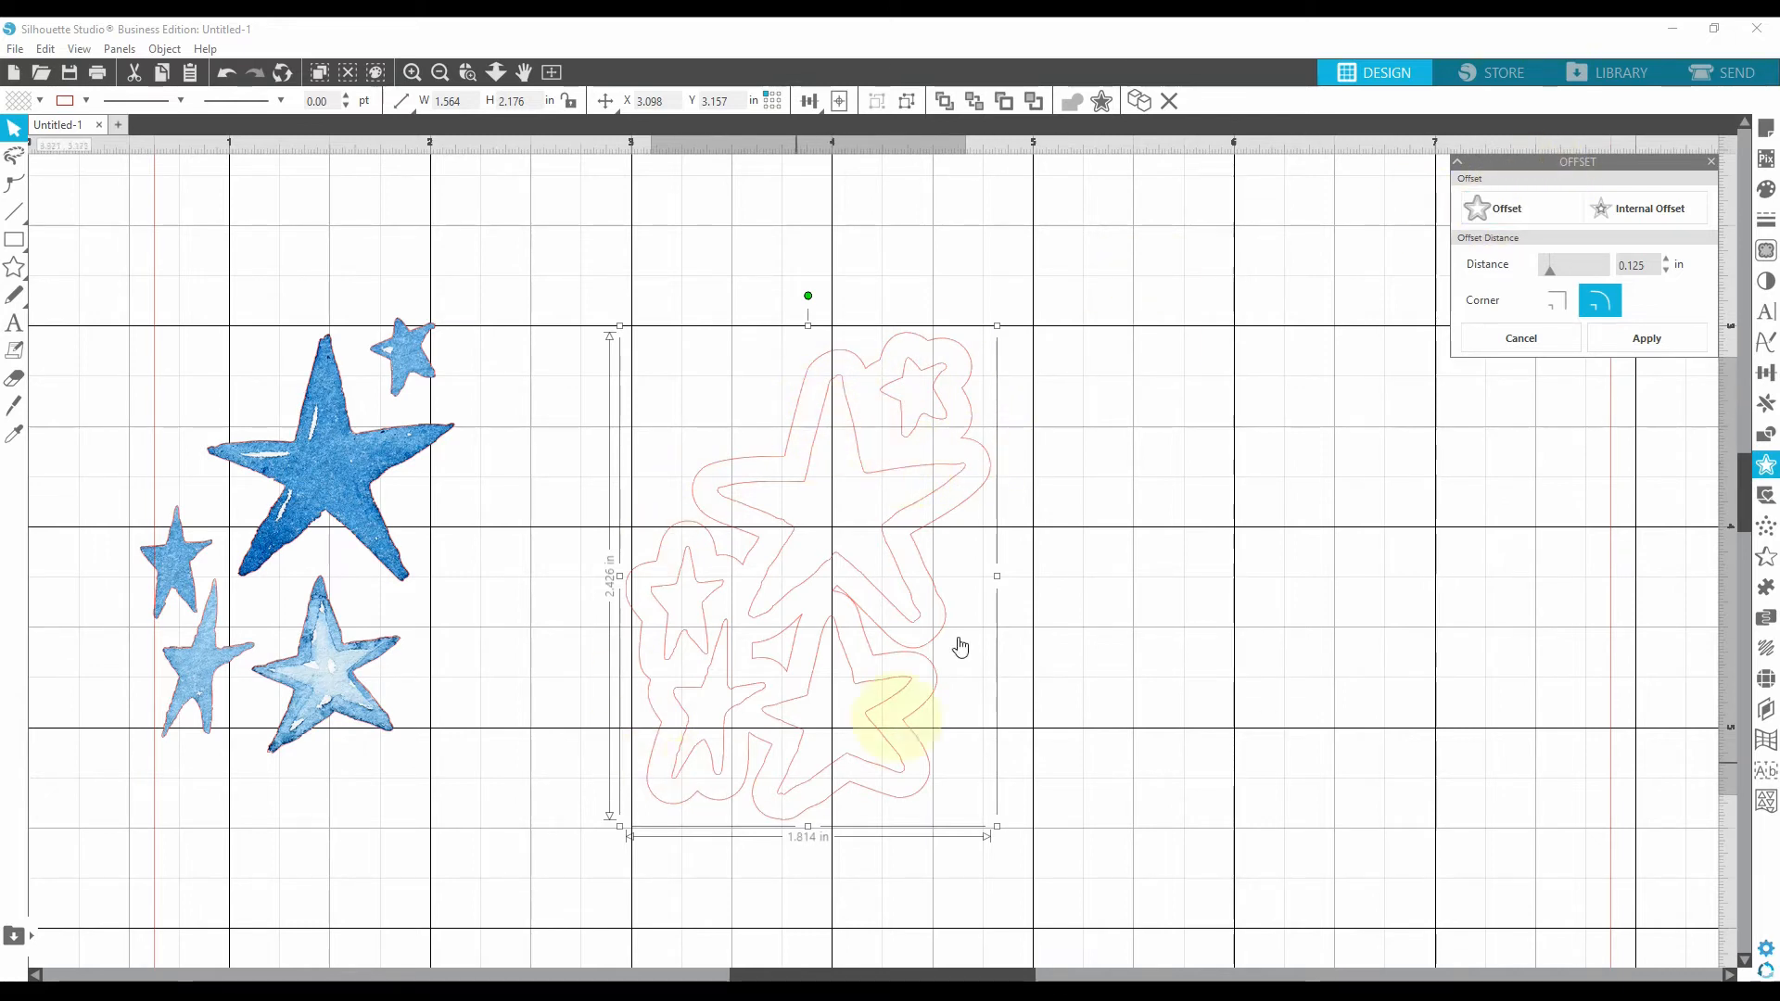
{"action": "mouse_move", "coordinate": [740, 650]}
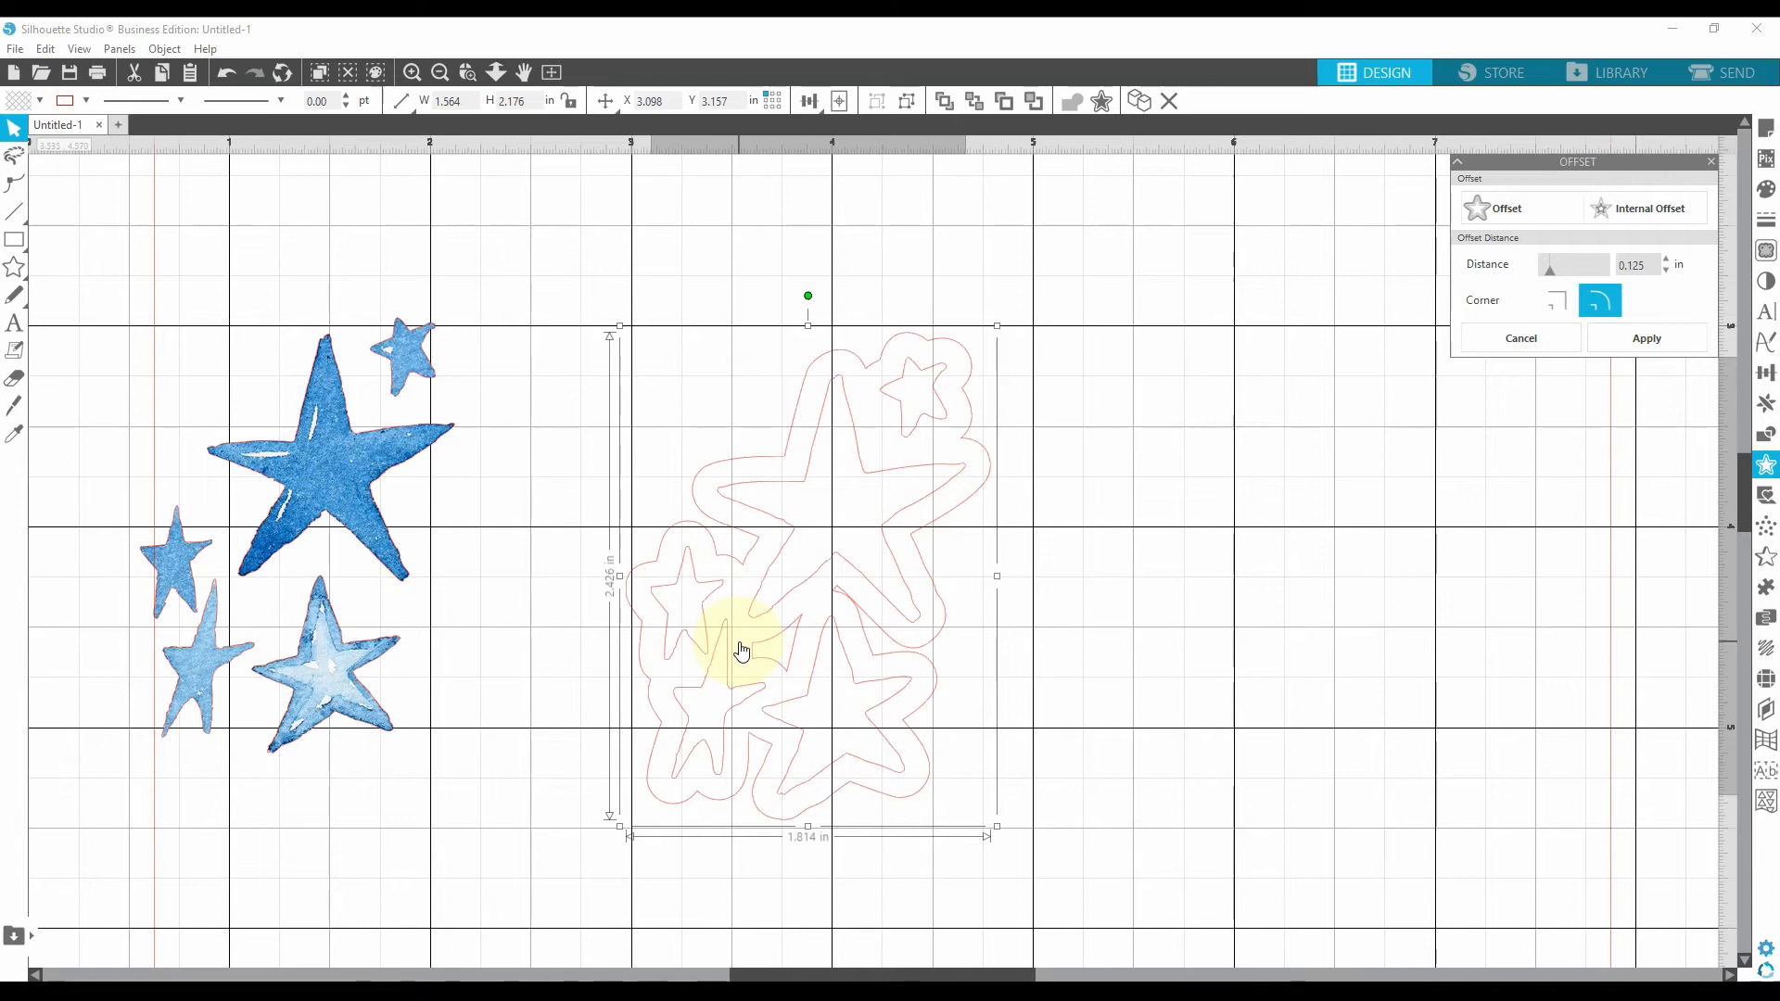
{"action": "mouse_move", "coordinate": [897, 350]}
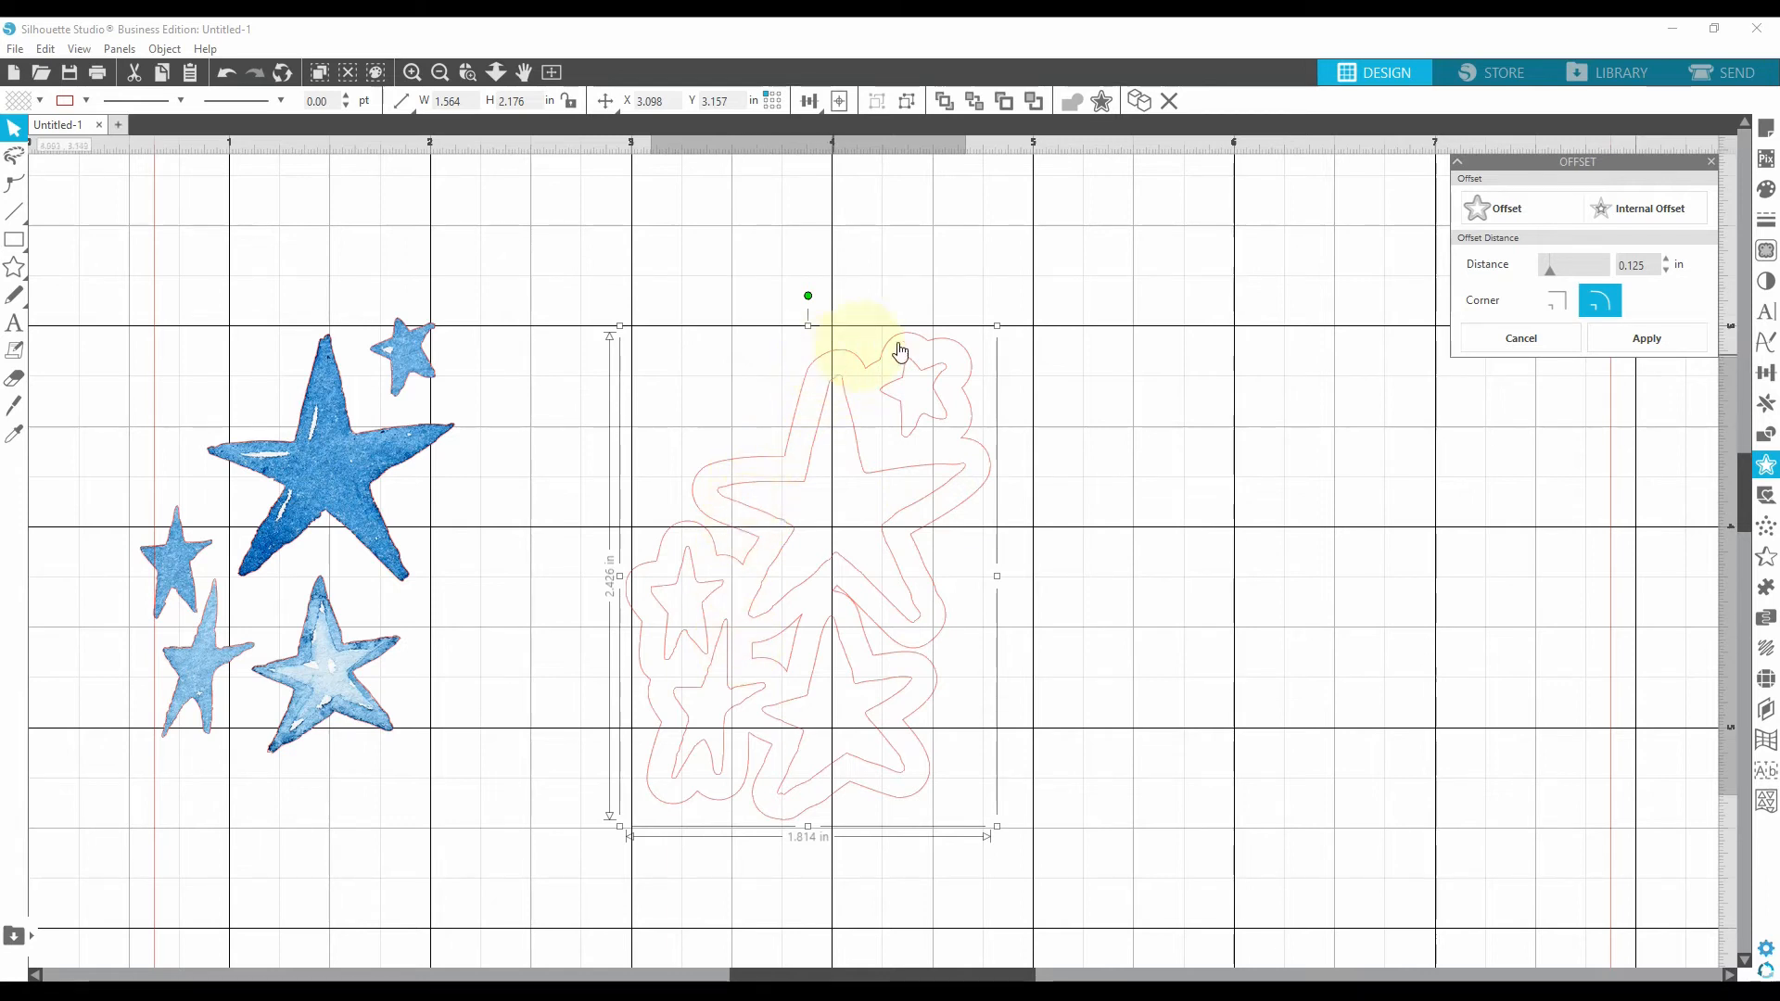
{"action": "mouse_move", "coordinate": [1497, 285]}
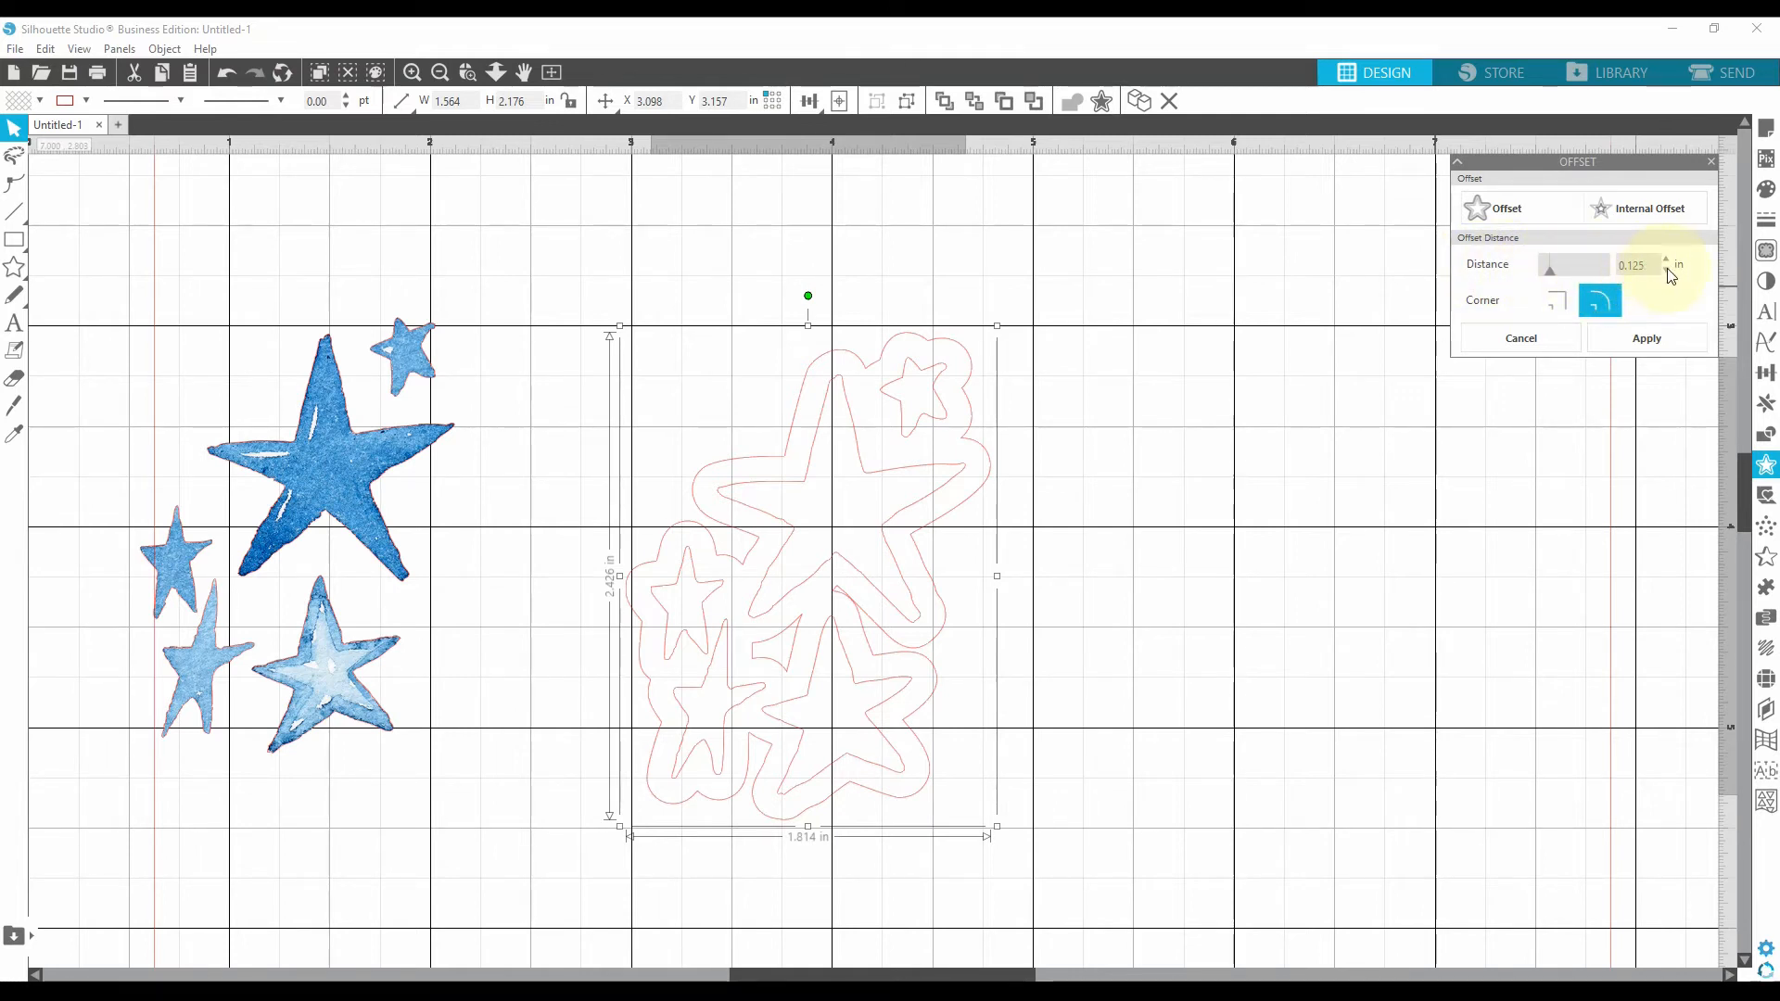
{"action": "left_click", "coordinate": [1665, 268]}
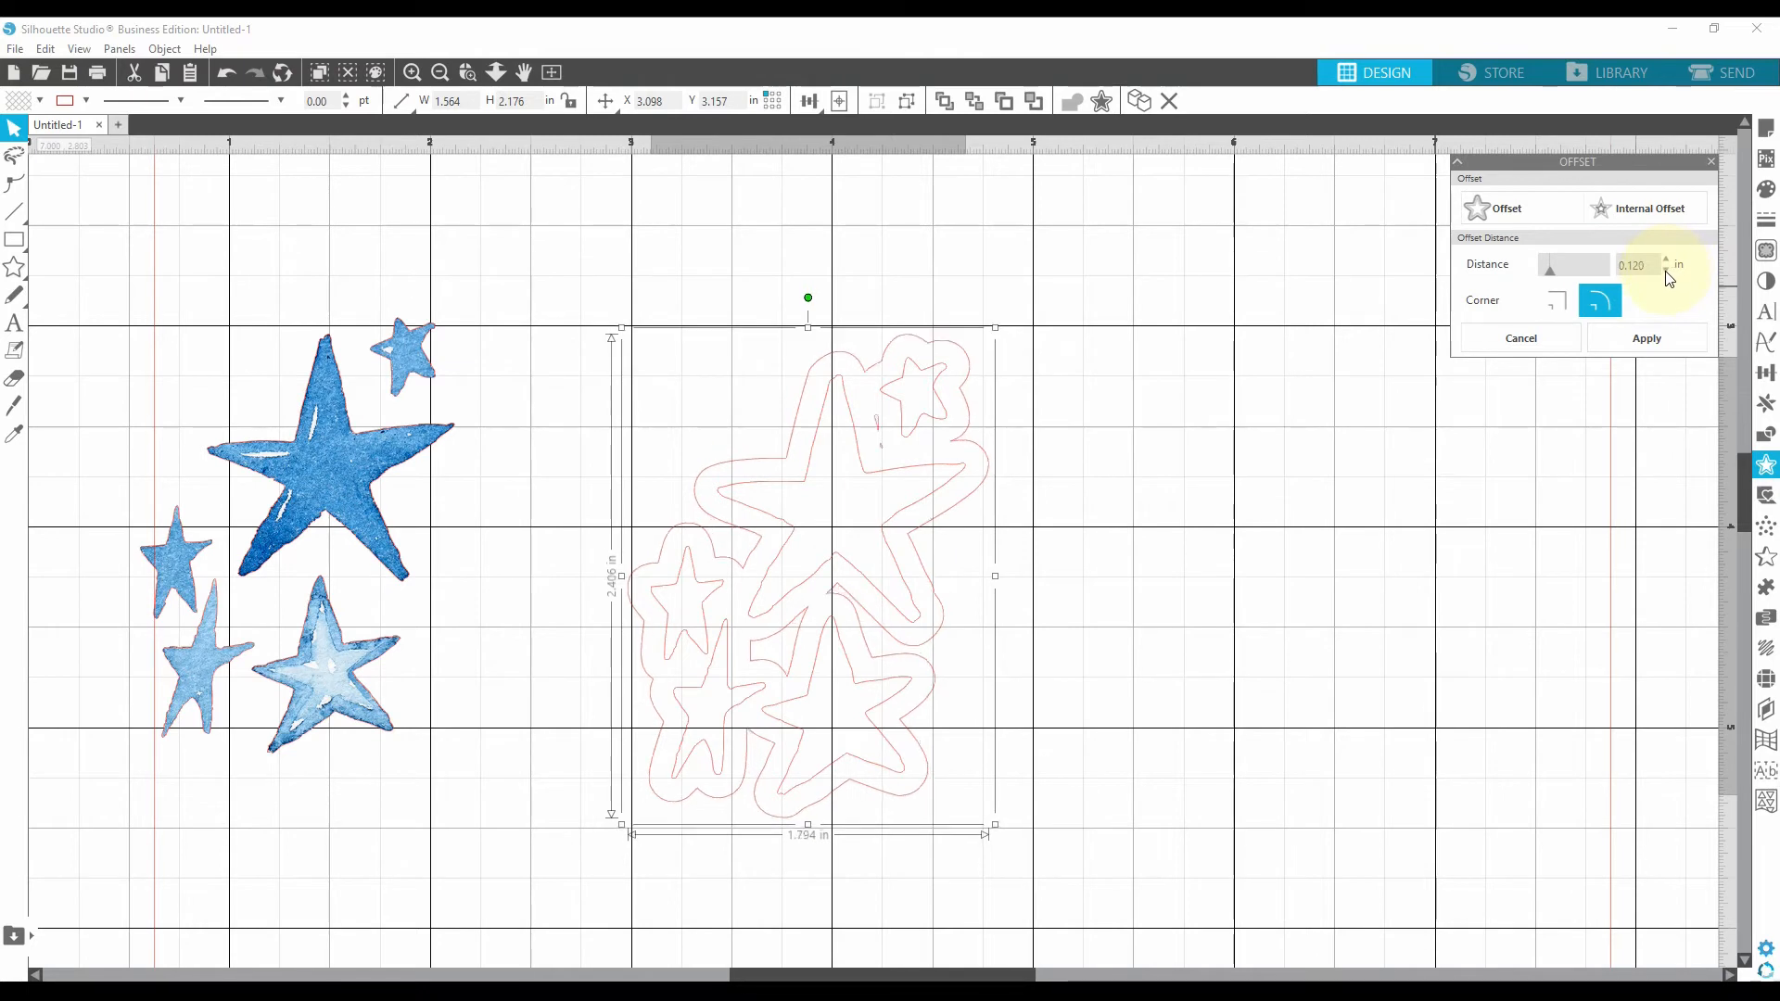
{"action": "left_click", "coordinate": [1664, 268]}
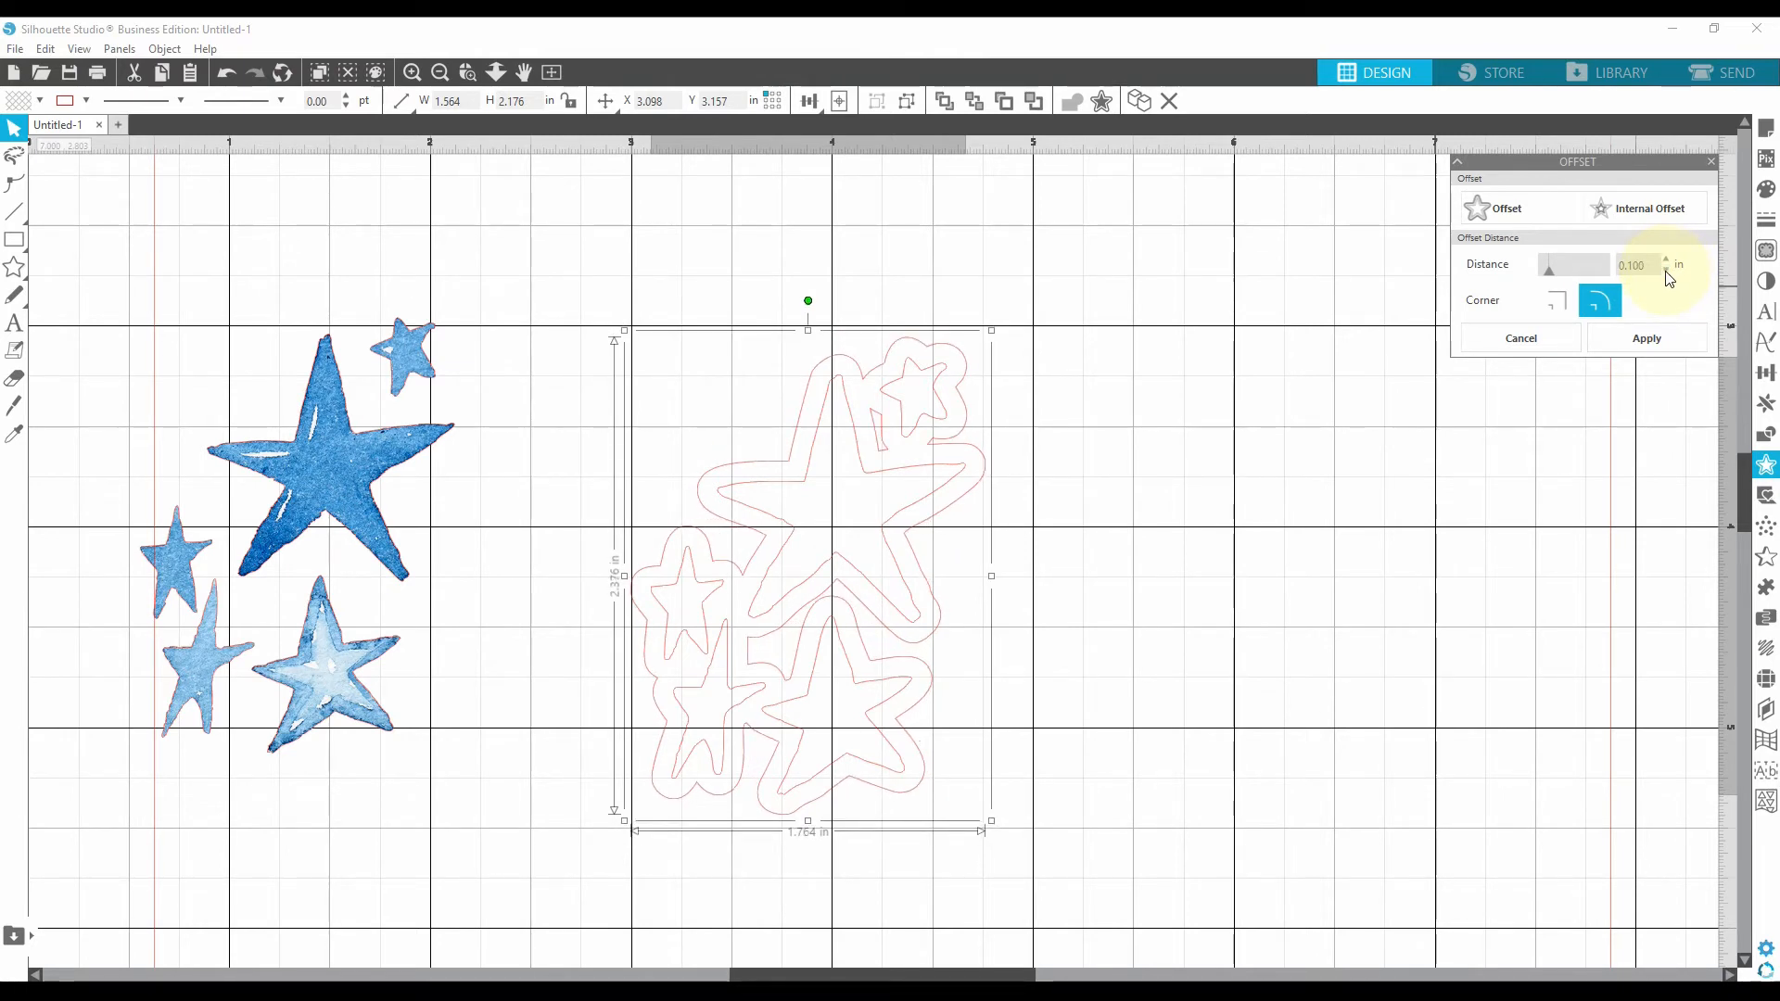
{"action": "left_click", "coordinate": [1664, 269]}
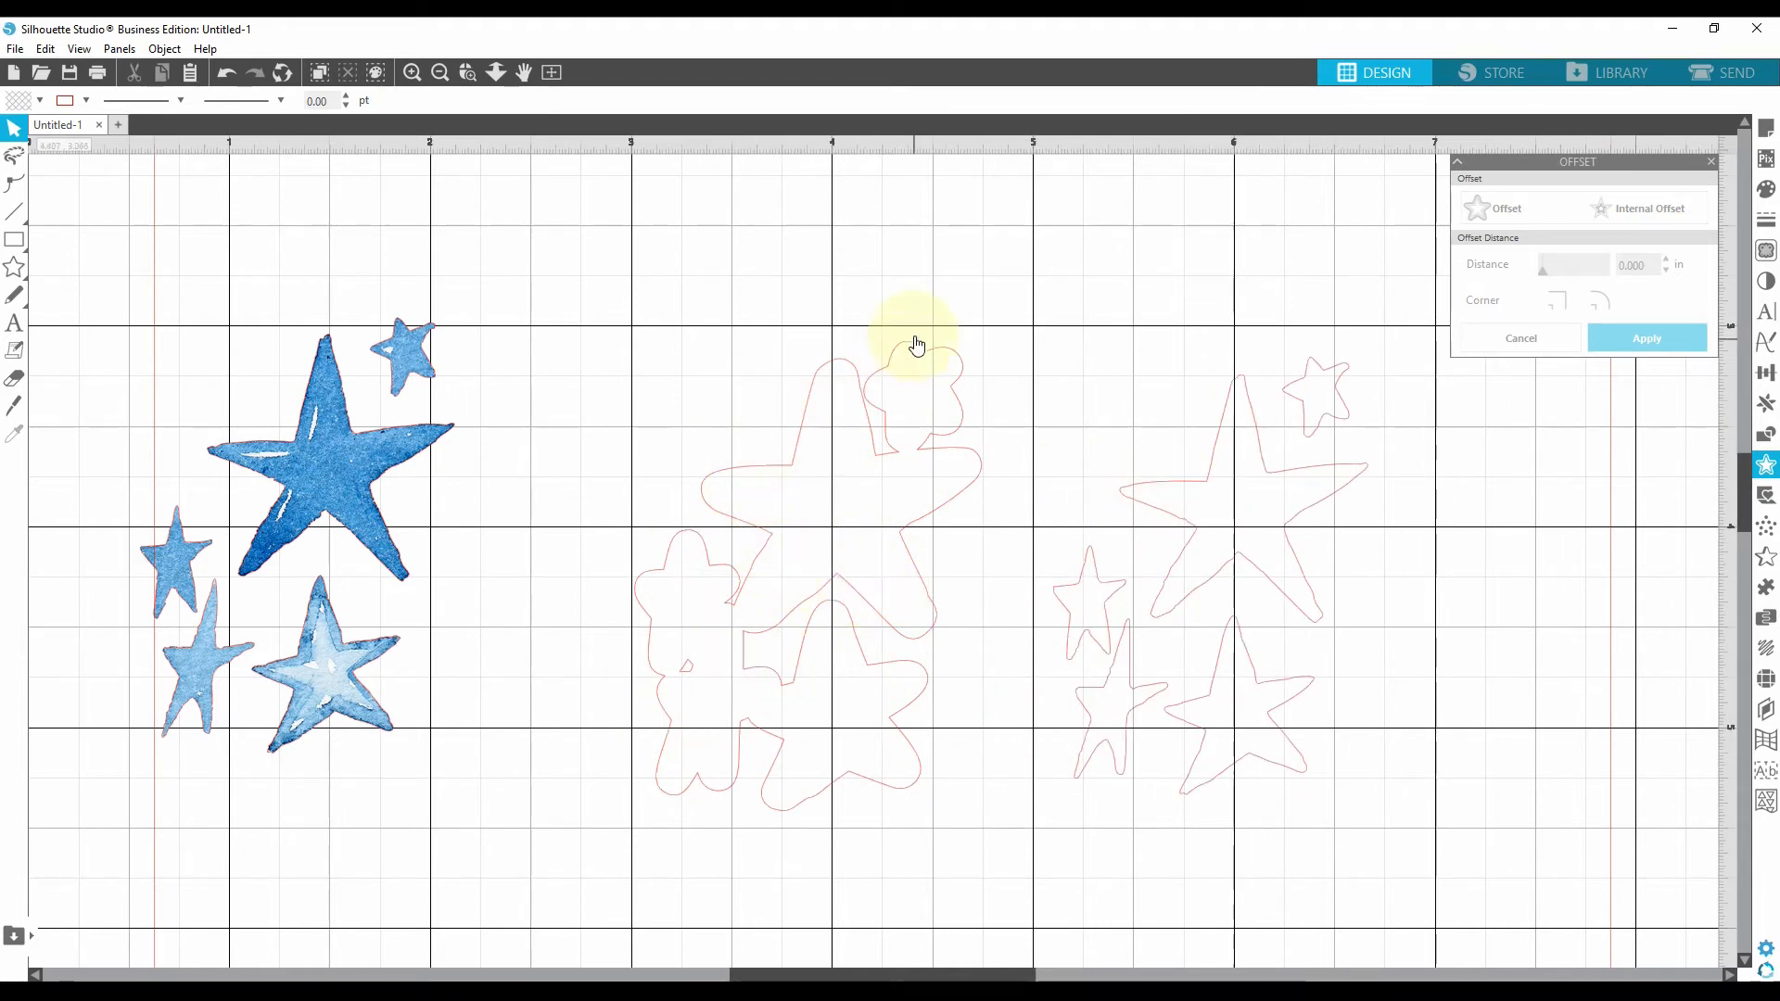
{"action": "mouse_move", "coordinate": [1197, 536]}
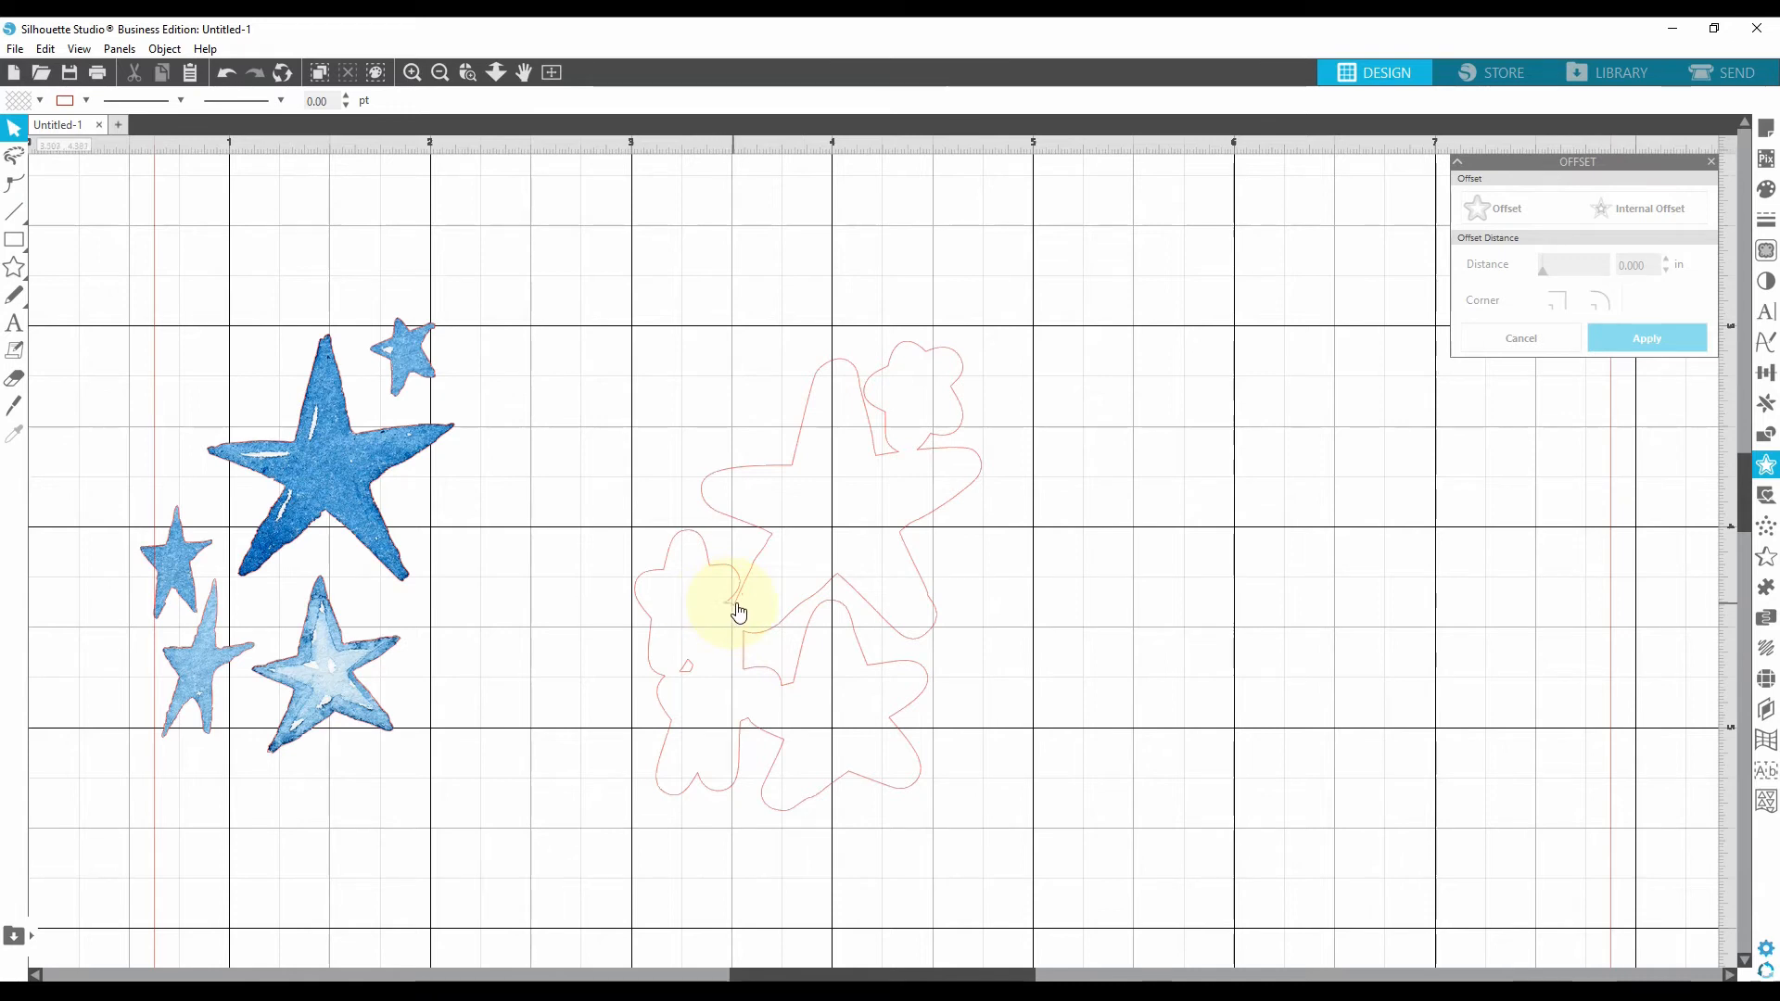
{"action": "mouse_move", "coordinate": [834, 497]}
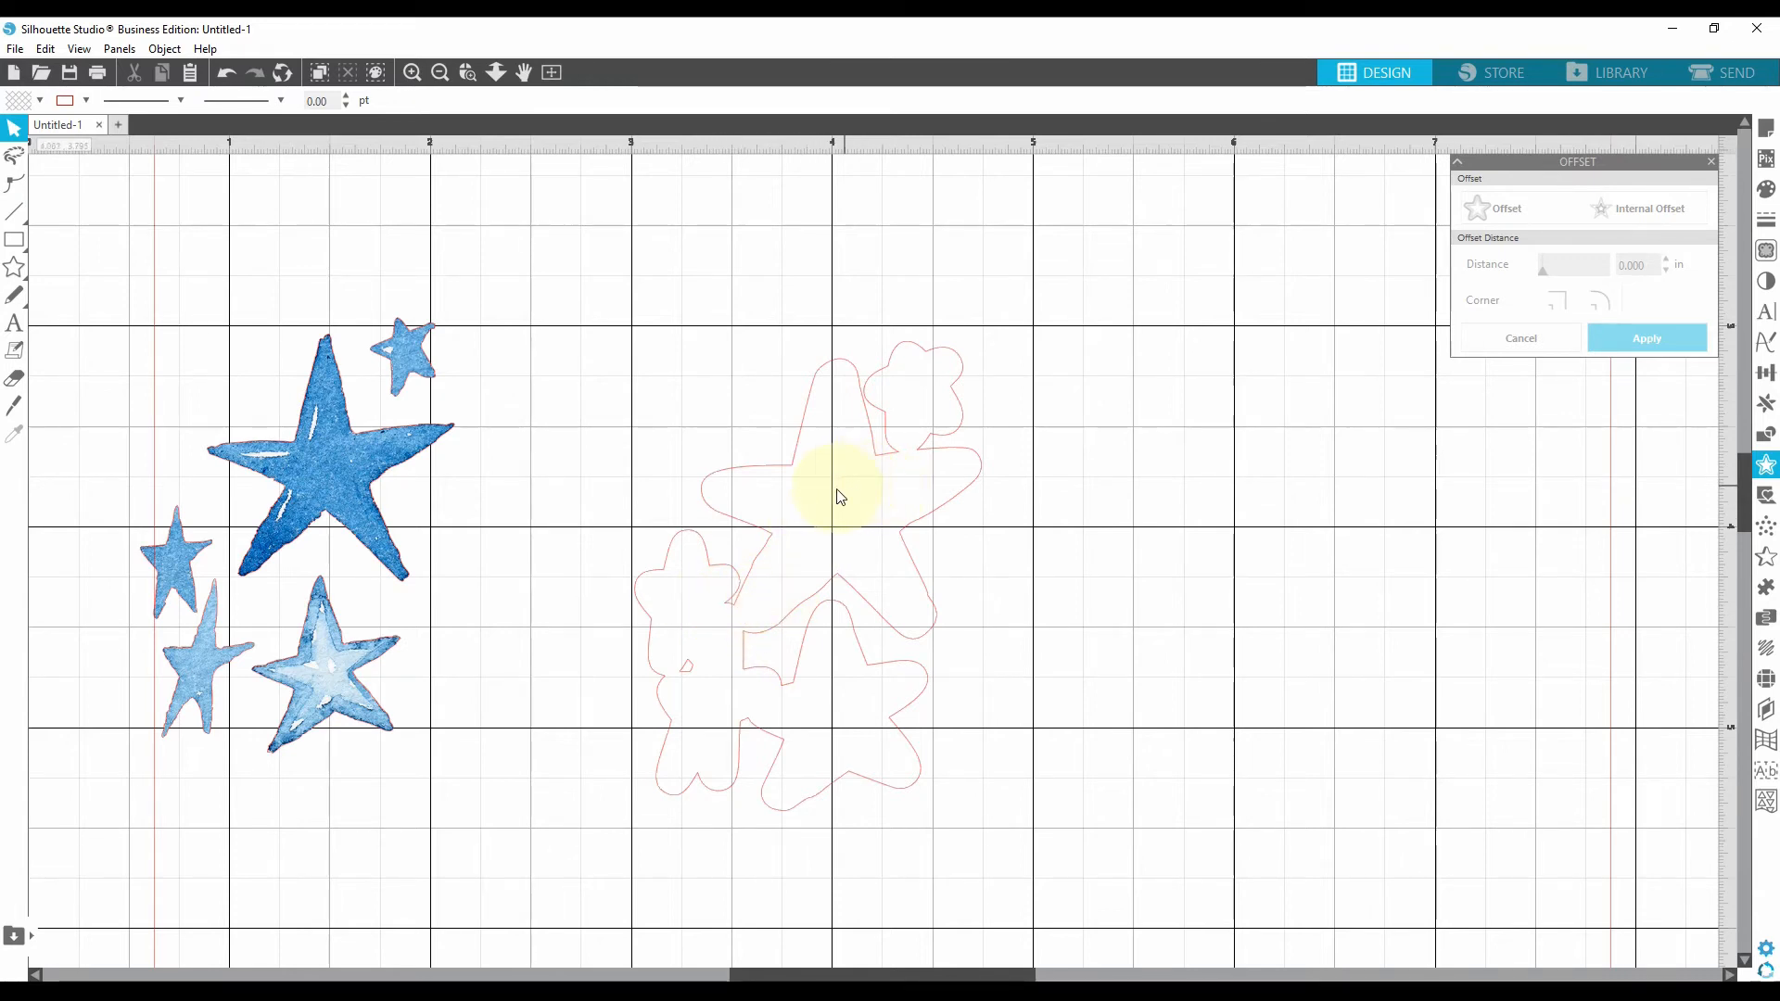
{"action": "mouse_move", "coordinate": [861, 412]}
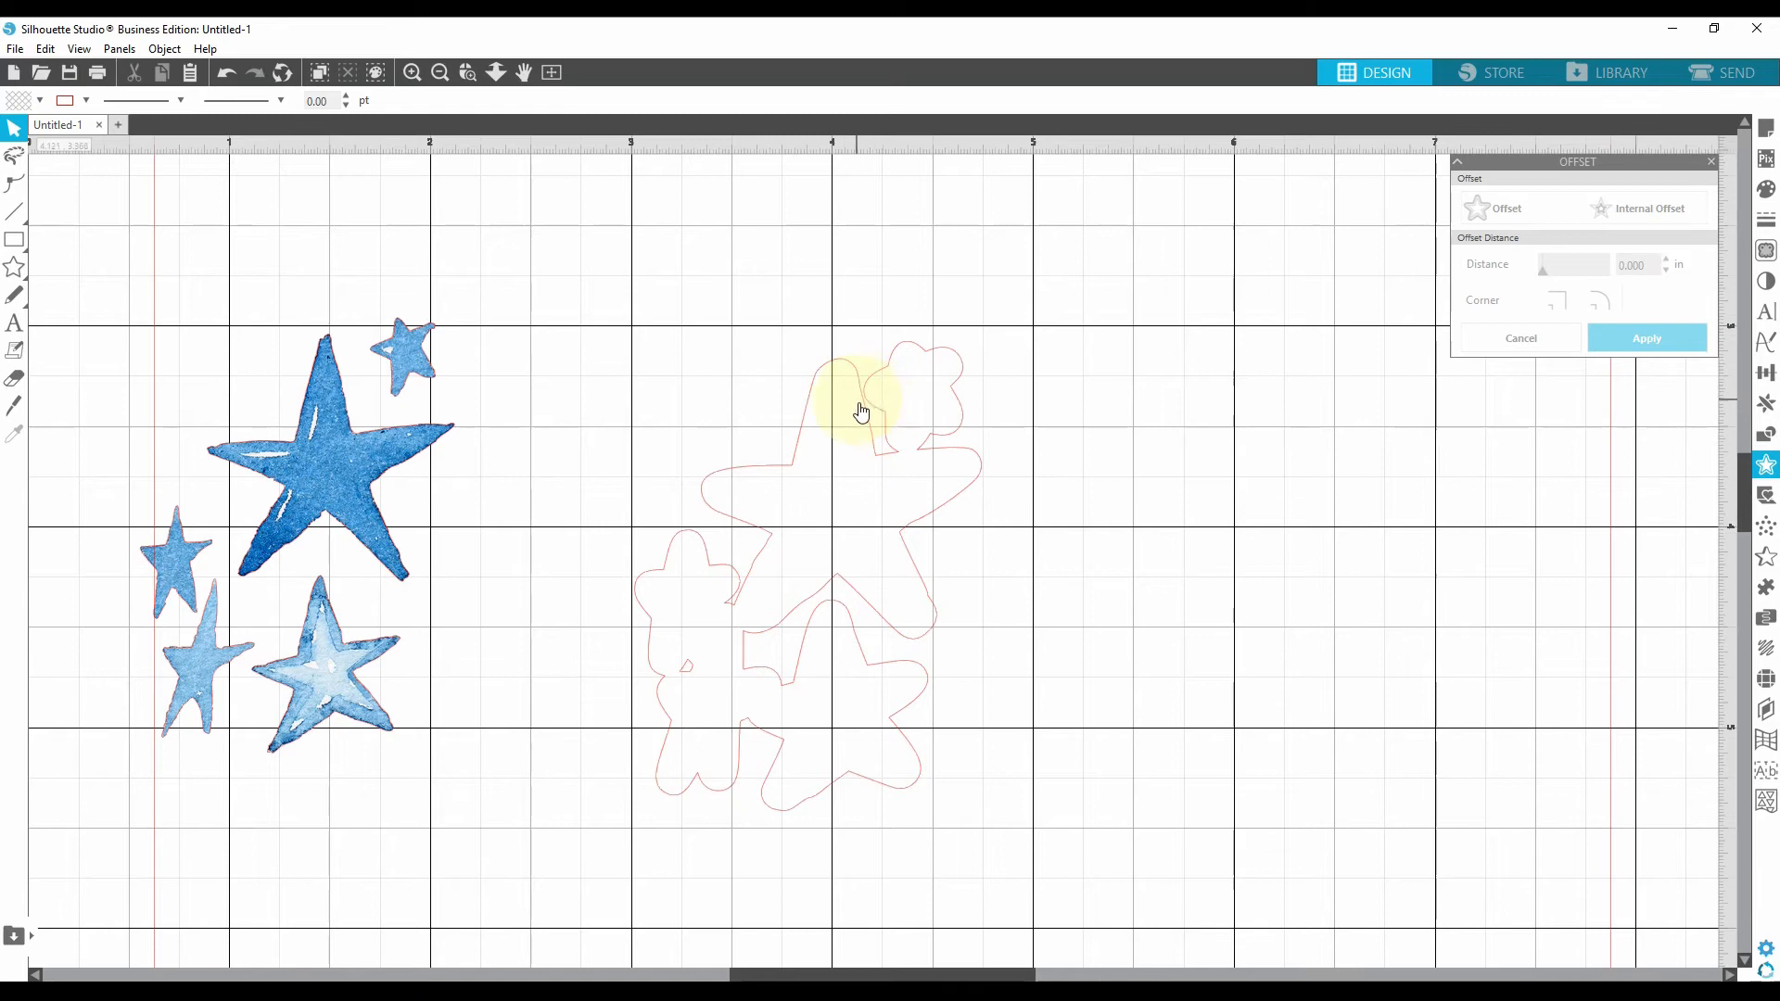
{"action": "mouse_move", "coordinate": [861, 395]}
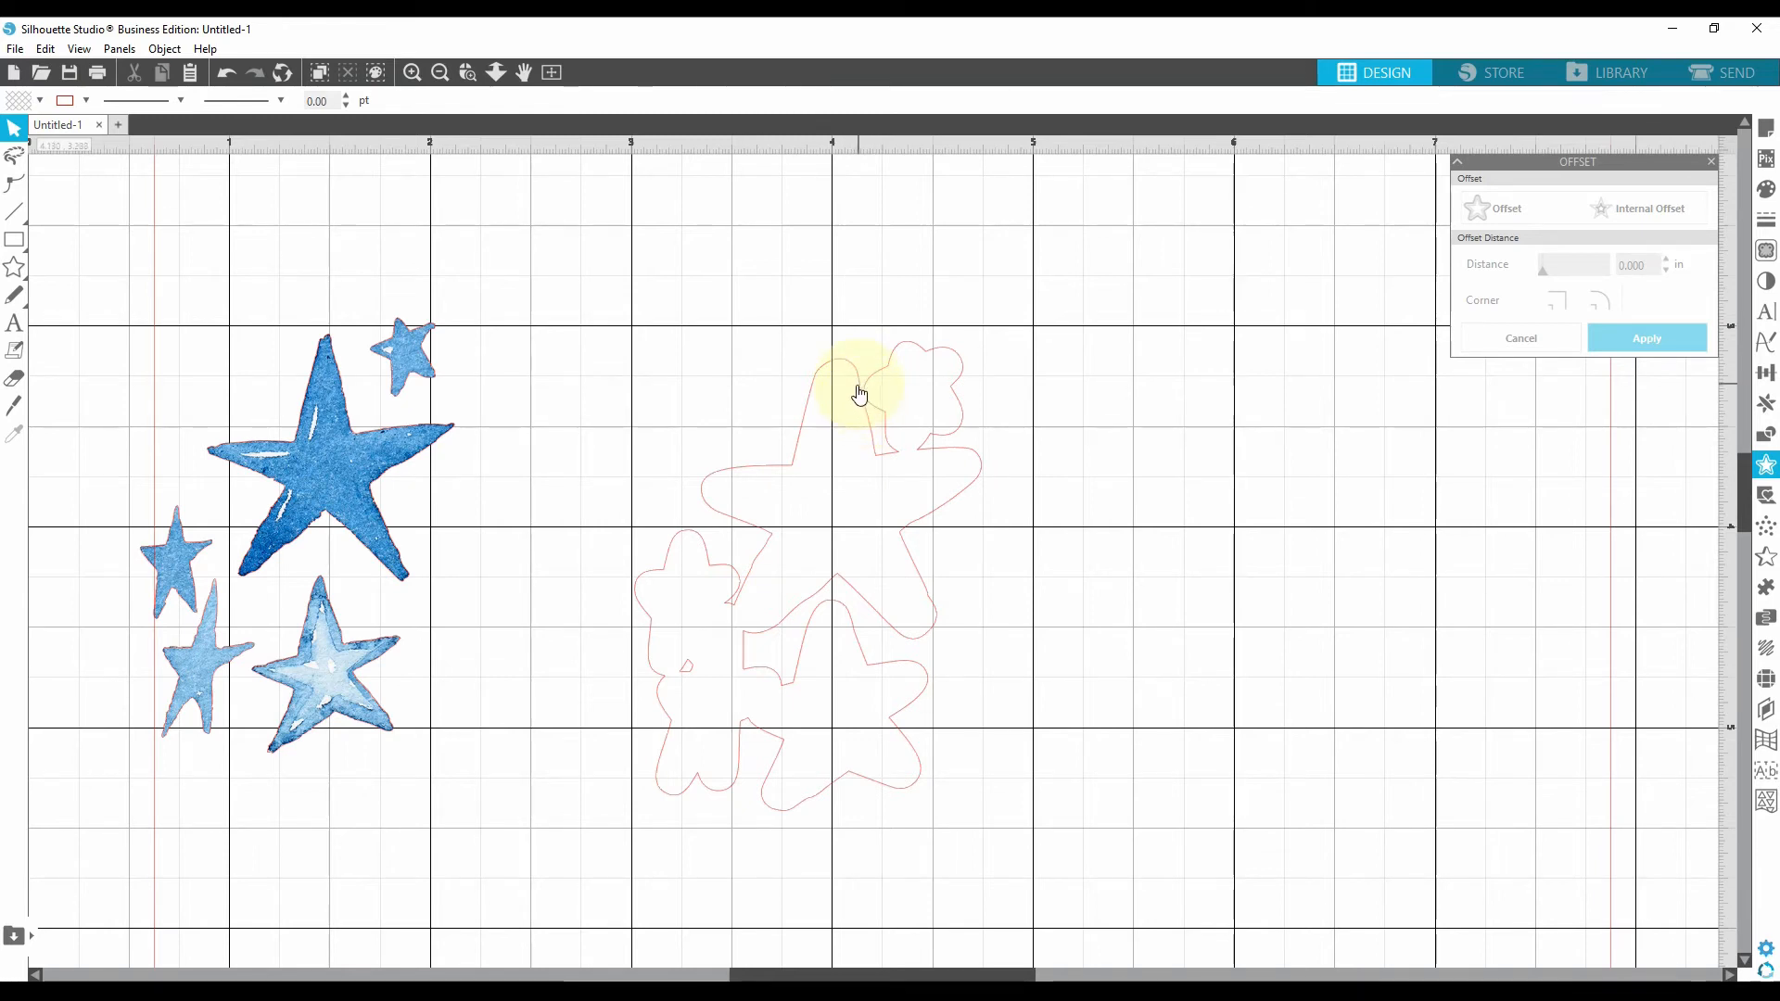
{"action": "mouse_move", "coordinate": [866, 414]}
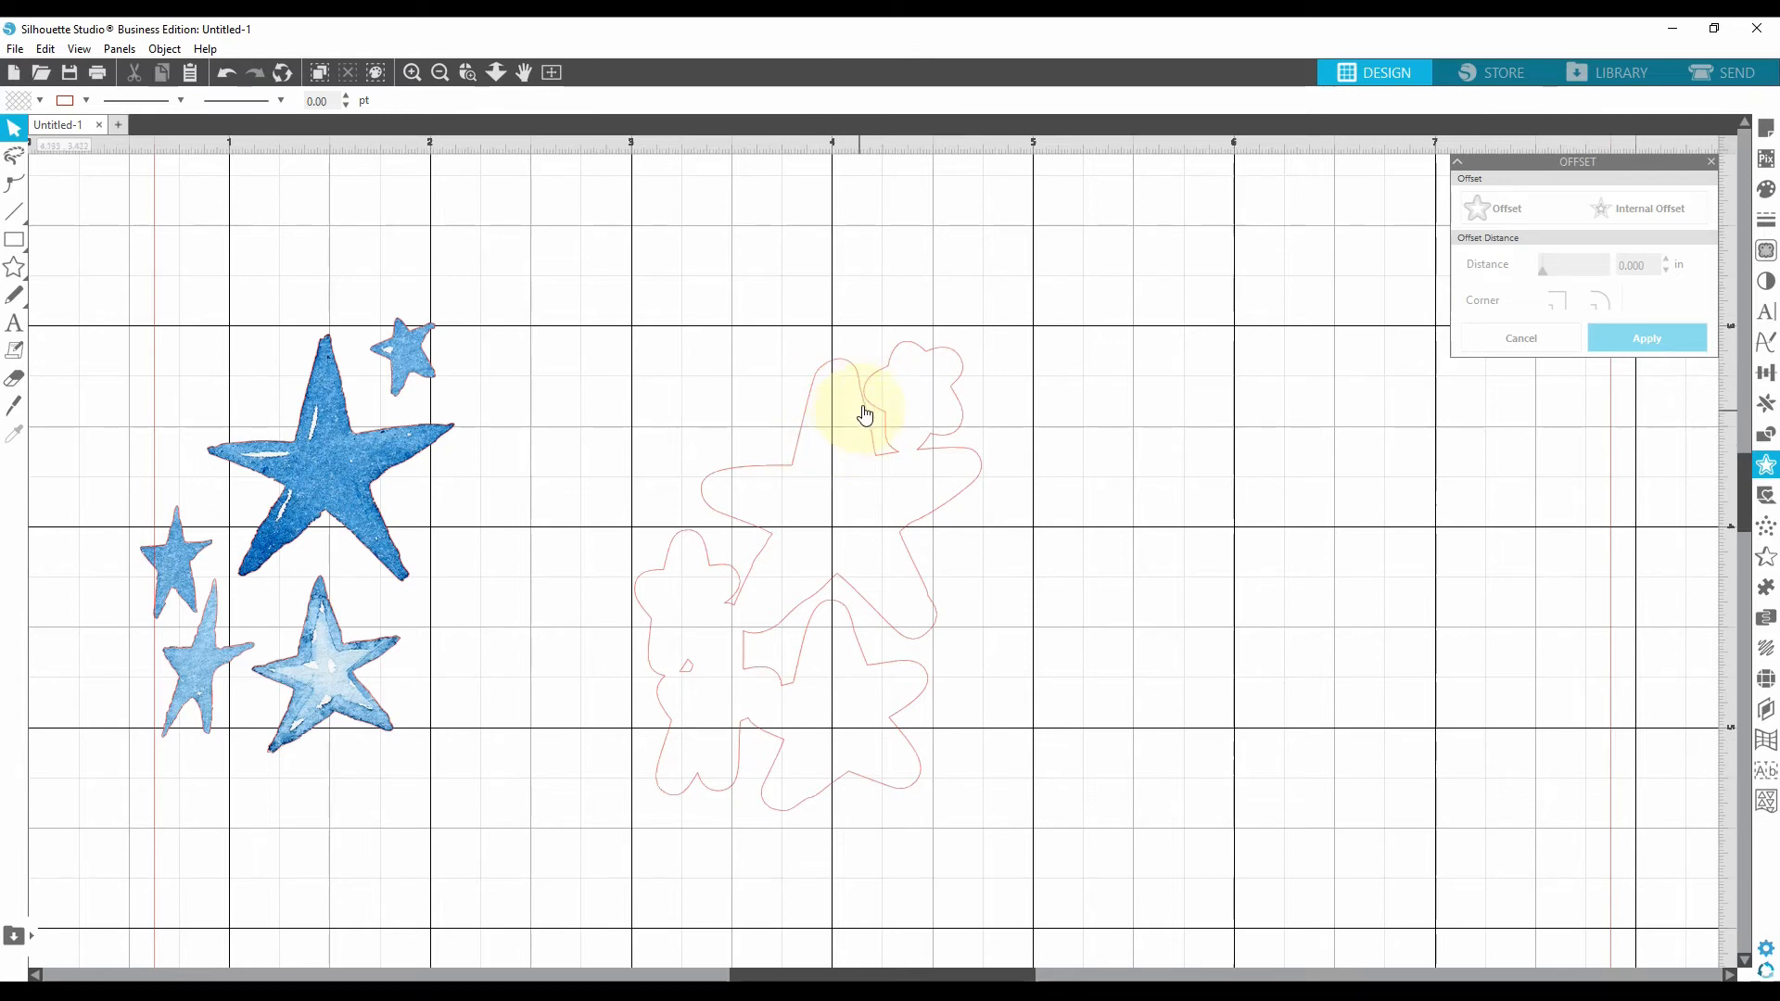
{"action": "mouse_move", "coordinate": [697, 667]}
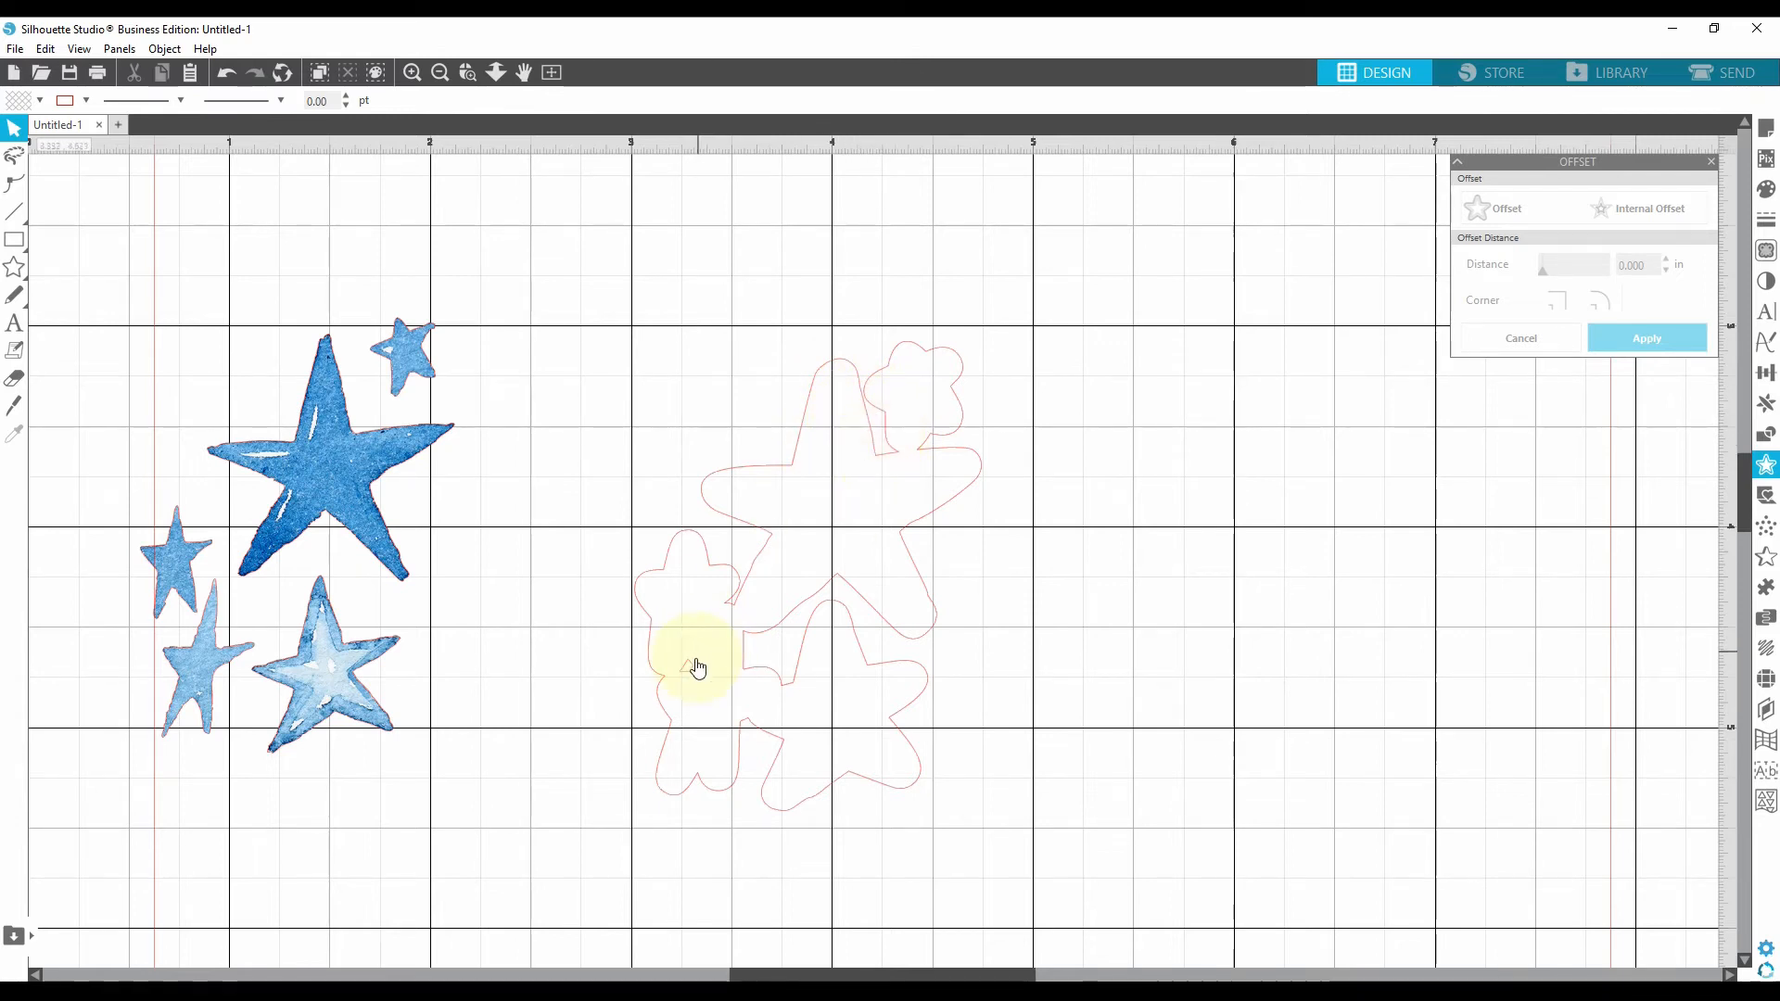
{"action": "mouse_move", "coordinate": [726, 604]}
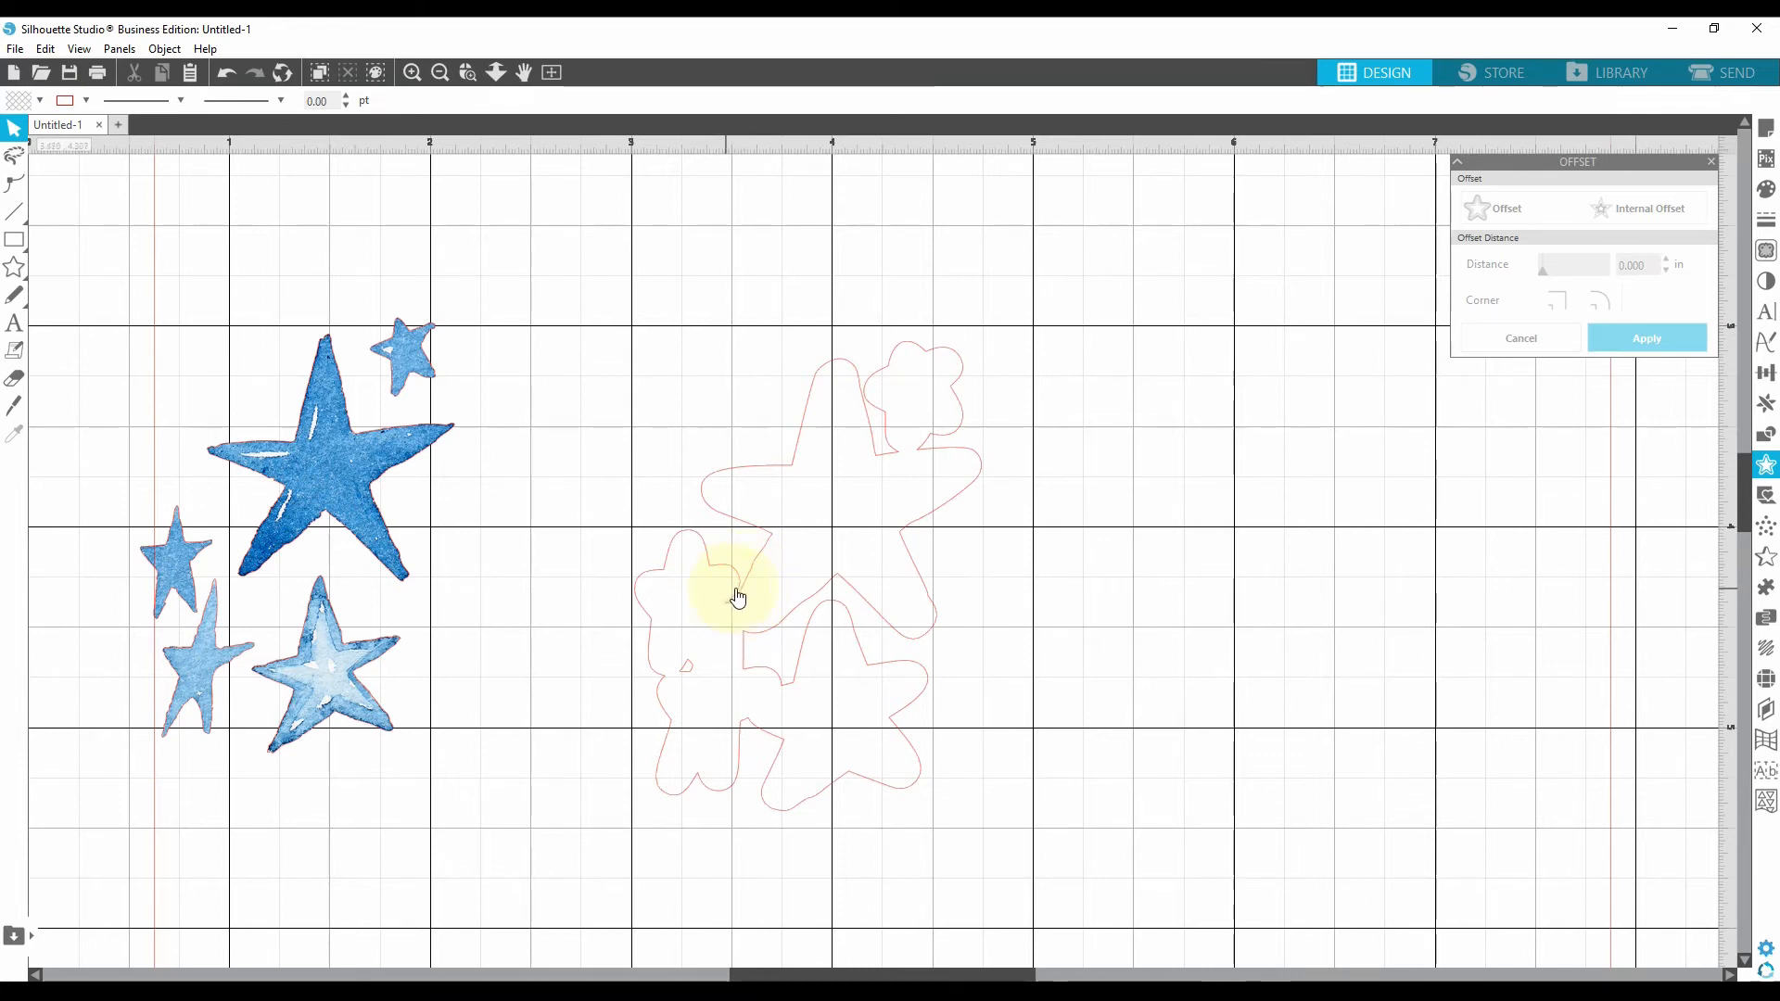
{"action": "mouse_move", "coordinate": [868, 412]}
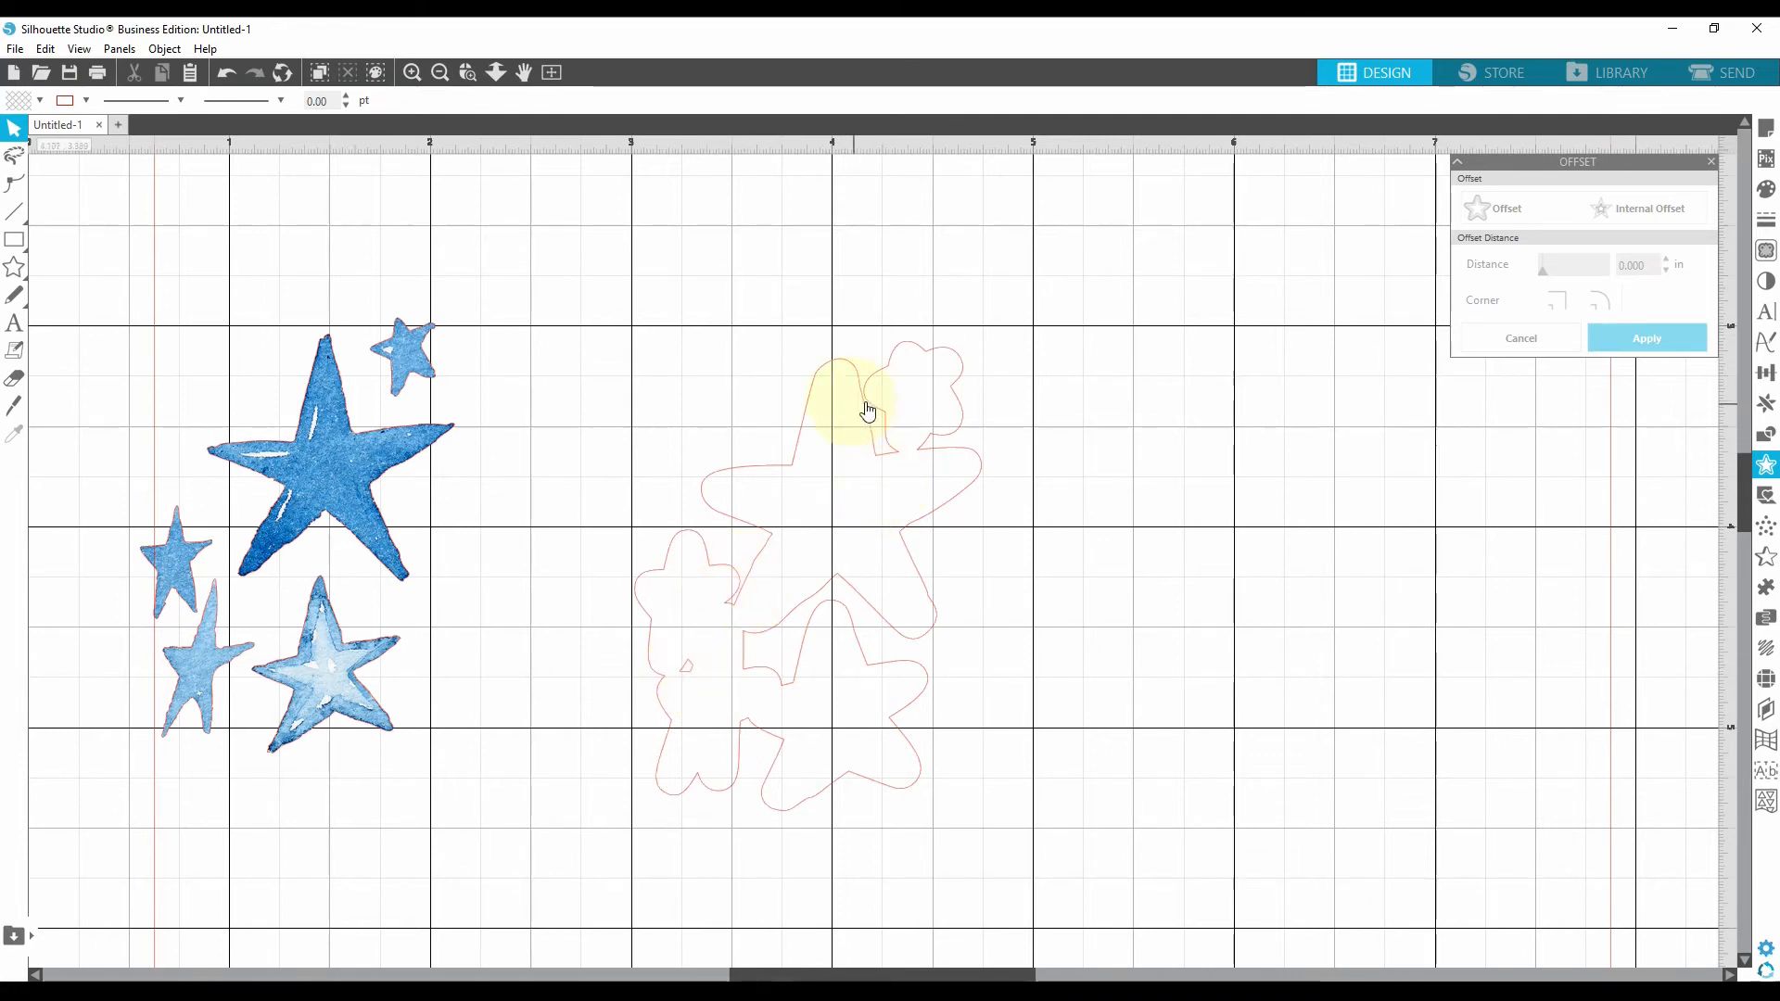
{"action": "mouse_move", "coordinate": [842, 522]}
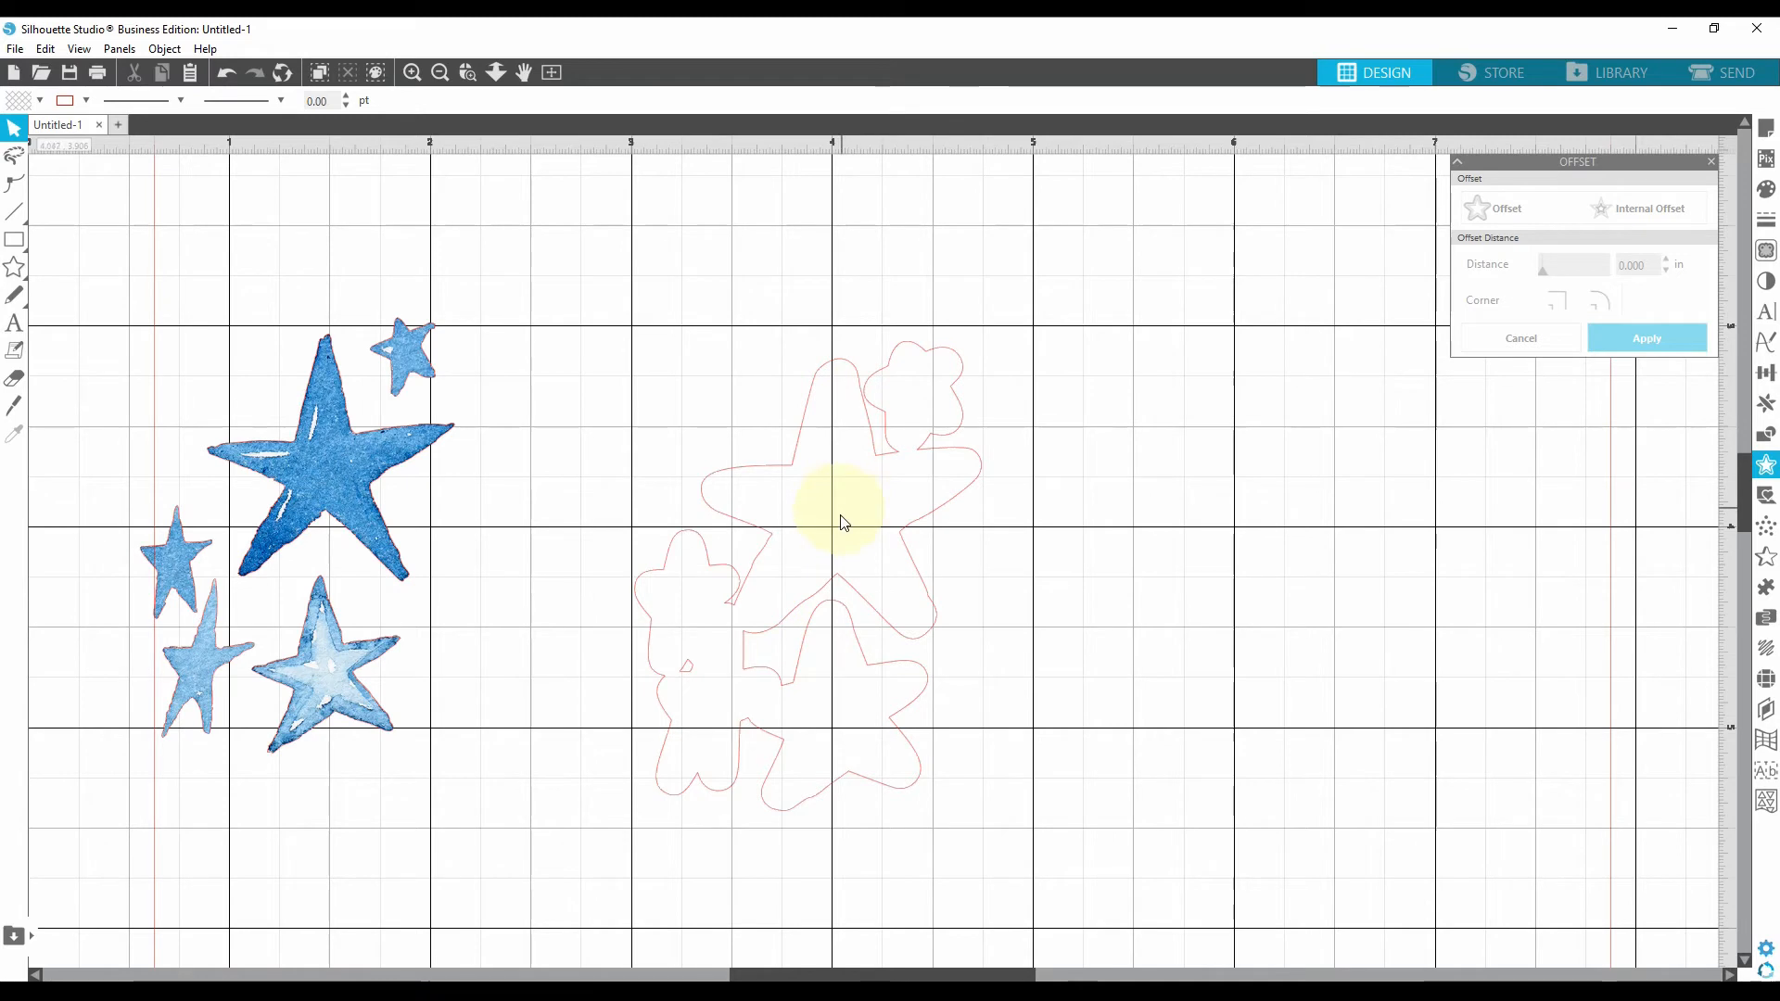
{"action": "mouse_move", "coordinate": [723, 614]}
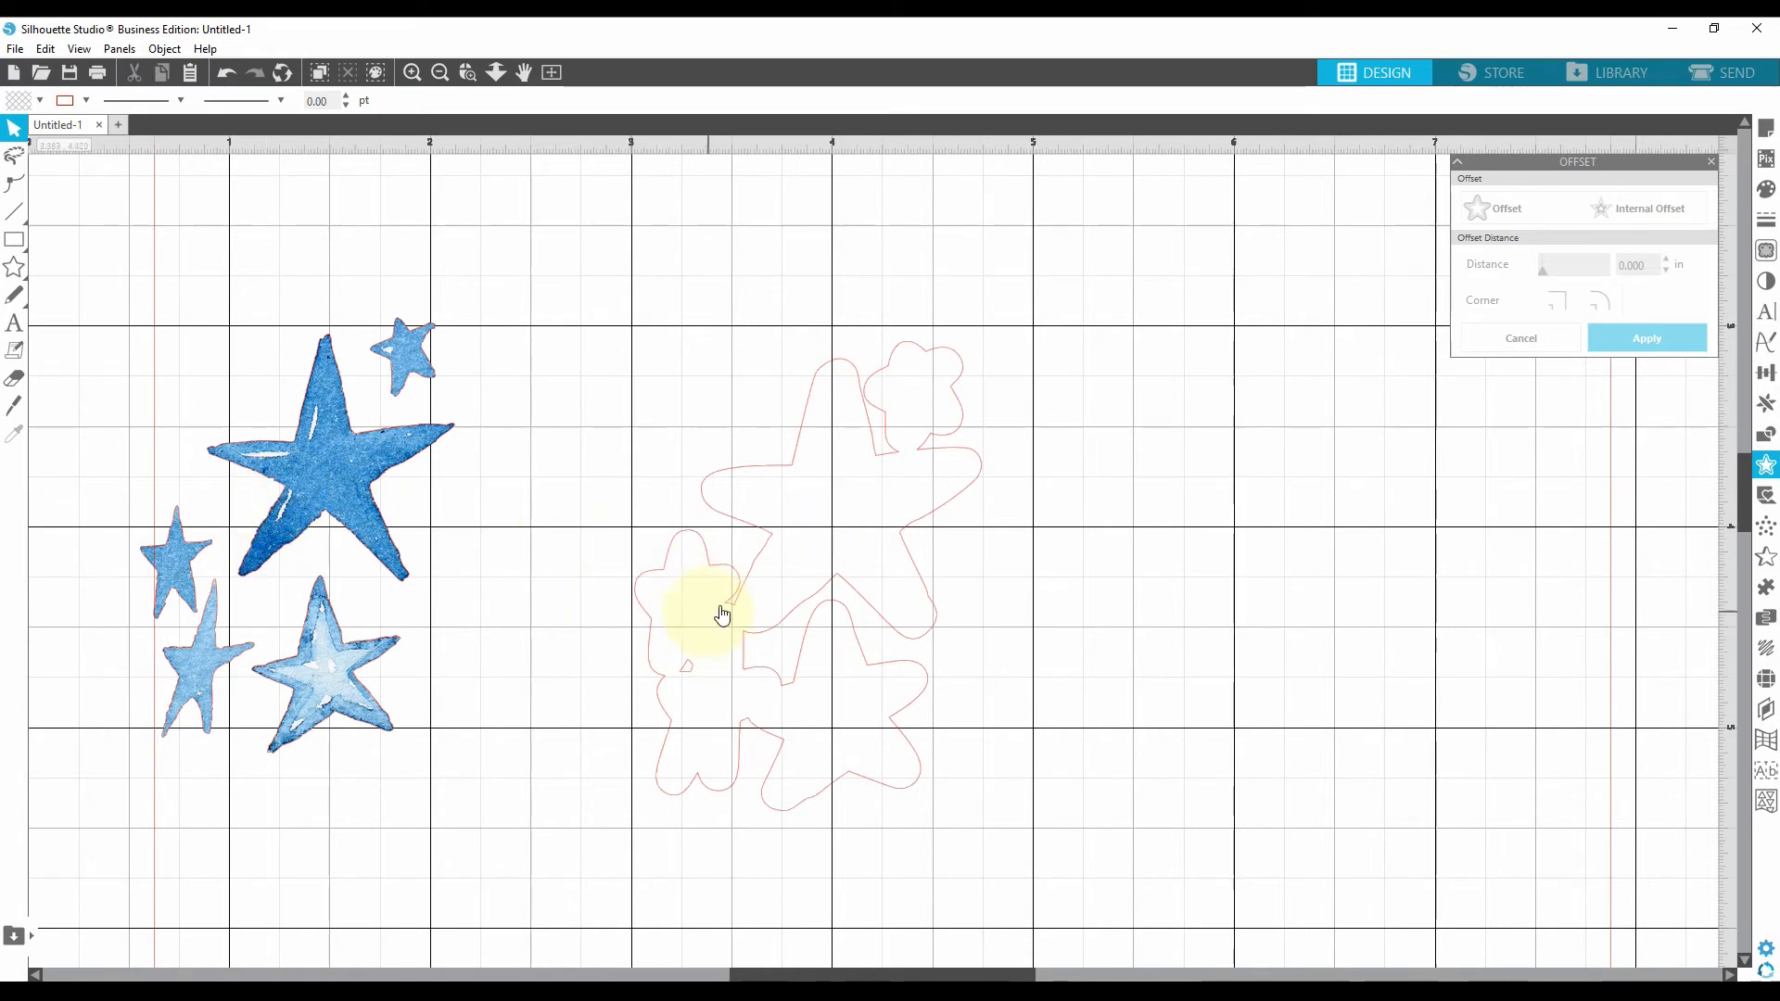
{"action": "mouse_move", "coordinate": [866, 406]}
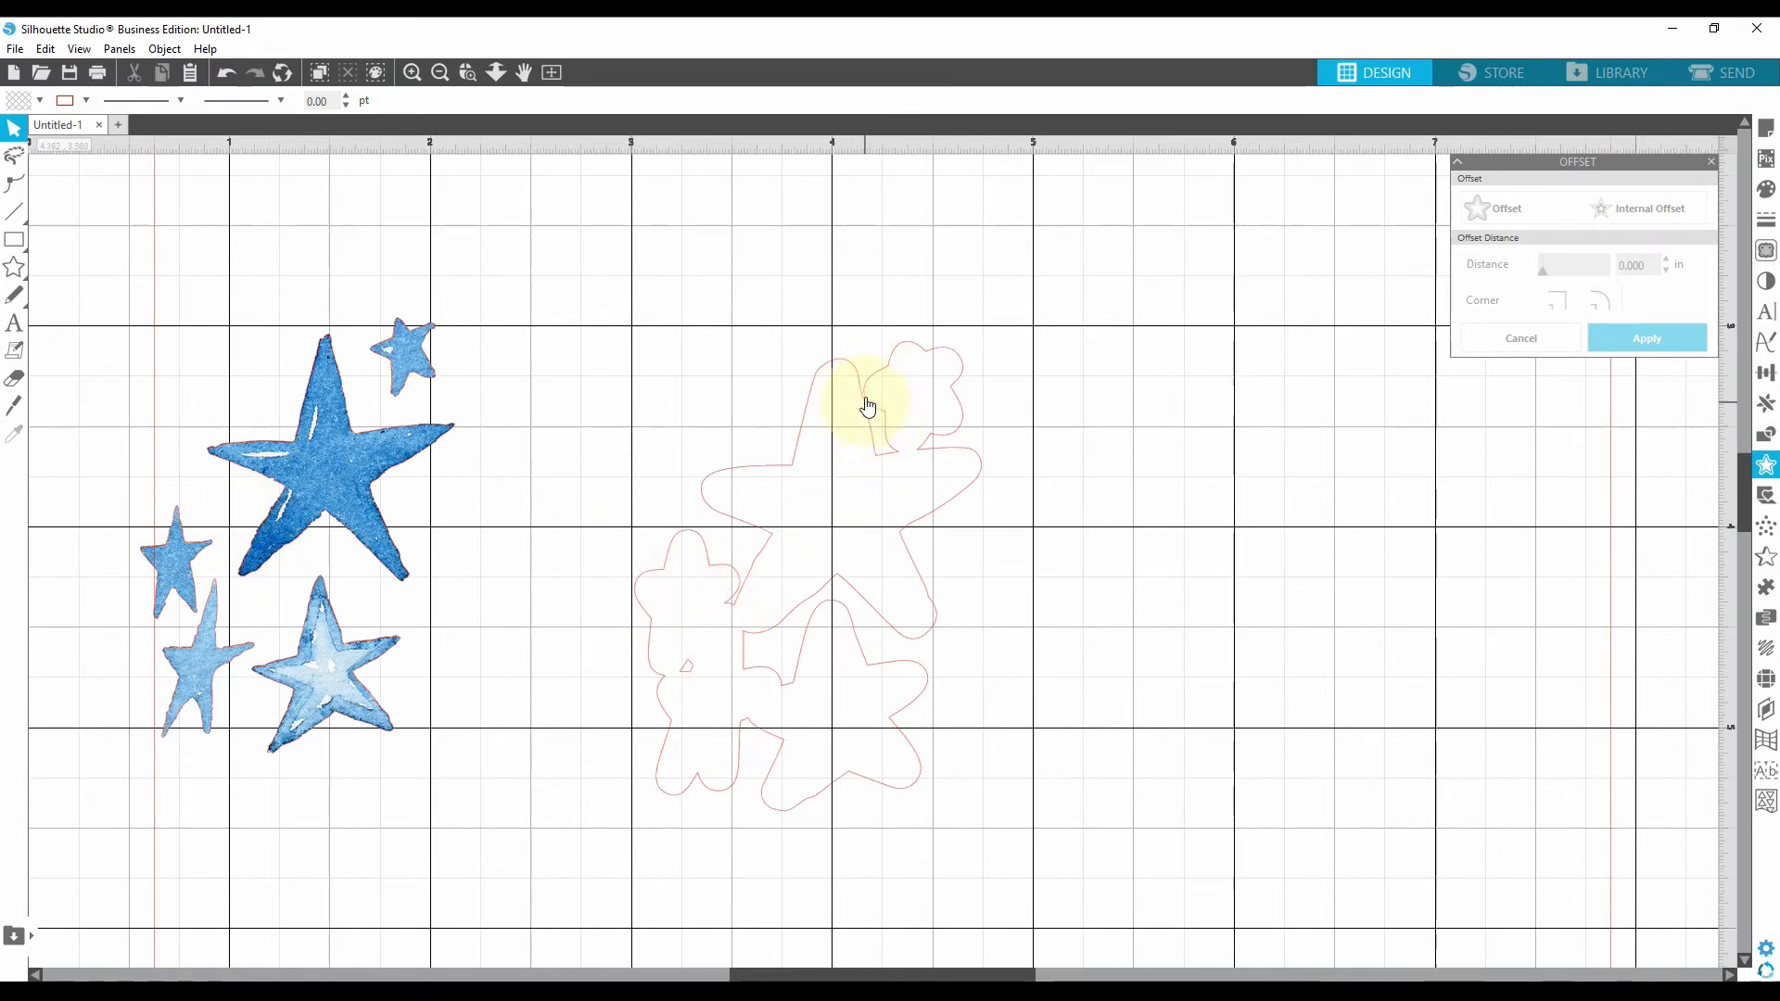
{"action": "mouse_move", "coordinate": [873, 423]}
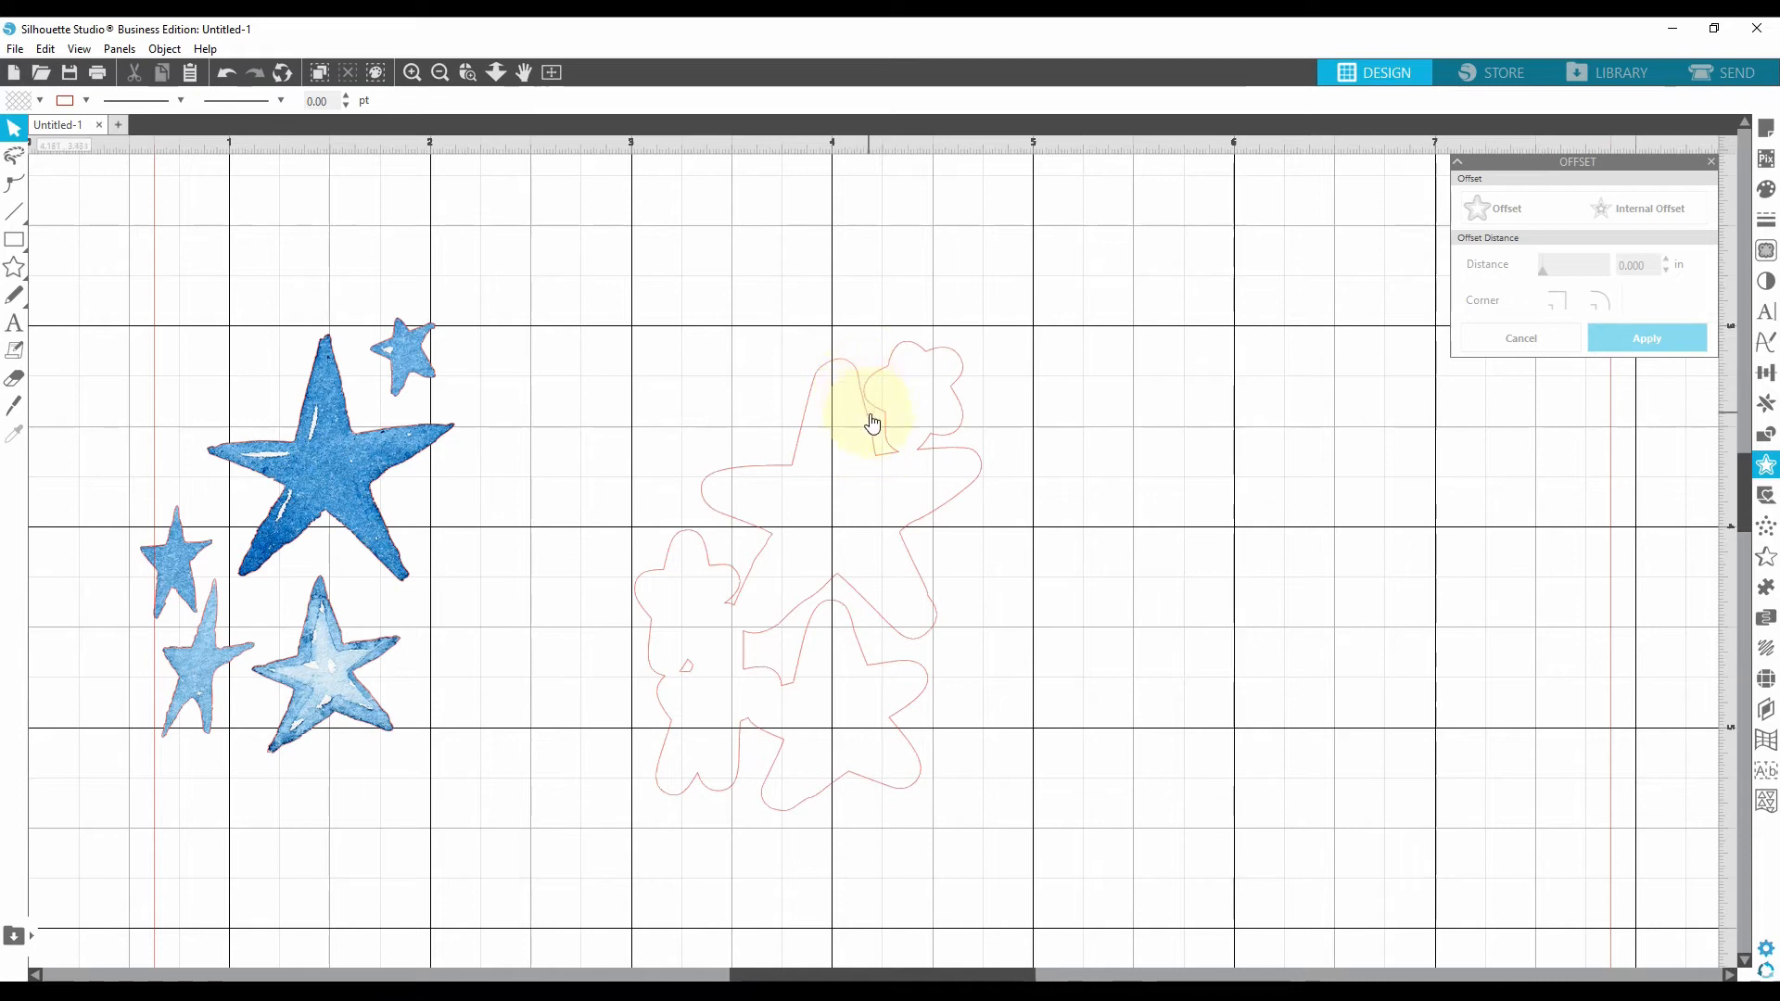
{"action": "mouse_move", "coordinate": [685, 660]}
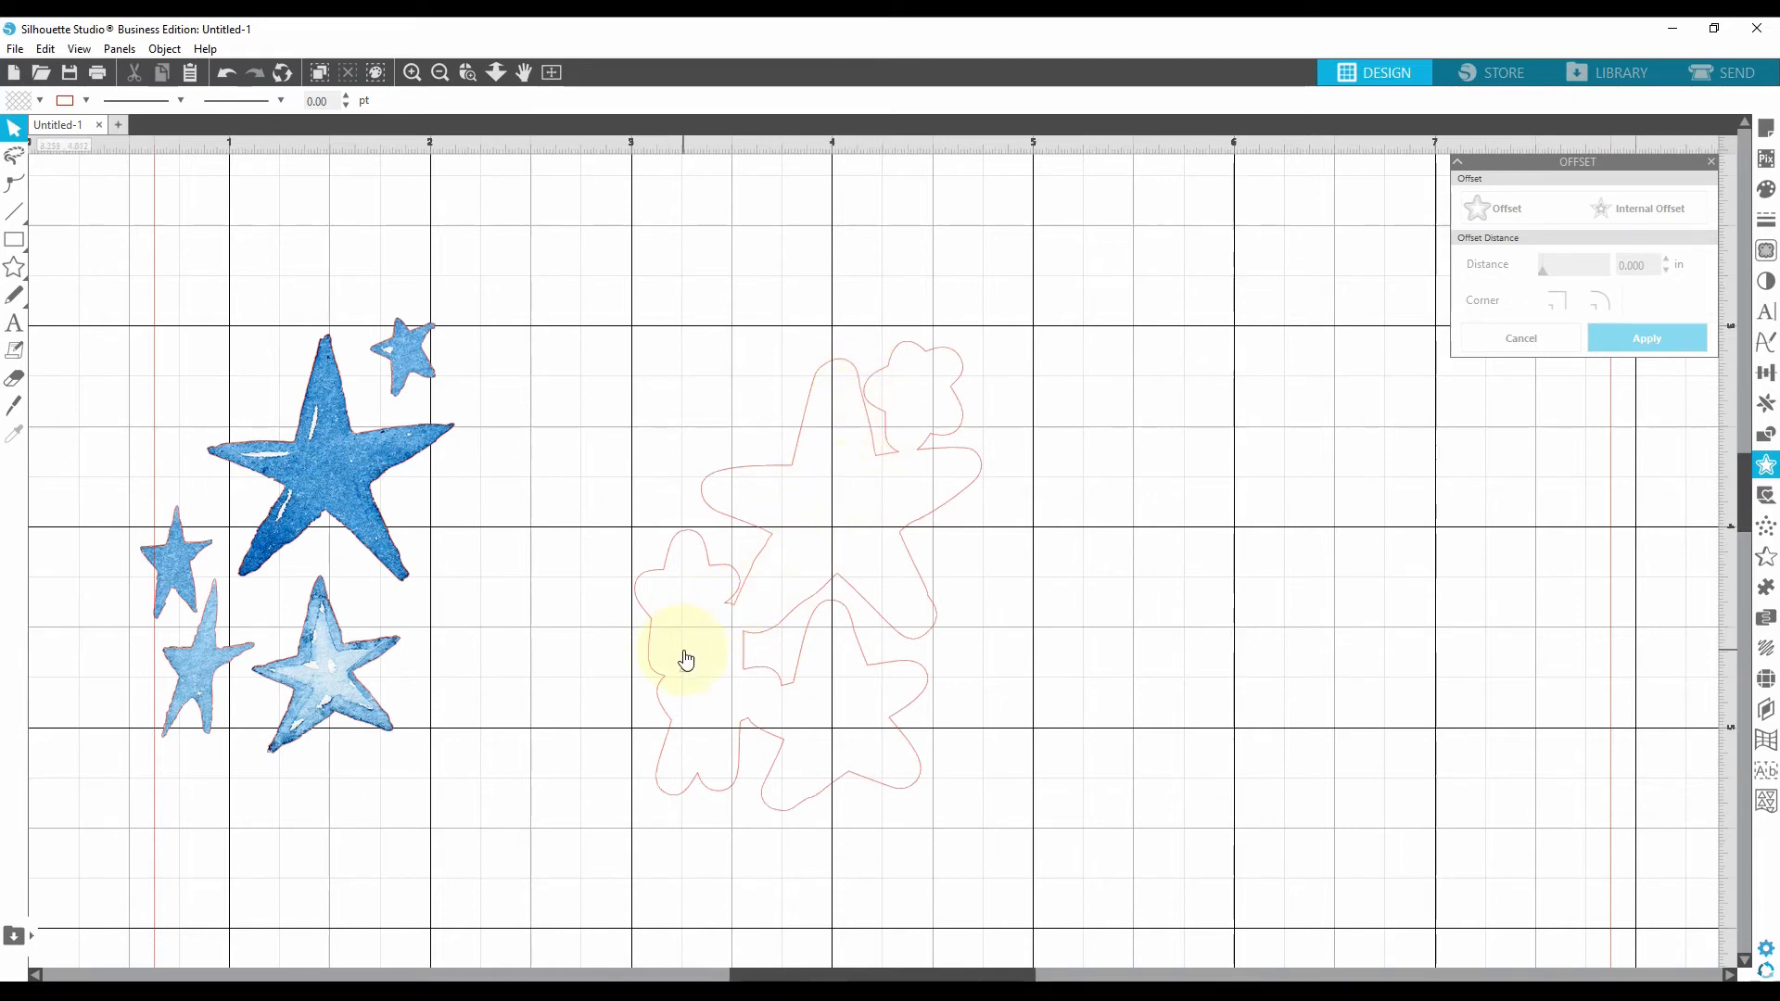
{"action": "mouse_move", "coordinate": [862, 397]}
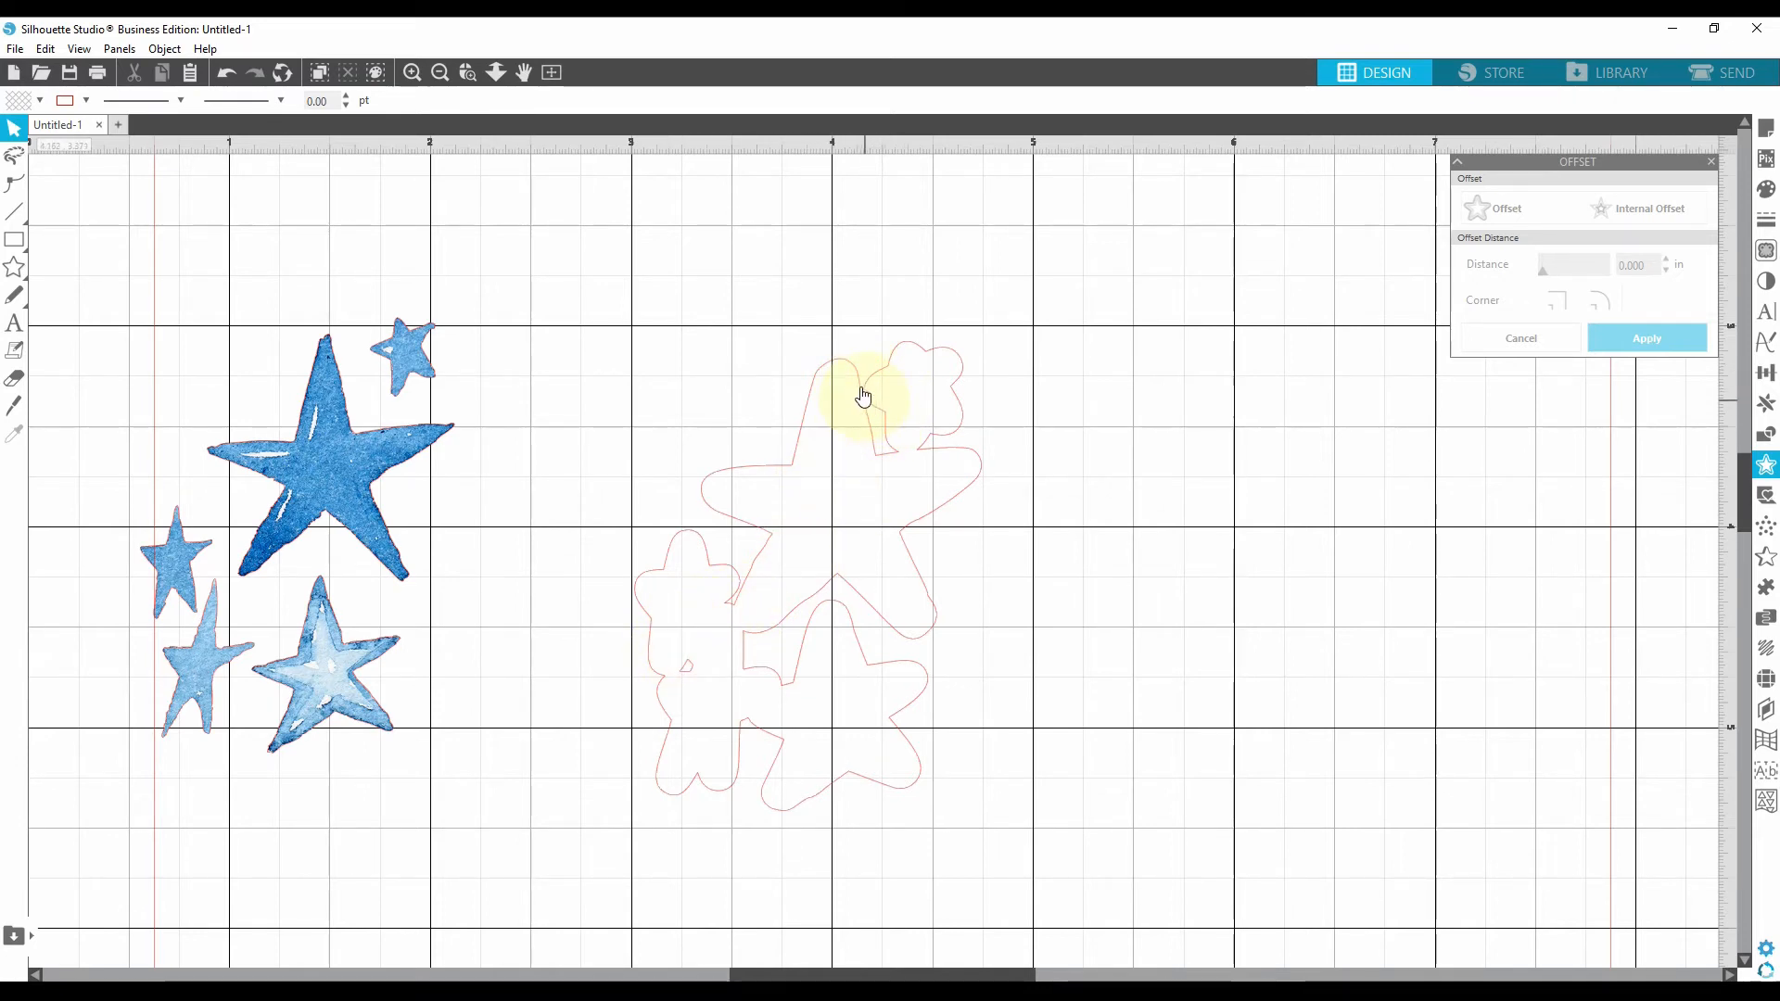
{"action": "mouse_move", "coordinate": [678, 690]}
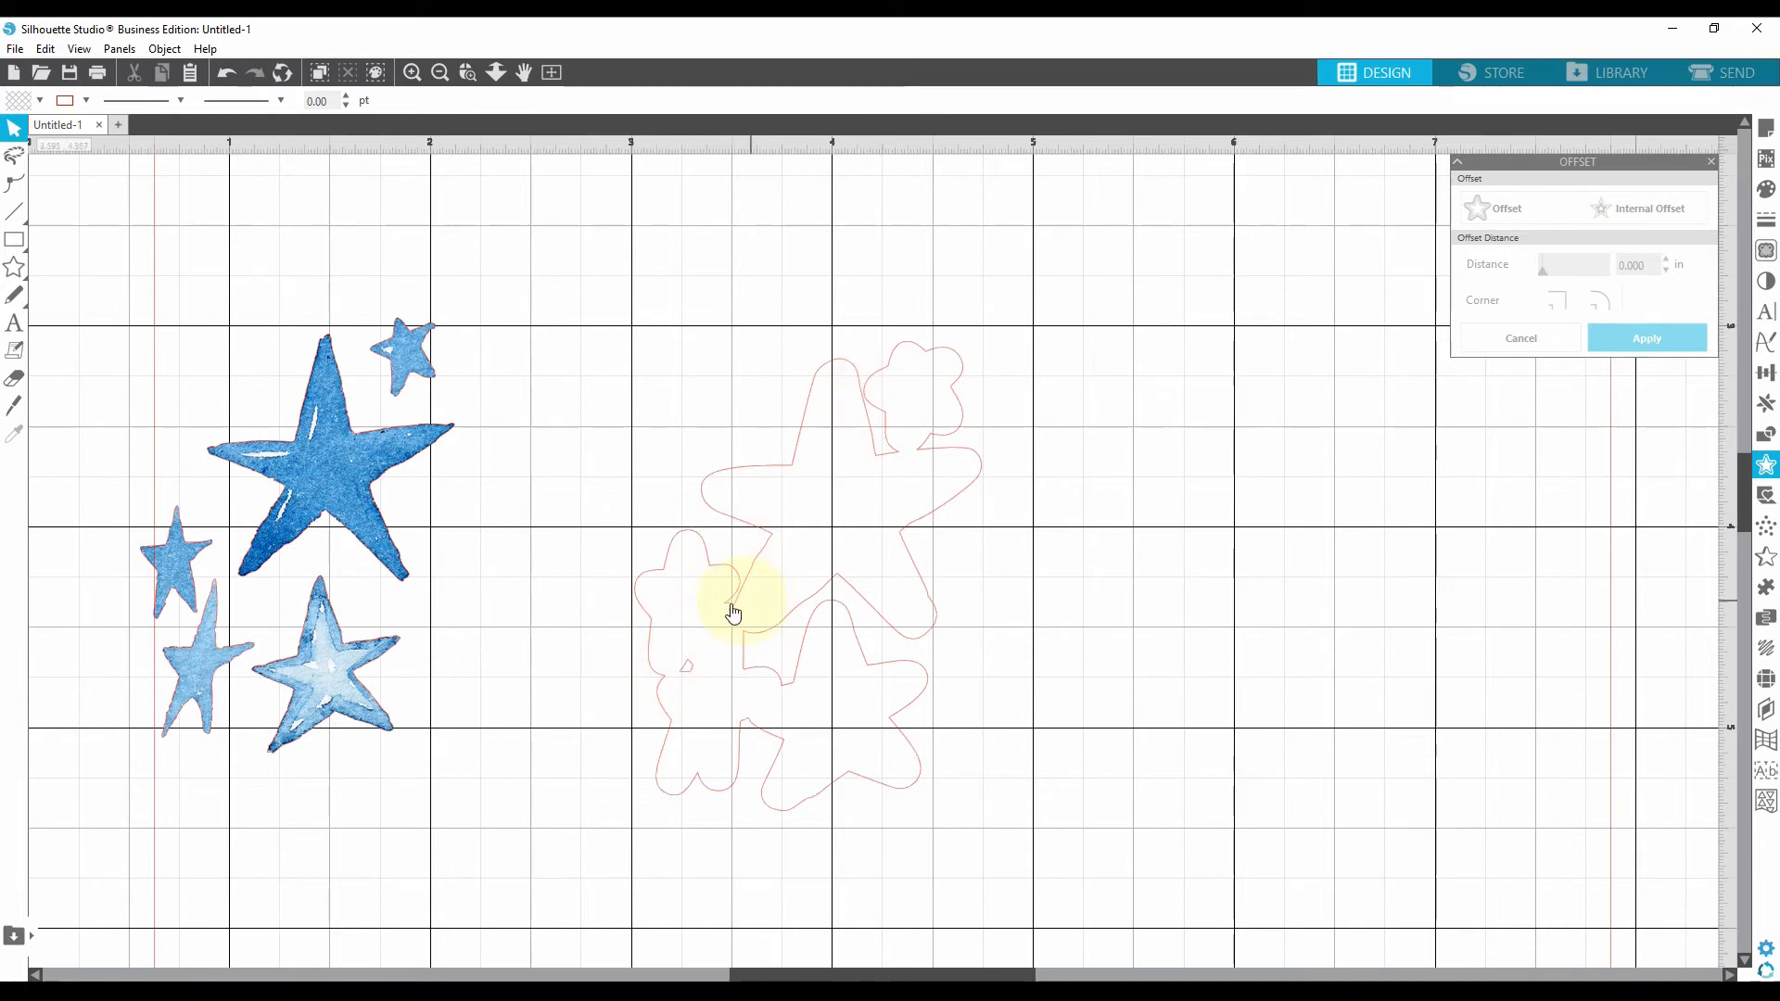
{"action": "mouse_move", "coordinate": [102, 386]}
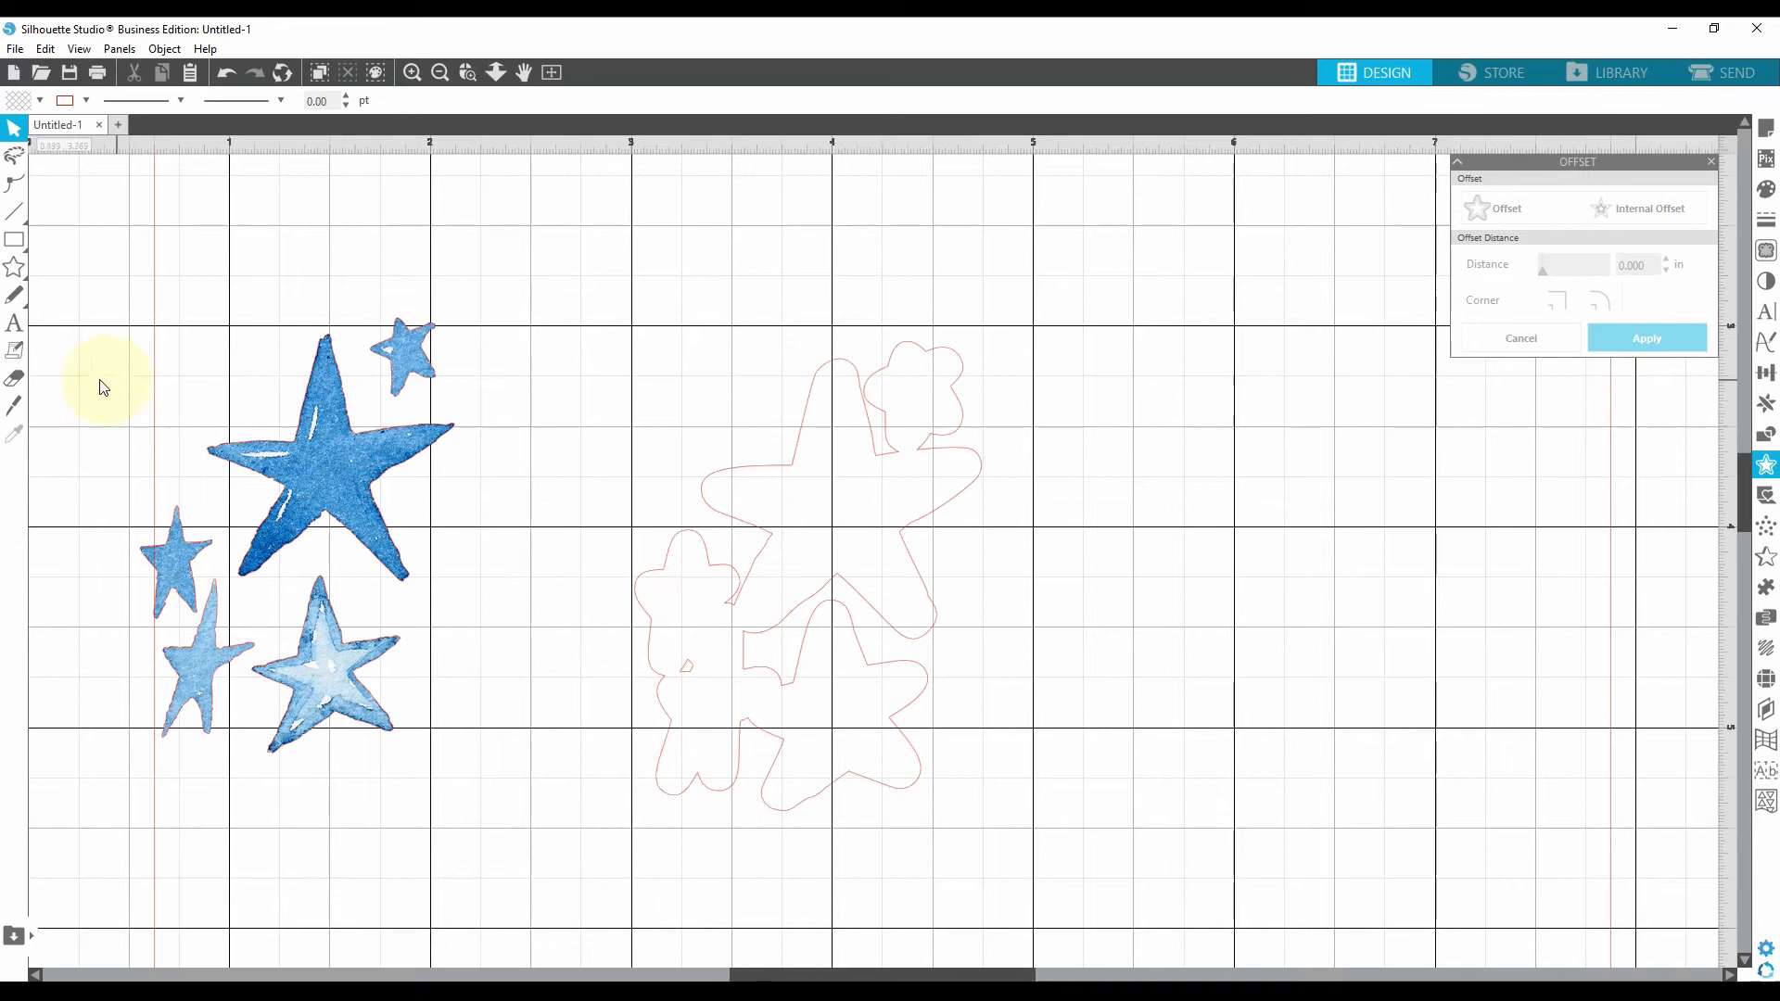
{"action": "left_click", "coordinate": [15, 239]}
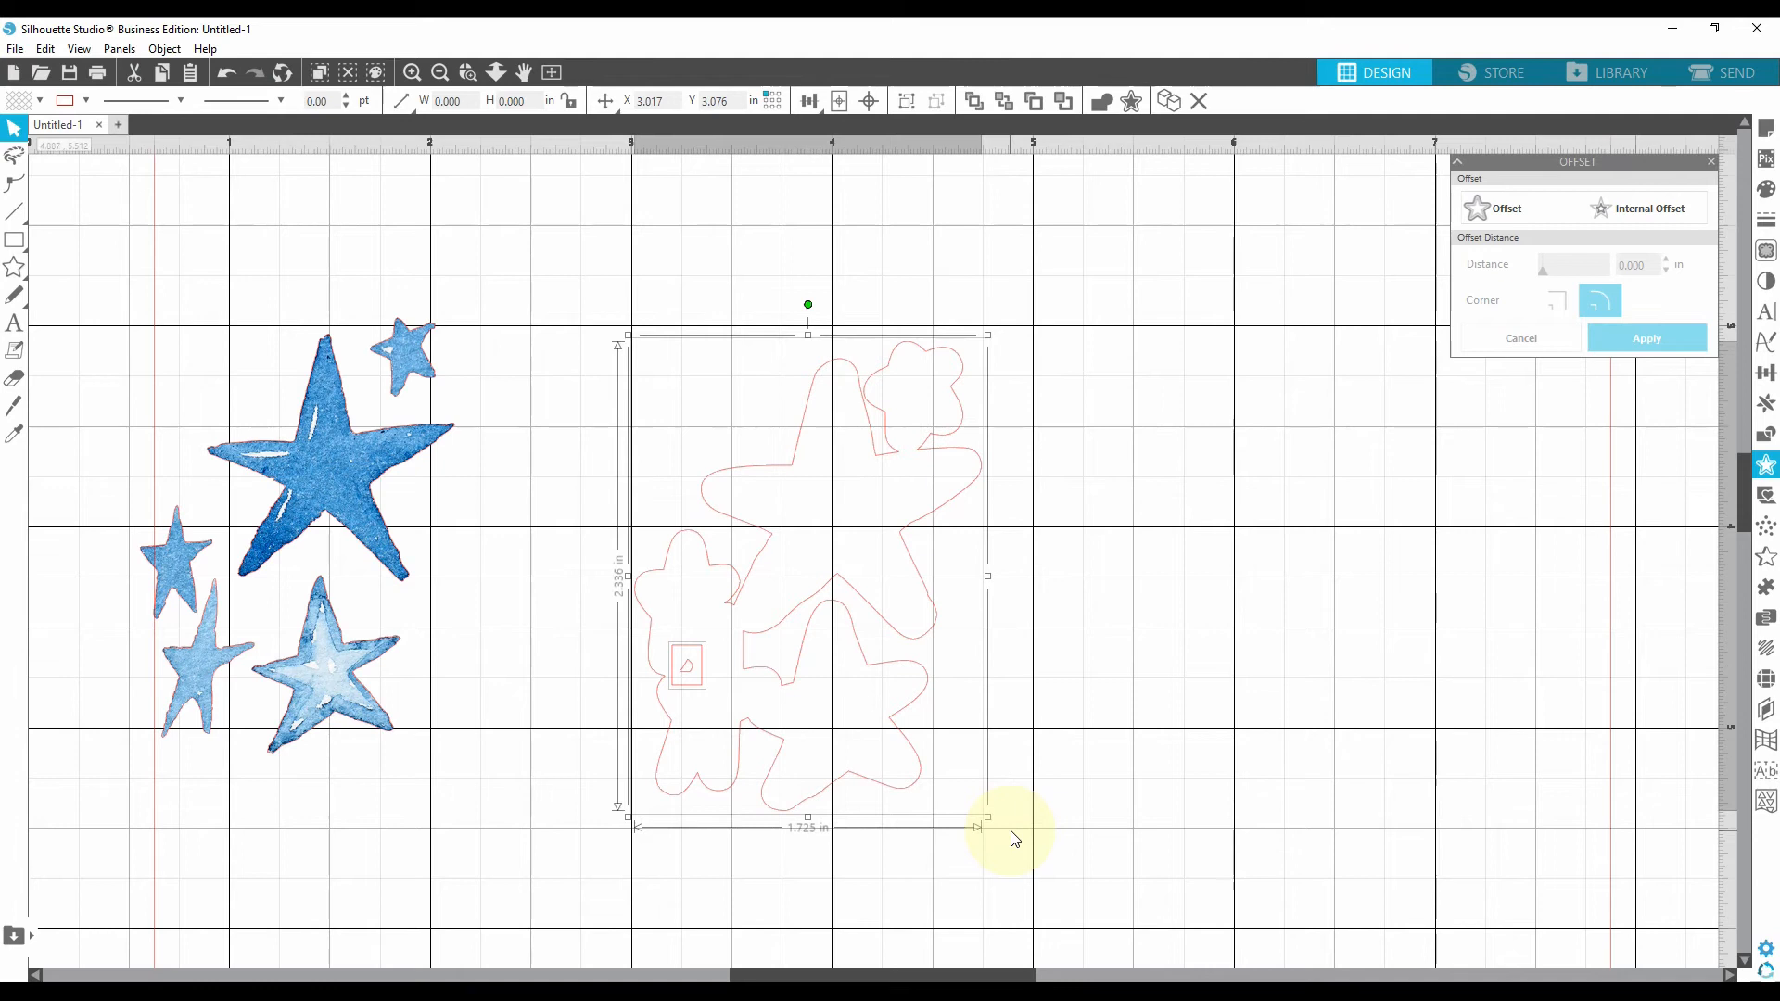
{"action": "right_click", "coordinate": [823, 538]}
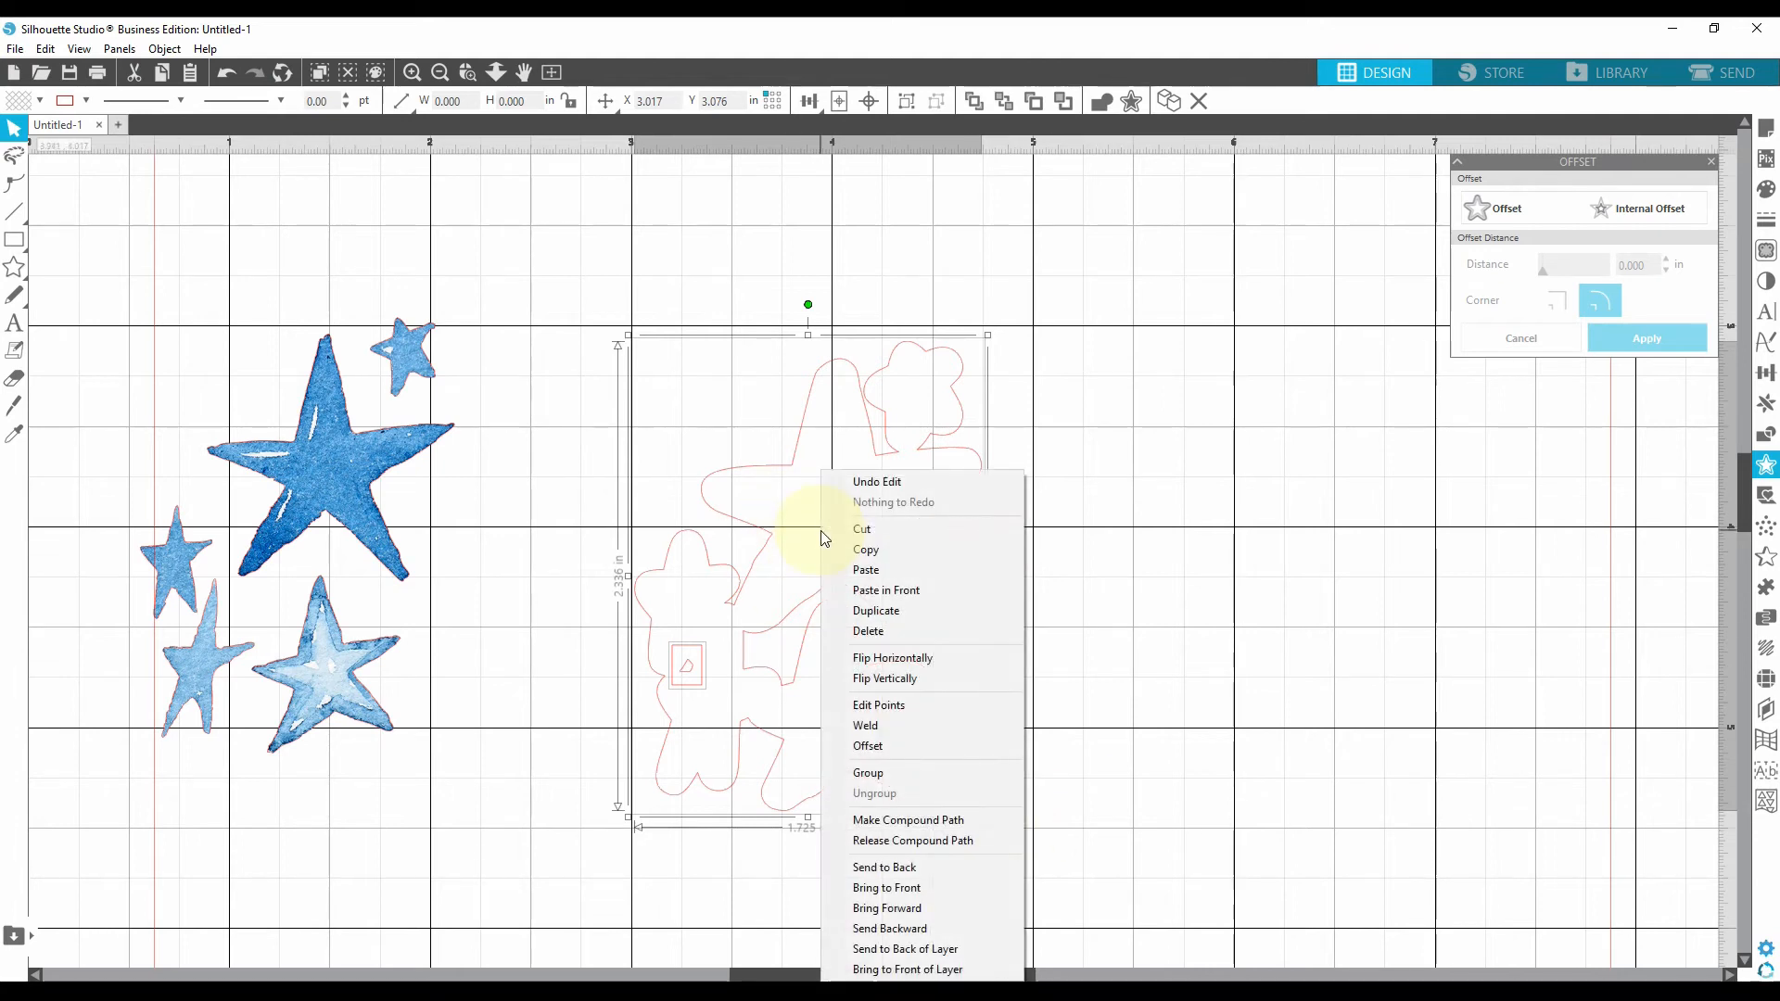
{"action": "left_click", "coordinate": [866, 725]}
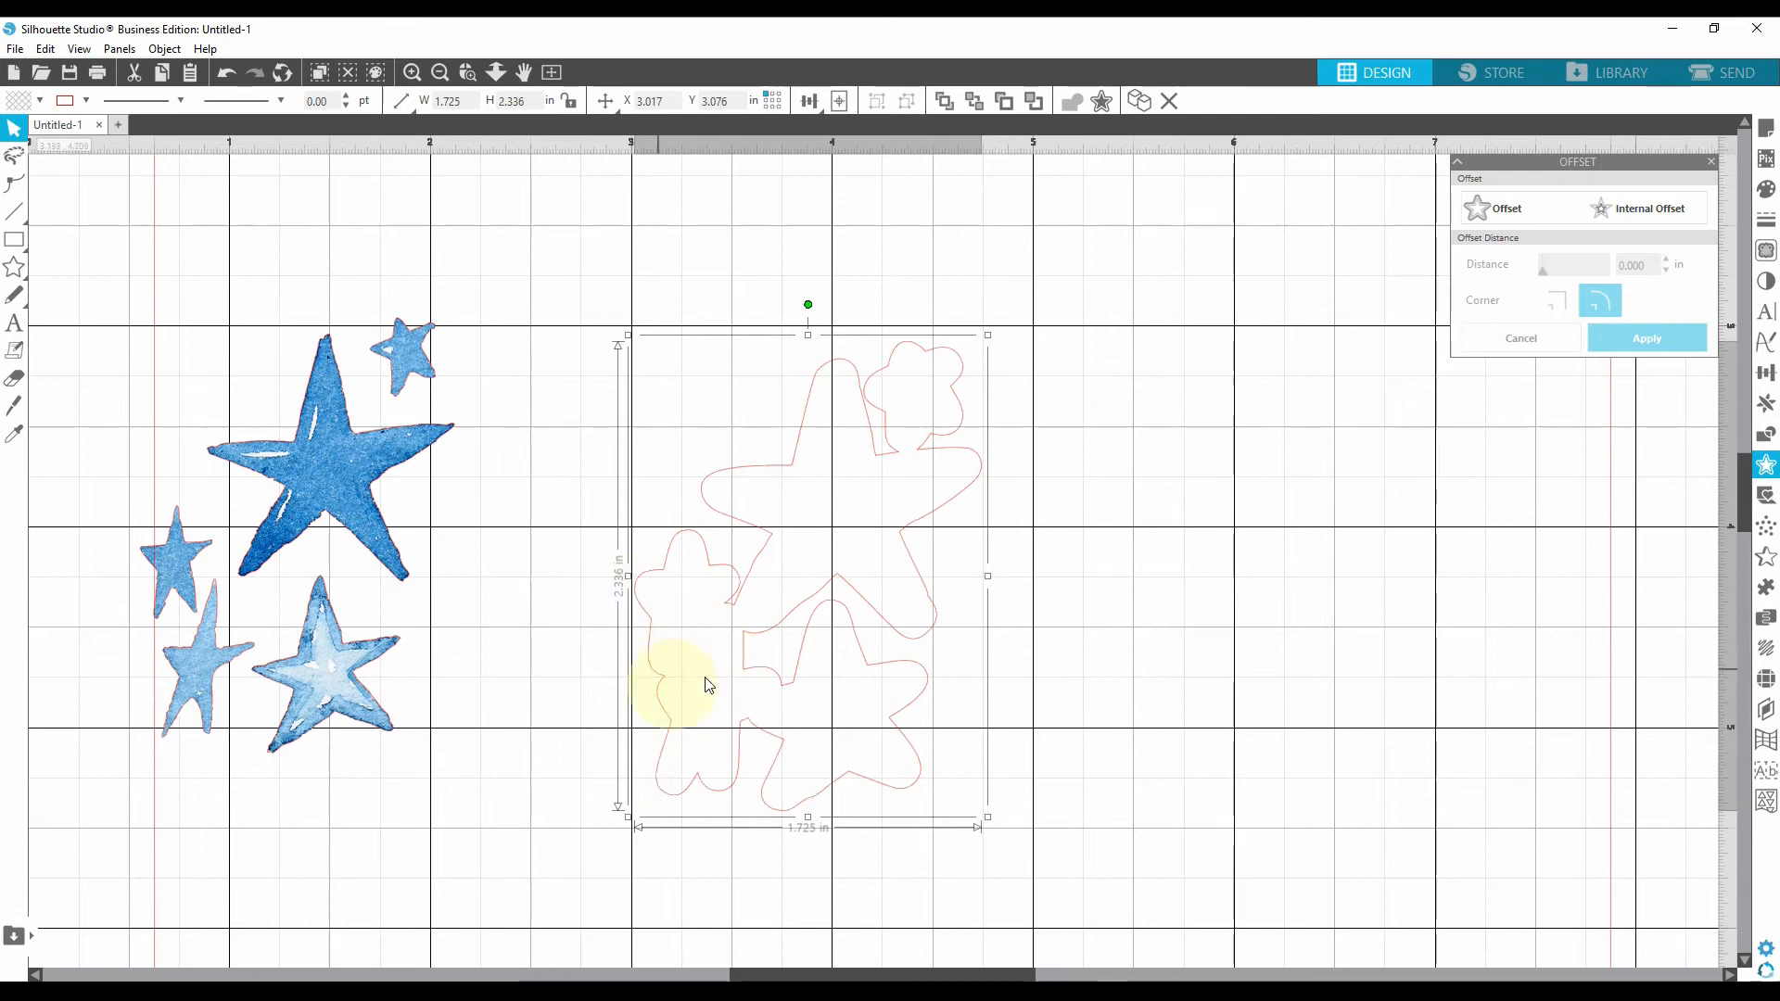
{"action": "mouse_move", "coordinate": [662, 628]}
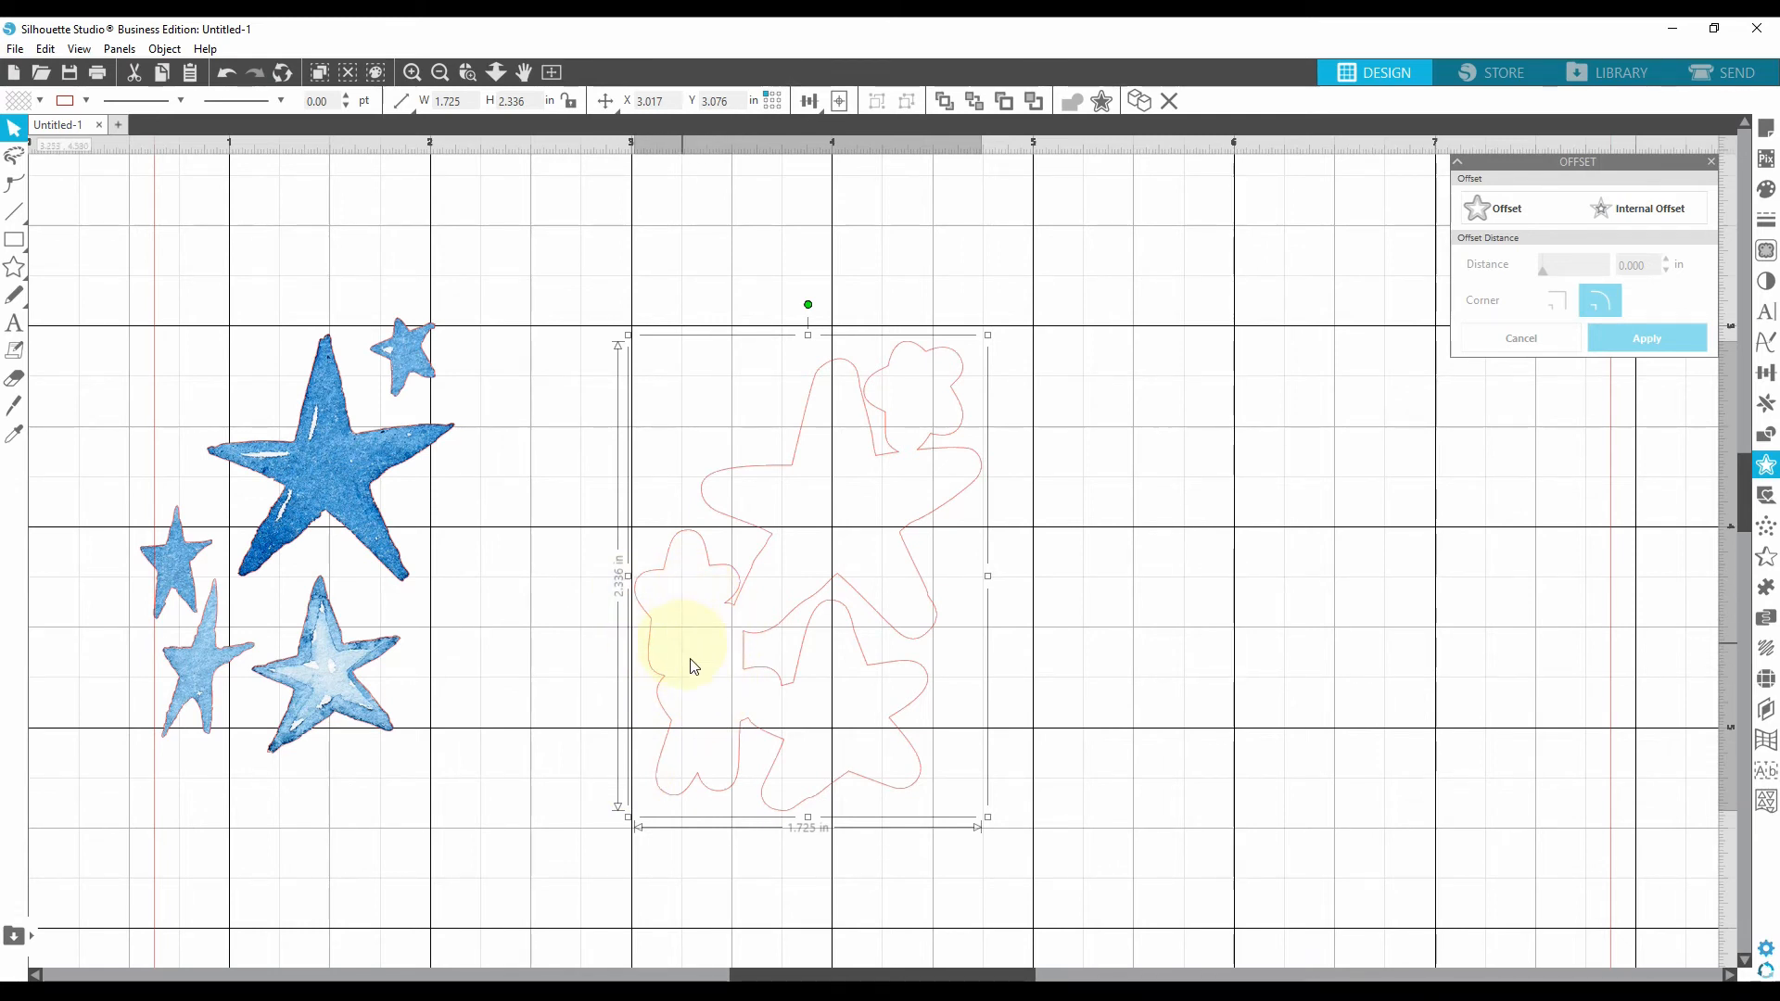
{"action": "mouse_move", "coordinate": [686, 658]}
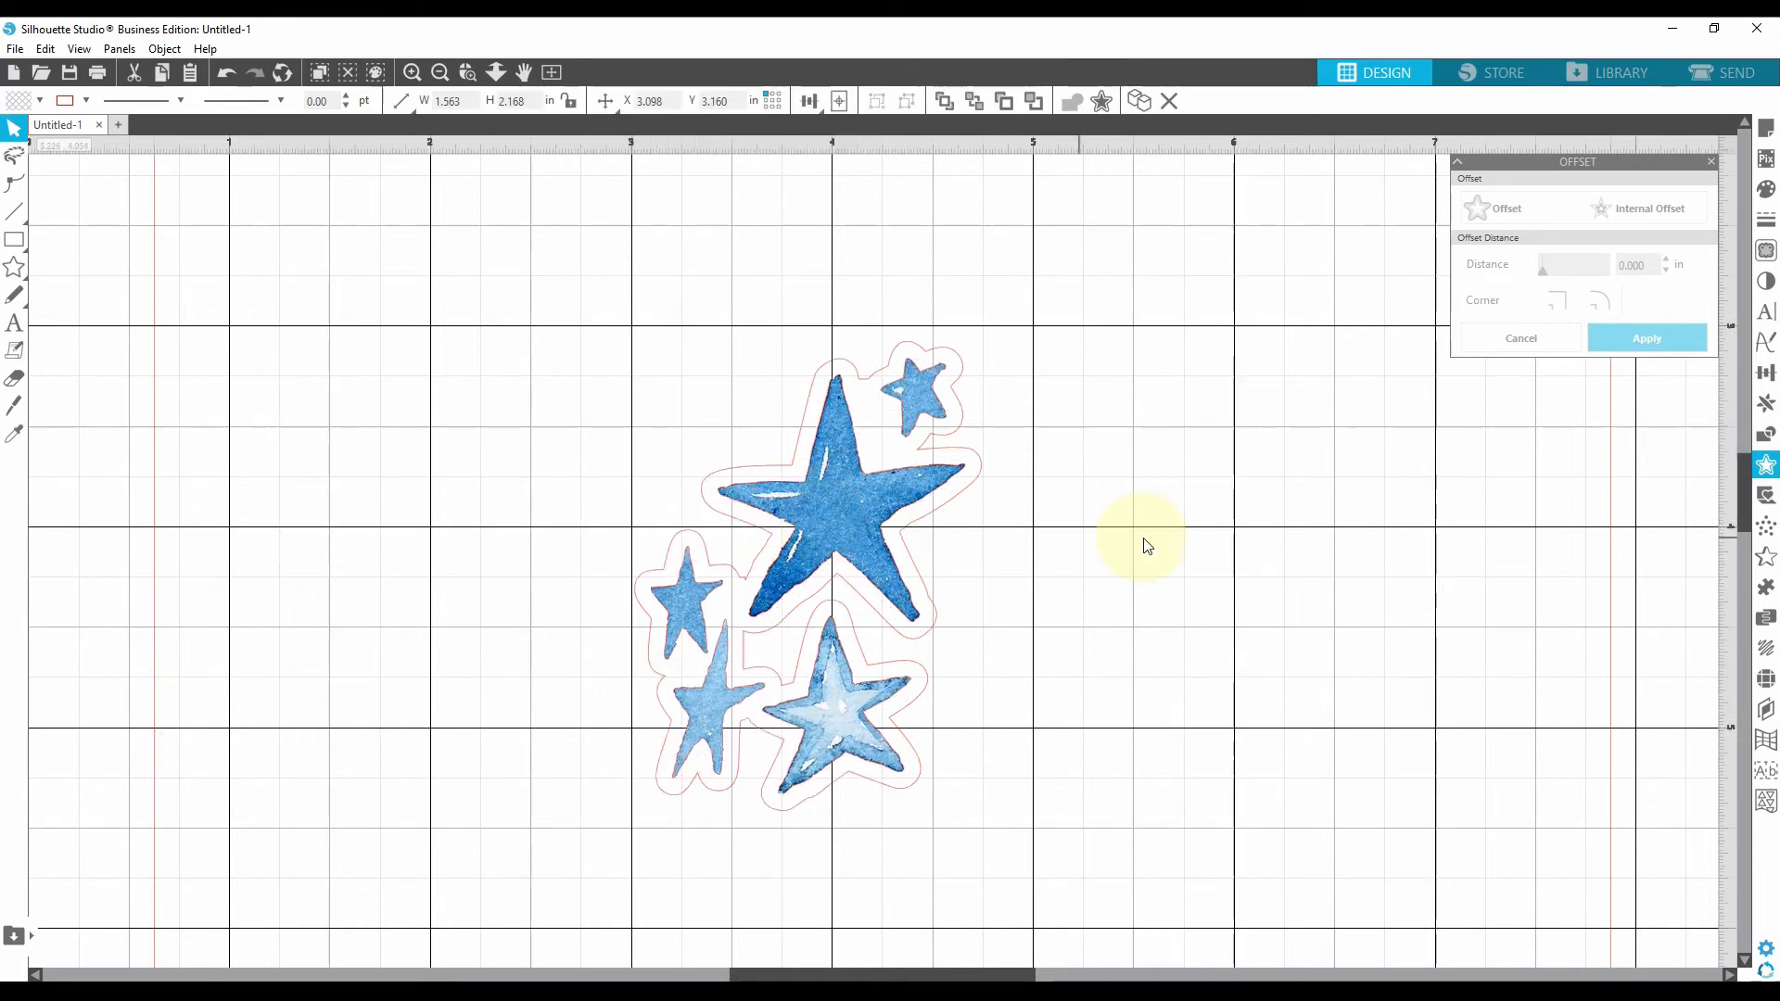
Step: Seat the star cluster inside its offset border and toggle lock aspect ratio
{"action": "left_click", "coordinate": [573, 658]}
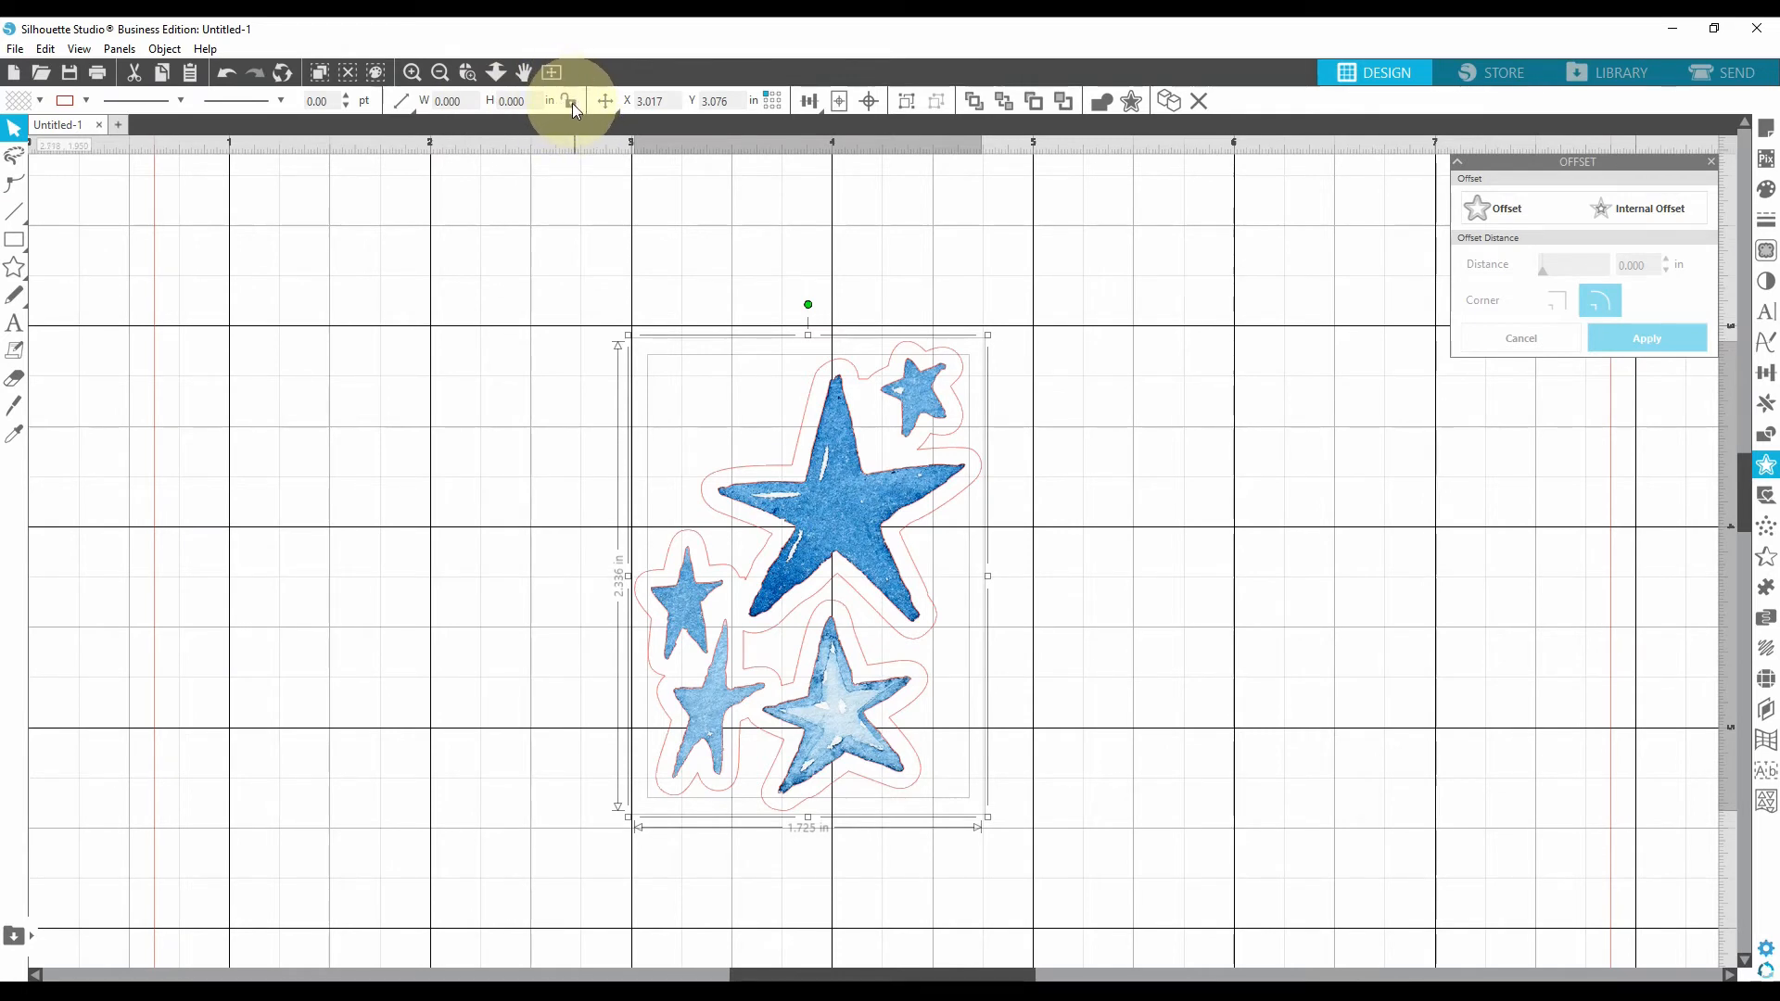
{"action": "left_click", "coordinate": [571, 101]}
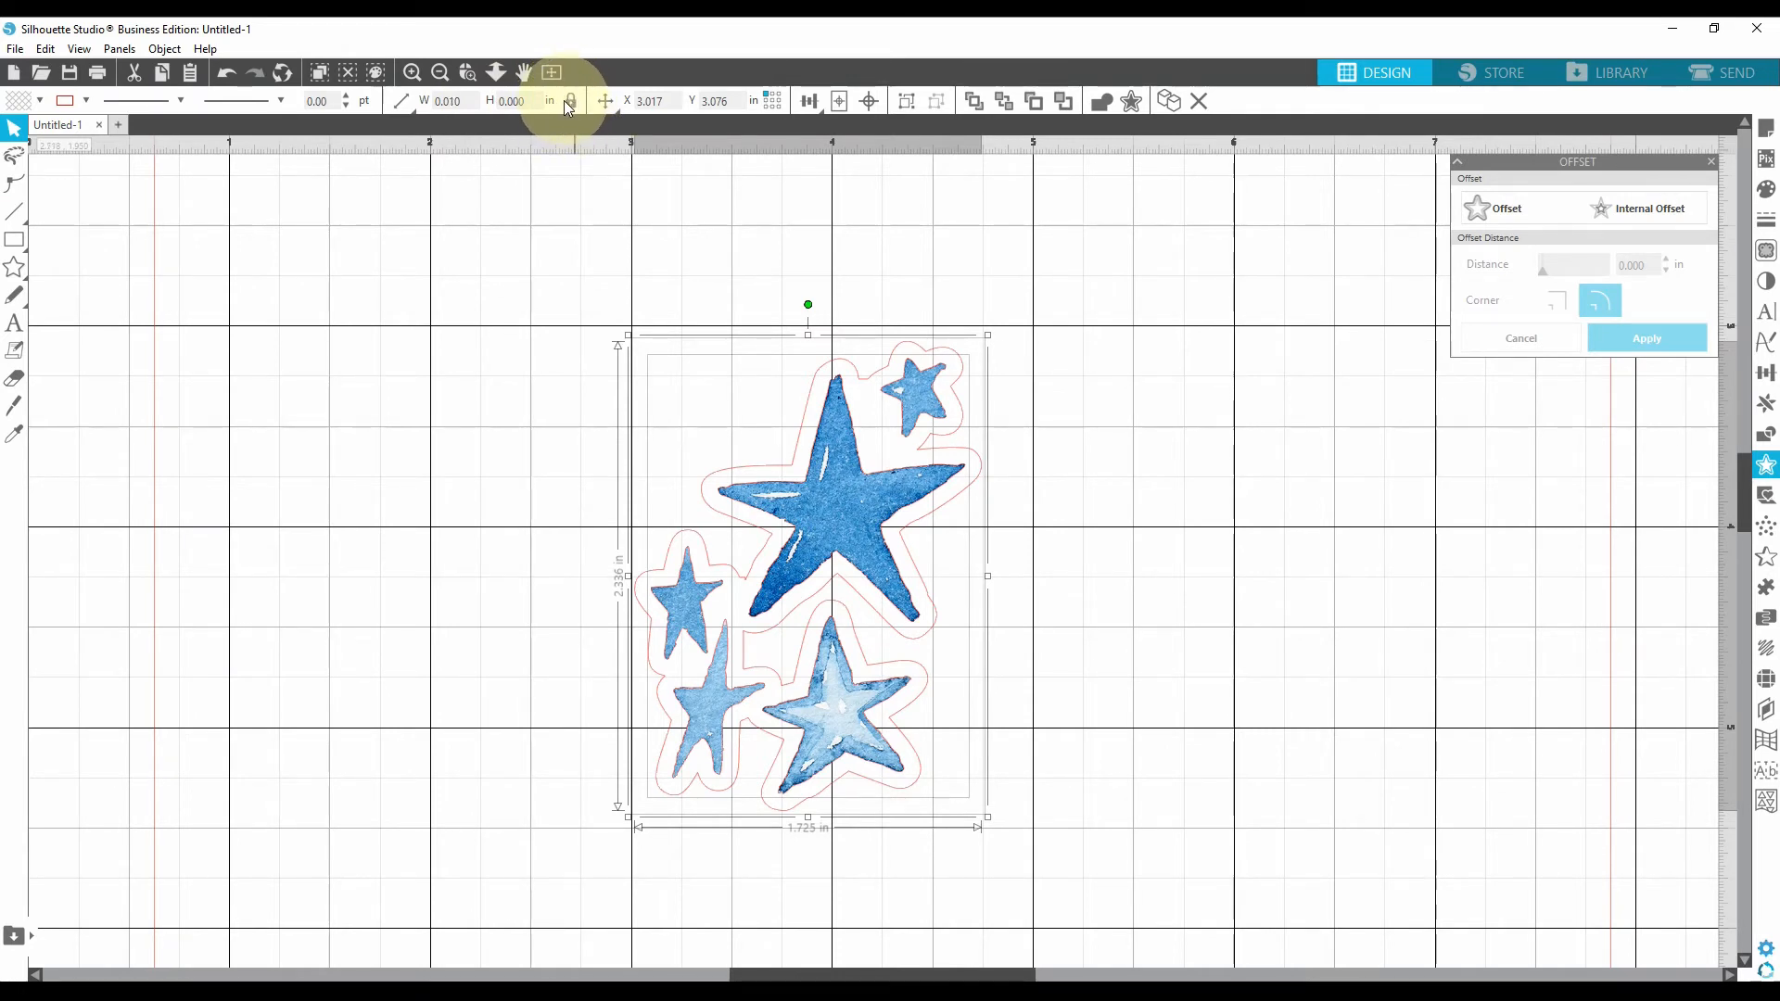
{"action": "left_click", "coordinate": [571, 100]}
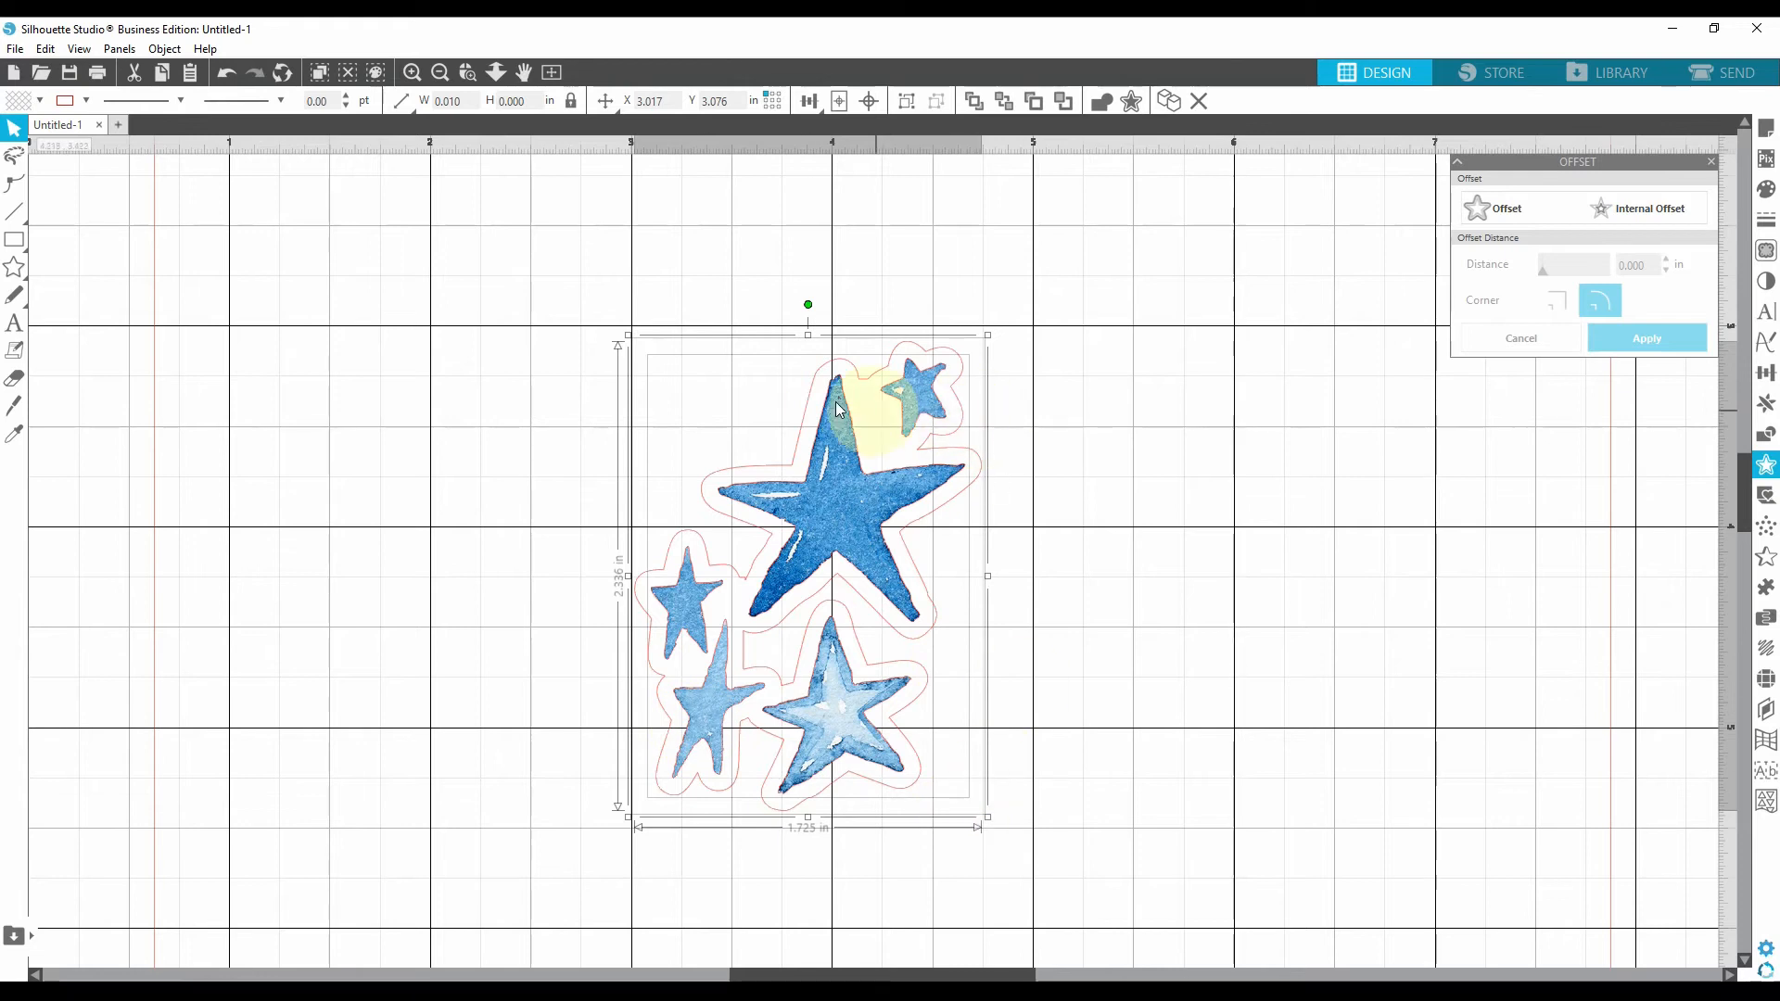
{"action": "mouse_move", "coordinate": [883, 691]}
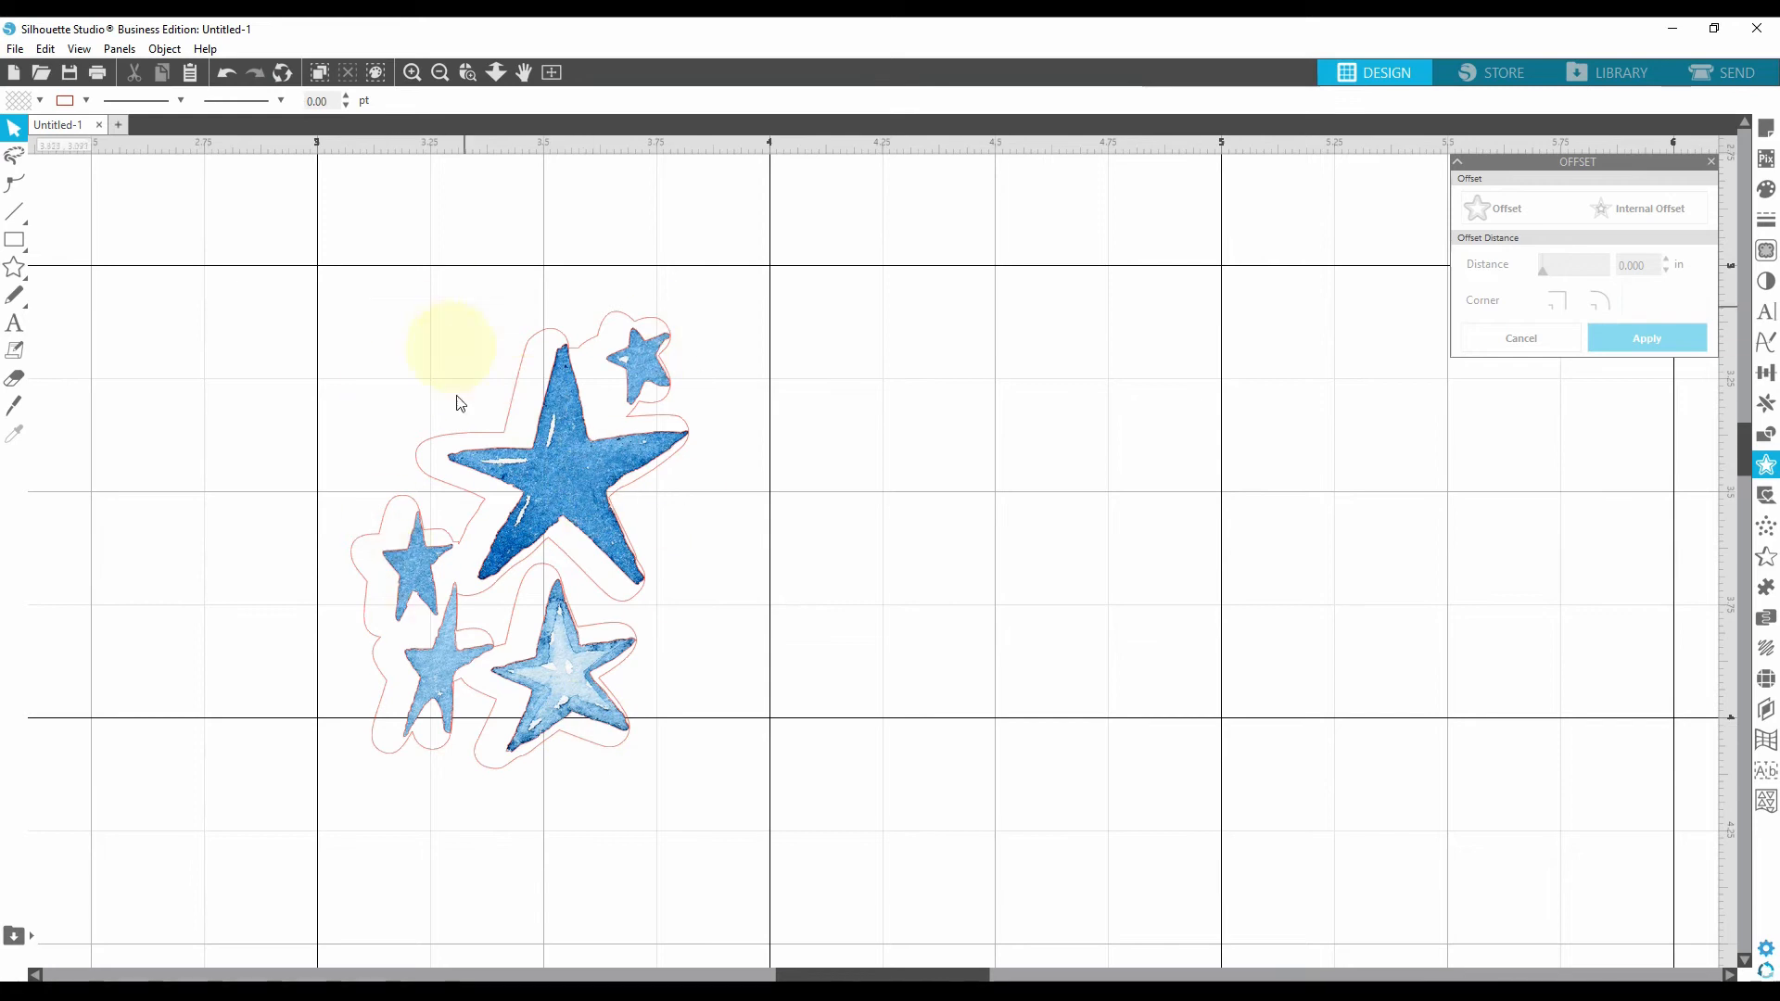
{"action": "mouse_move", "coordinate": [669, 545]}
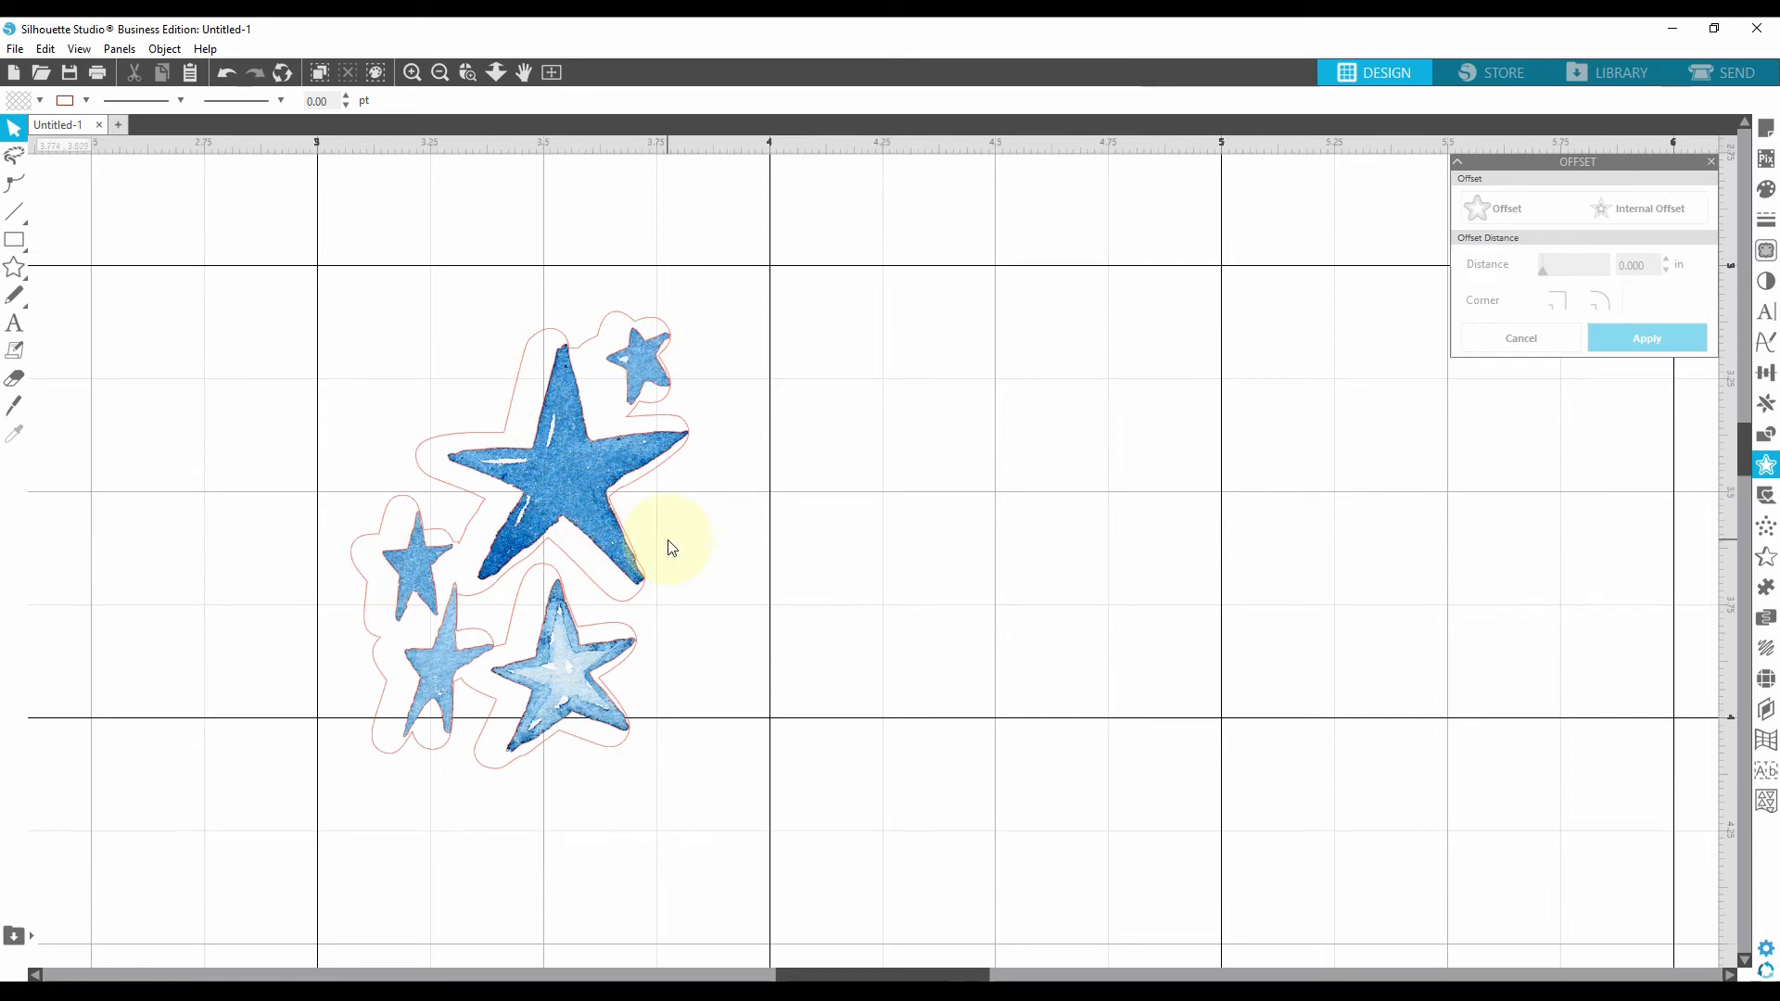
{"action": "mouse_move", "coordinate": [252, 321]}
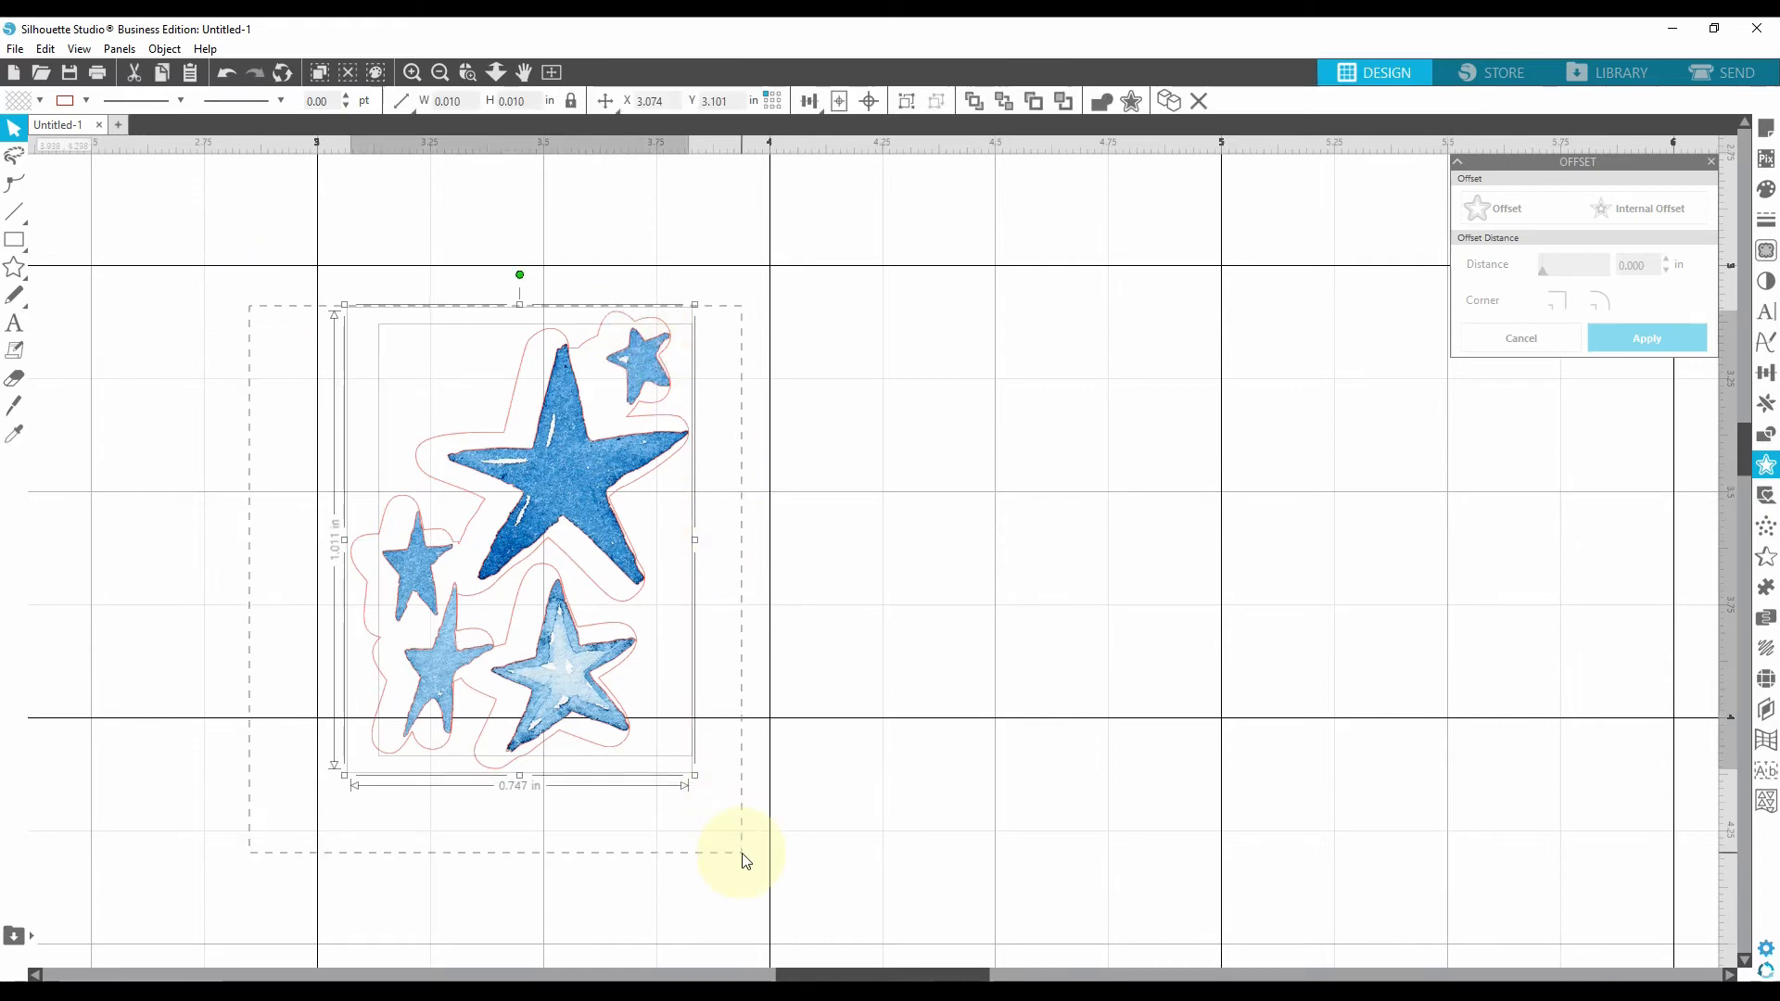
{"action": "left_click", "coordinate": [1599, 301]}
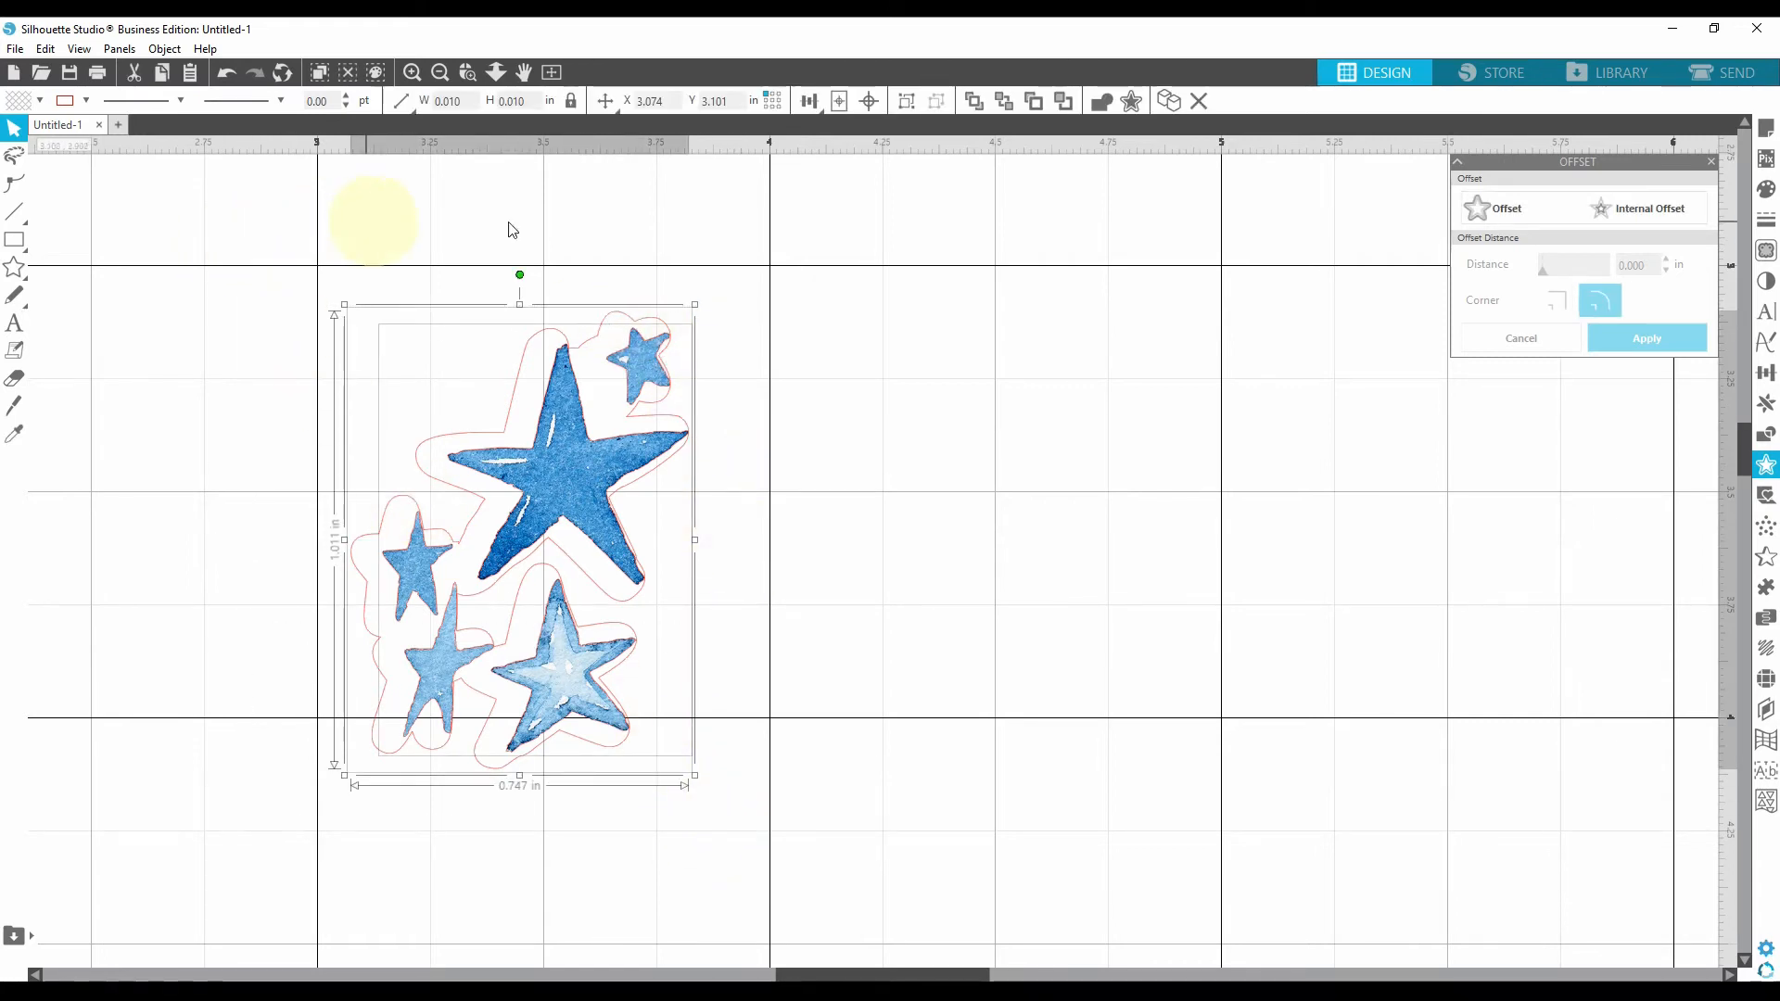
{"action": "left_click", "coordinate": [808, 101]}
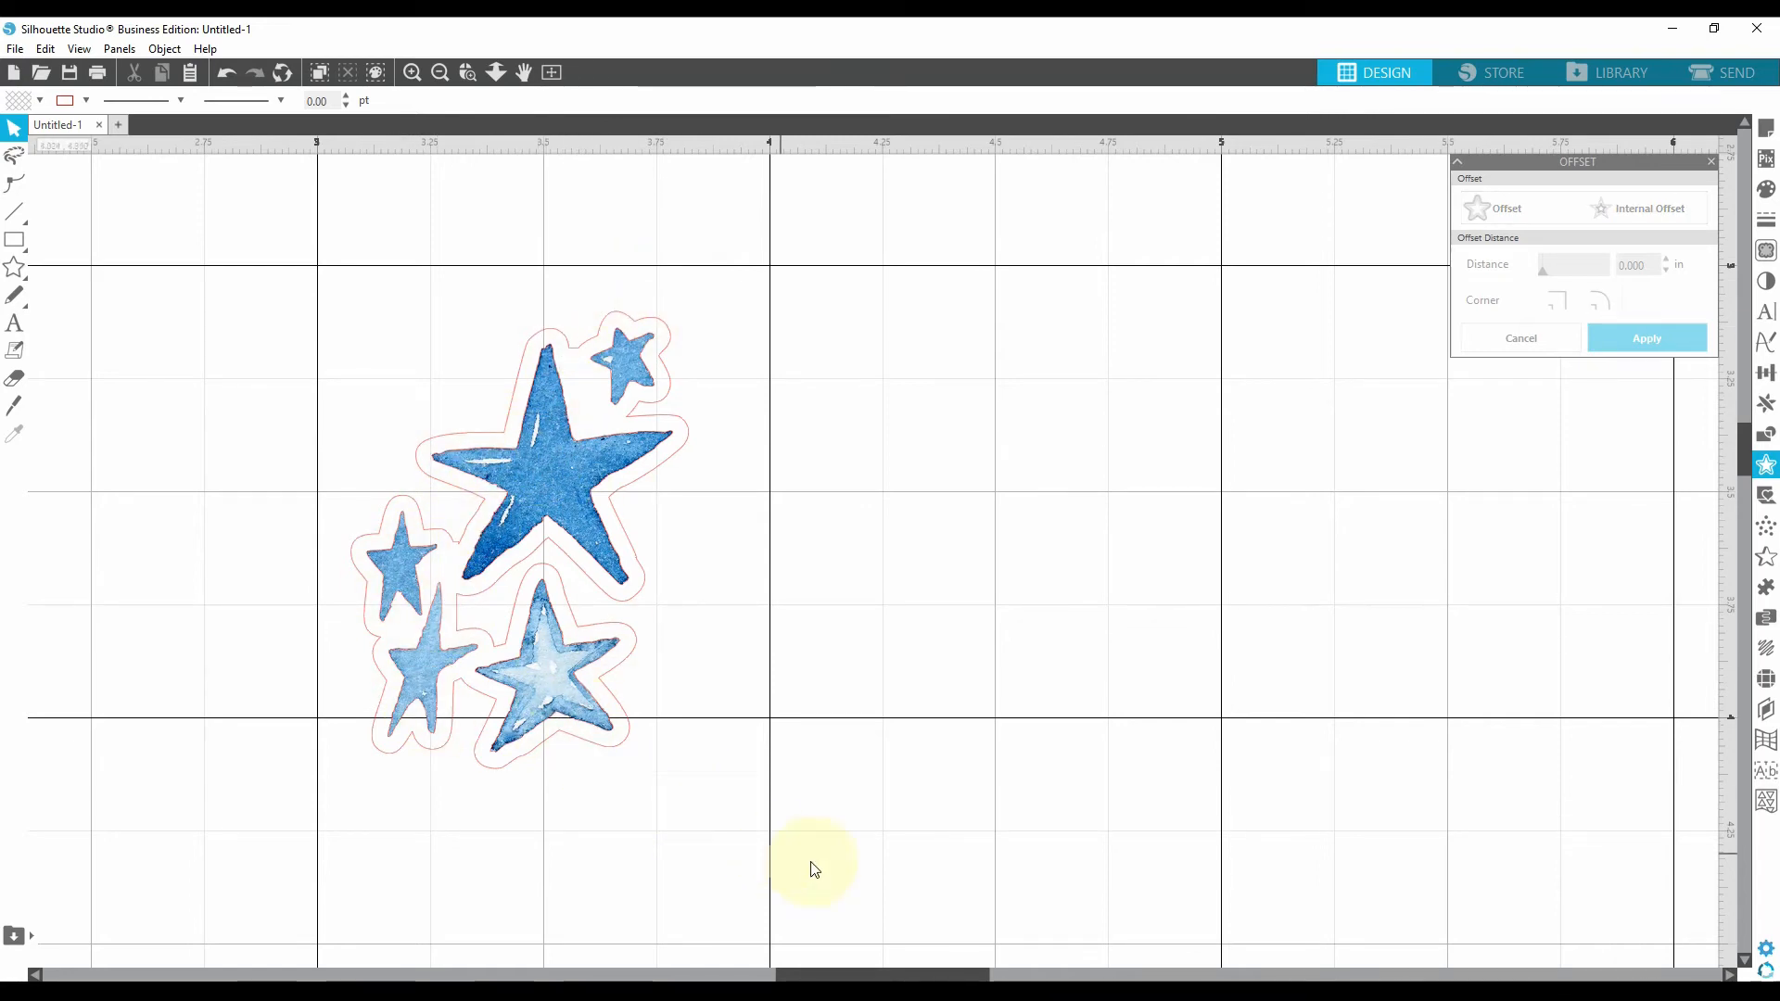
{"action": "mouse_move", "coordinate": [378, 315]}
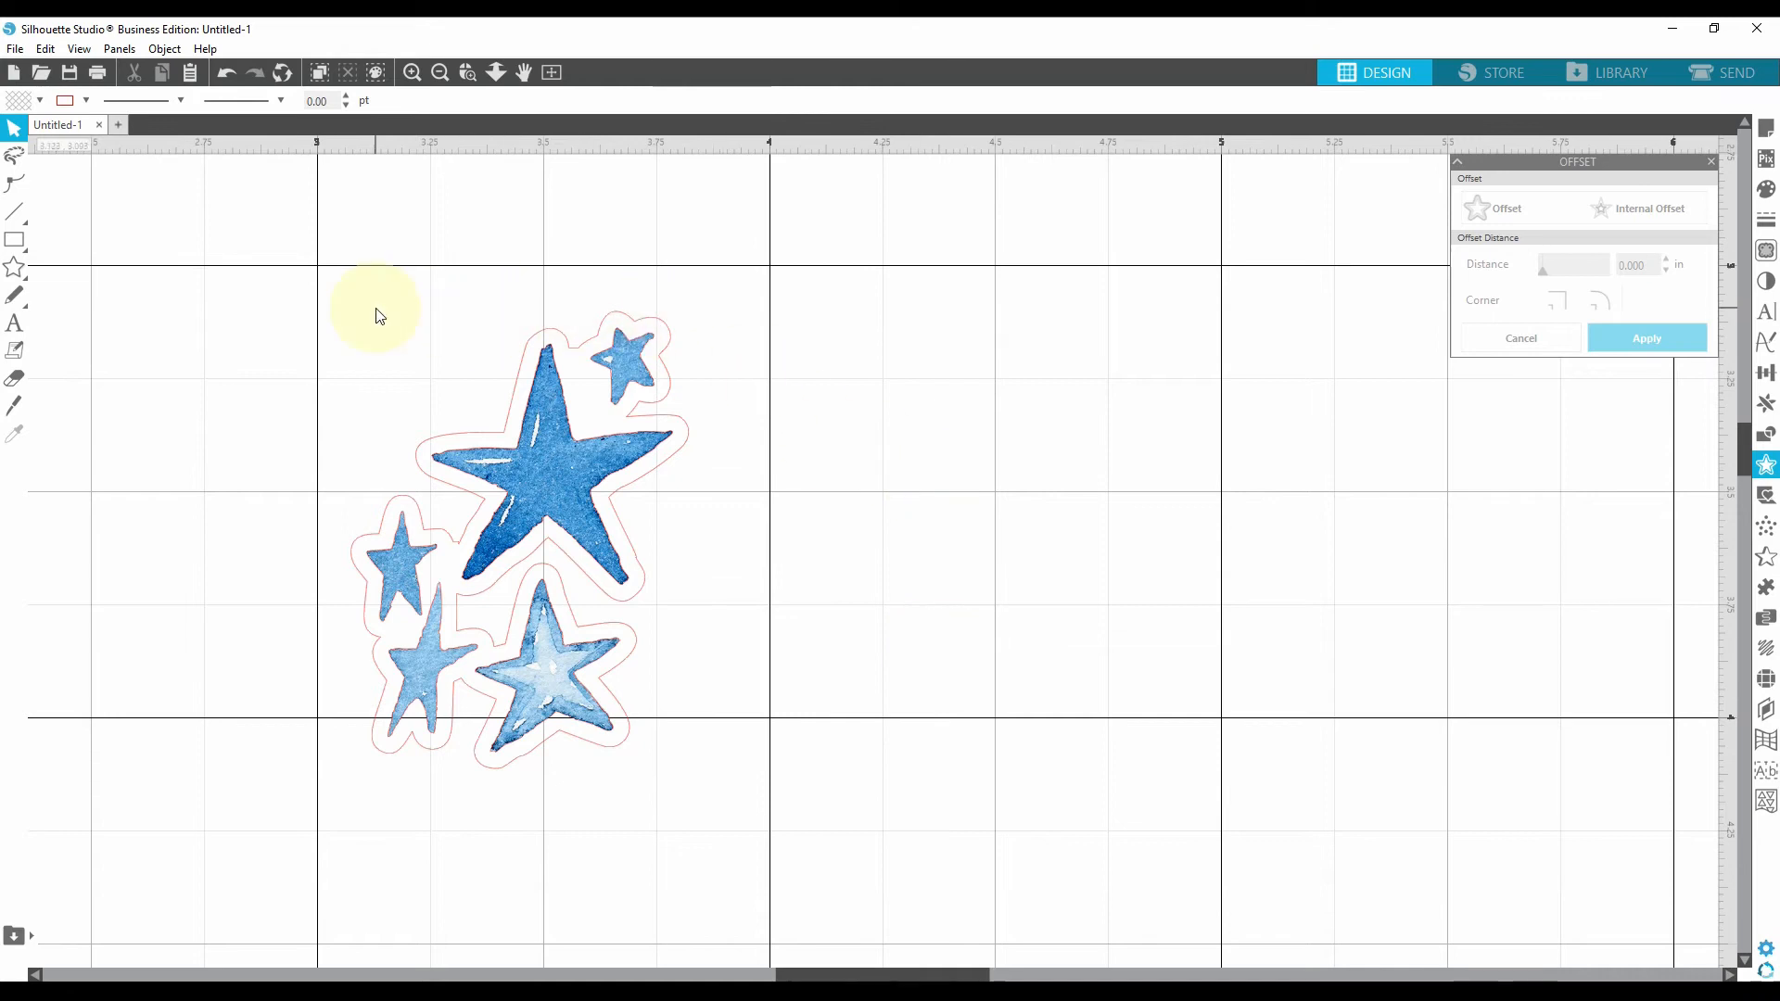
{"action": "mouse_move", "coordinate": [328, 310]}
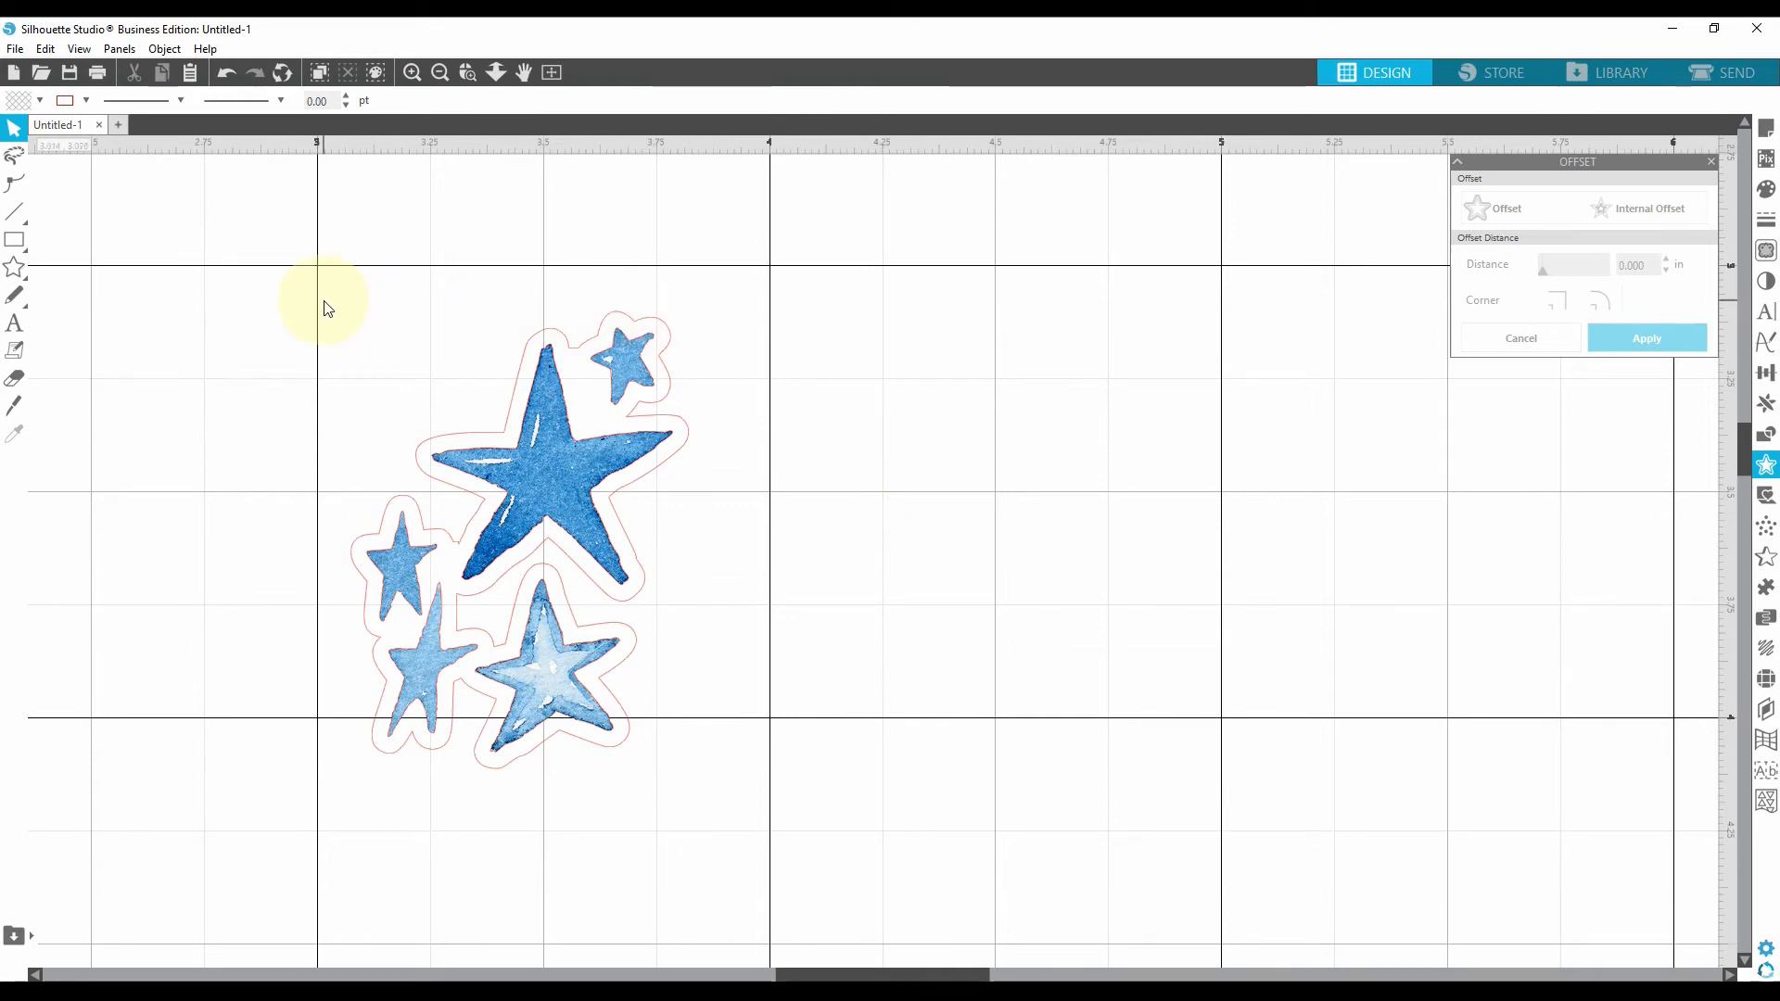
{"action": "mouse_move", "coordinate": [551, 486]}
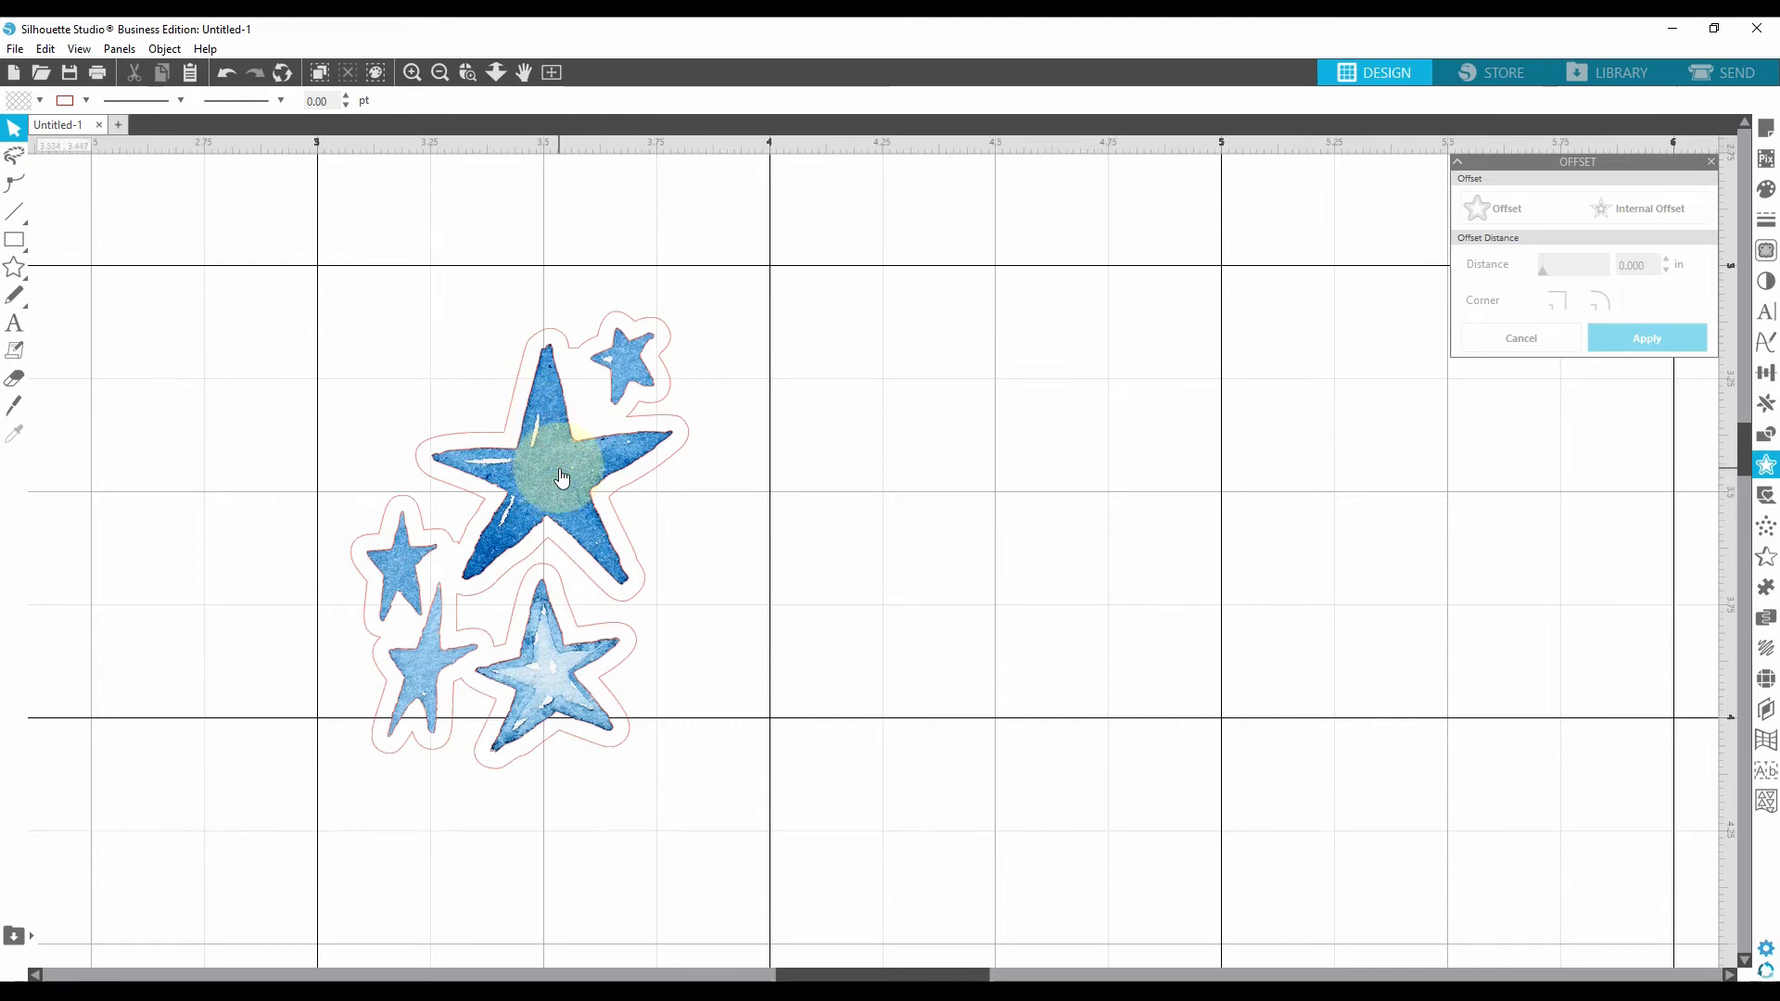
{"action": "mouse_move", "coordinate": [556, 488]}
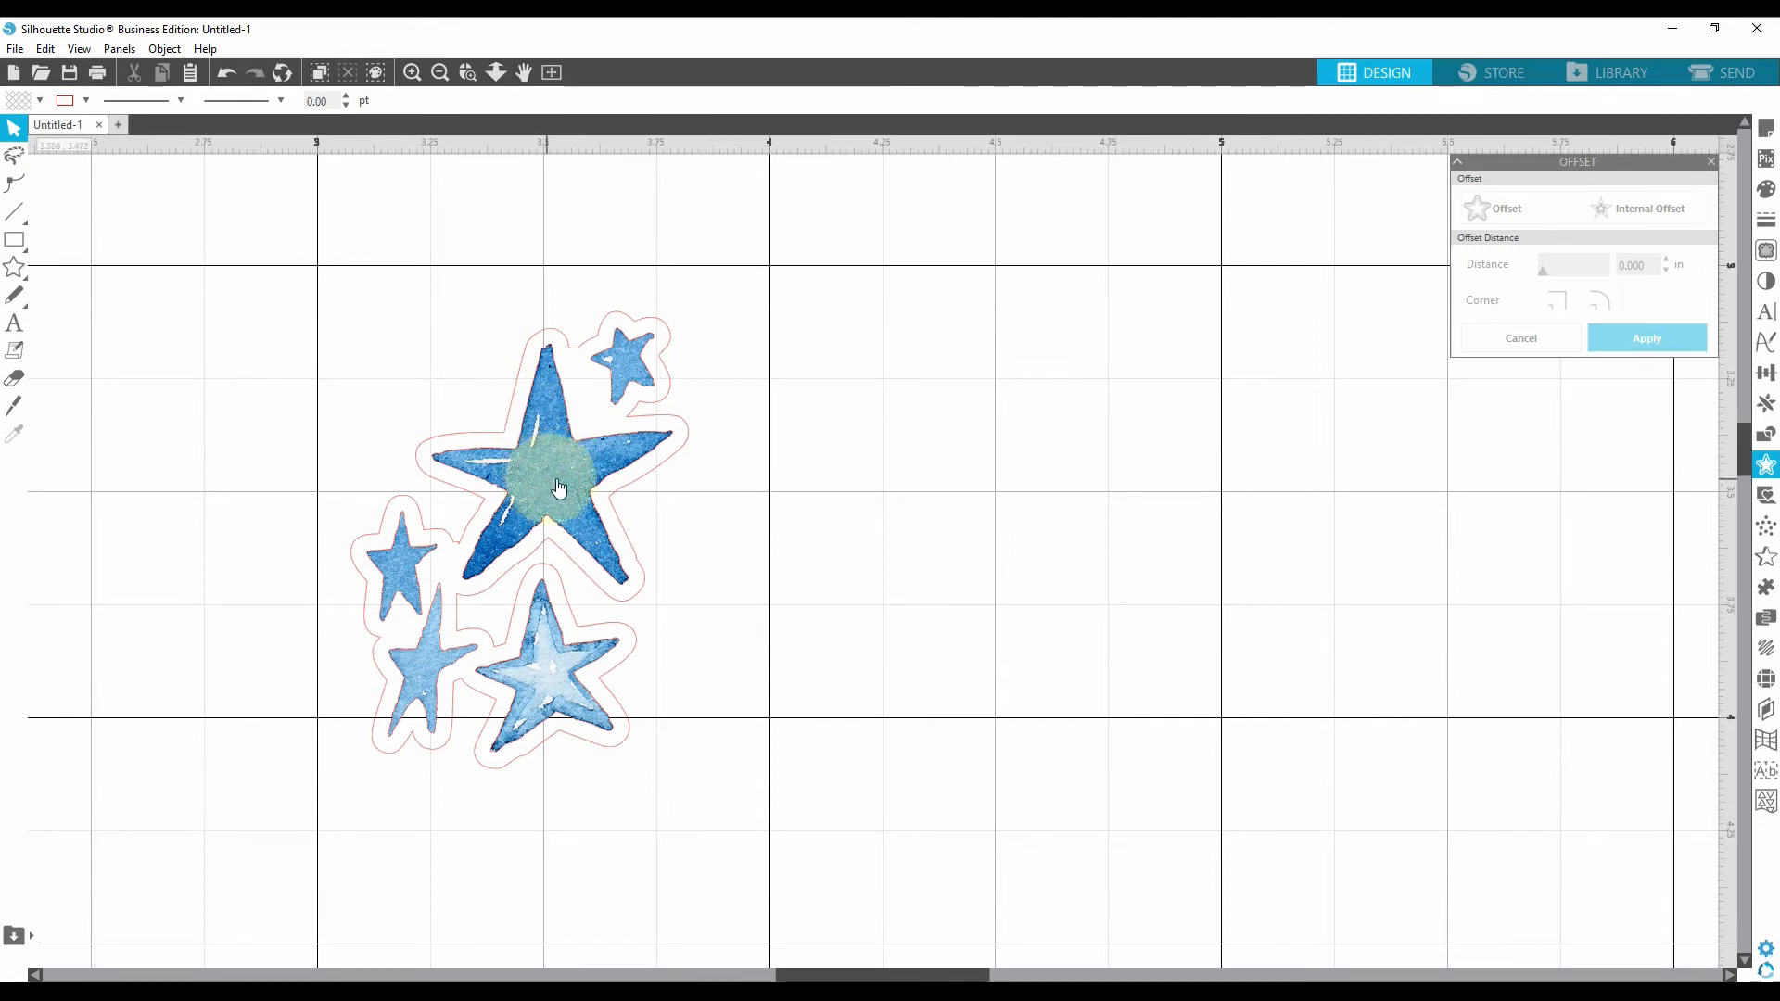
{"action": "left_click", "coordinate": [556, 487]}
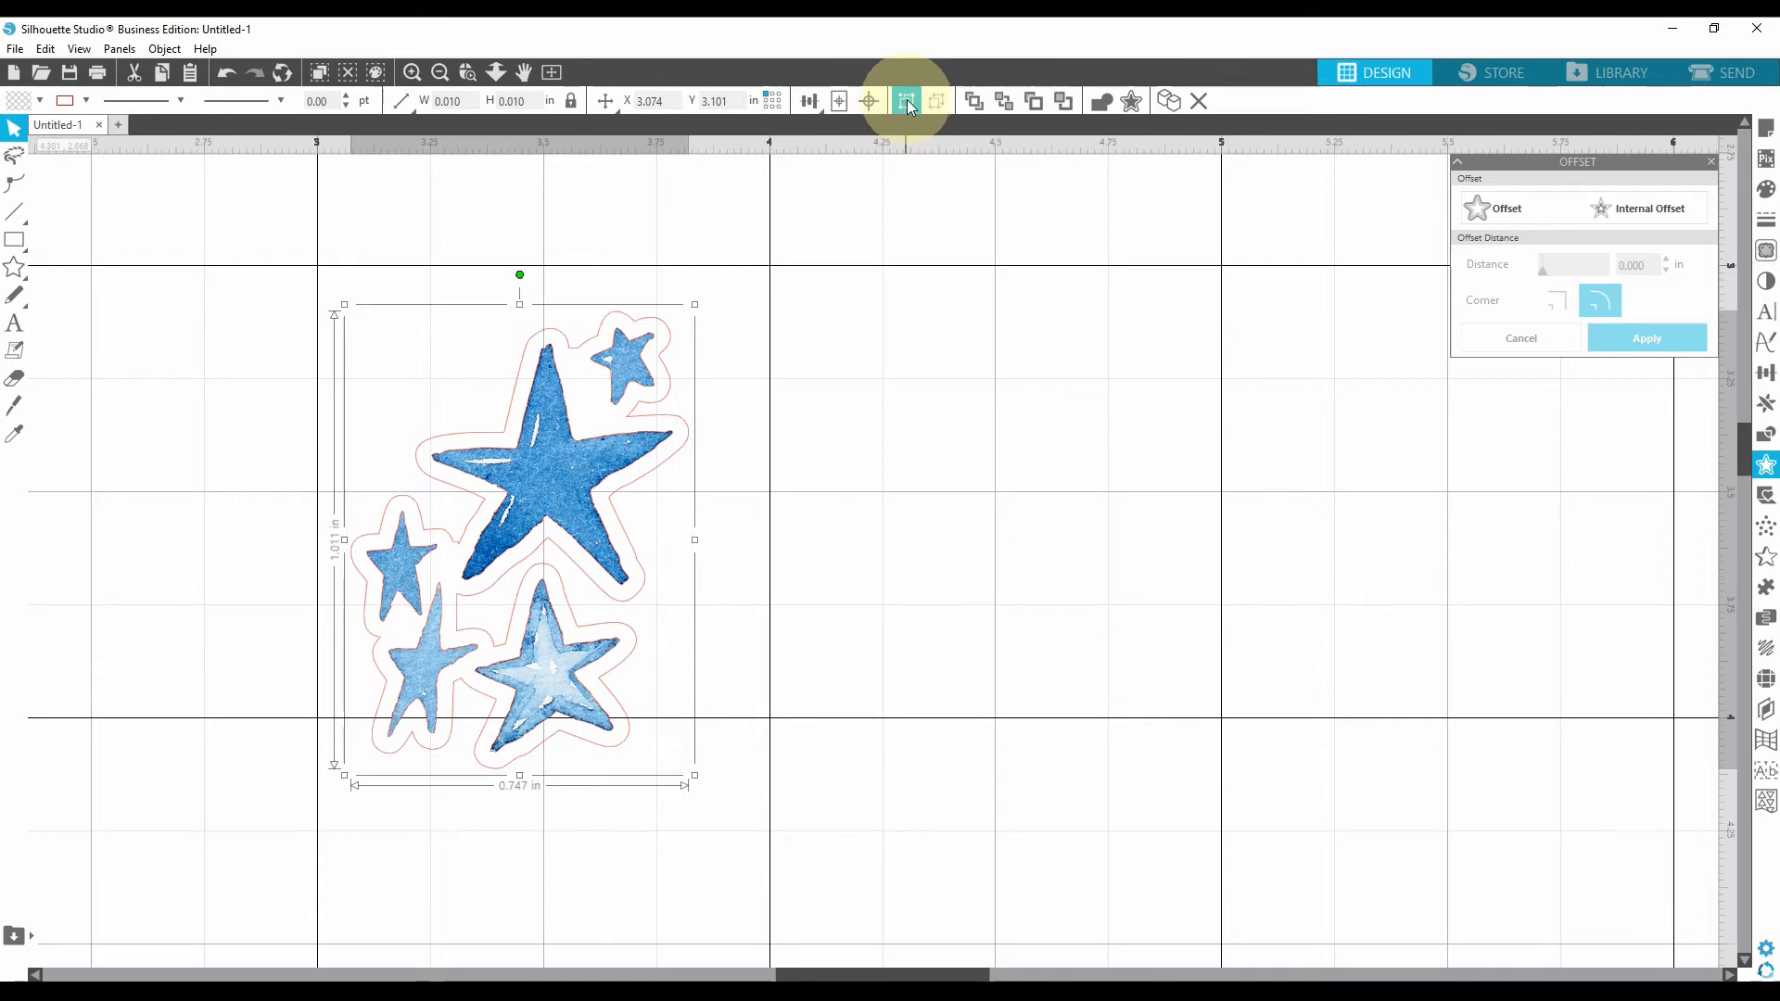
{"action": "left_click", "coordinate": [857, 543]}
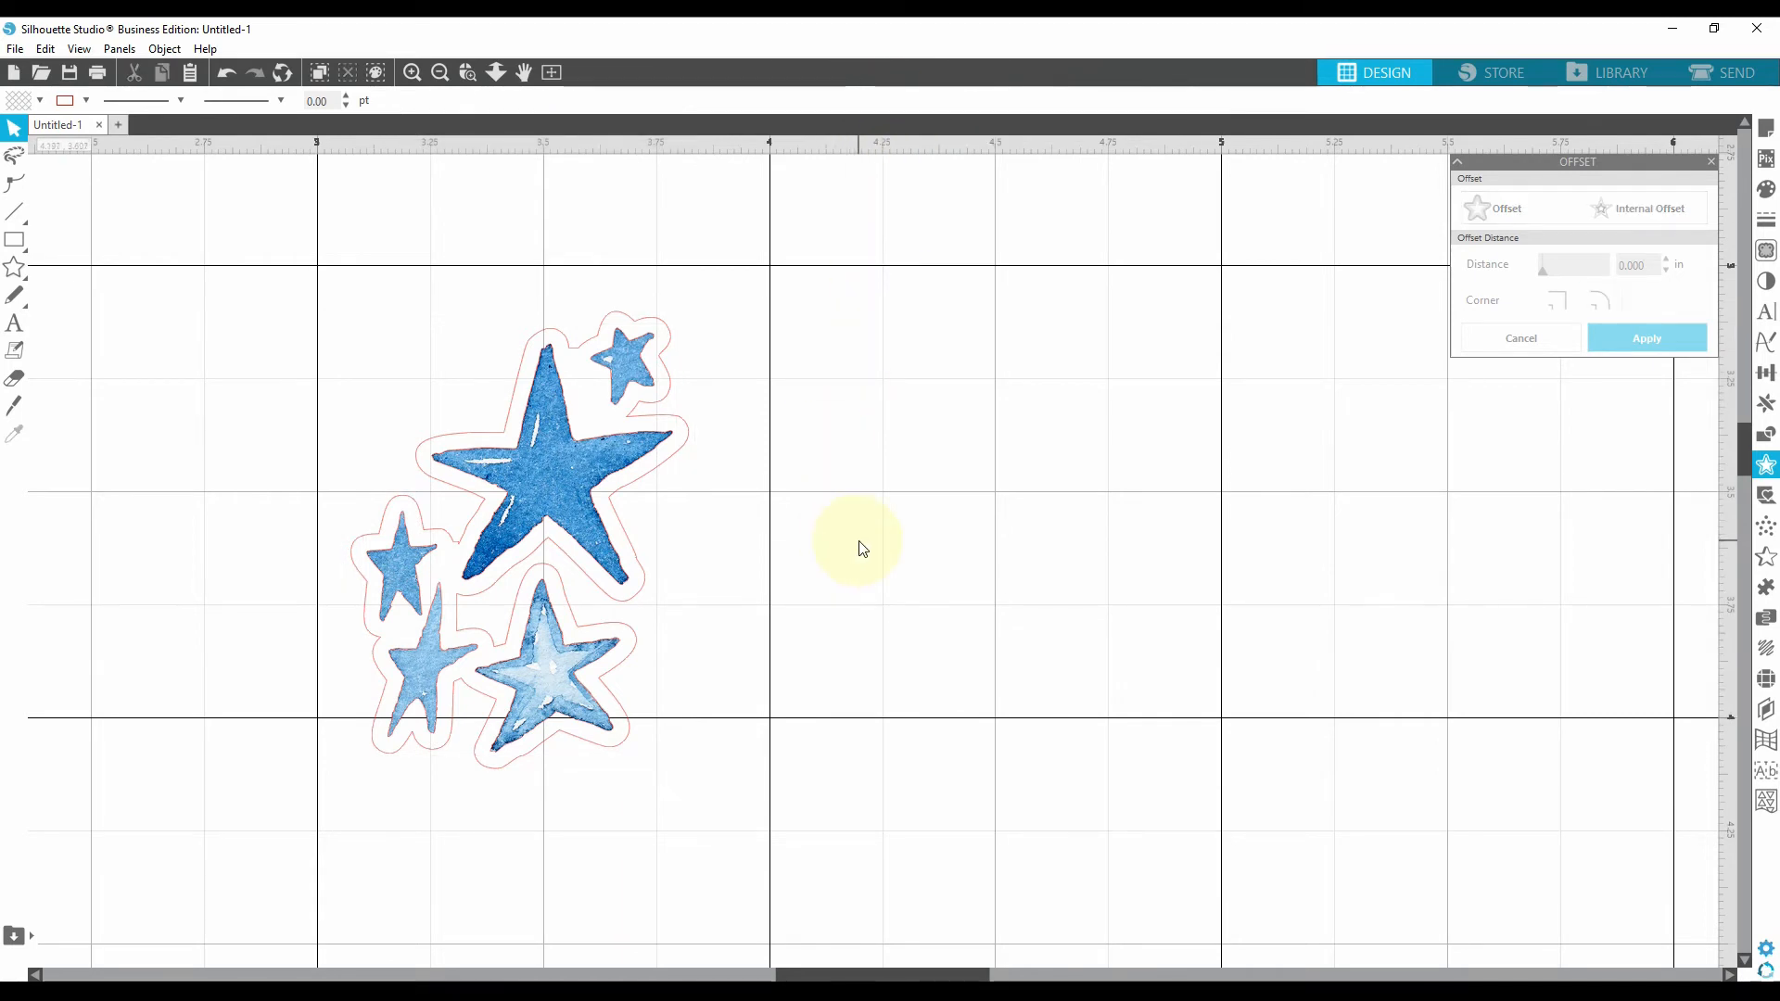
{"action": "mouse_move", "coordinate": [463, 100]}
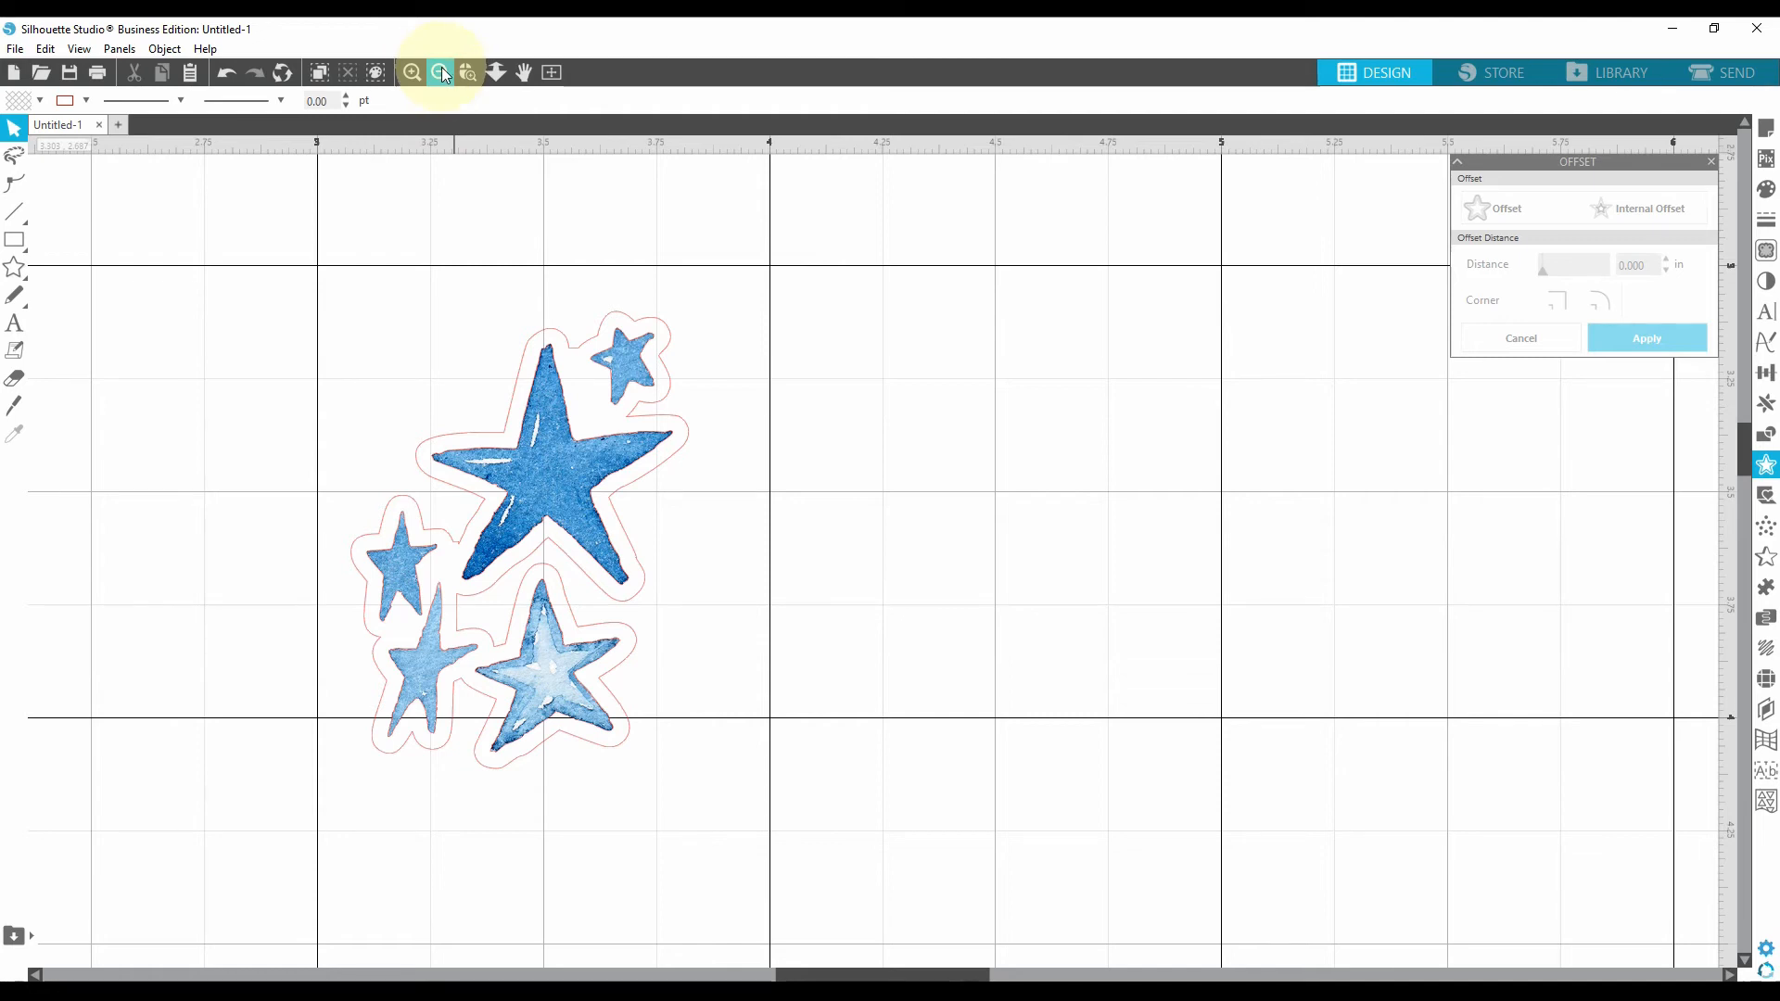
Step: Move the star sticker to the top-left corner inside the registration marks
{"action": "left_click", "coordinate": [441, 73]}
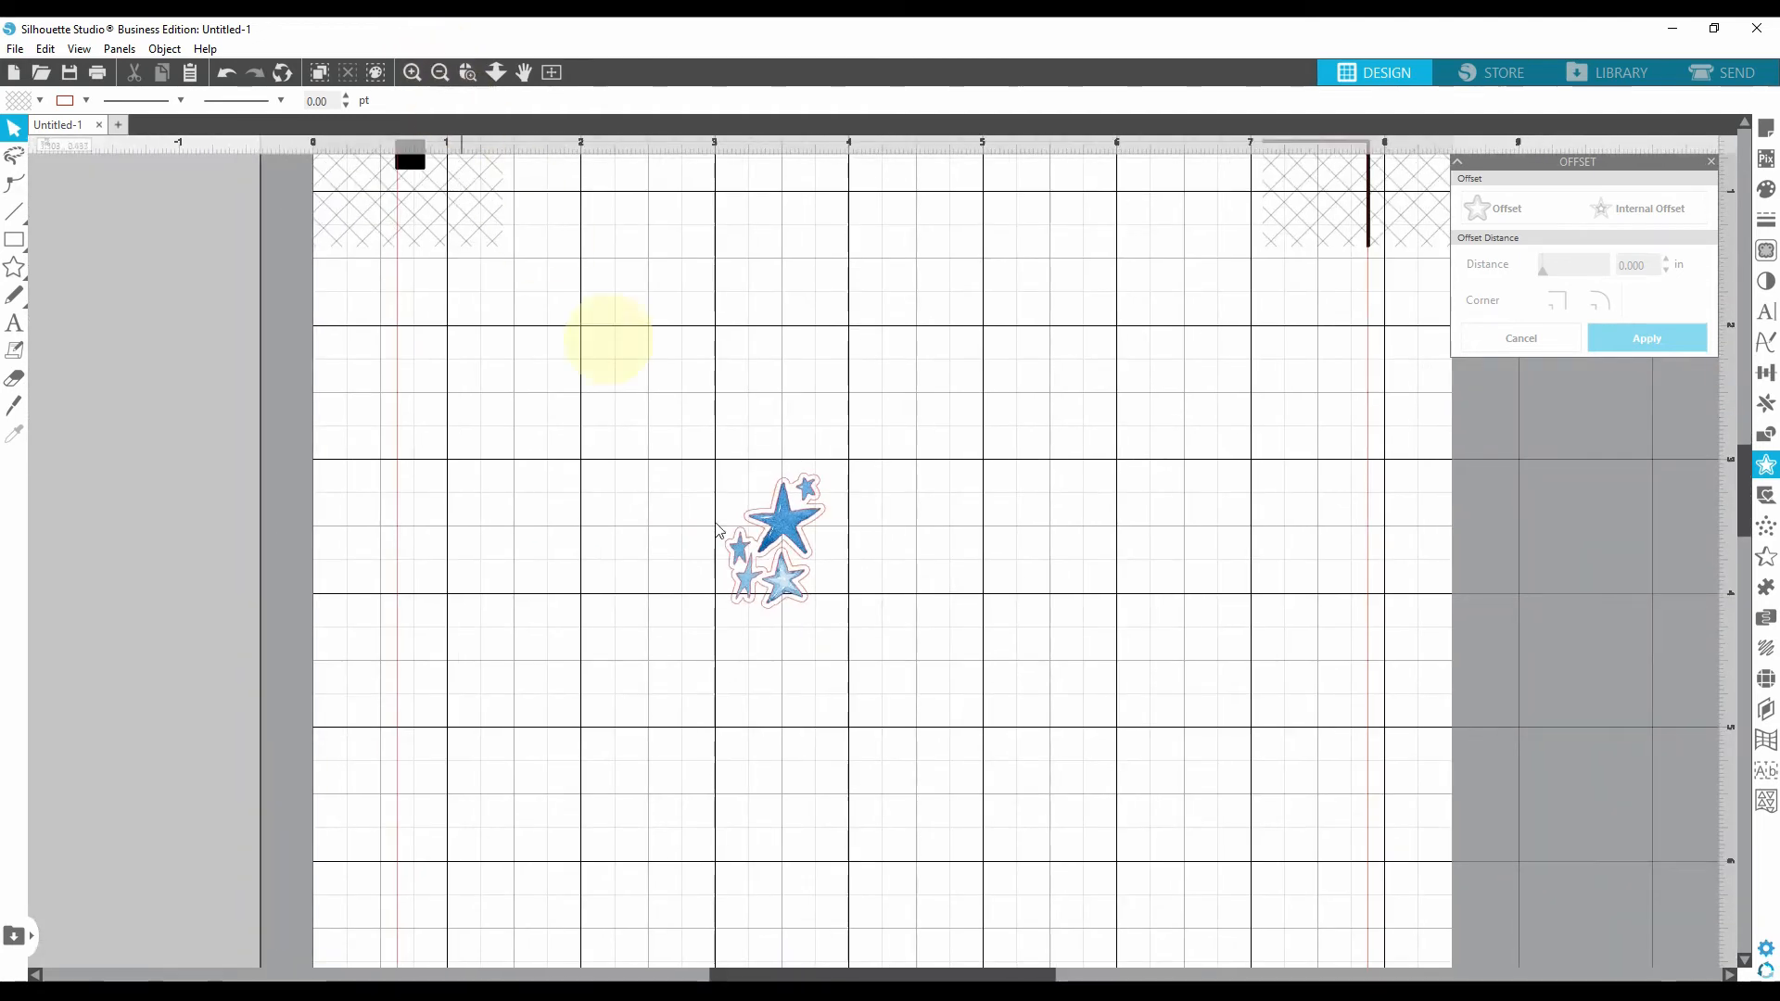
{"action": "scroll", "scroll_direction": "down", "scroll_amount": 3}
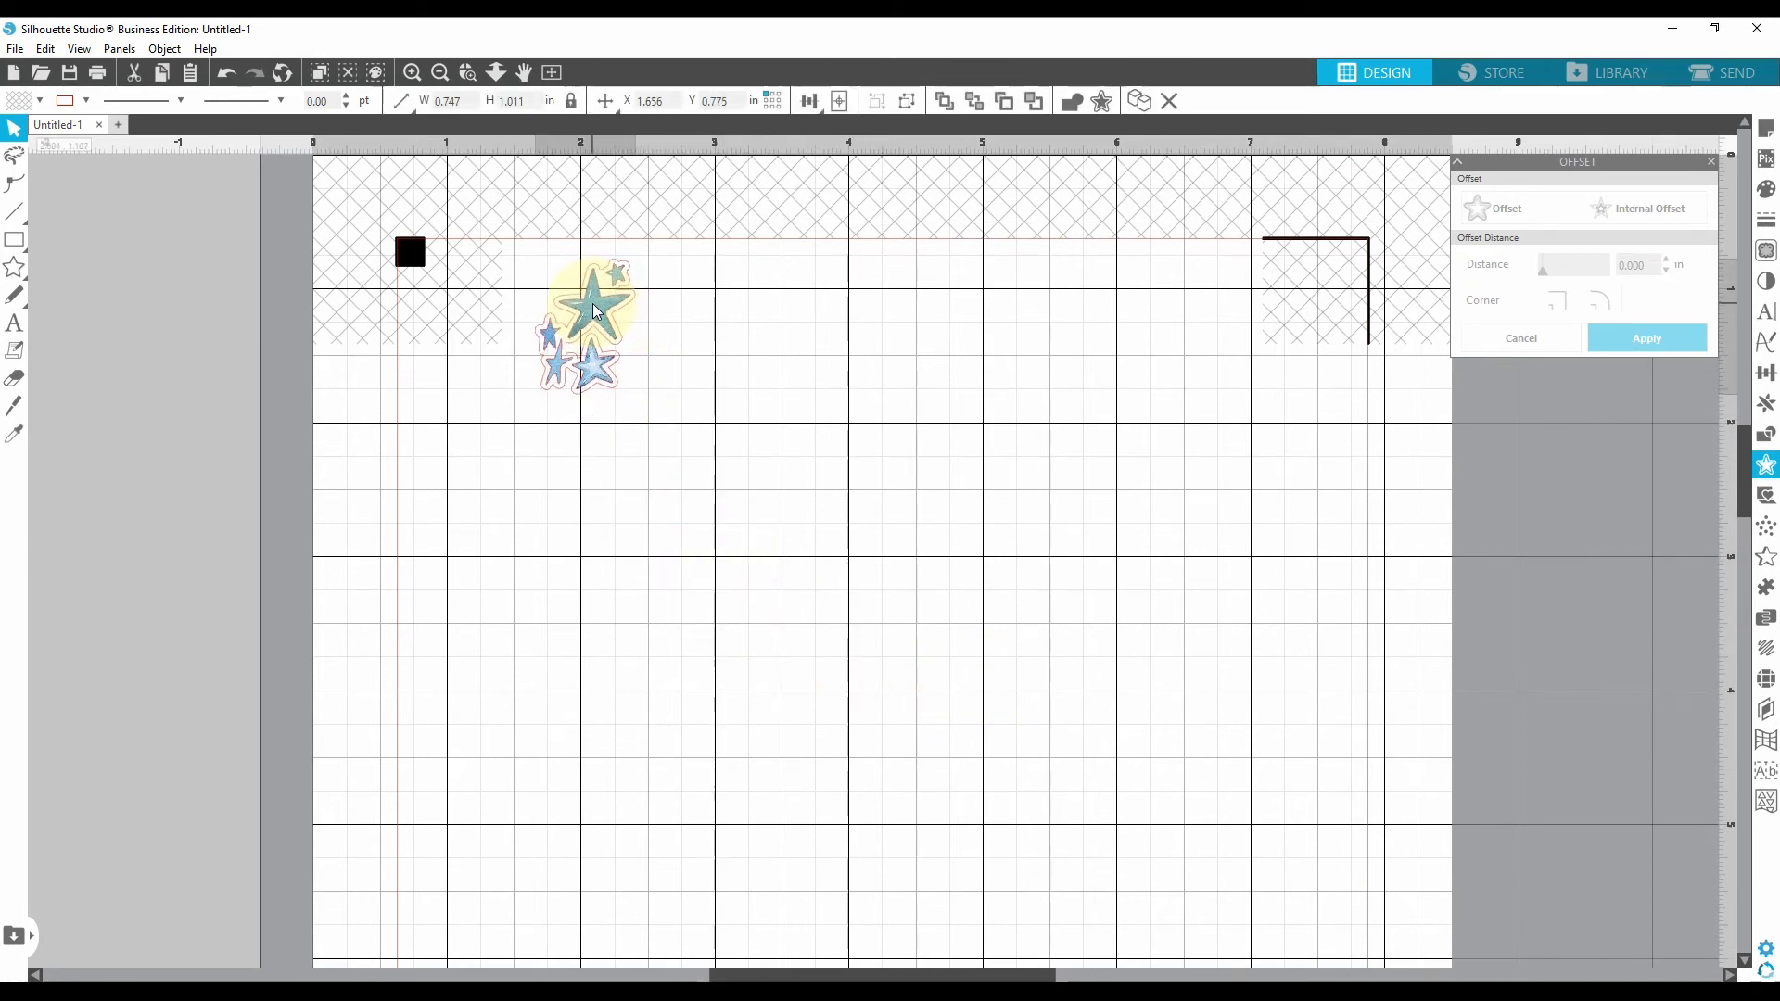
{"action": "left_click", "coordinate": [346, 293]}
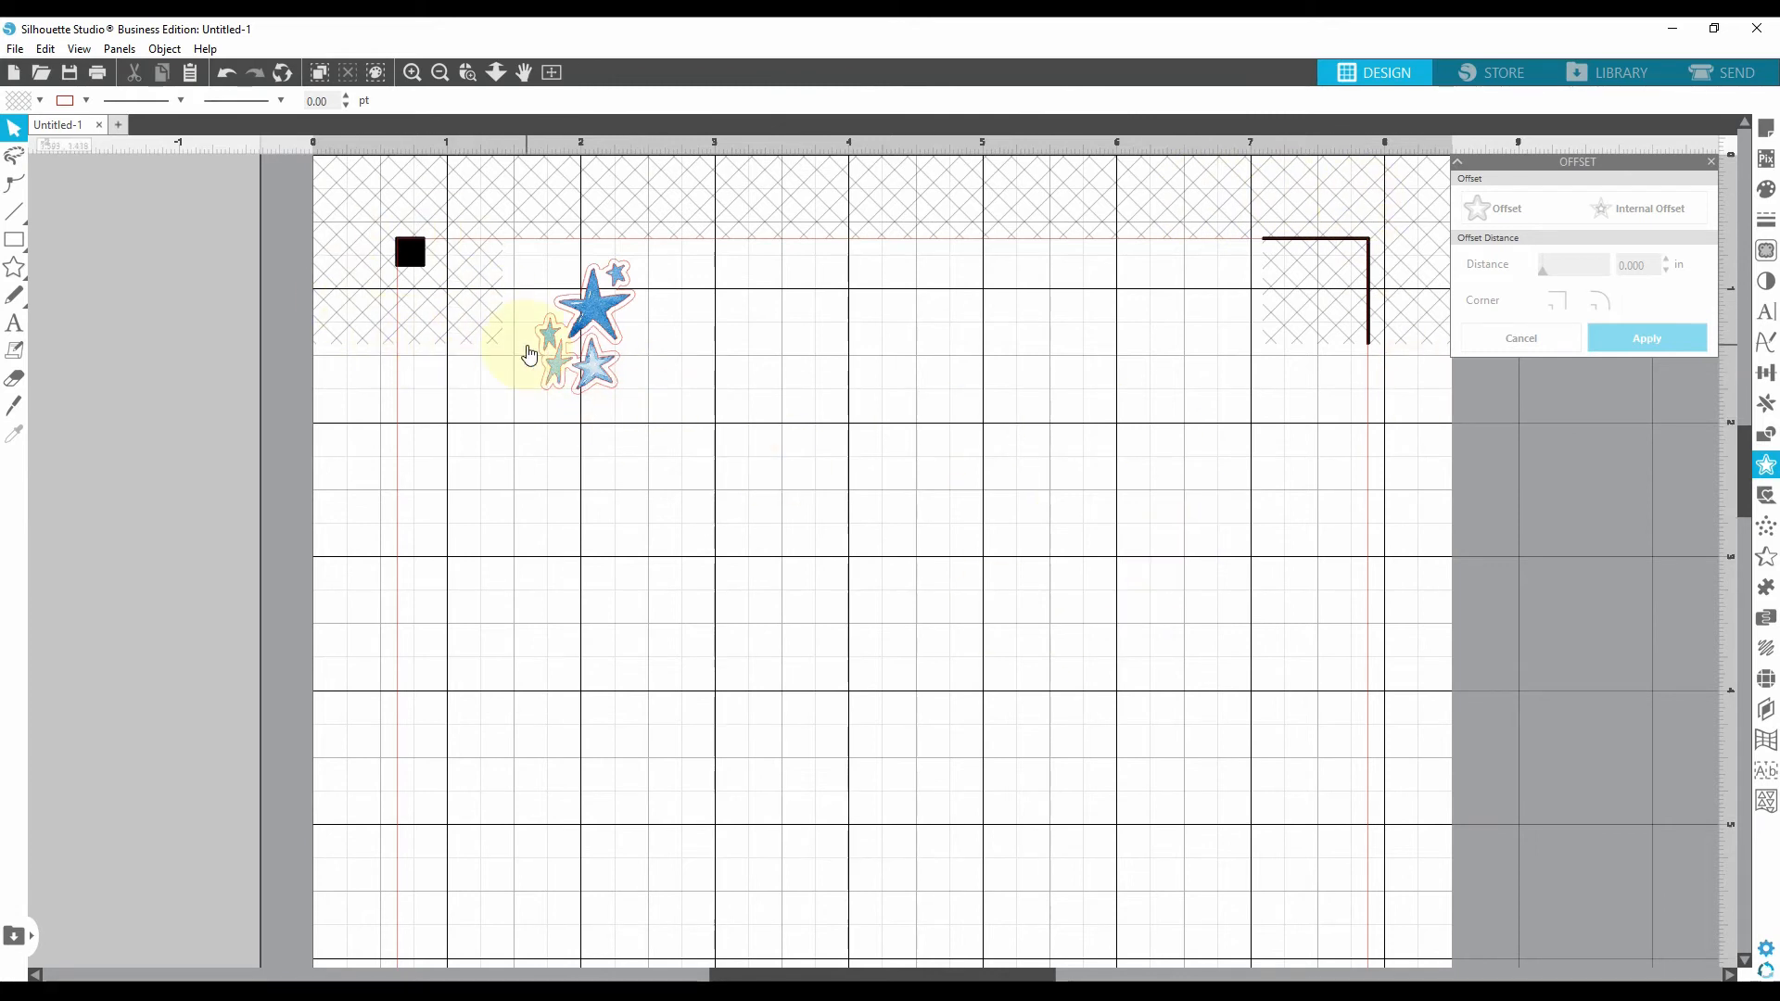
{"action": "mouse_move", "coordinate": [589, 244]}
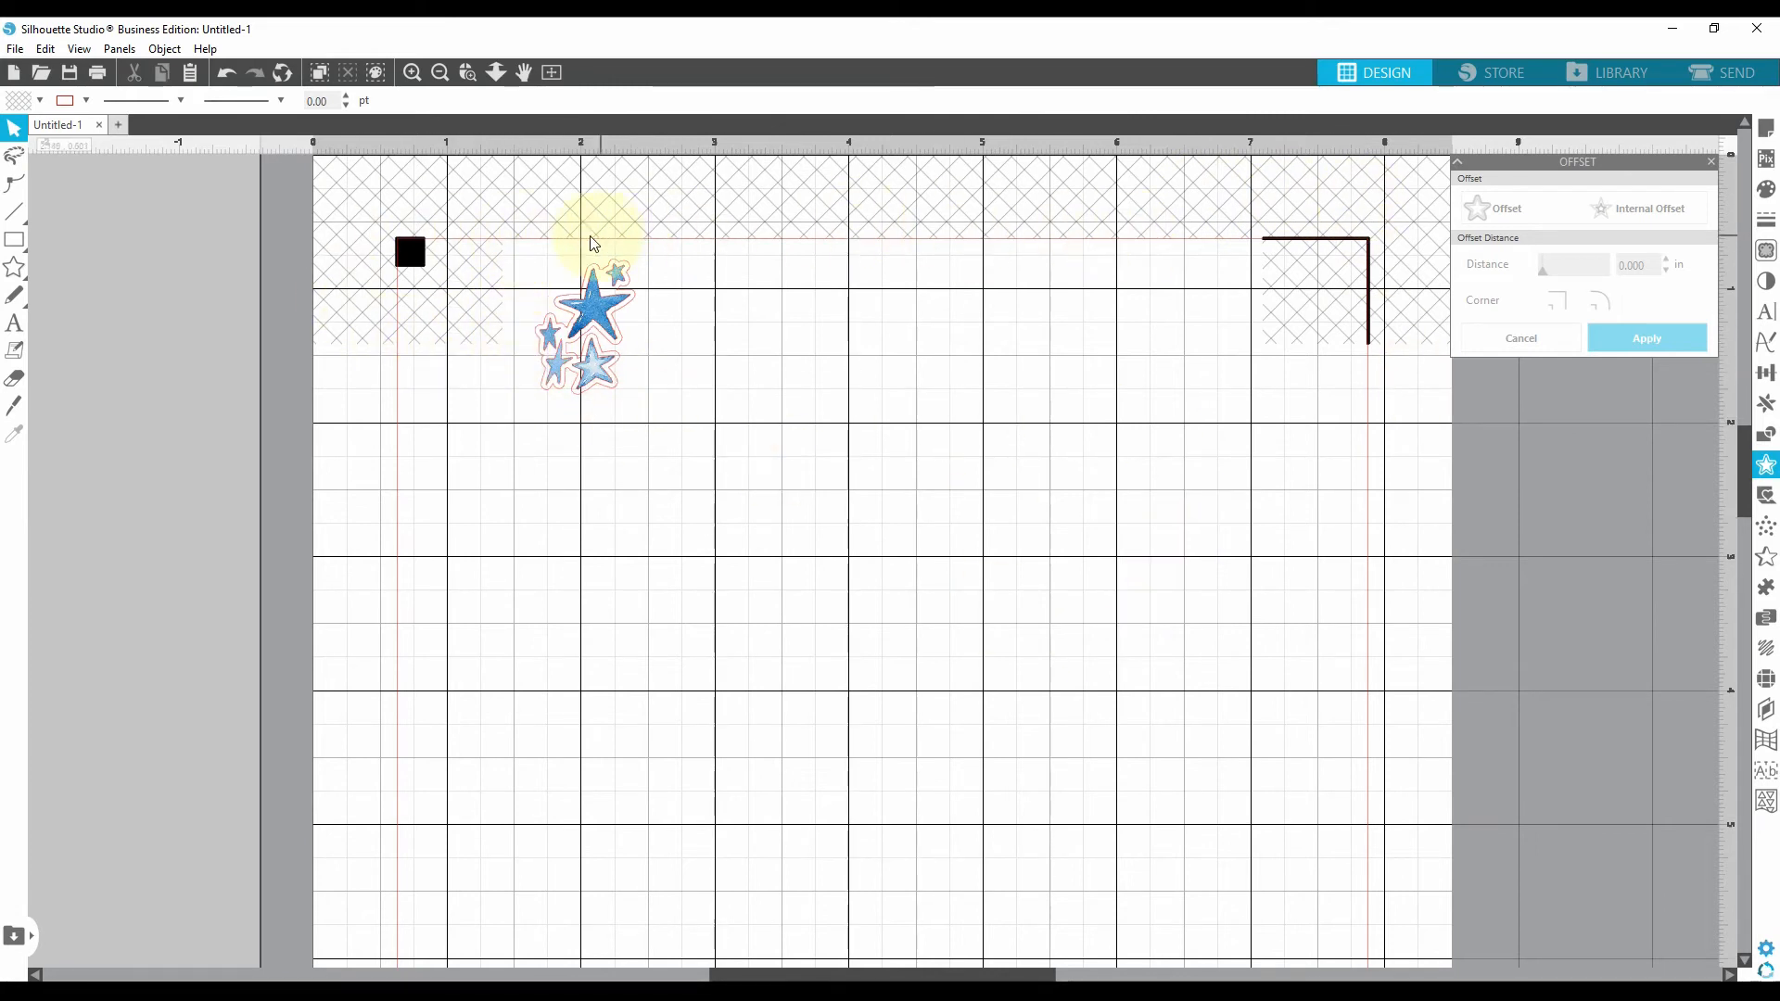
{"action": "mouse_move", "coordinate": [402, 413]}
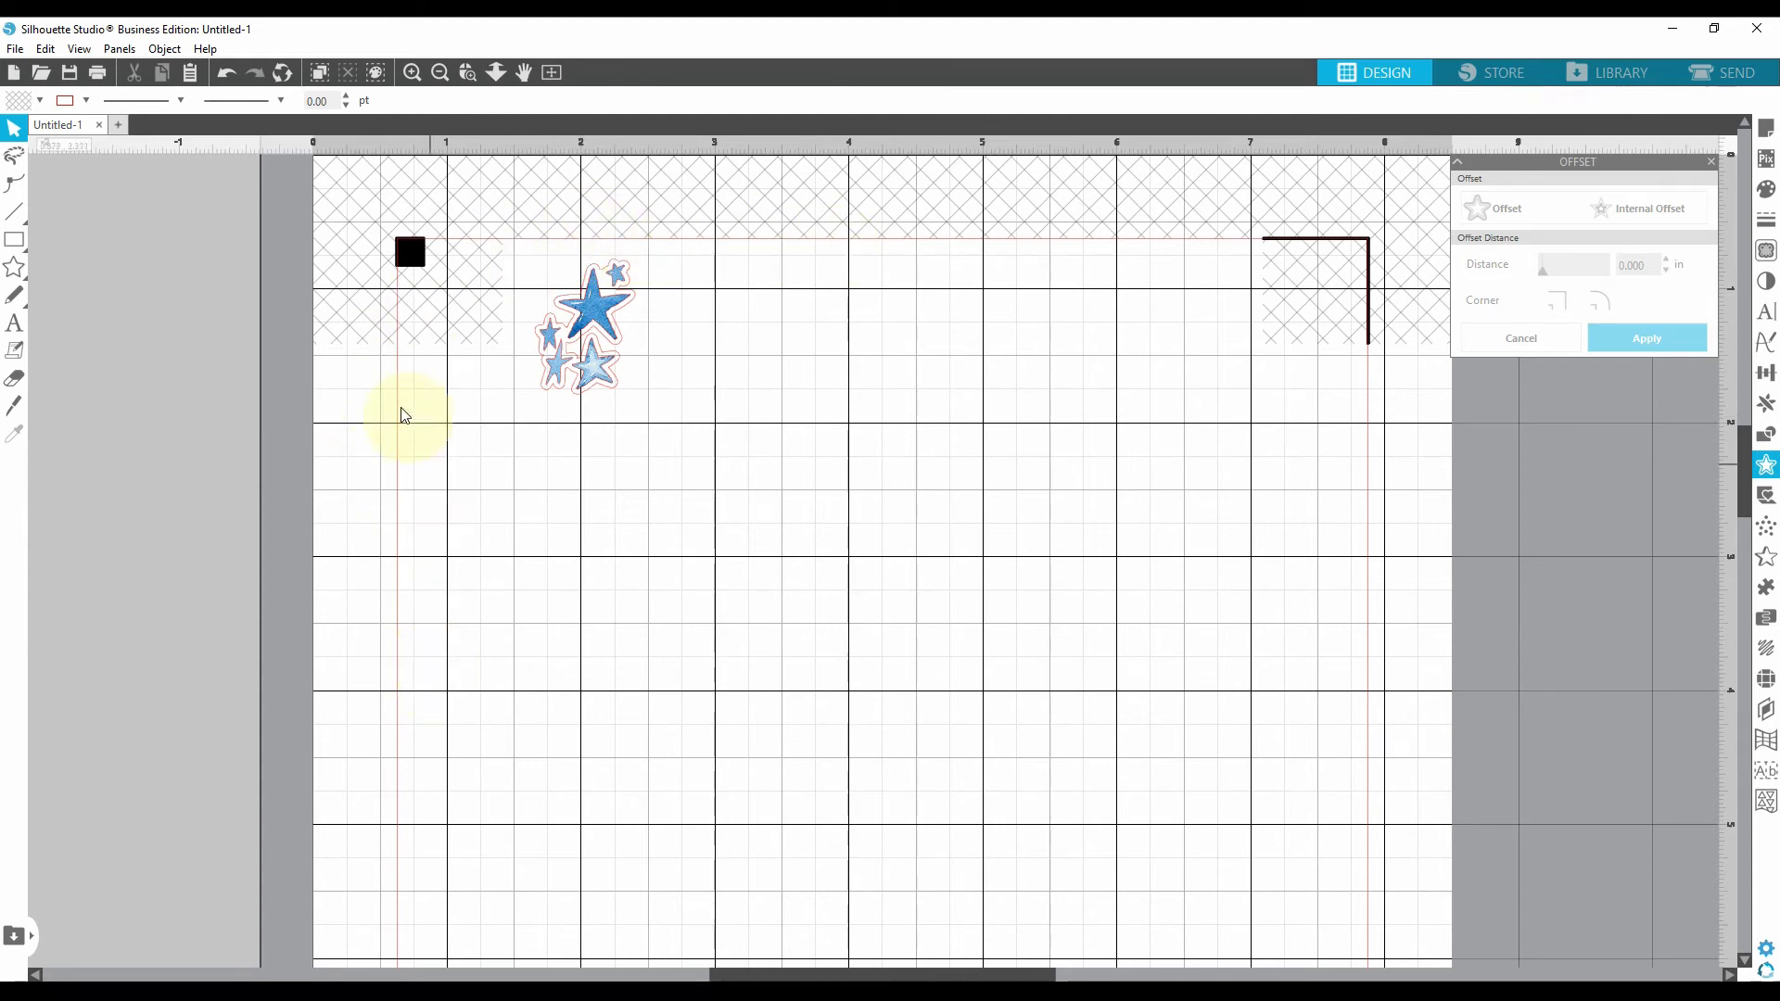
{"action": "mouse_move", "coordinate": [792, 197]}
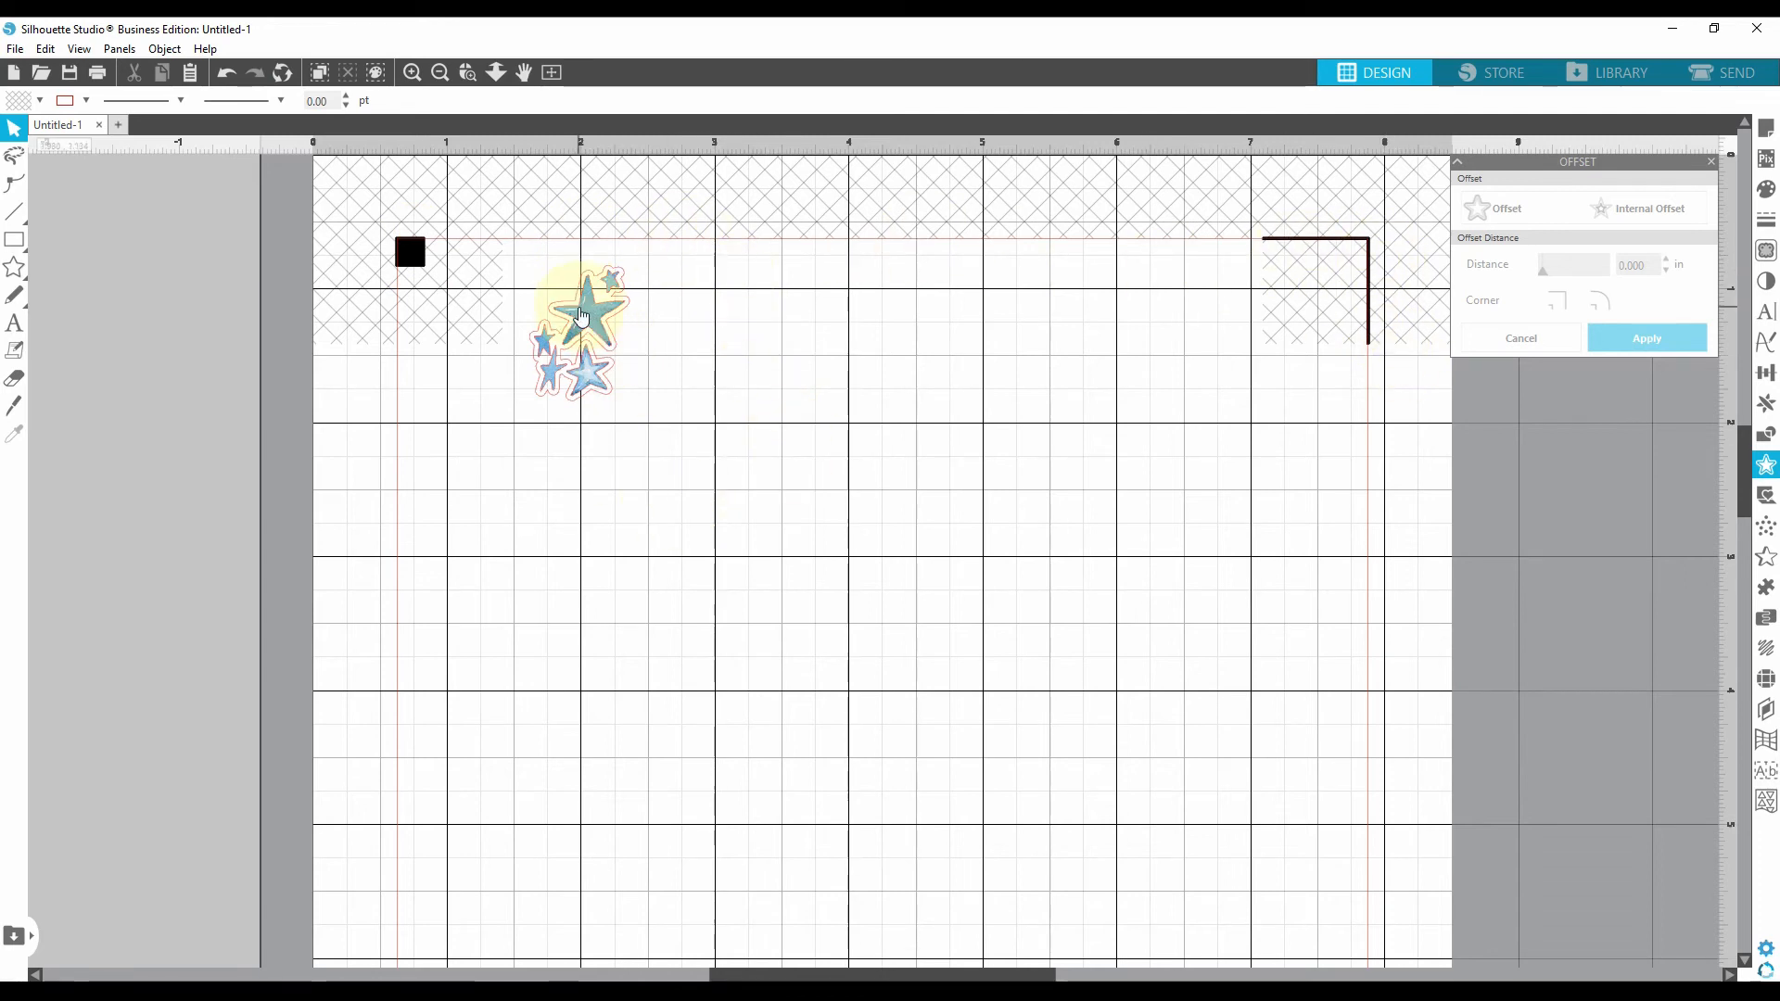
{"action": "mouse_move", "coordinate": [586, 322]}
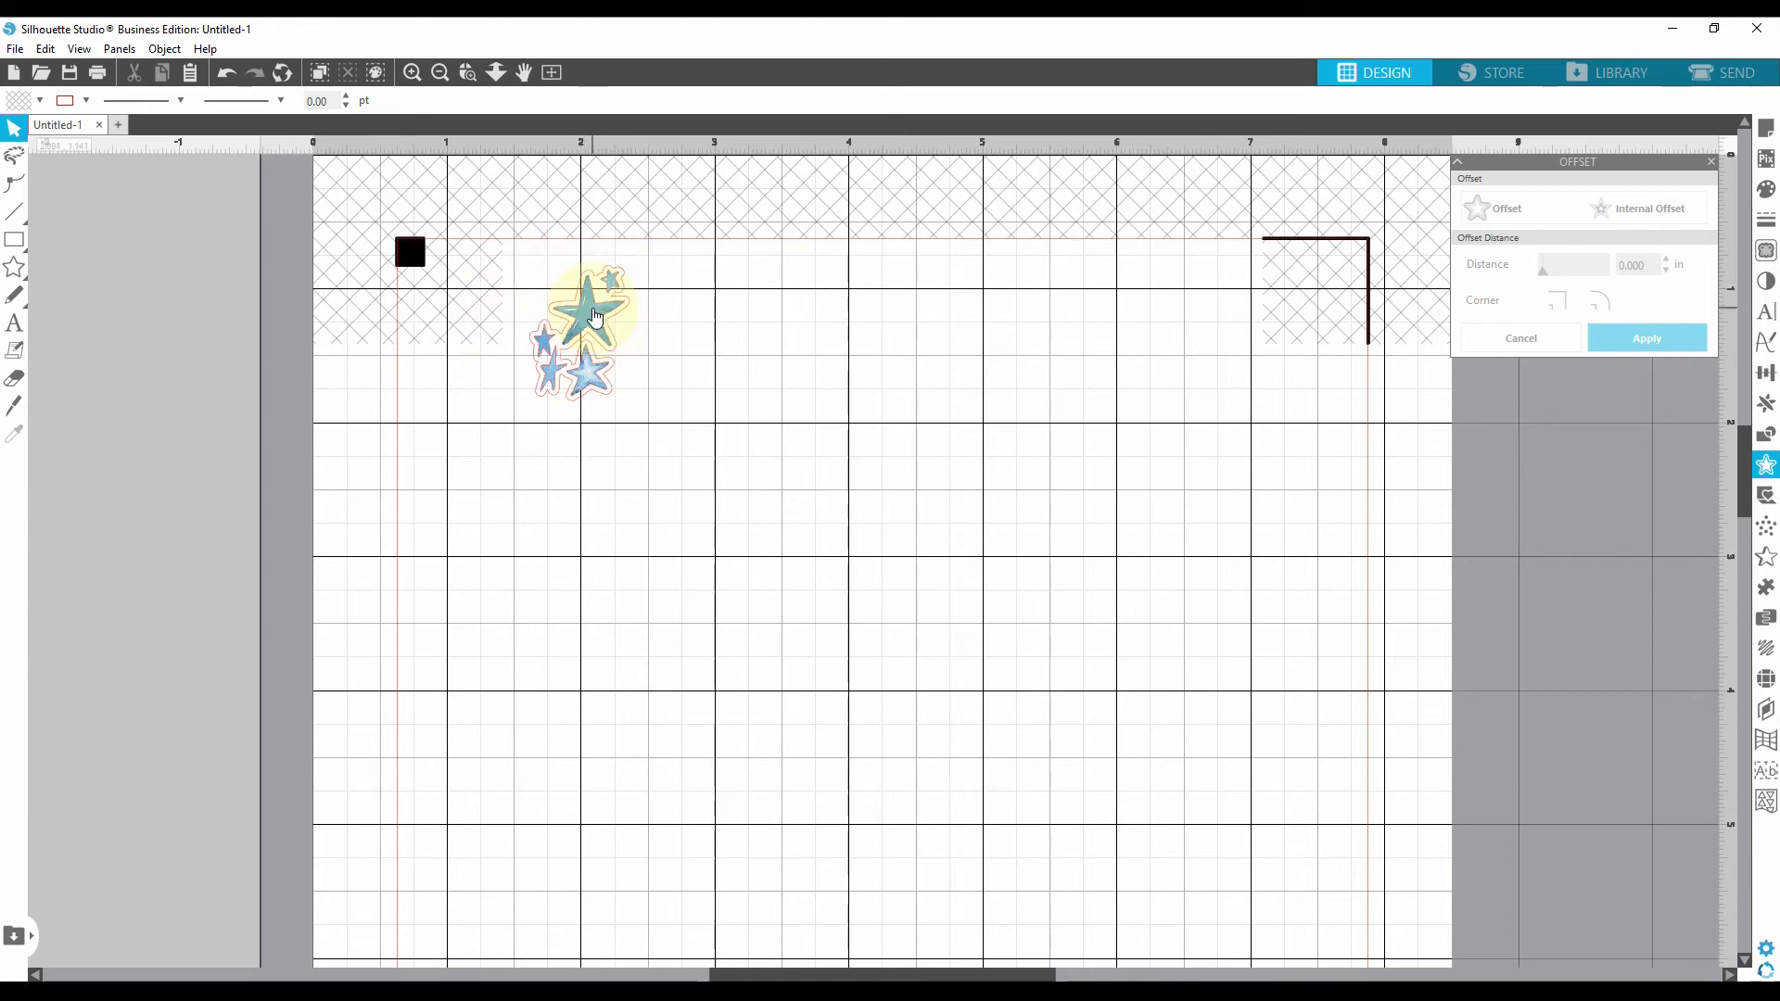
Step: Duplicate the star cluster twice, moving each copy rightward along the top of the page
{"action": "right_click", "coordinate": [590, 316]}
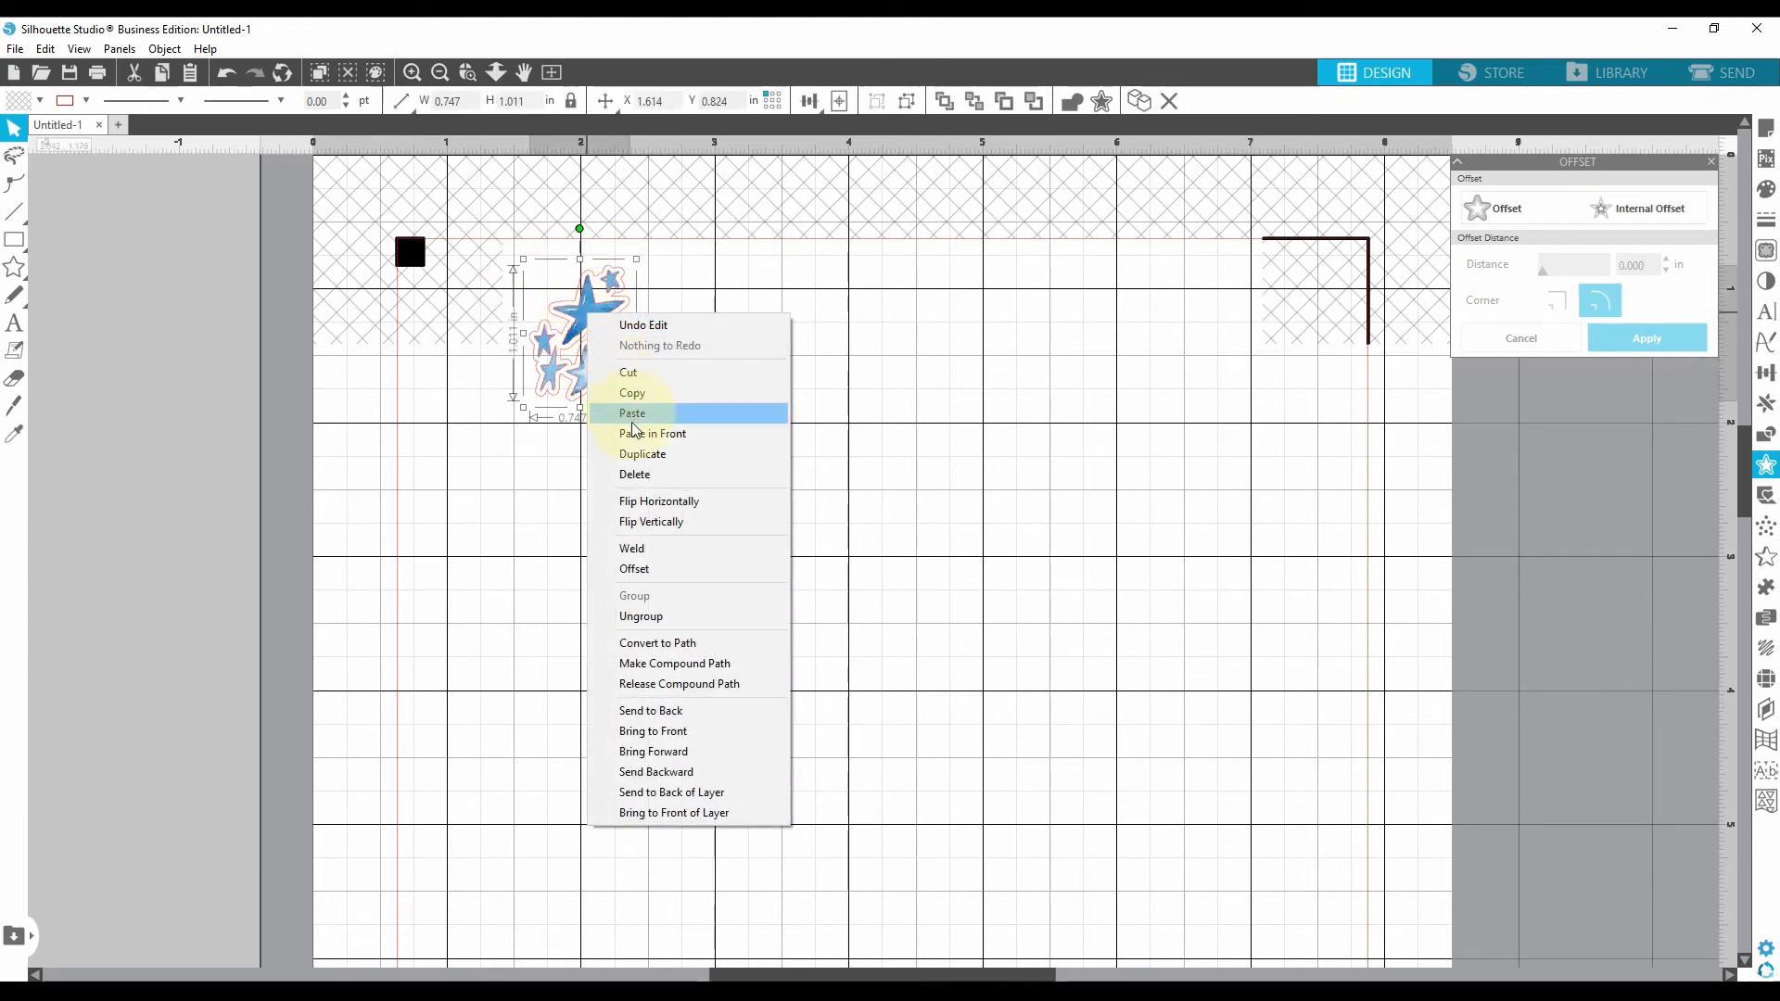
{"action": "left_click", "coordinate": [632, 411]}
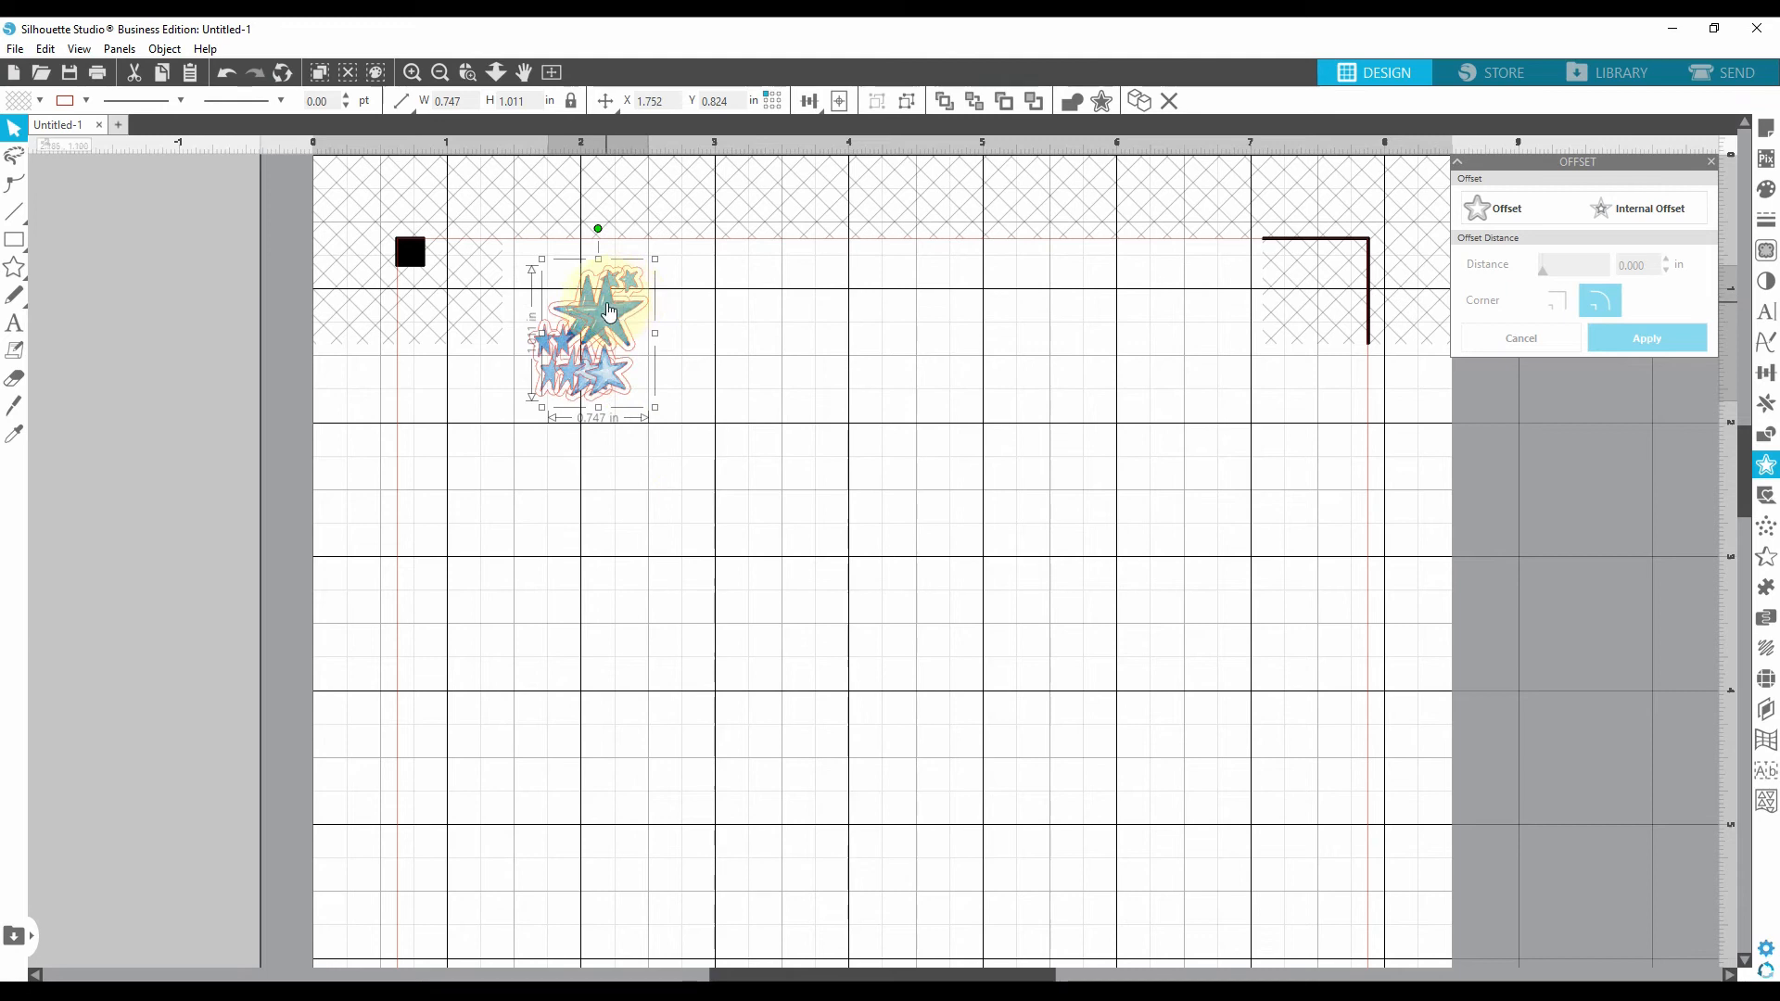
{"action": "left_click_drag", "start_coordinate": [608, 311], "coordinate": [681, 326]}
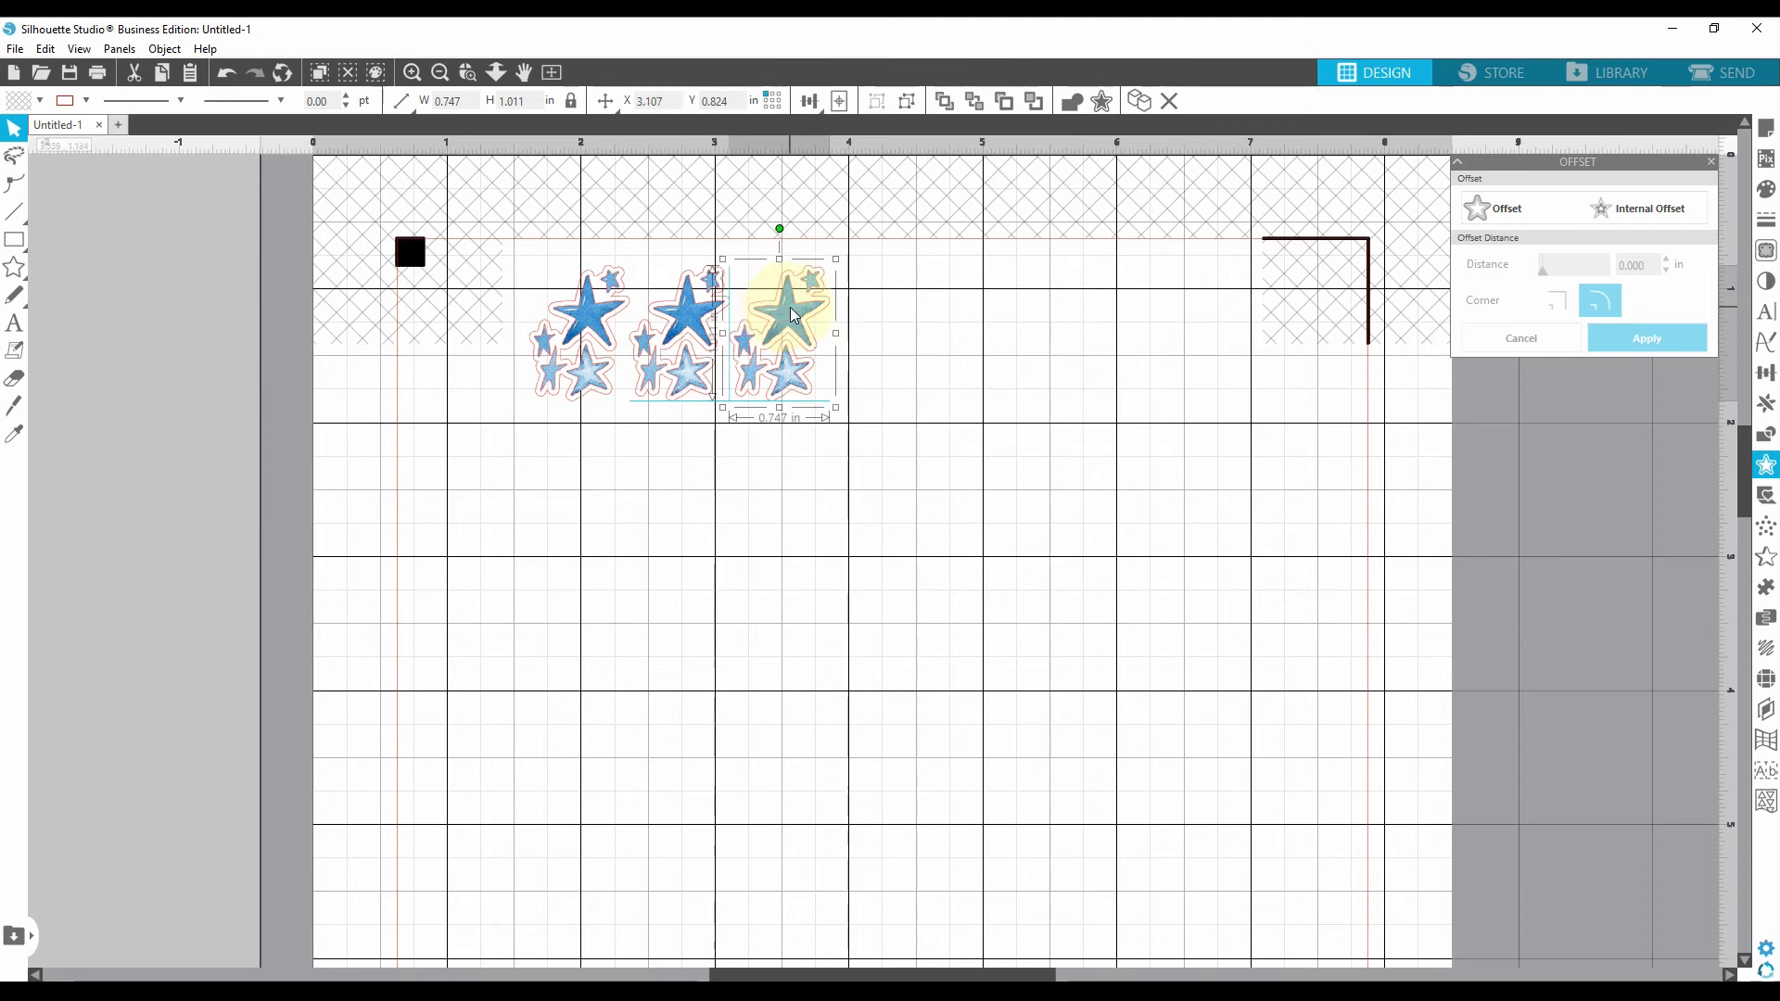
{"action": "right_click", "coordinate": [778, 317]}
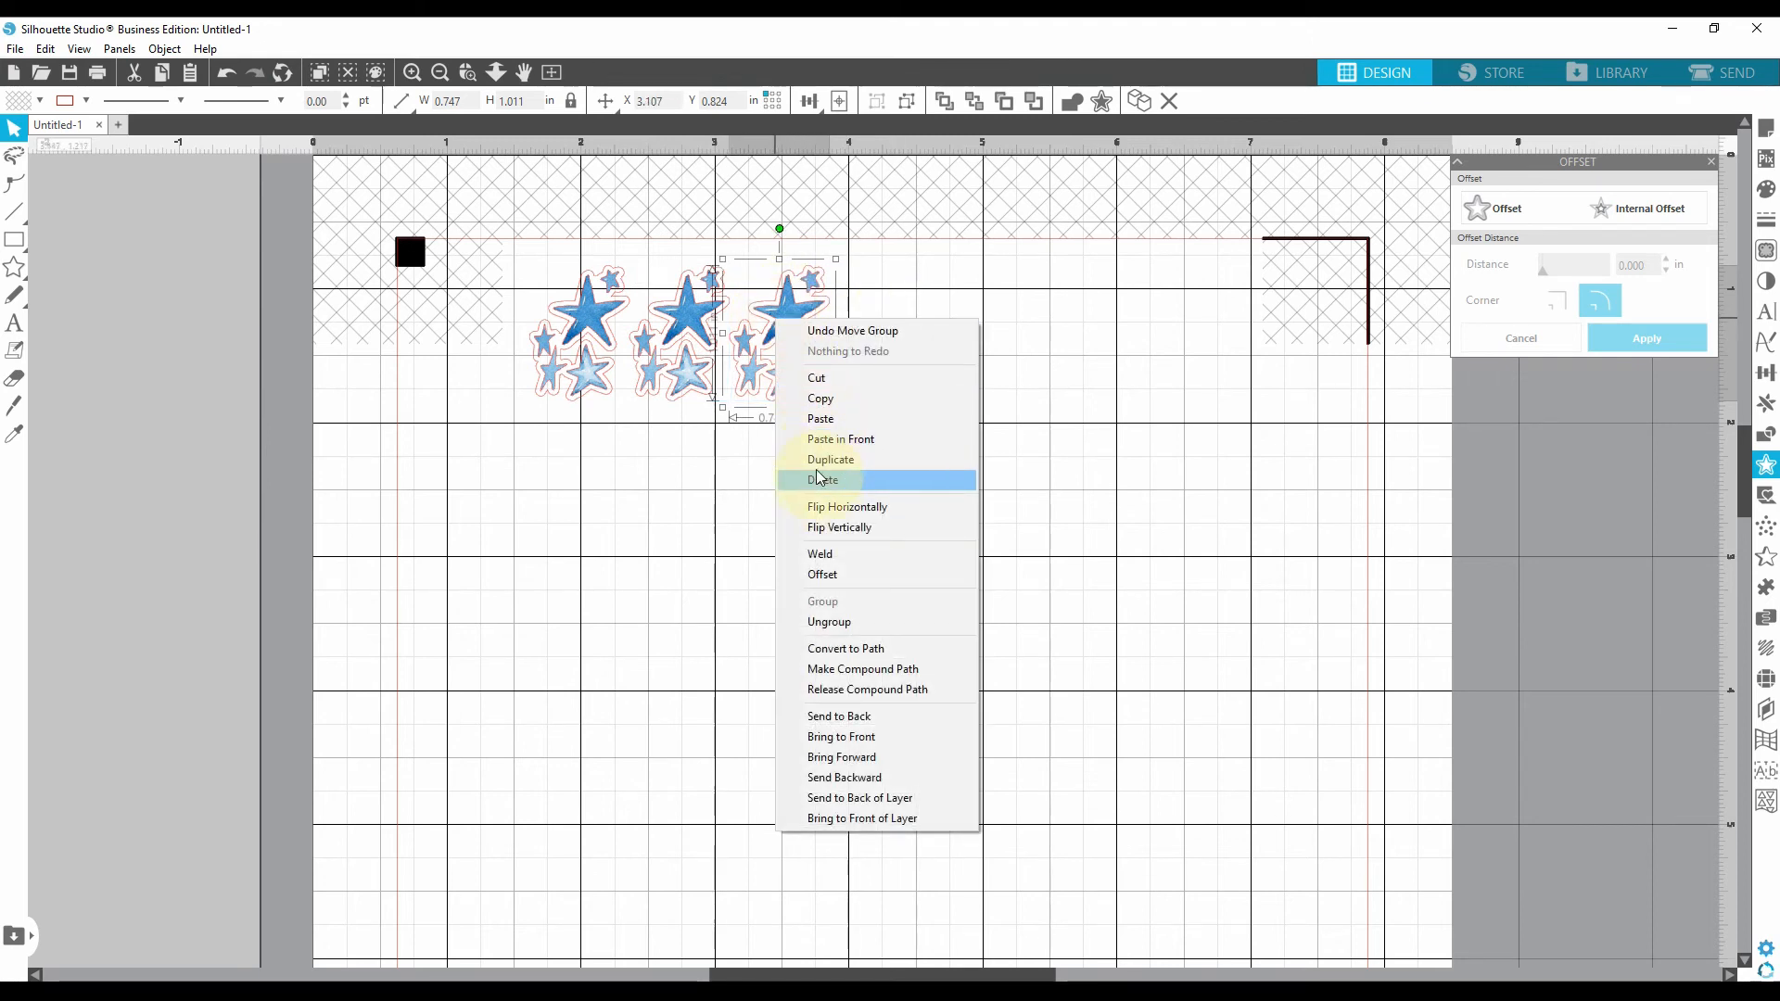
{"action": "left_click", "coordinate": [830, 460]}
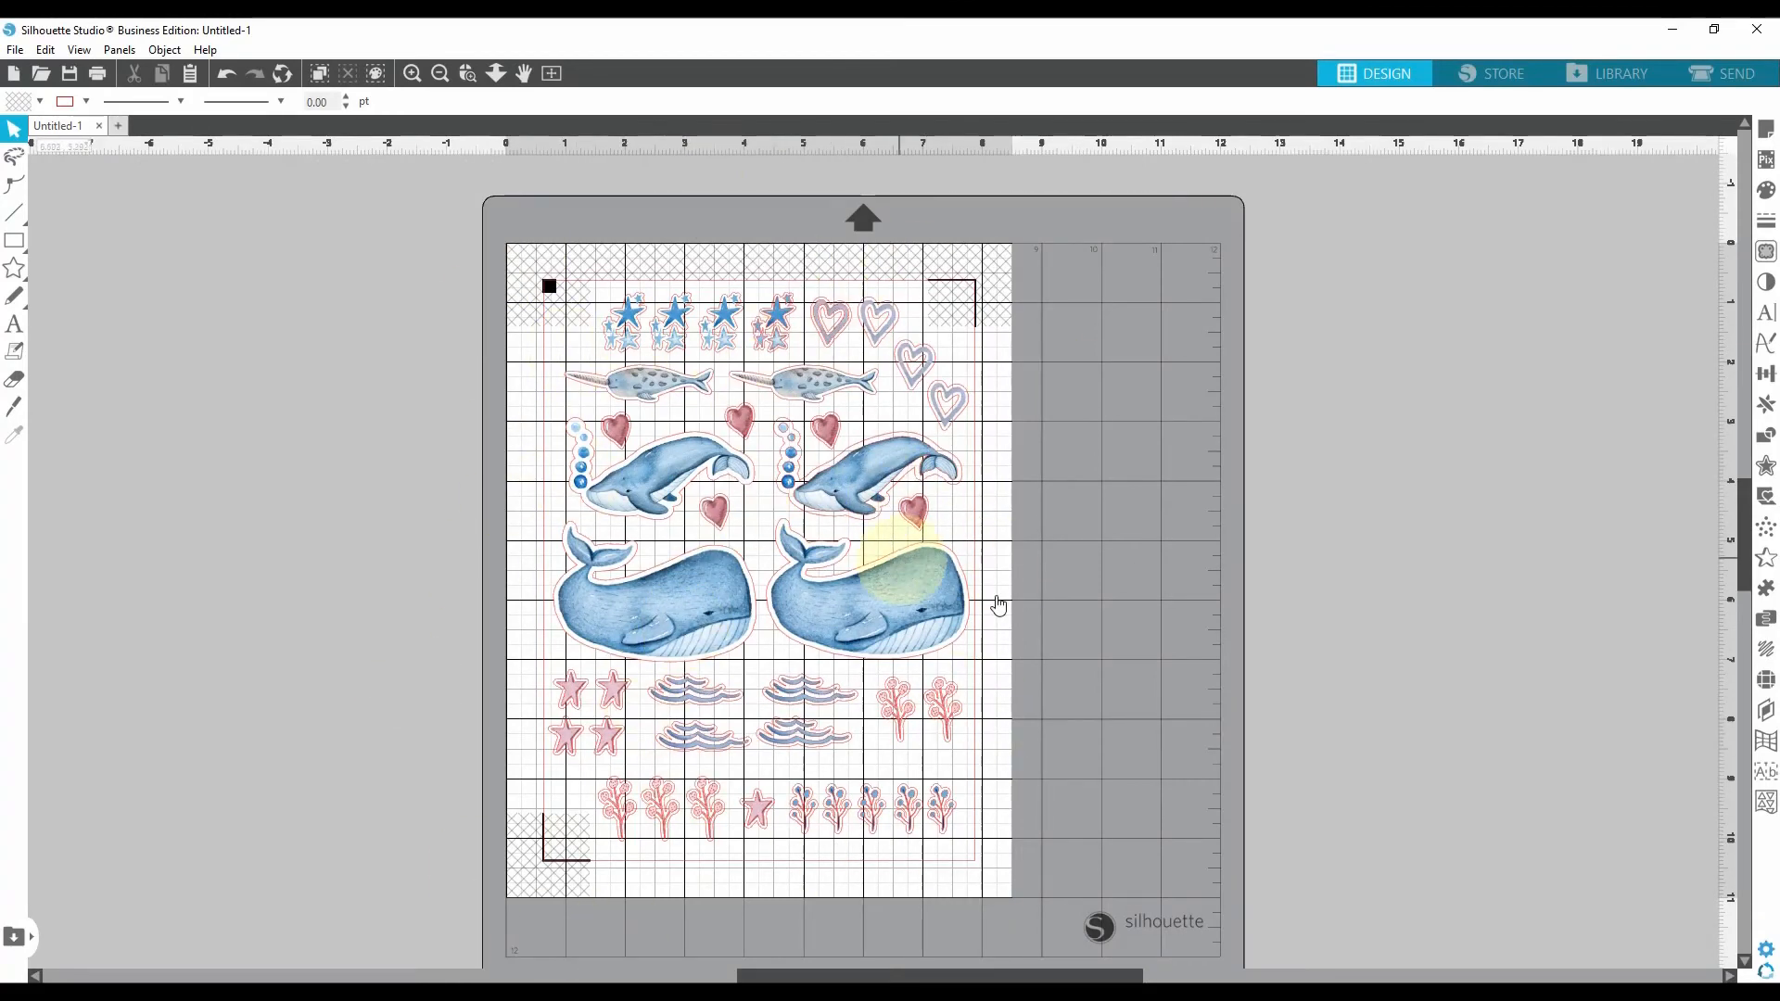
{"action": "left_click", "coordinate": [411, 72]}
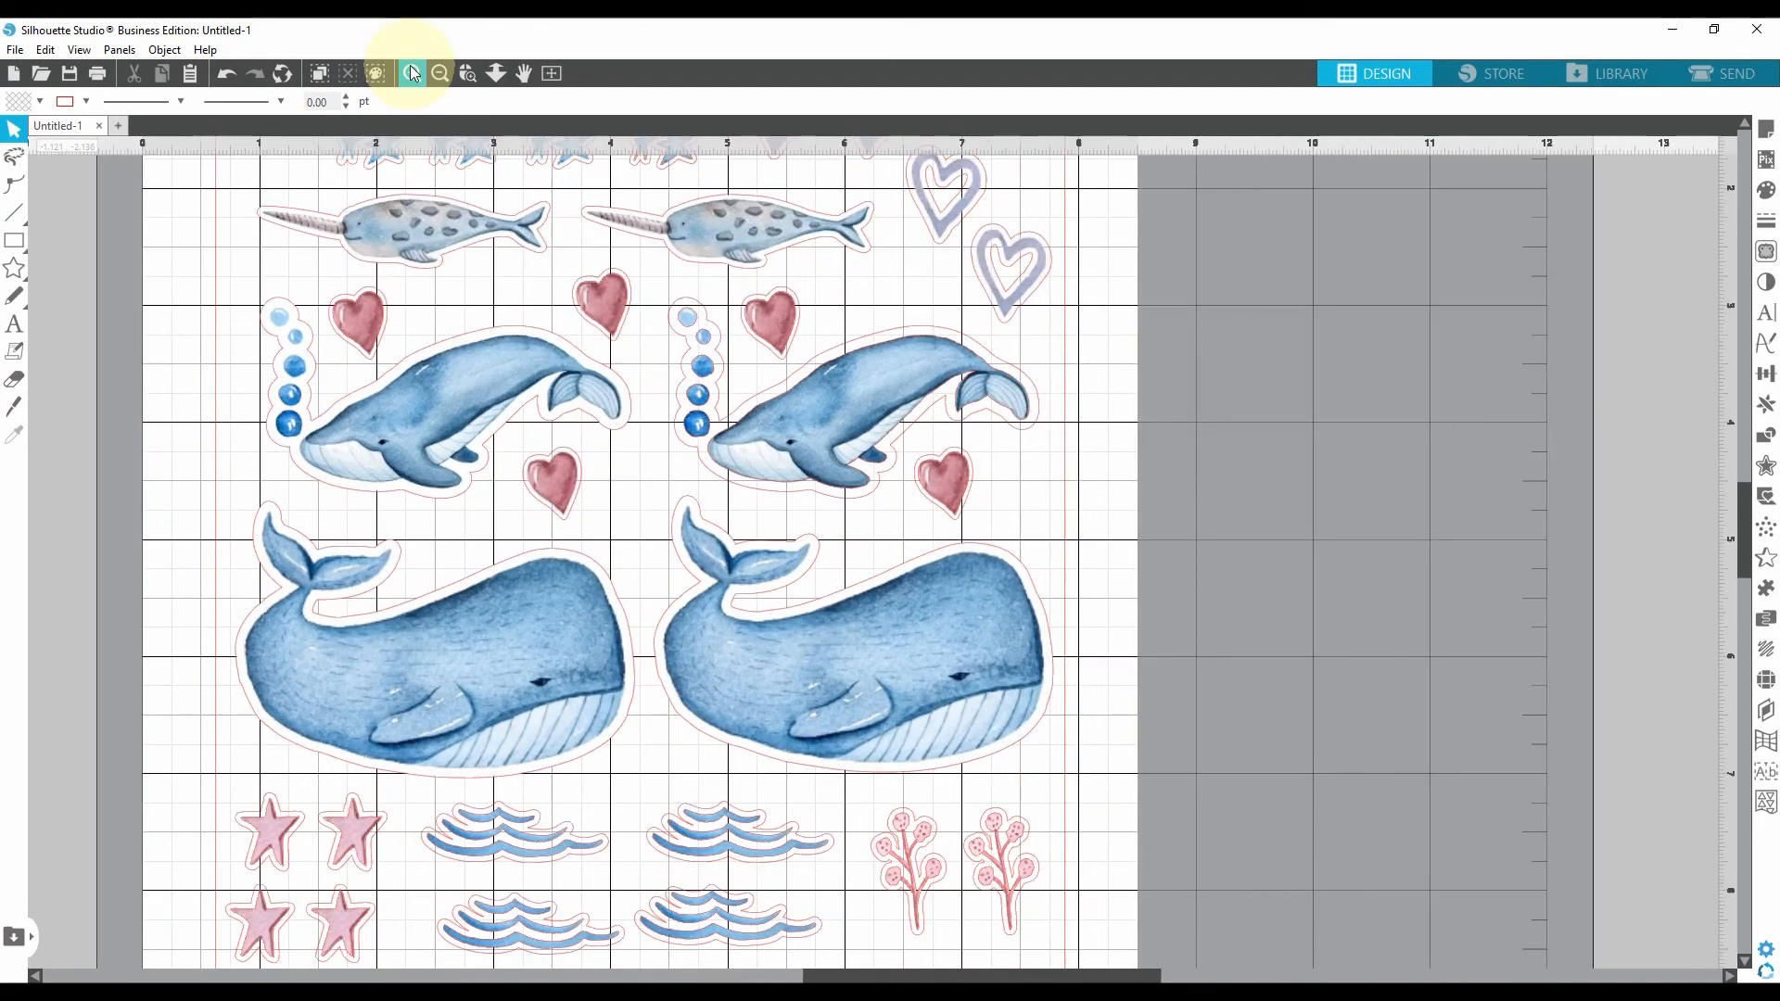
{"action": "left_click", "coordinate": [411, 72]}
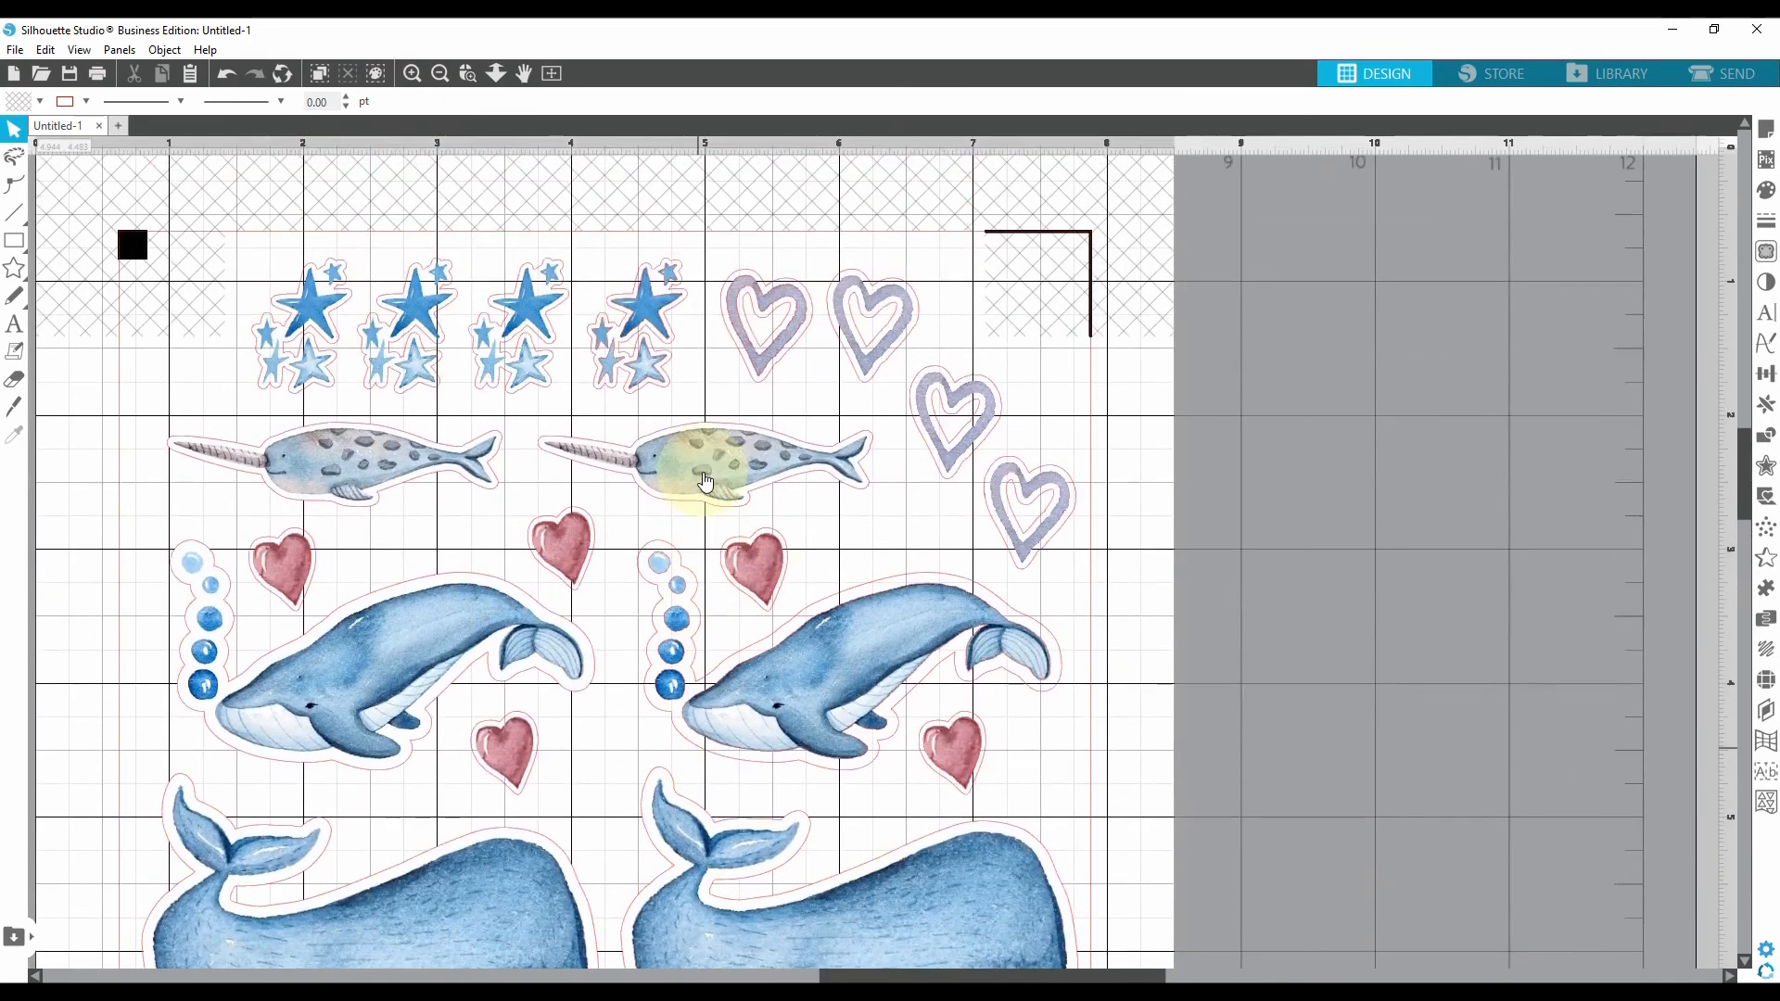
{"action": "scroll", "scroll_direction": "up", "scroll_amount": 3}
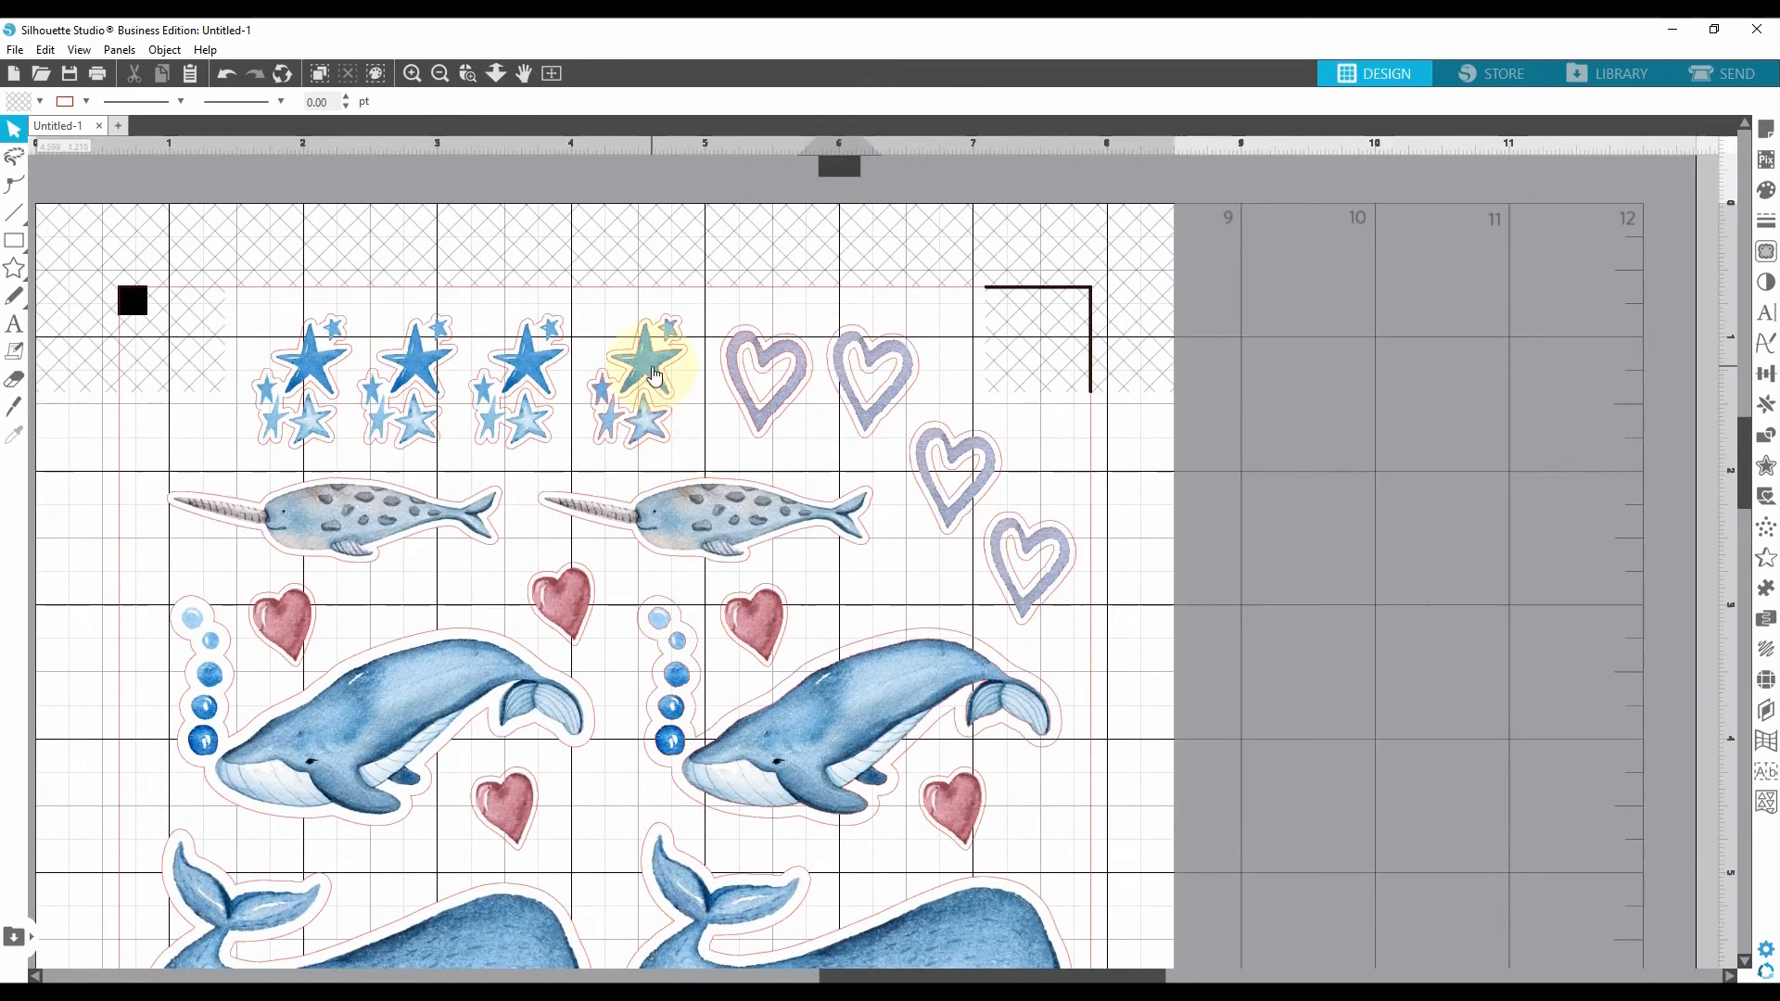
{"action": "mouse_move", "coordinate": [701, 370]}
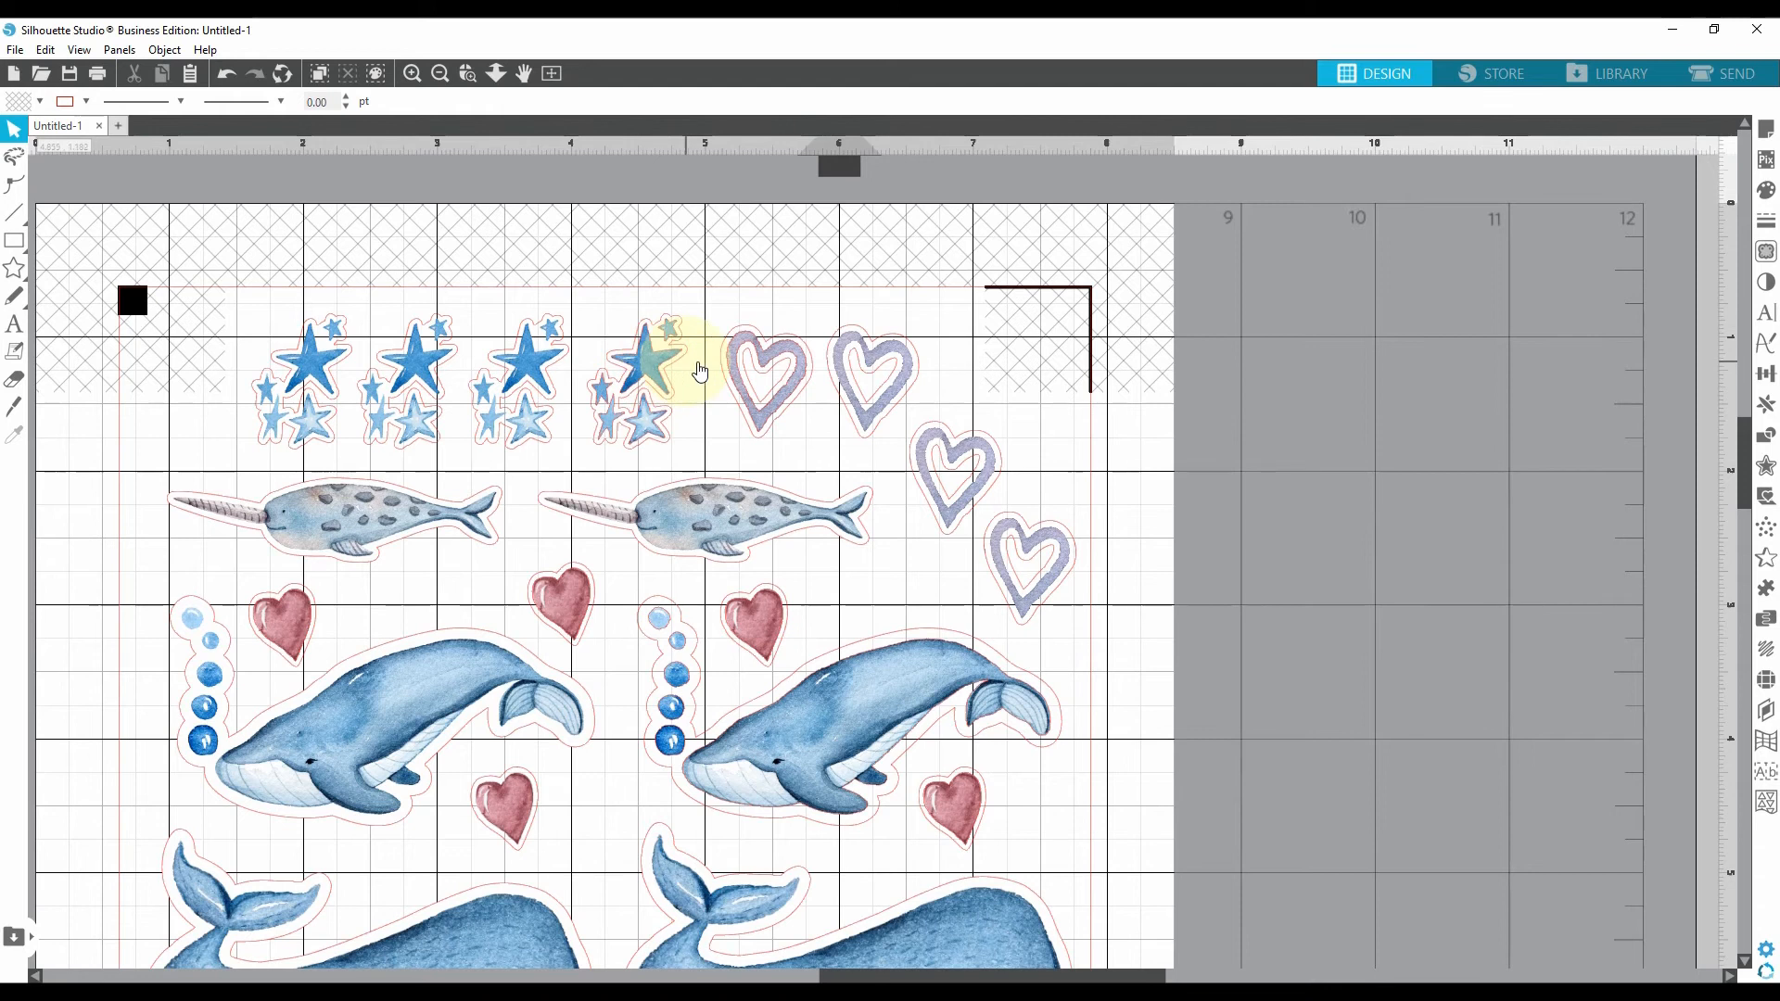
{"action": "mouse_move", "coordinate": [1737, 73]}
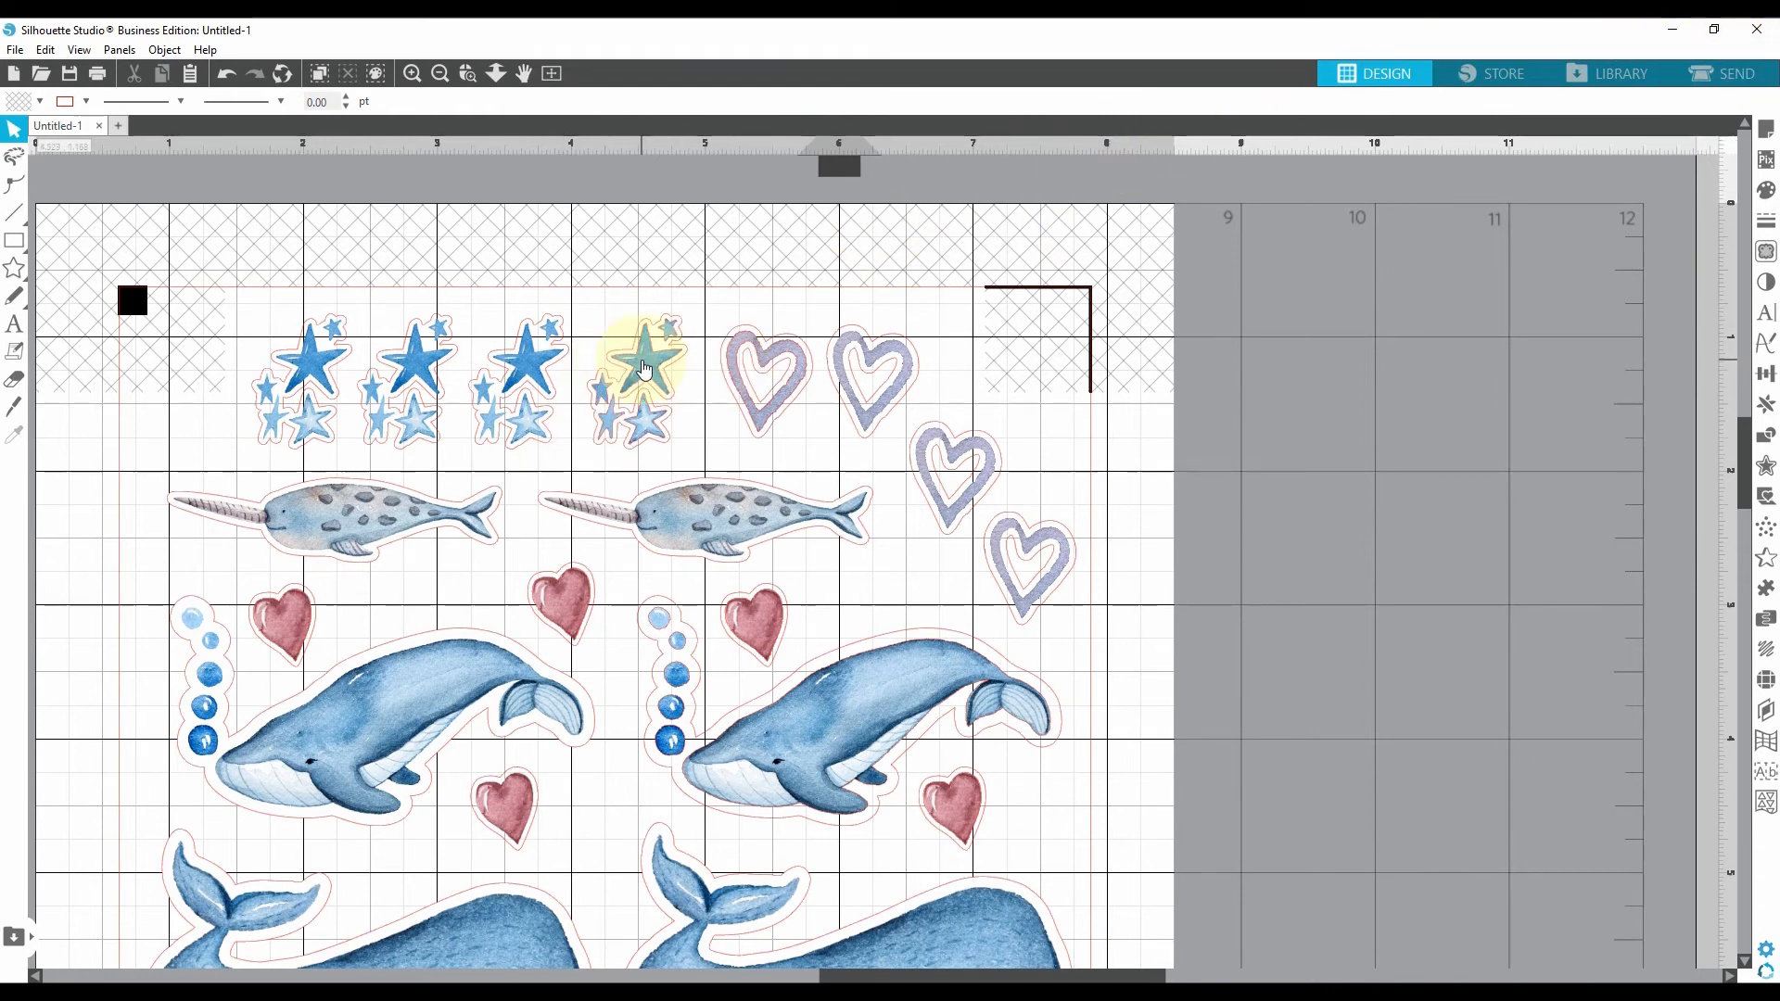
{"action": "left_click", "coordinate": [639, 373]}
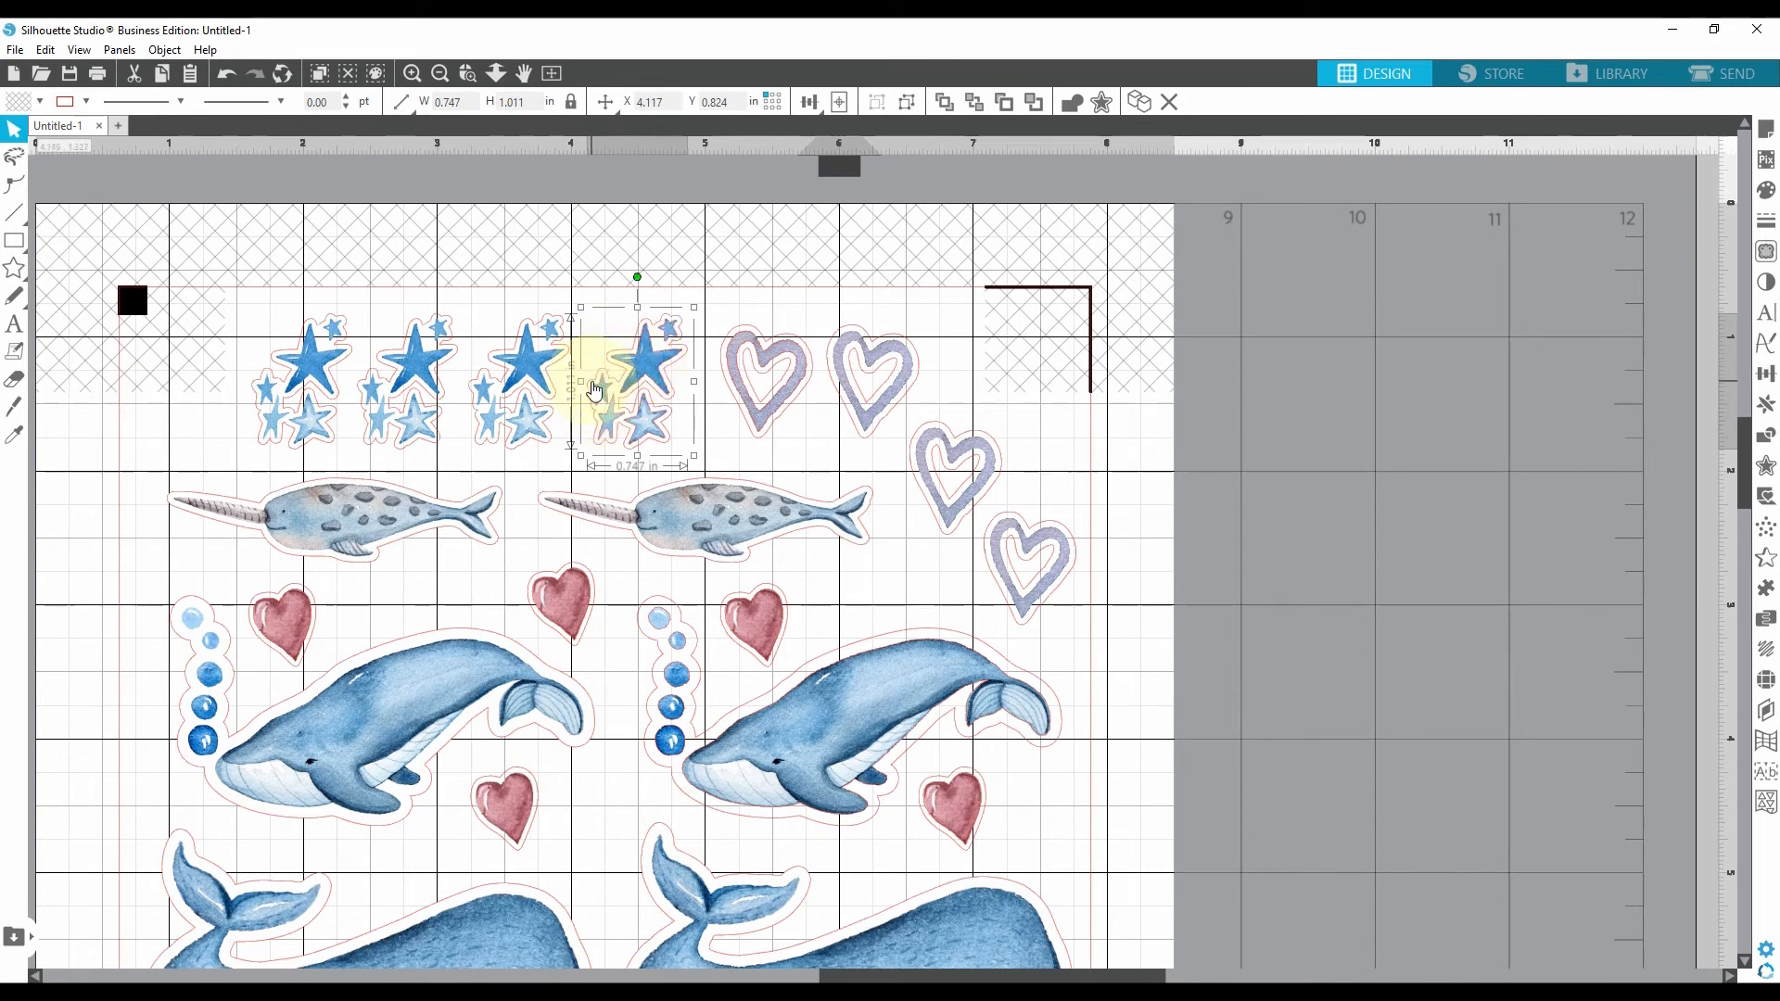
{"action": "left_click_drag", "start_coordinate": [589, 389], "coordinate": [645, 336]}
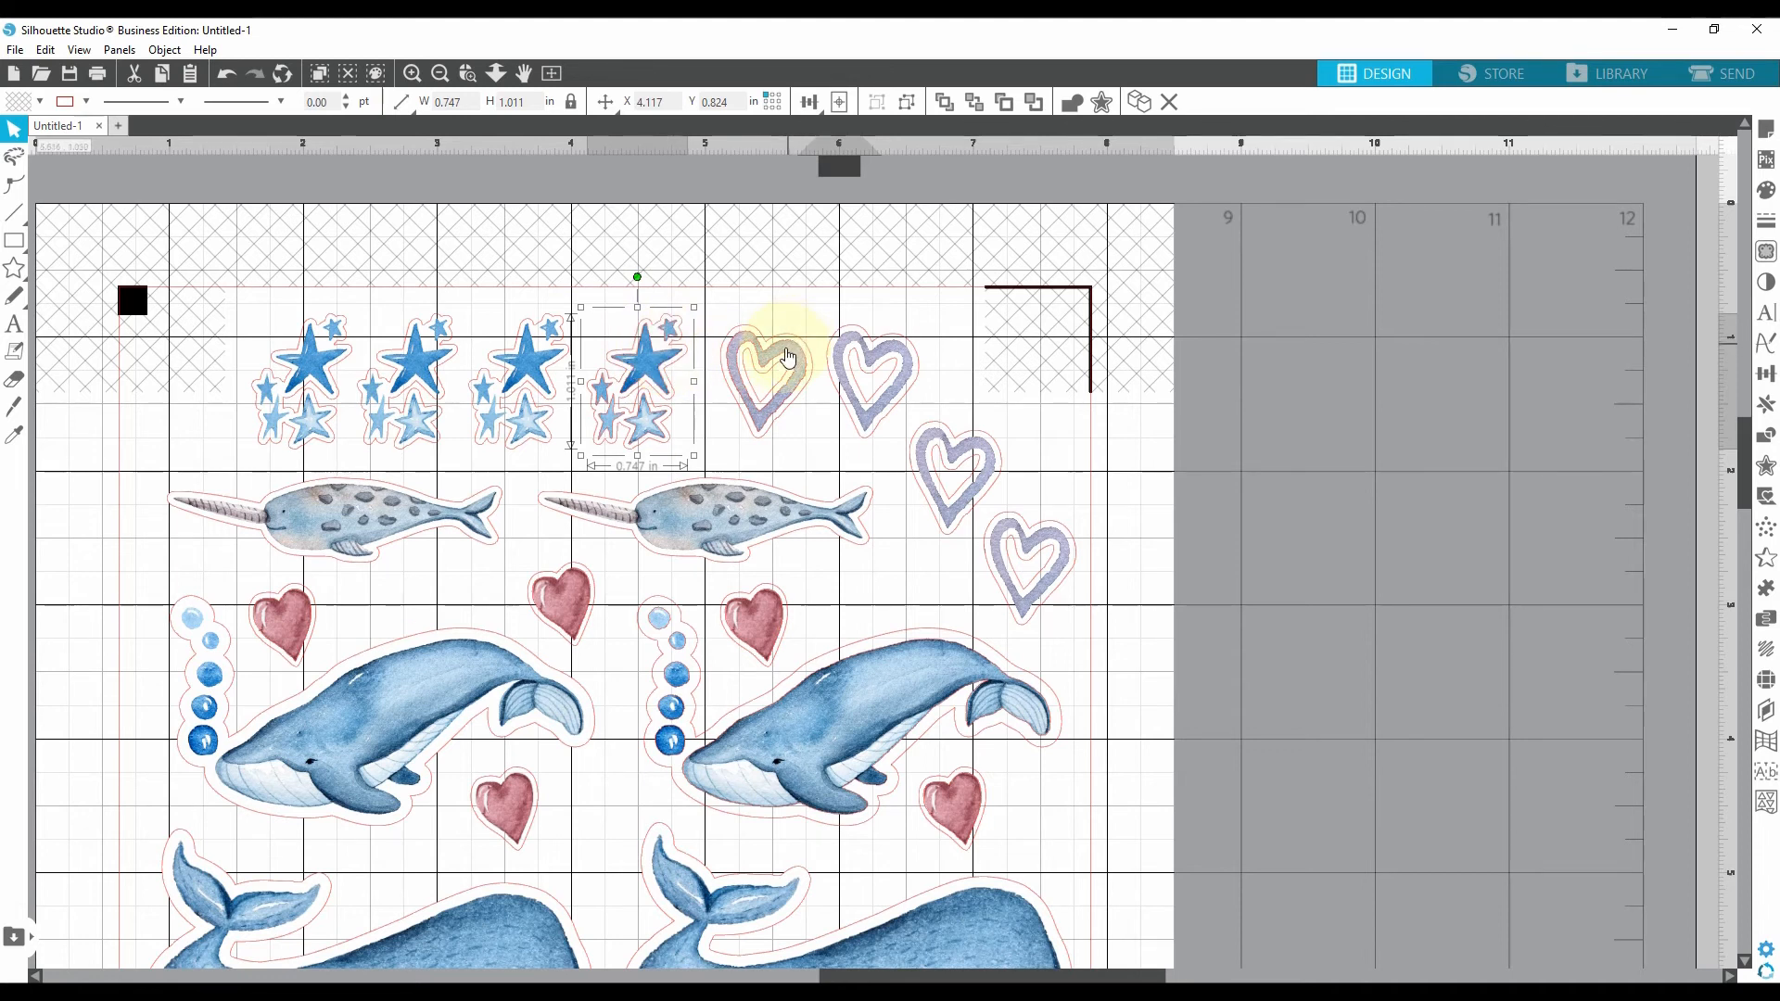
{"action": "left_click", "coordinate": [782, 374]}
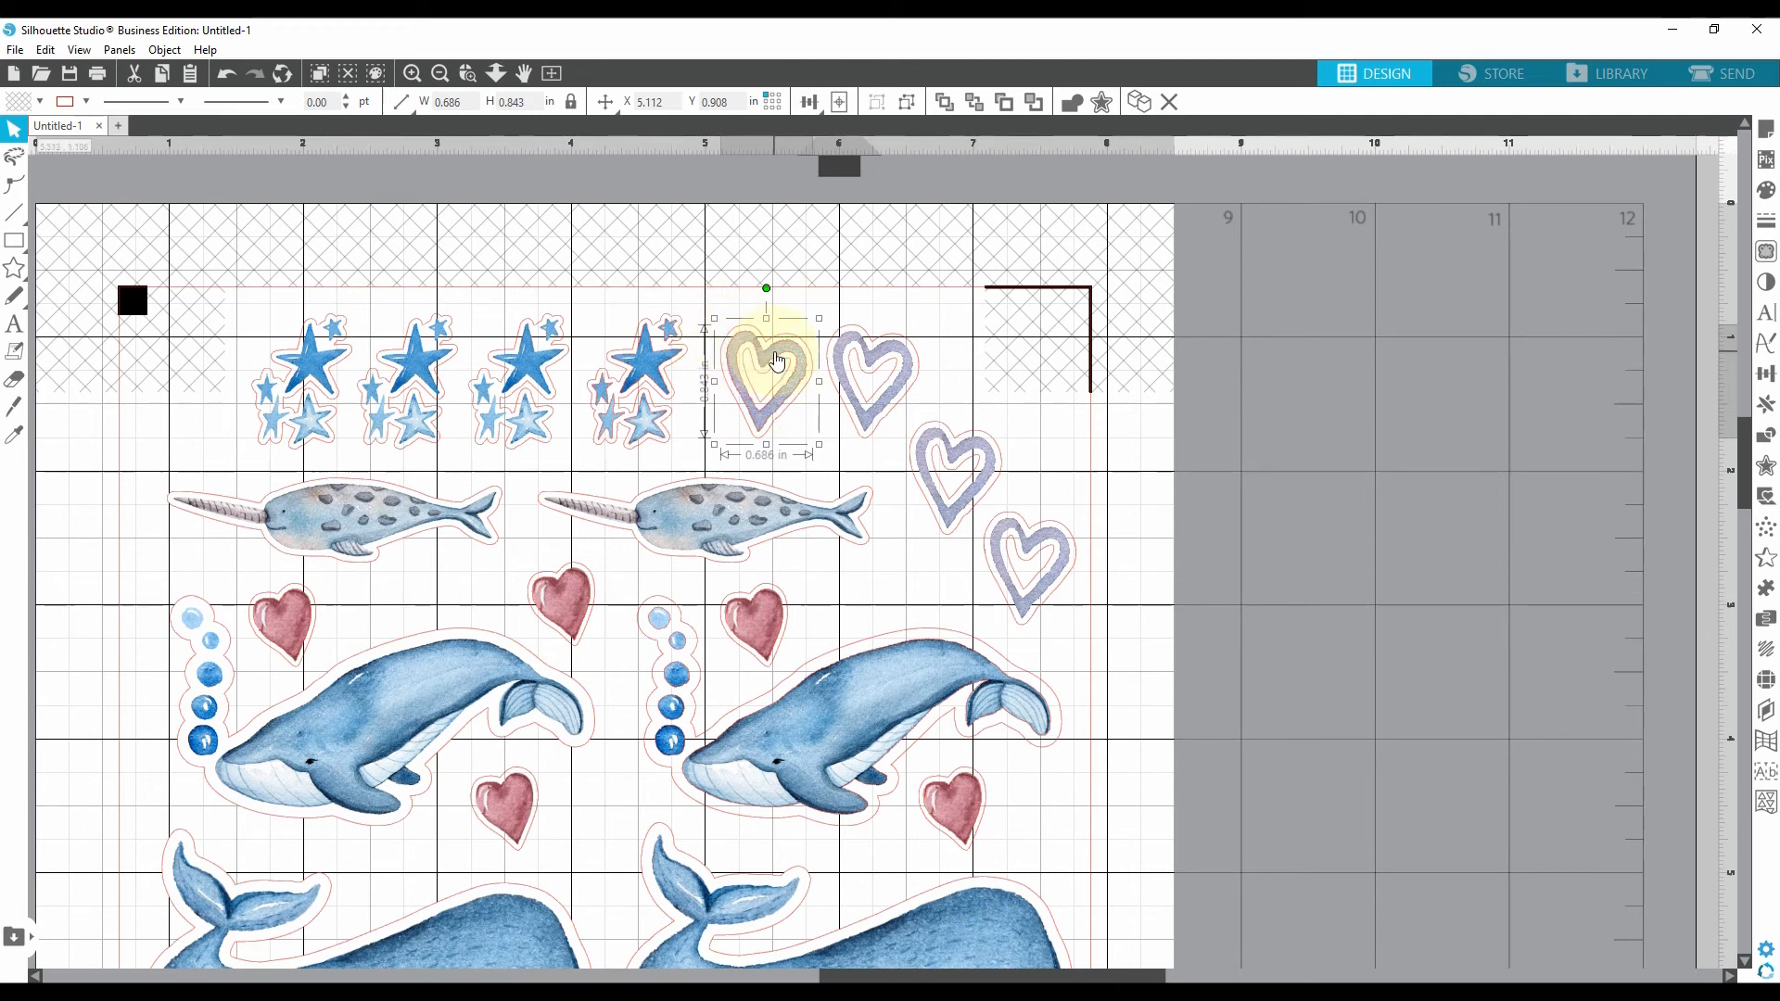
{"action": "right_click", "coordinate": [771, 361]}
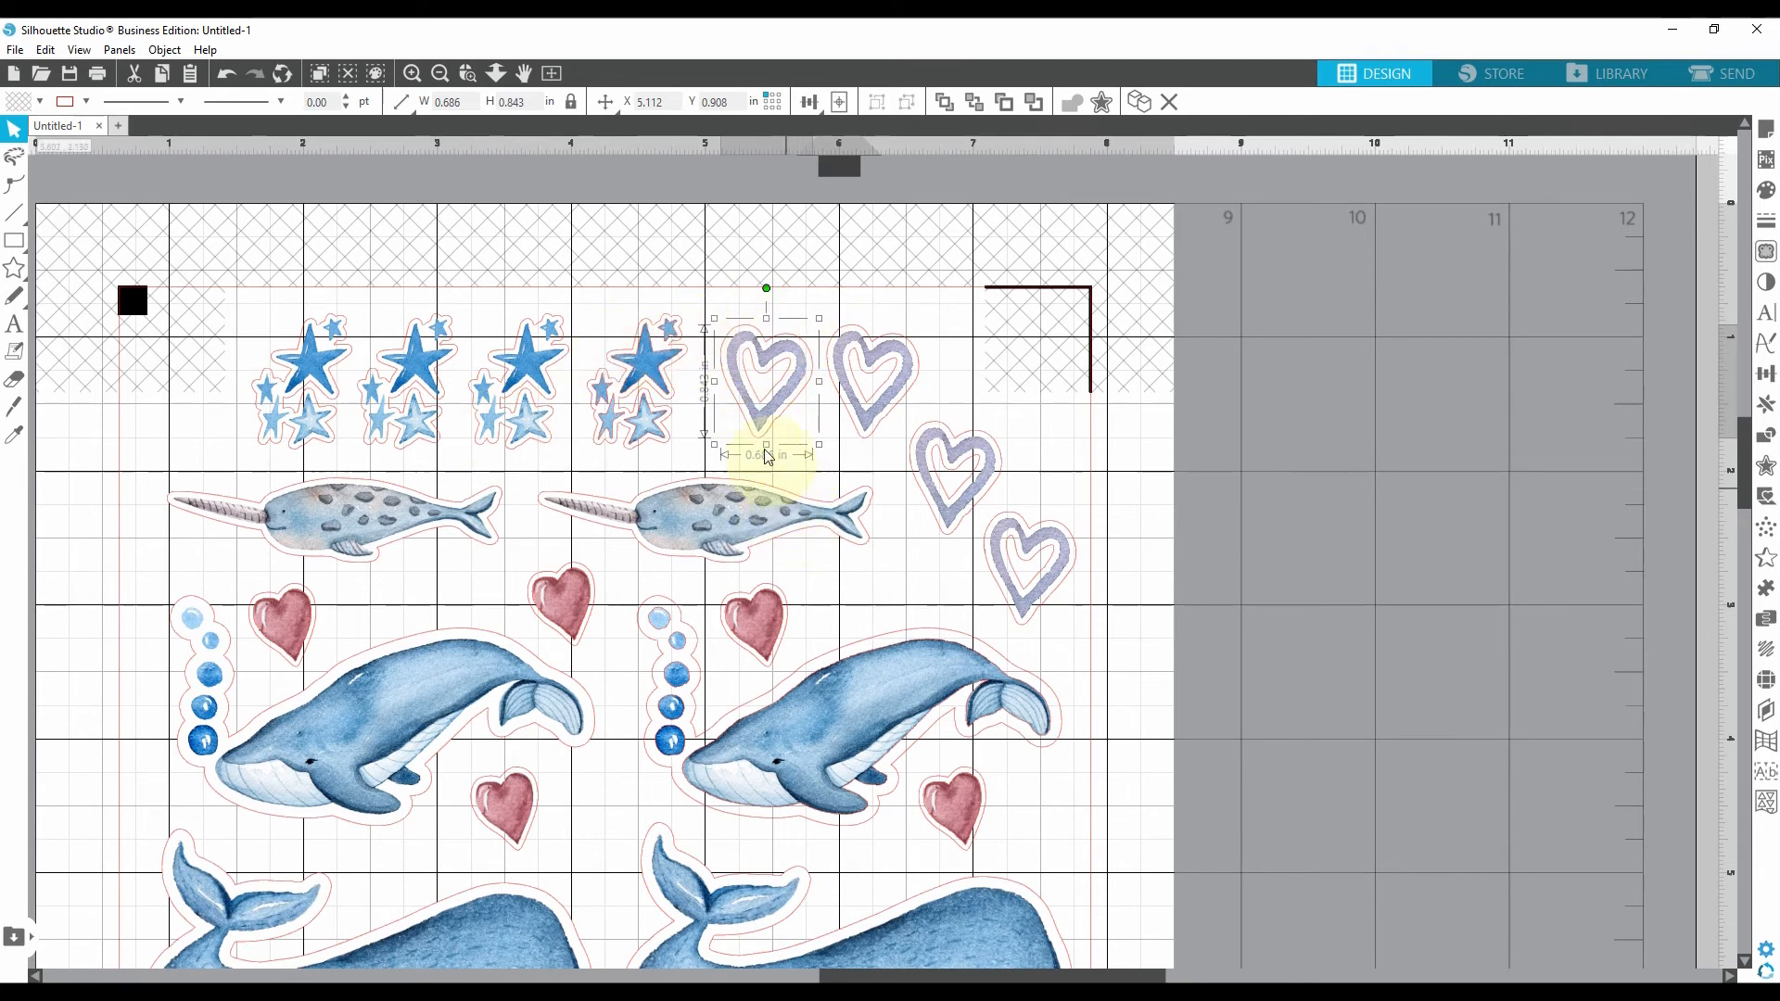
{"action": "mouse_move", "coordinate": [758, 556]}
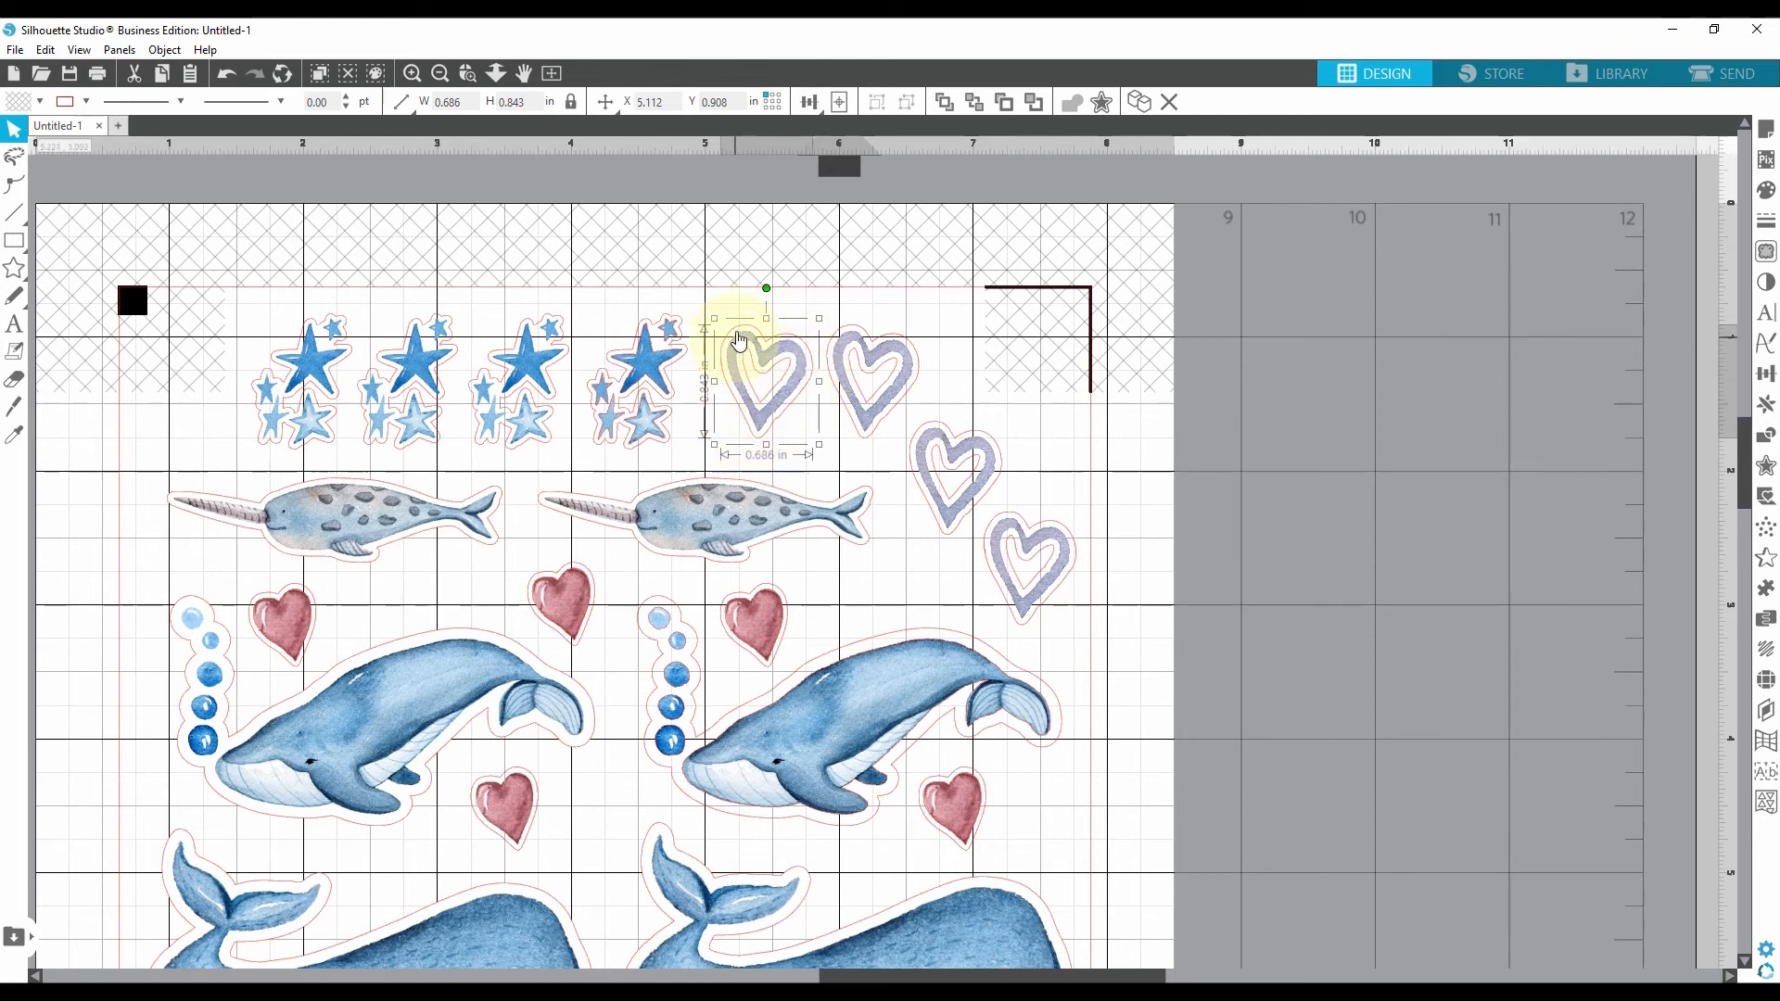
{"action": "mouse_move", "coordinate": [730, 363]}
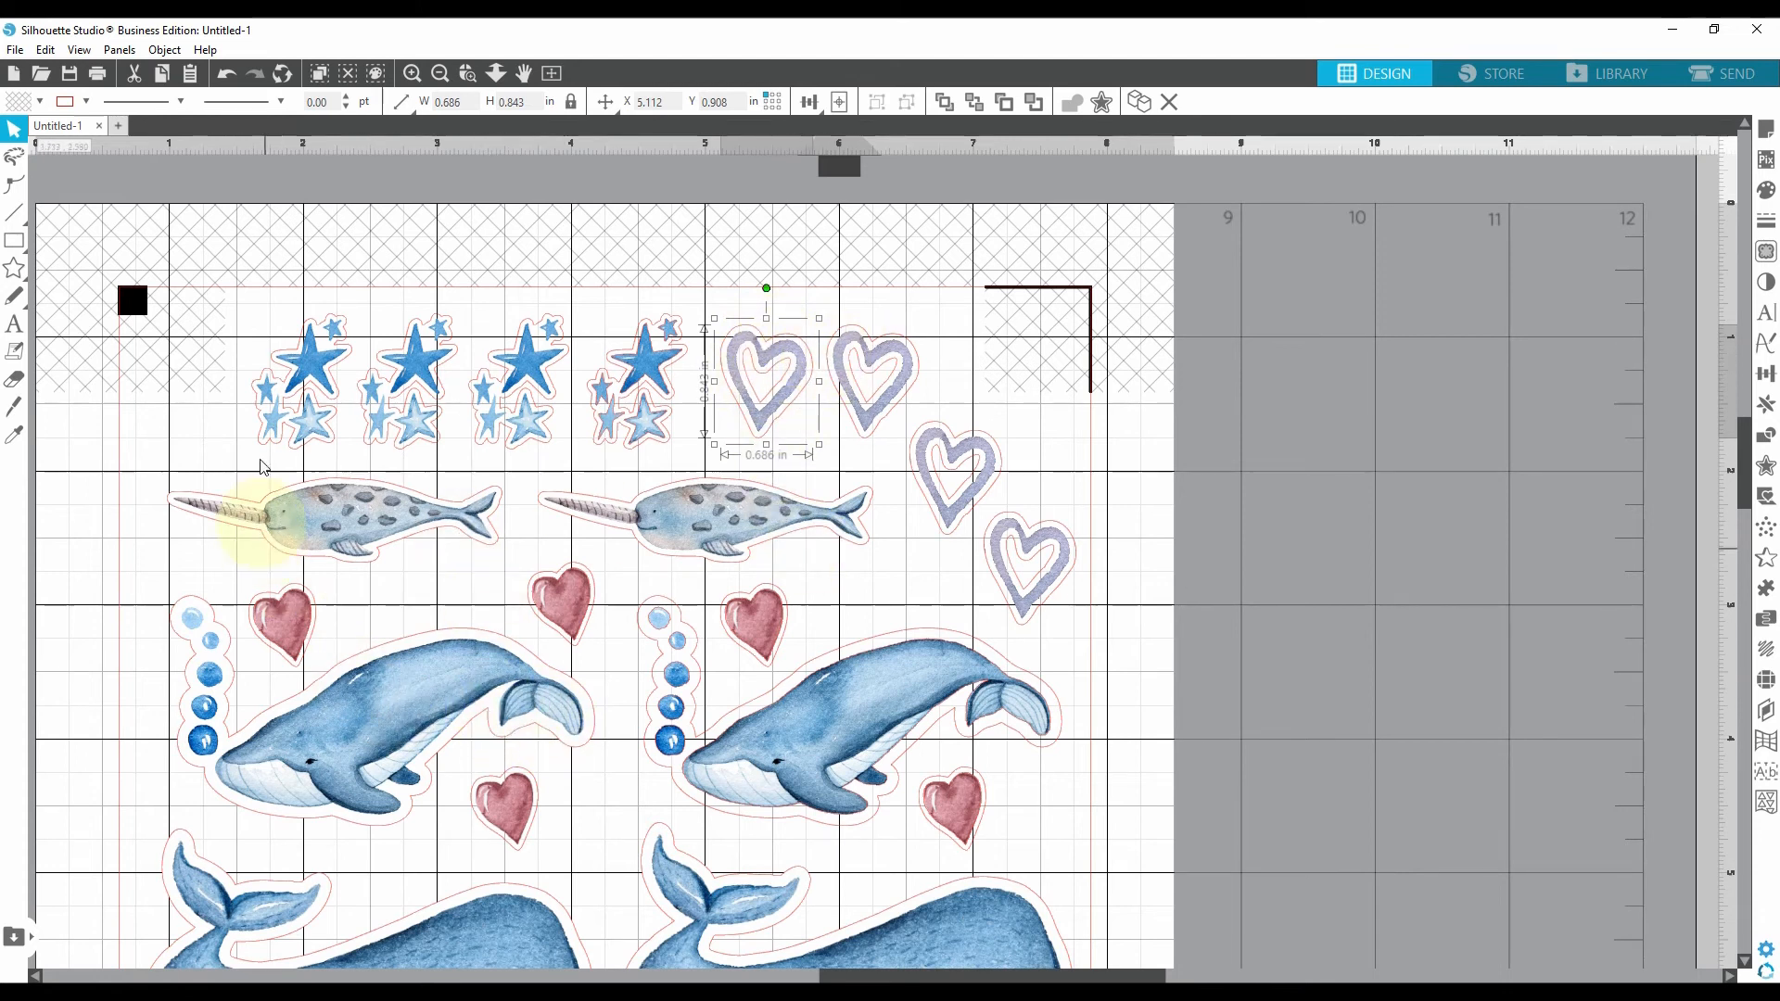
{"action": "mouse_move", "coordinate": [330, 538]}
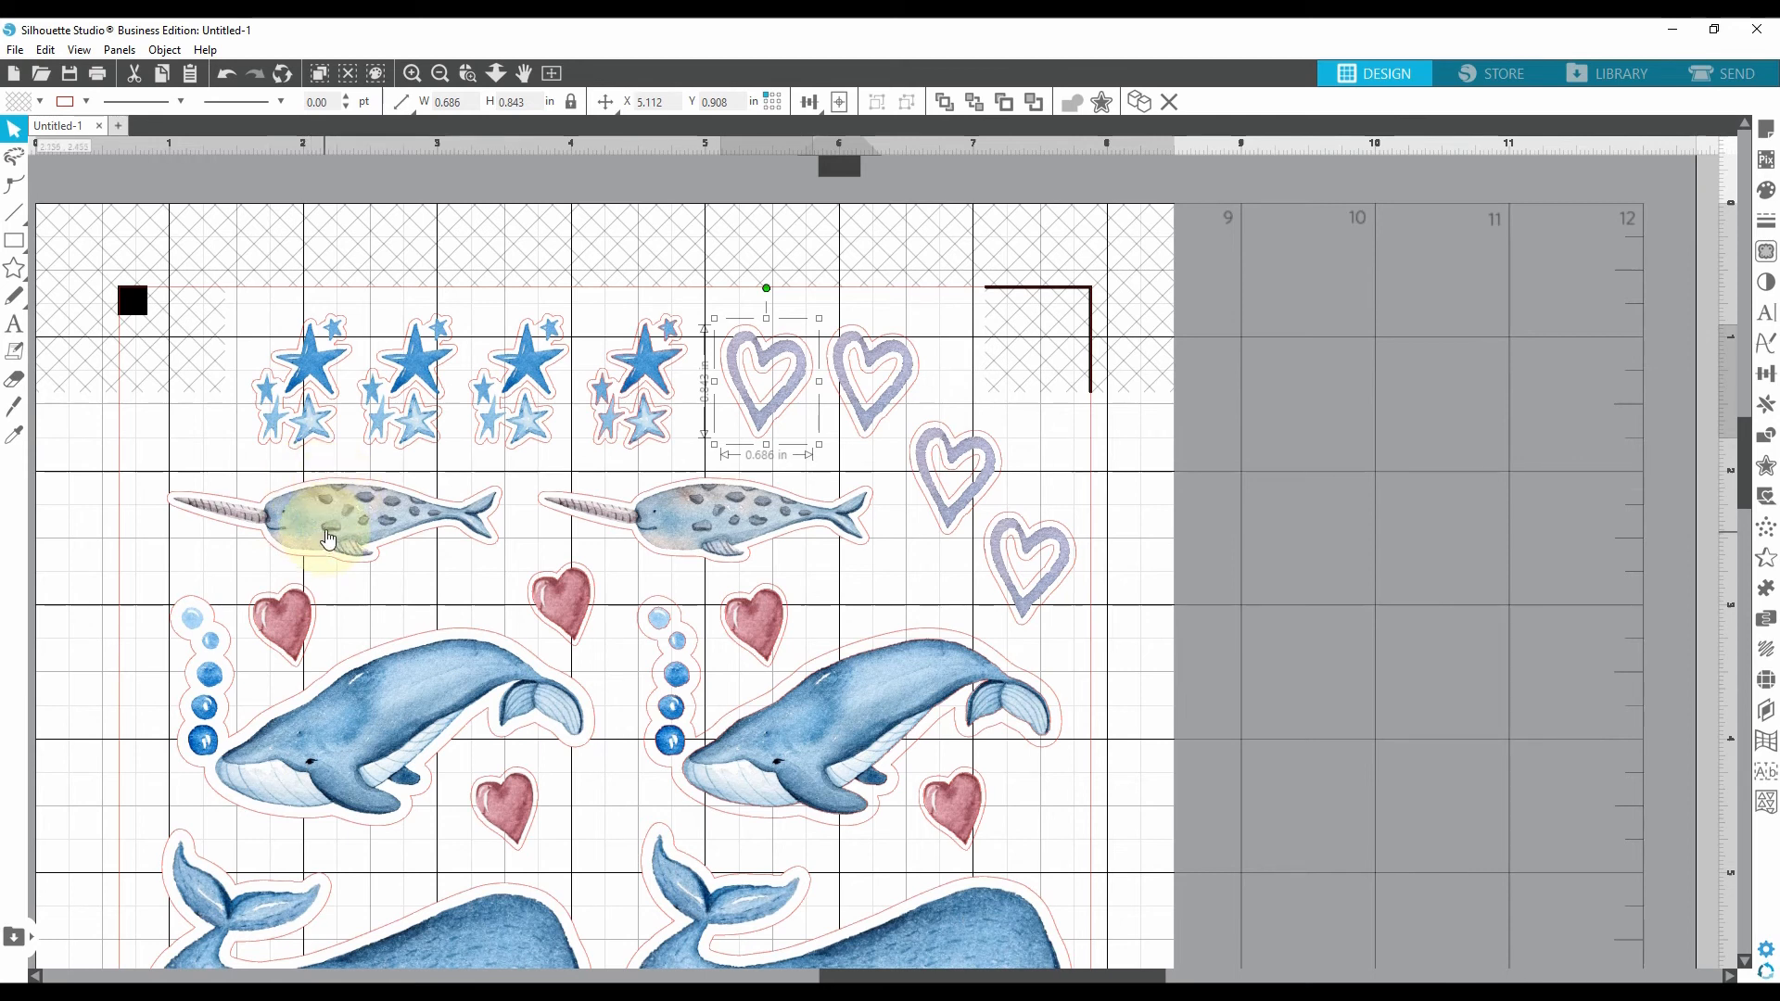
{"action": "mouse_move", "coordinate": [772, 442]}
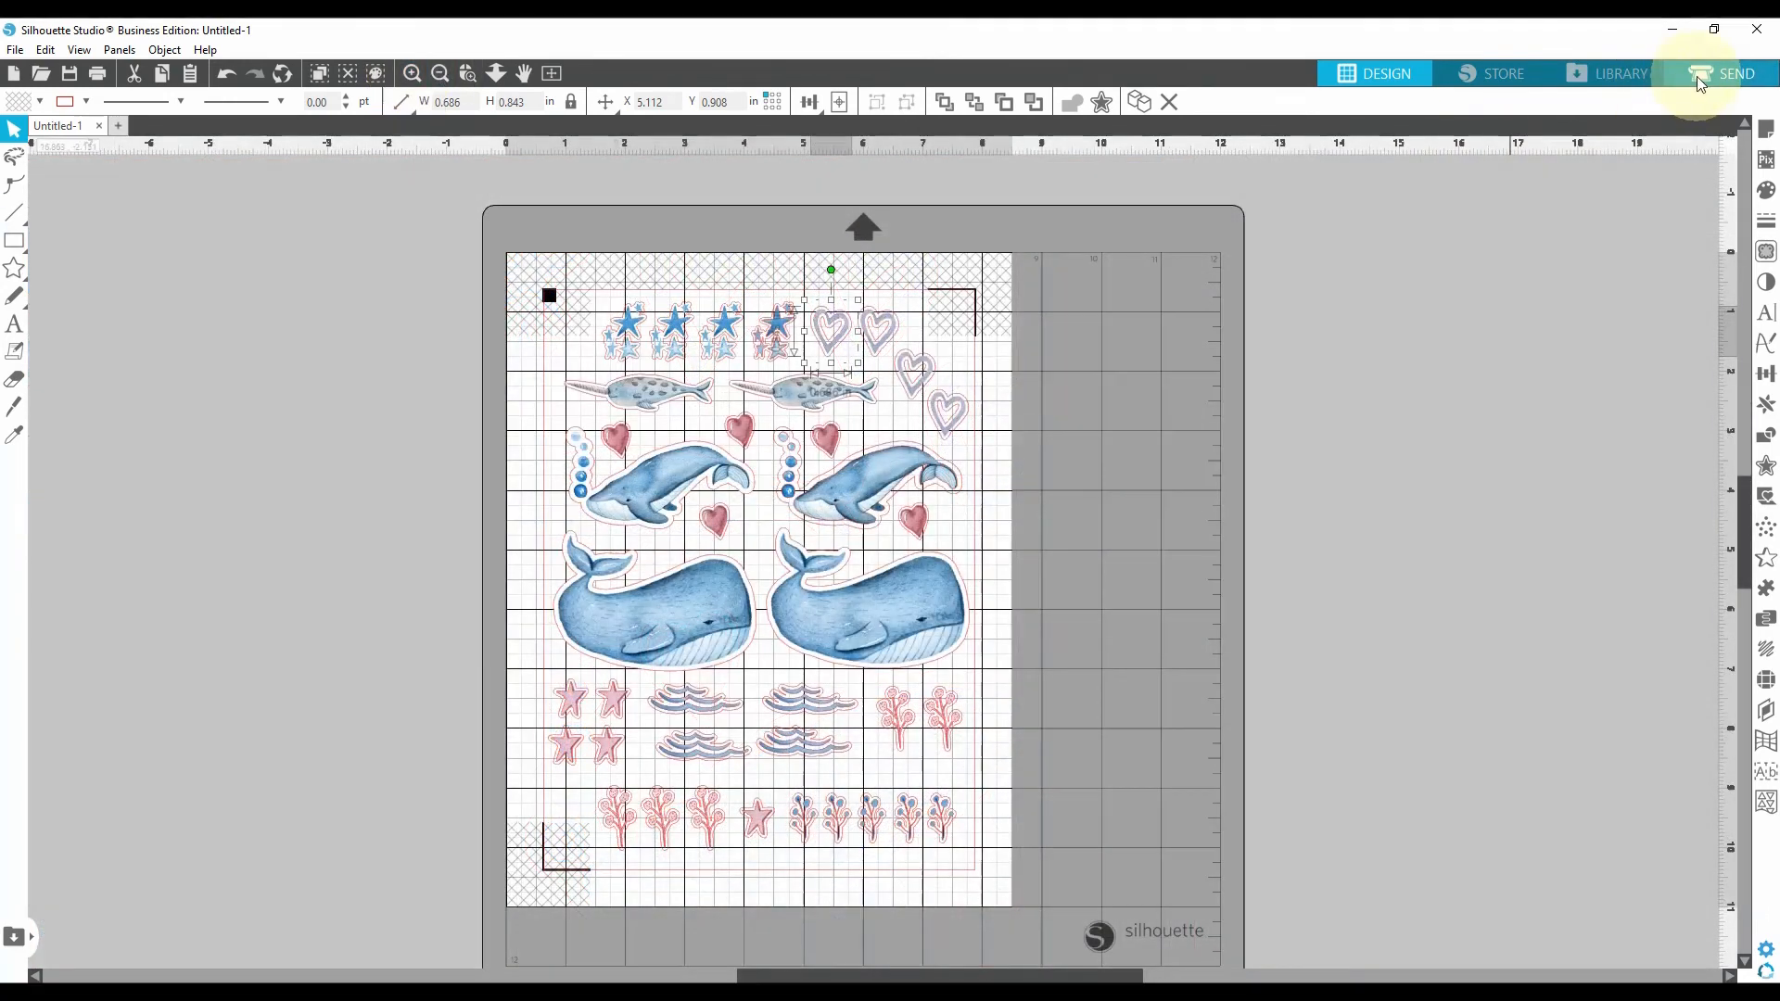
Step: Choose Cut Edge as the Tool 1 action so only each sticker's outline is cut
{"action": "left_click", "coordinate": [1720, 72]}
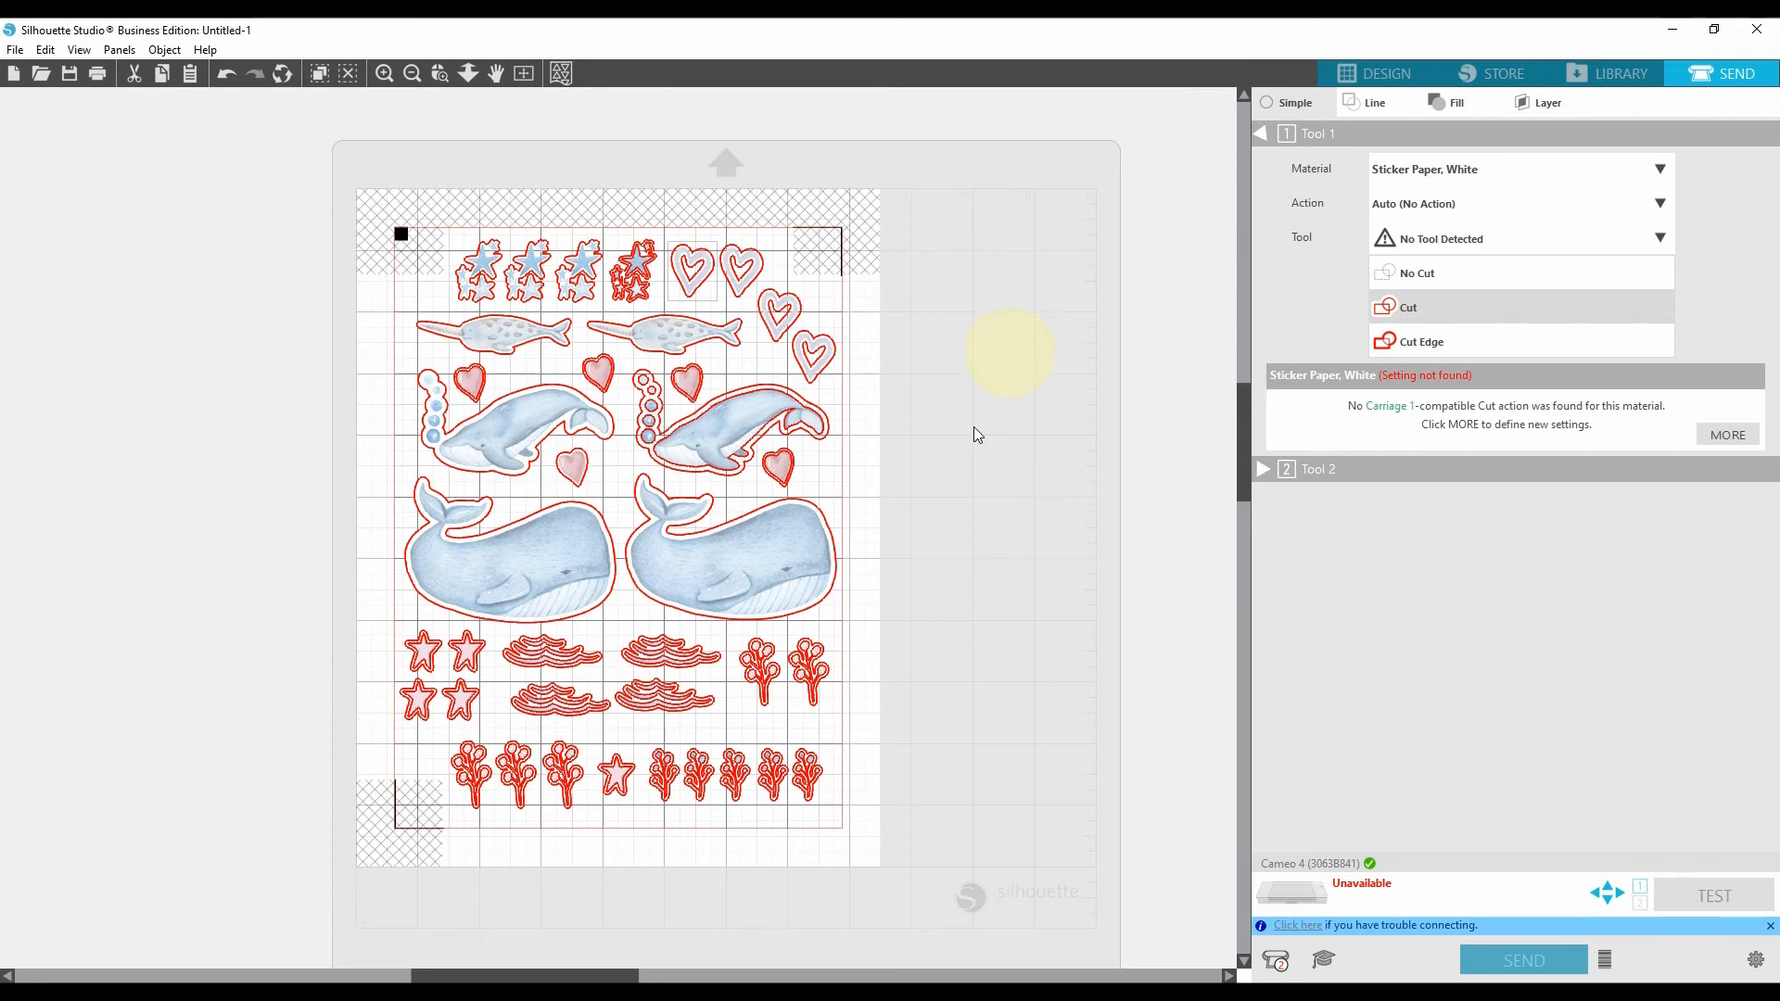
{"action": "mouse_move", "coordinate": [427, 124]}
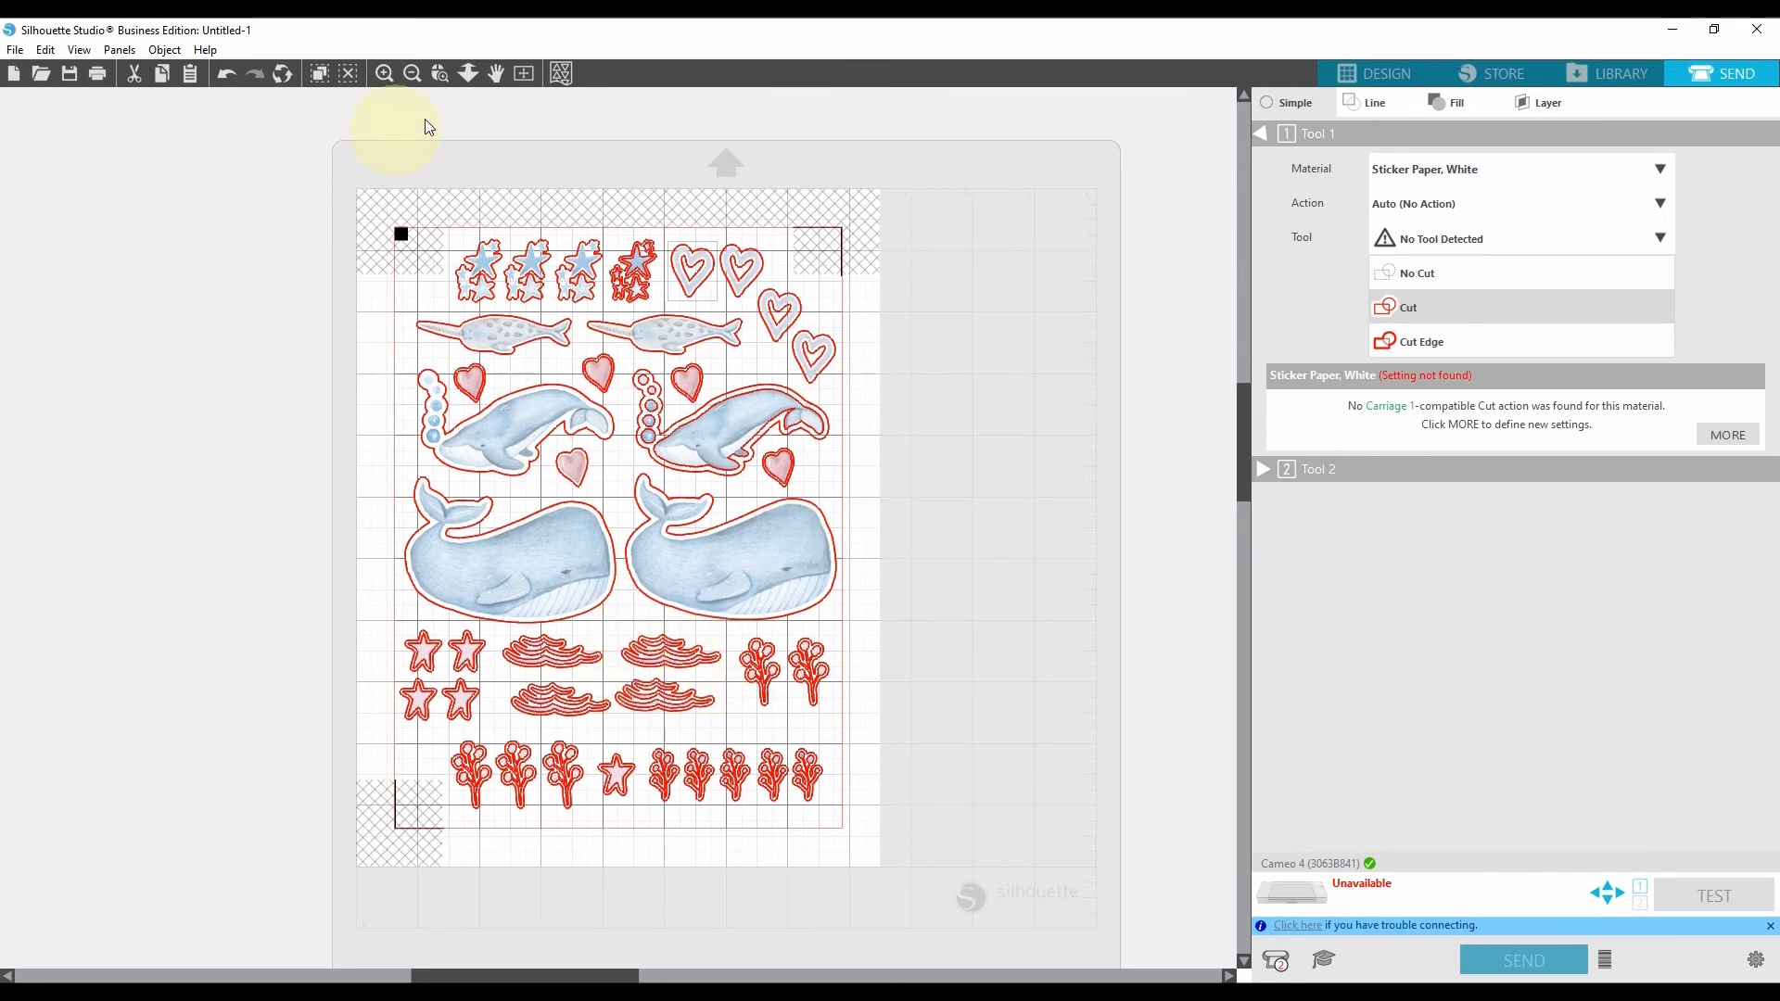
{"action": "mouse_move", "coordinate": [523, 647]}
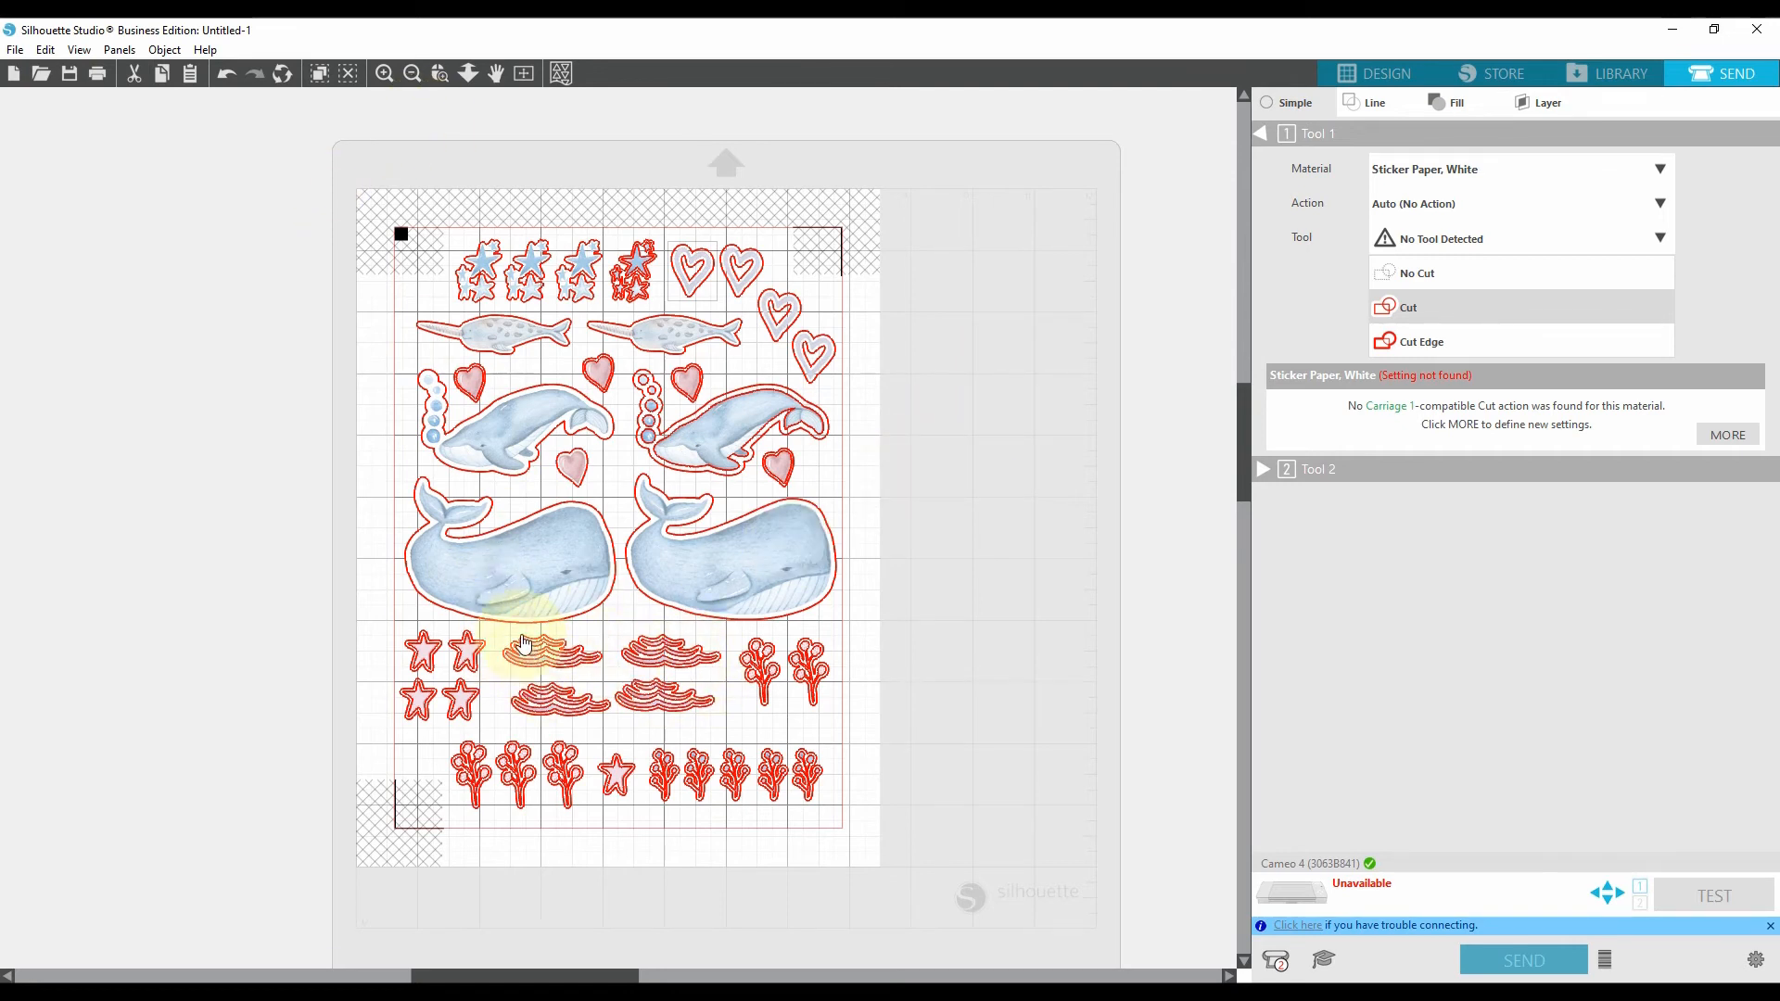
{"action": "mouse_move", "coordinate": [421, 663]}
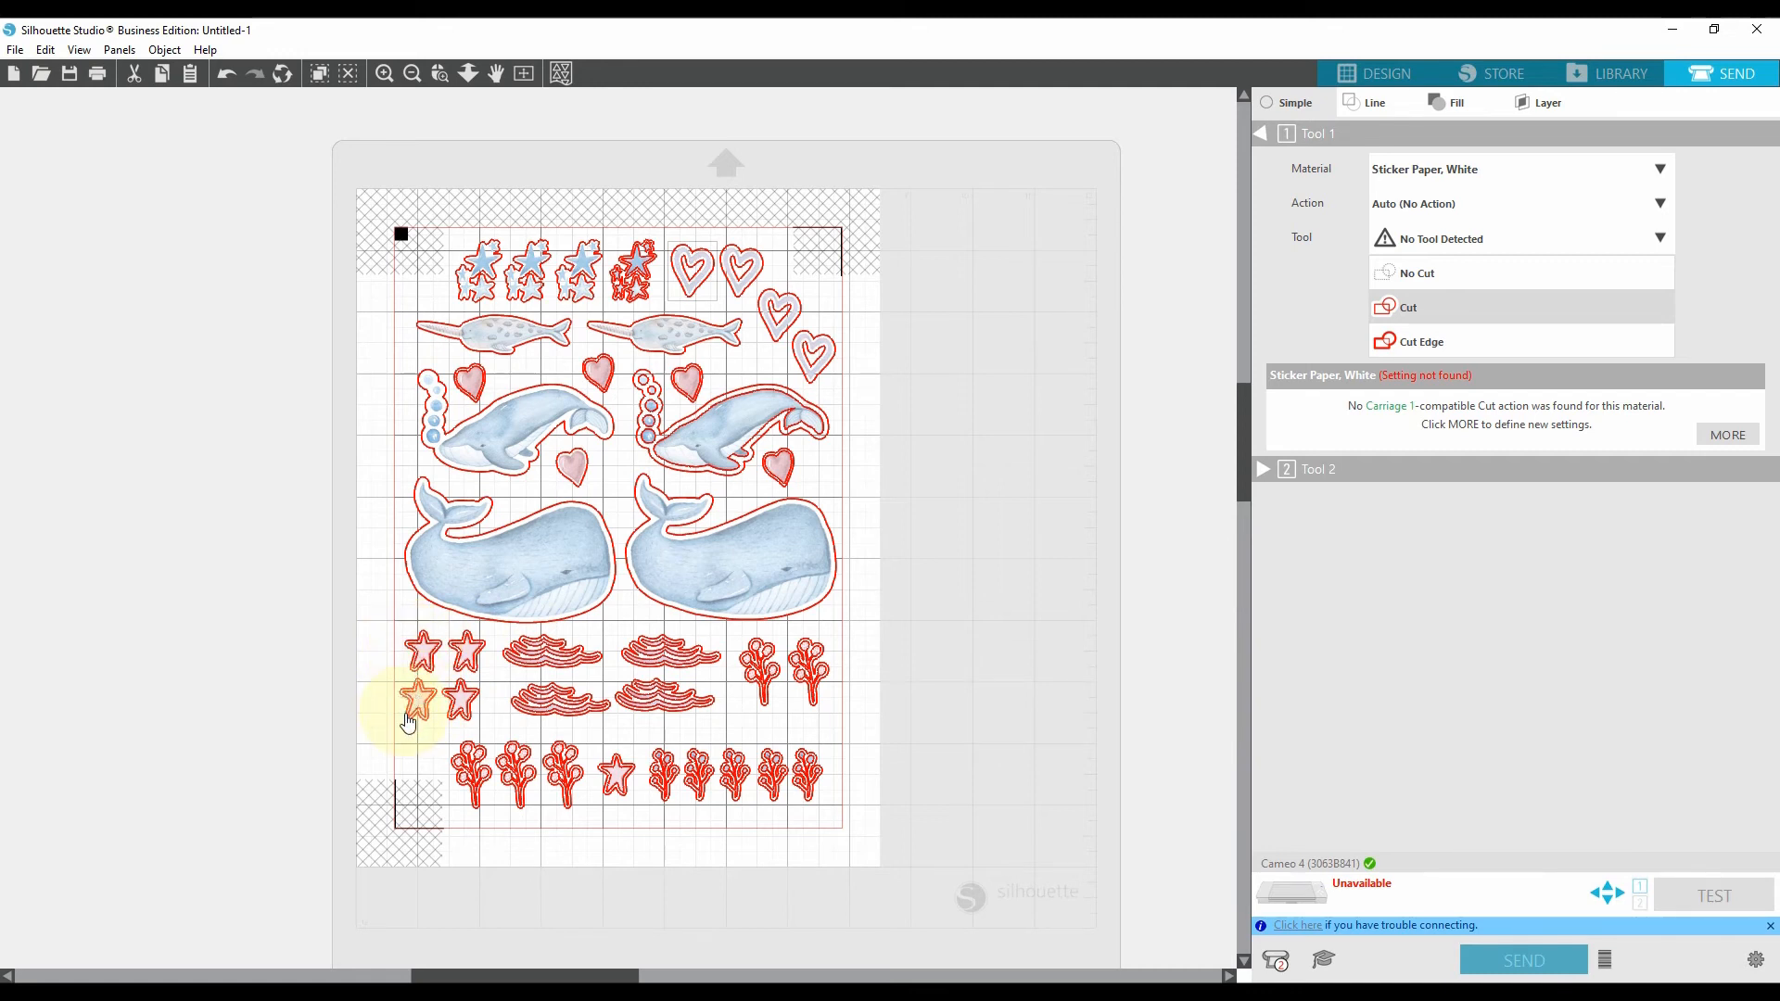
{"action": "mouse_move", "coordinate": [540, 631]}
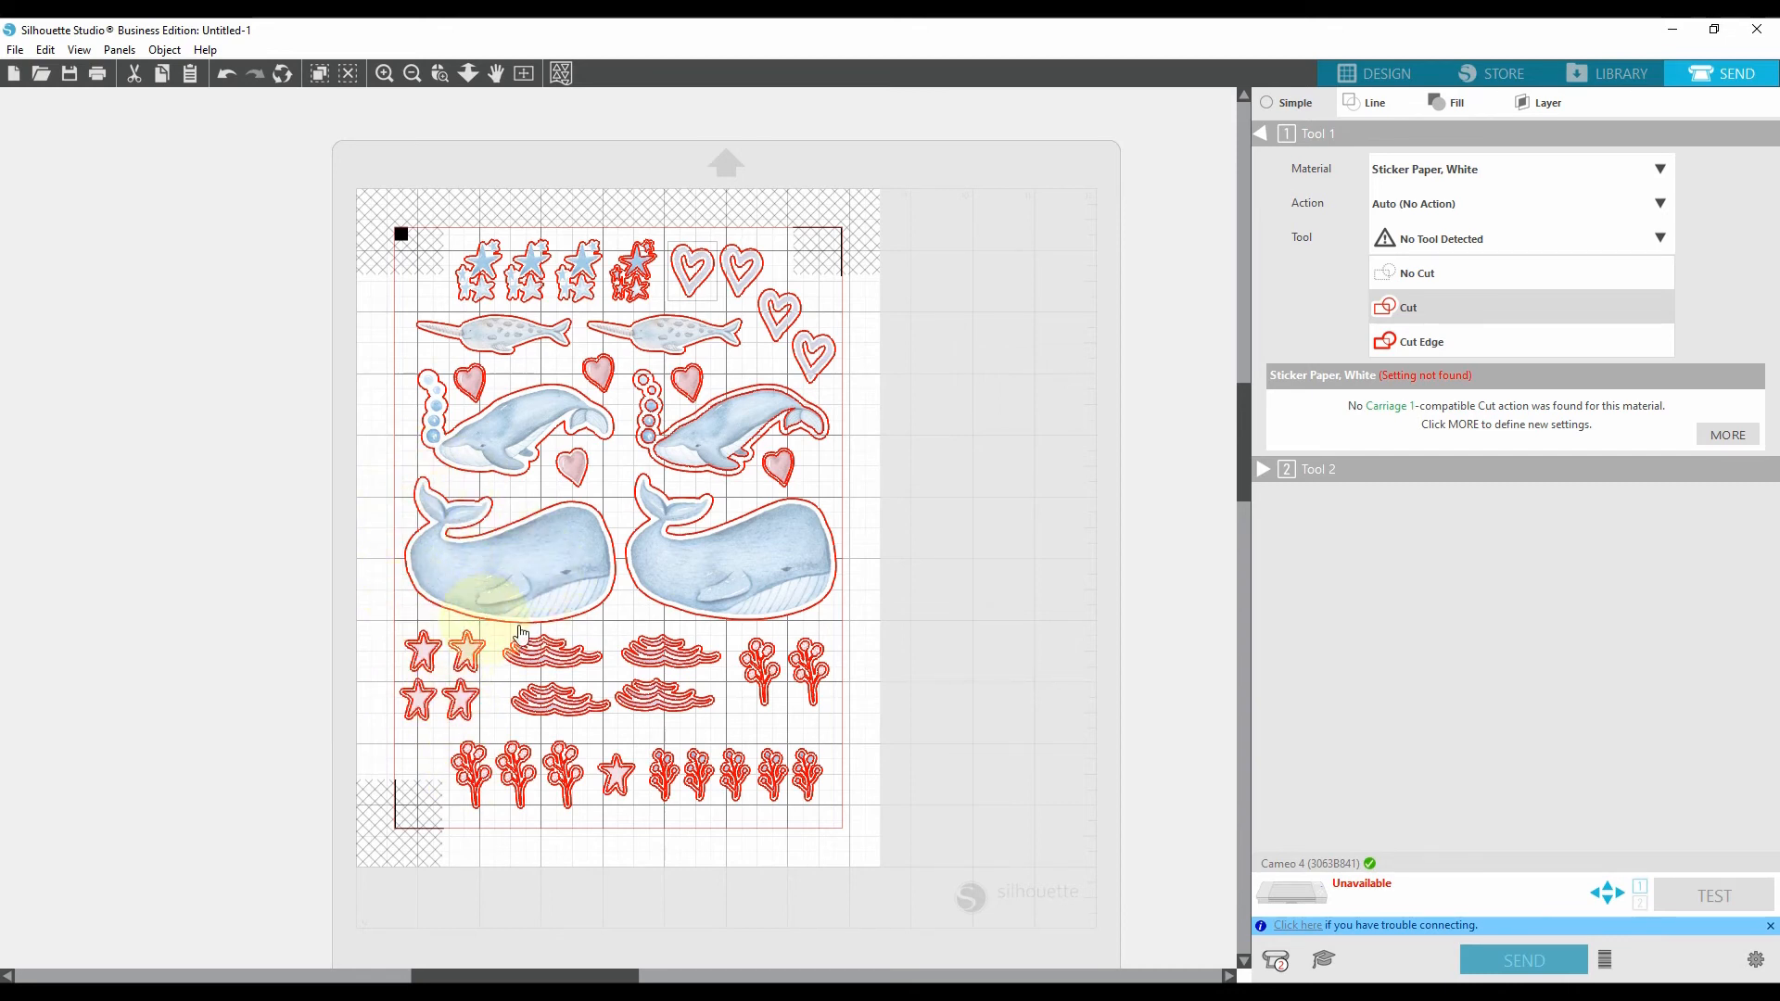
{"action": "mouse_move", "coordinate": [530, 573]}
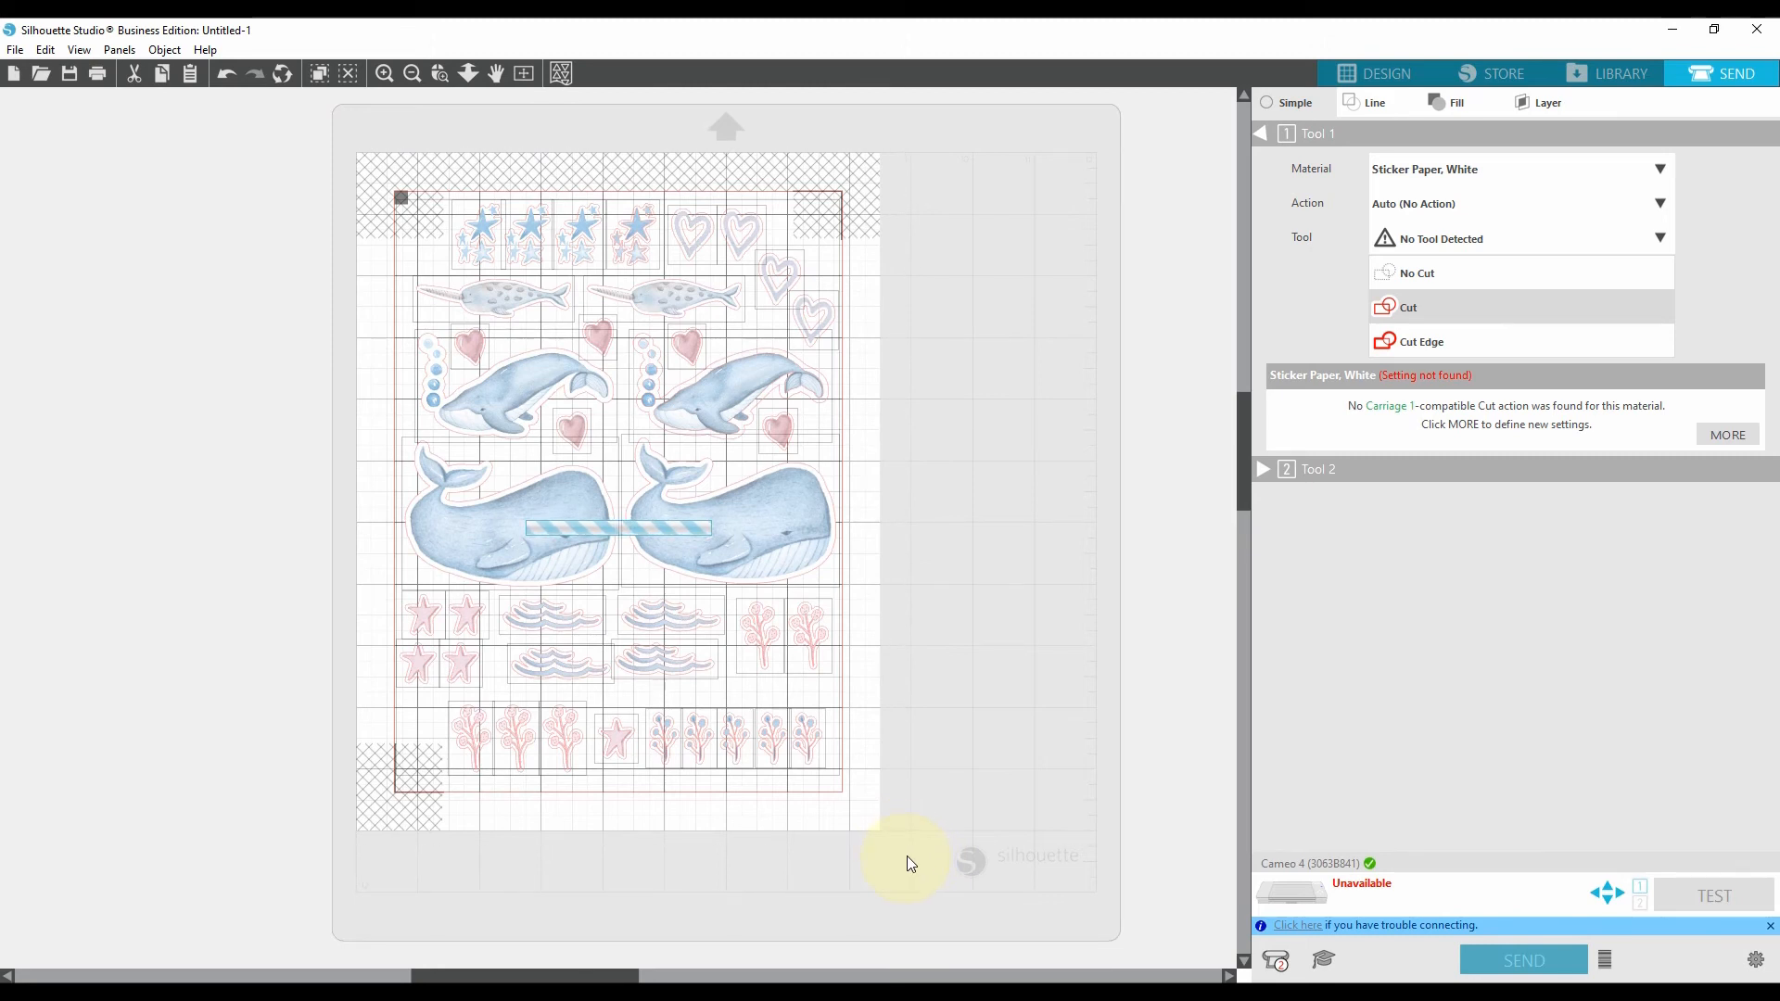
{"action": "left_click", "coordinate": [1418, 341]}
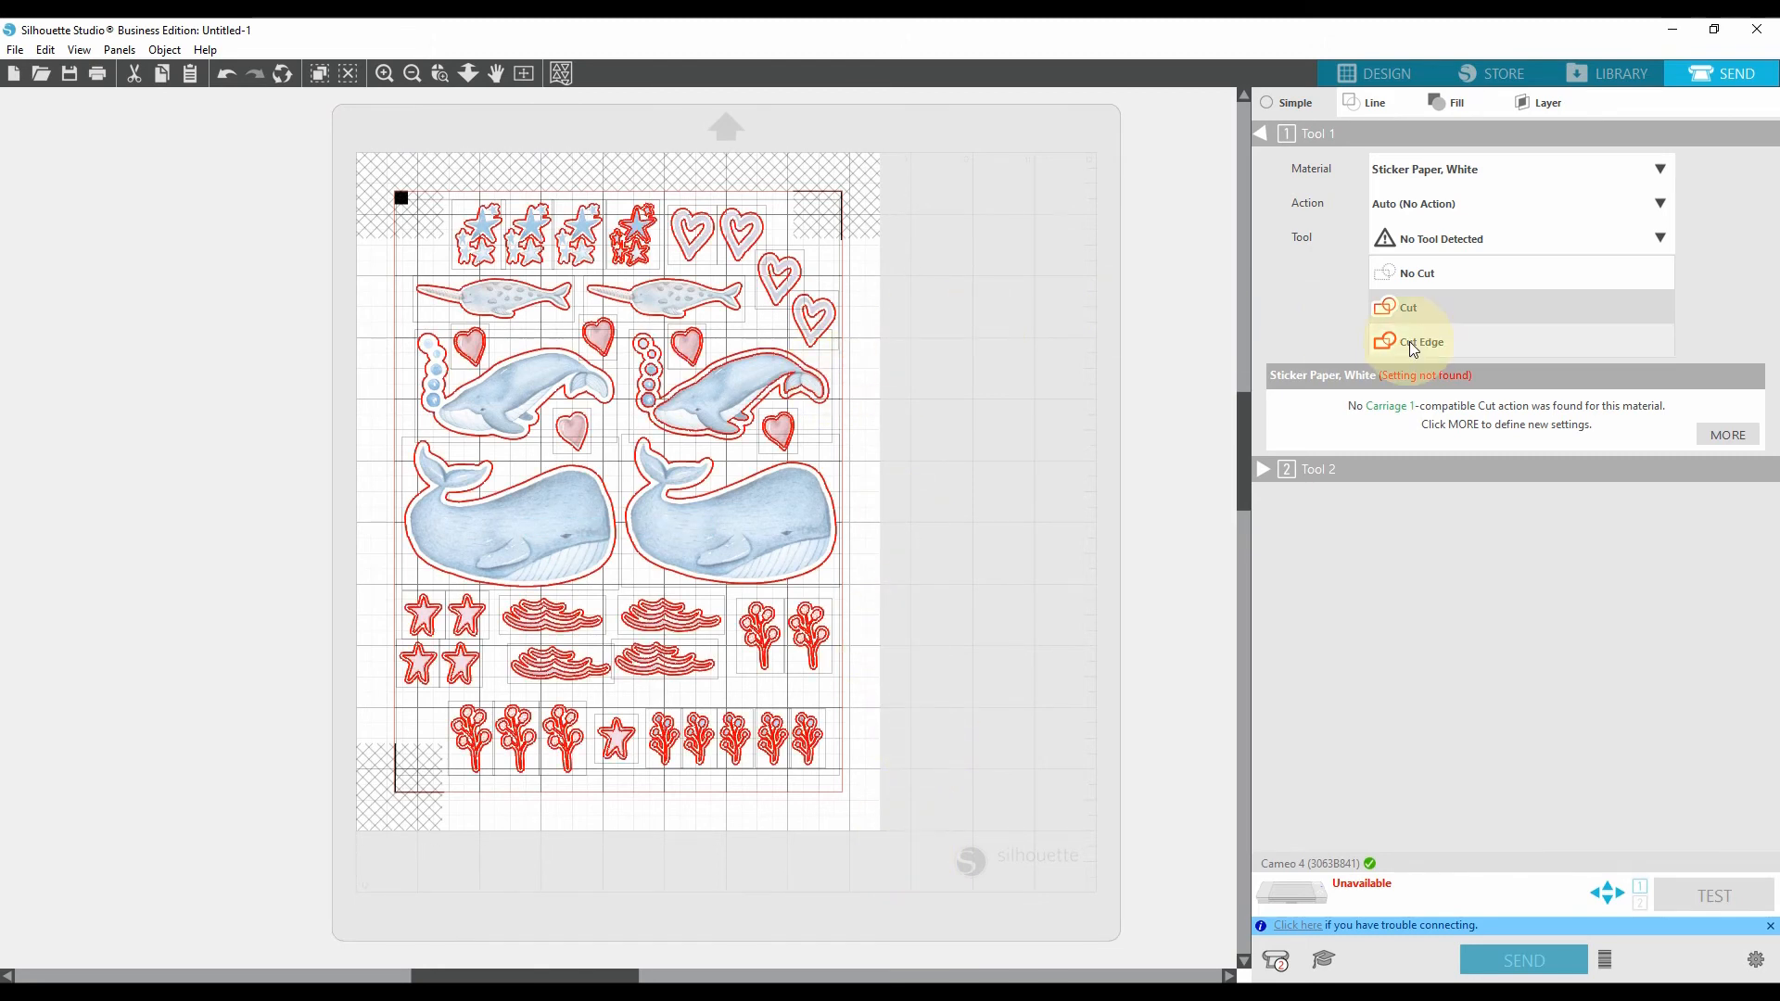
{"action": "mouse_move", "coordinate": [1442, 347]}
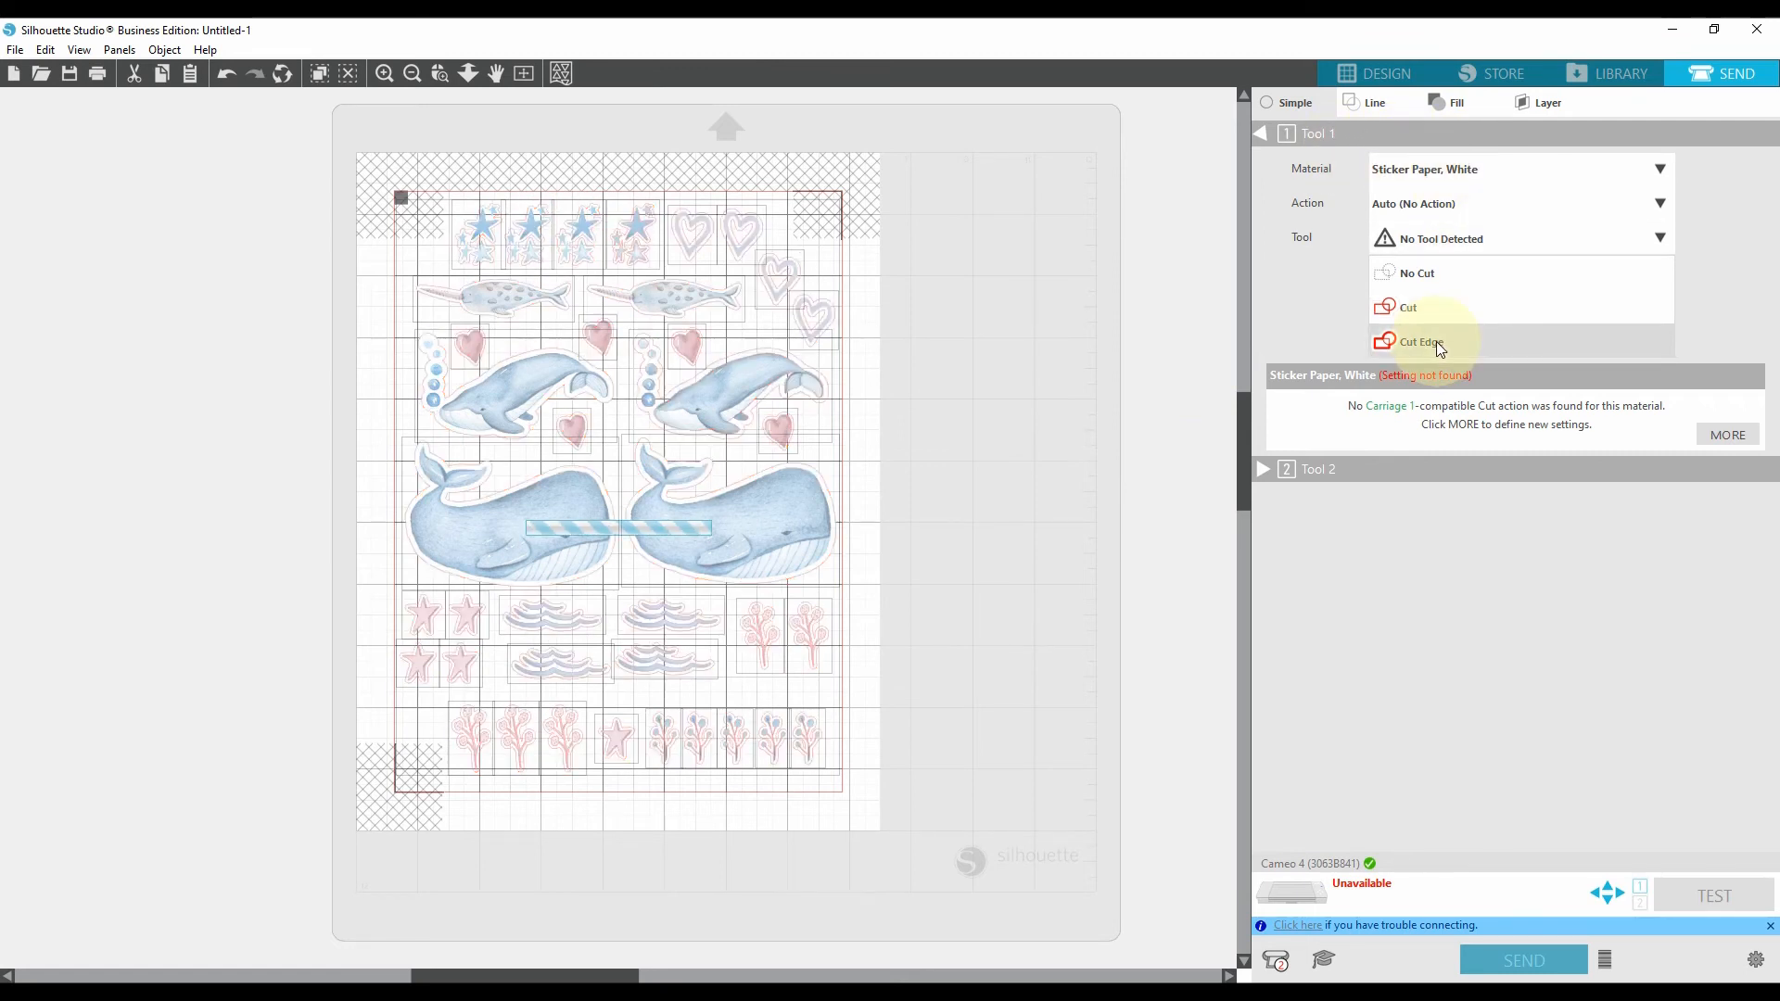
{"action": "left_click", "coordinate": [1418, 341]}
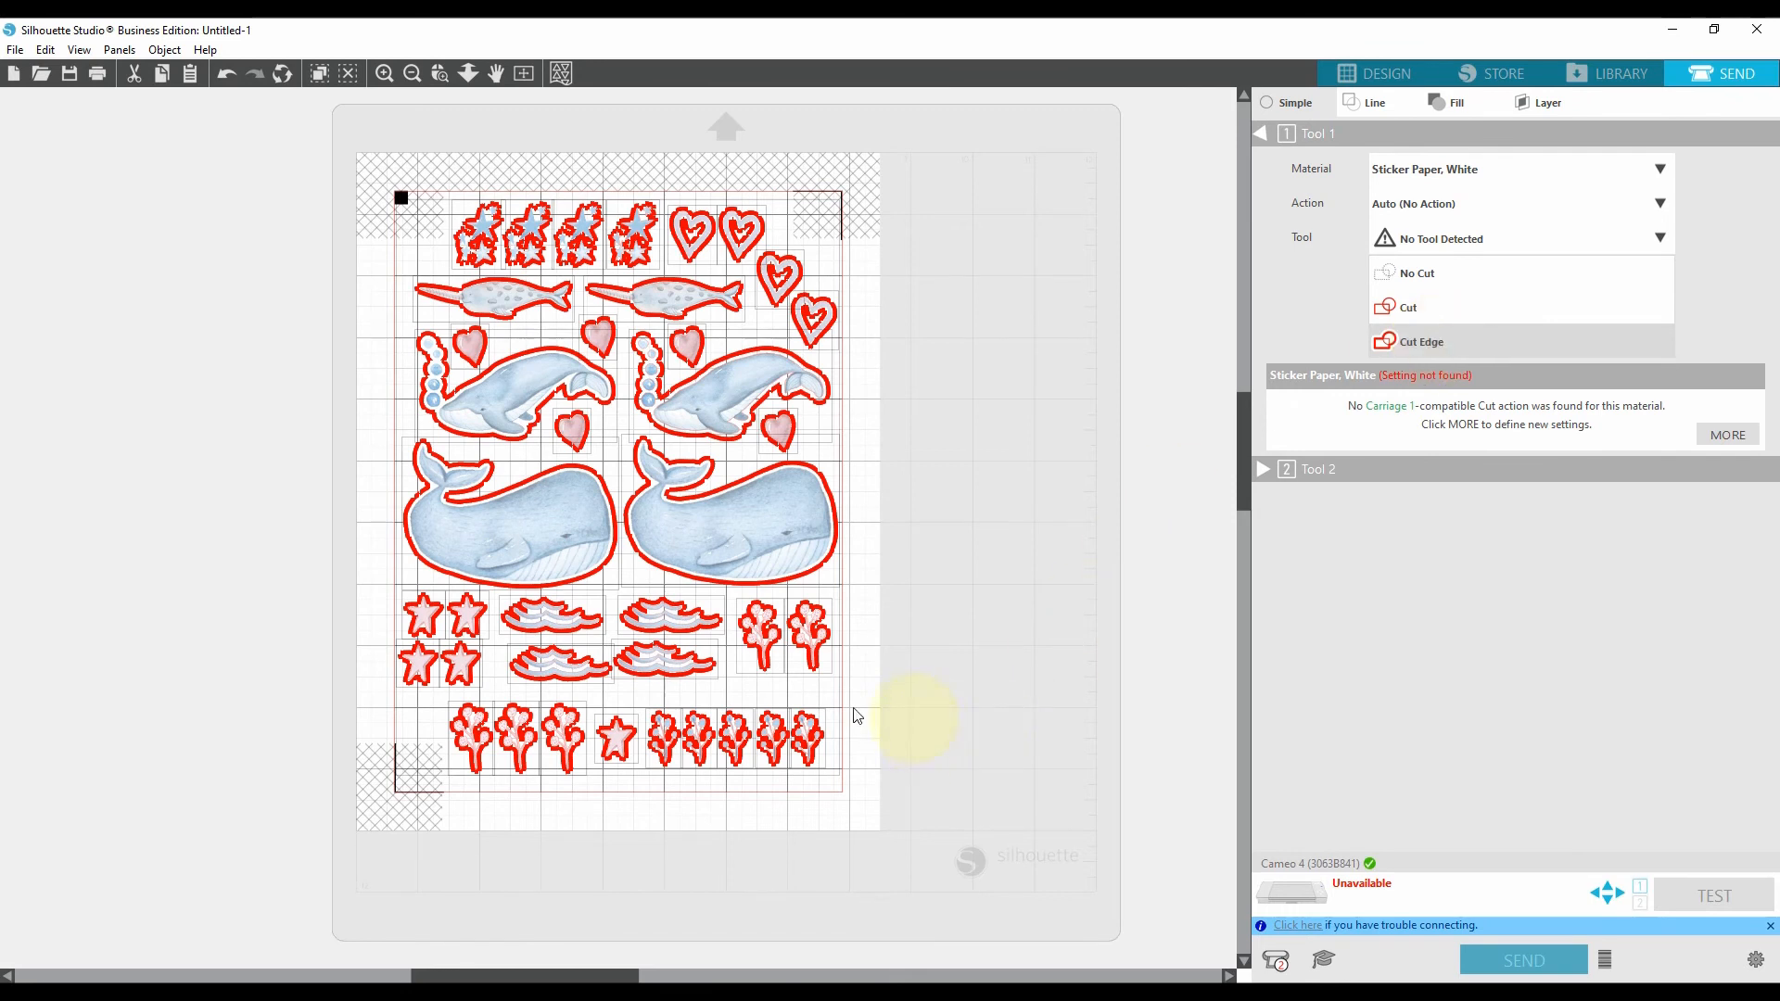
{"action": "mouse_move", "coordinate": [487, 210]}
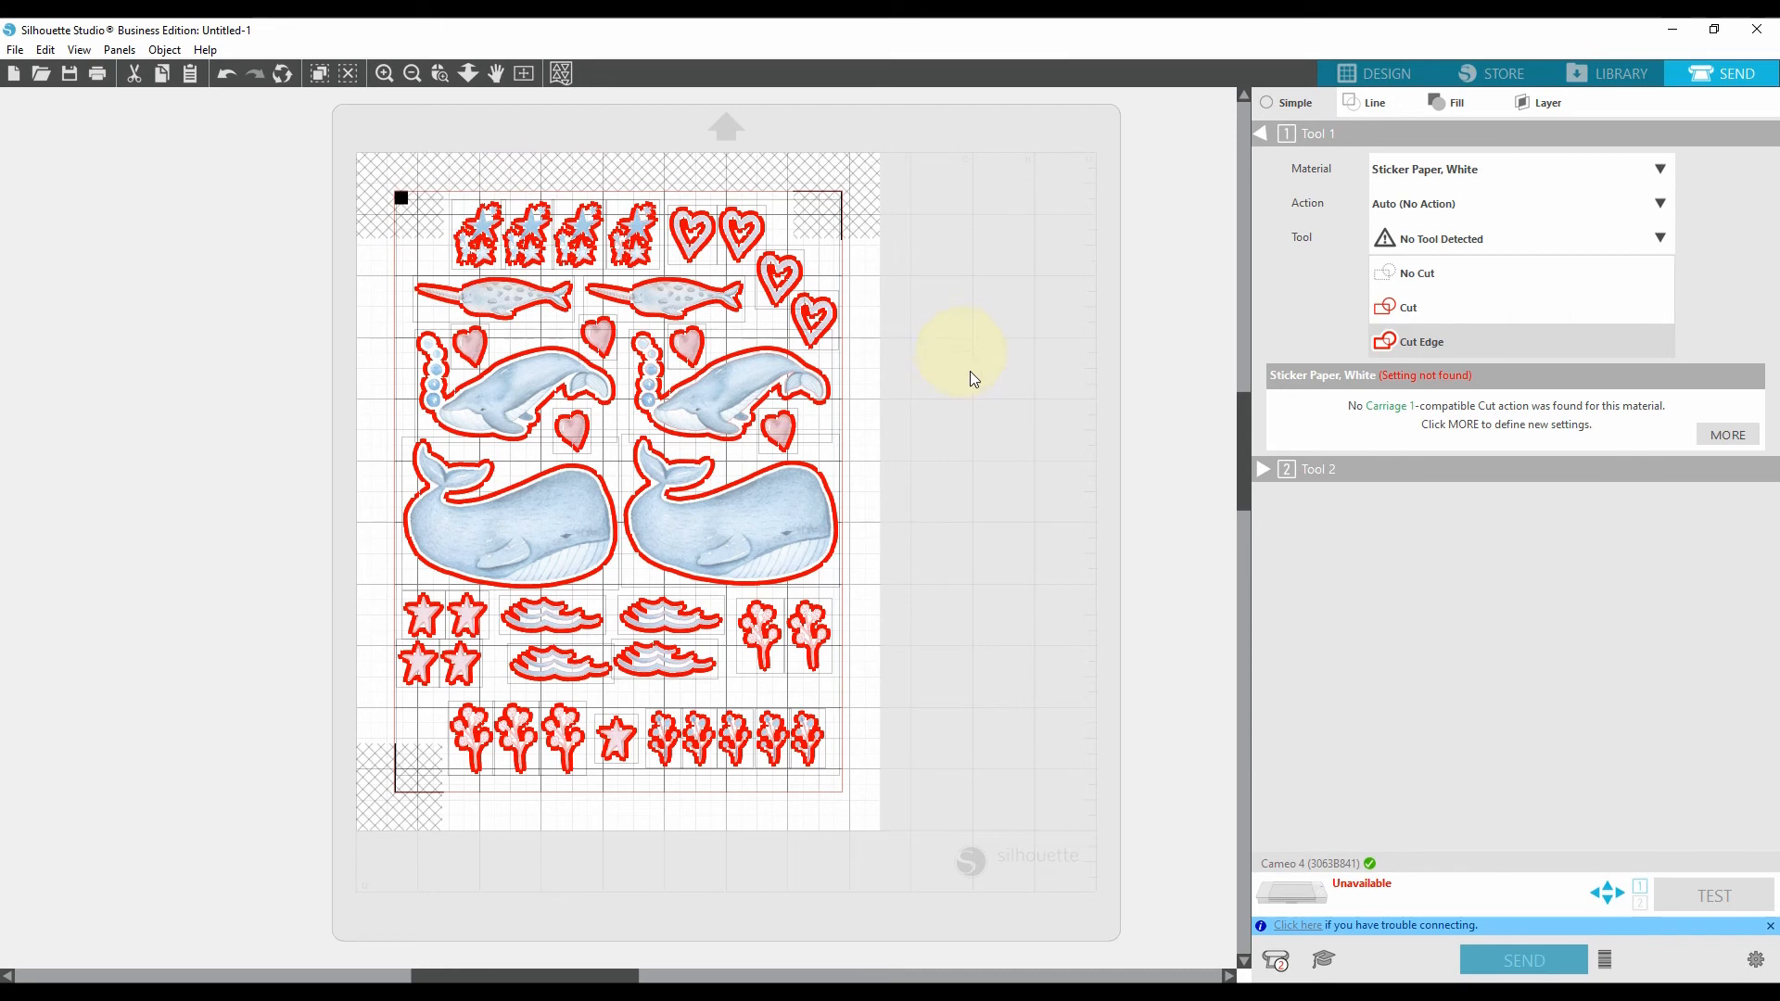
{"action": "mouse_move", "coordinate": [1026, 519]}
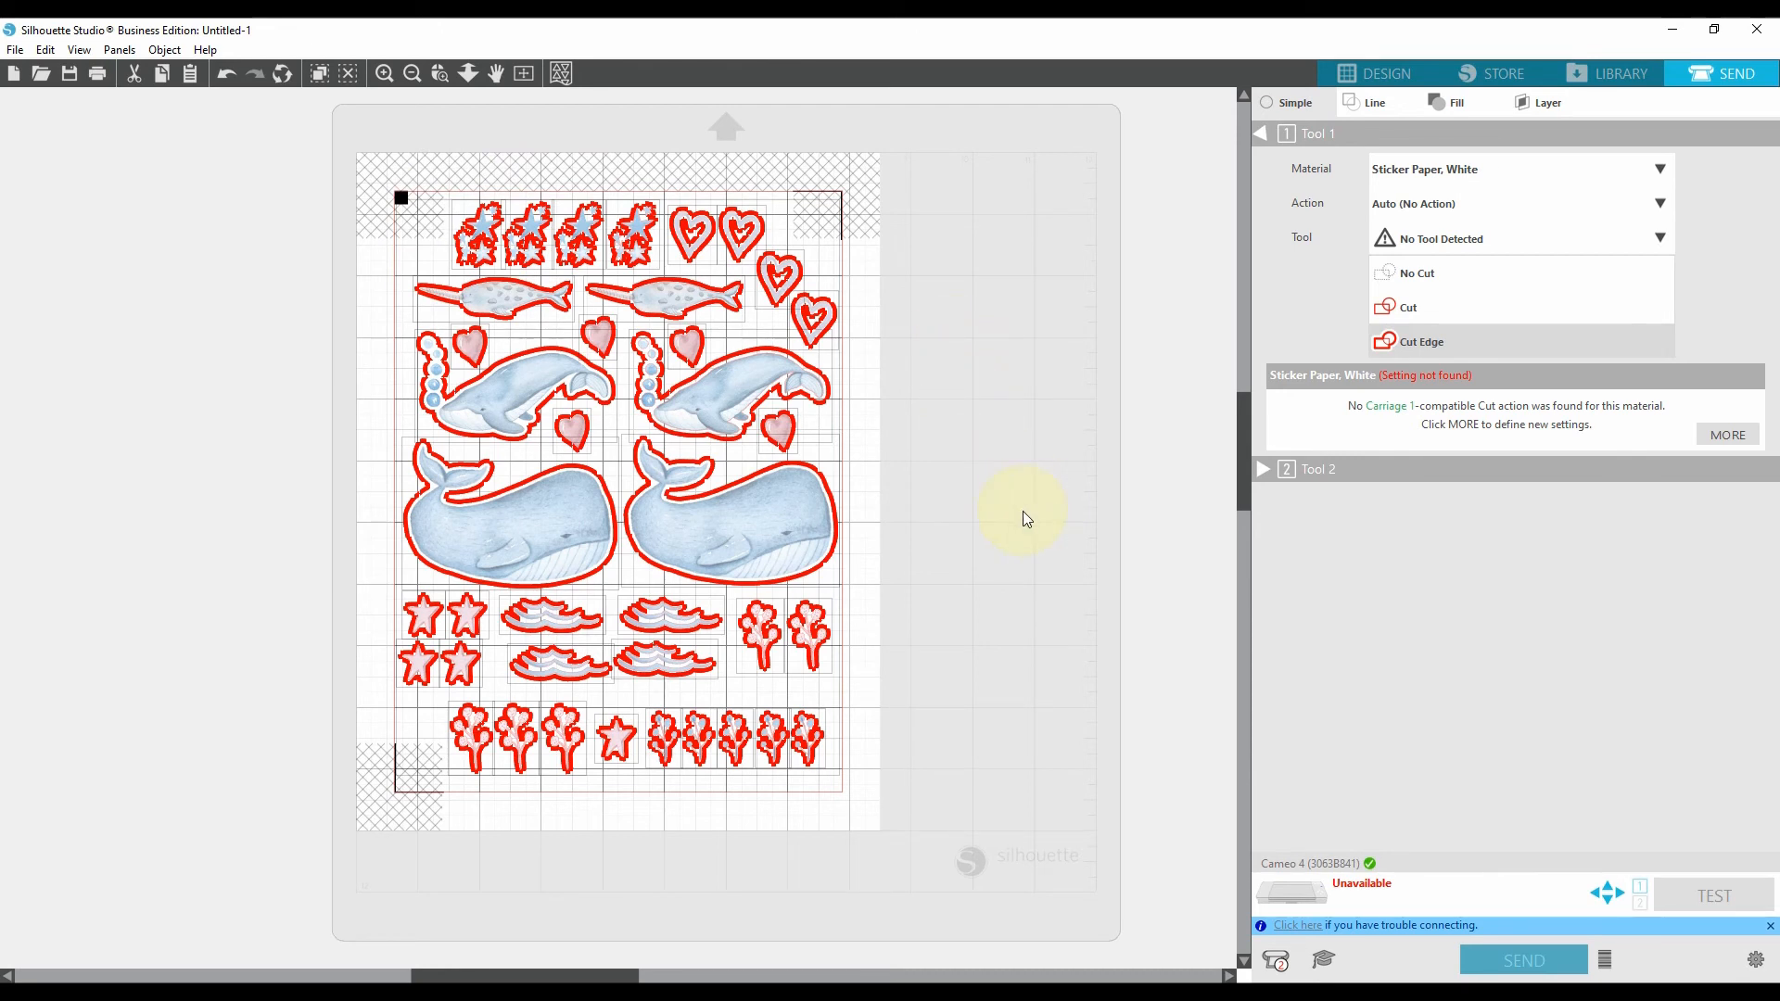
{"action": "mouse_move", "coordinate": [908, 623]}
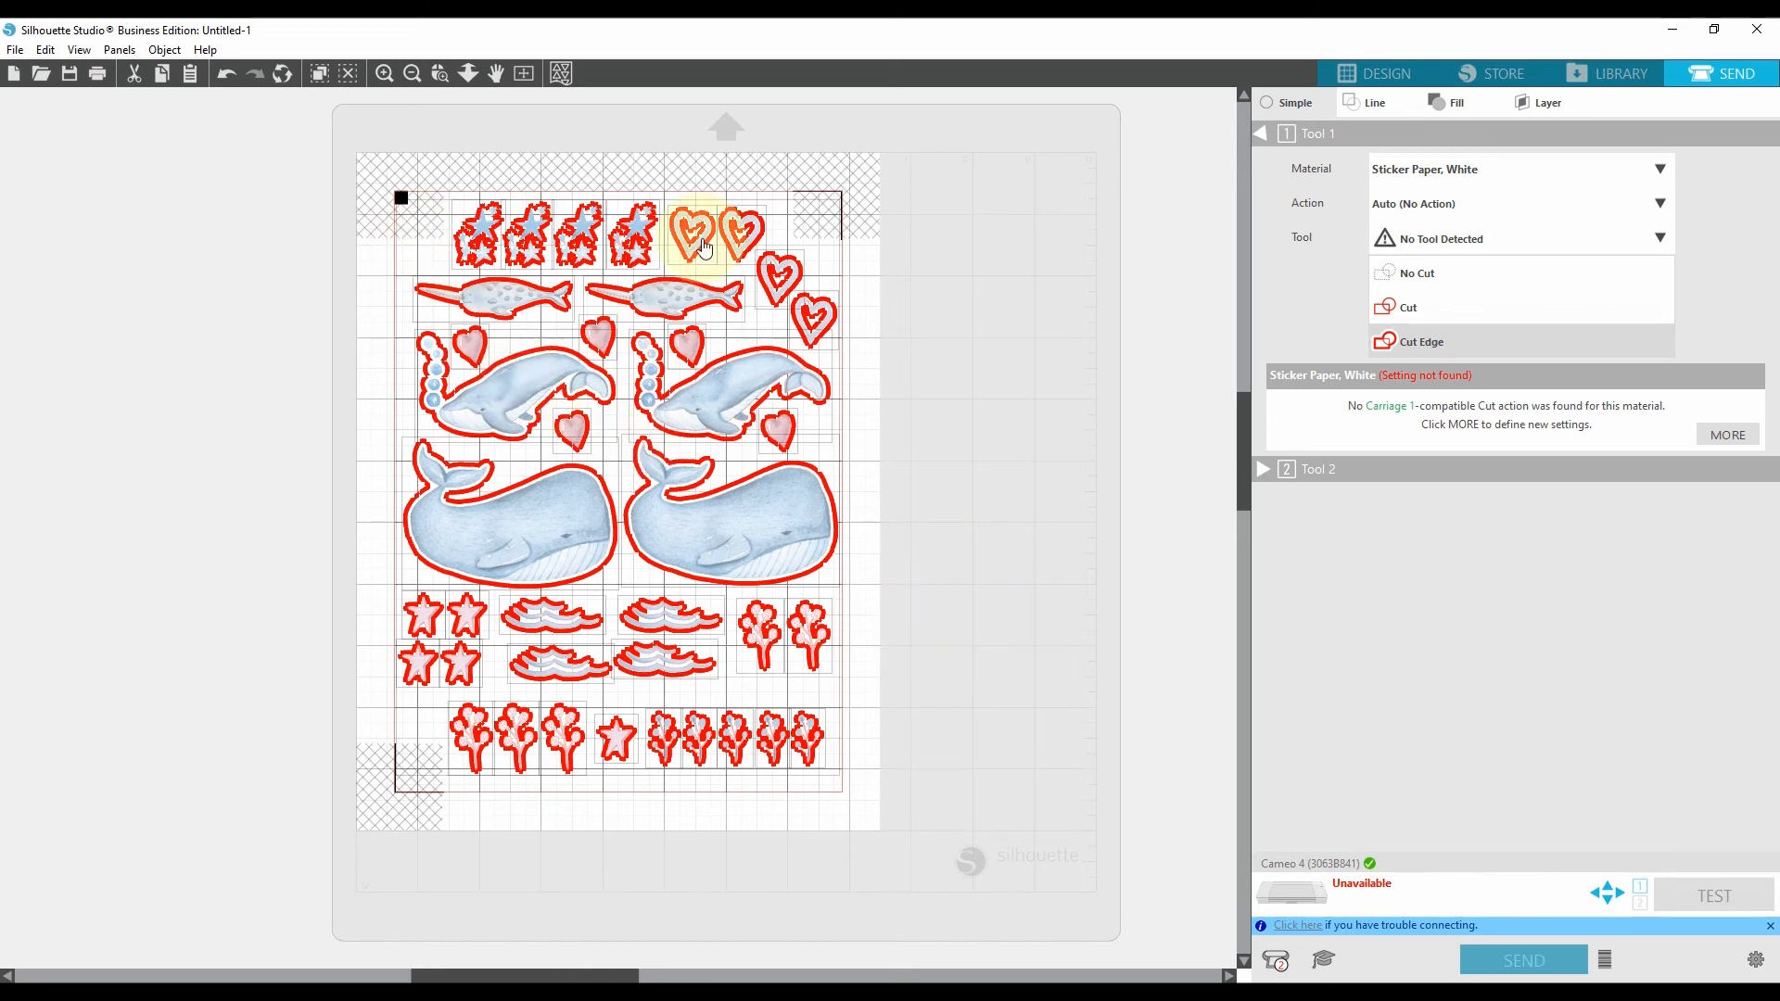
{"action": "left_click", "coordinate": [949, 641]}
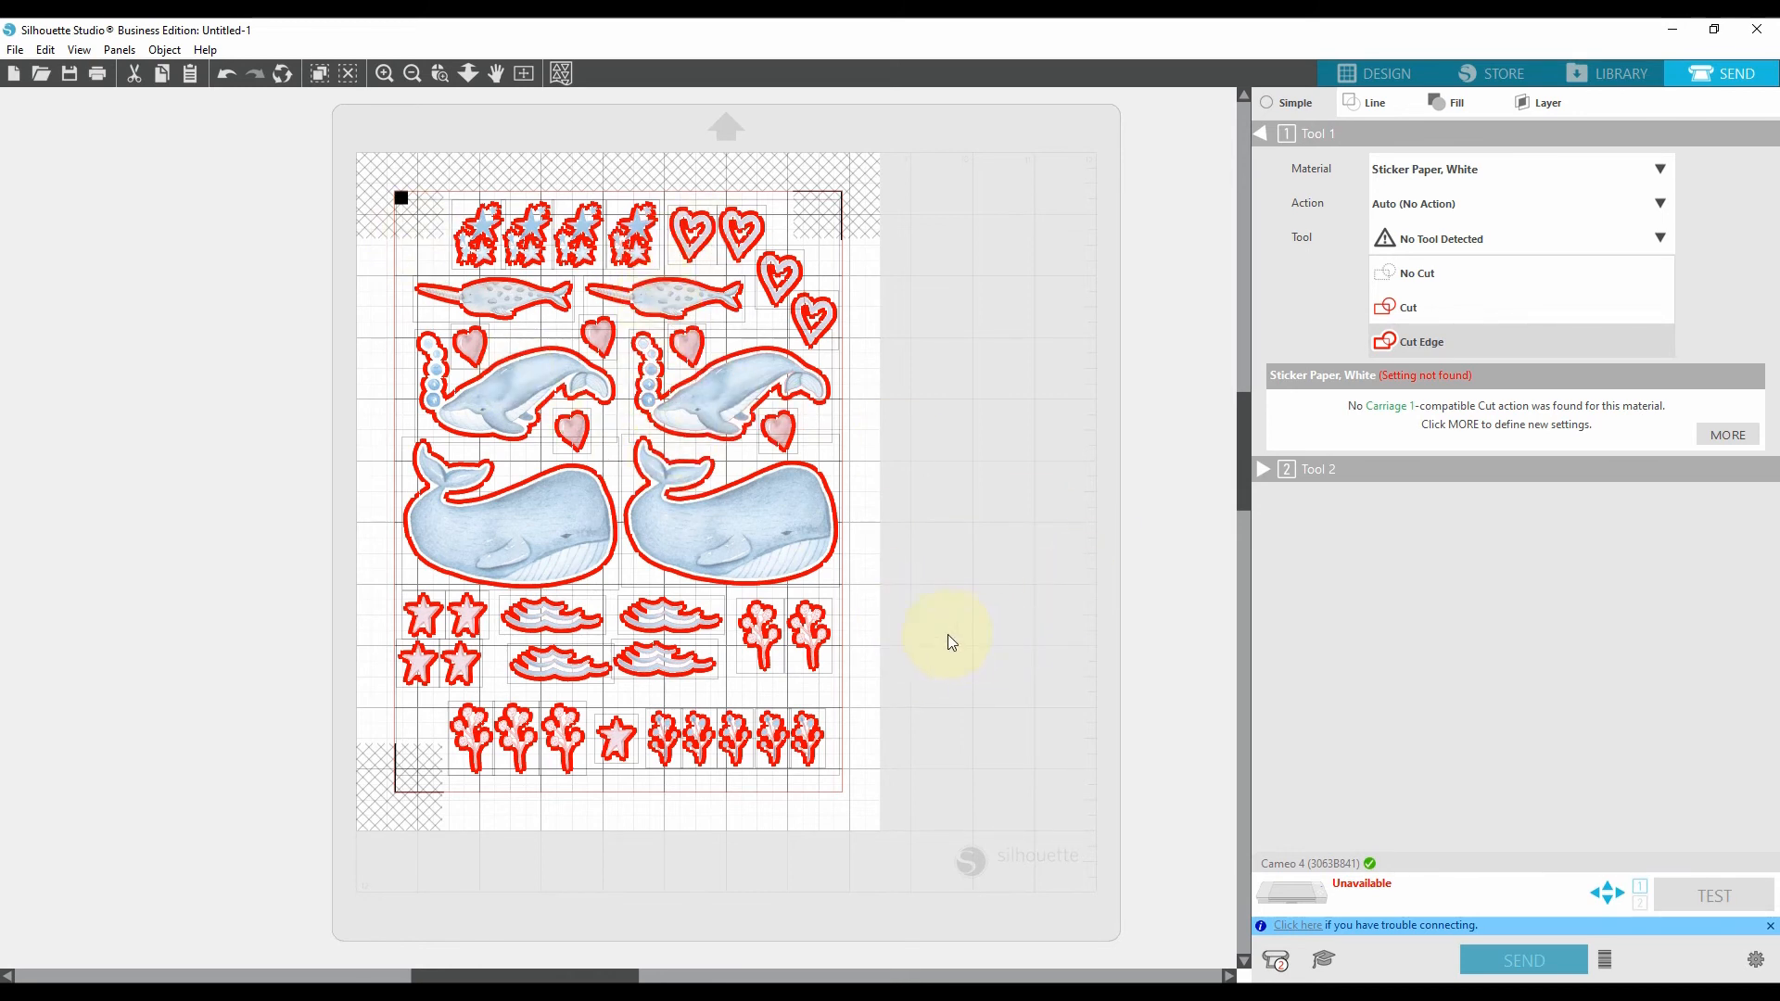
{"action": "mouse_move", "coordinate": [908, 458]}
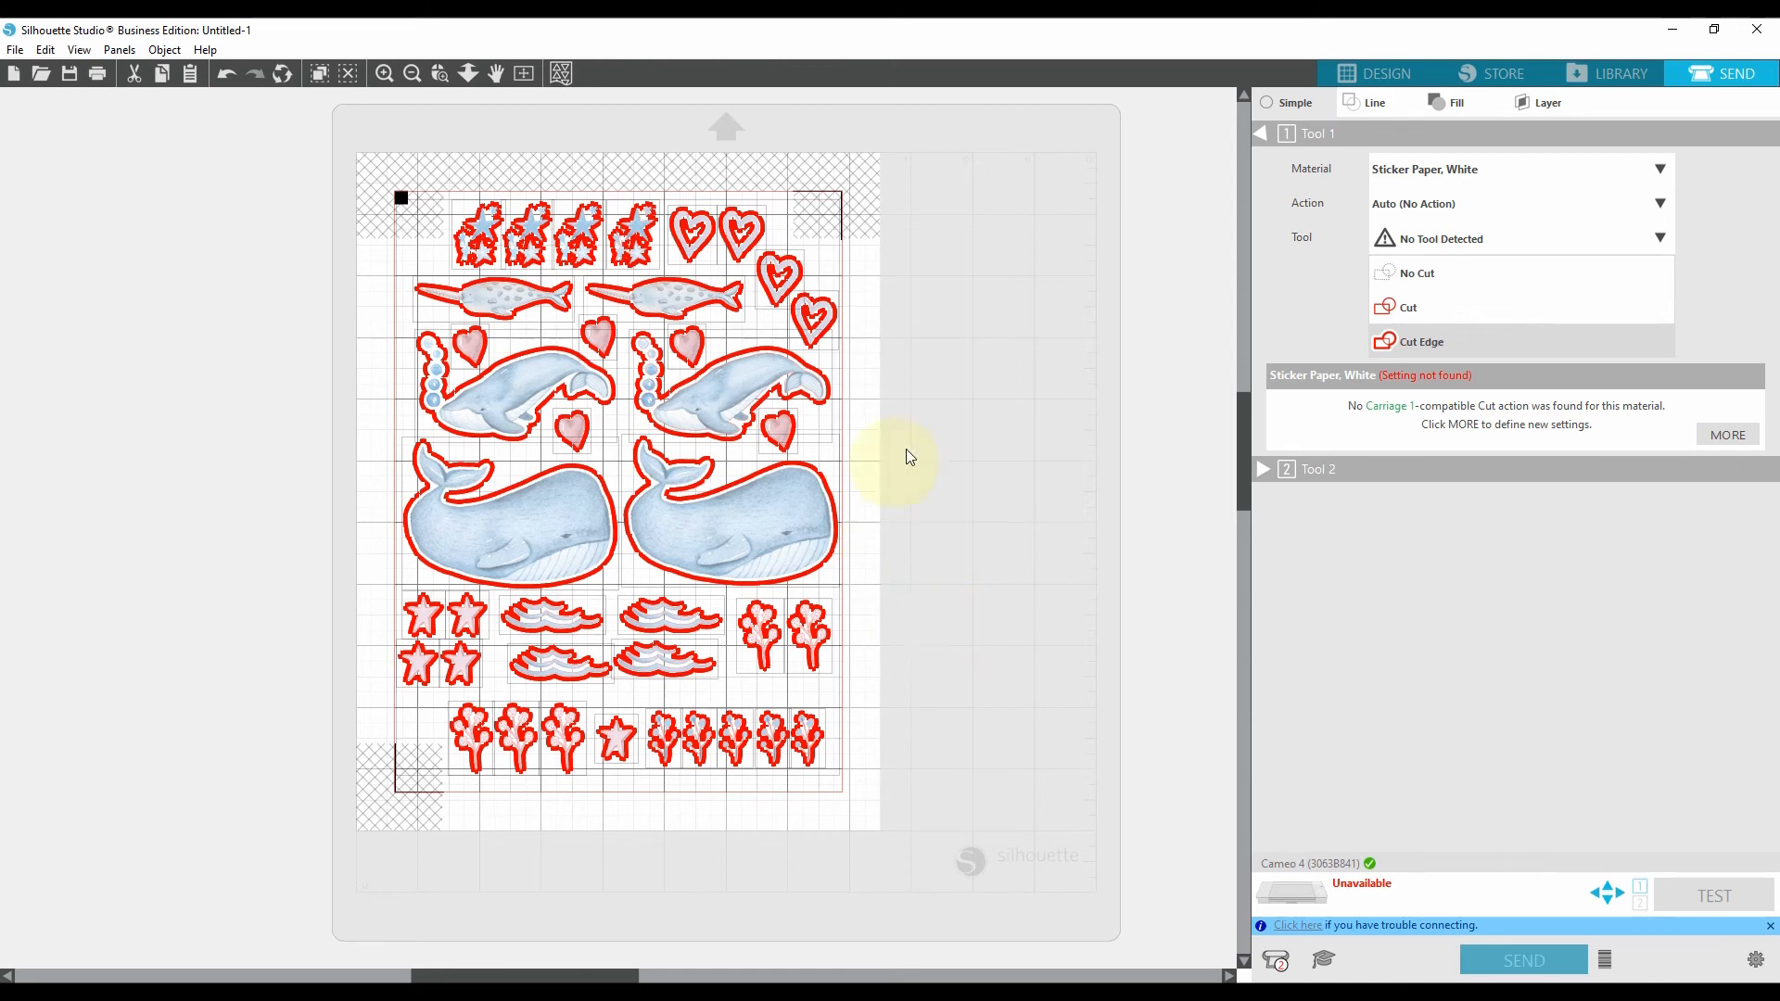
{"action": "mouse_move", "coordinate": [1050, 412]}
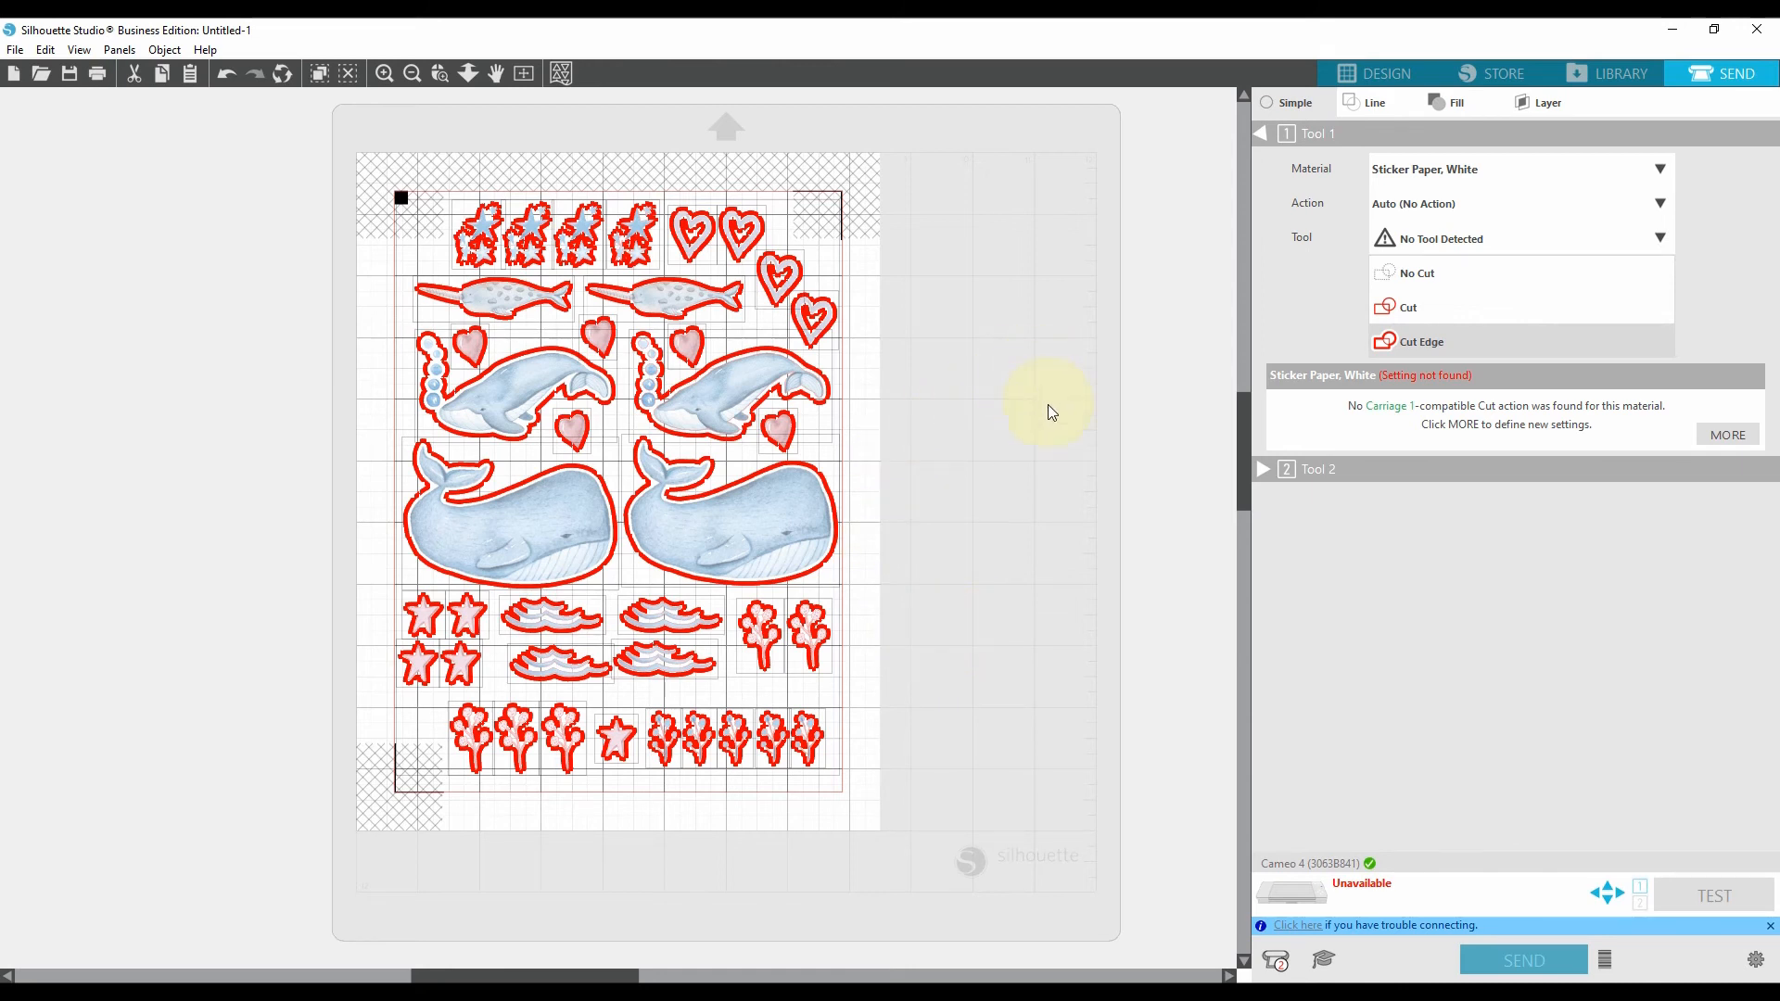
{"action": "mouse_move", "coordinate": [332, 382]}
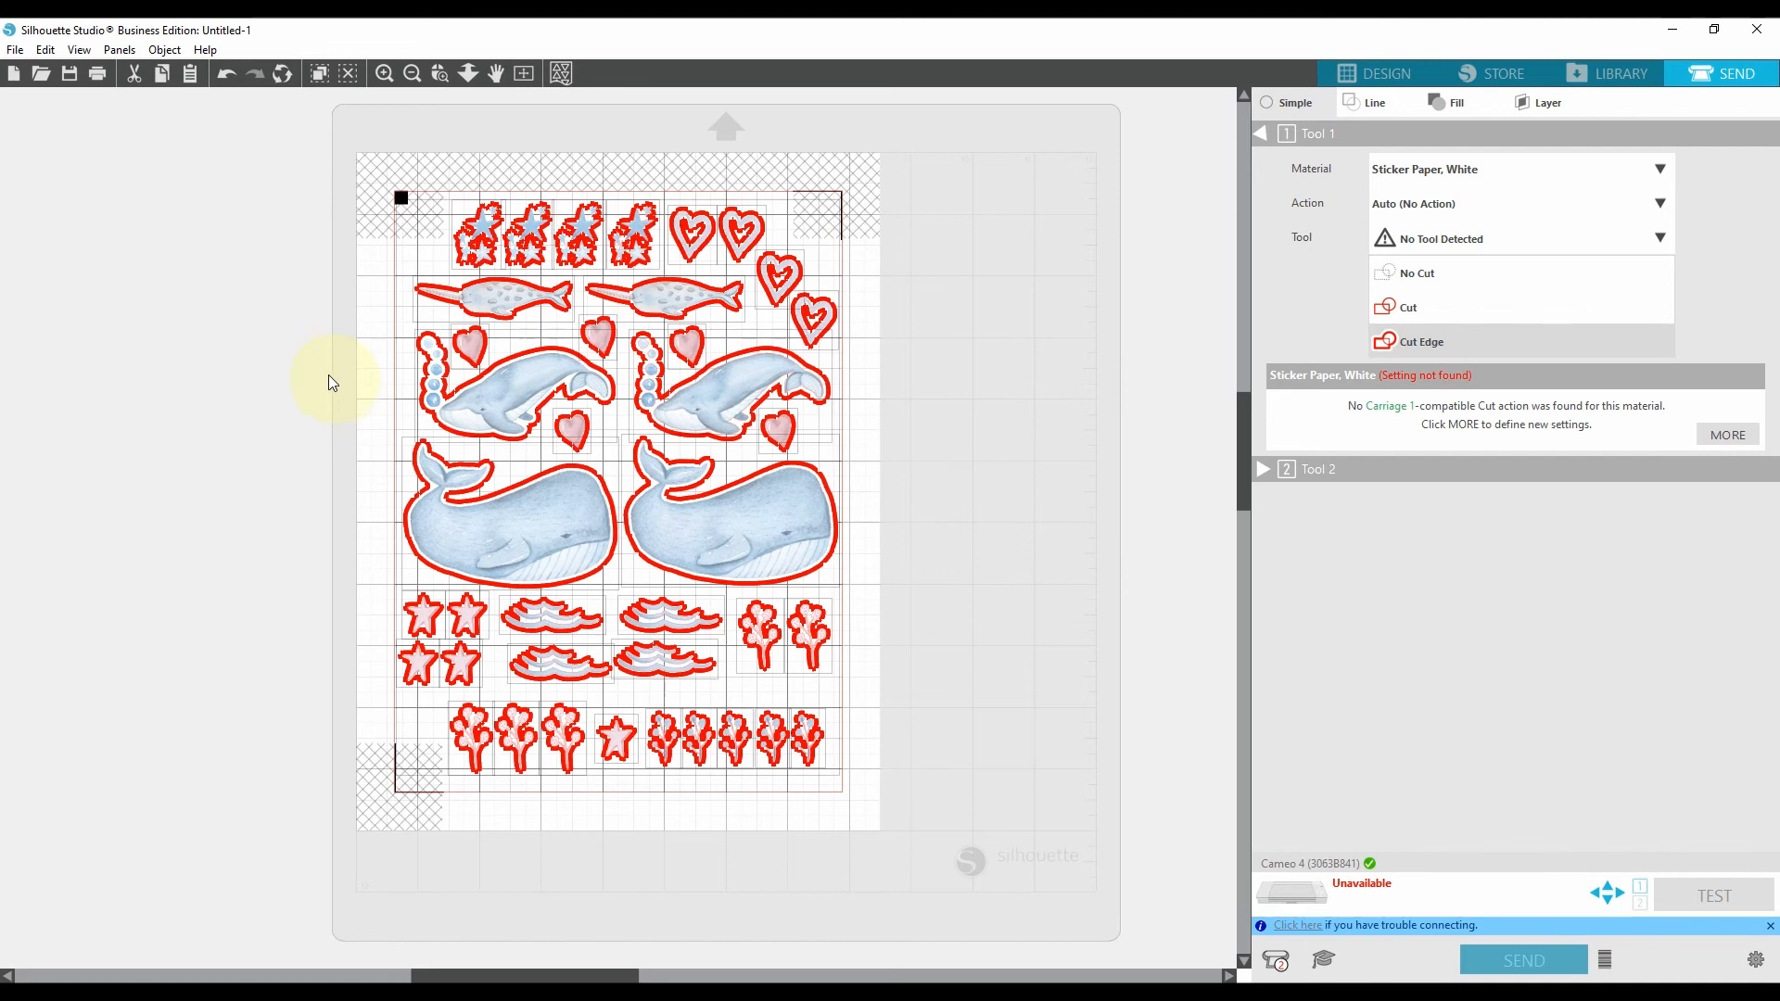
{"action": "mouse_move", "coordinate": [9, 81]}
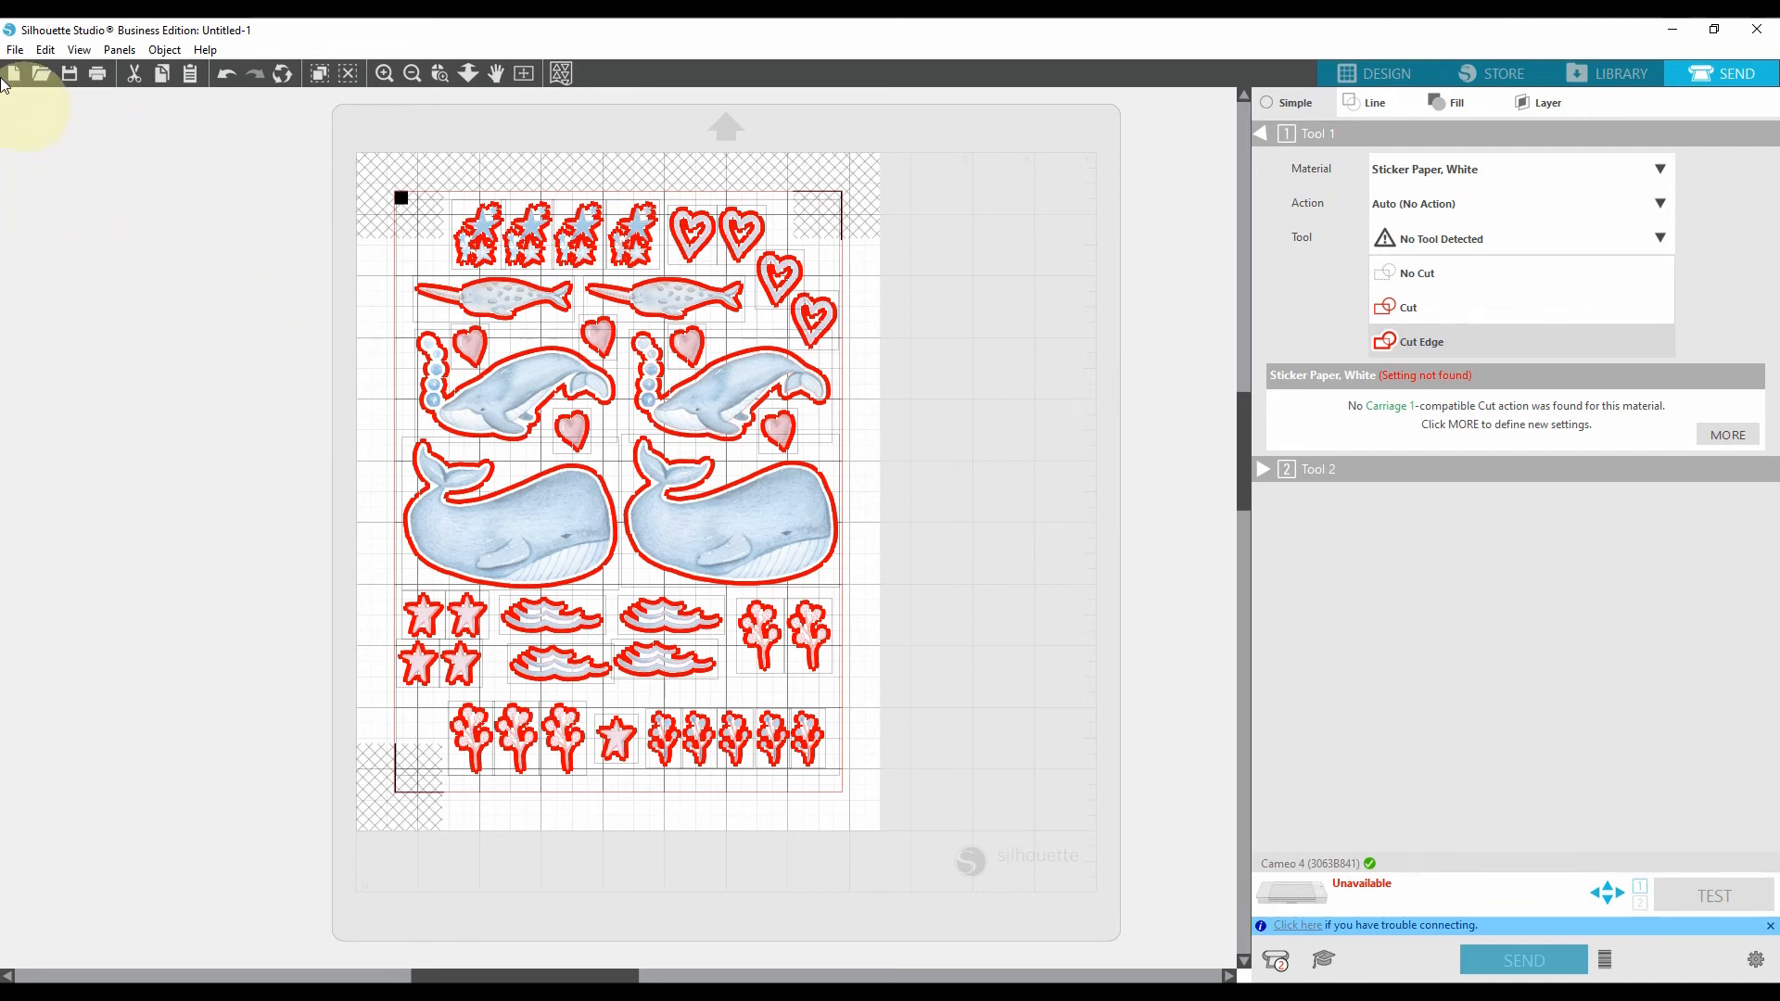
Step: Show the Print Preview of the sticker sheet with its registration marks via File > Print
{"action": "left_click", "coordinate": [15, 49]}
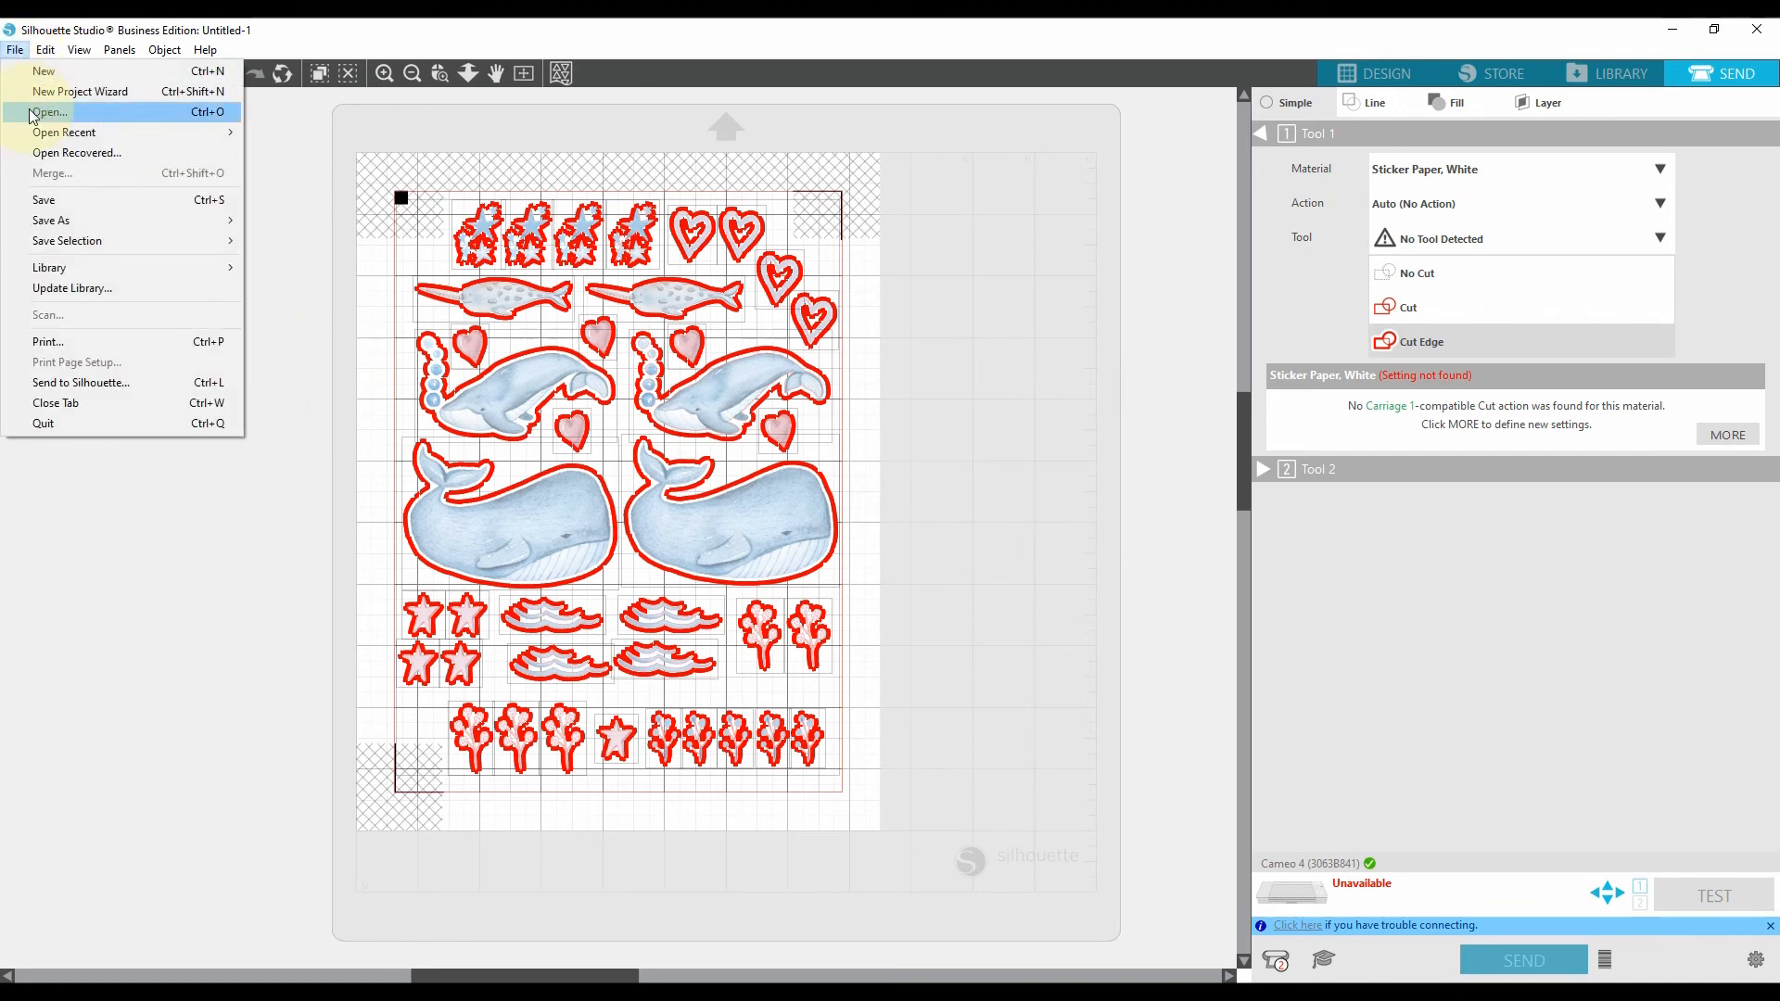
{"action": "mouse_move", "coordinate": [52, 221]}
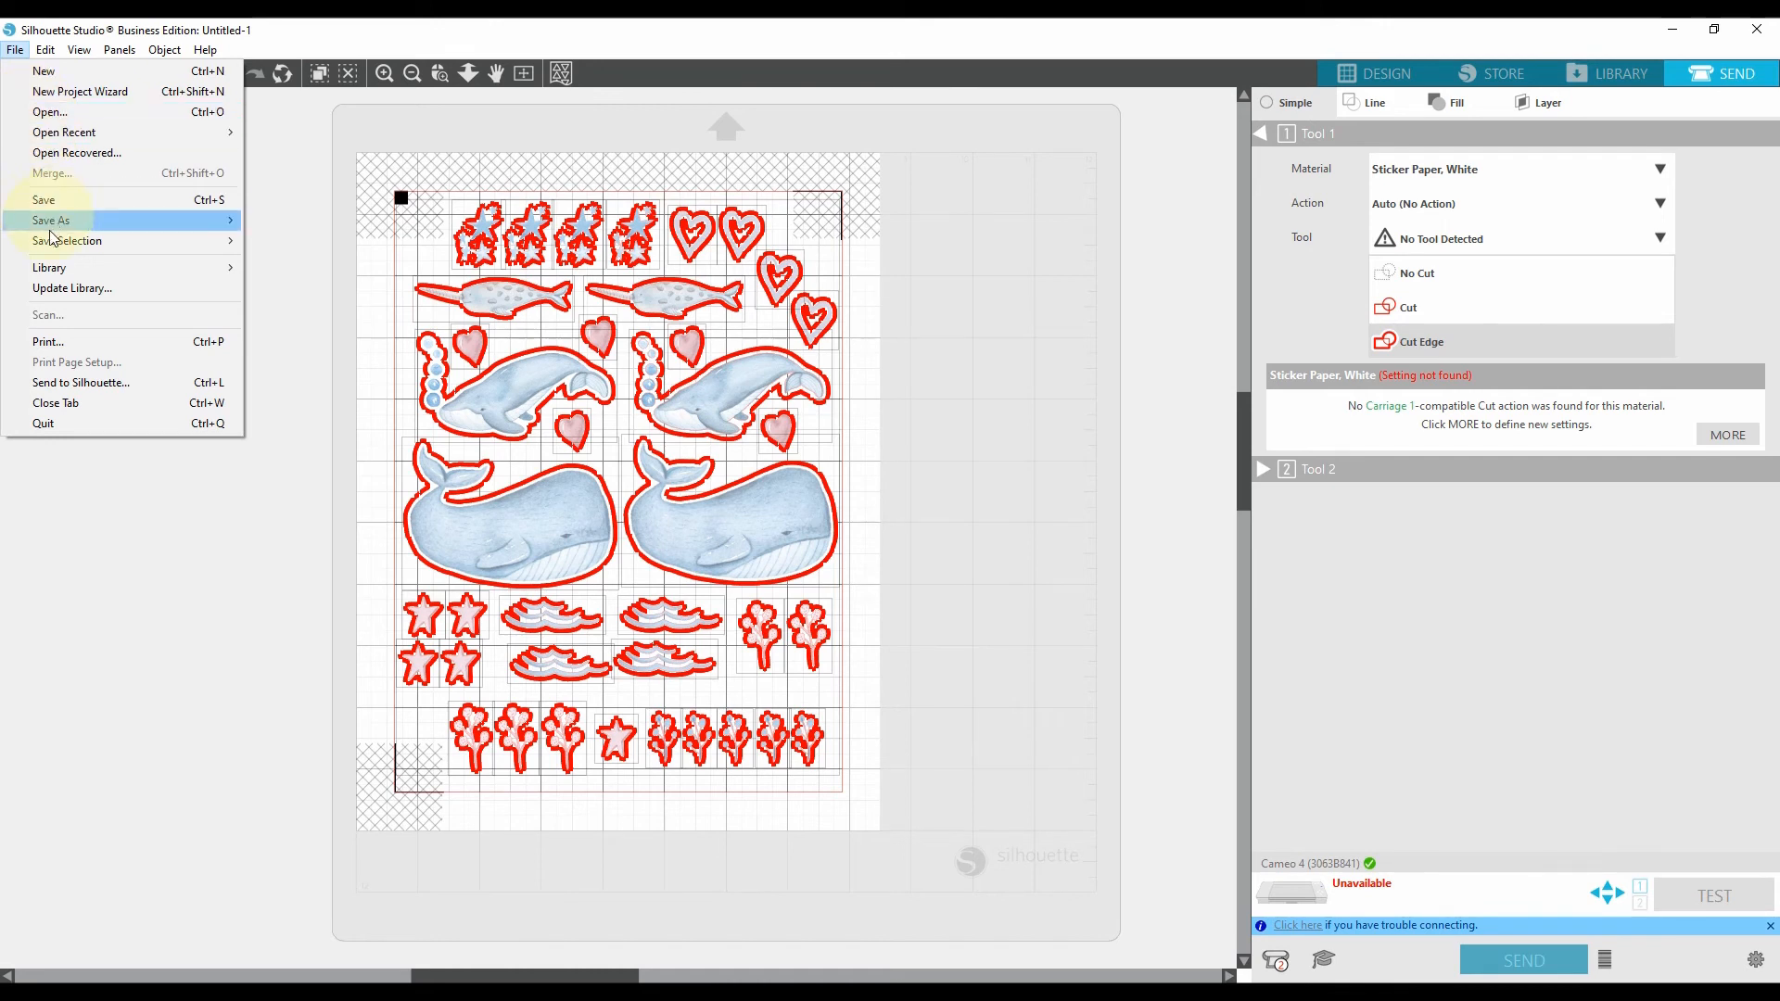
{"action": "left_click", "coordinate": [43, 200]}
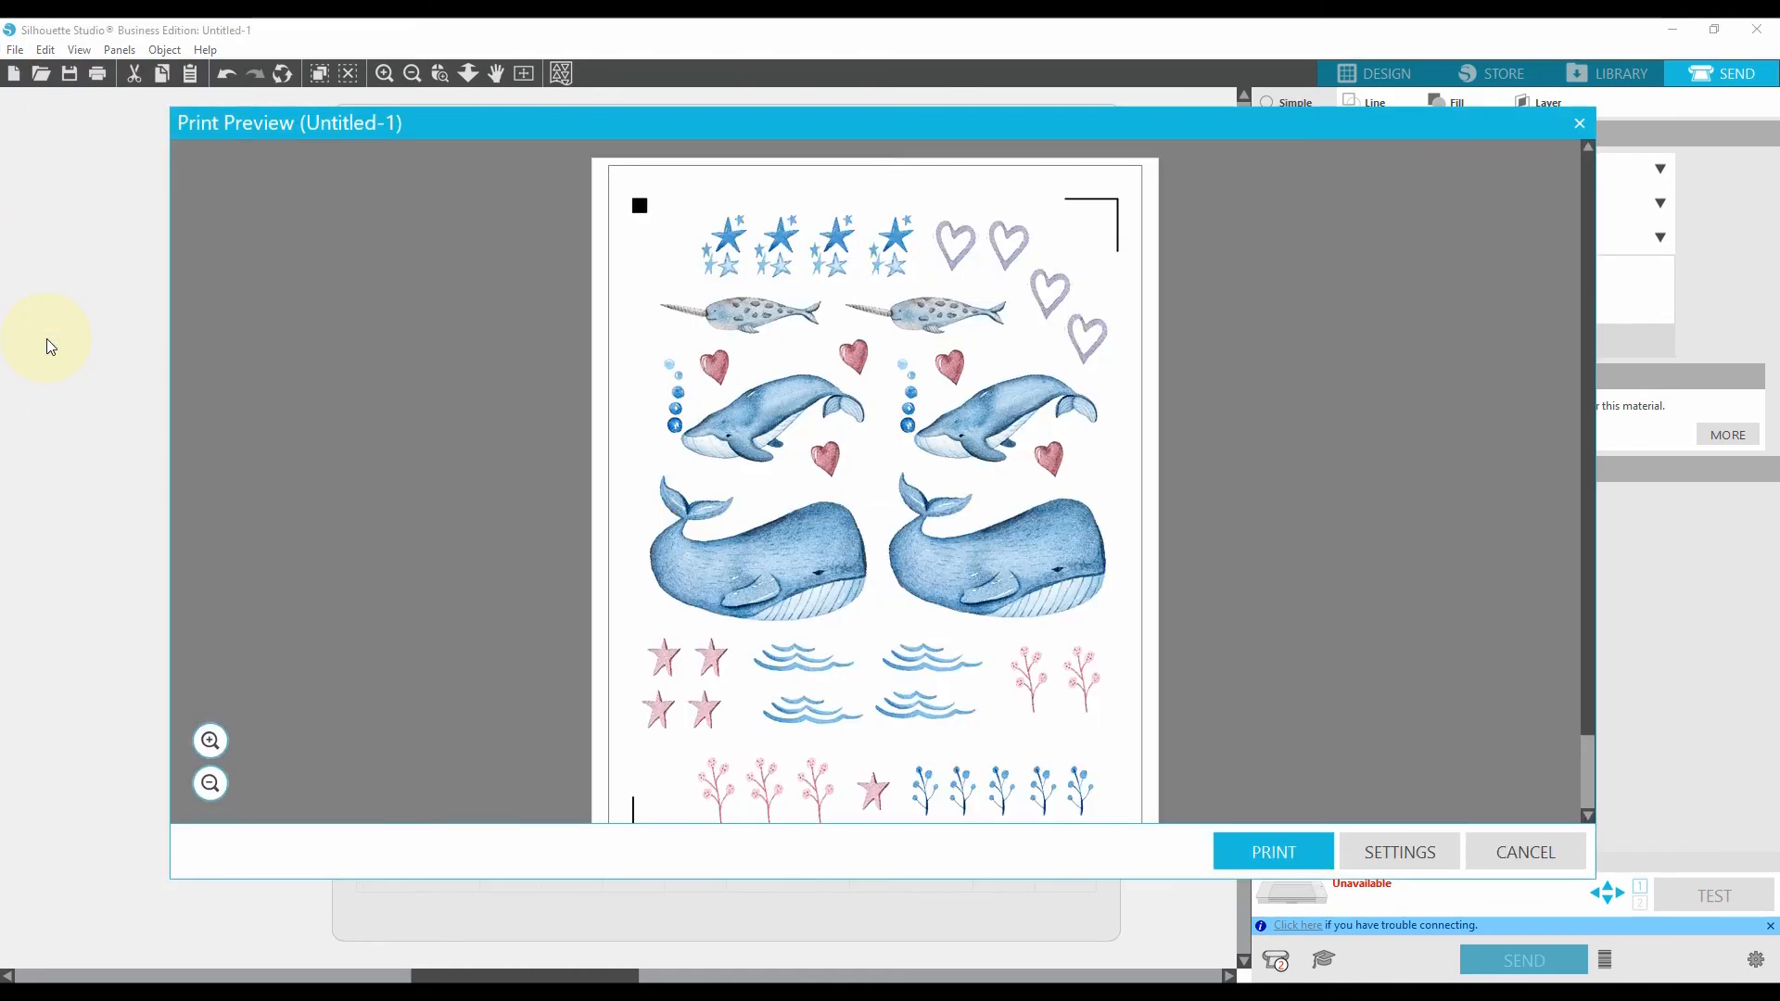
{"action": "mouse_move", "coordinate": [320, 226]}
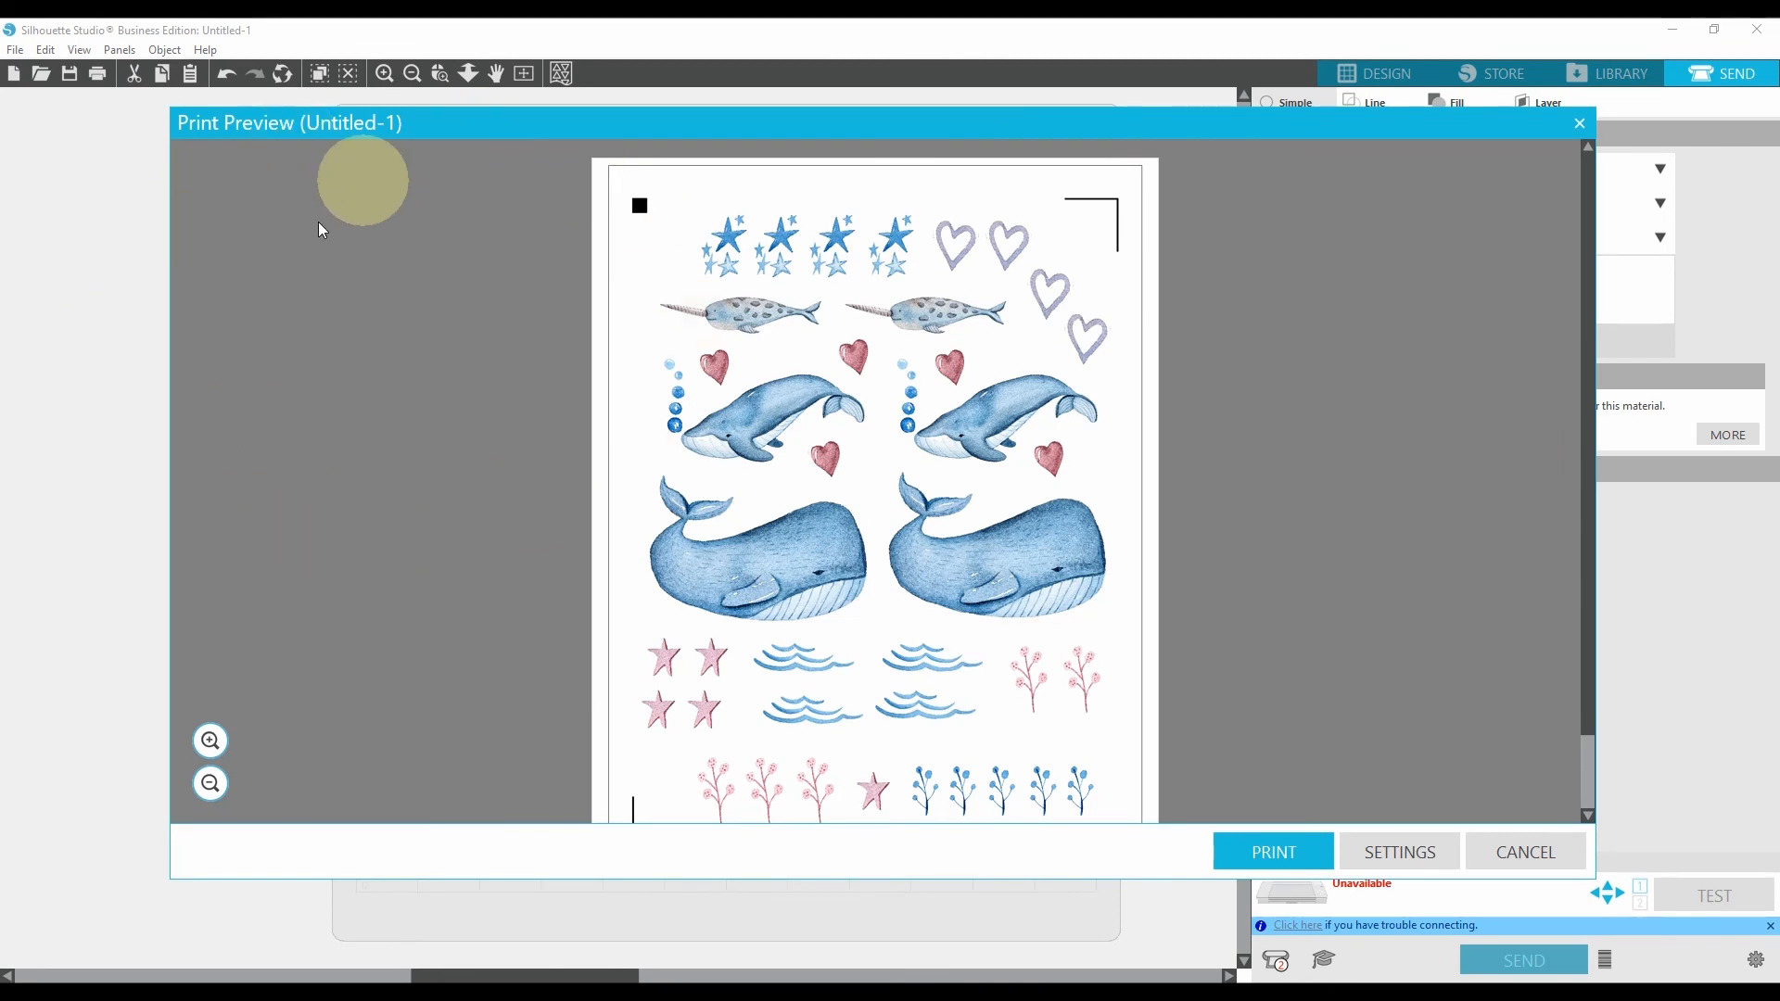
{"action": "mouse_move", "coordinate": [1064, 226]}
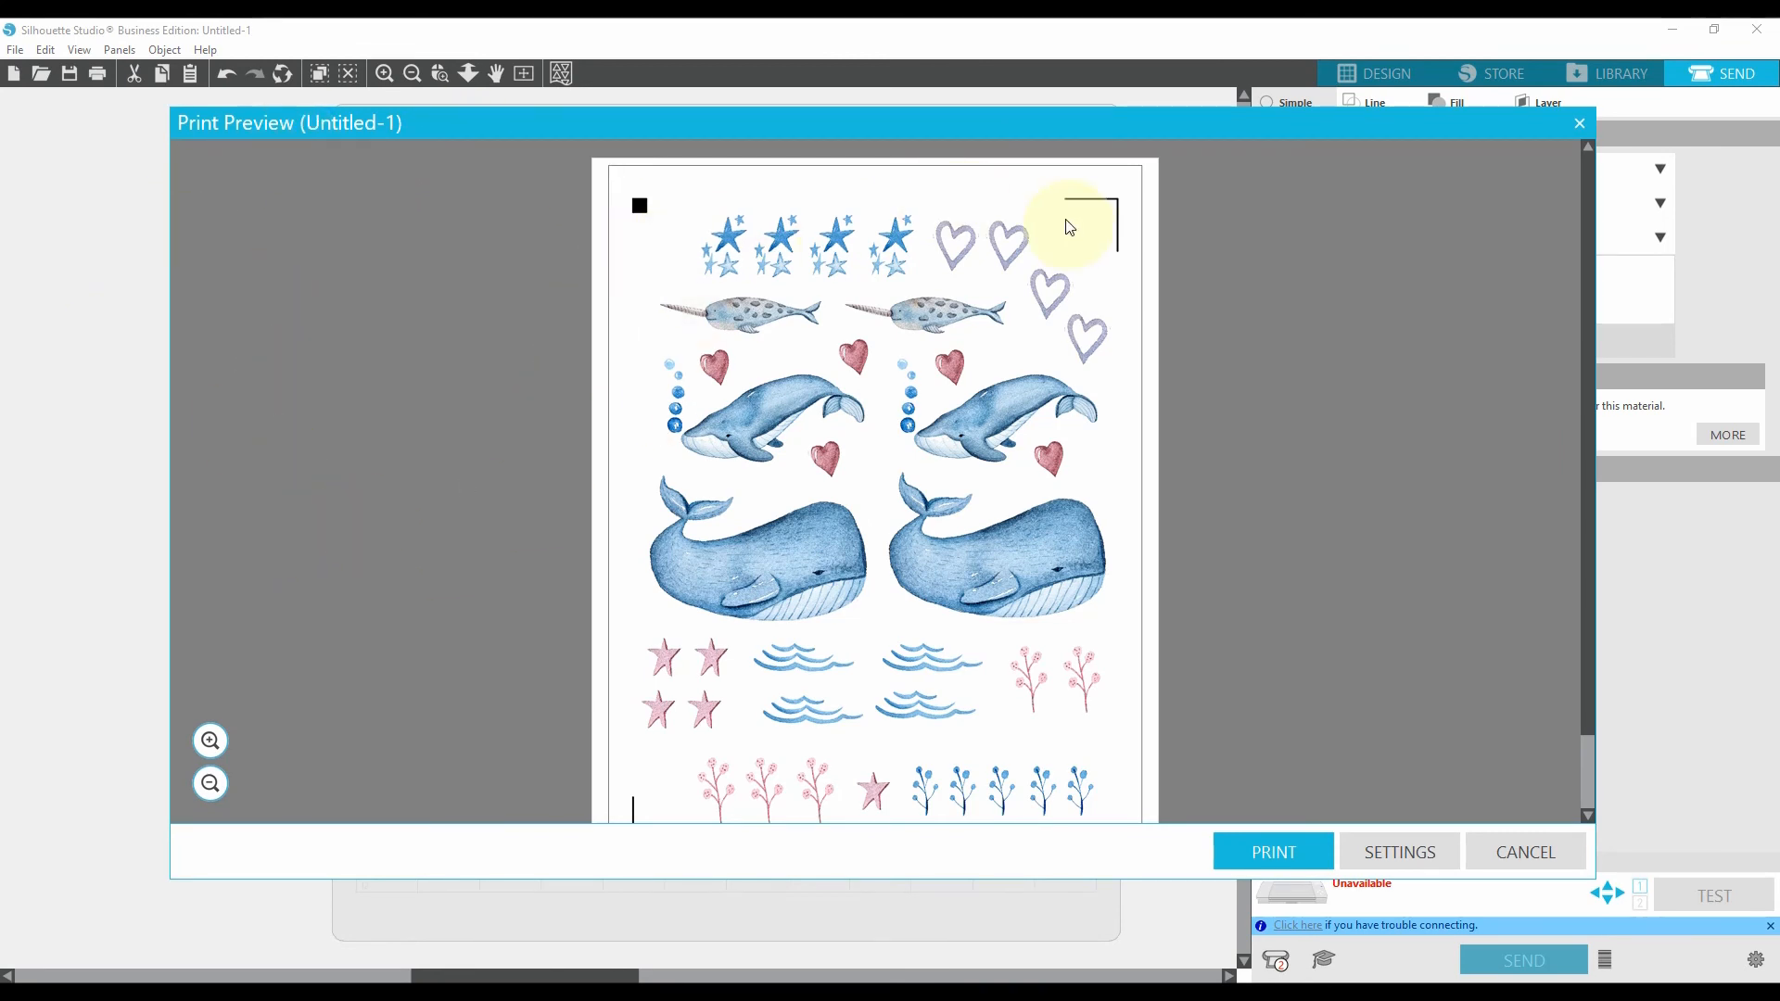
{"action": "scroll", "scroll_direction": "down", "scroll_amount": 3}
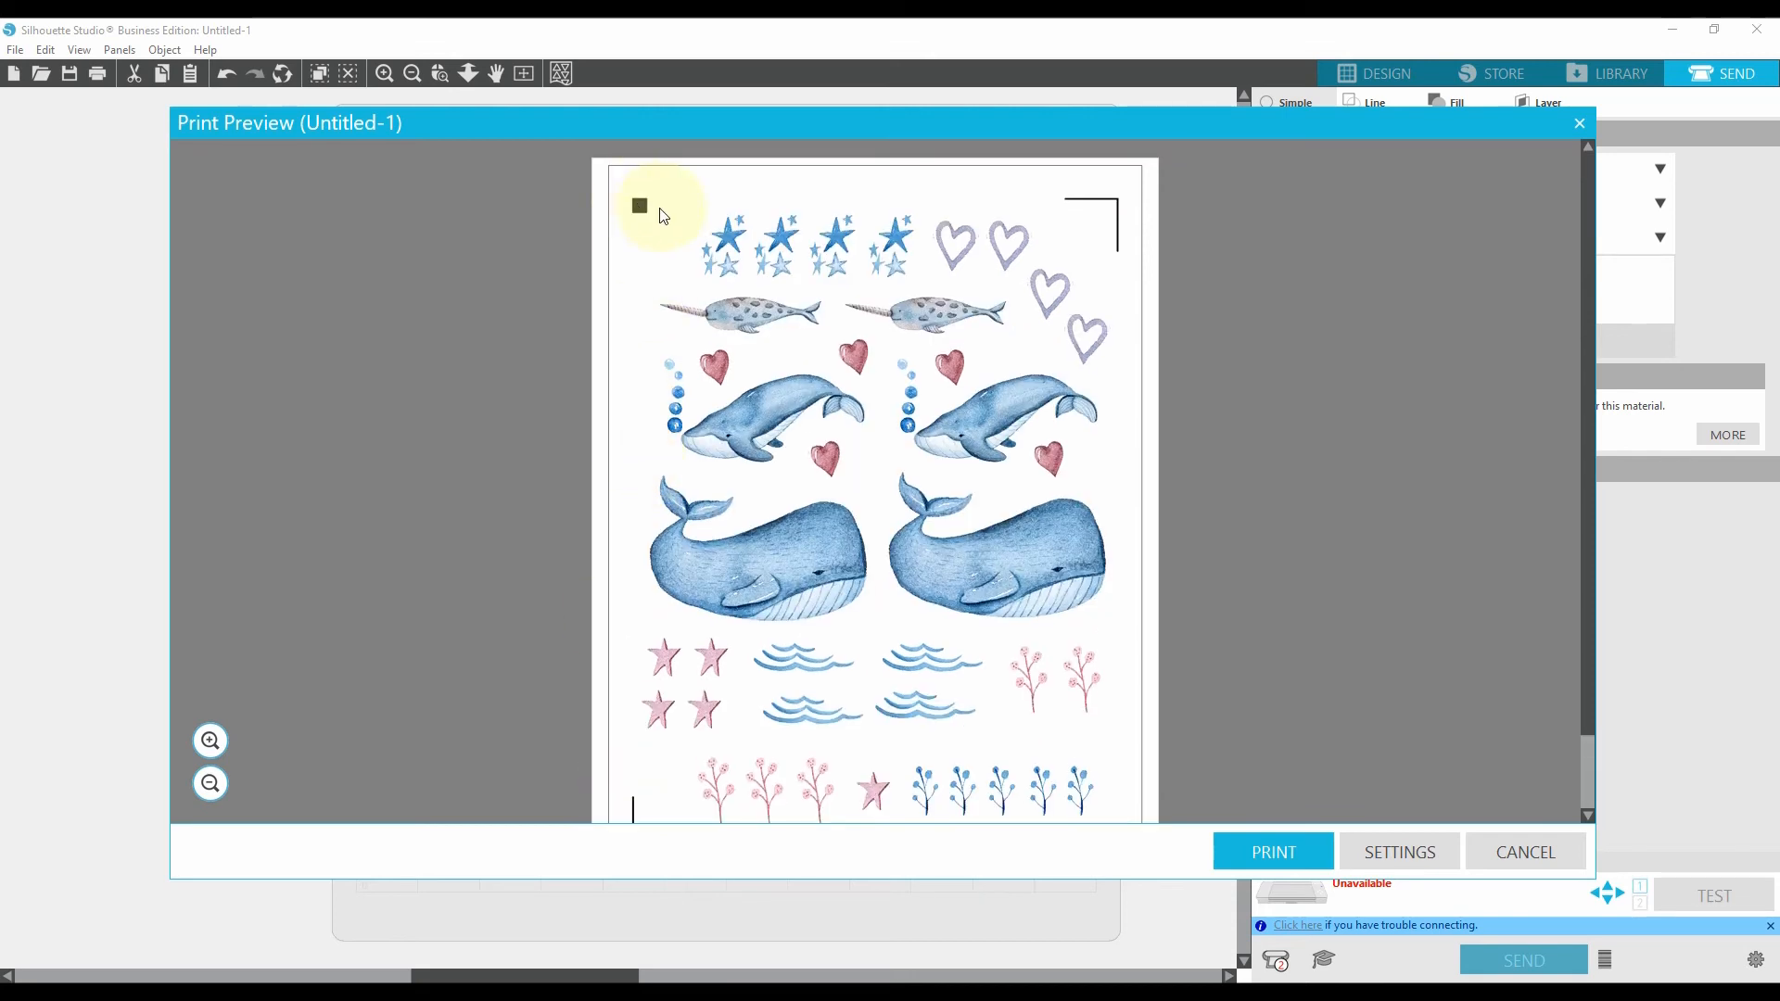
{"action": "mouse_move", "coordinate": [931, 449]}
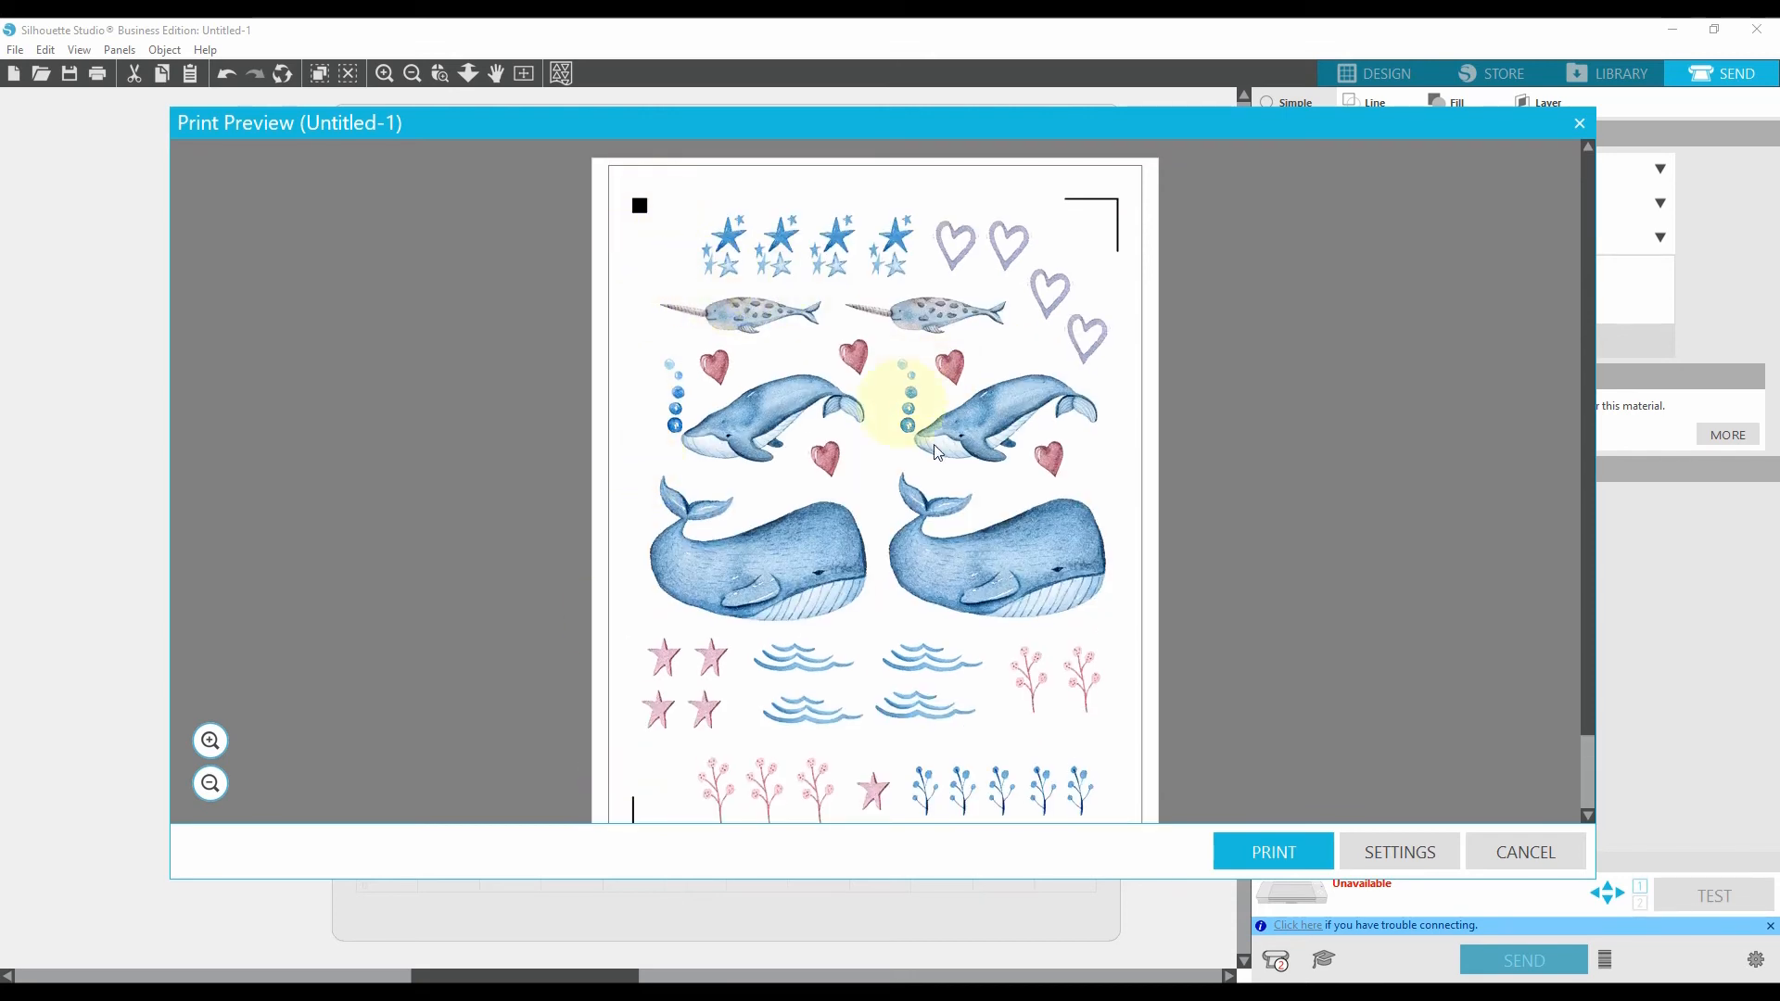
Step: In the Canon MG7700 printer preferences keep plain paper and choose High print quality
{"action": "left_click", "coordinate": [1272, 851]}
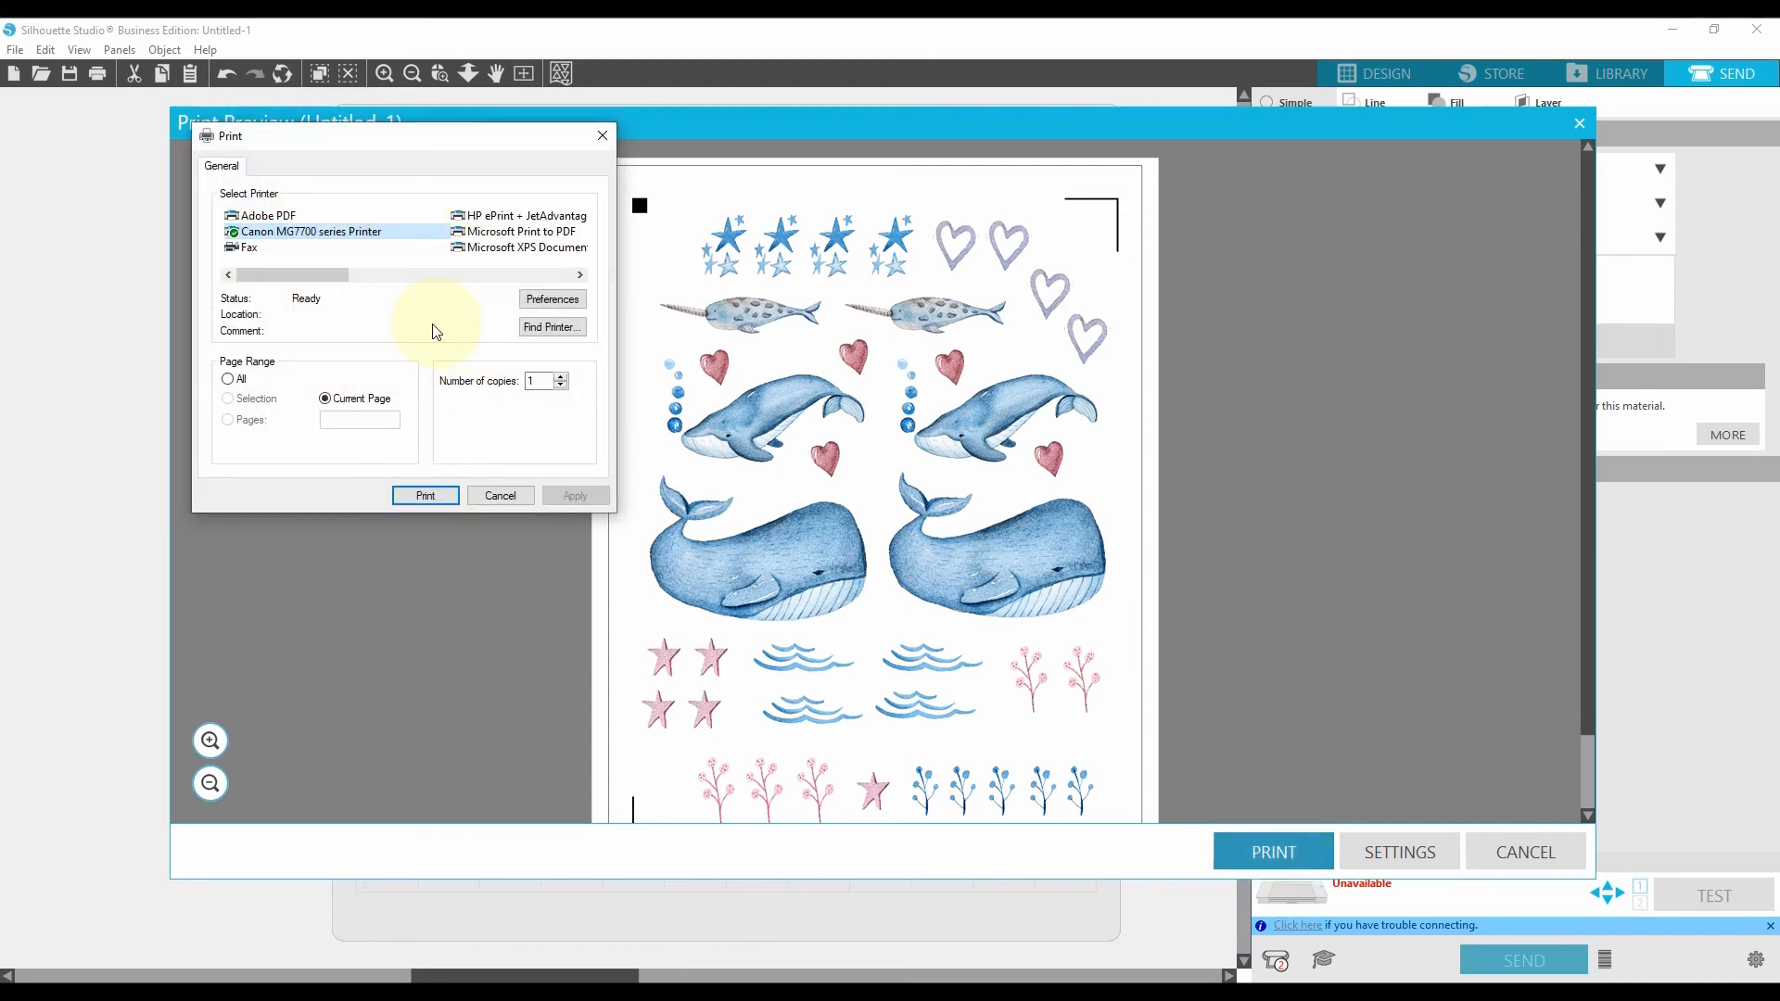
{"action": "mouse_move", "coordinate": [552, 300]}
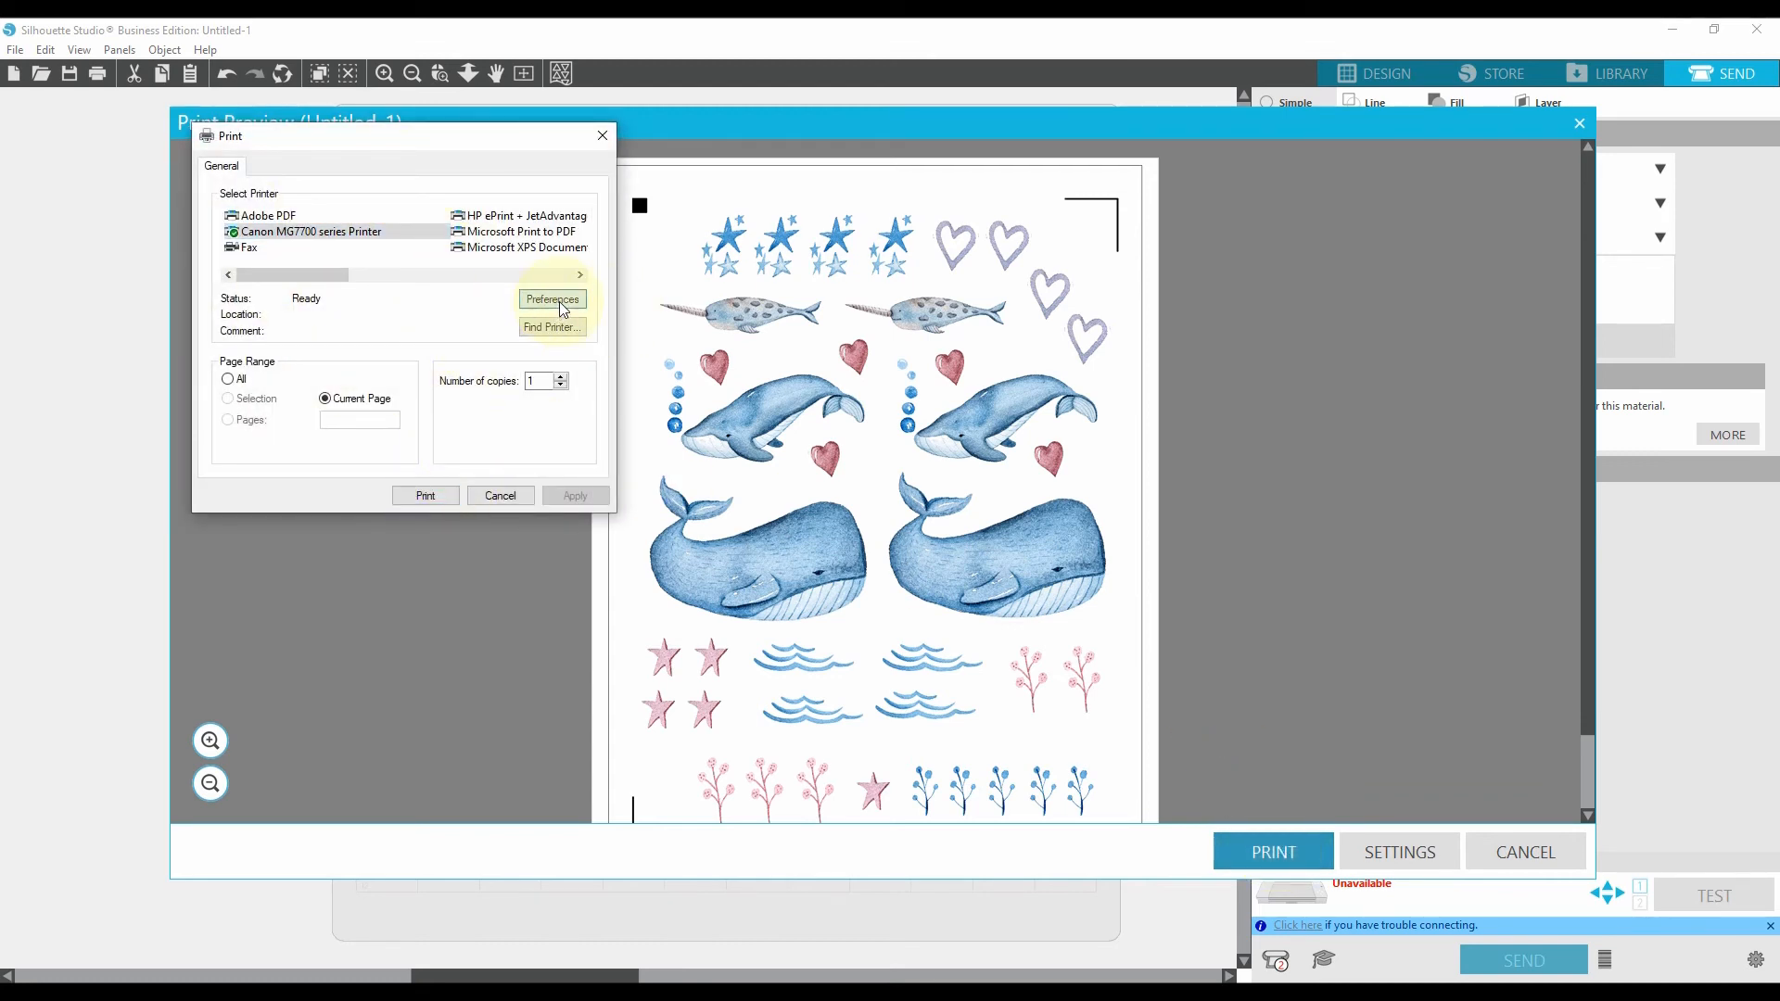
{"action": "mouse_move", "coordinate": [432, 354]}
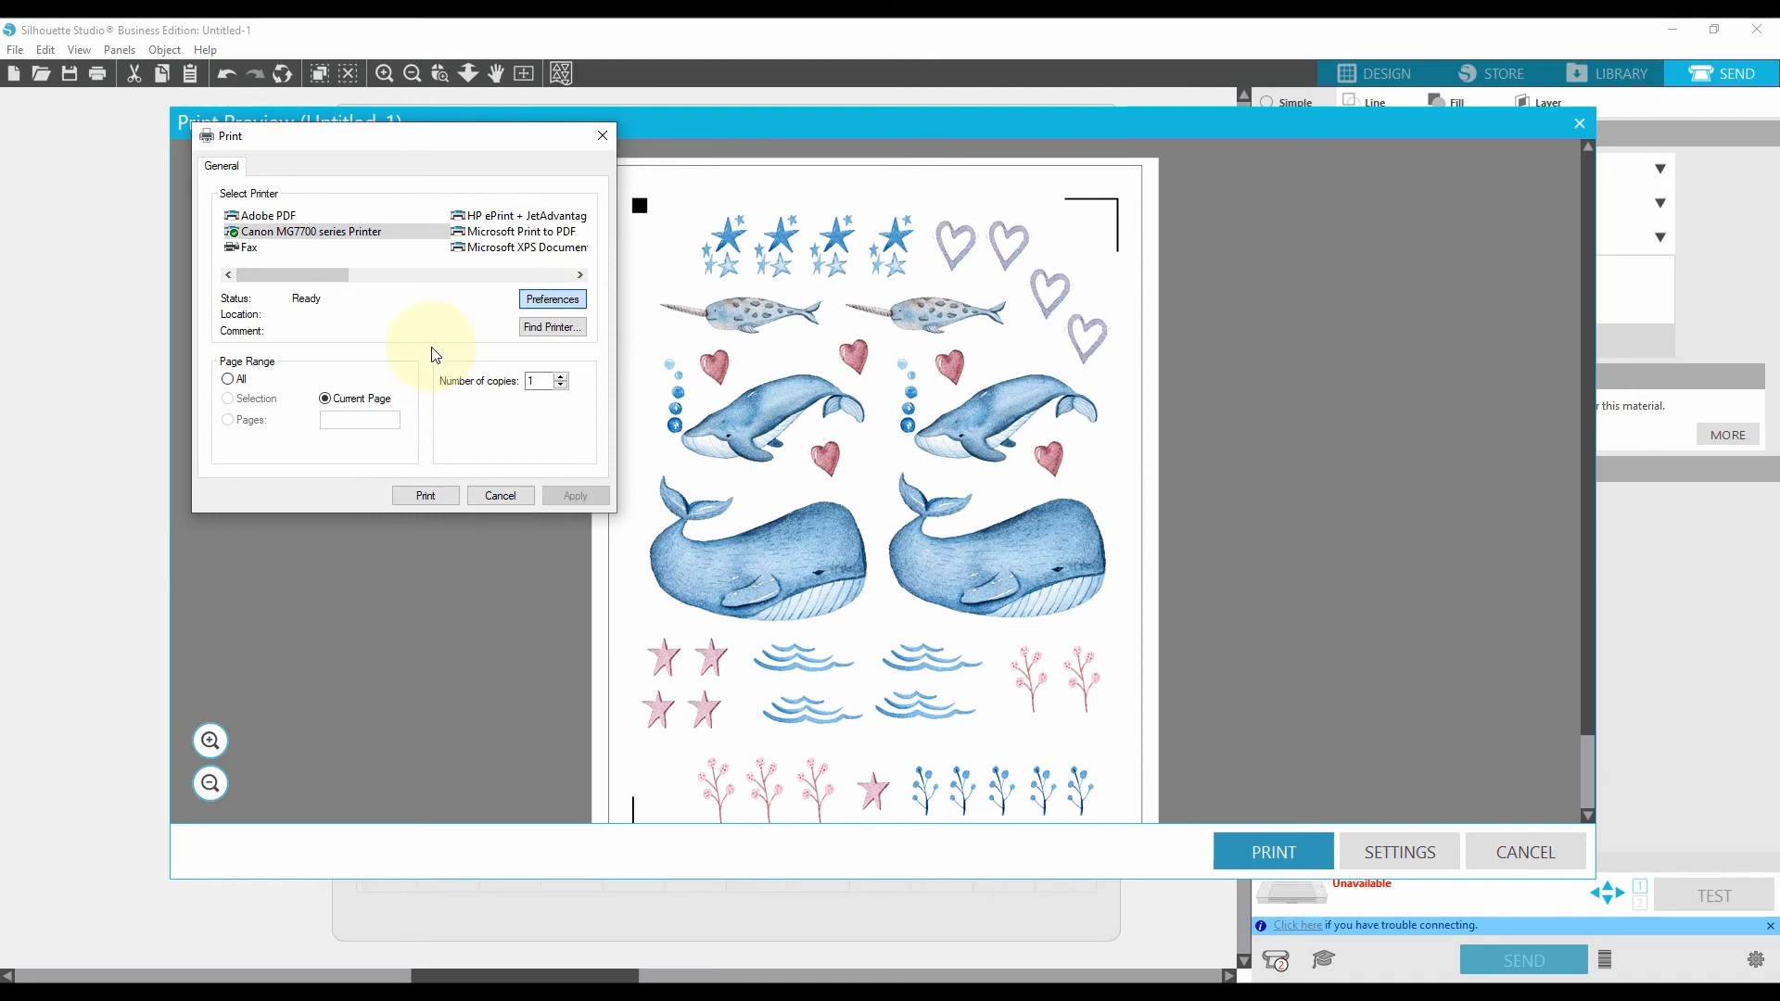
{"action": "left_click", "coordinate": [553, 300]}
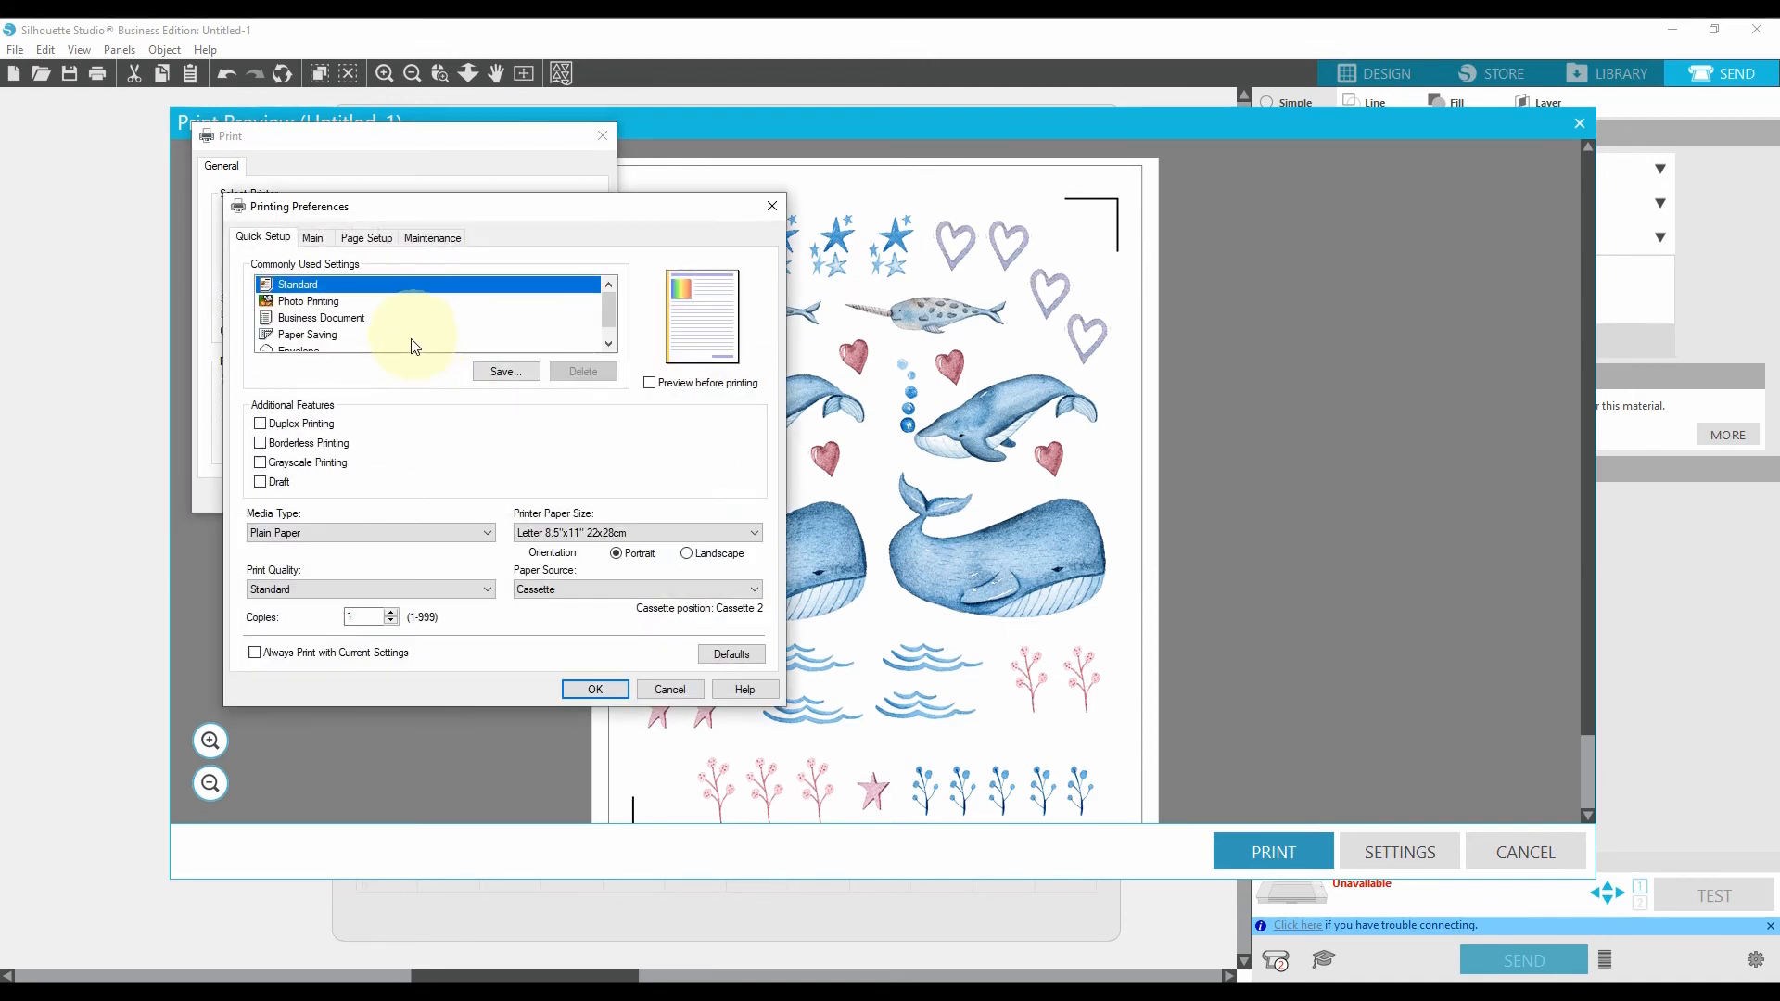
{"action": "mouse_move", "coordinate": [309, 384]}
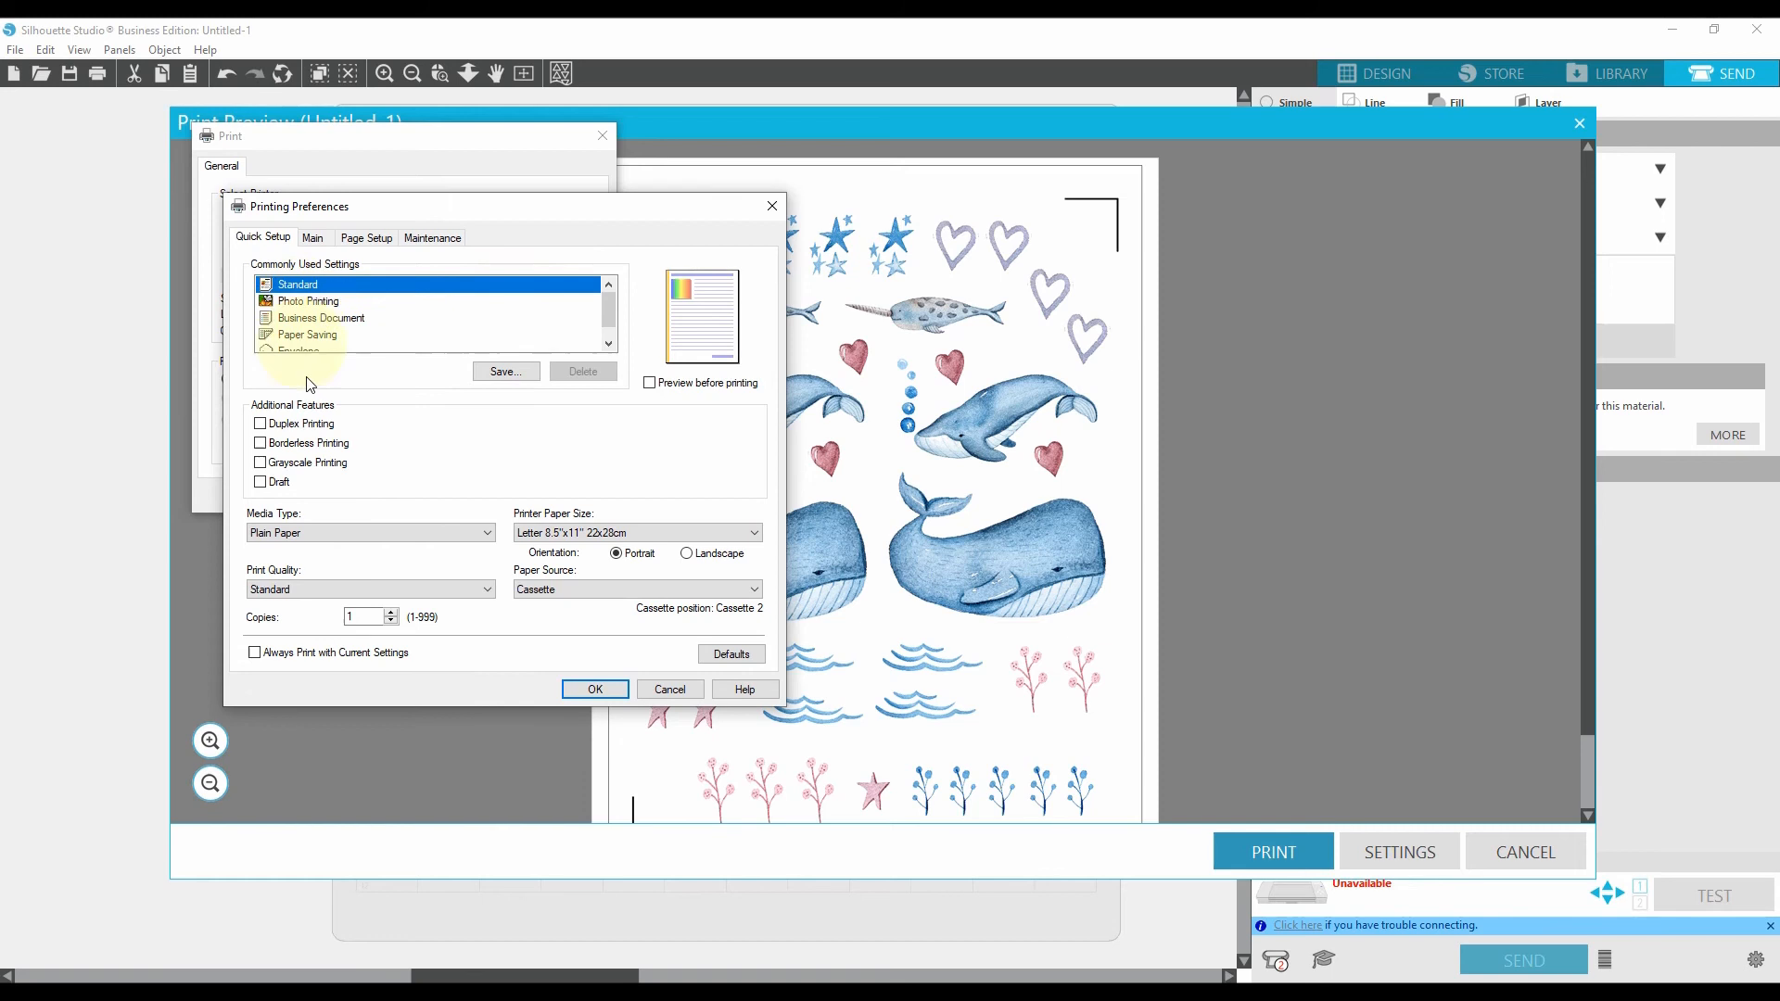
{"action": "mouse_move", "coordinate": [377, 528]}
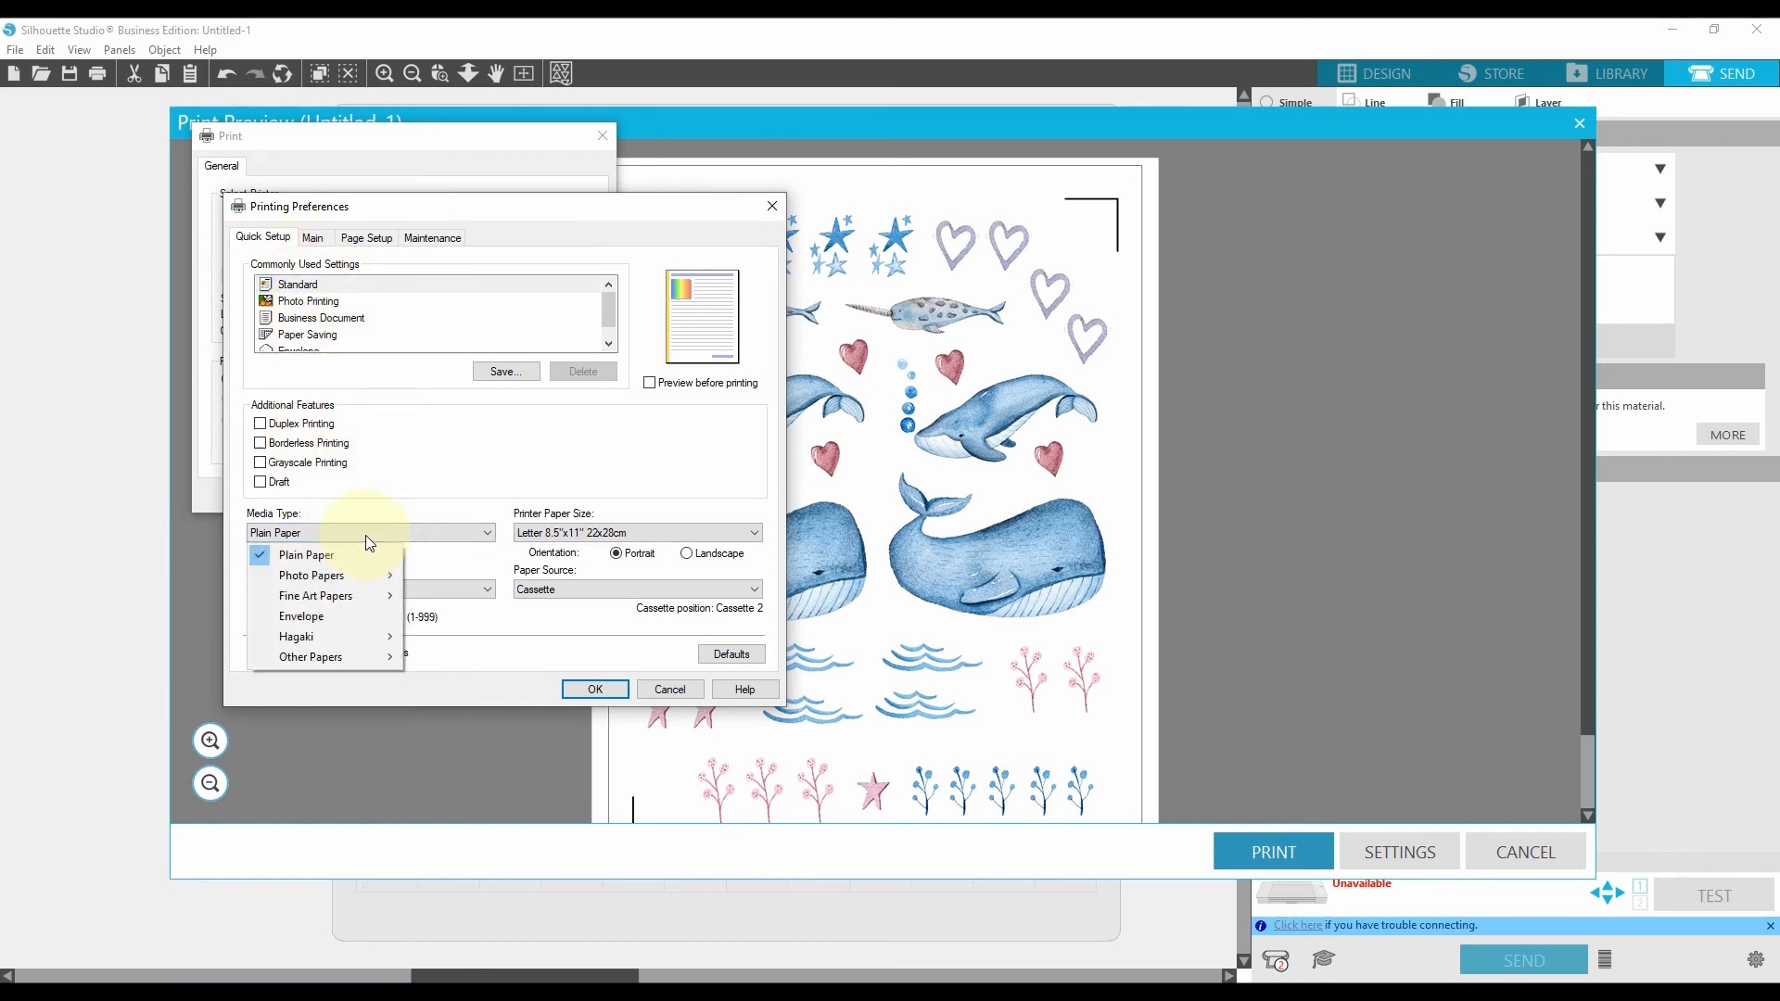
{"action": "left_click", "coordinate": [306, 555]}
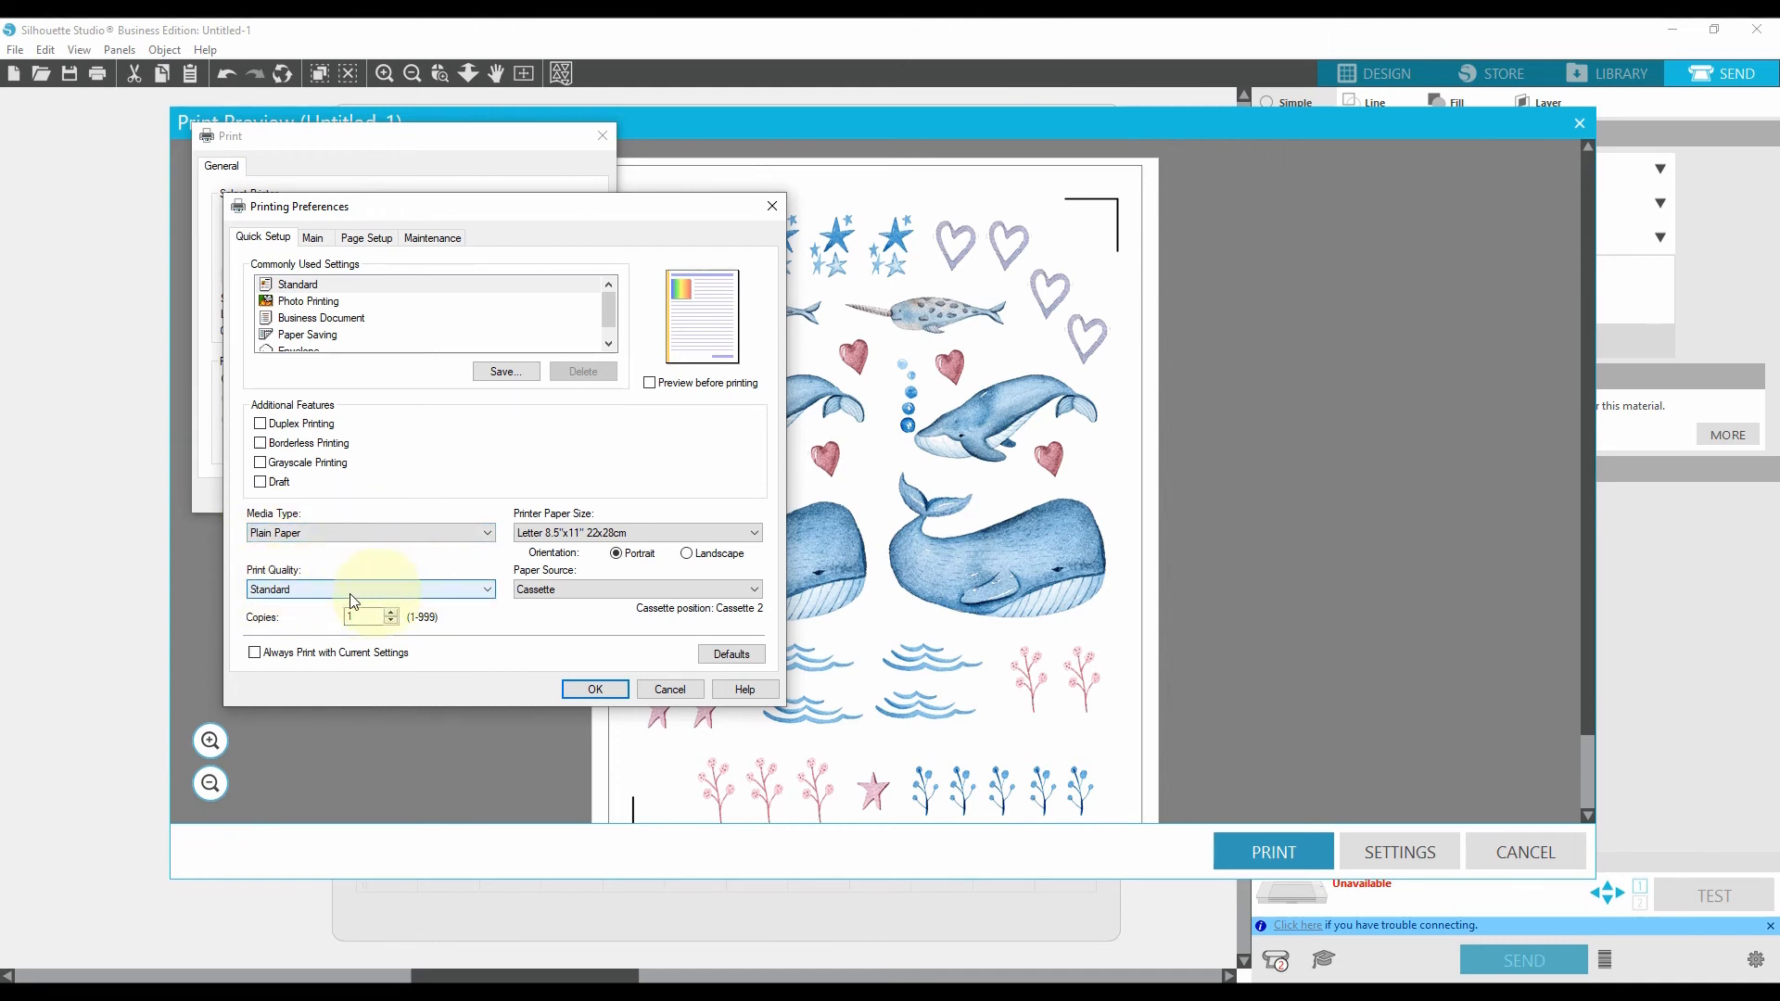
{"action": "left_click", "coordinate": [370, 590]}
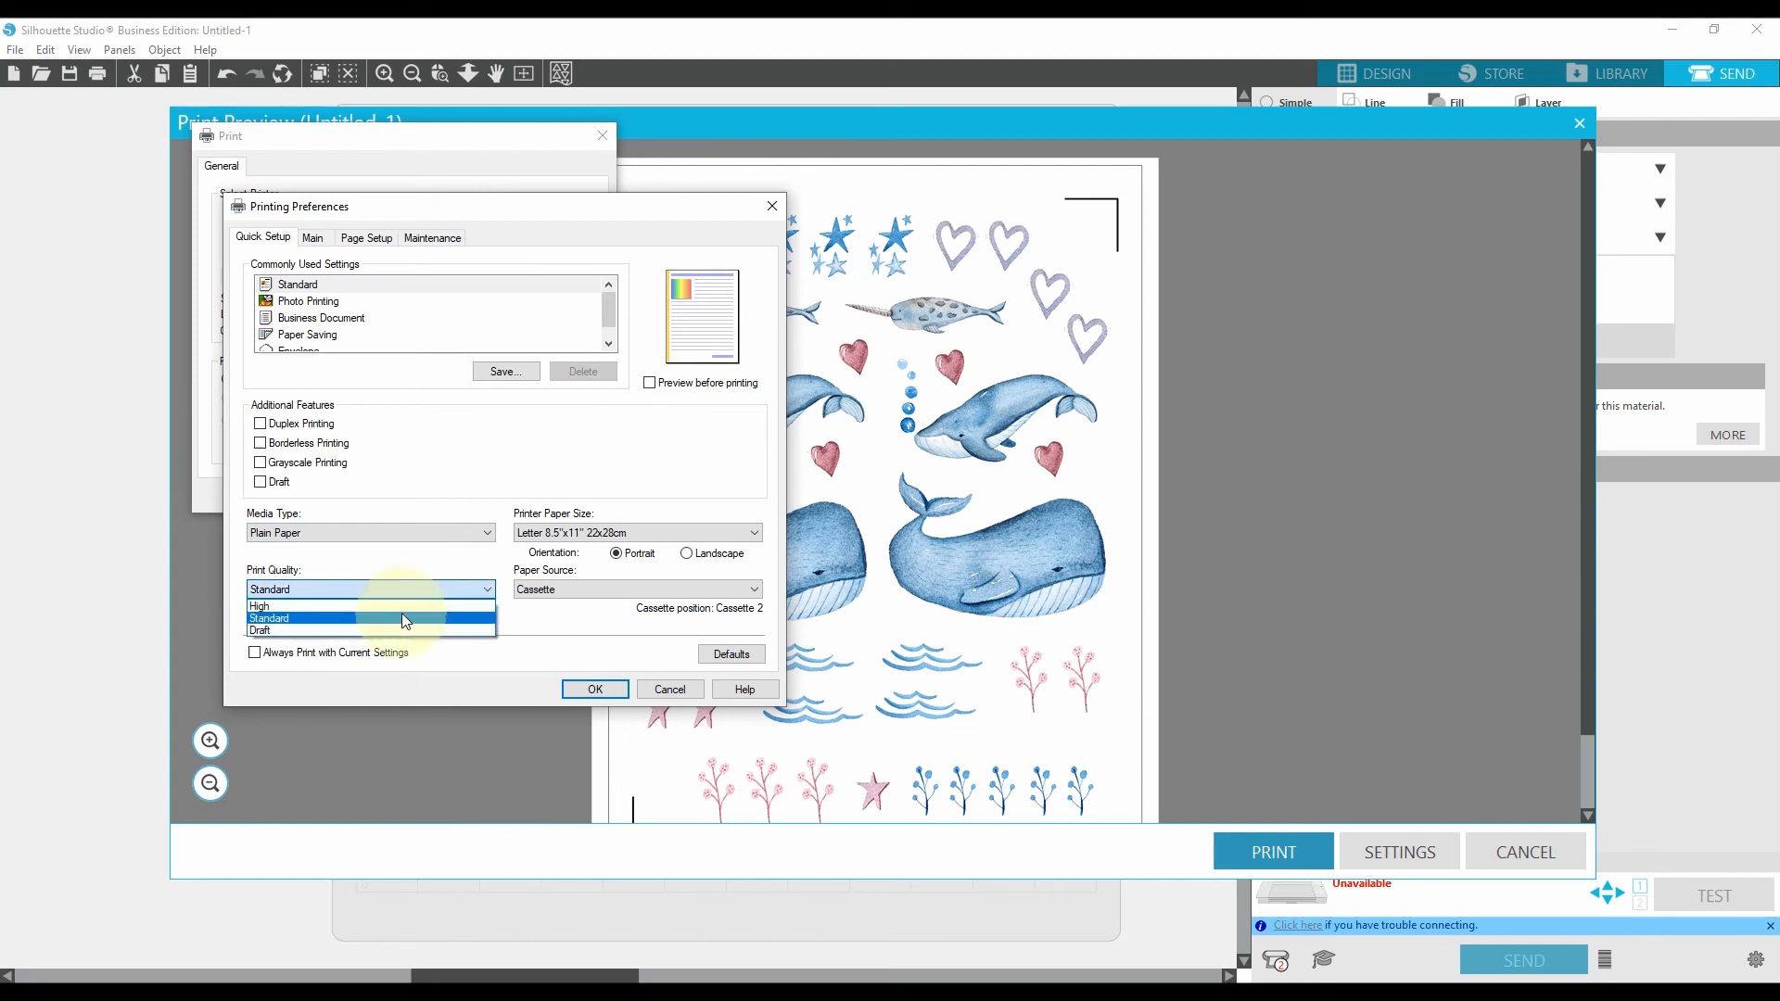
{"action": "left_click", "coordinate": [259, 606]}
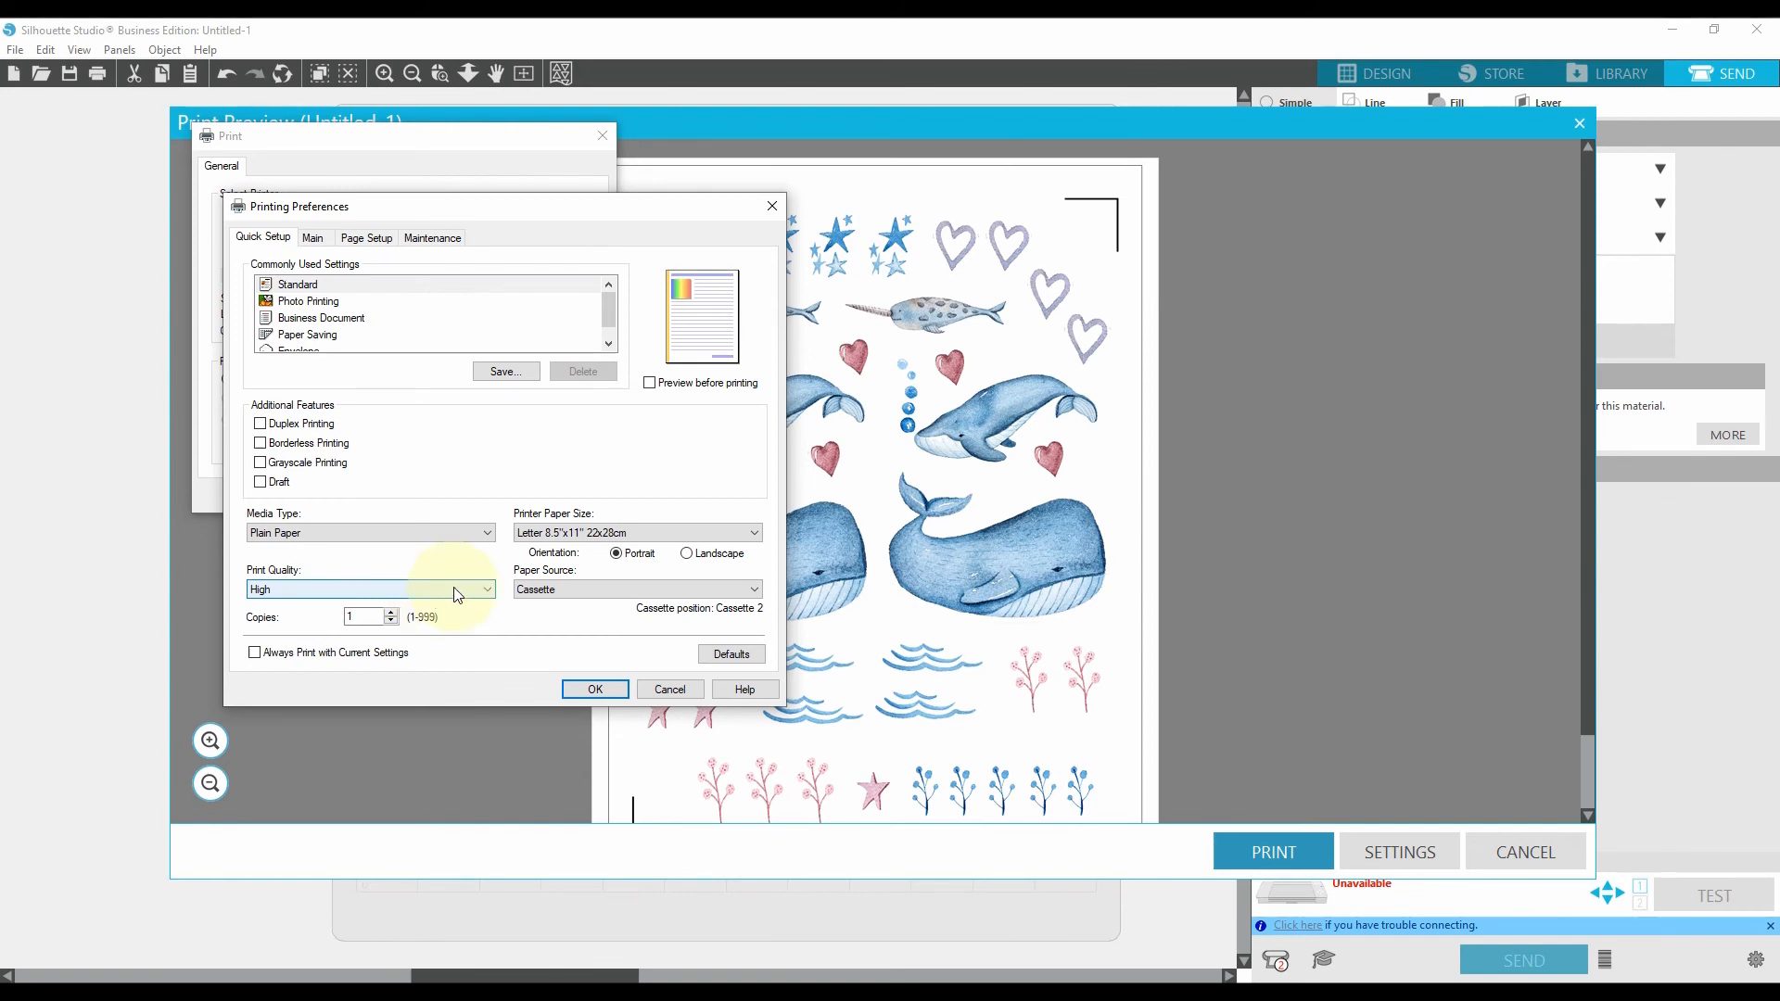
{"action": "mouse_move", "coordinate": [465, 595]}
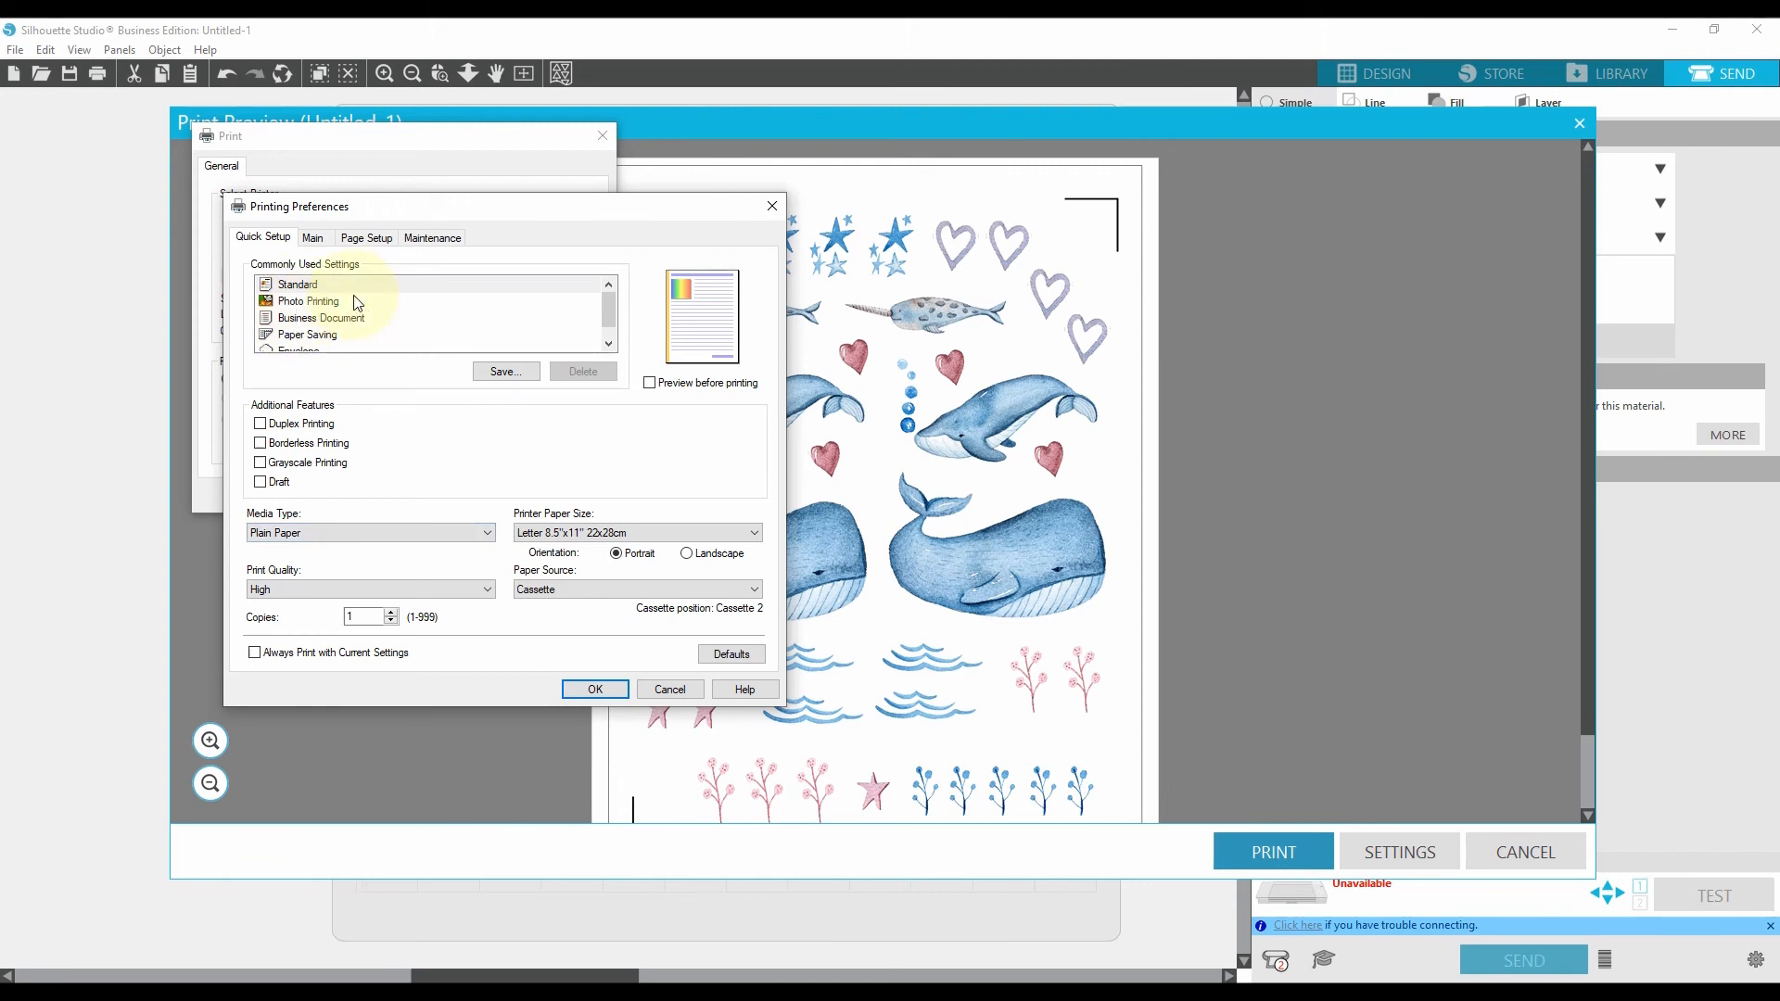
{"action": "mouse_move", "coordinate": [369, 524]}
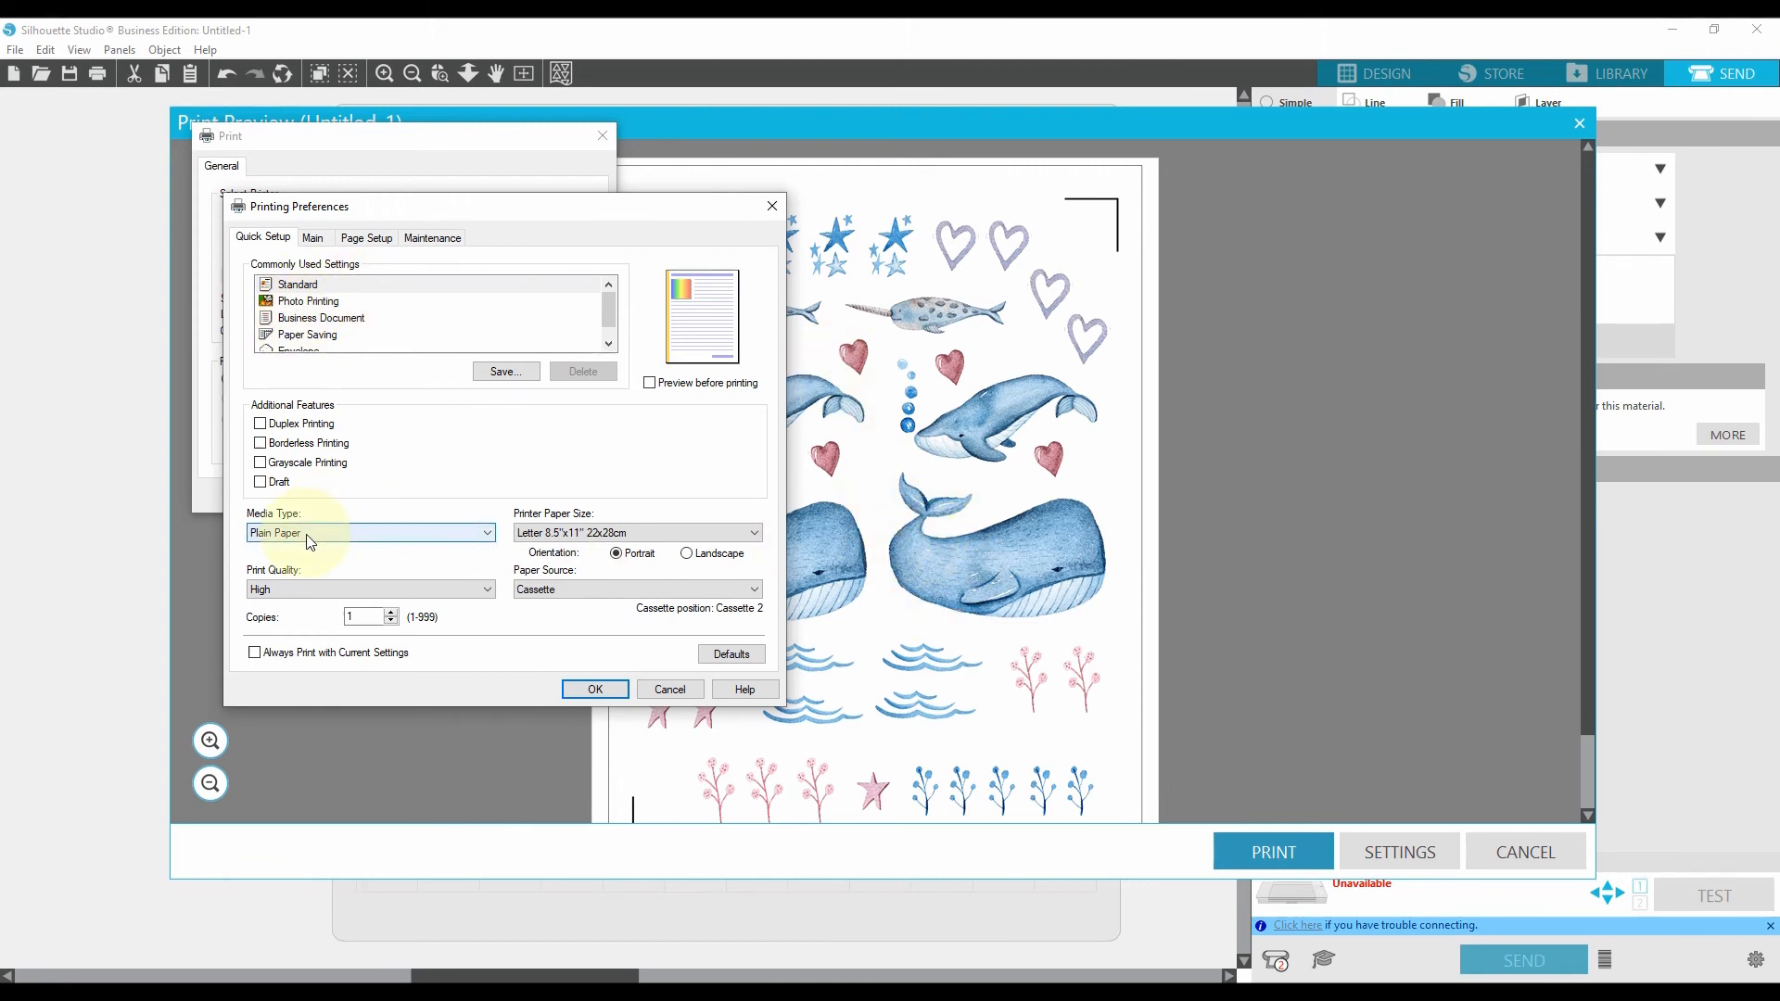
{"action": "mouse_move", "coordinate": [529, 721]}
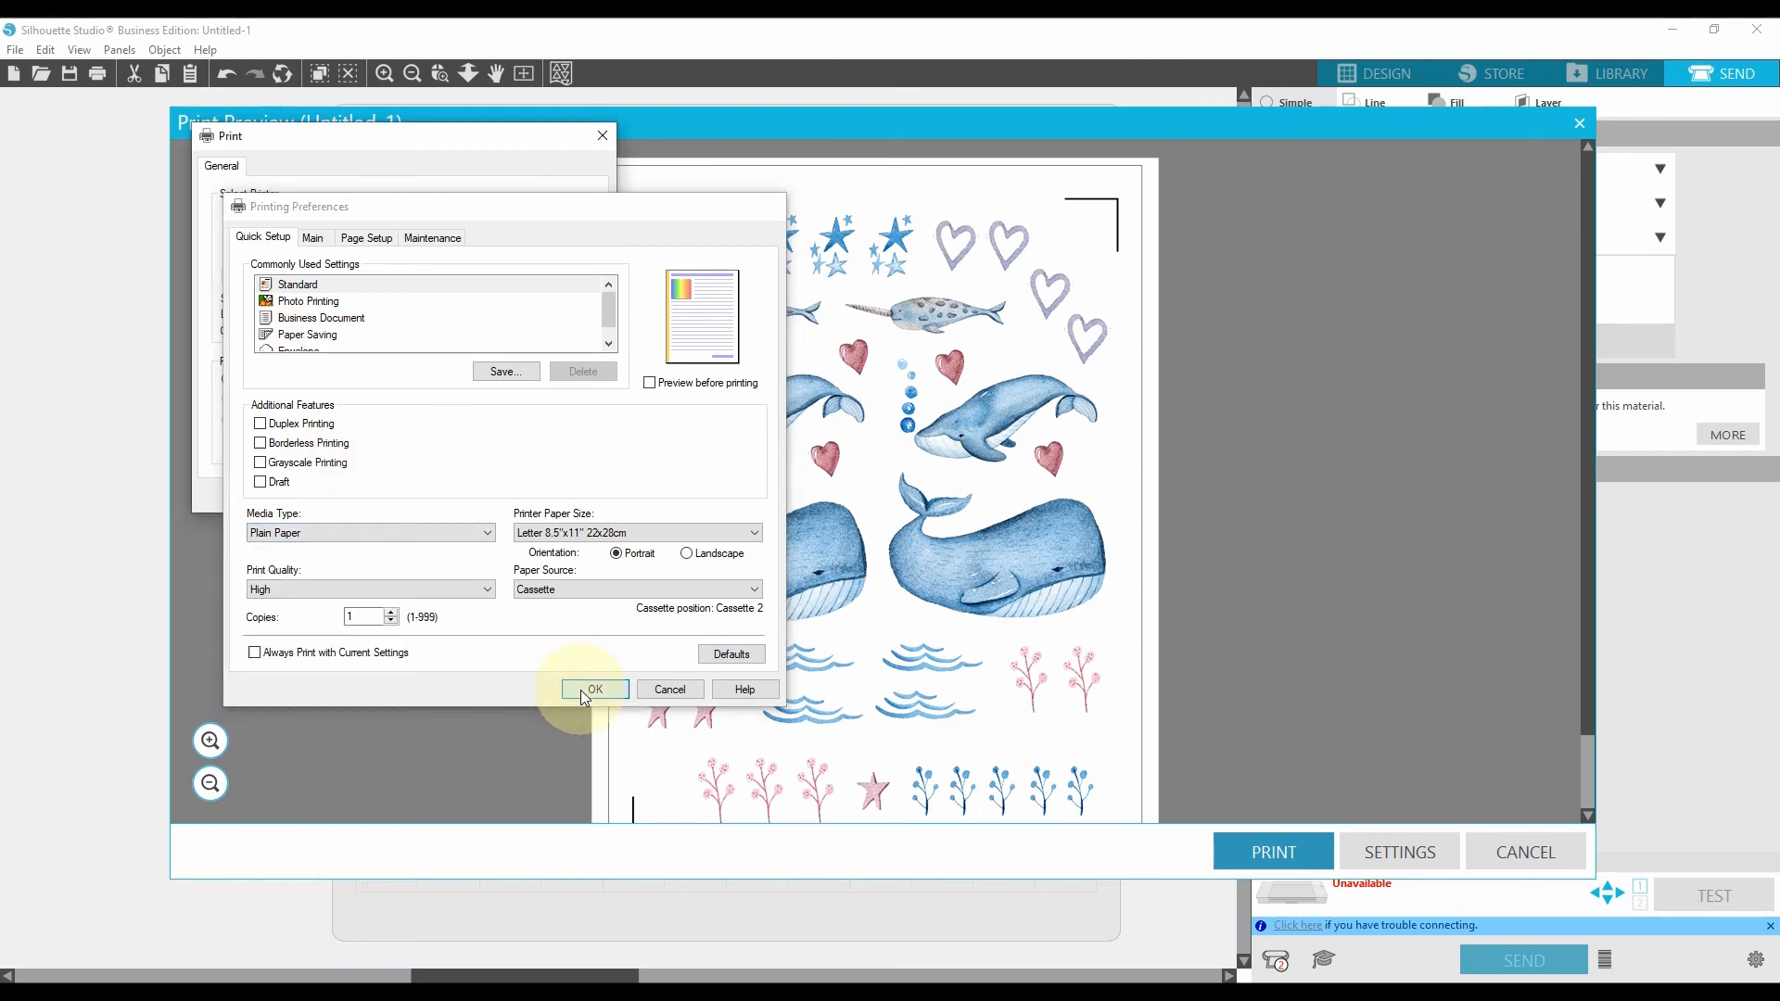
Step: Confirm the preferences and print the sticker sheet
{"action": "left_click", "coordinate": [593, 690]}
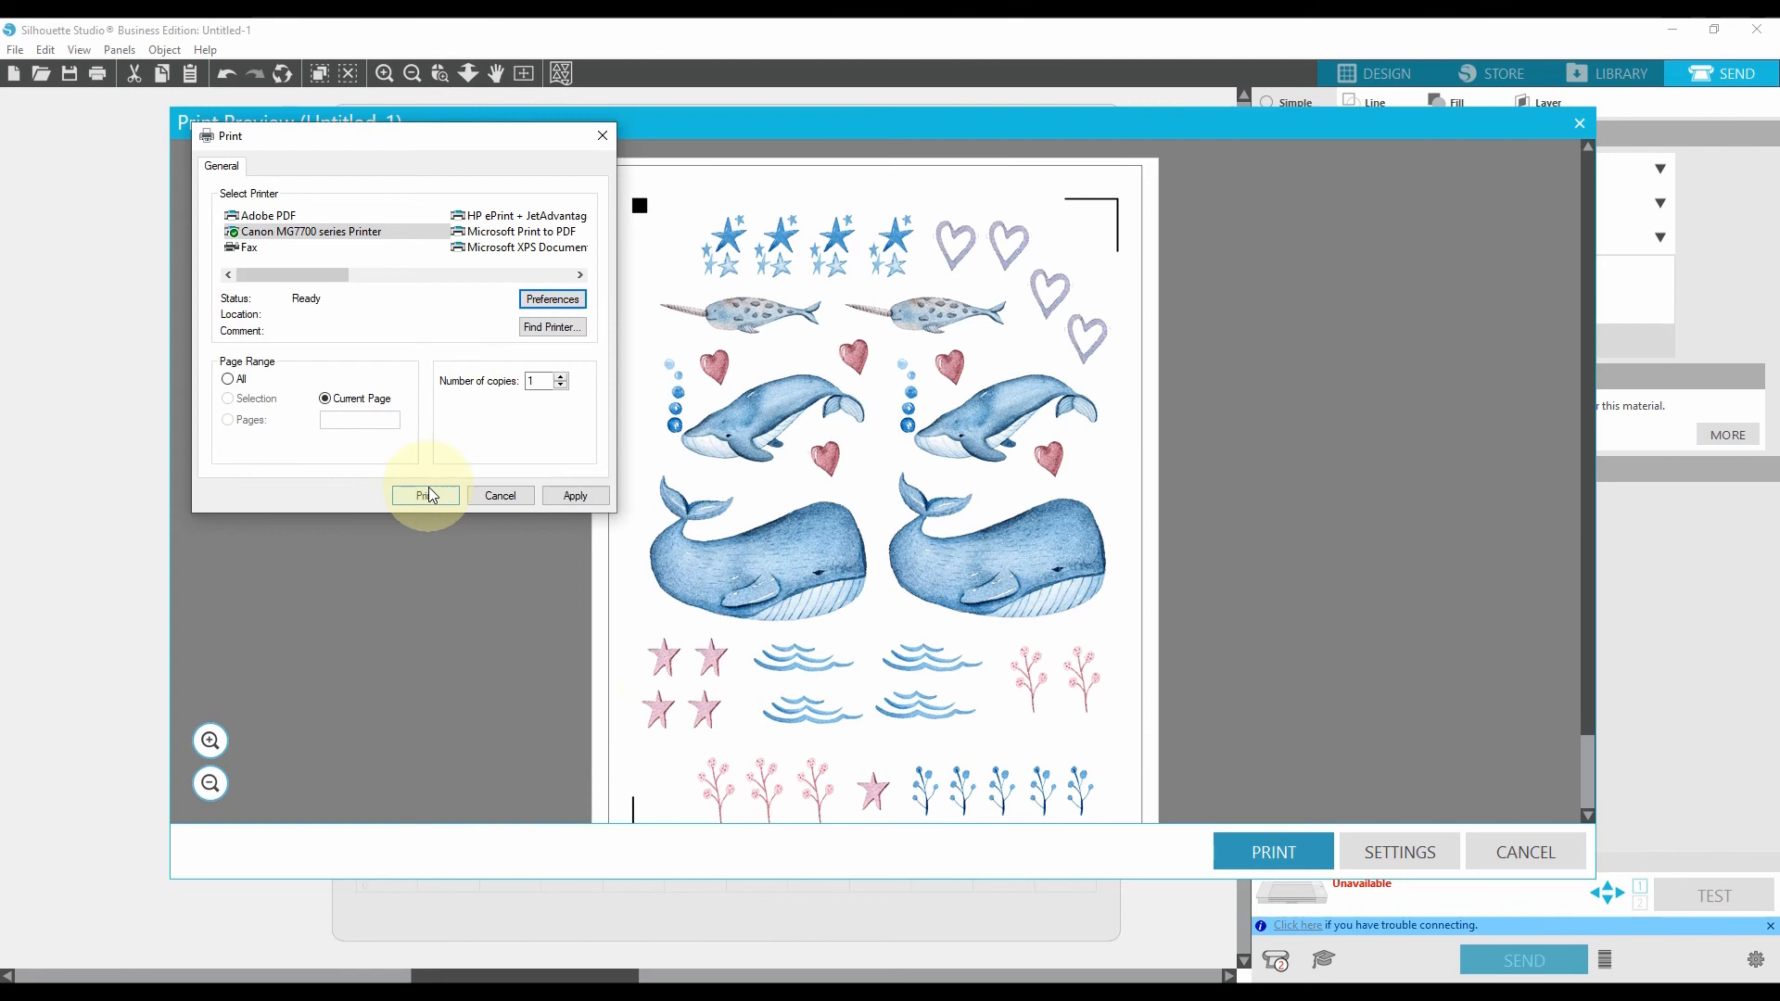
{"action": "left_click", "coordinate": [426, 495]}
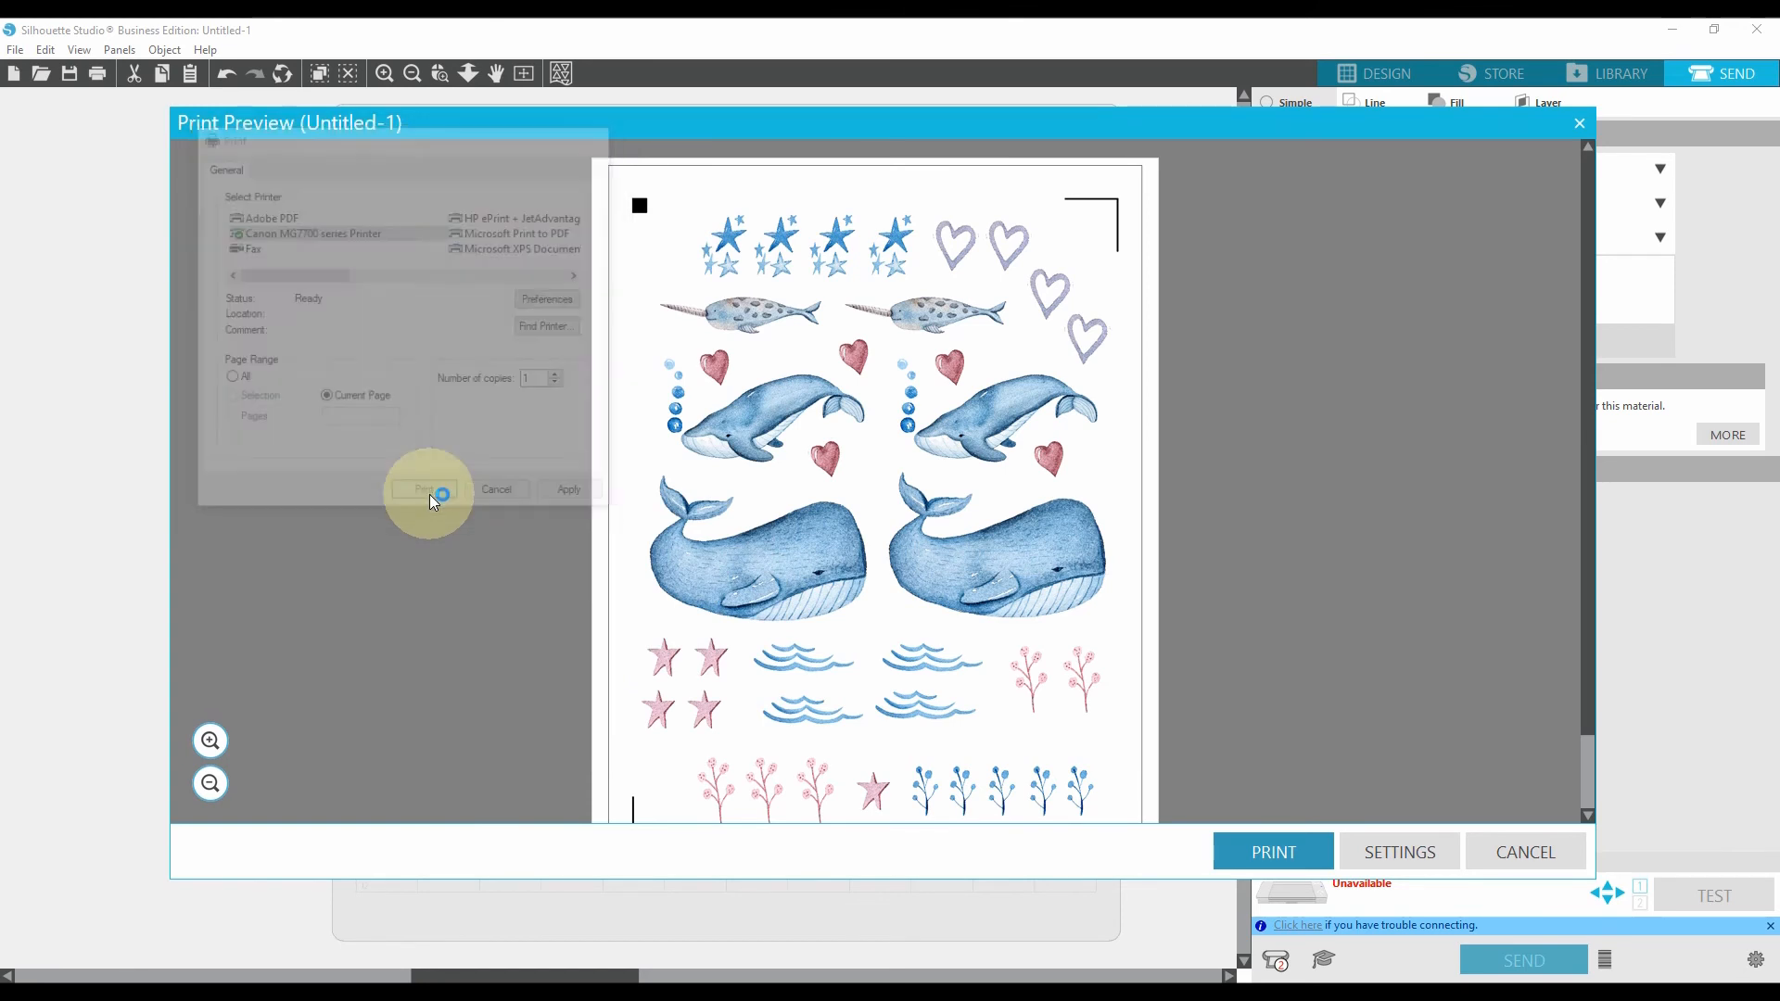
{"action": "left_click", "coordinate": [423, 487]}
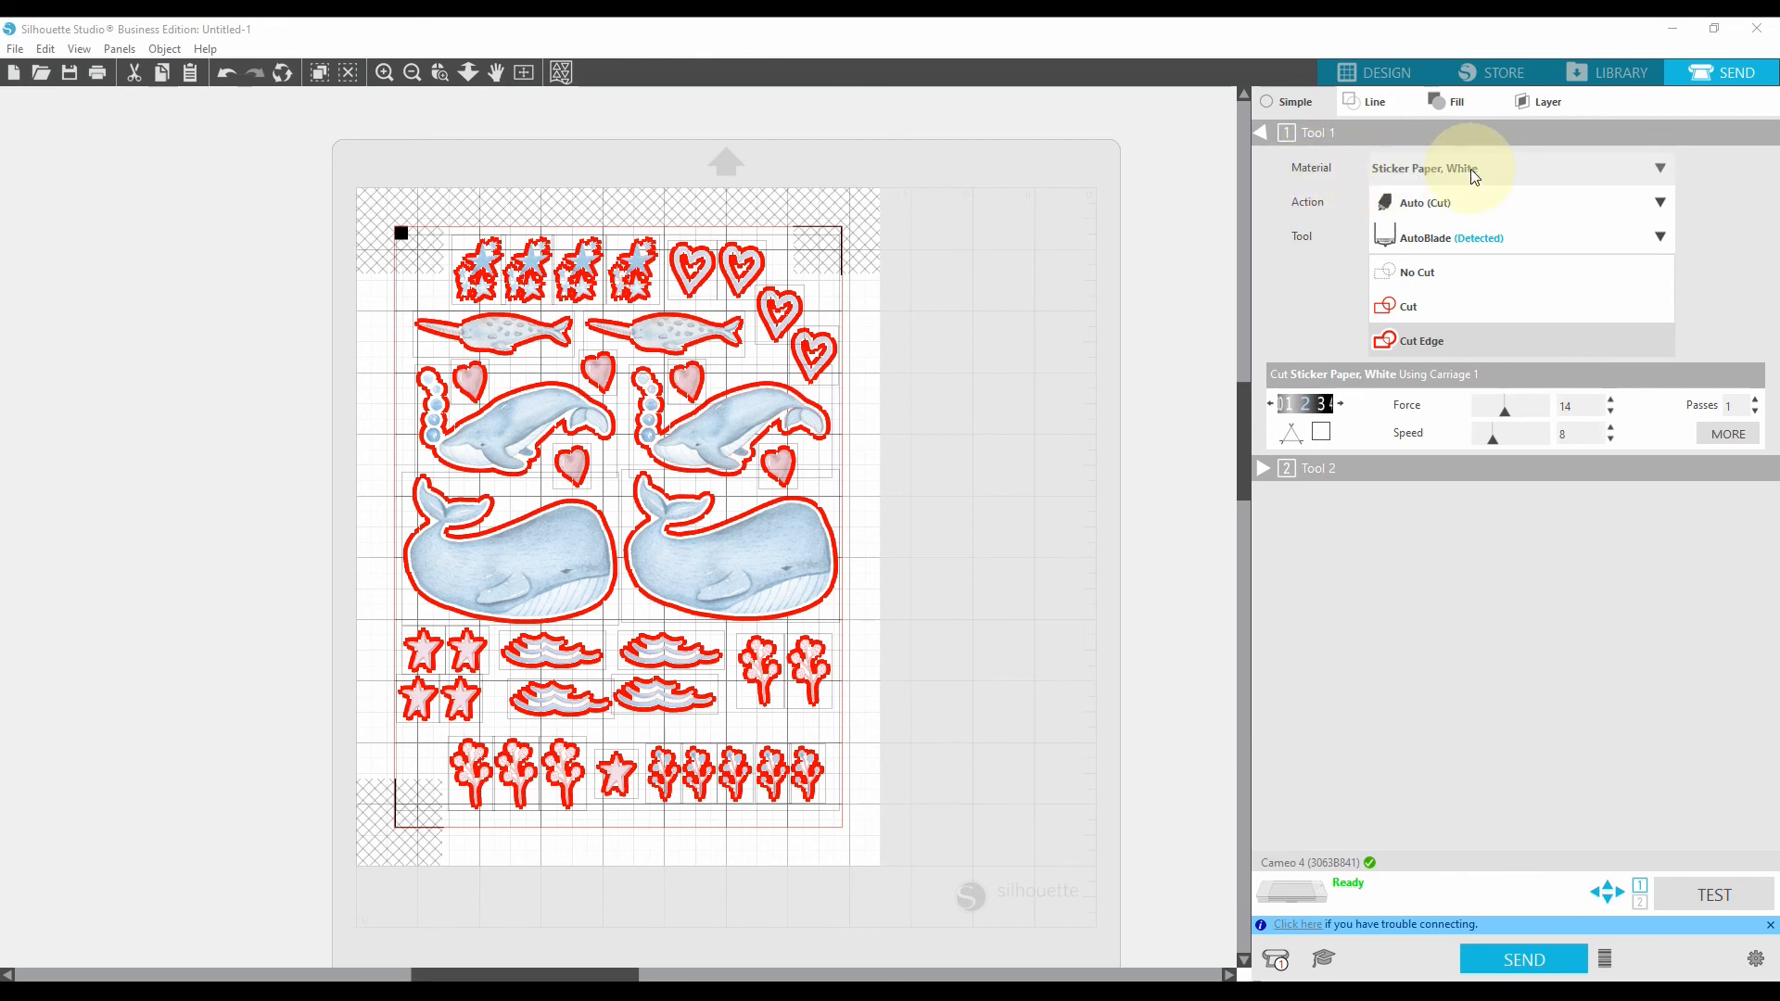
{"action": "mouse_move", "coordinate": [1659, 175]}
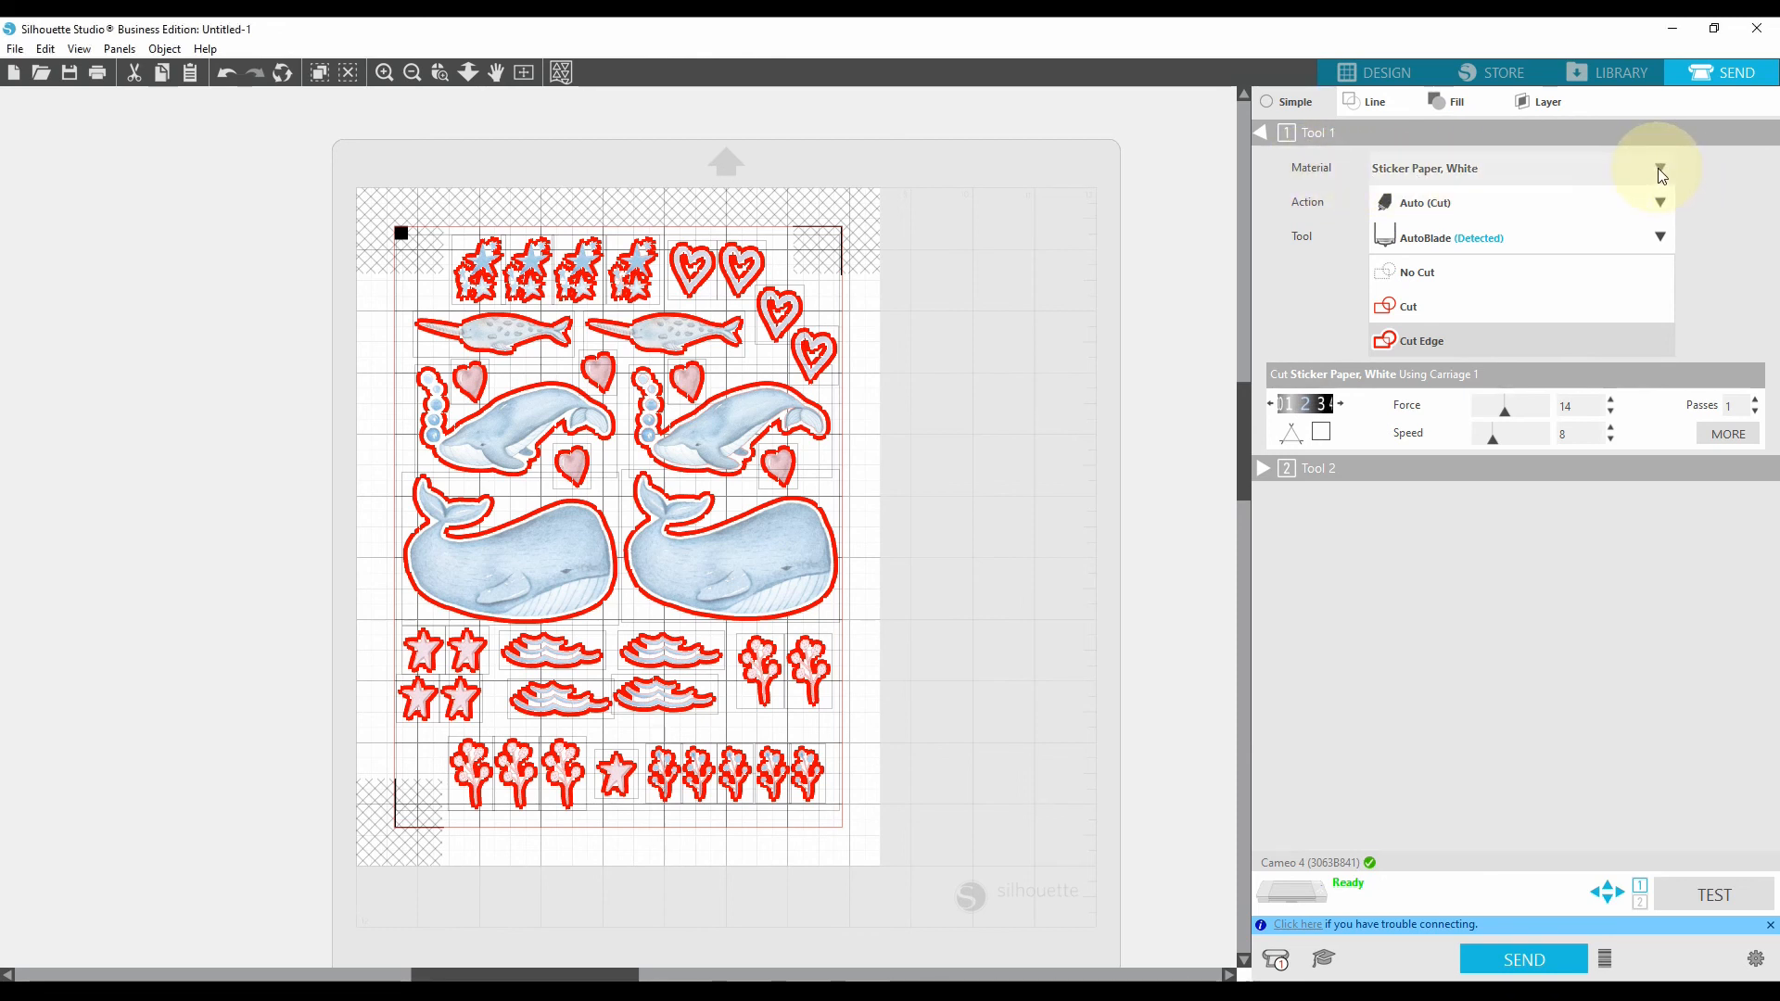
Step: Browse the Material list down toward Sticker Paper, White, keeping it selected
{"action": "left_click", "coordinate": [1657, 169]}
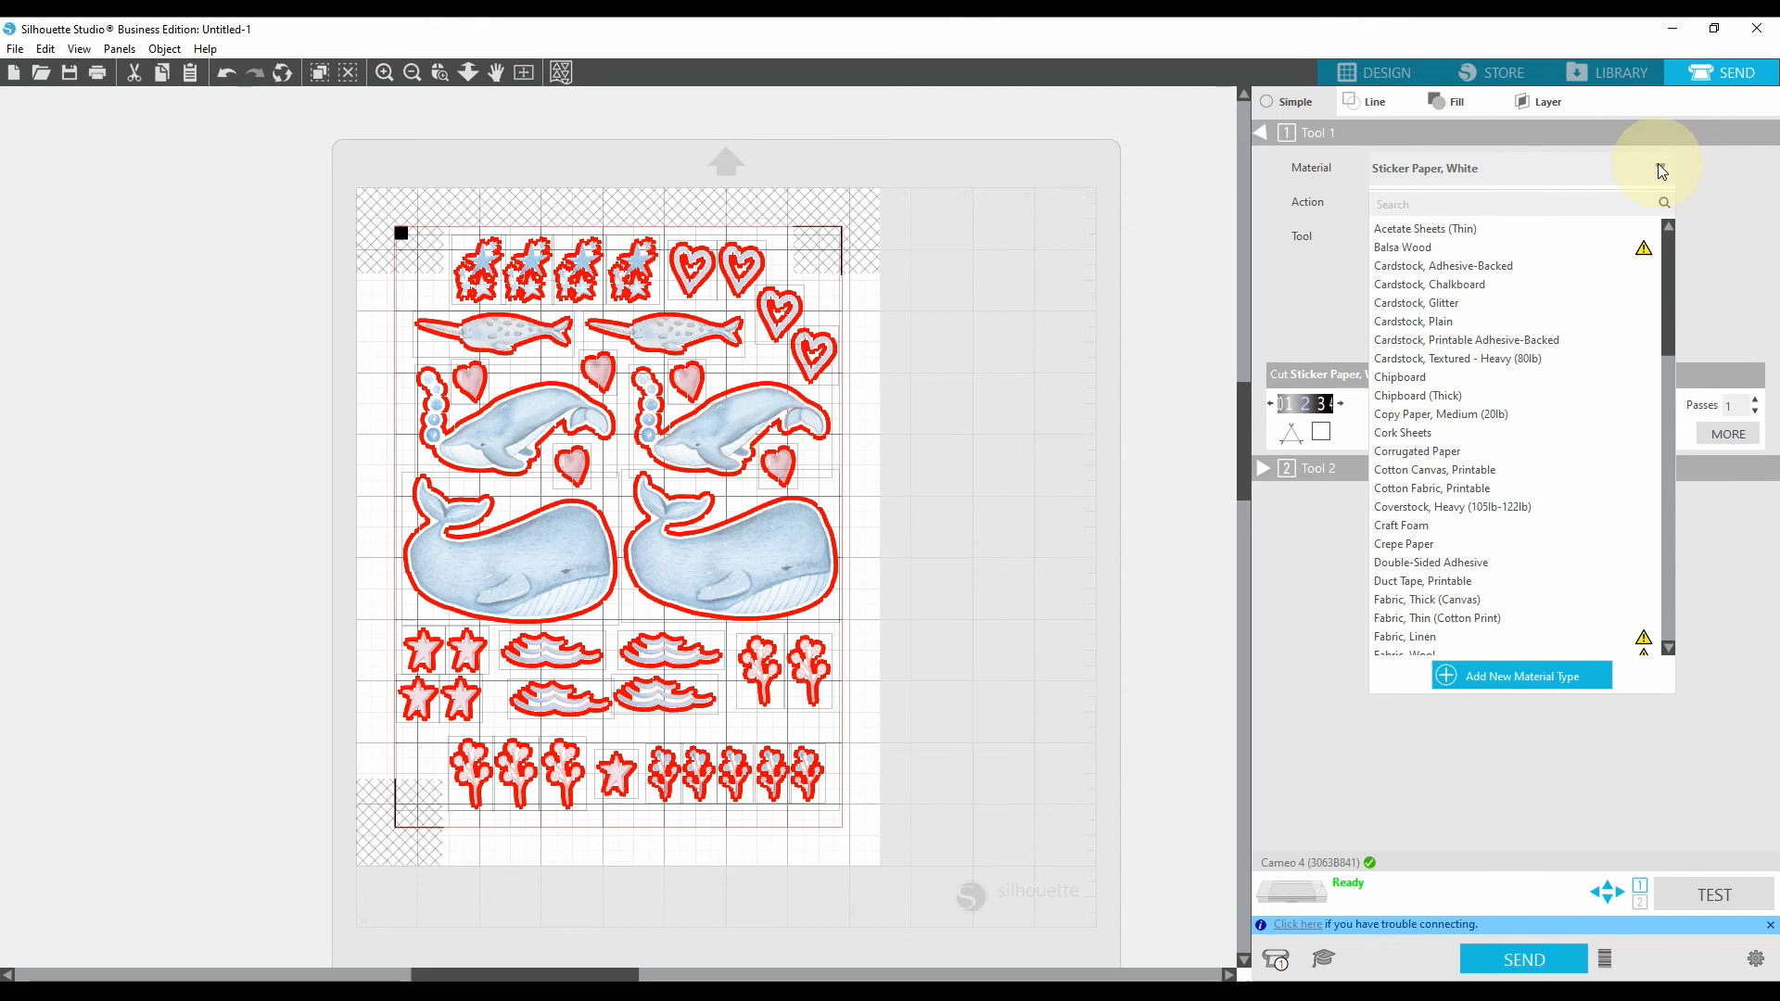
{"action": "mouse_move", "coordinate": [1468, 551]}
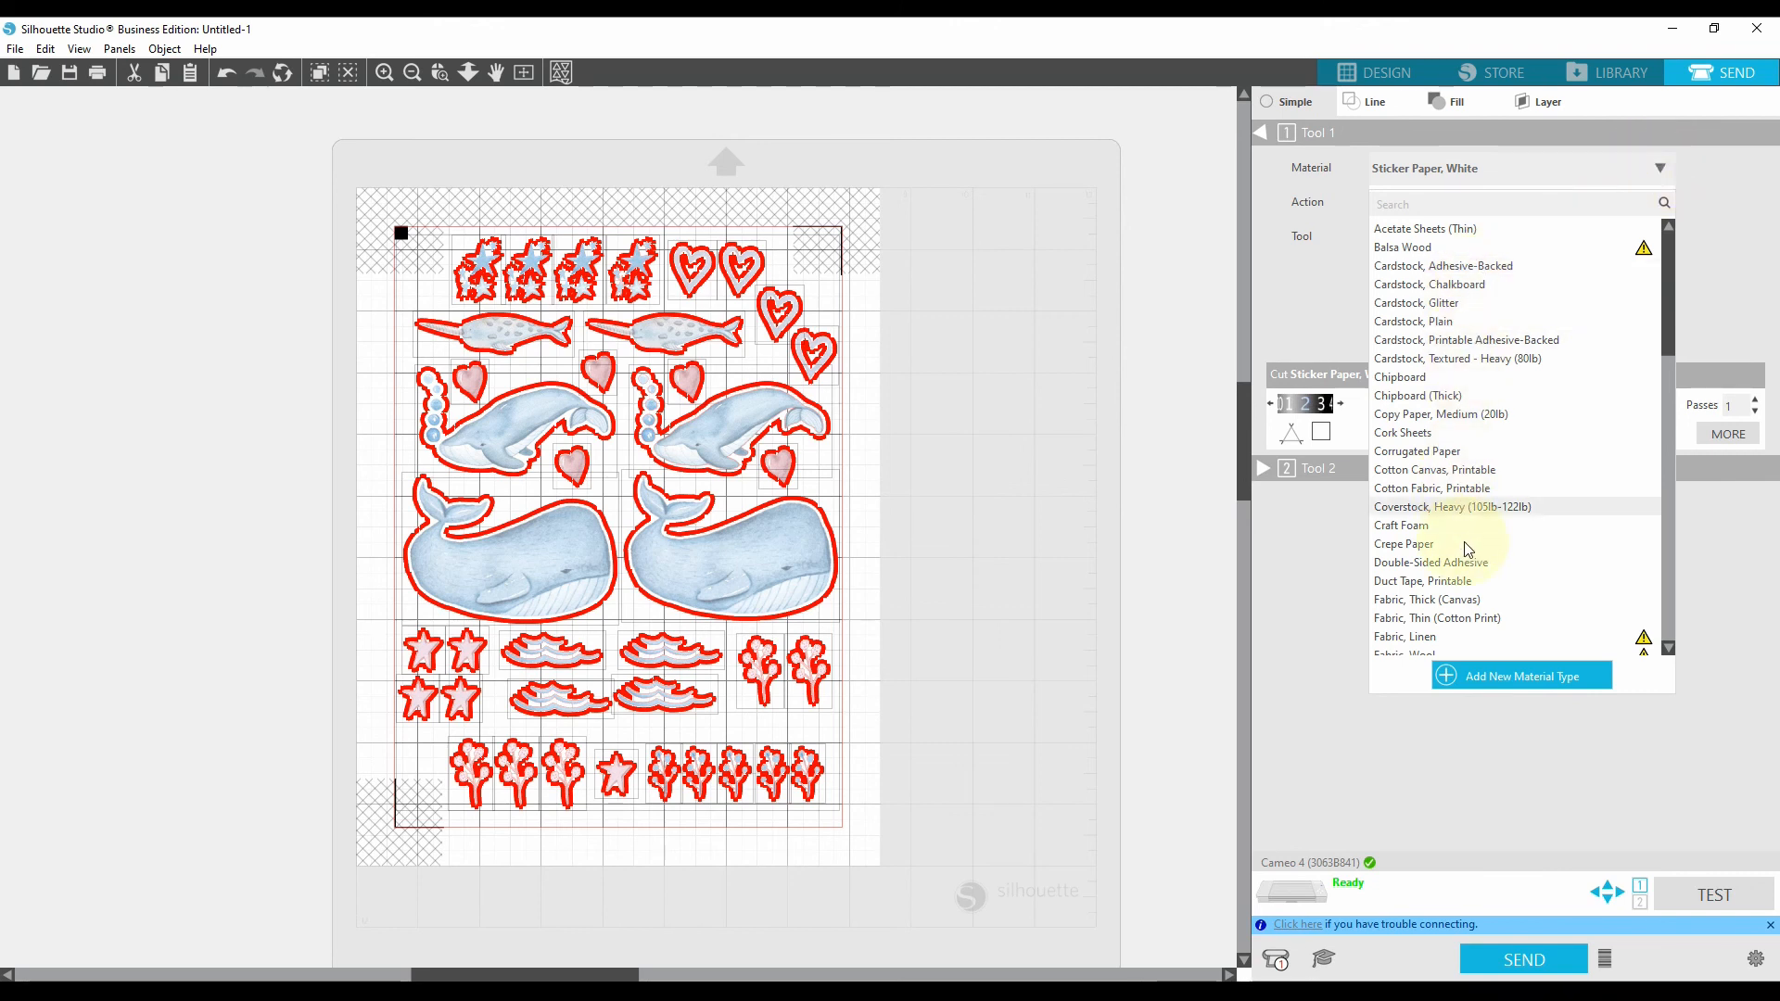
{"action": "scroll", "scroll_direction": "down", "scroll_amount": 3}
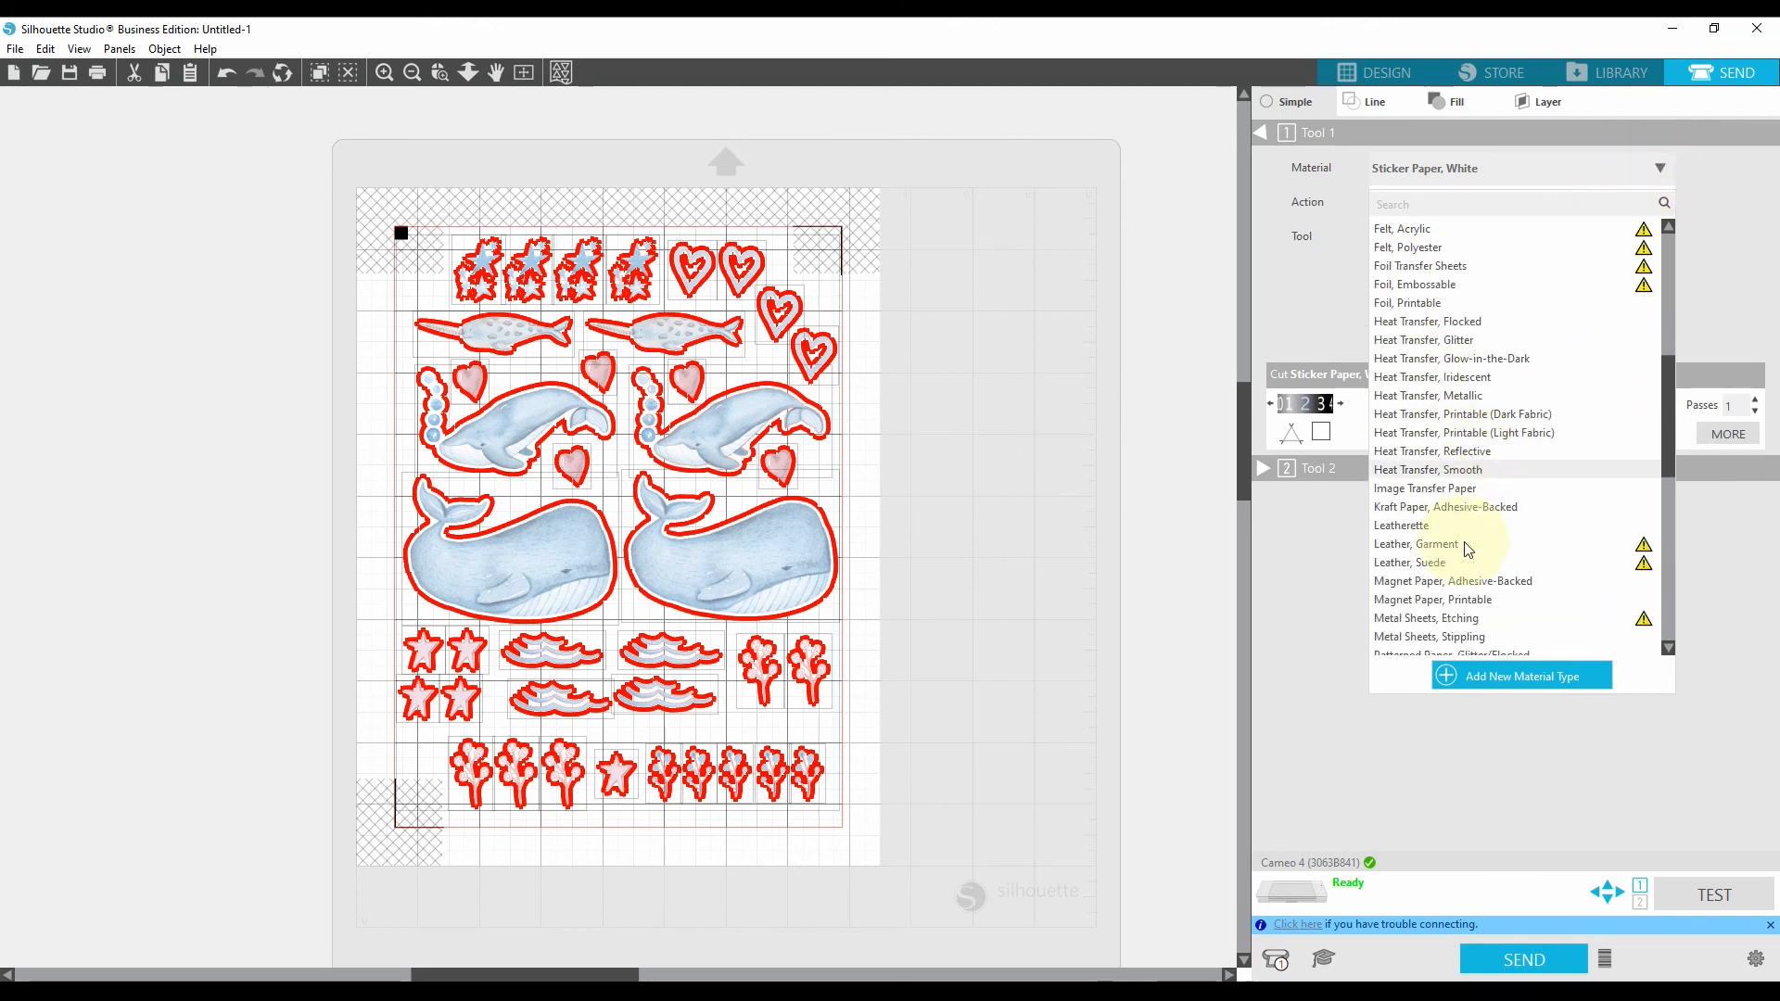
{"action": "scroll", "scroll_direction": "down", "scroll_amount": 3}
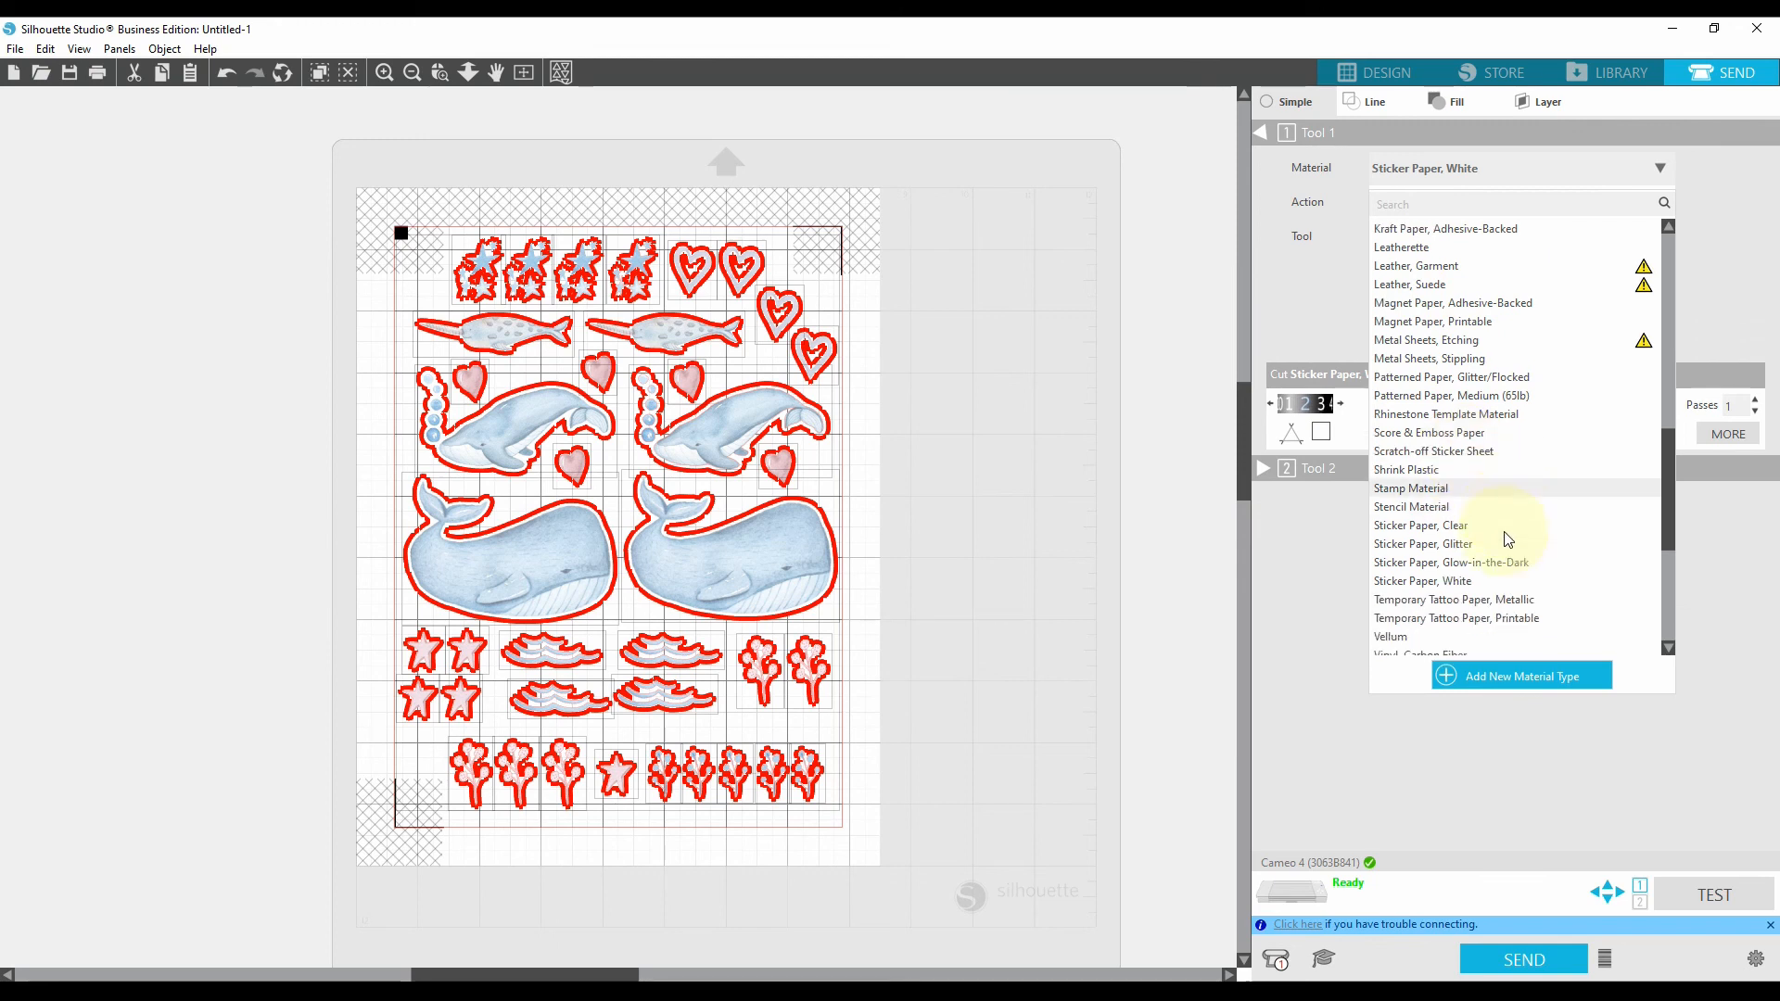
{"action": "mouse_move", "coordinate": [1423, 517]}
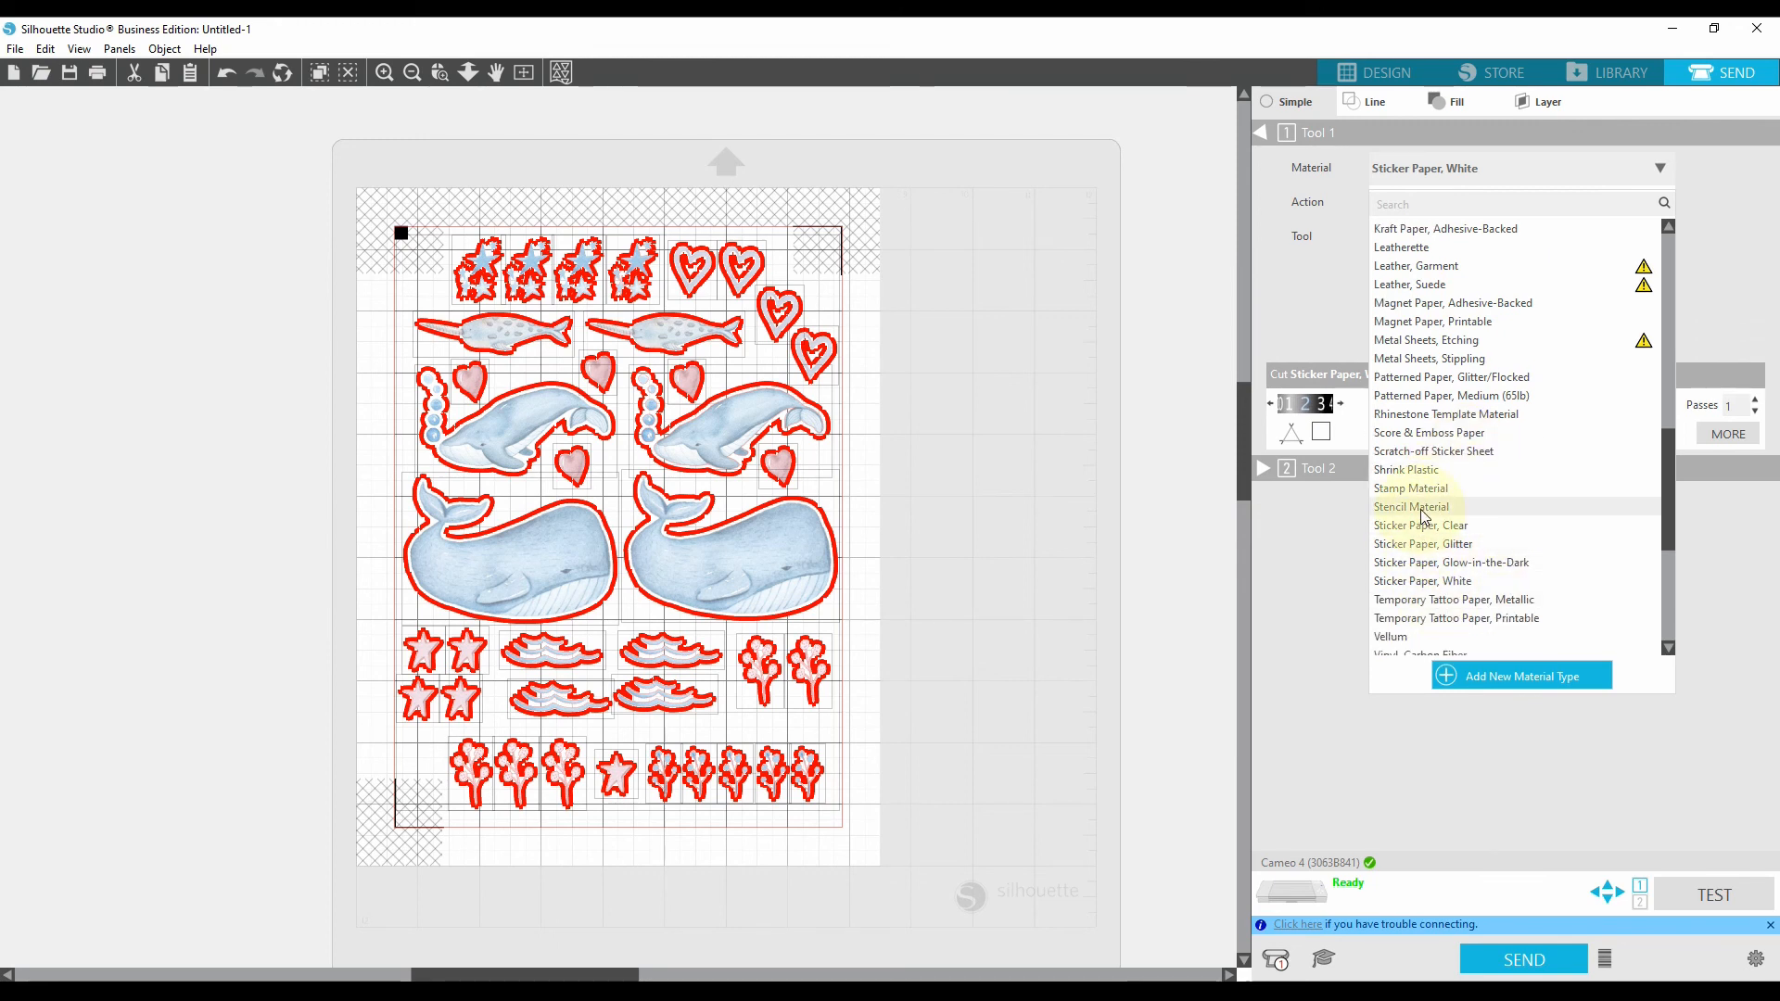
{"action": "mouse_move", "coordinate": [1422, 580]}
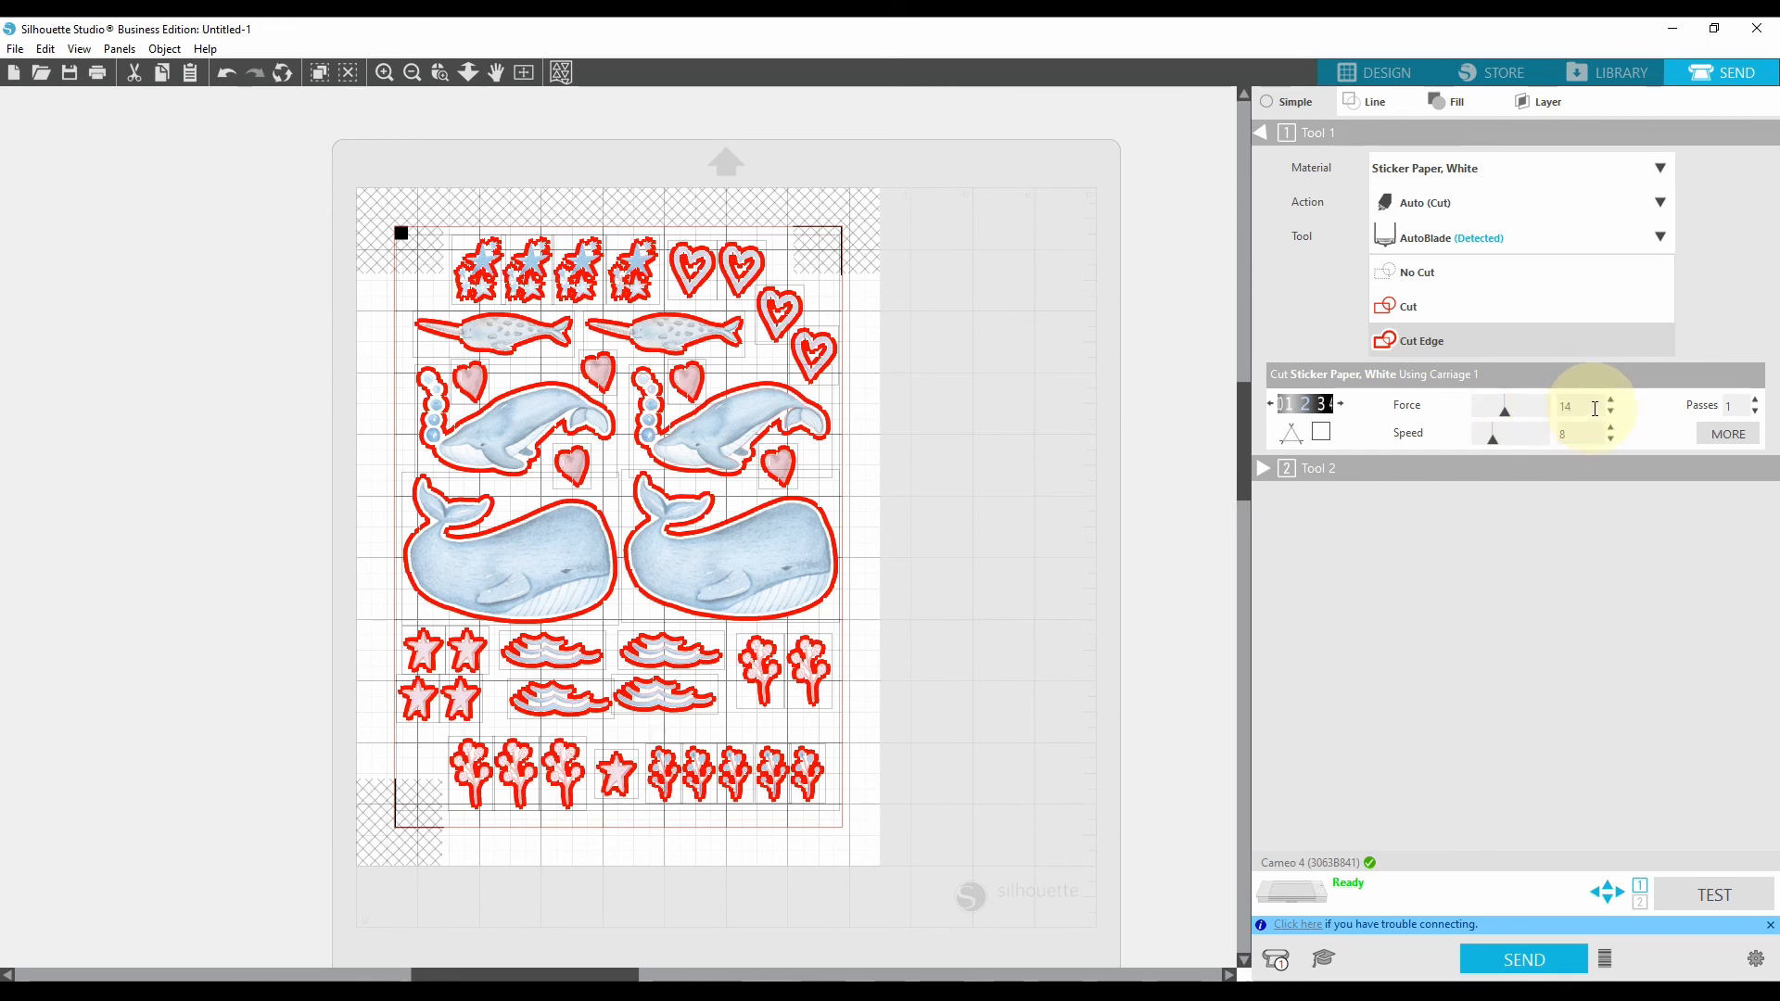
Step: Adjust the cut force with the arrows down to 12 for the white sticker paper
{"action": "left_click", "coordinate": [1609, 401]}
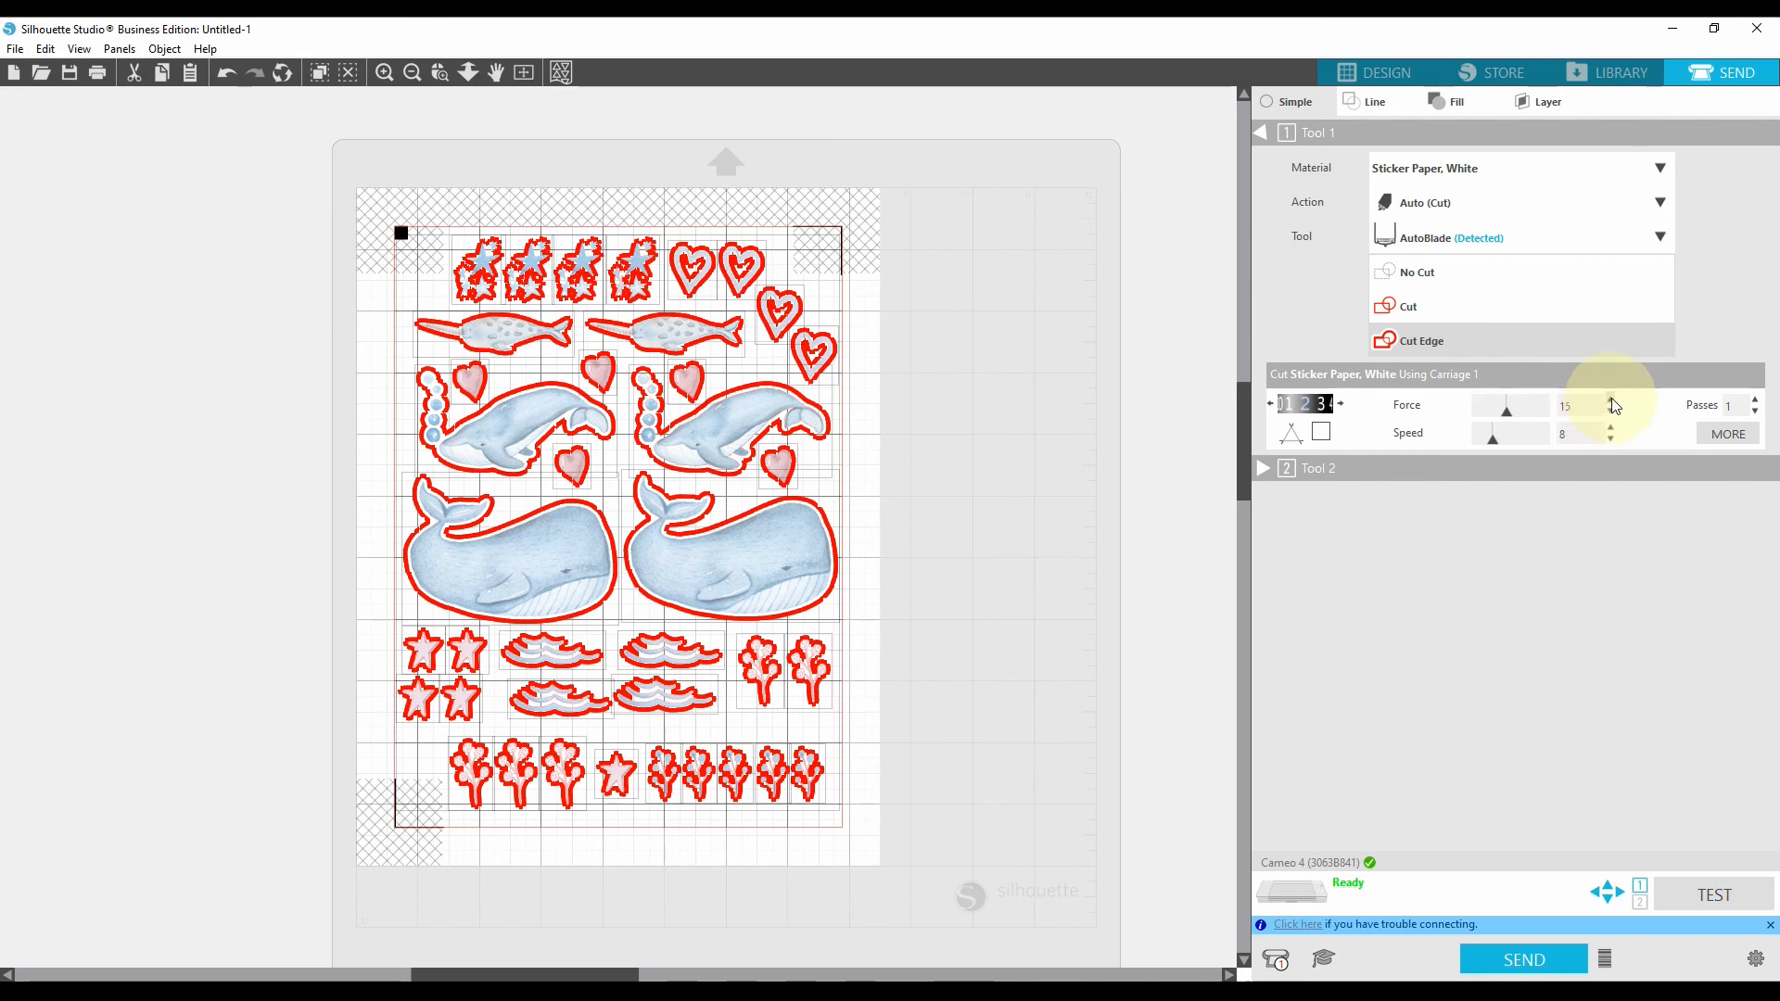
{"action": "left_click", "coordinate": [1611, 400]}
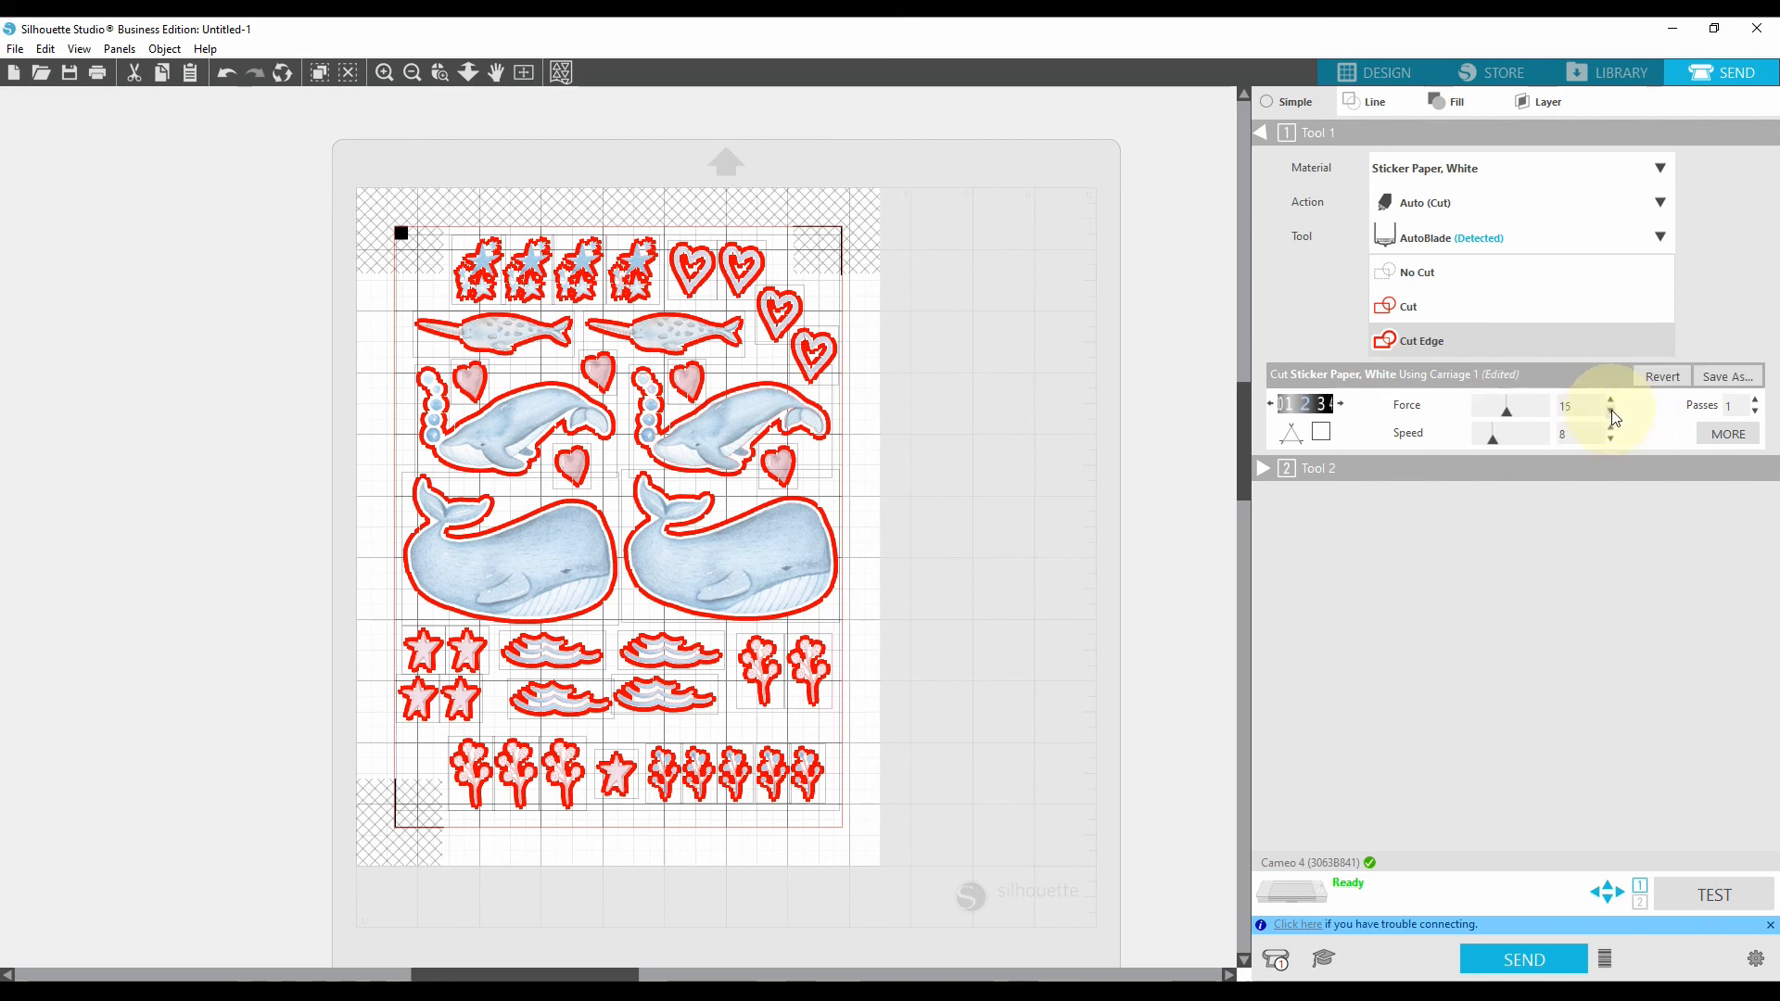
{"action": "left_click", "coordinate": [1609, 411]}
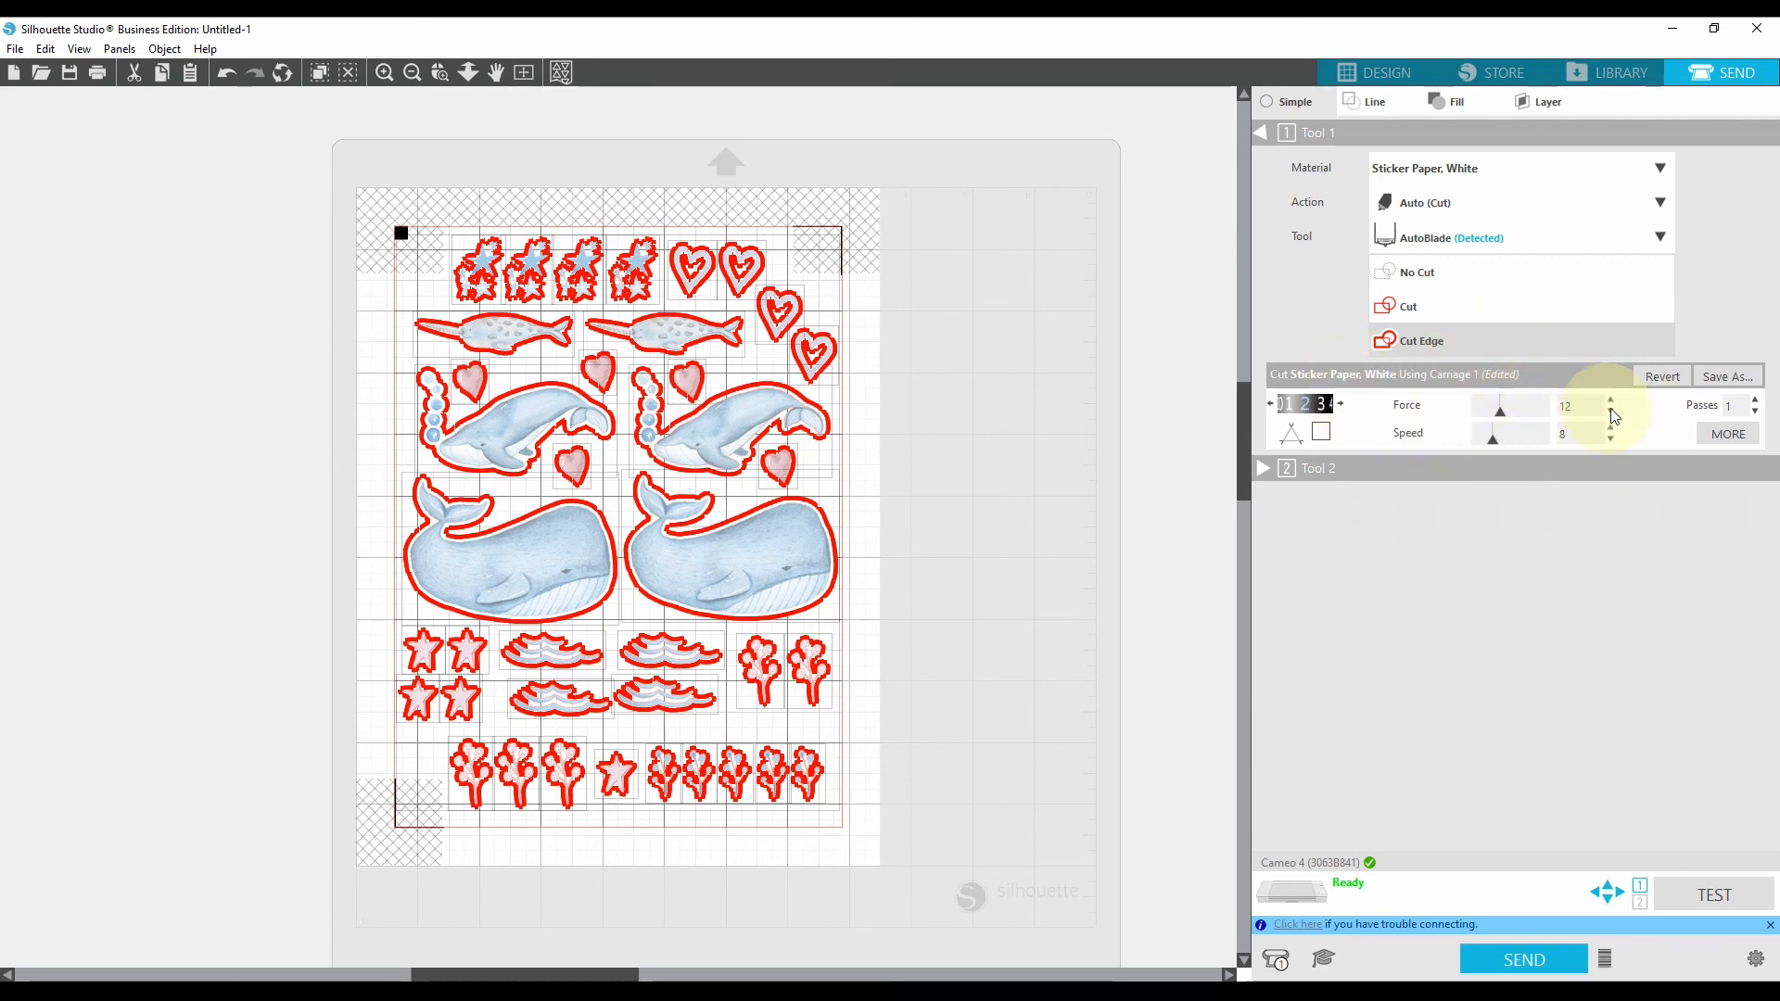
{"action": "mouse_move", "coordinate": [1407, 406]}
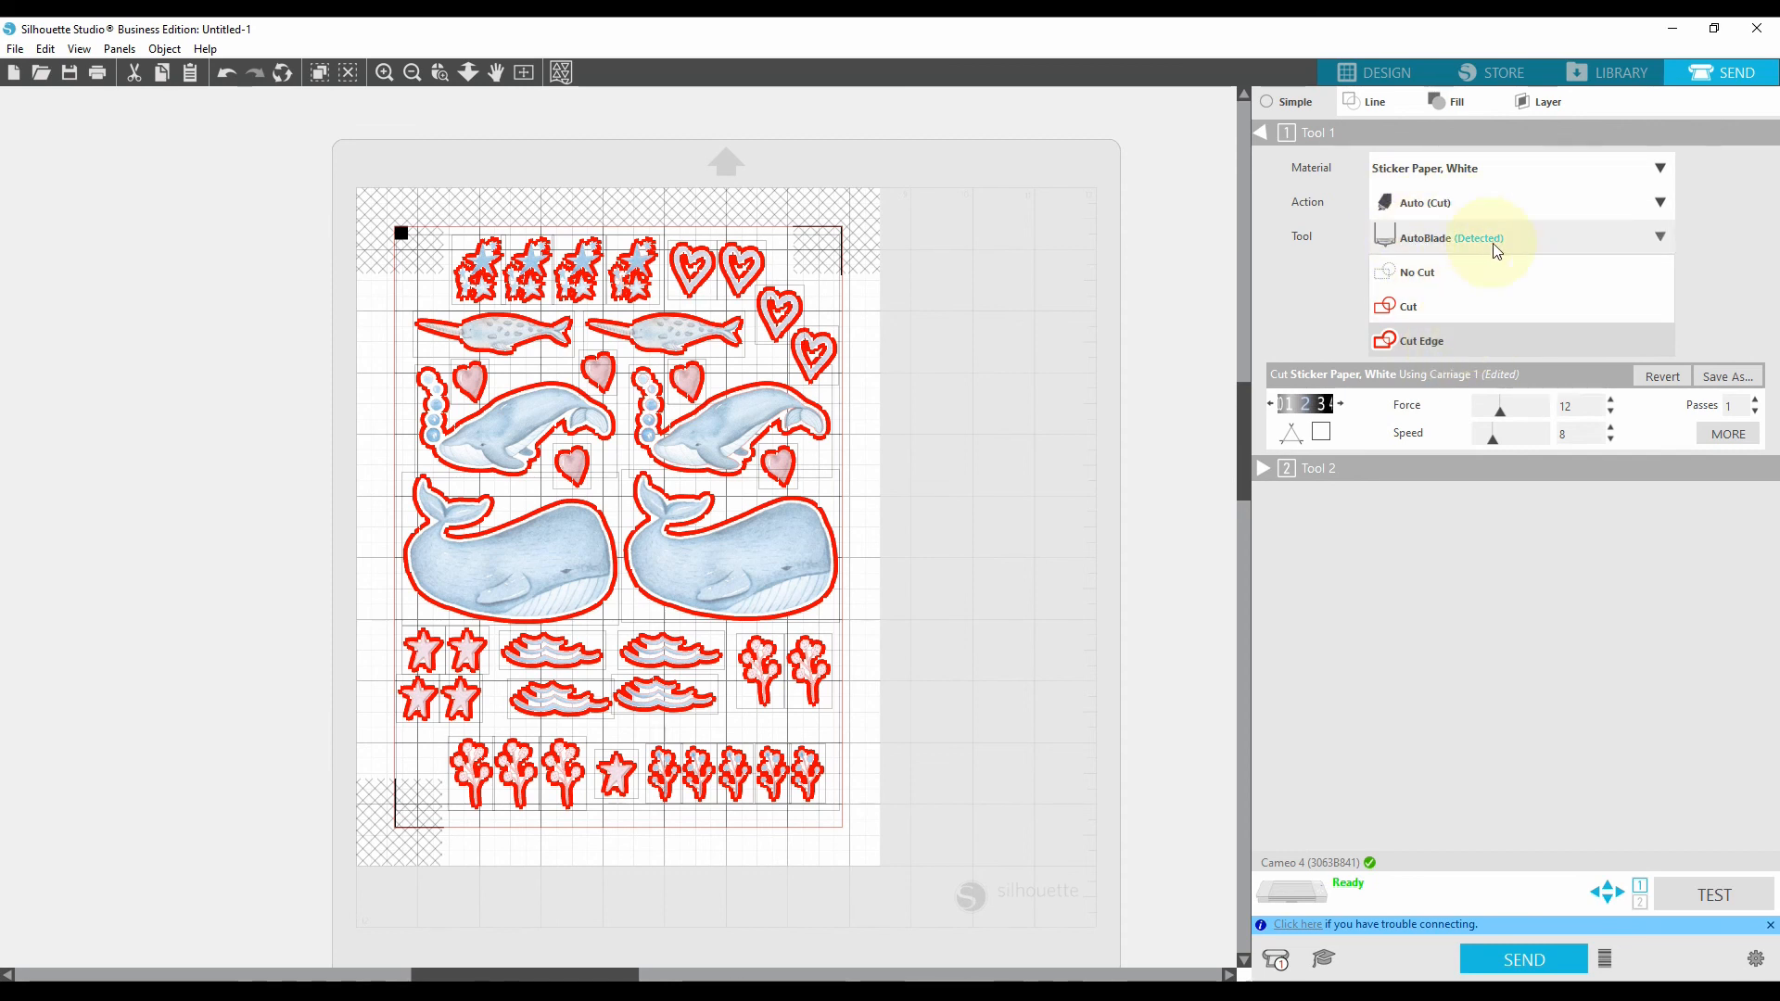
{"action": "mouse_move", "coordinate": [1387, 909]}
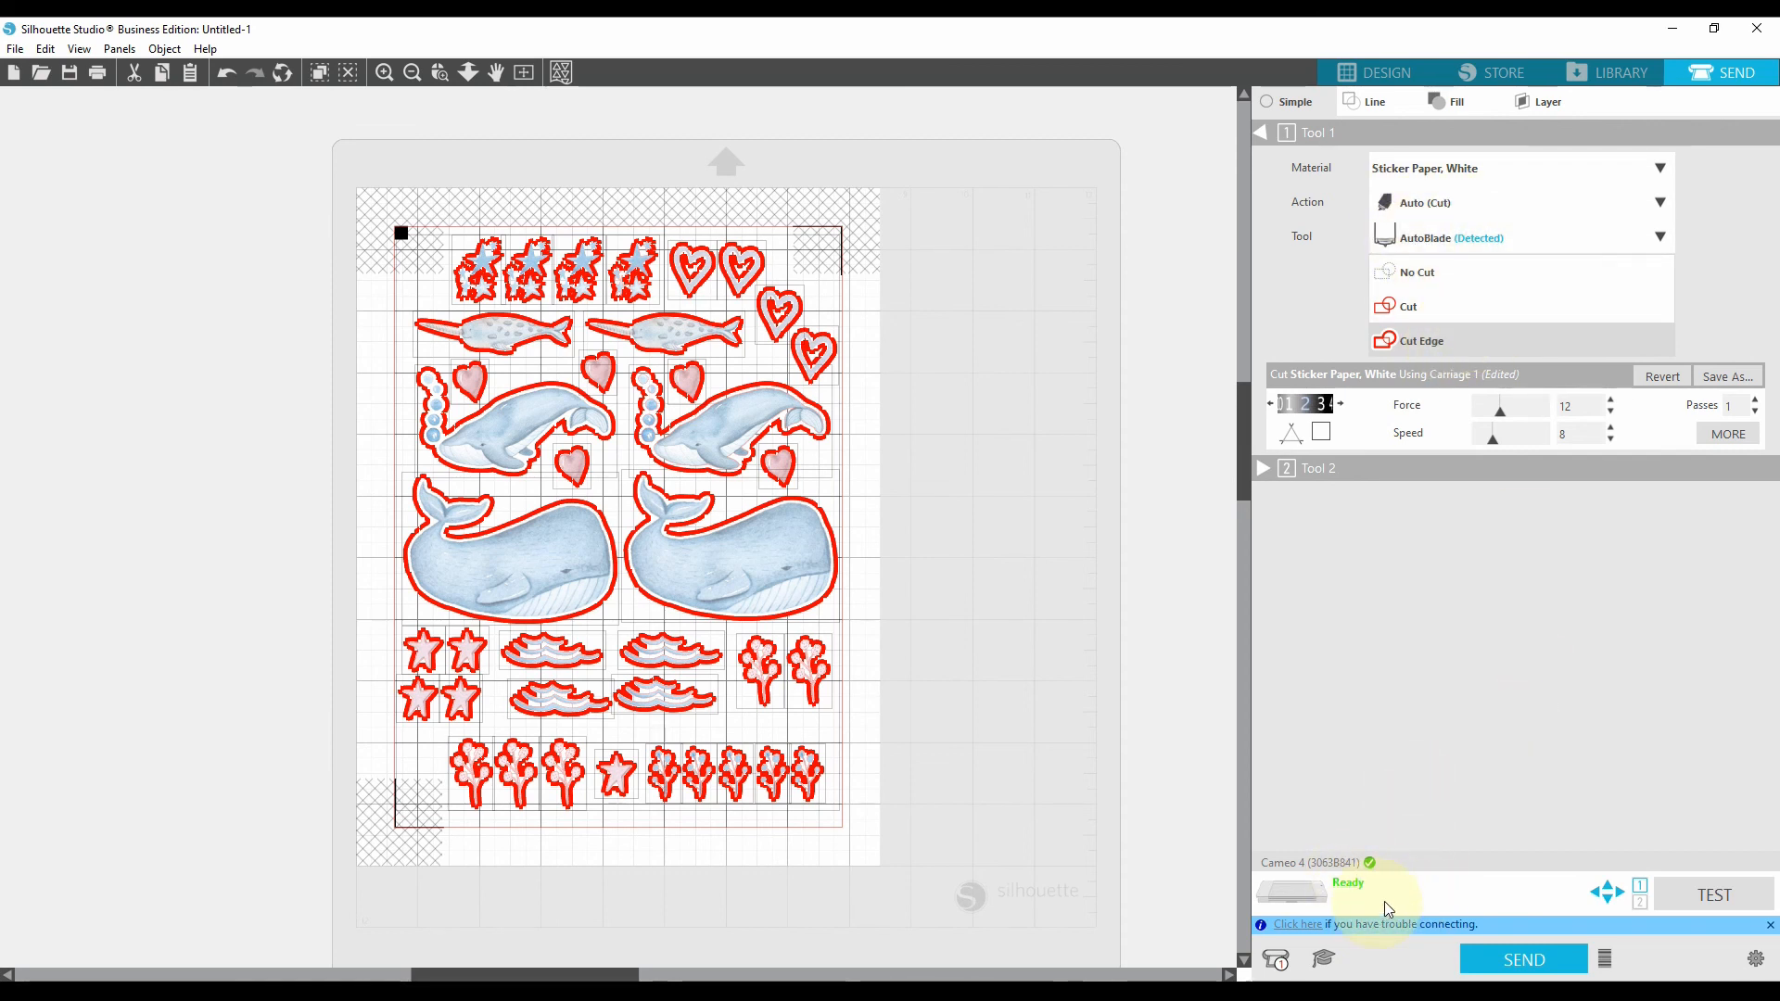
{"action": "mouse_move", "coordinate": [1520, 959]}
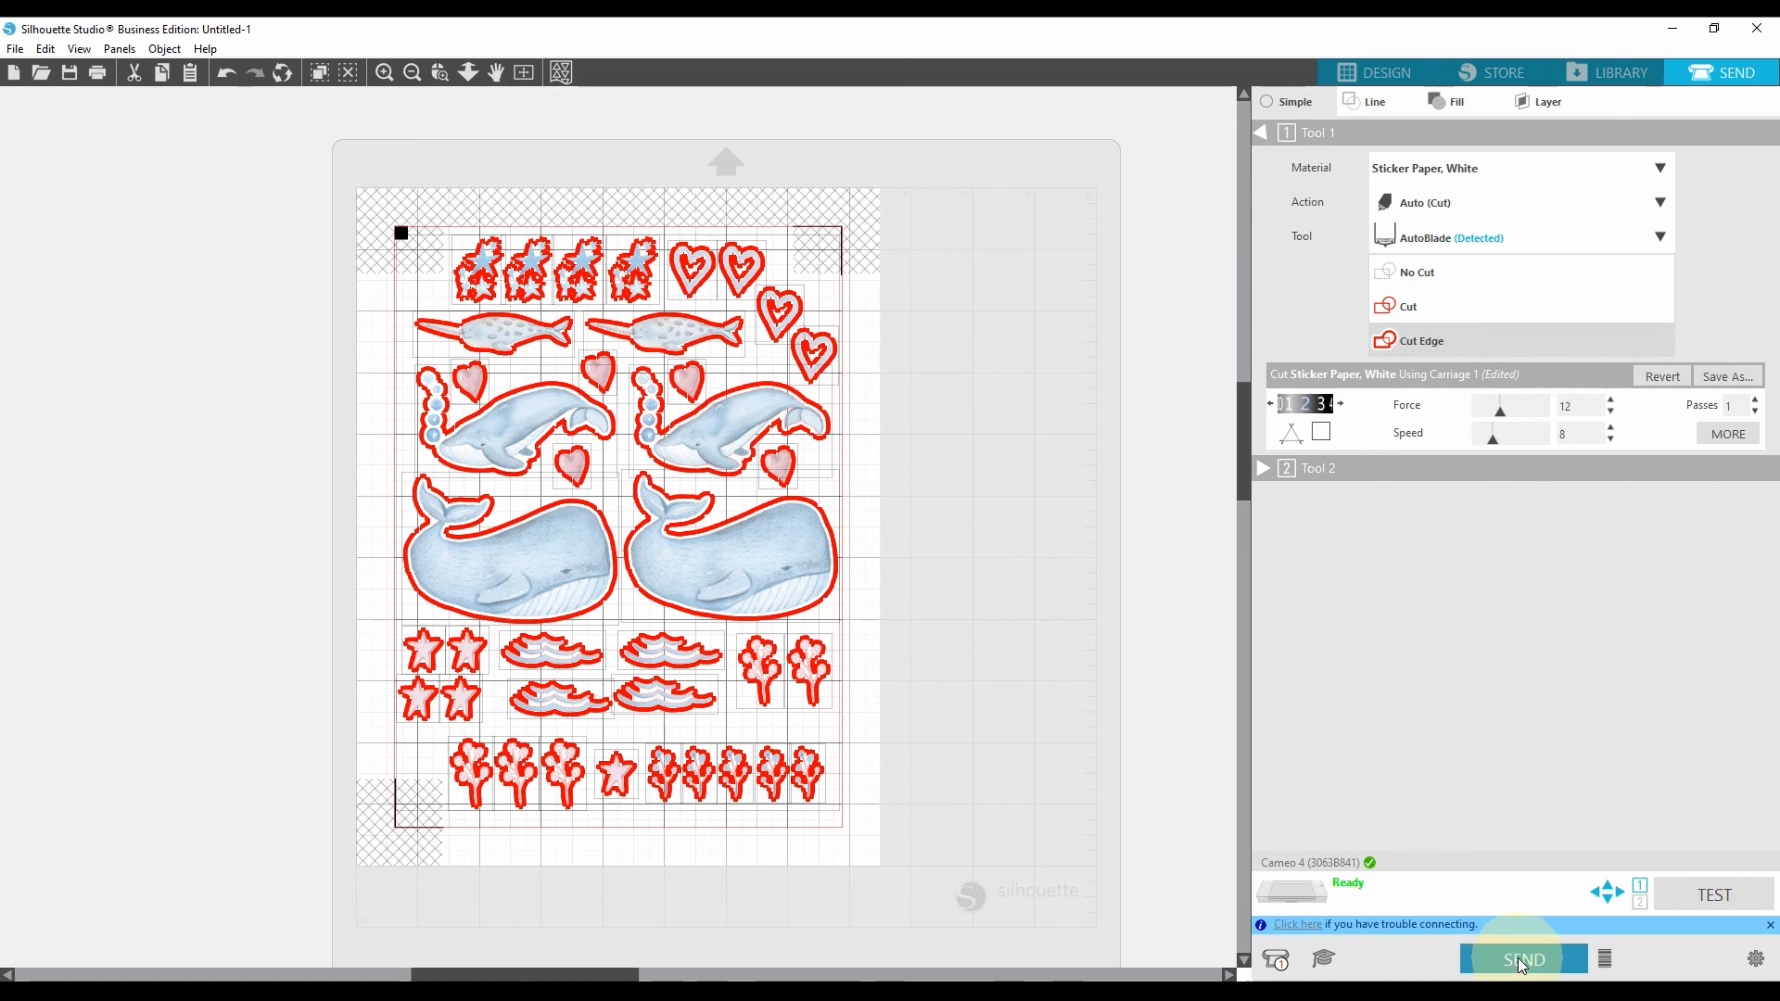